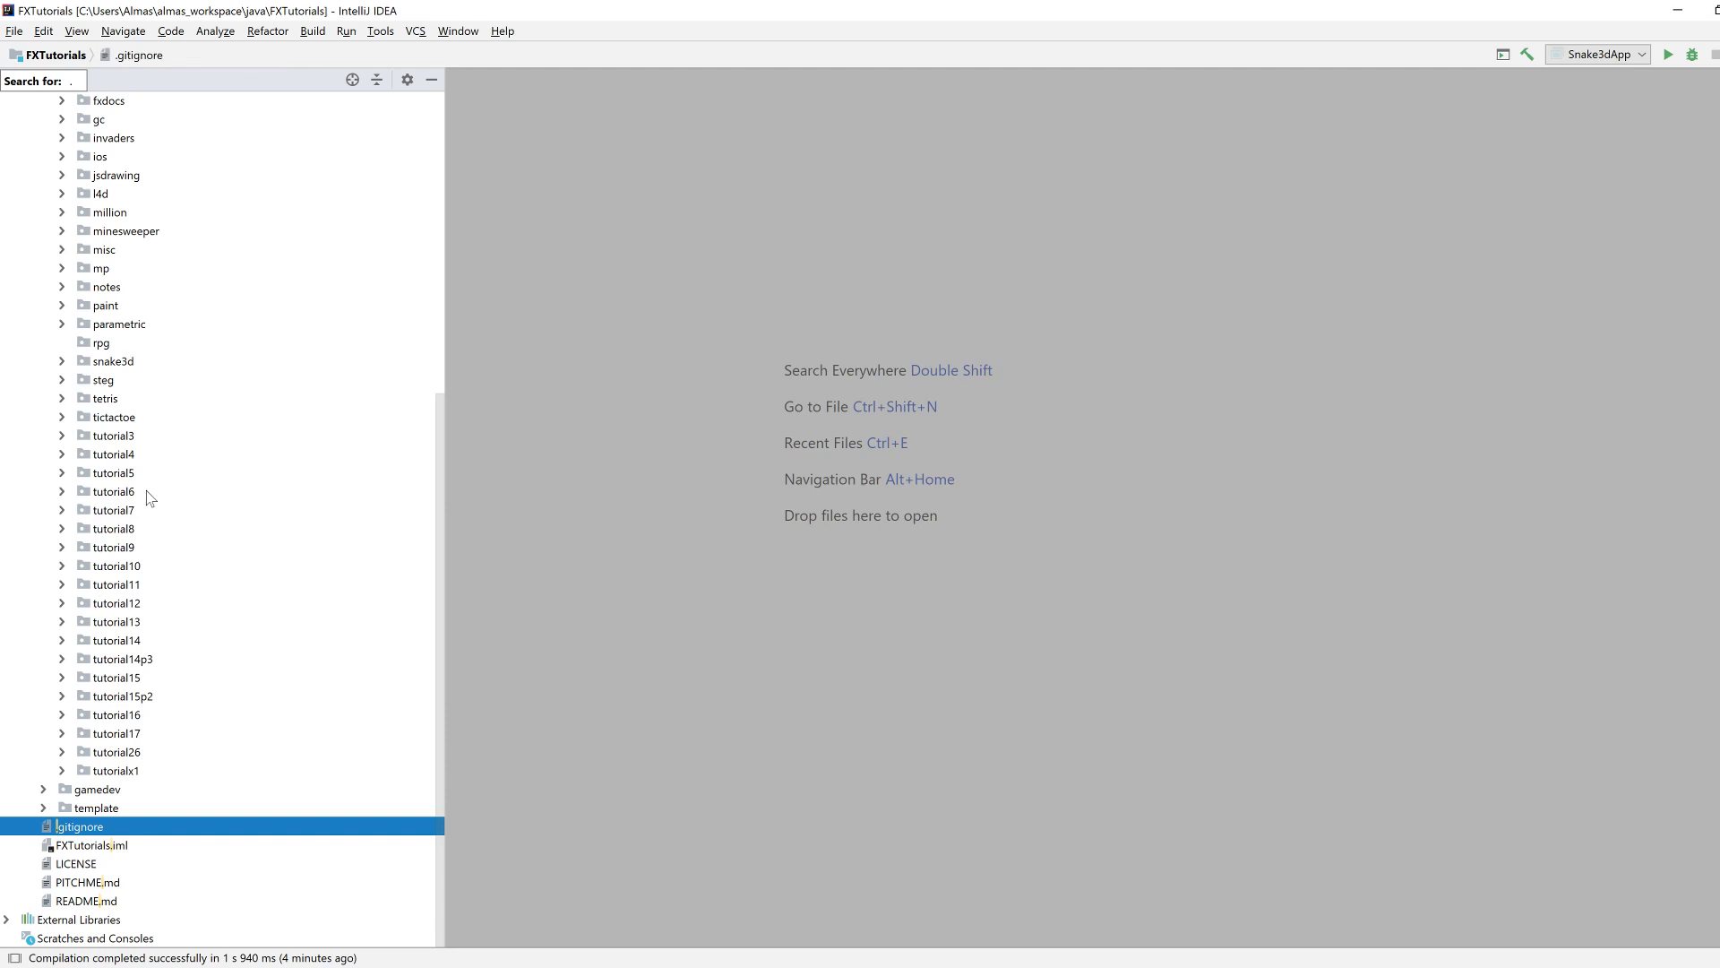
Create a new Java class named RPGApp in the rpg package.
left_click(102, 342)
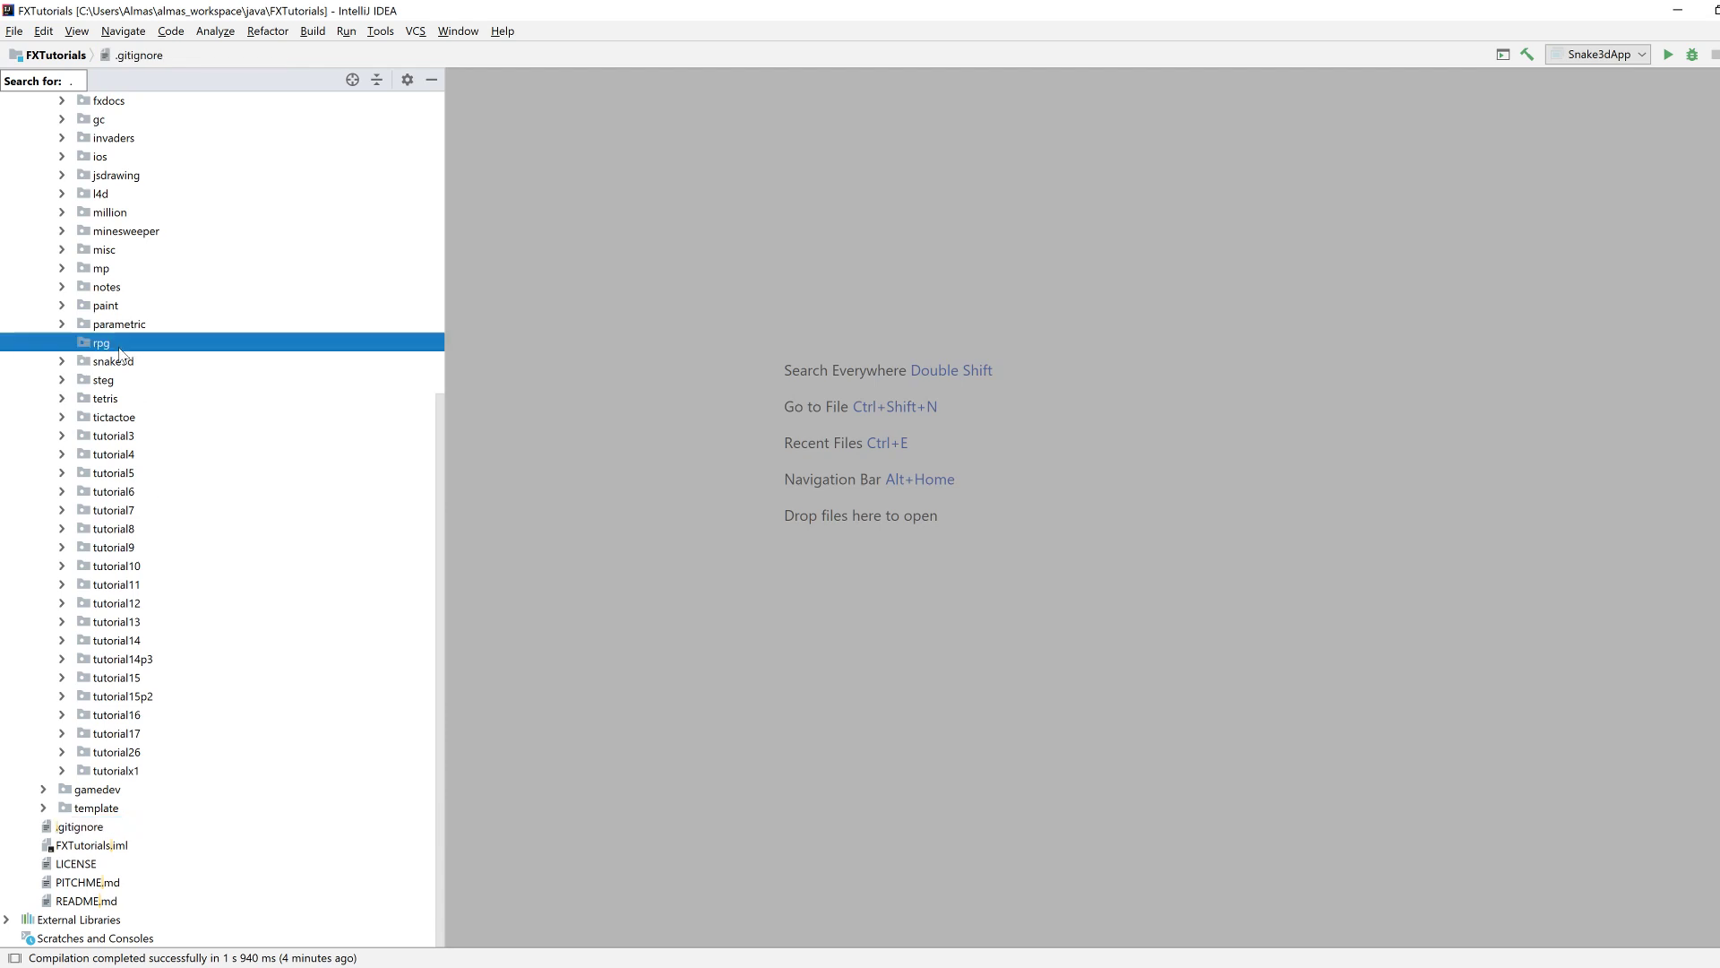
right_click(104, 342)
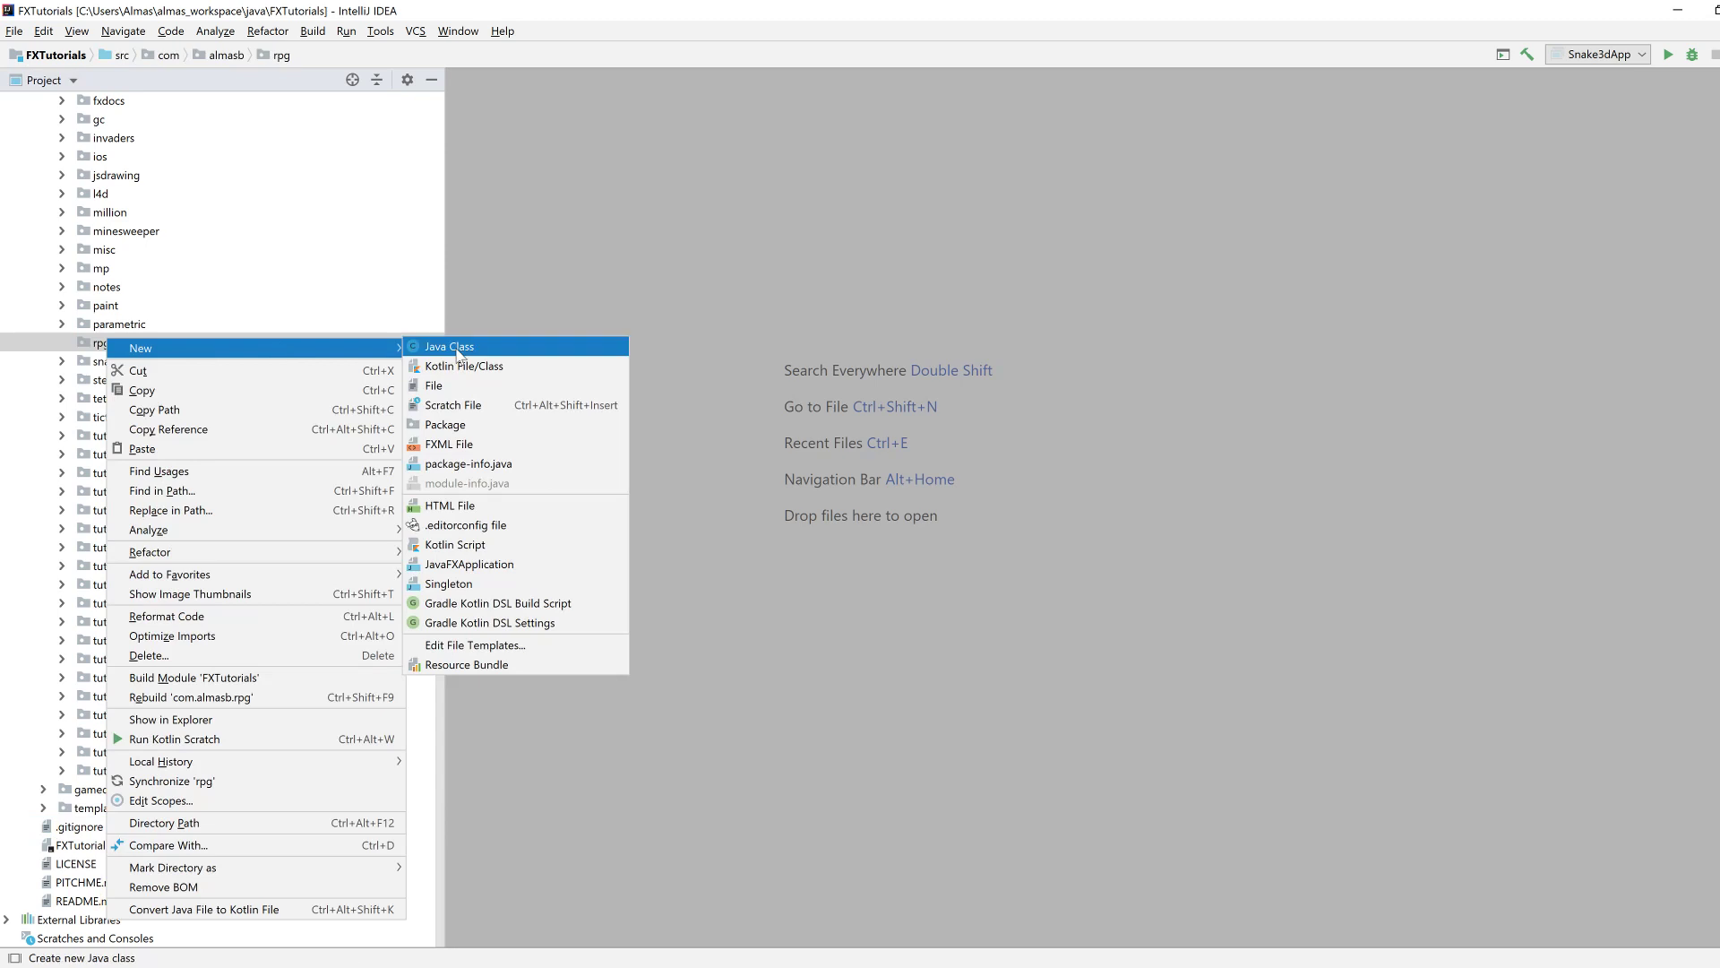
left_click(448, 346)
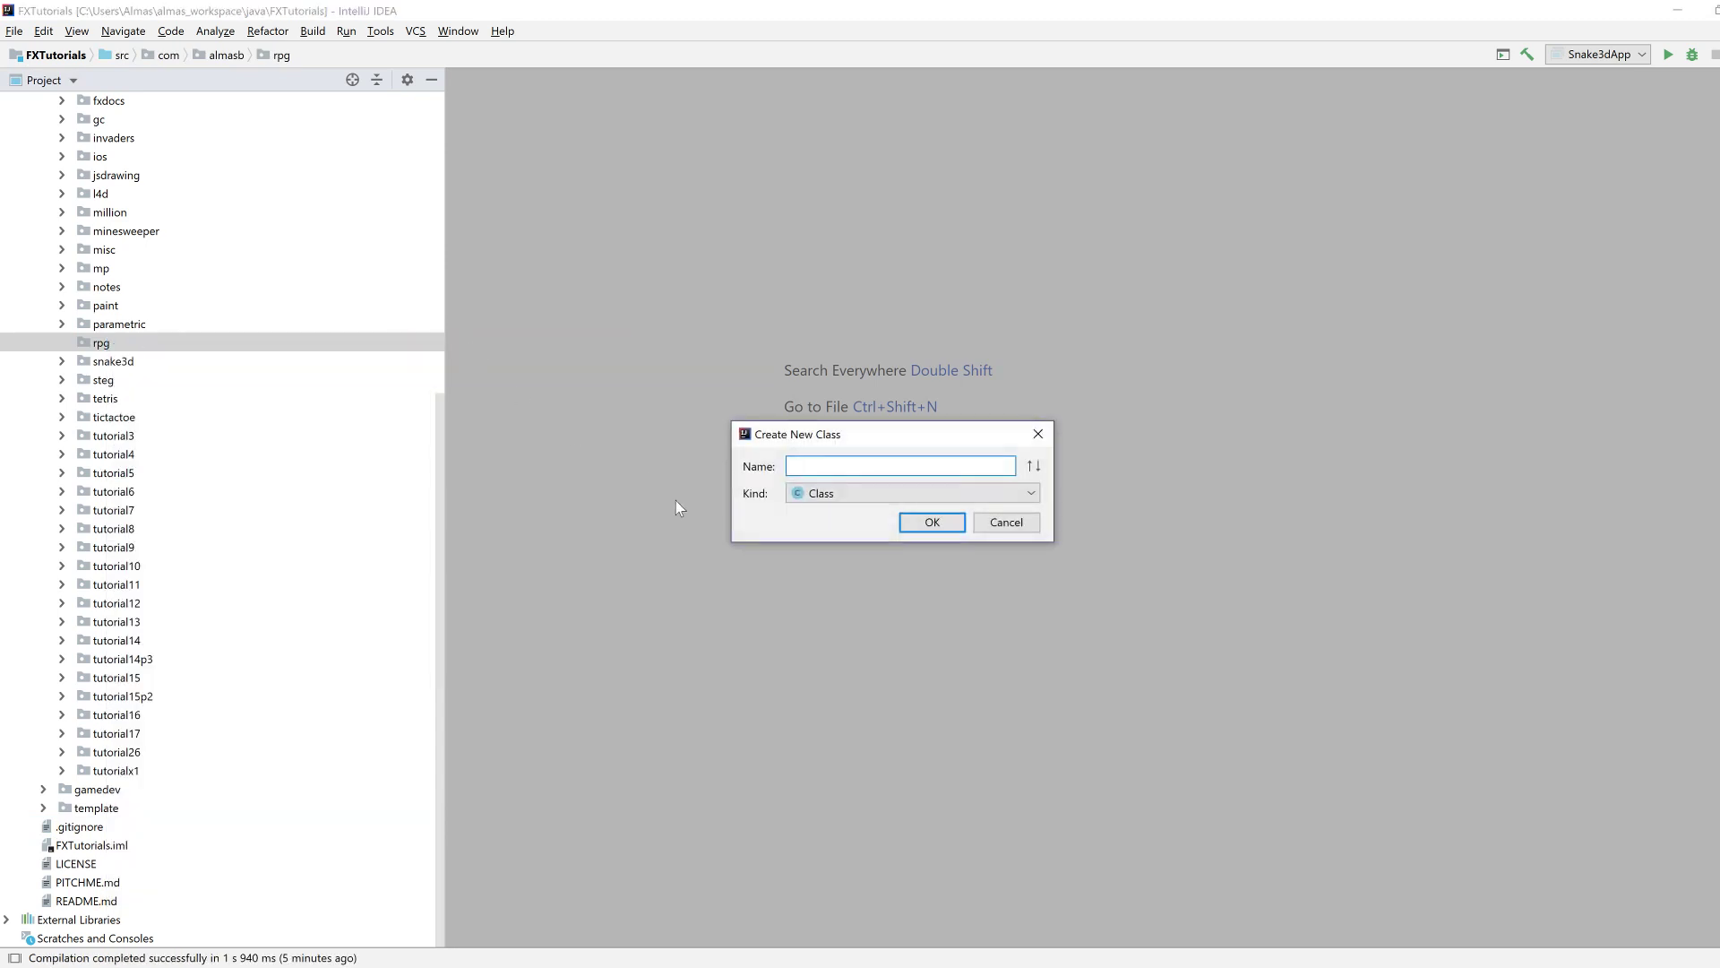
type("RPGApp")
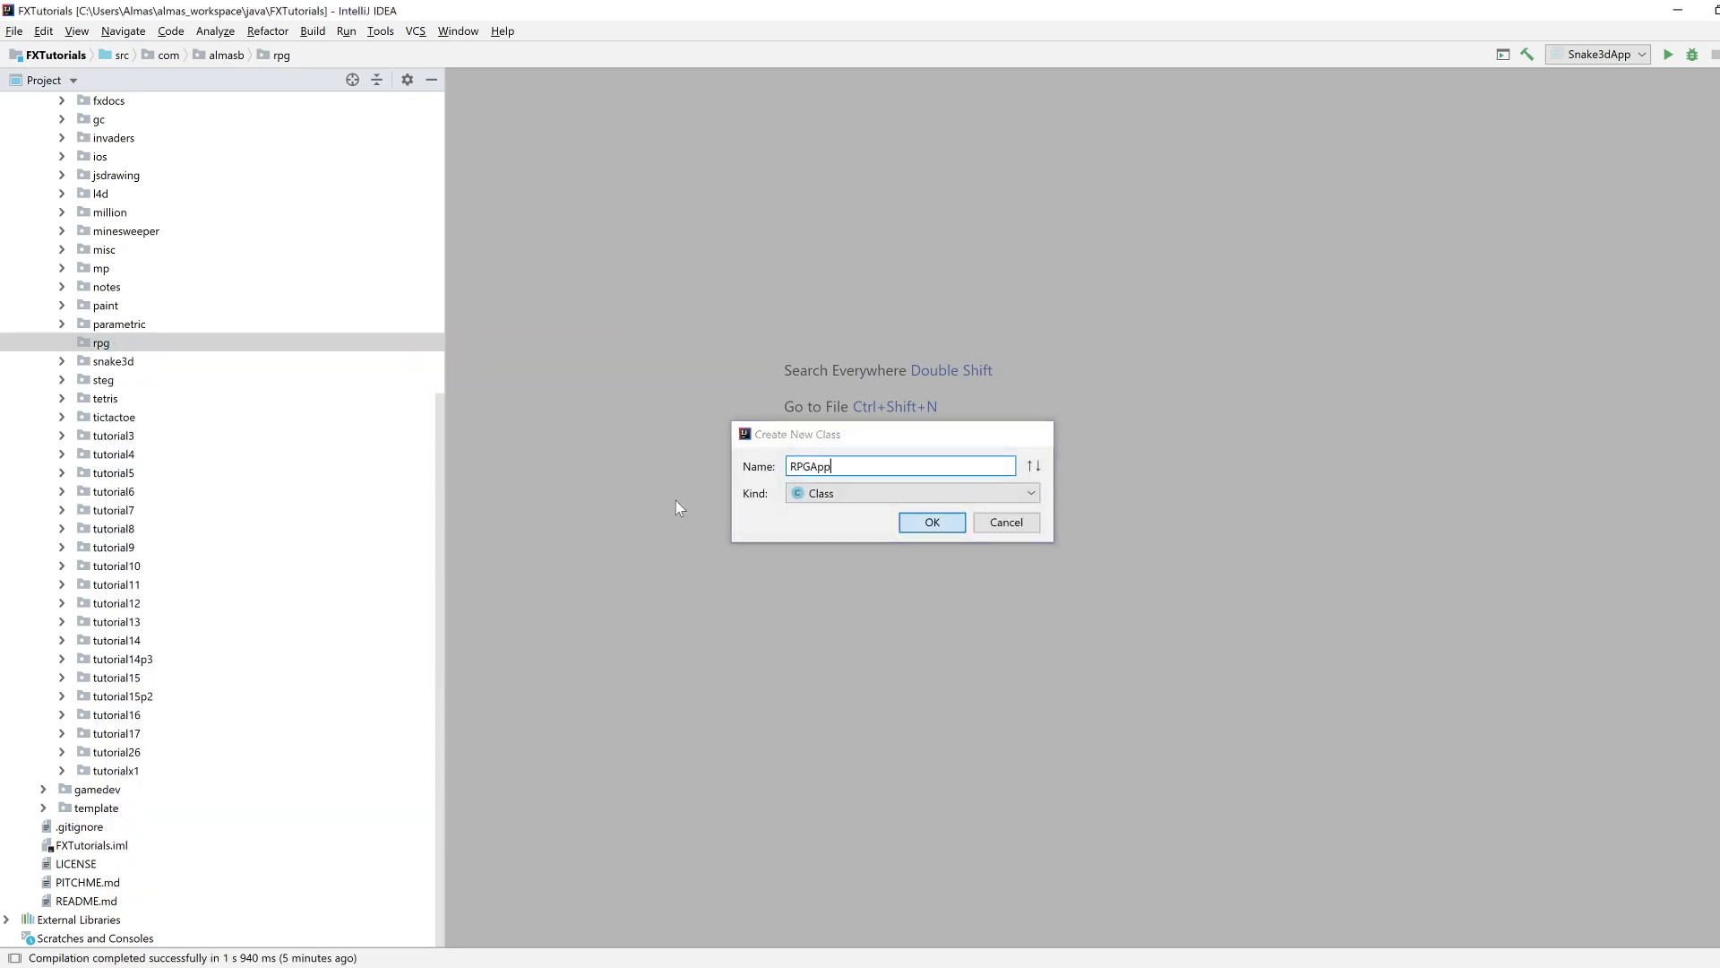
left_click(930, 522)
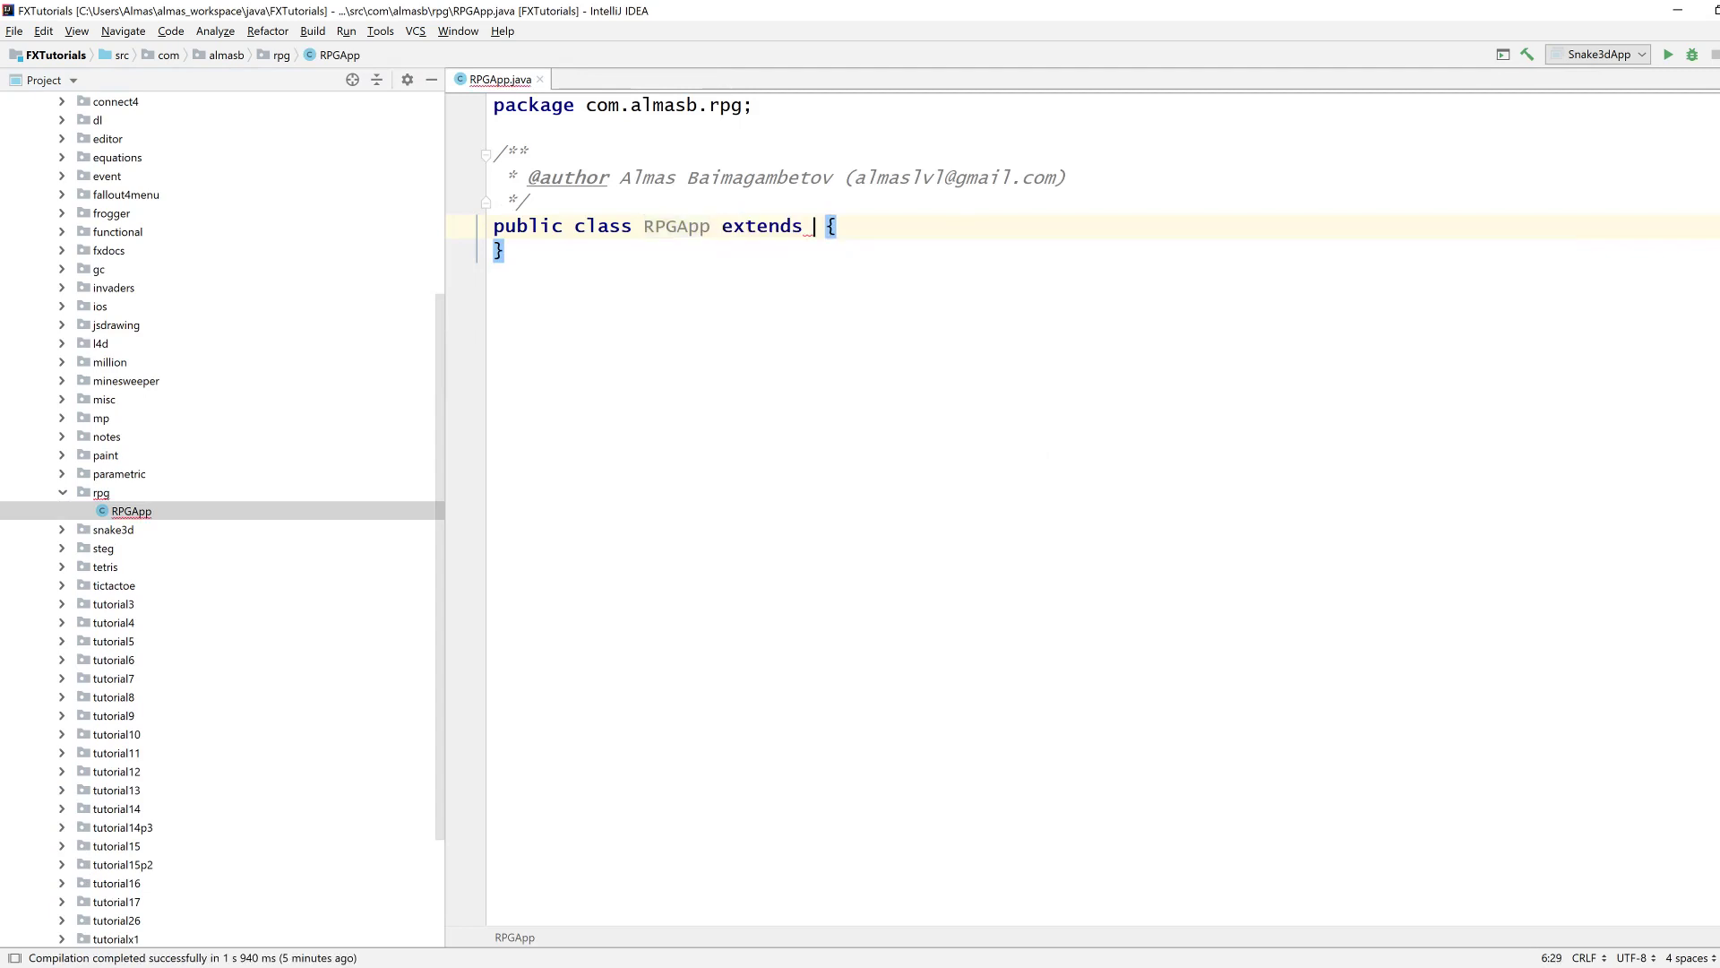
Extend Application, generate start() and set the stage scene from createContent().
type("Application")
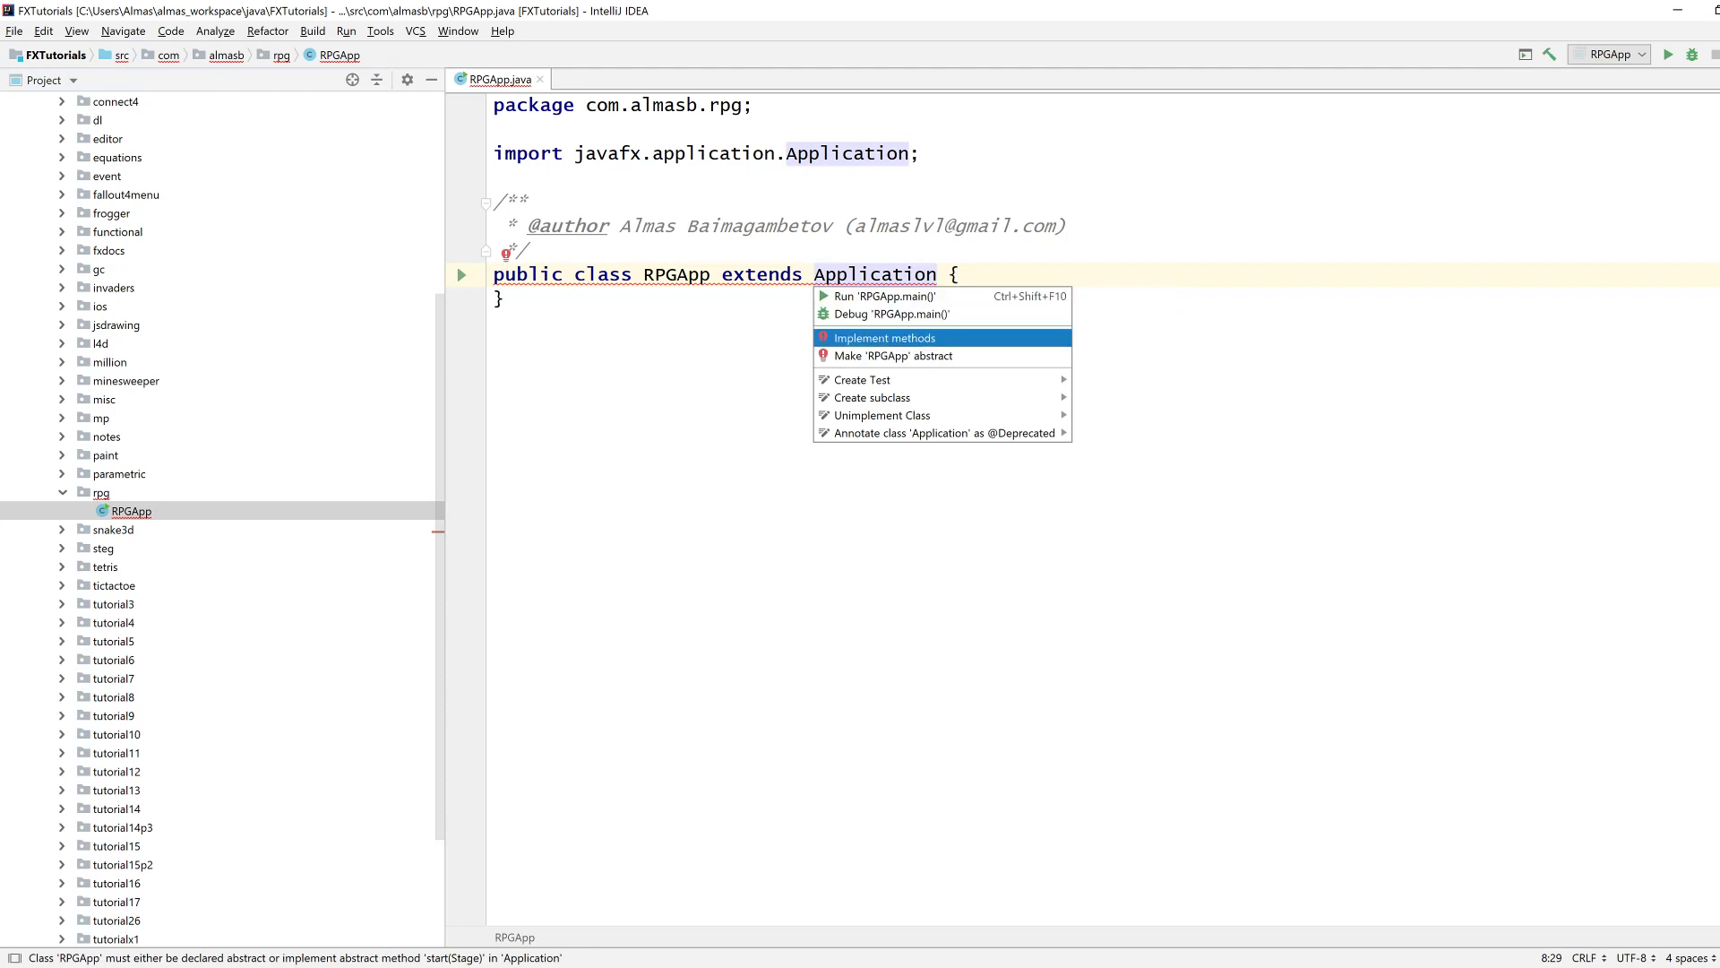
left_click(883, 339)
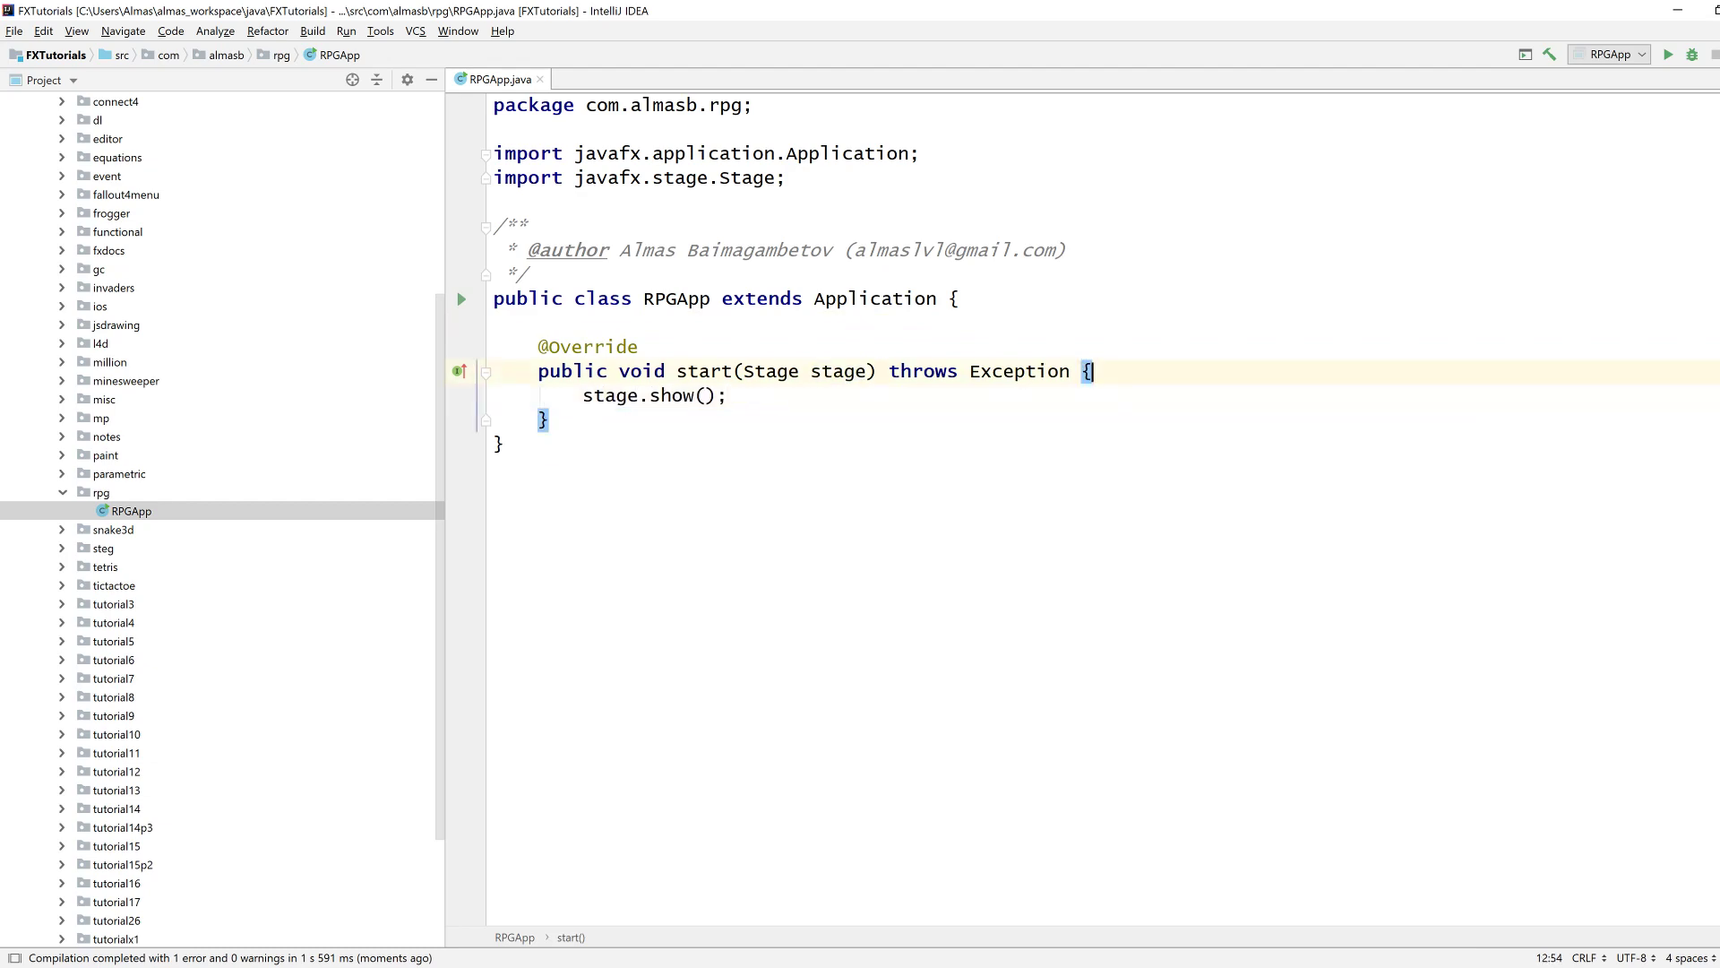
type("stage.setScene();")
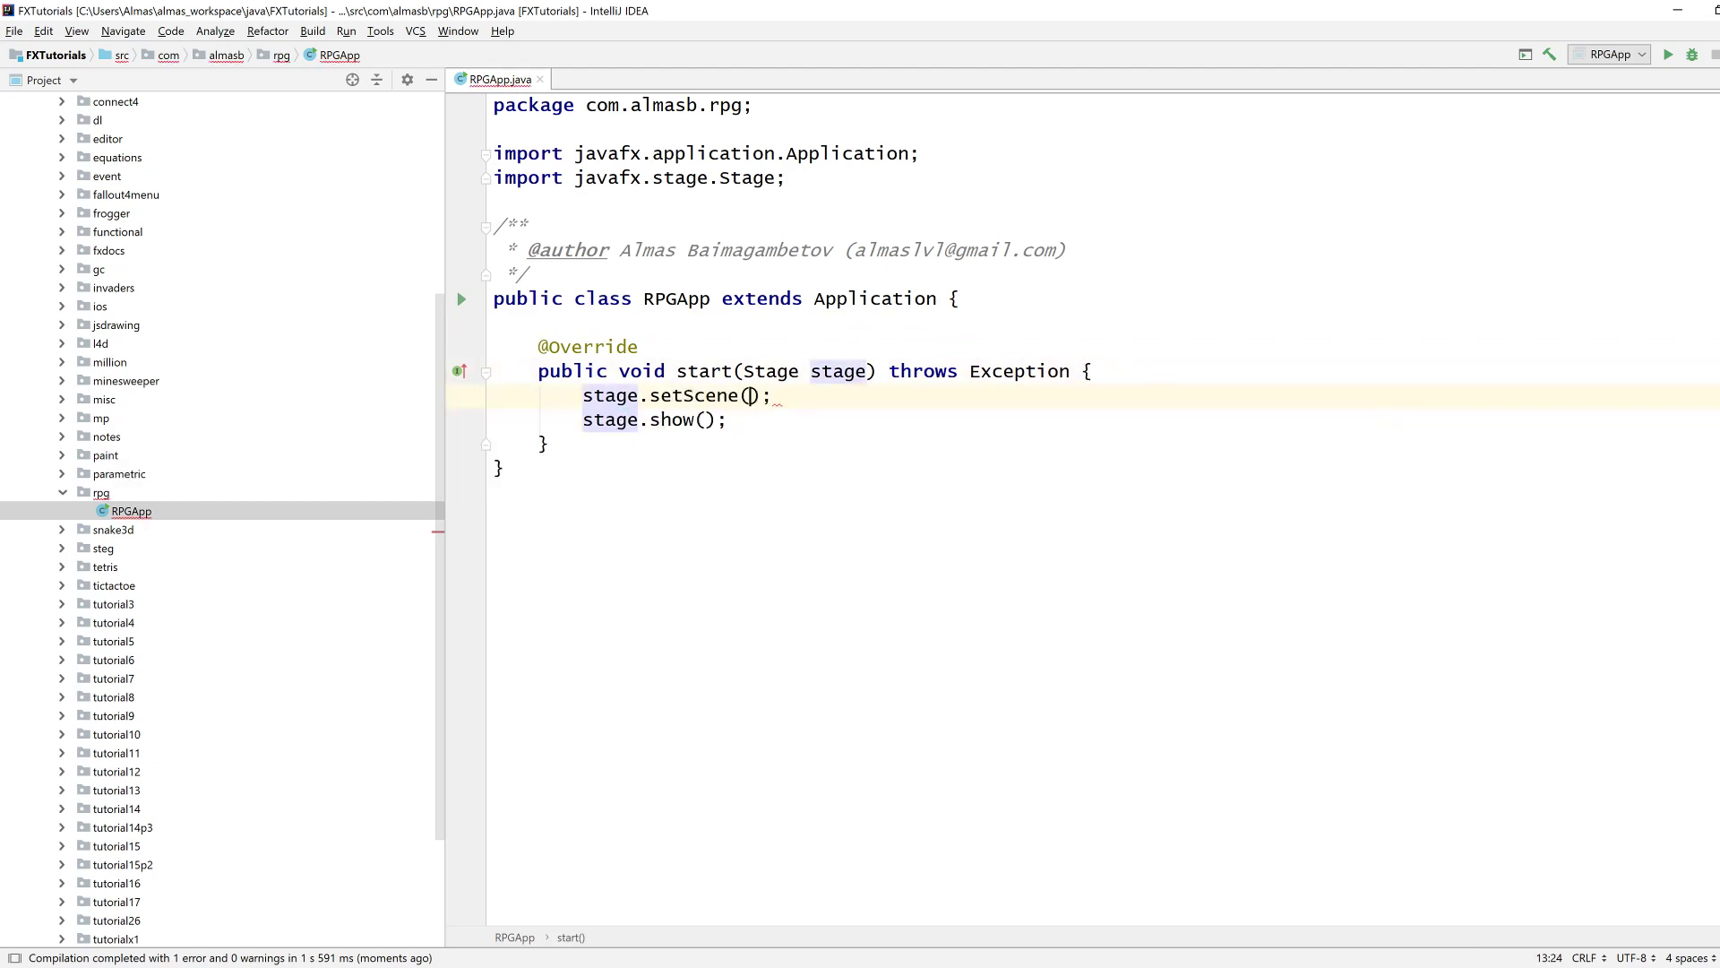
type("new Scene(c")
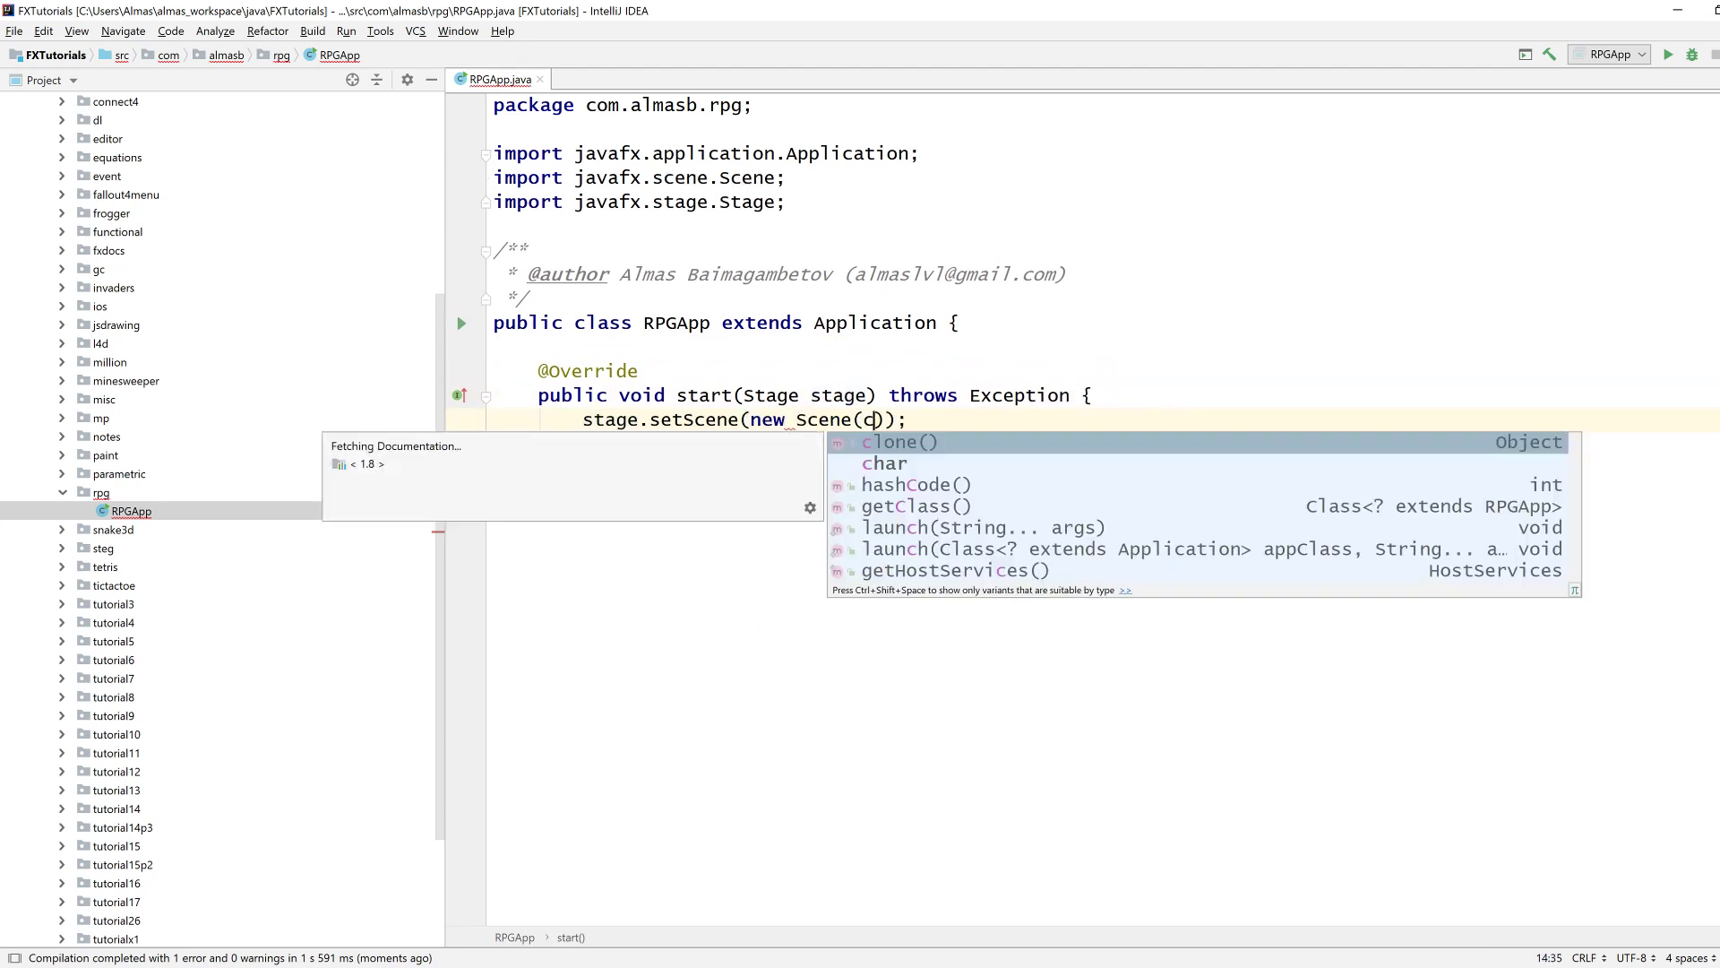
type("reateContent(")
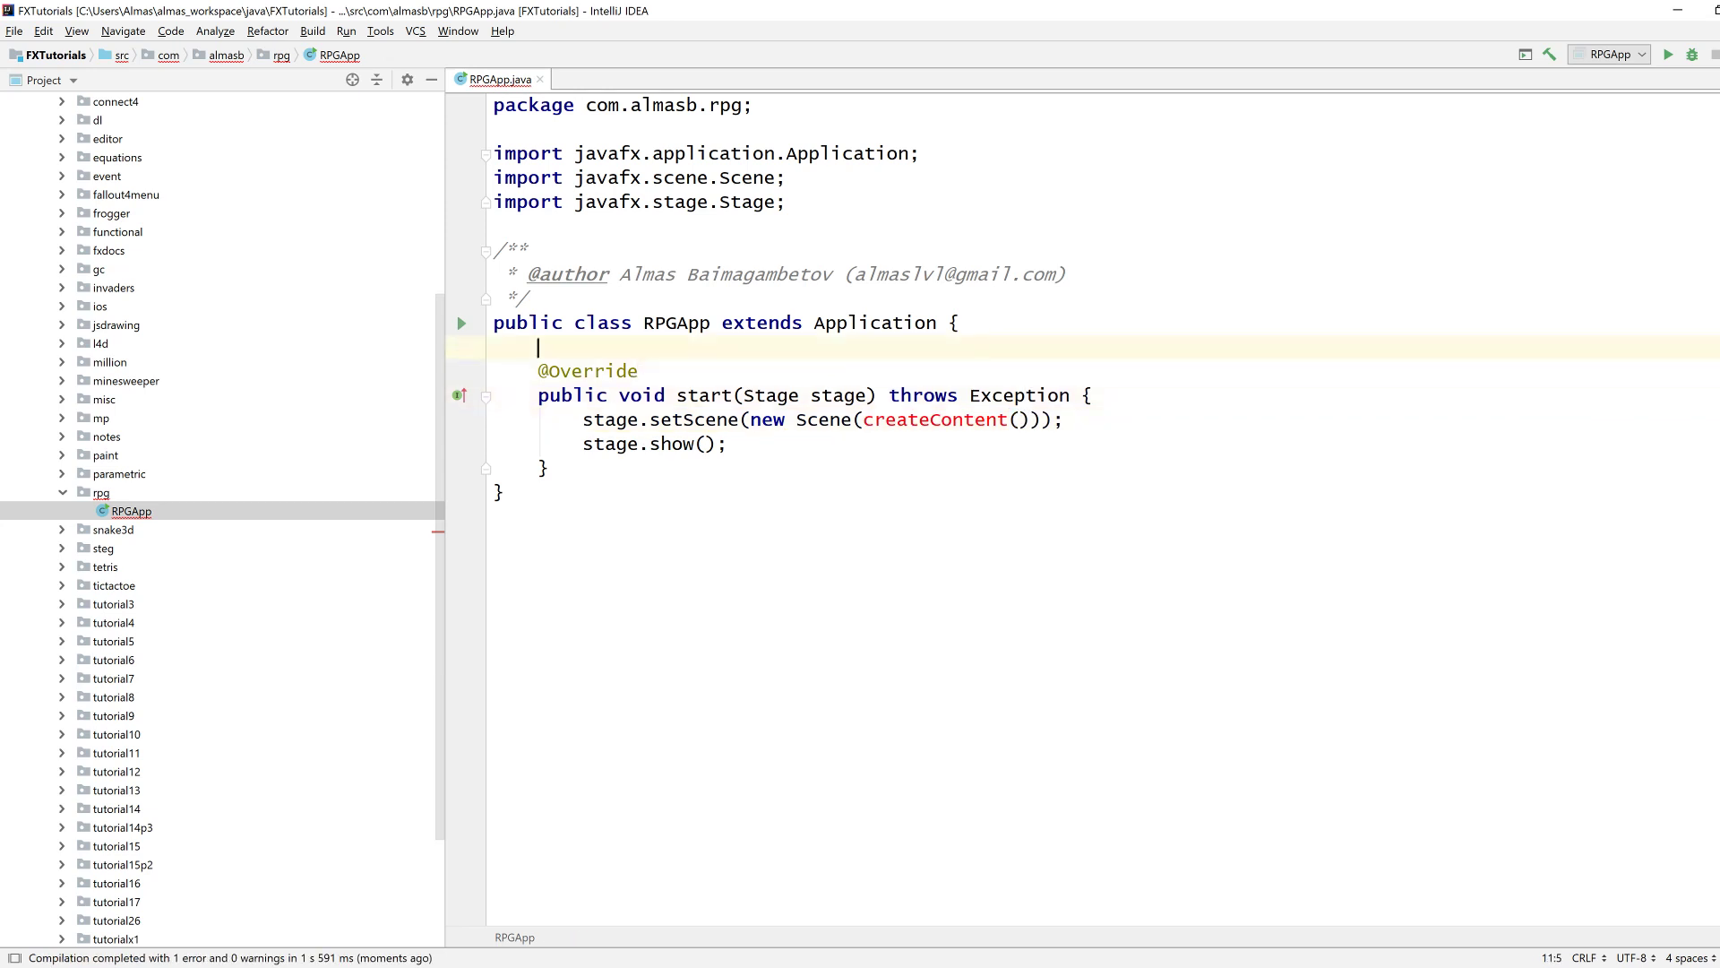
Write createContent returning a VBox root with spacing 10 as a Parent.
type("private P")
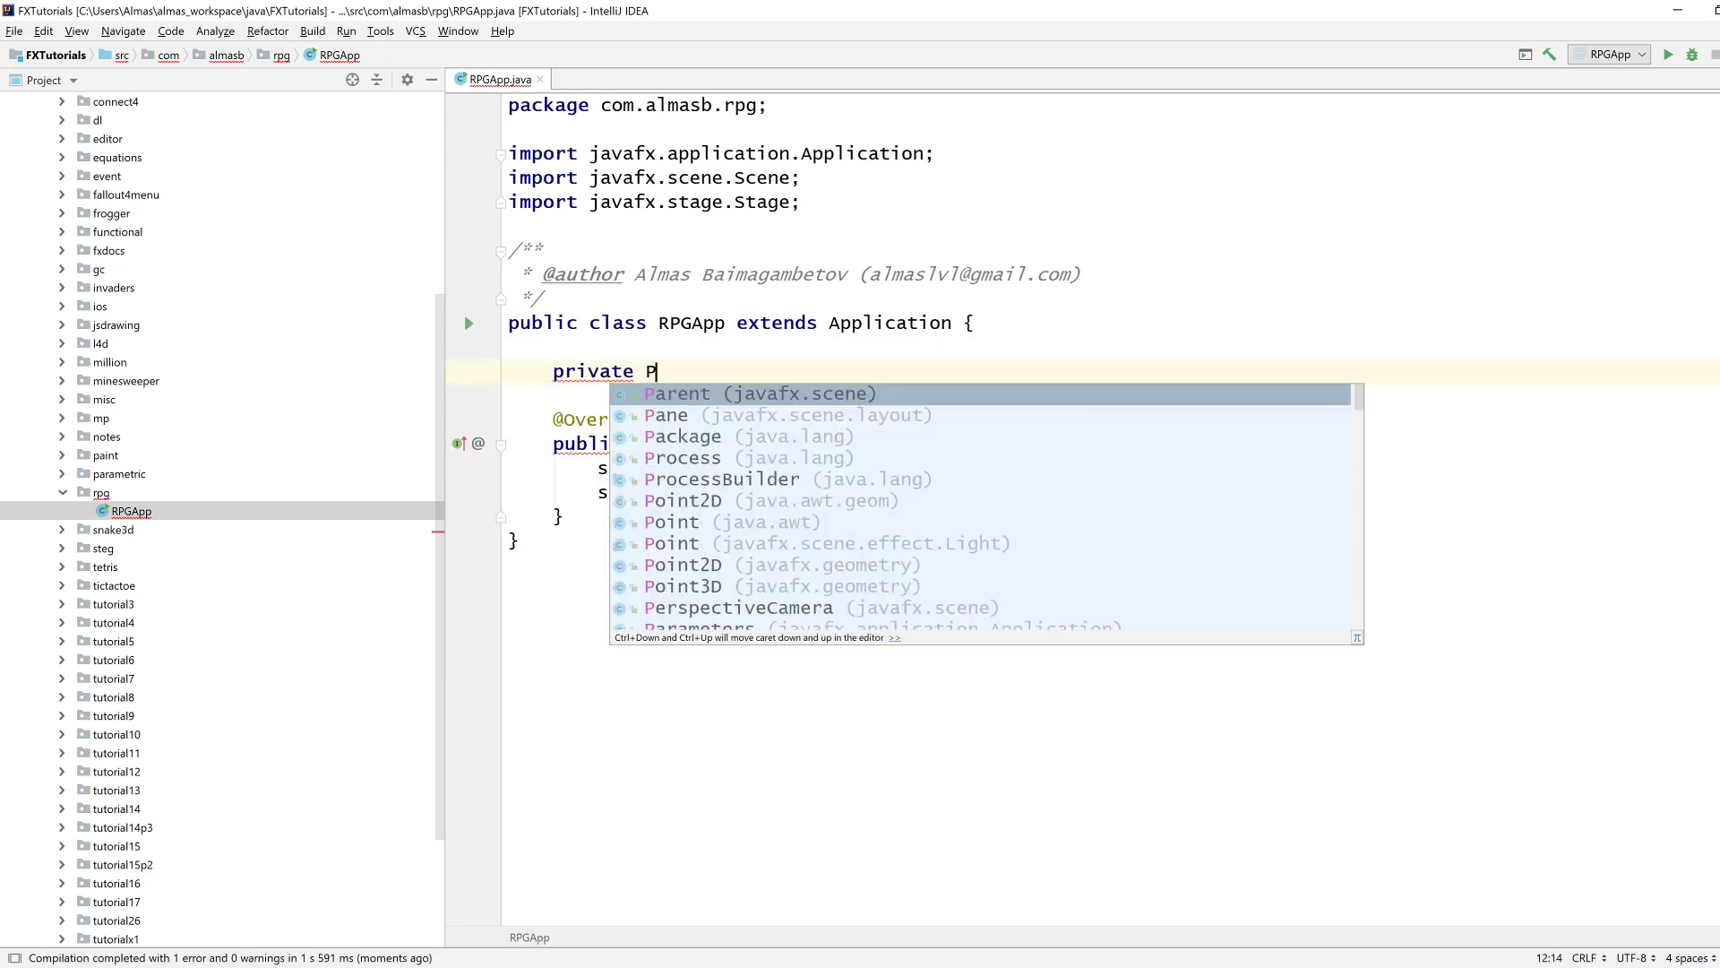
left_click(678, 392)
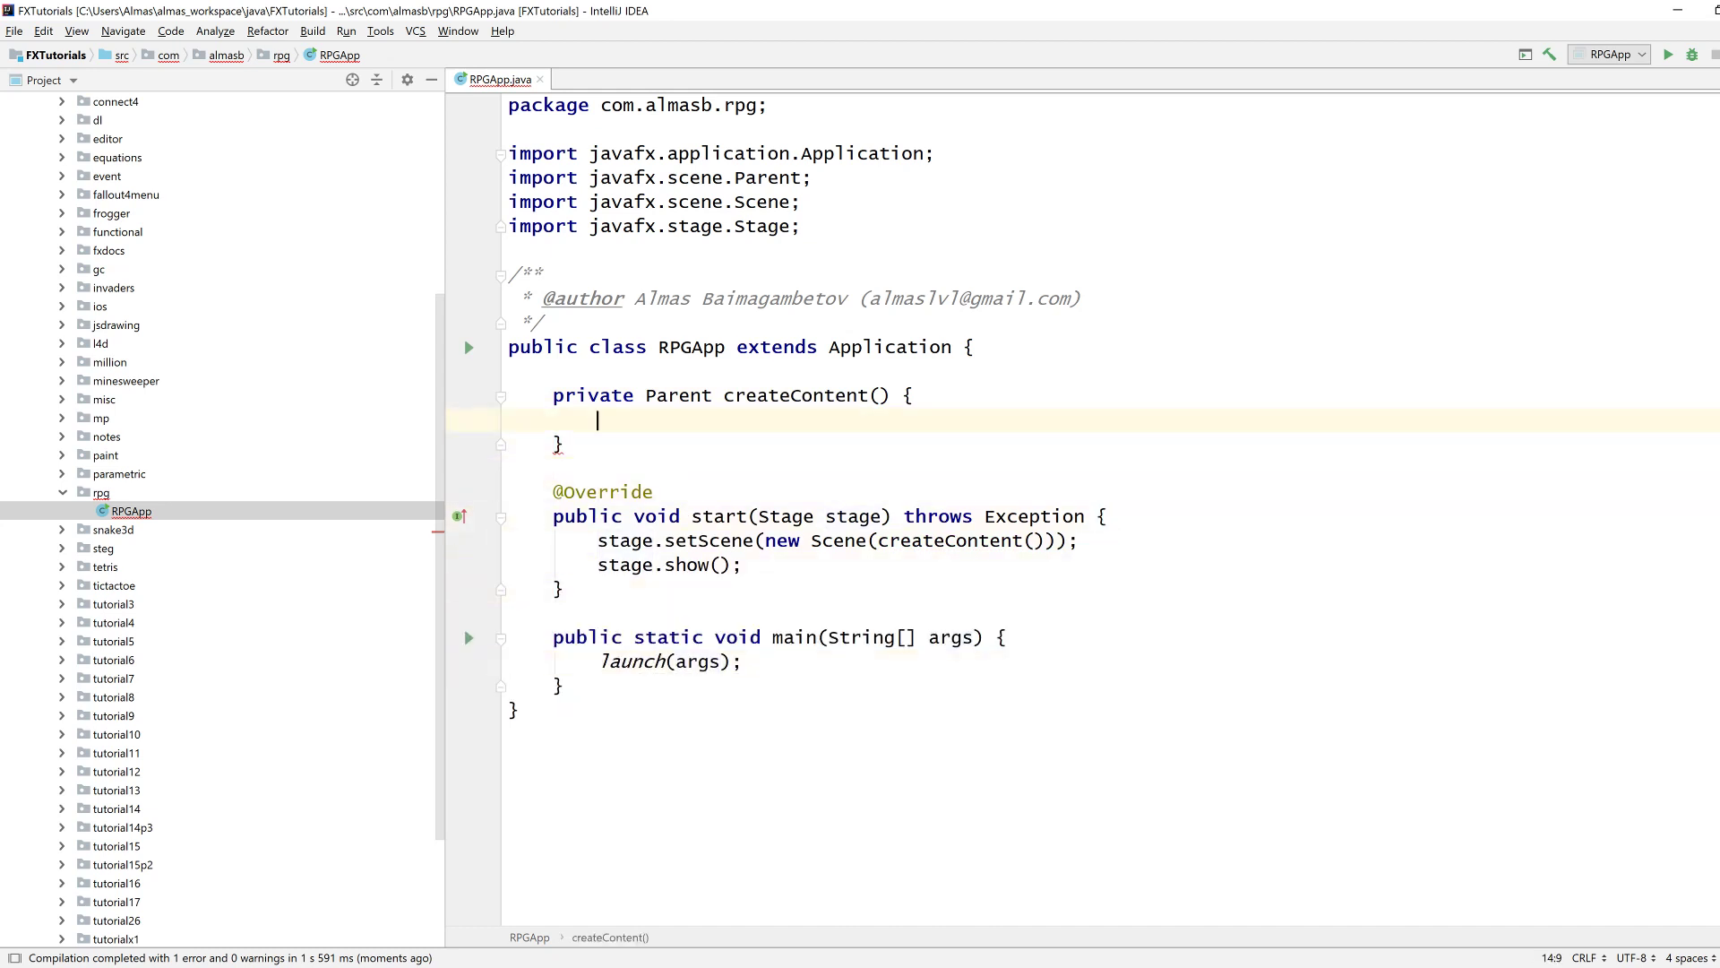
type("VBox_b")
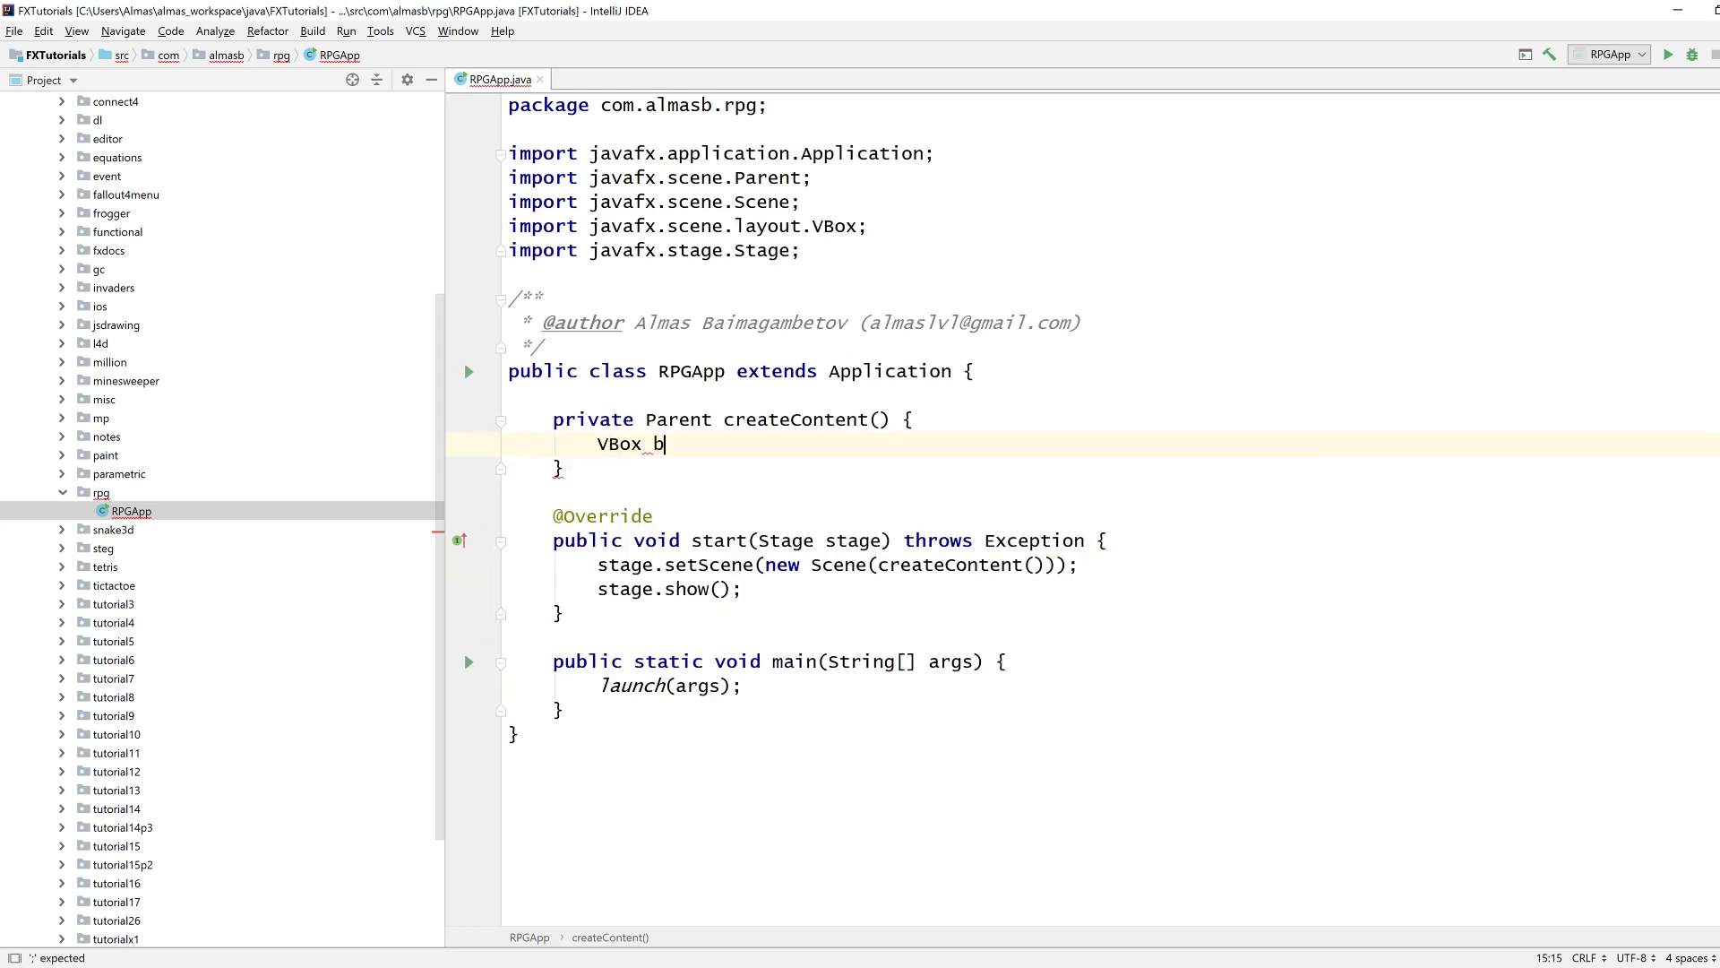
type("root = new VBox();")
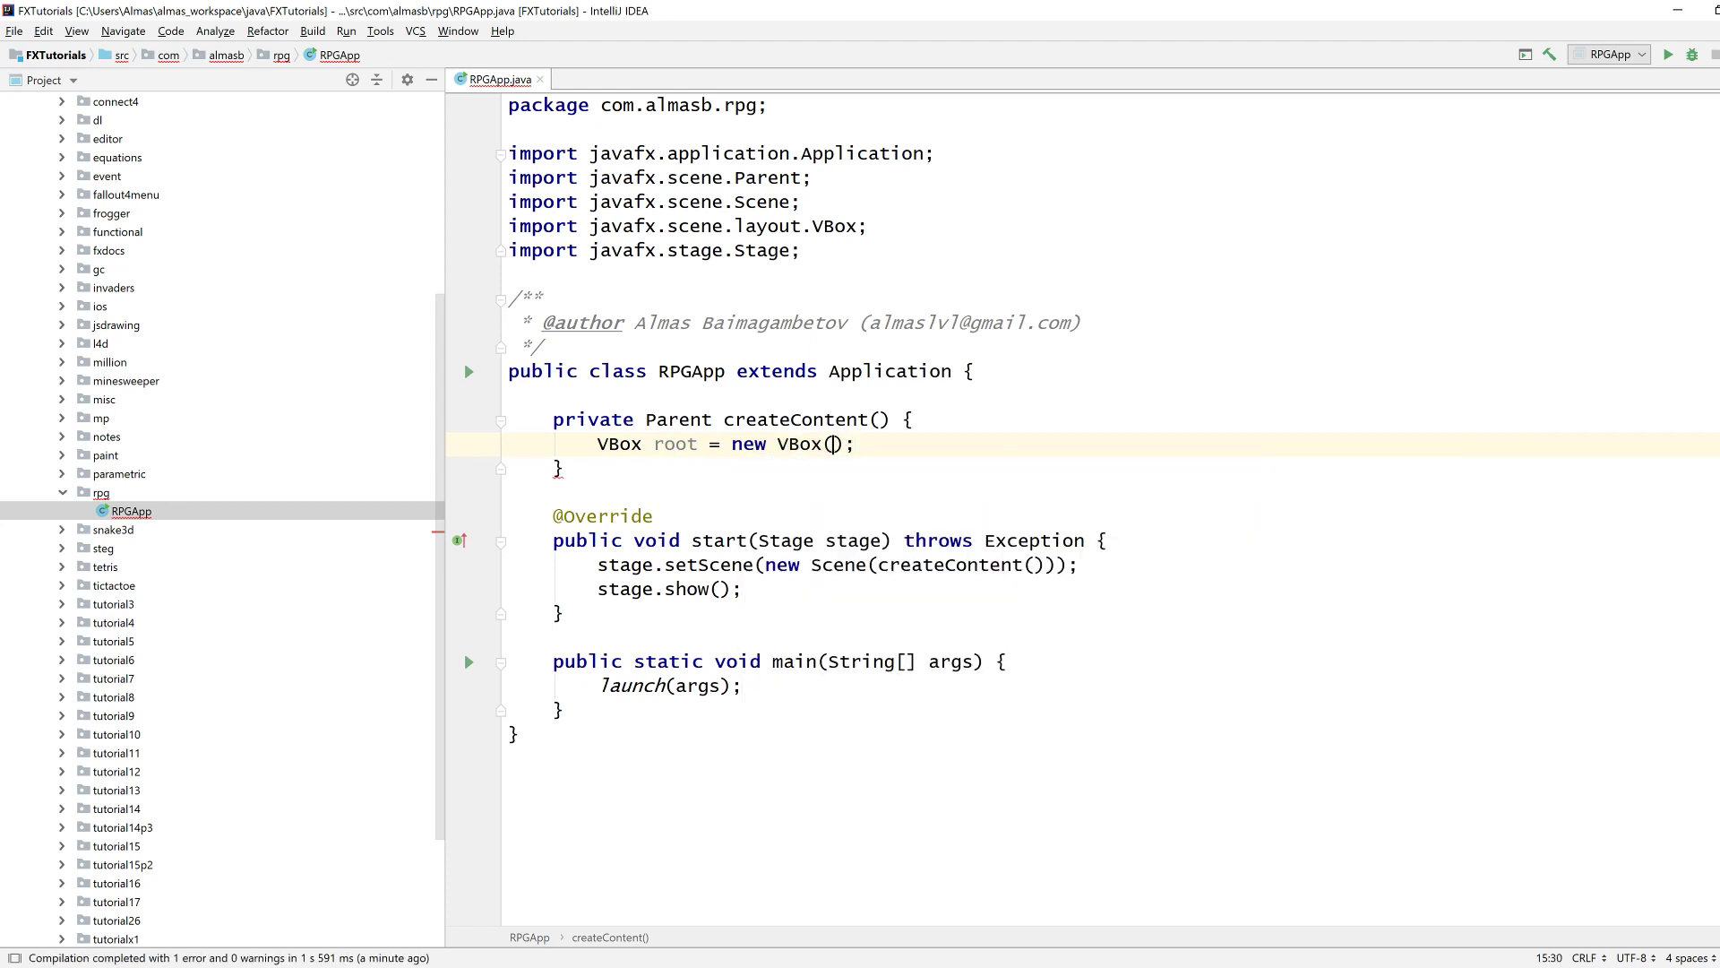
type("10")
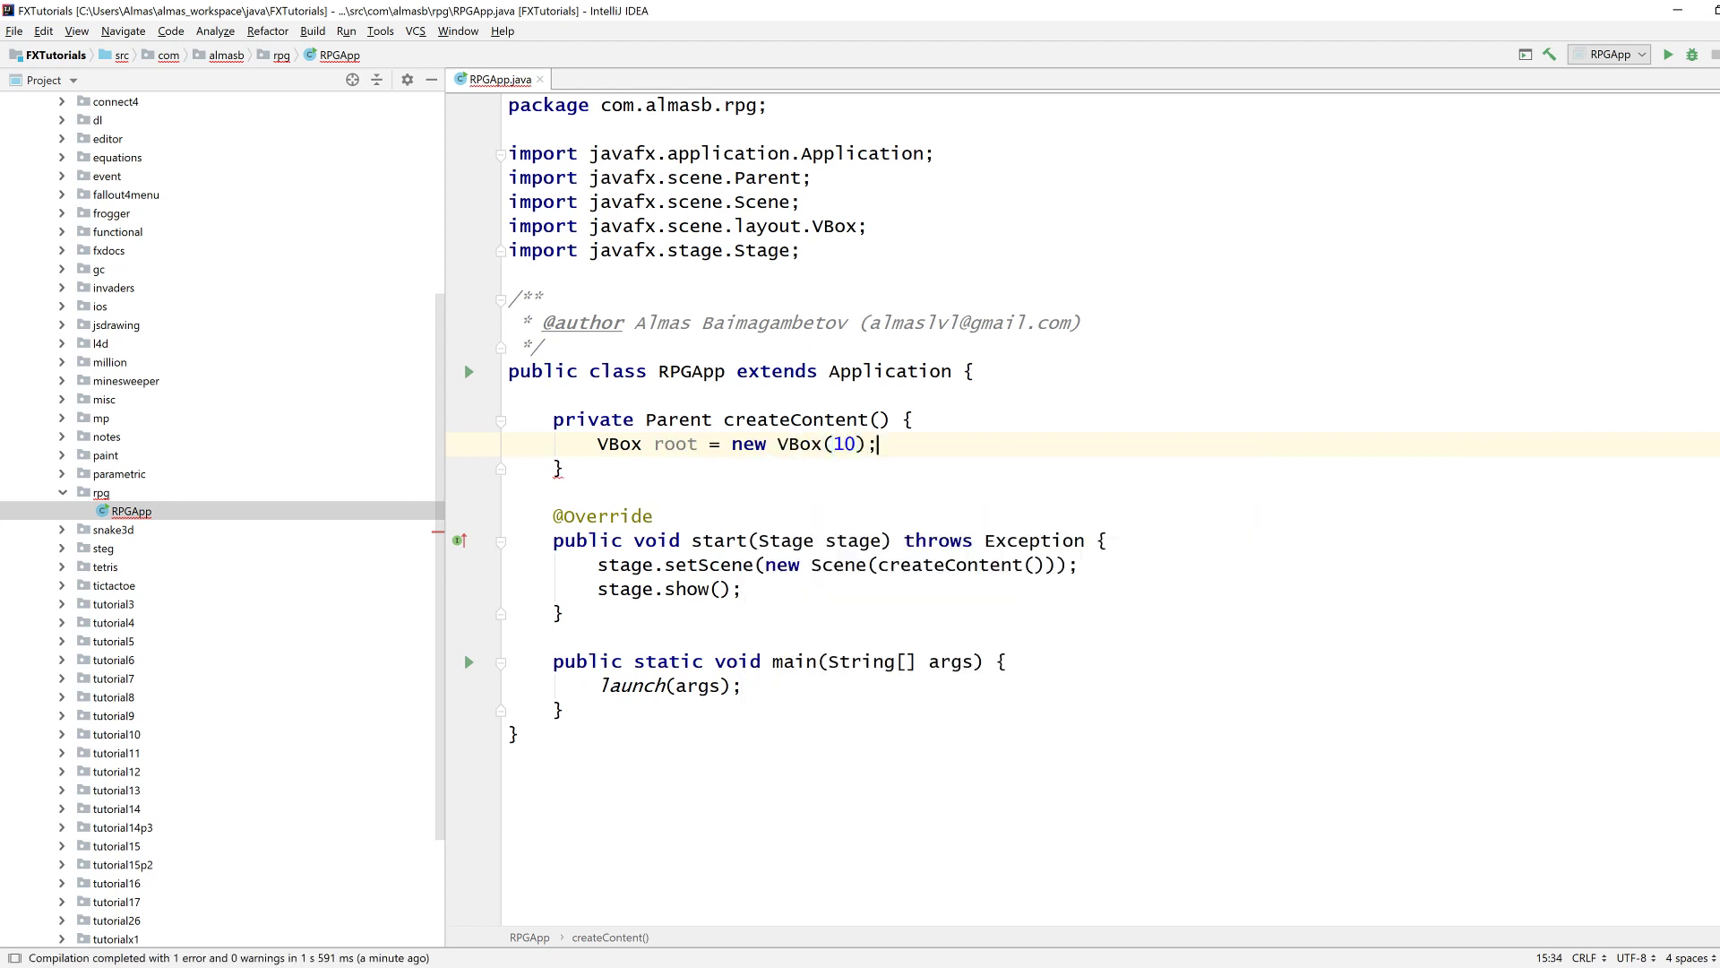
type("return root;")
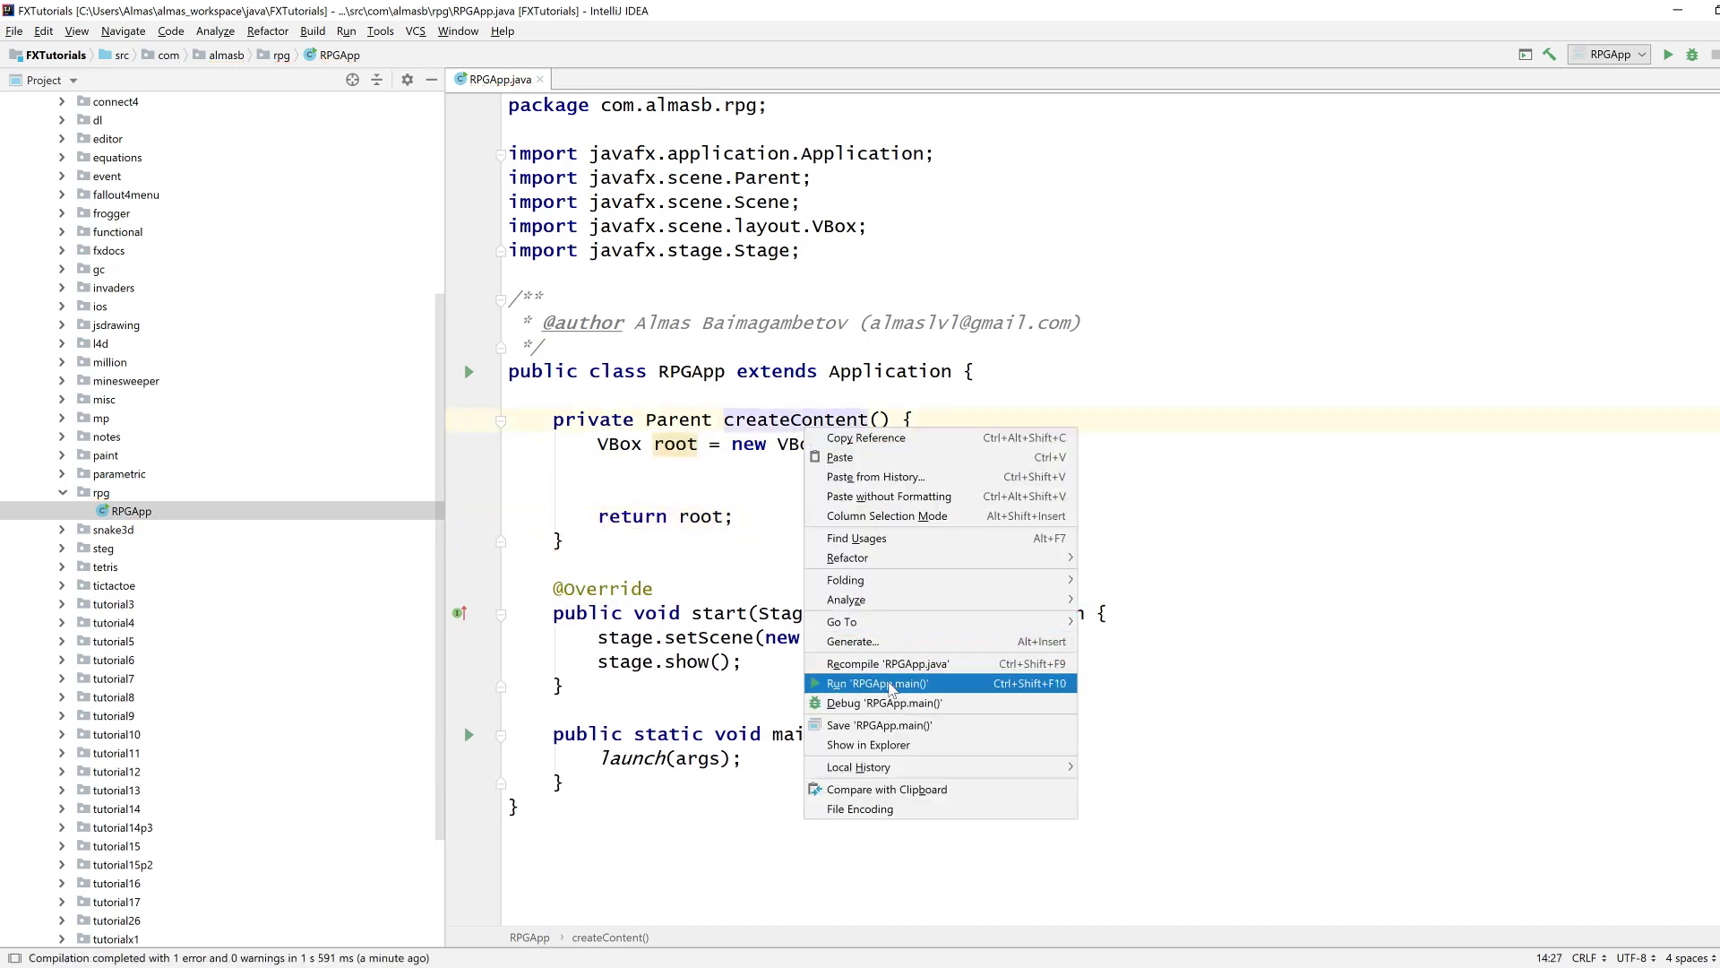
Run RPGApp once and close the empty application window.
left_click(873, 683)
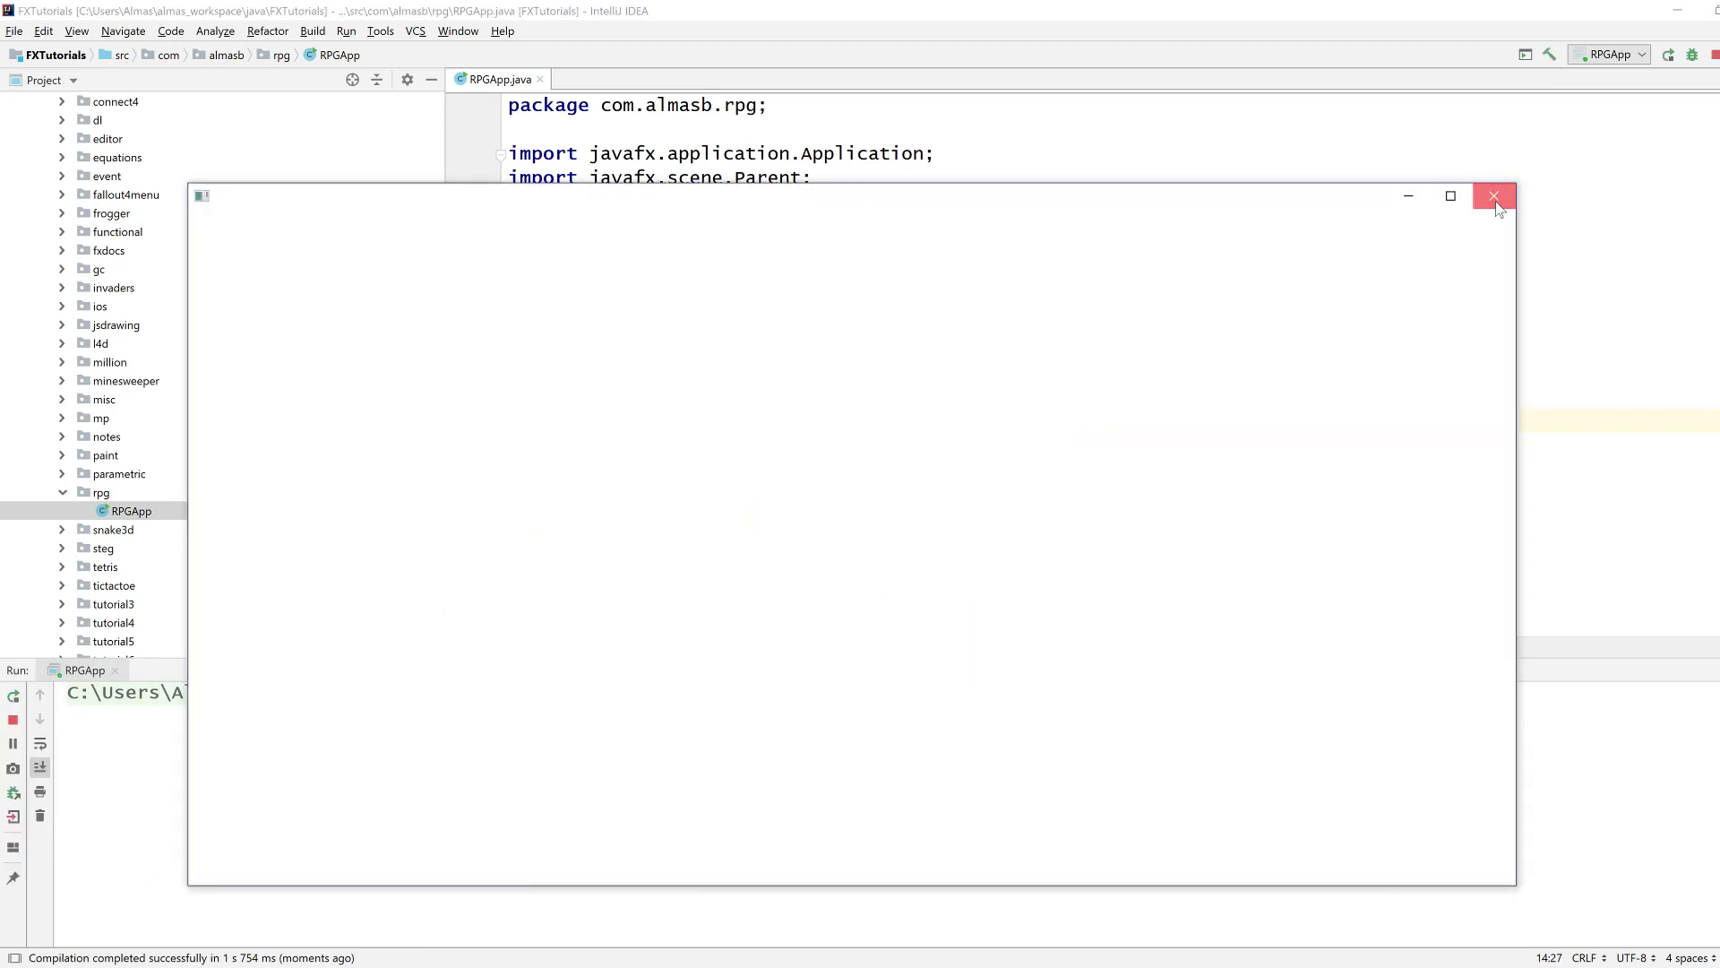
left_click(1493, 198)
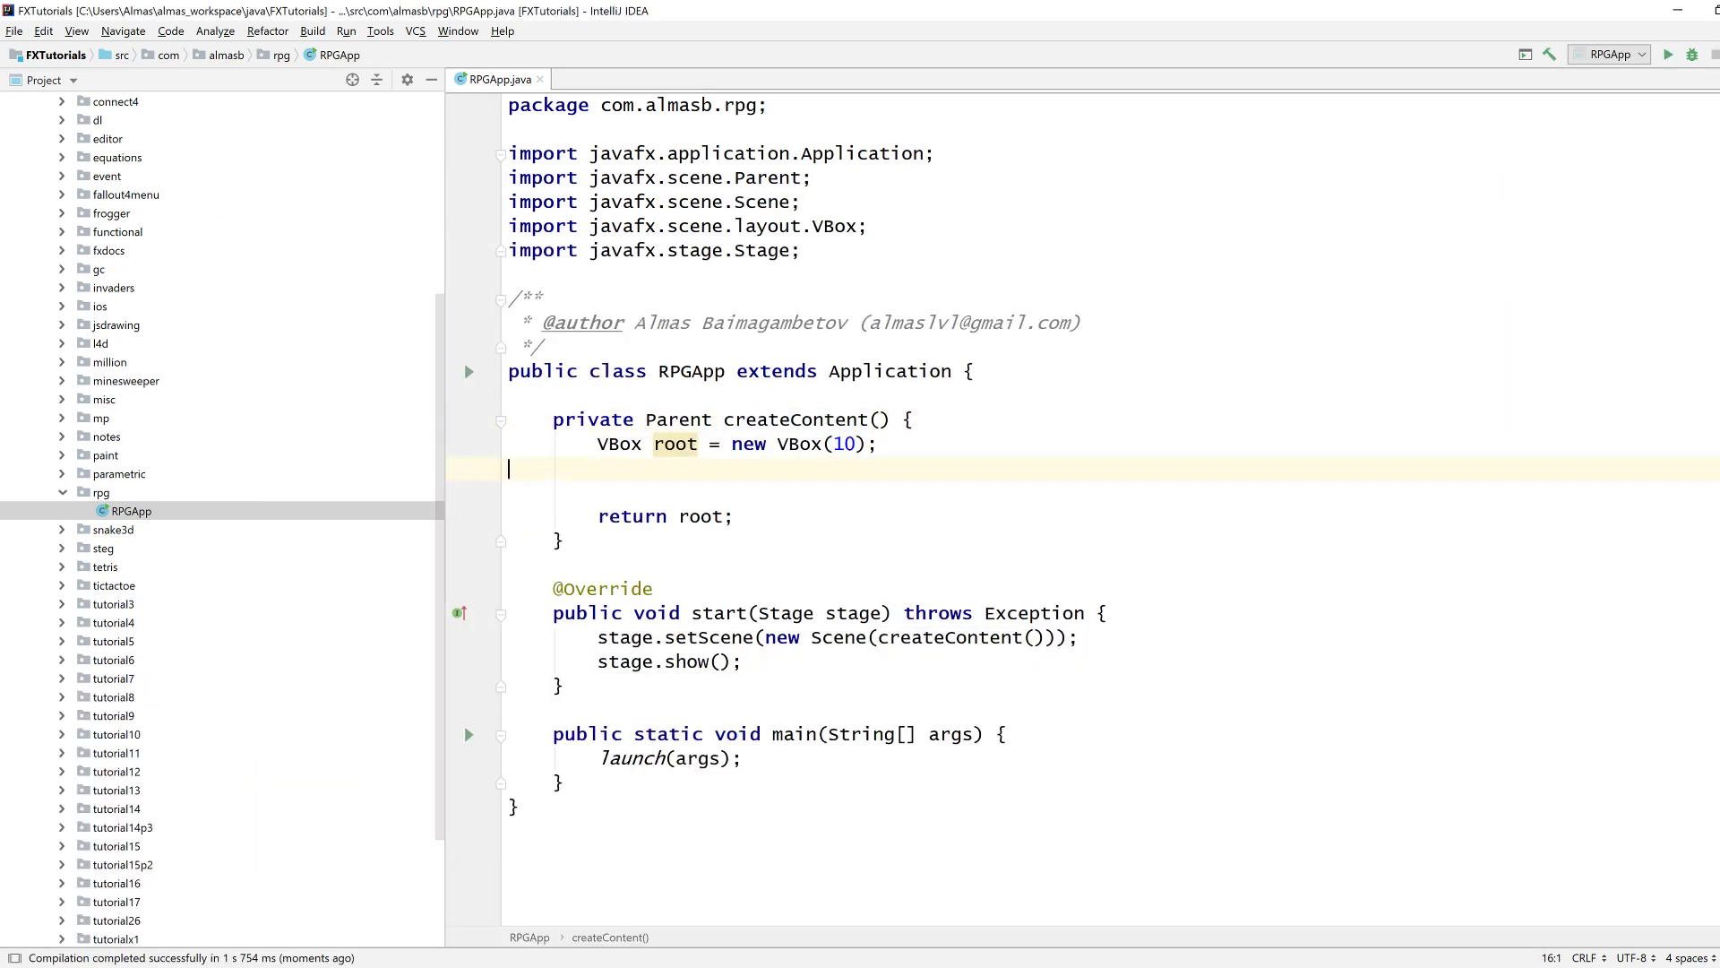
Declare a private enum Action with ATTACK, CHARGE and BLOCK.
type("private enum Action {")
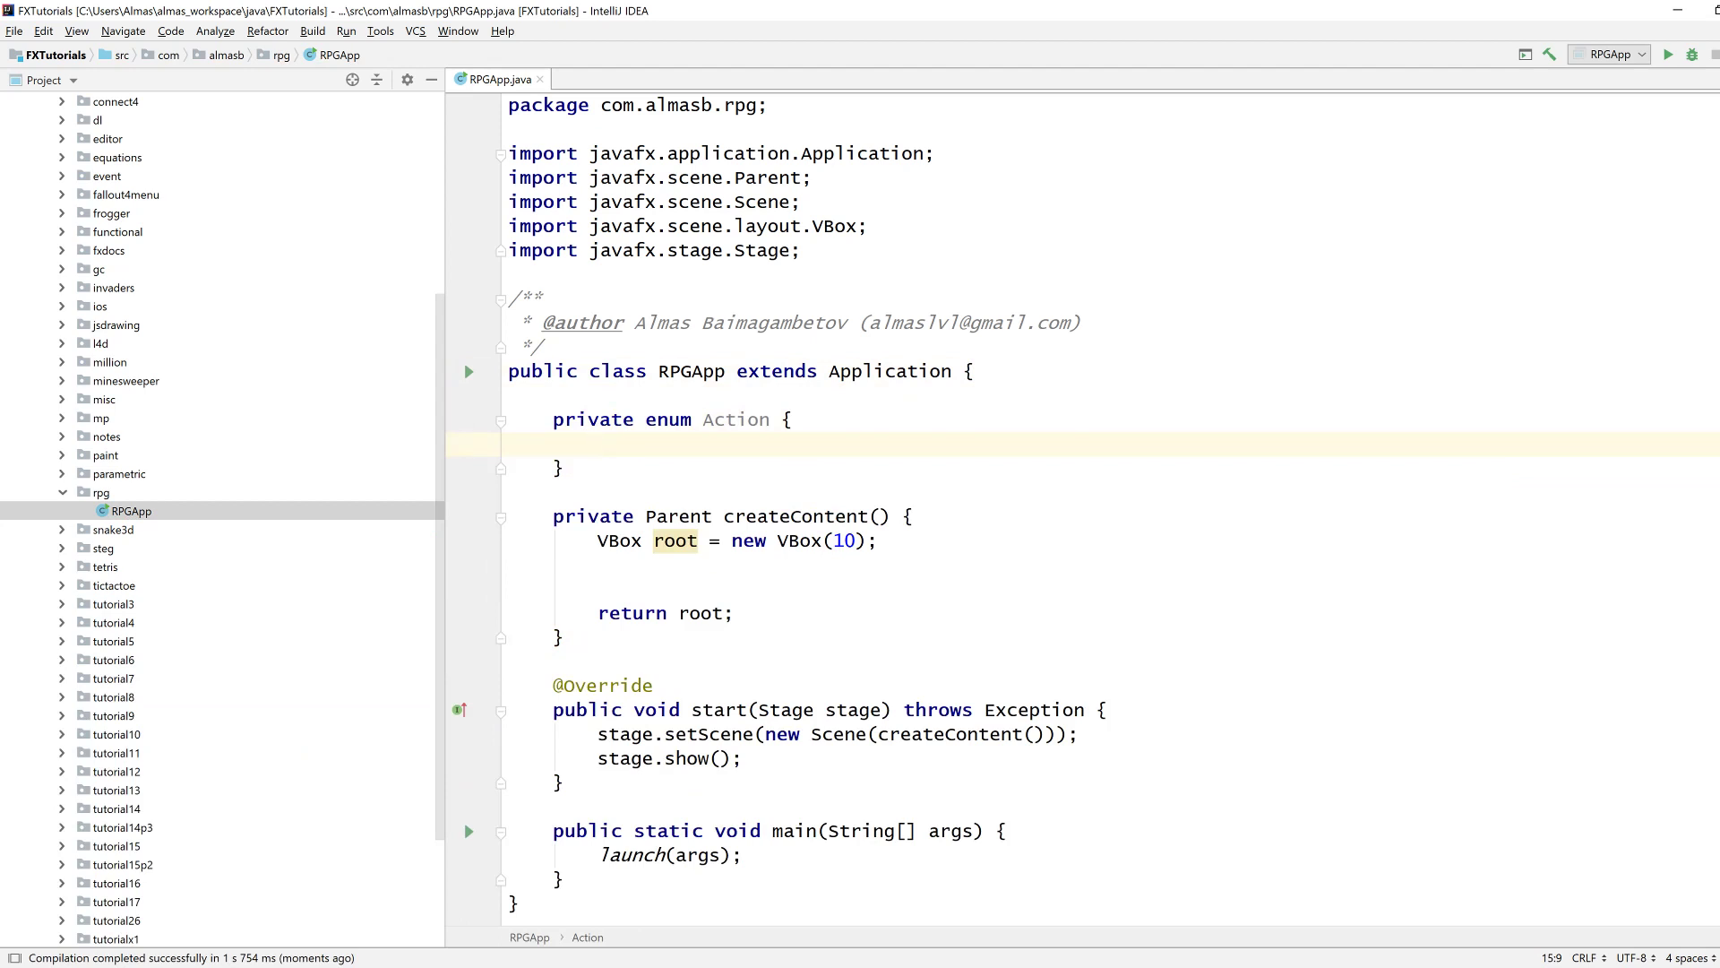
type("ATTACK,")
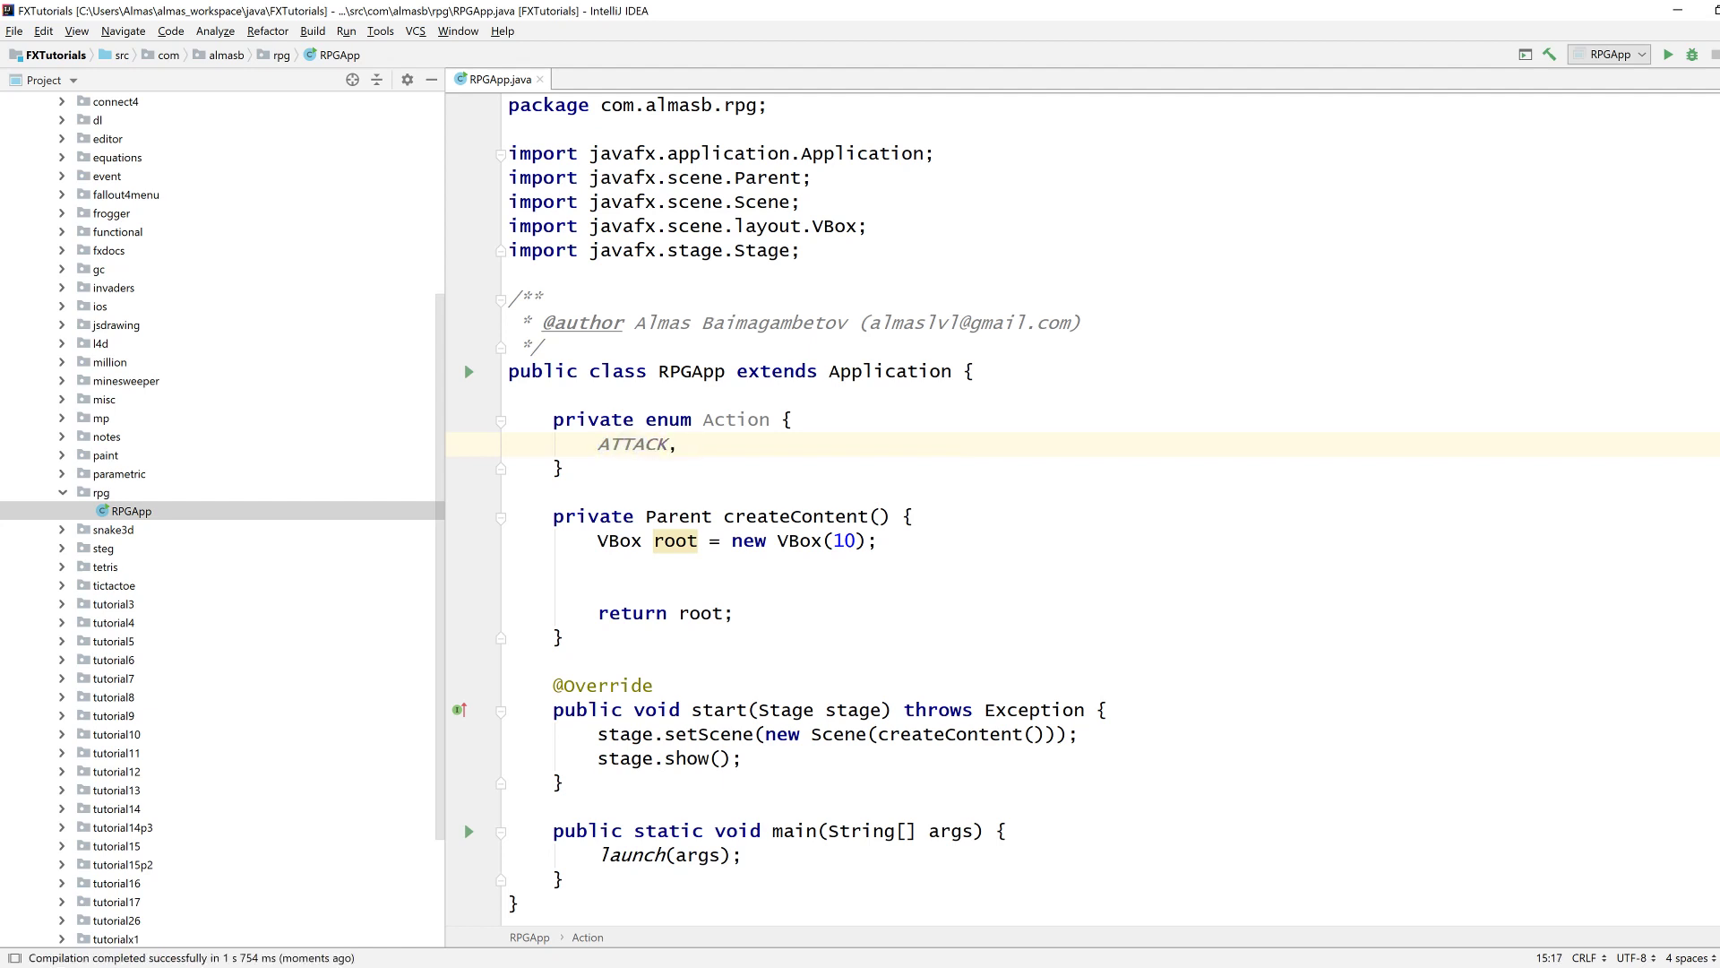
type("CHARGE,")
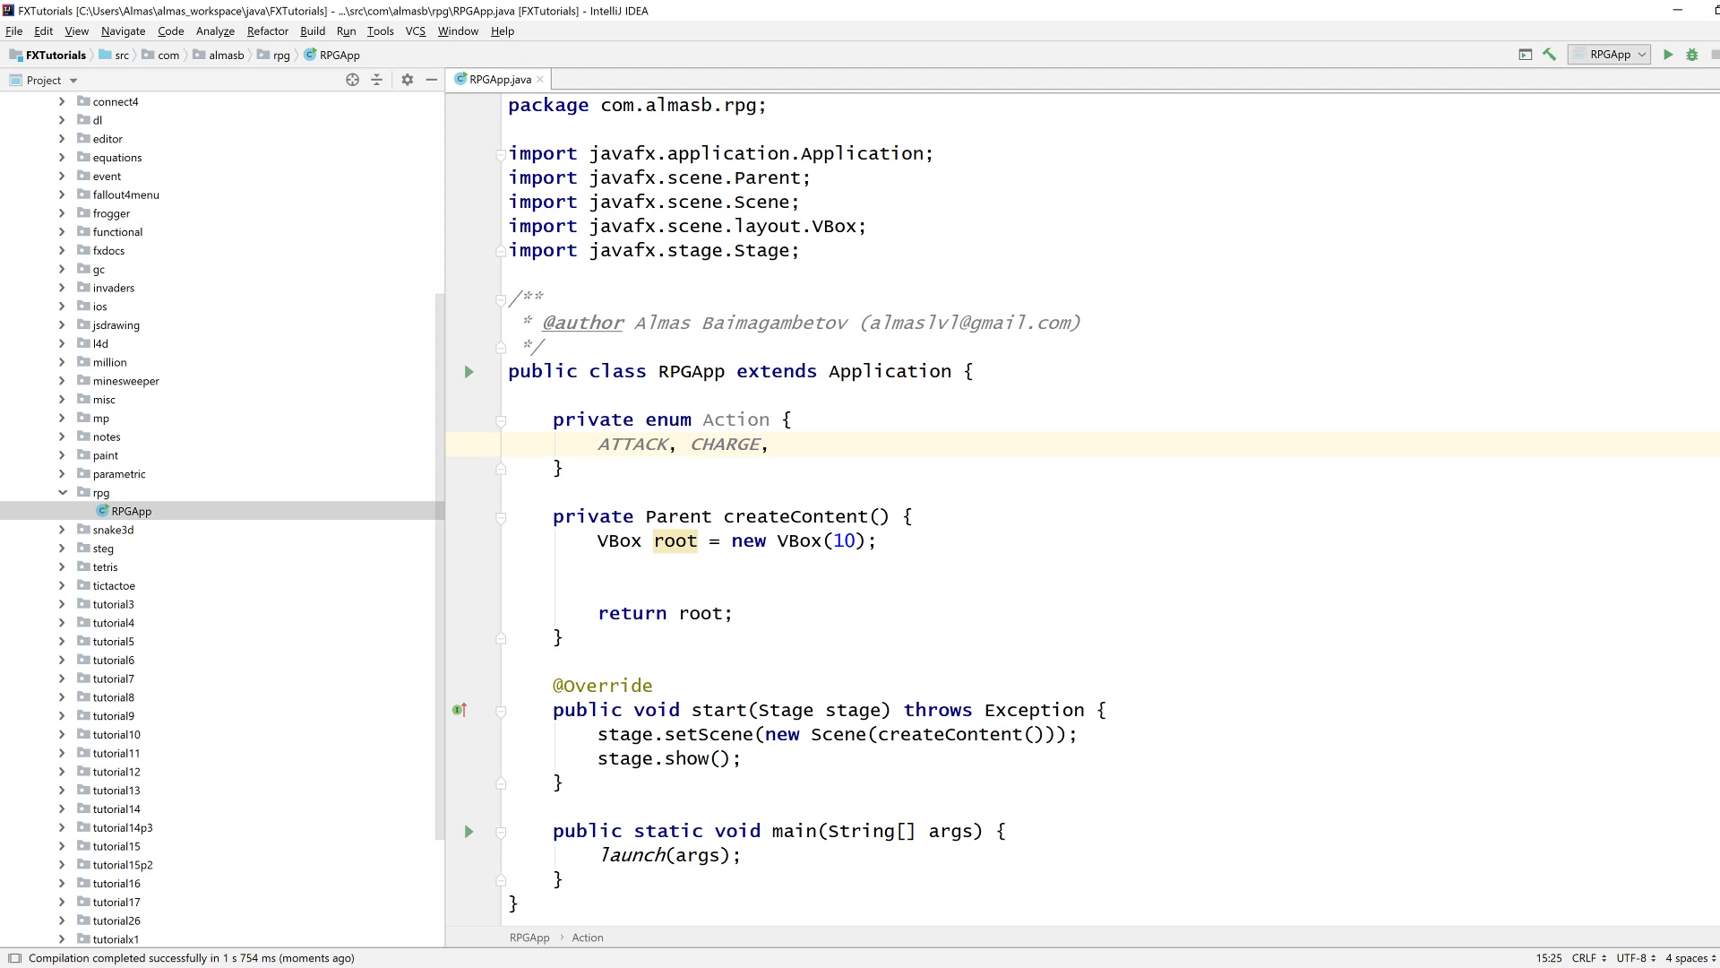
type("BLOCK")
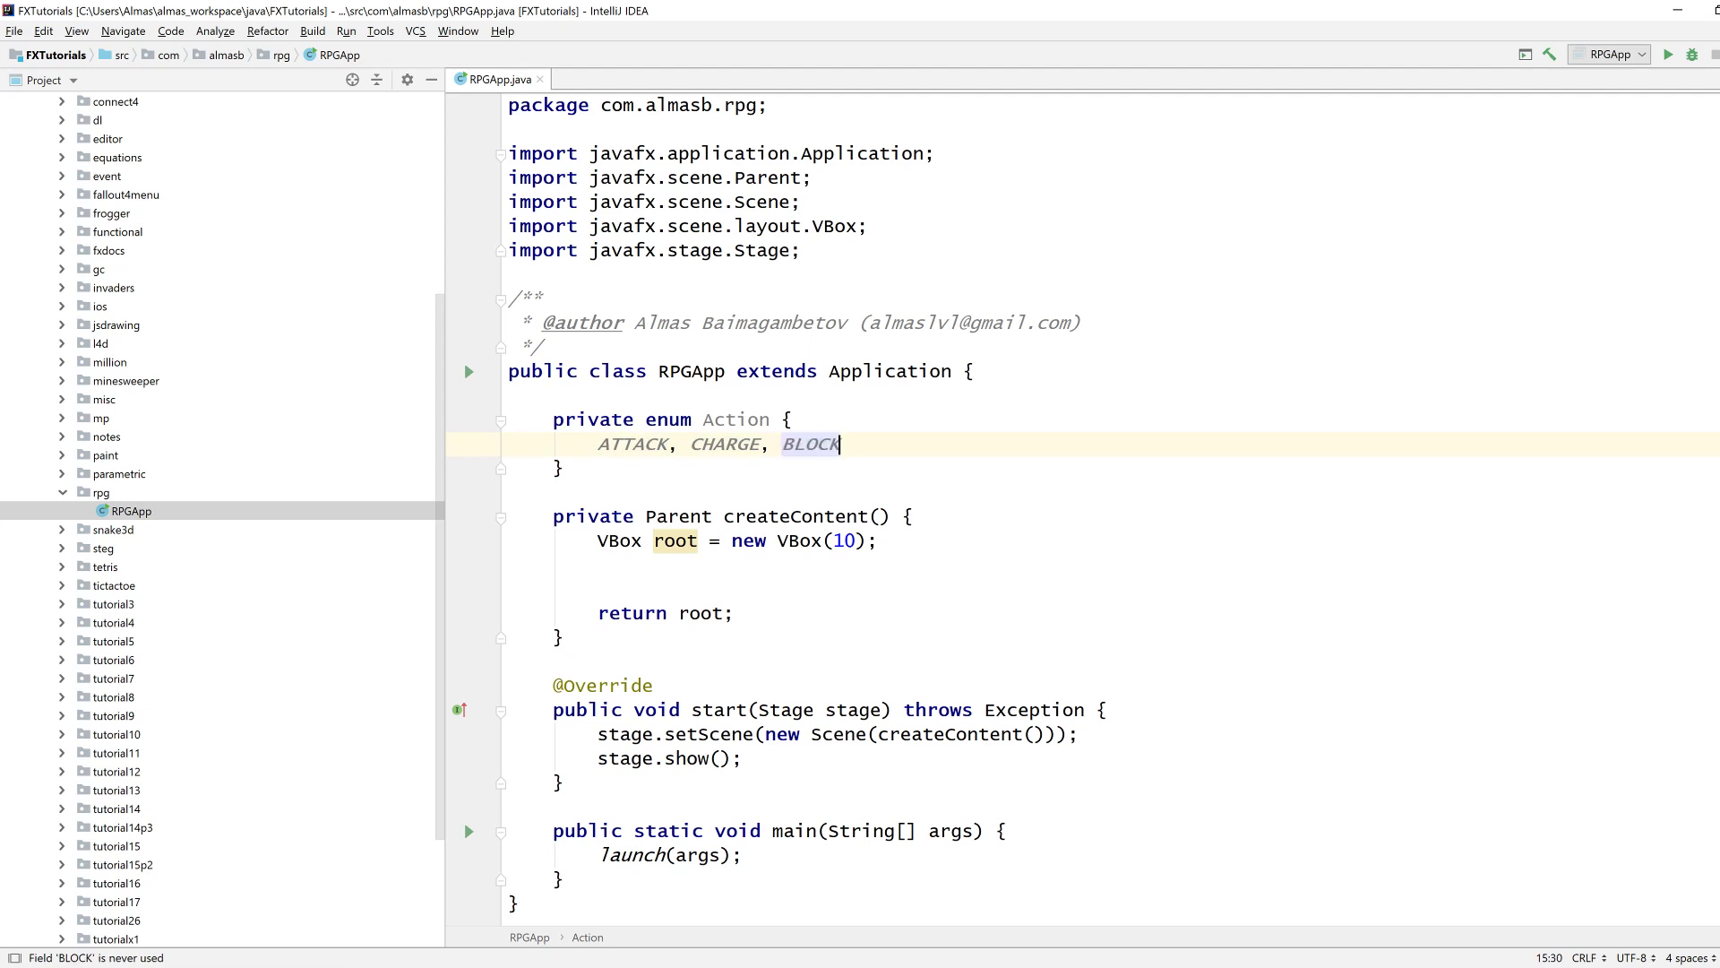
Declare a private enum ActionResult with WIN, LOSE and DRAW.
type("p")
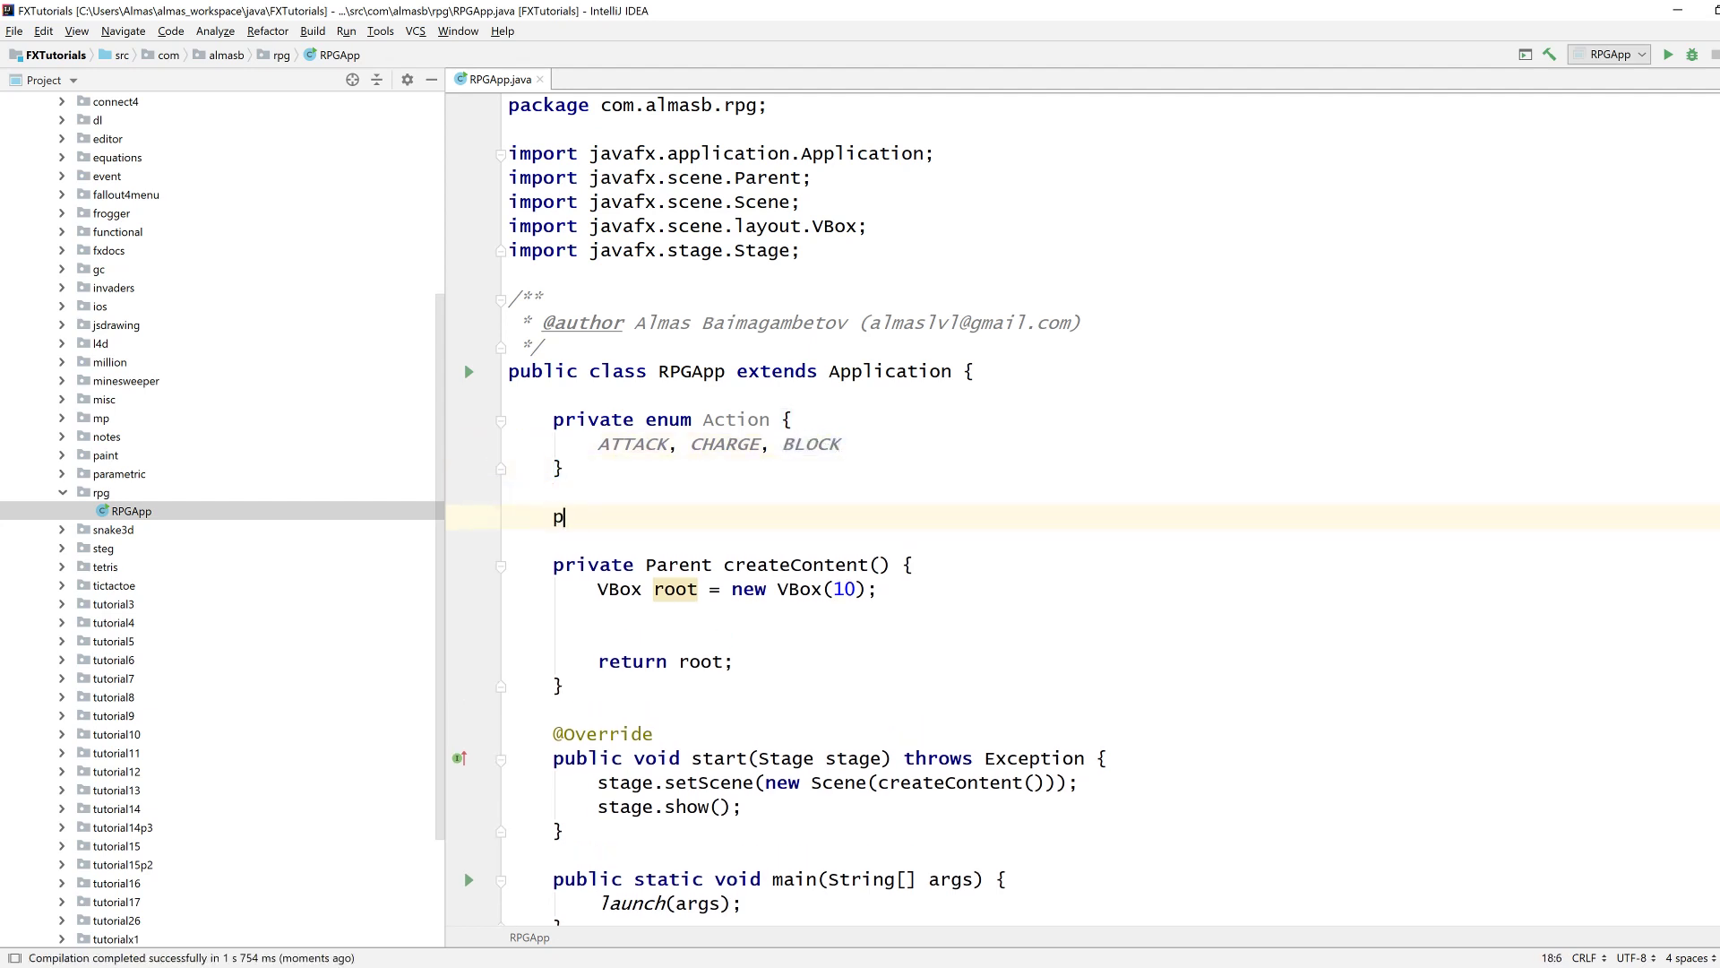
type("rivate enum ActionResult {")
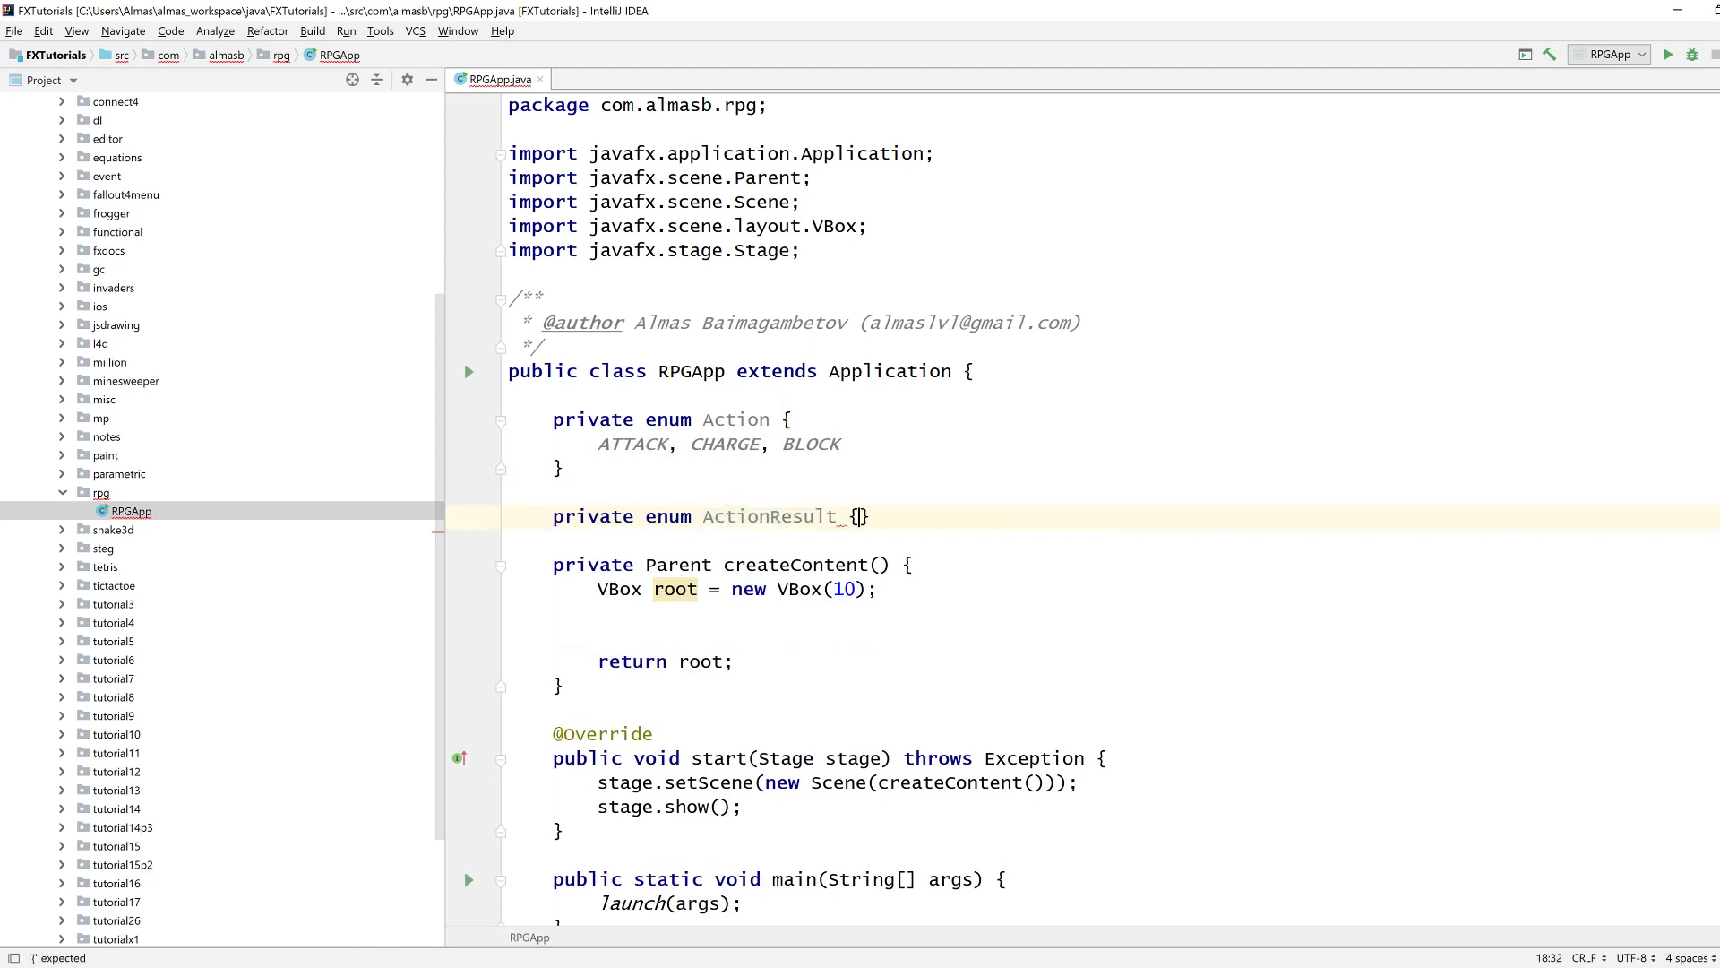
type("WIN,")
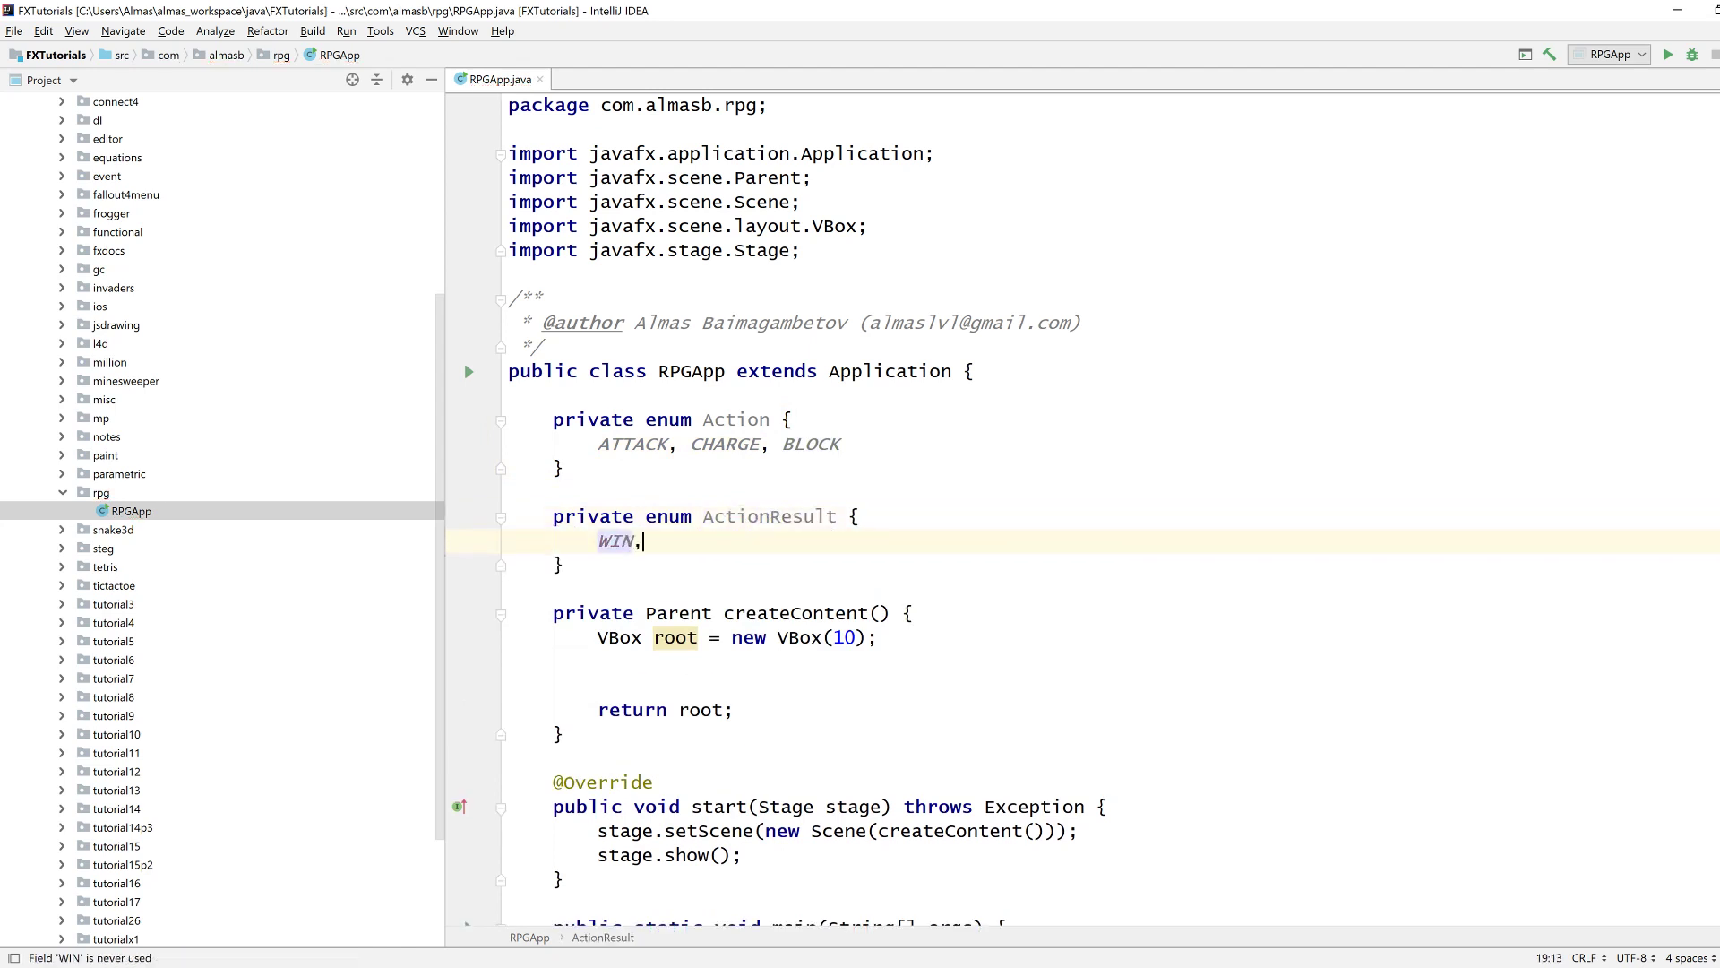
type("LOSE")
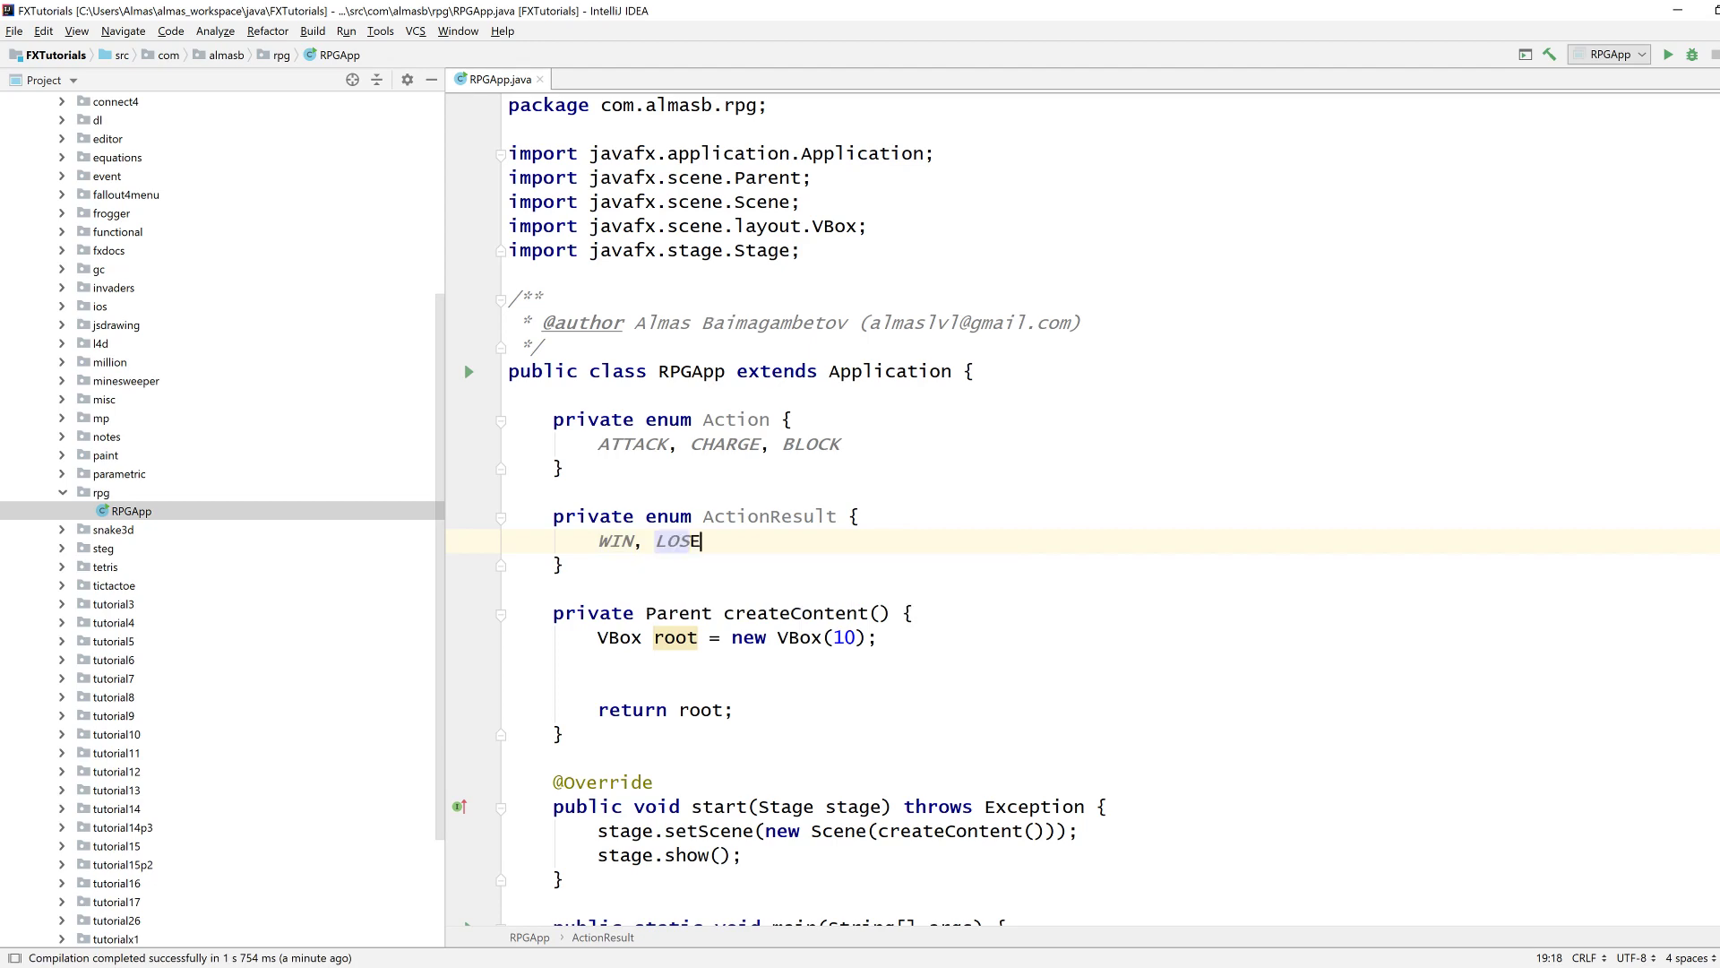
type(", DRAW")
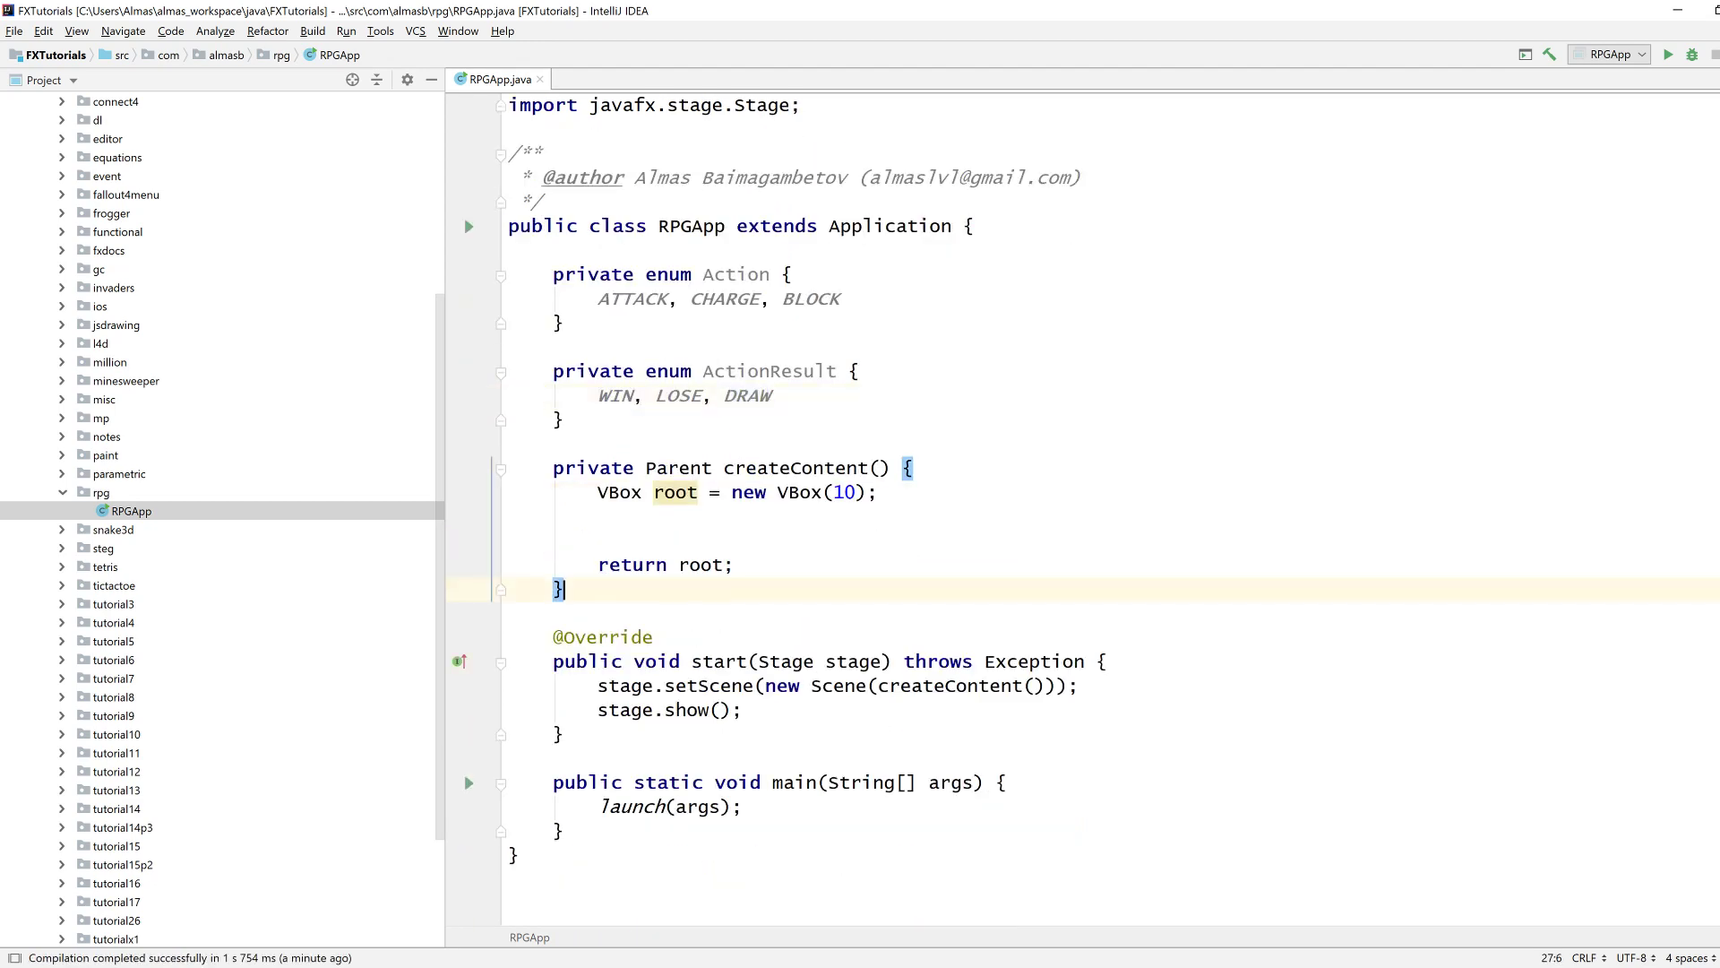
key("enter")
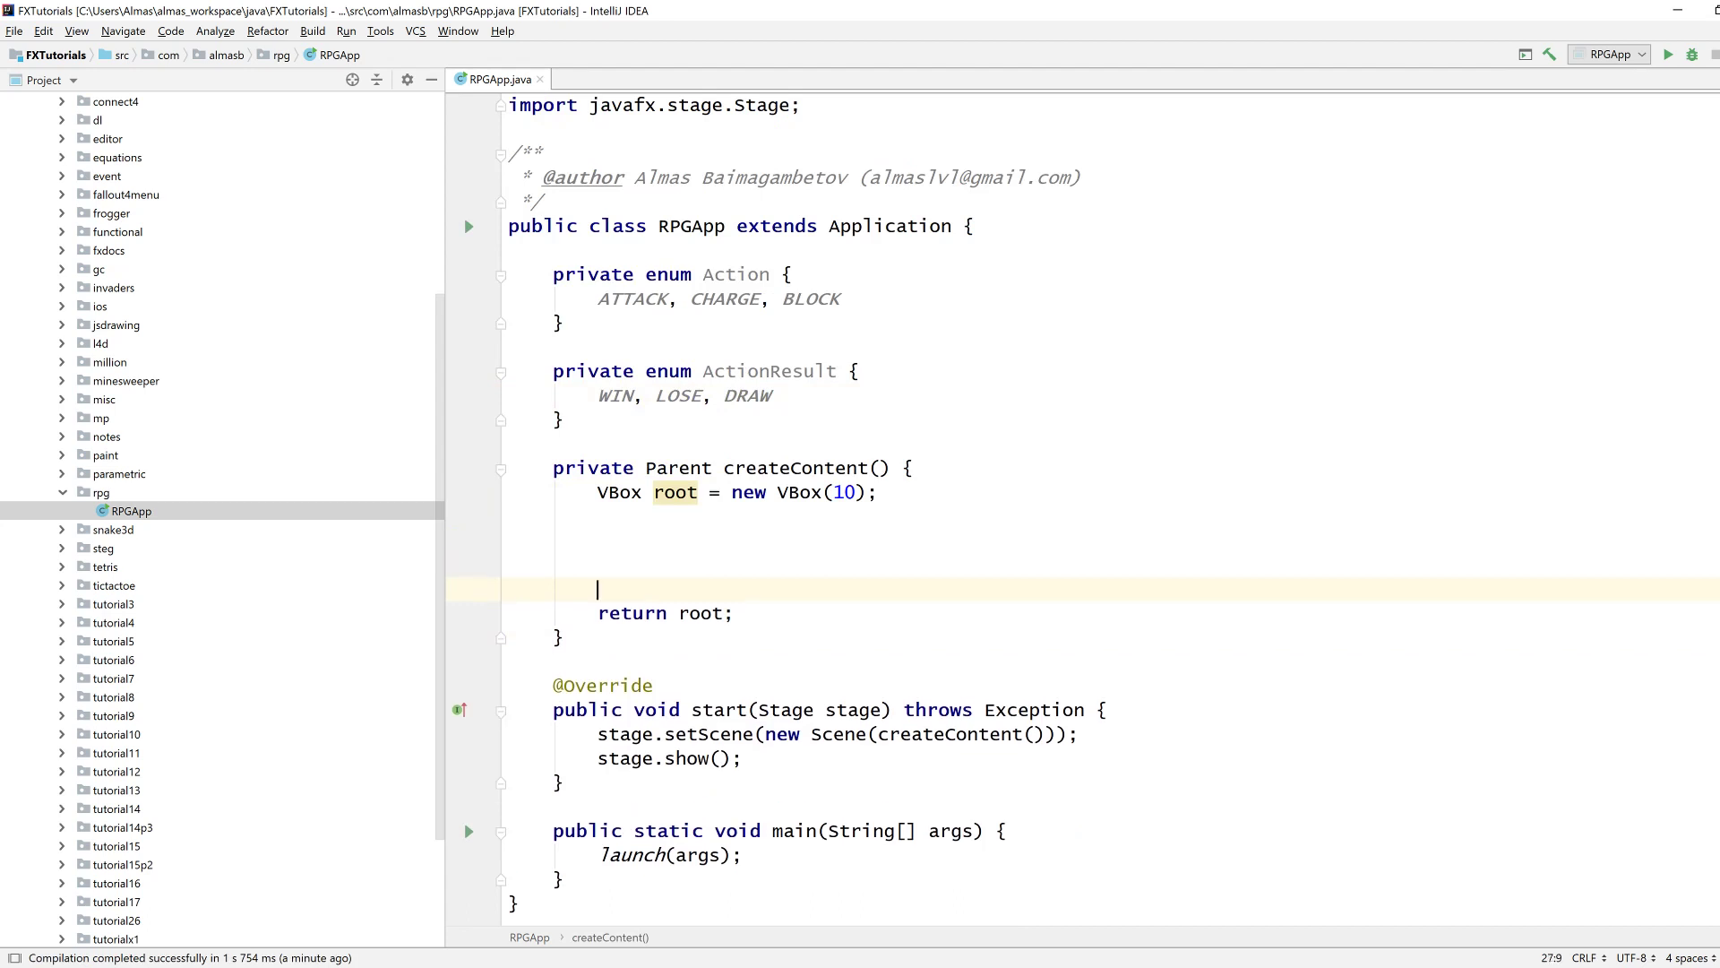
Declare btnAttack labelled "ATTACK" and btnCharge labelled "CHARGE" in createContent.
type("Button btnAtta")
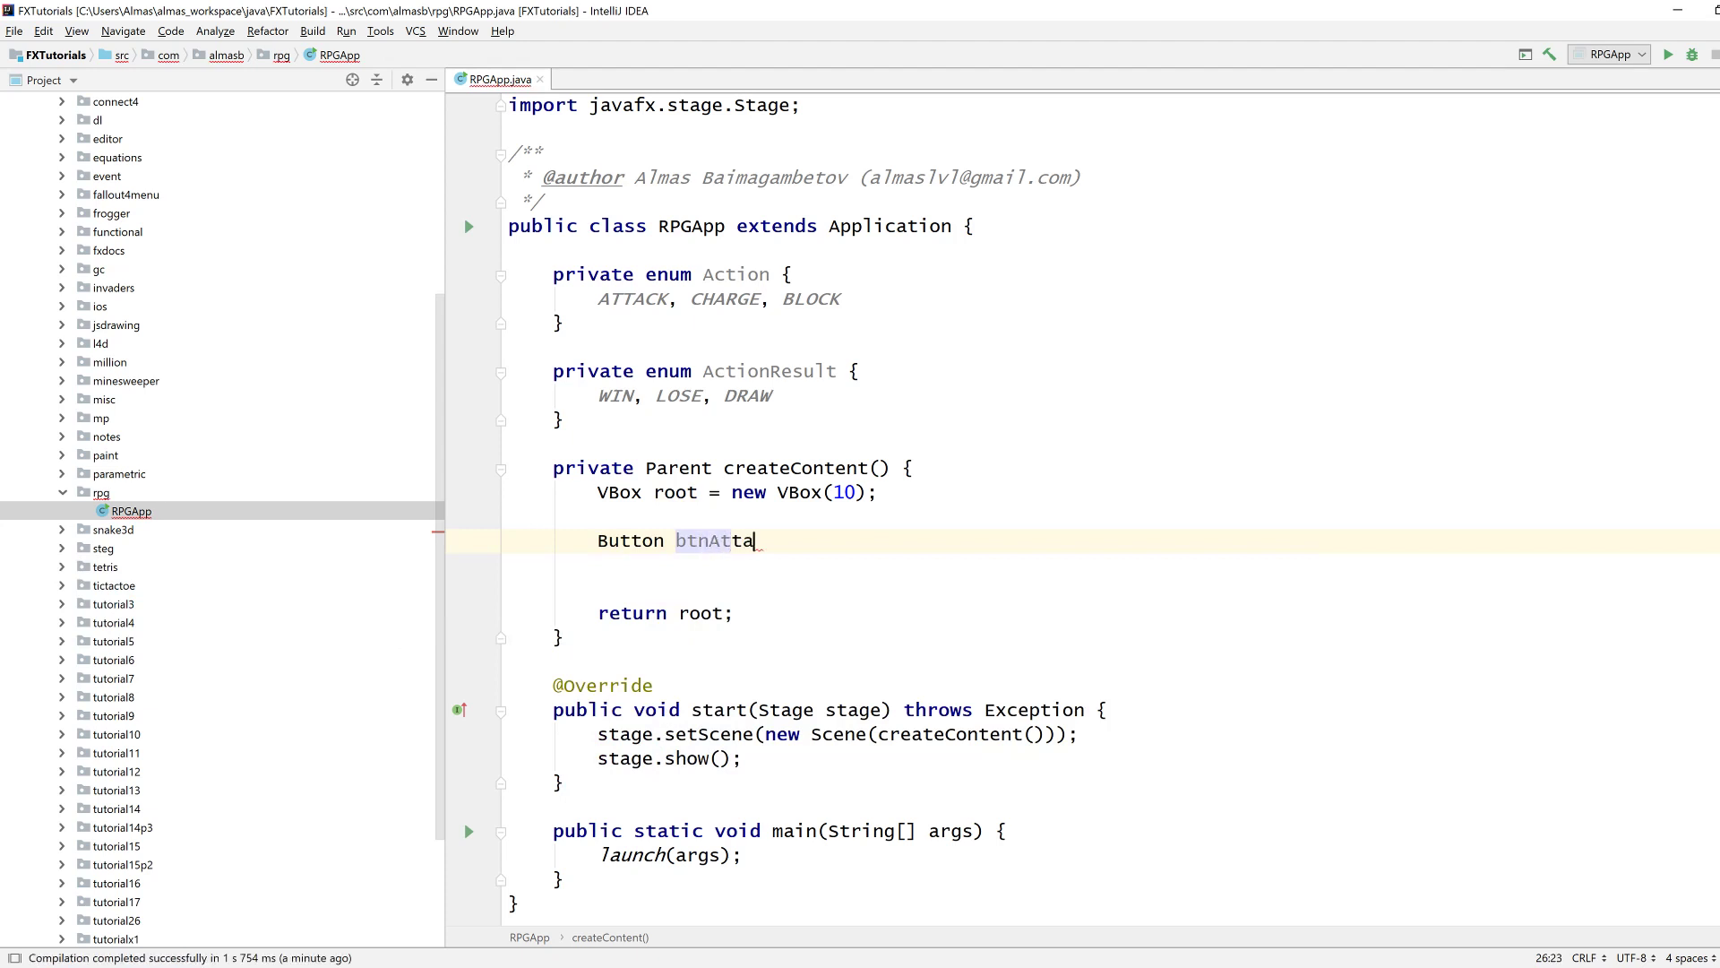
type("ck = new Button()")
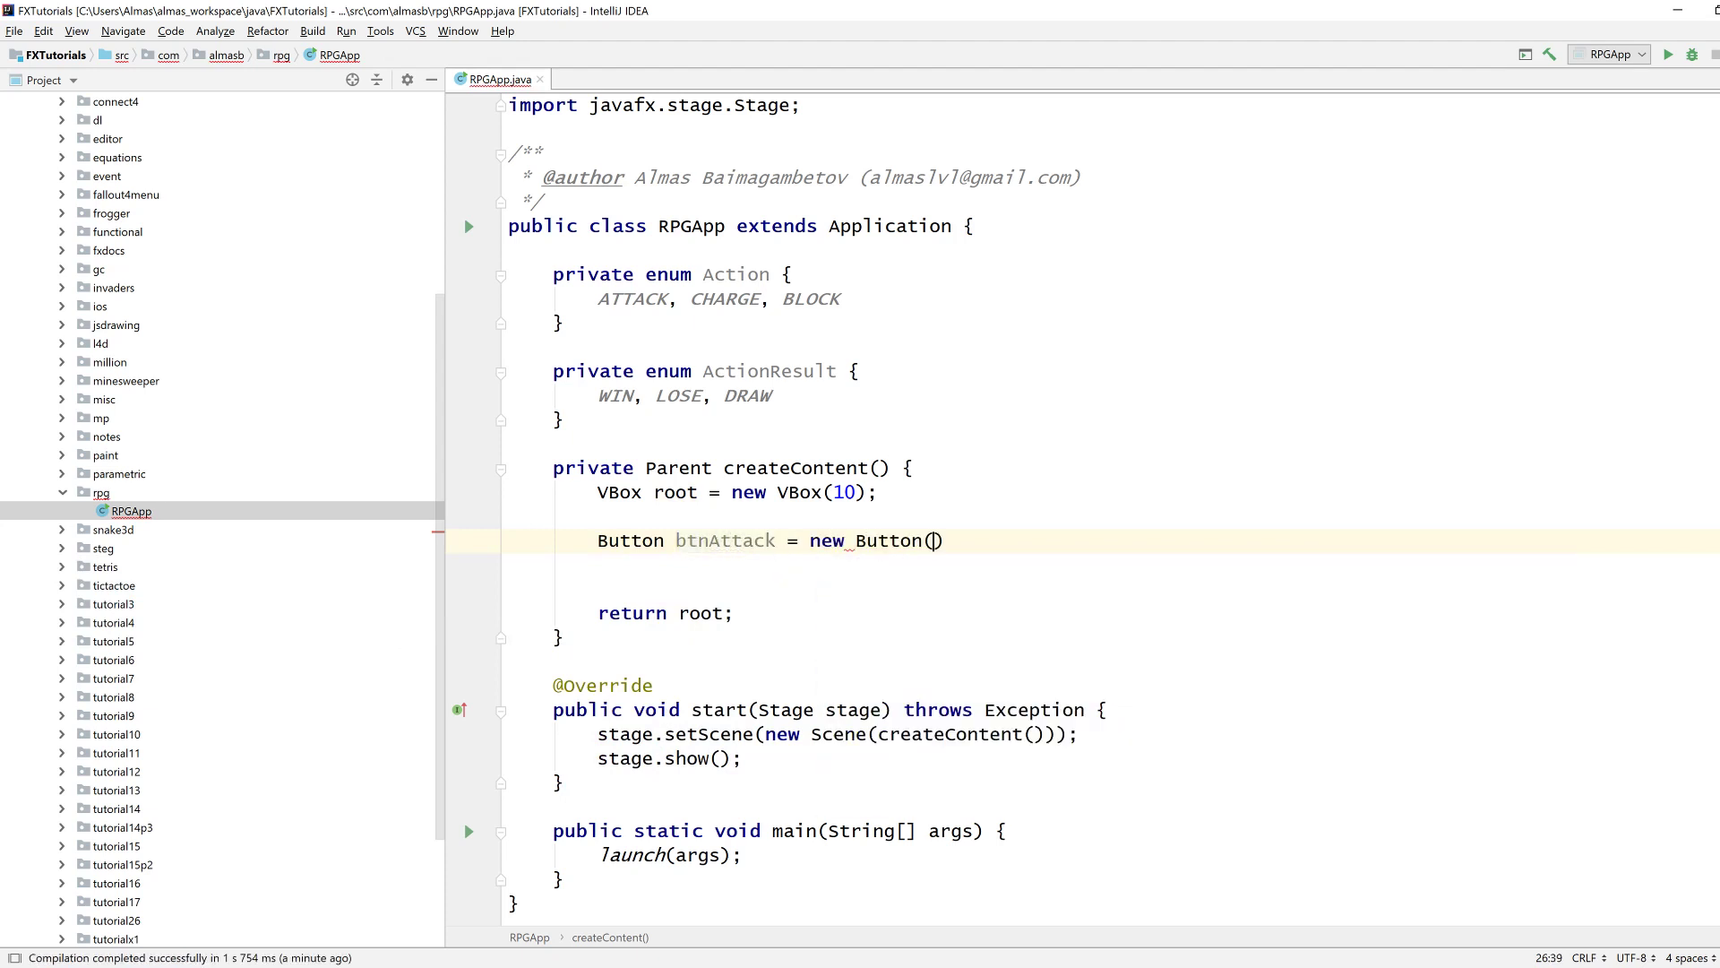
type("\"ATTACK\"")
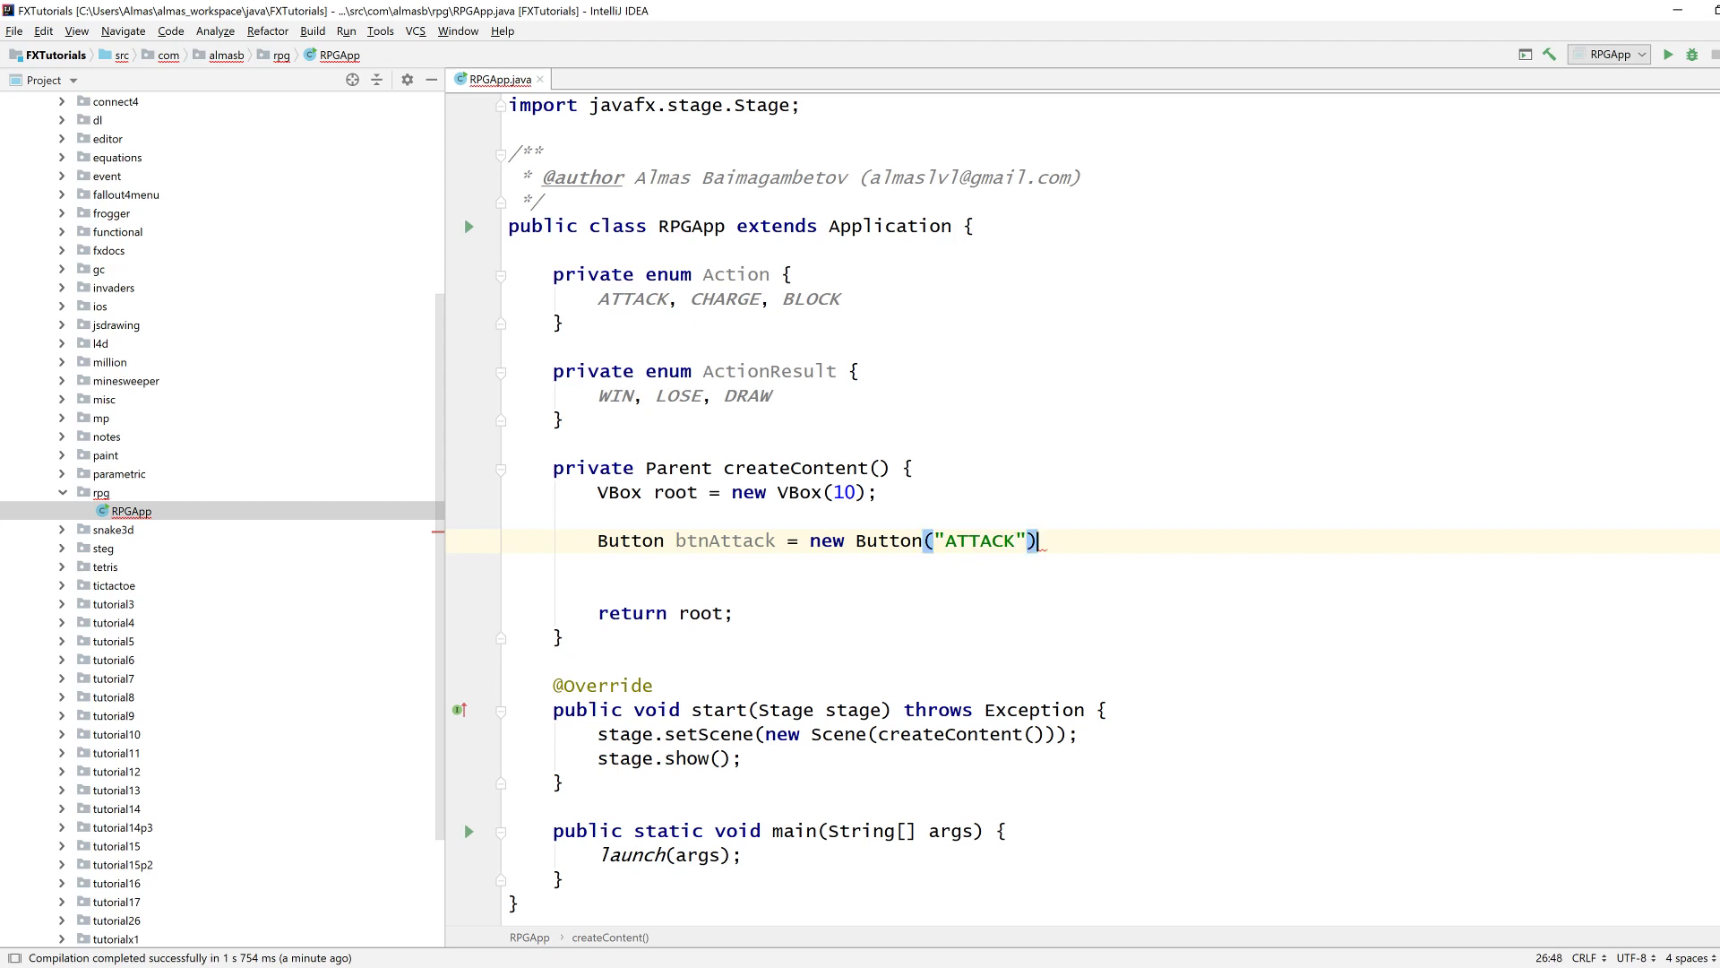
type("Button")
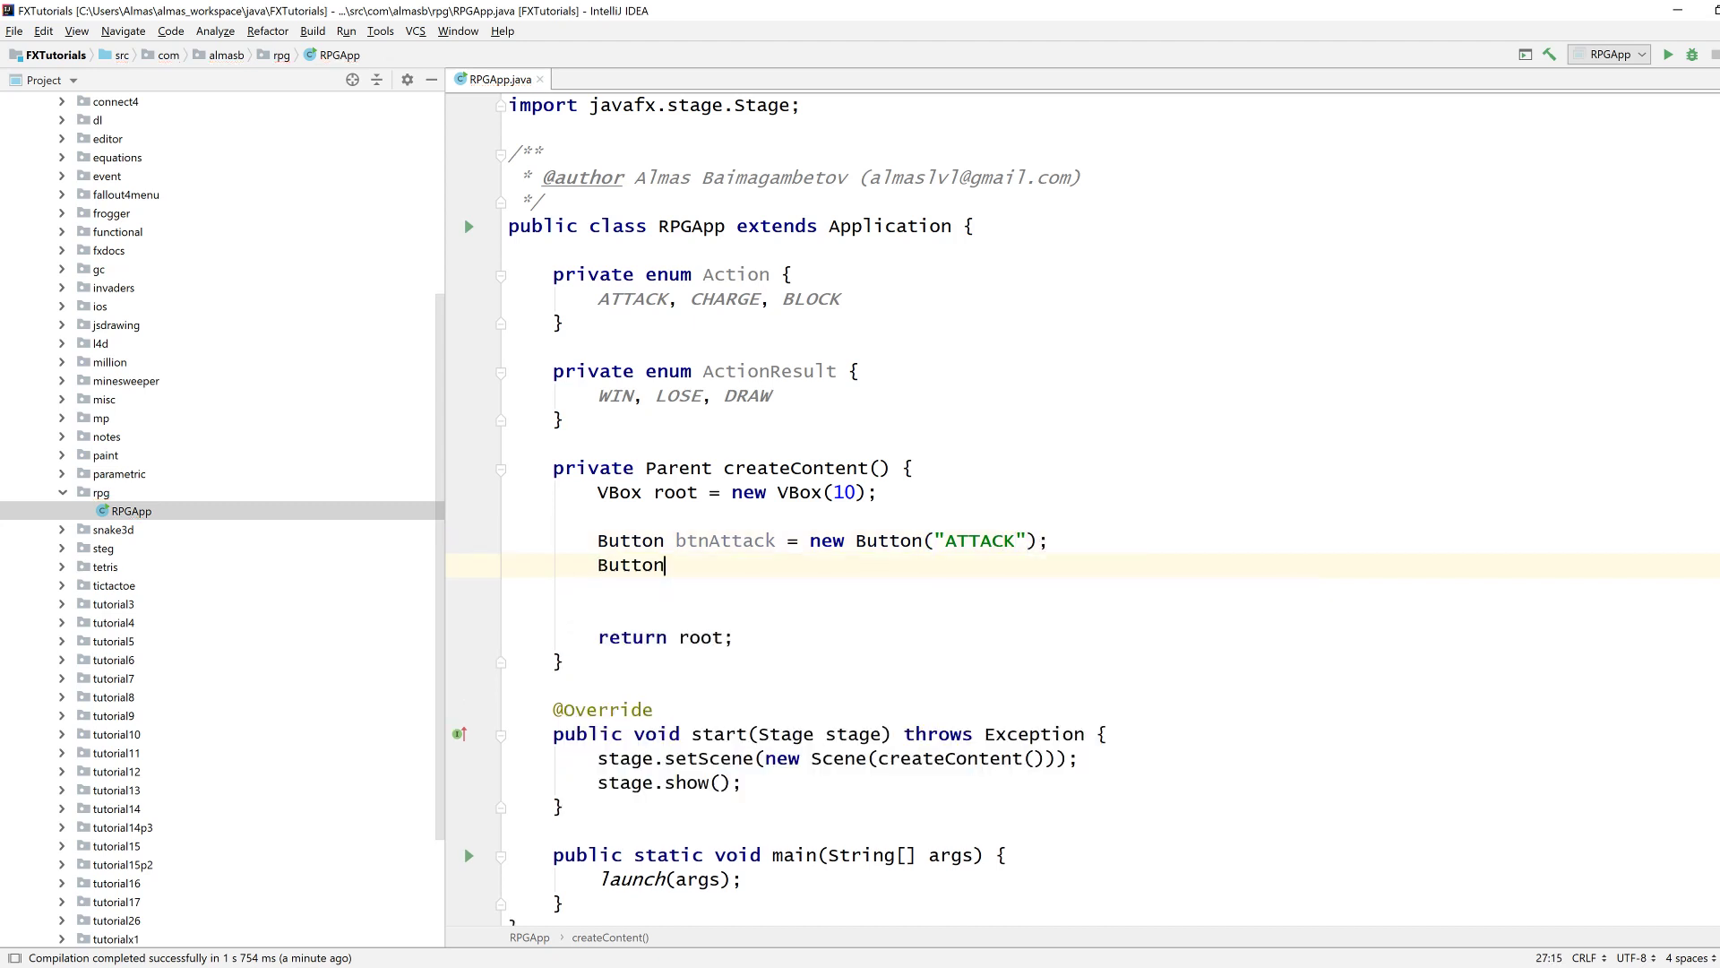
type("btn")
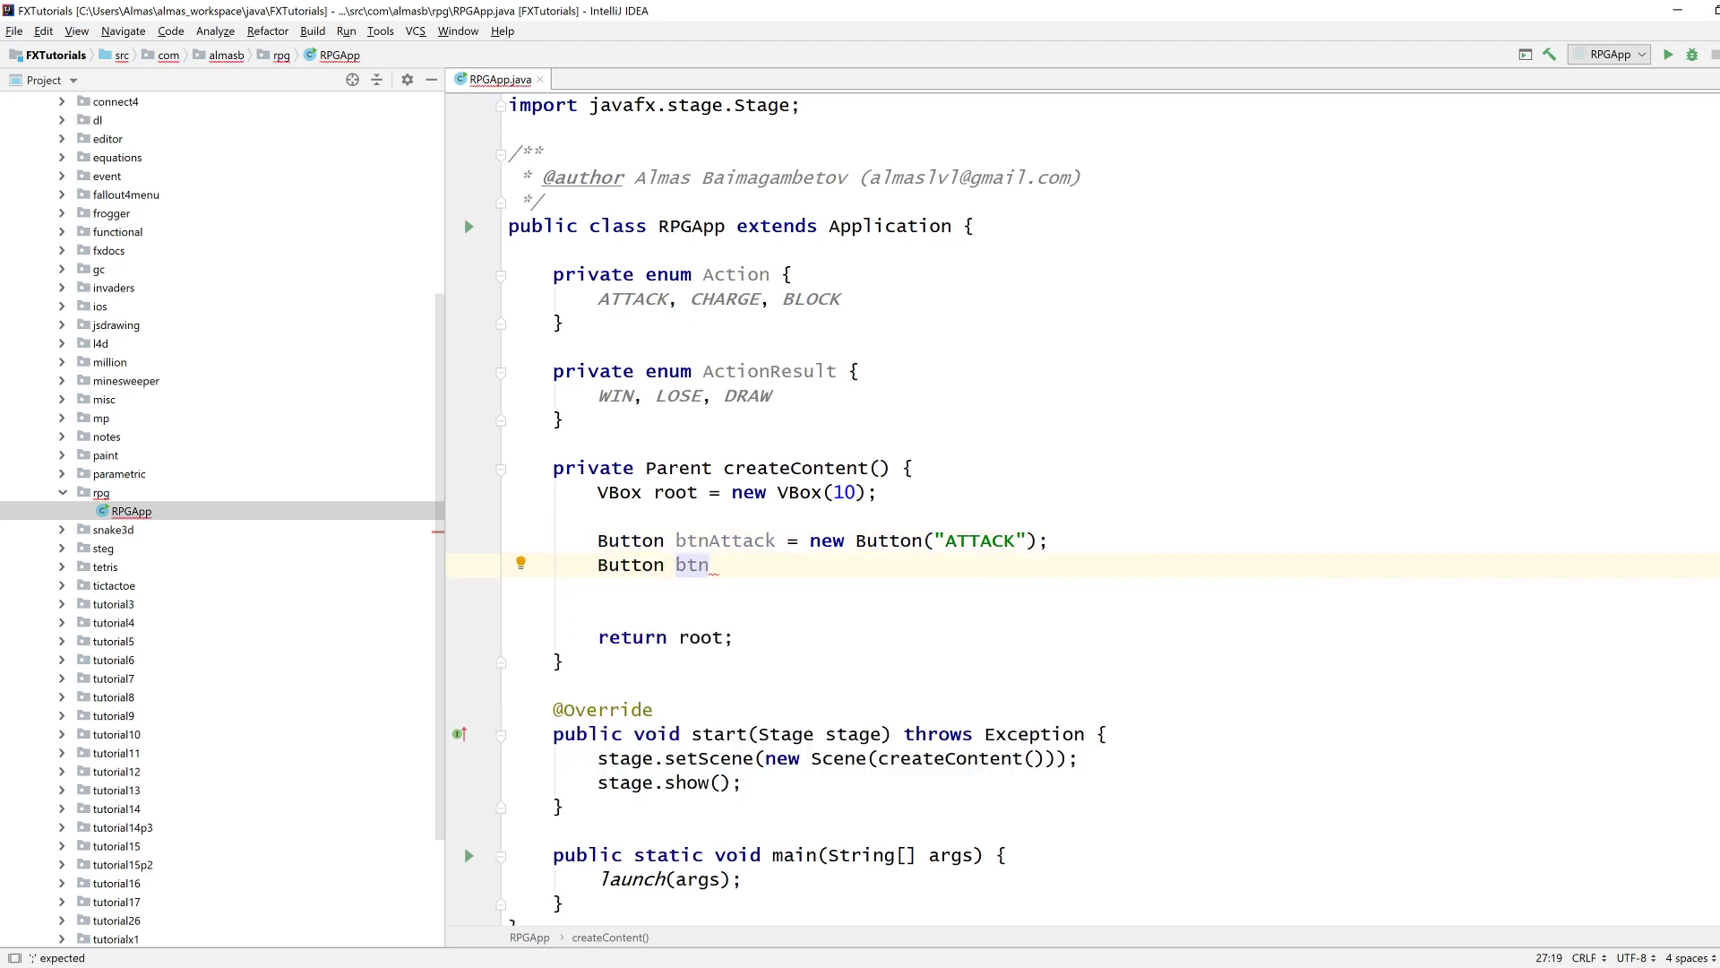
type("Charge = new")
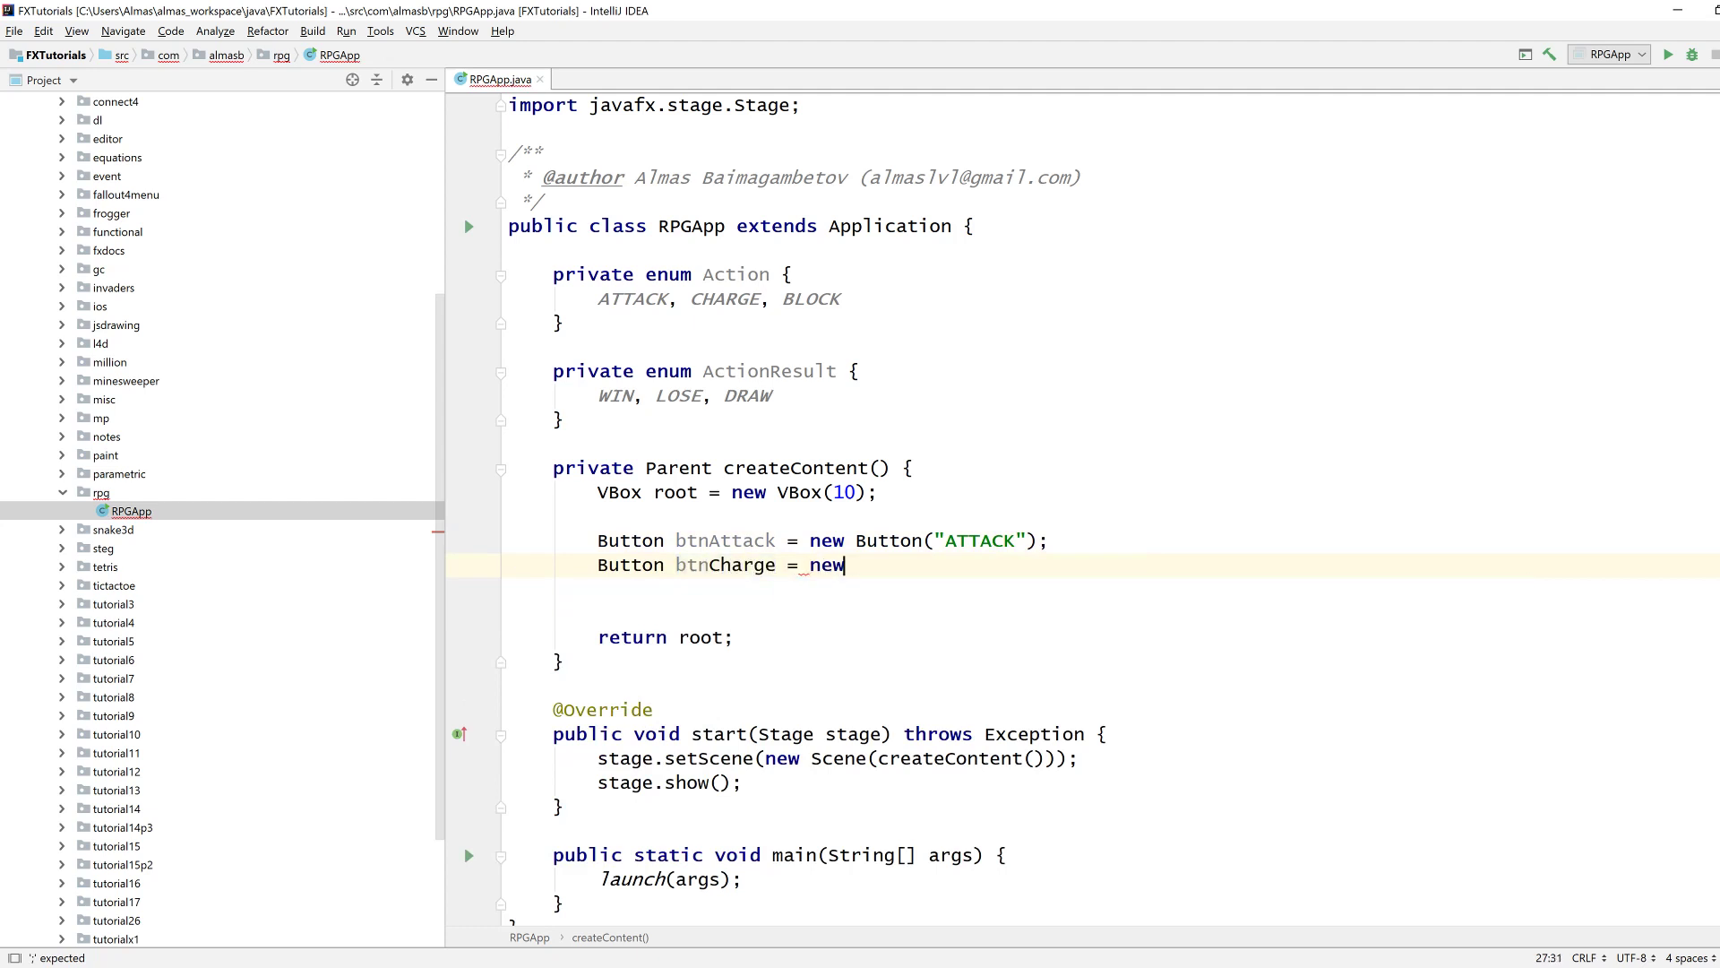
type("Button(\"CHAR\")")
type("Button btnBlock = new Button(\"BLOCK\");")
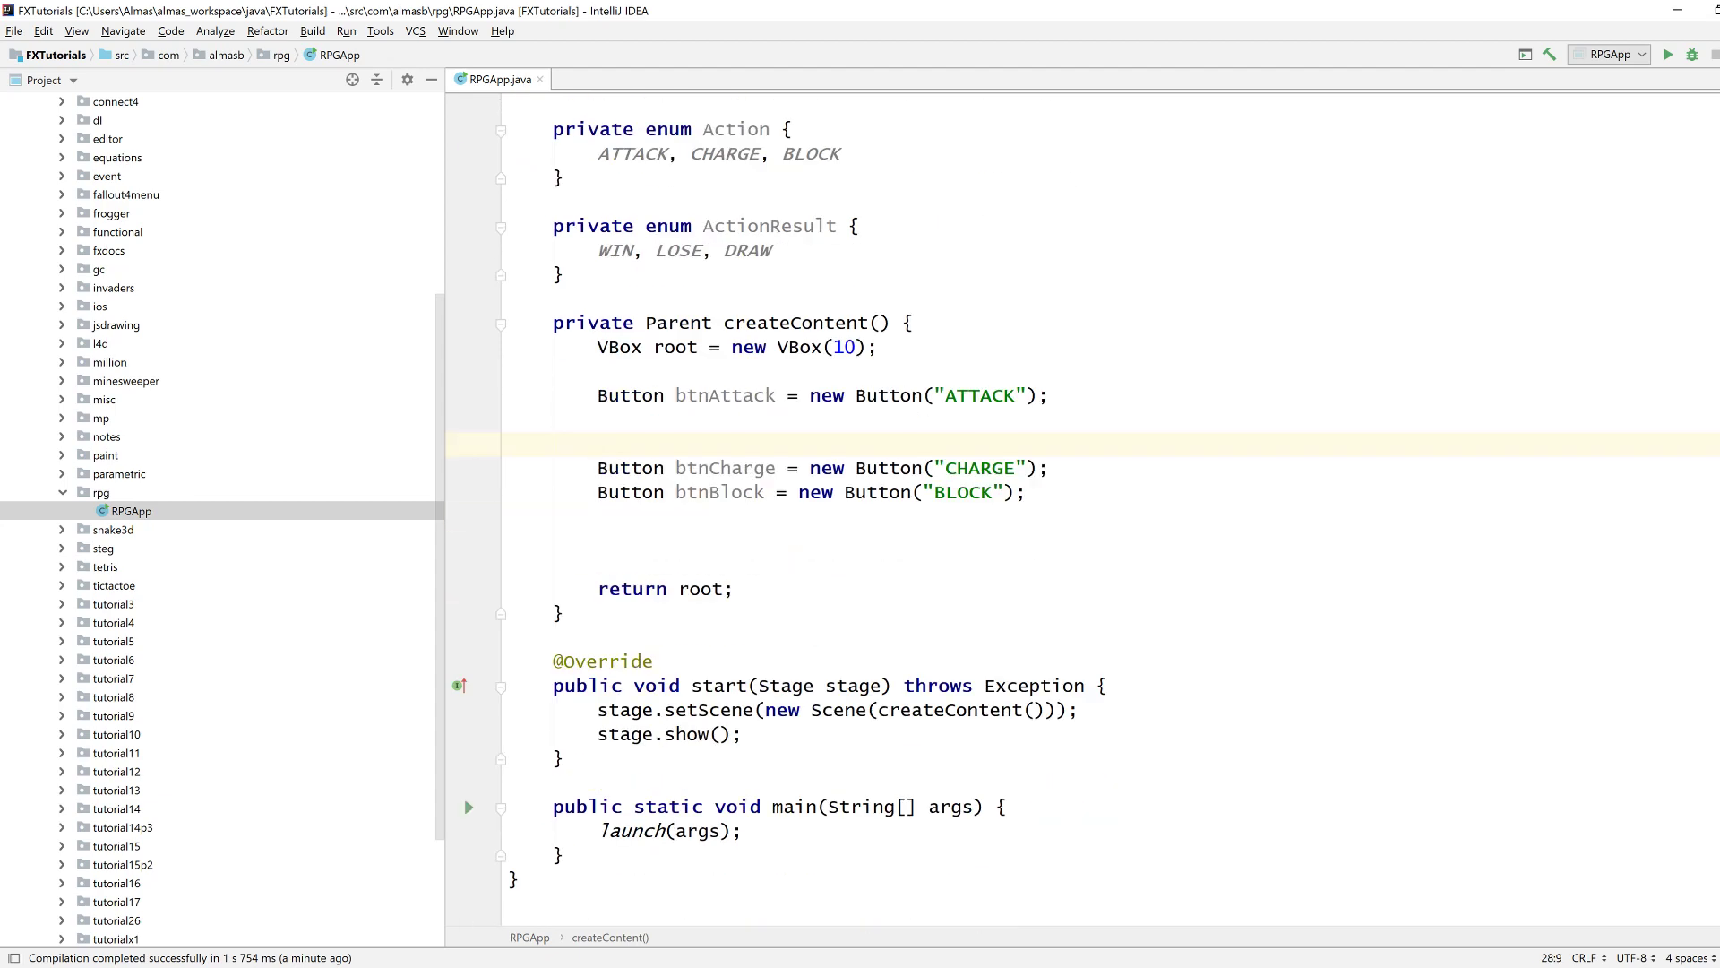
Begin btnAttack's handler and add an empty private void makeMove(Action userAction) method.
type("btnAttack.setOnAction(e ->);")
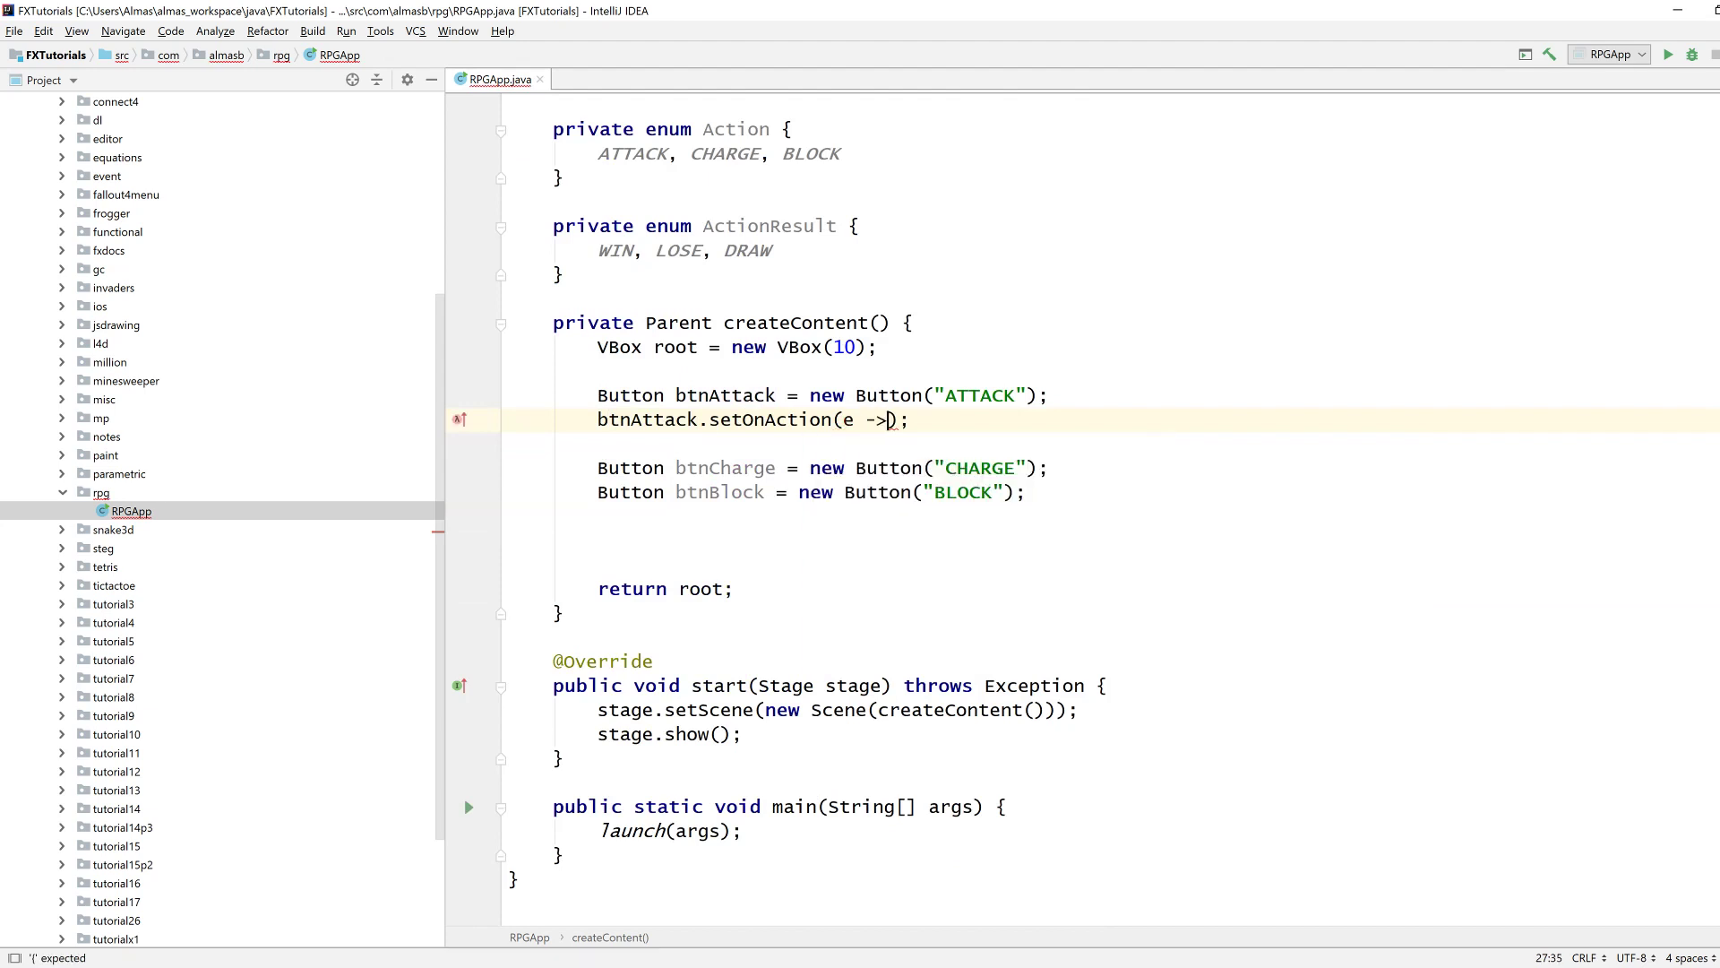
key("enter")
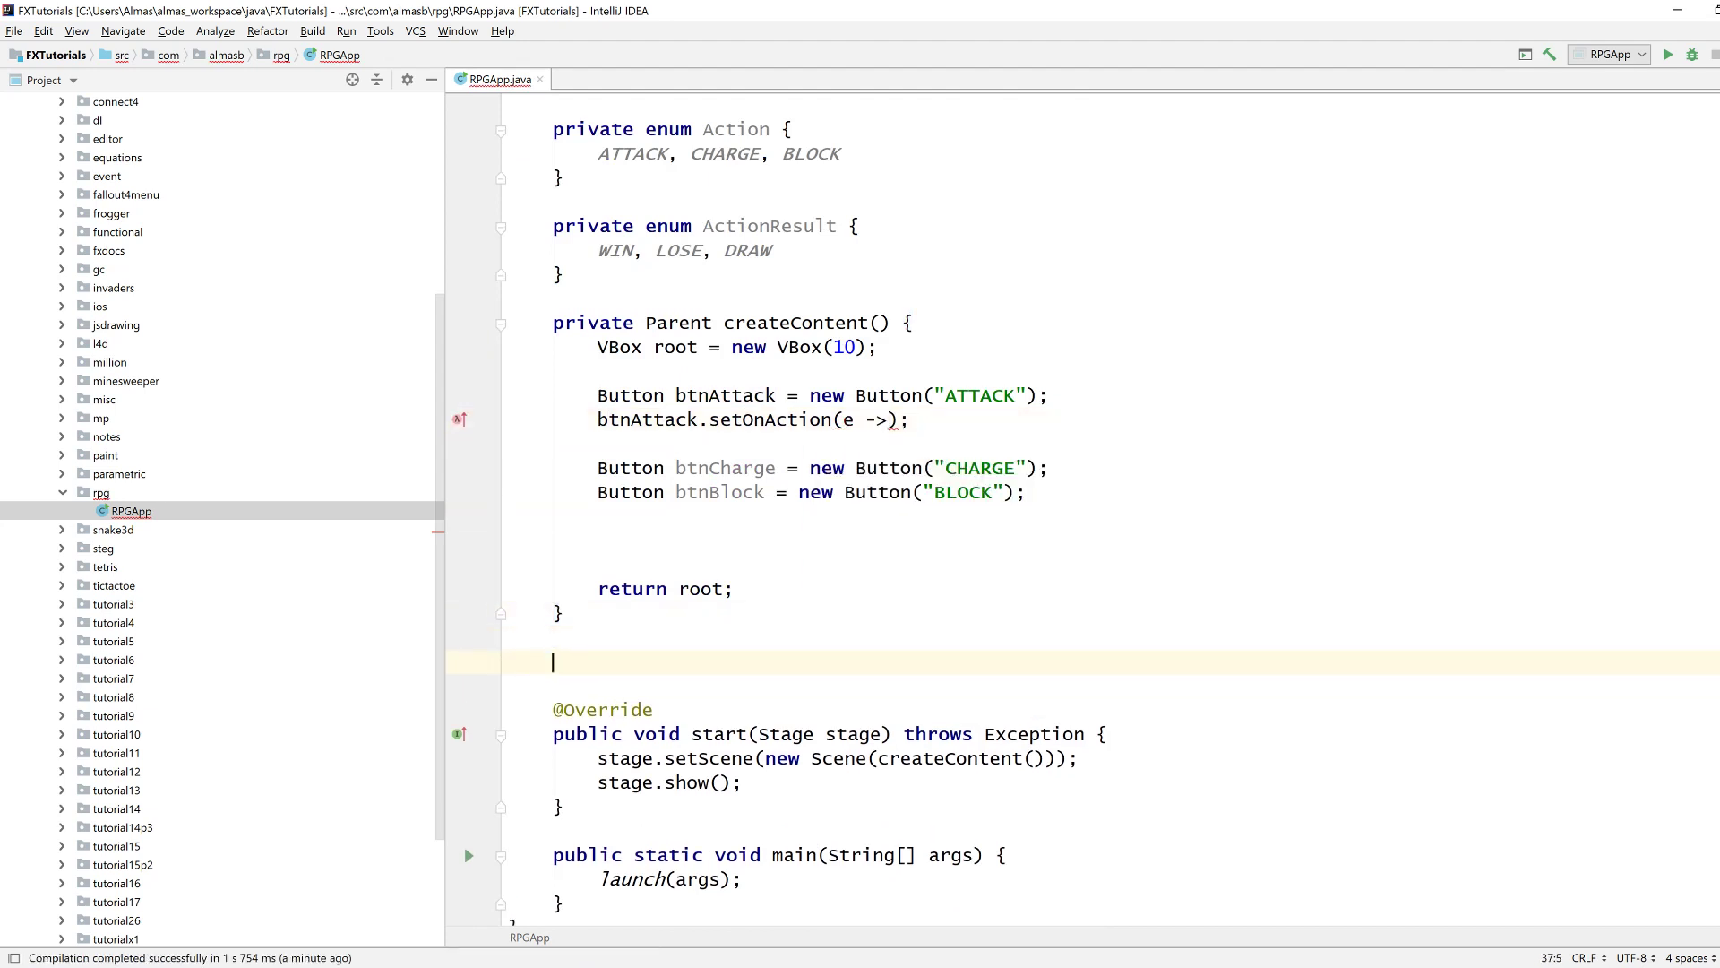
type("private void makeMove(Action")
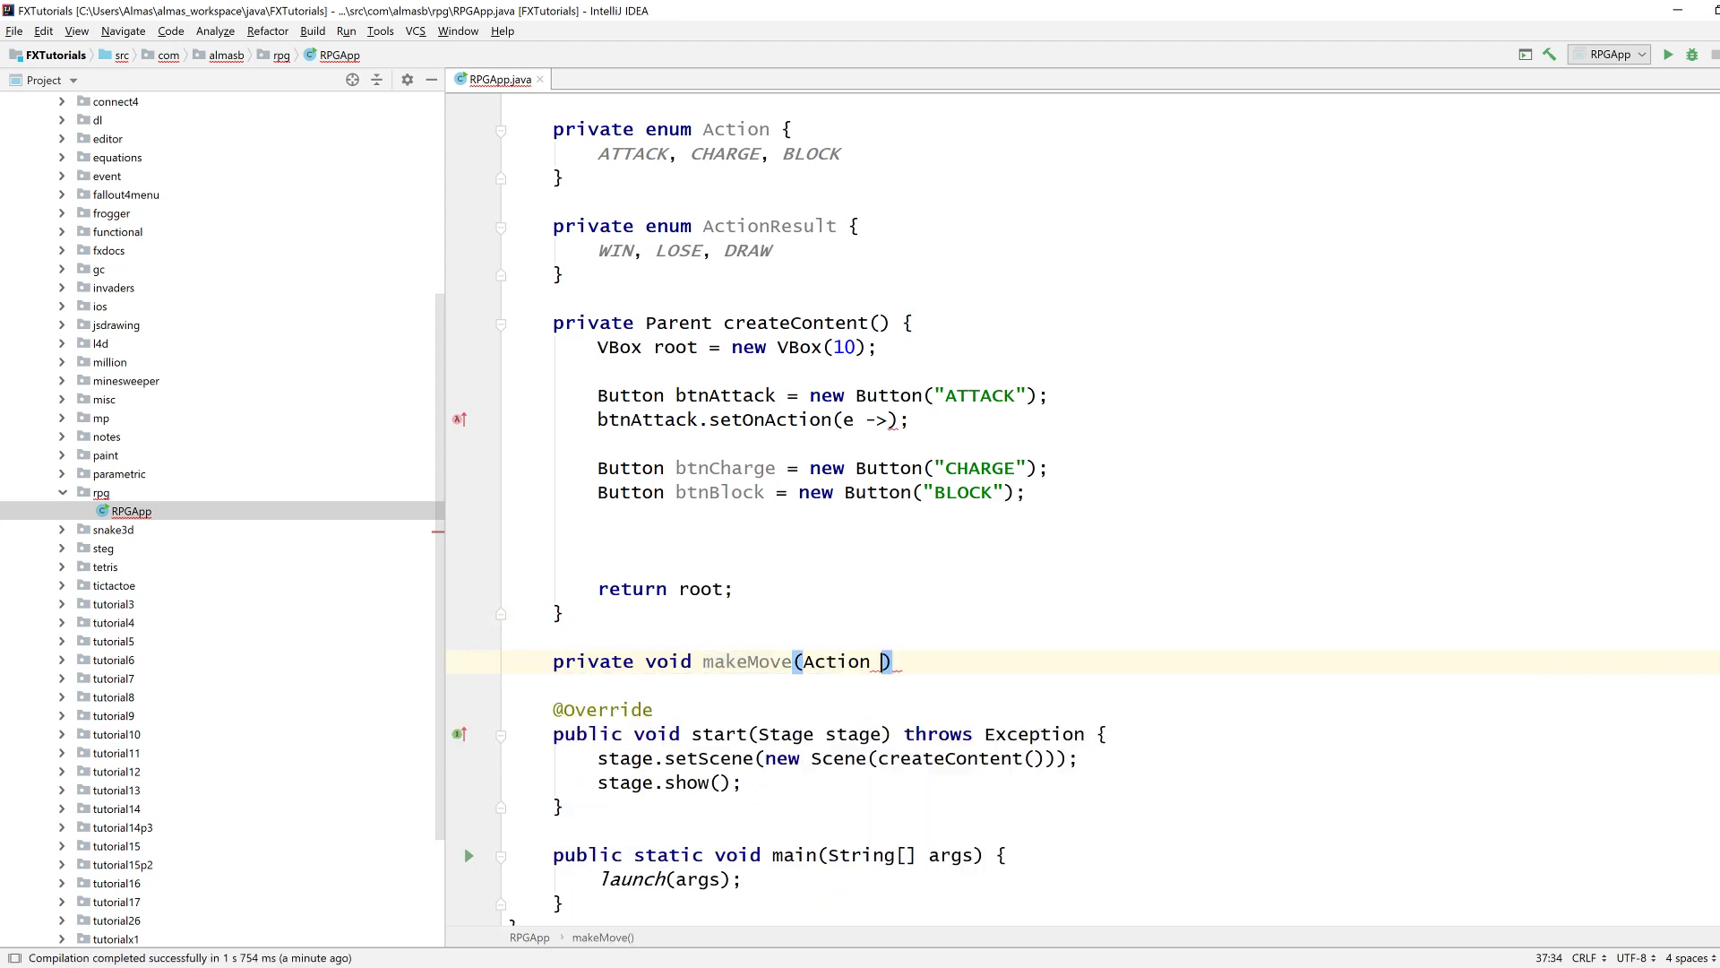
type("action")
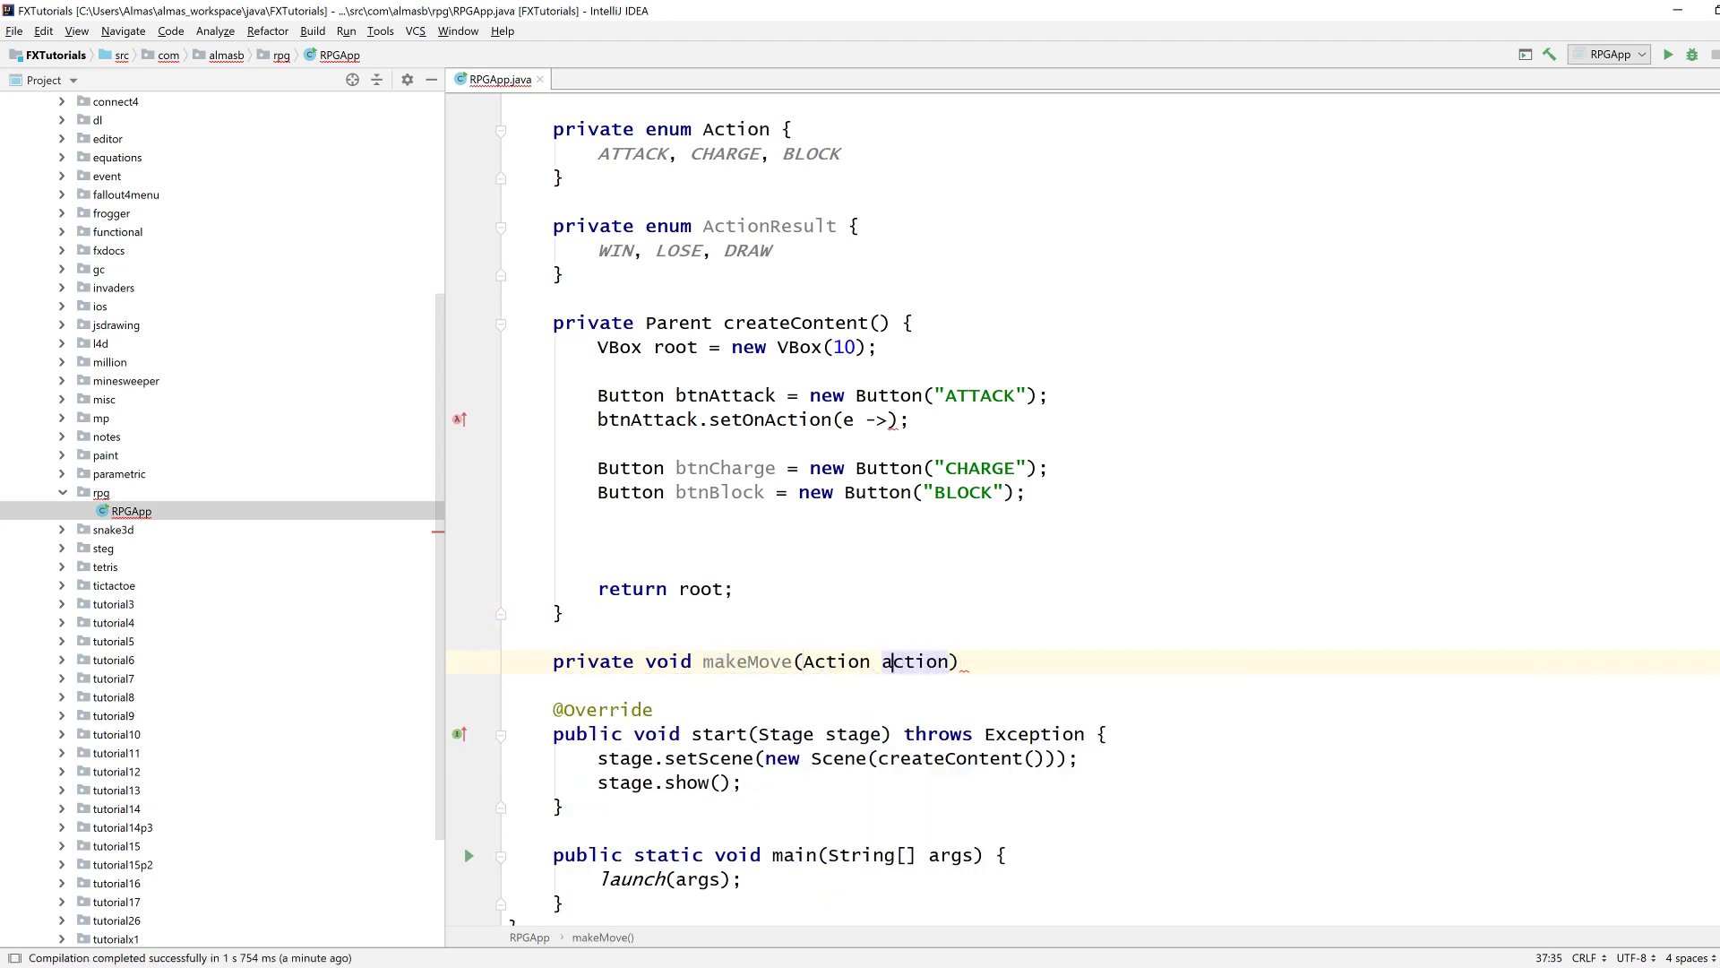
type("userAction")
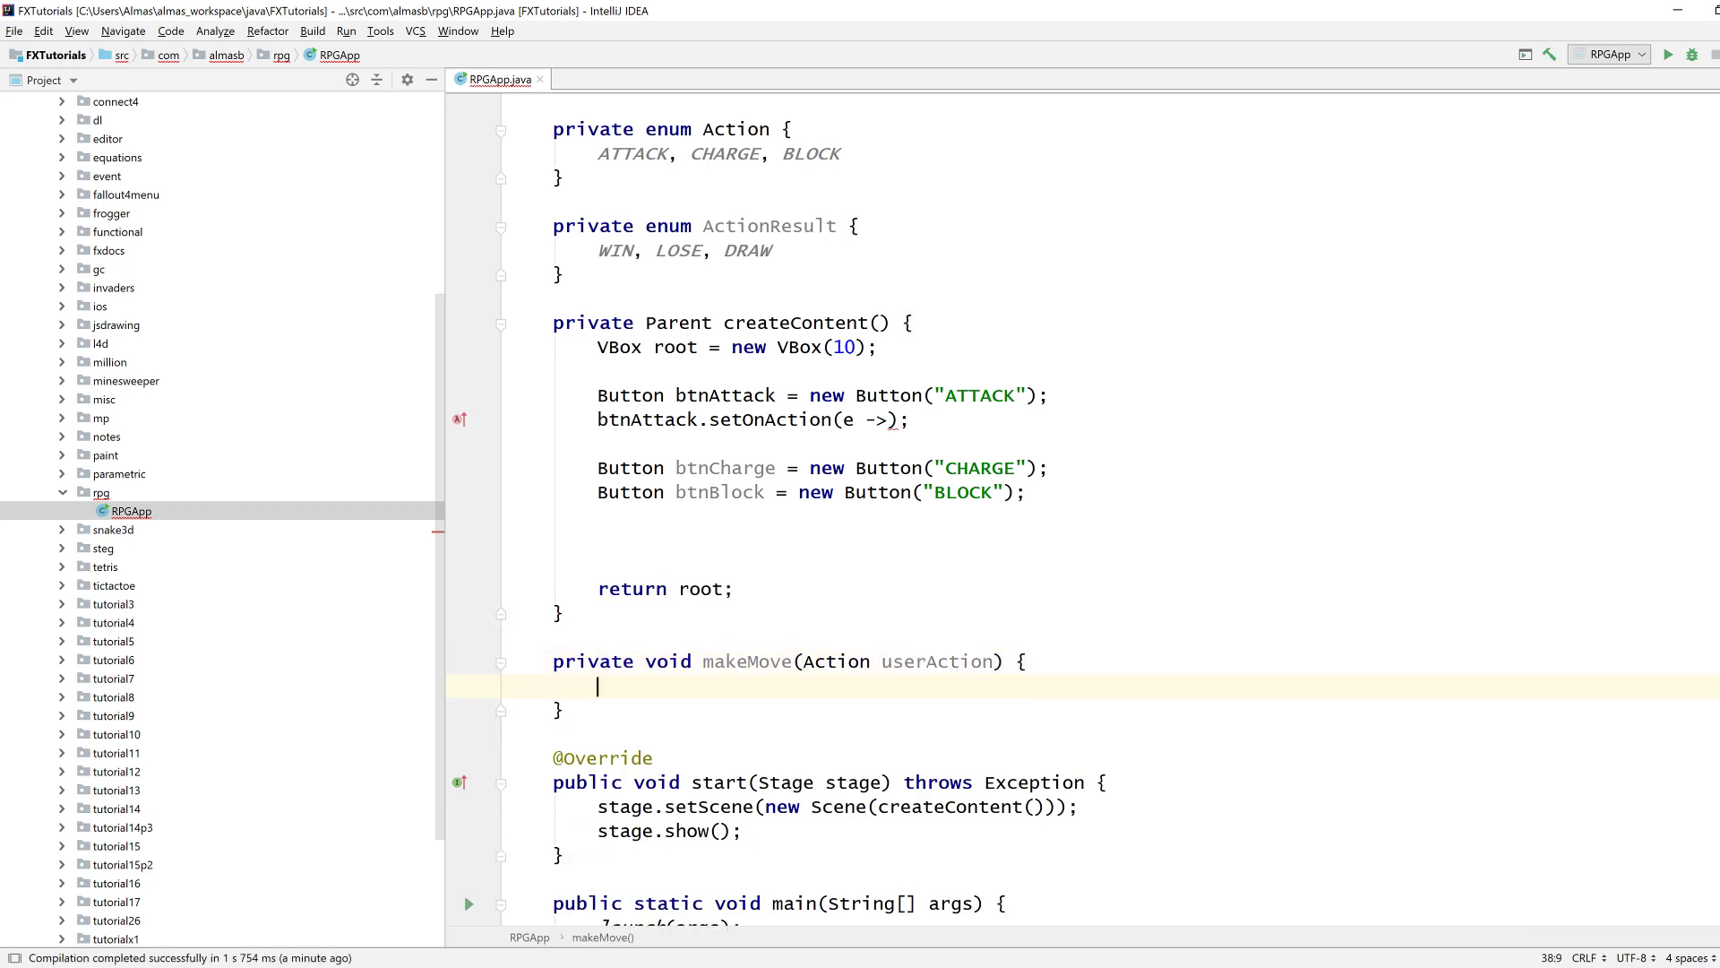
Wire setOnAction lambdas calling makeMove with Action.ATTACK, CHARGE and BLOCK for each button.
type("makeMove()")
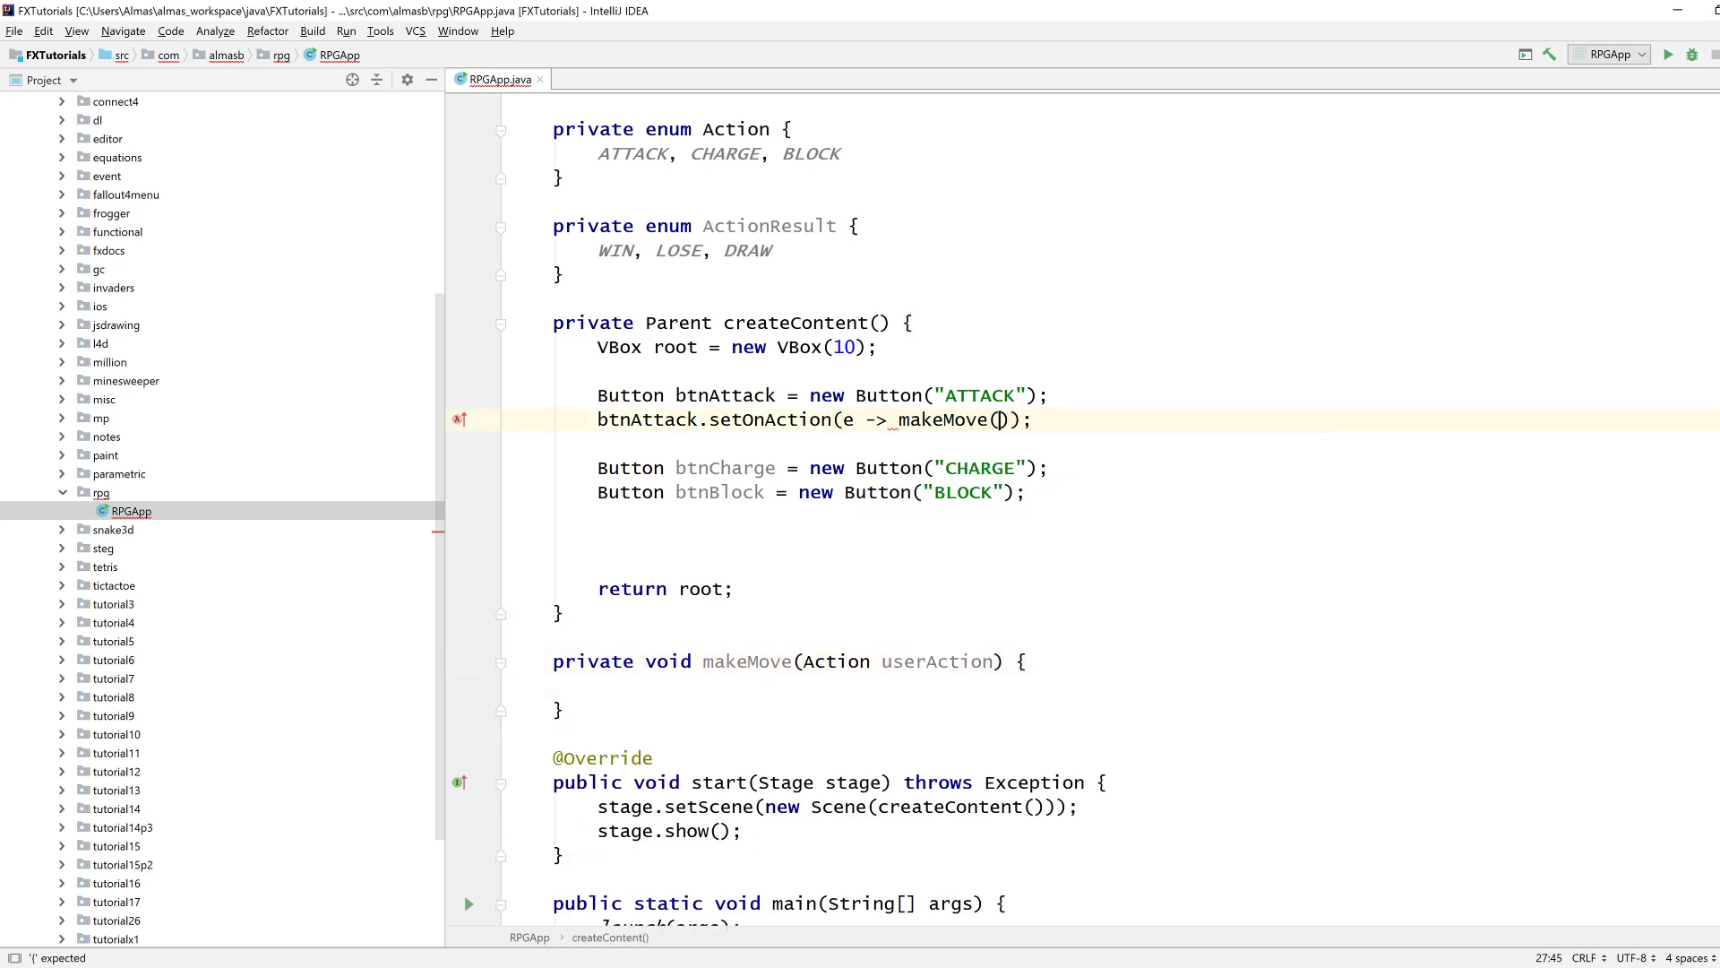
type("Action.")
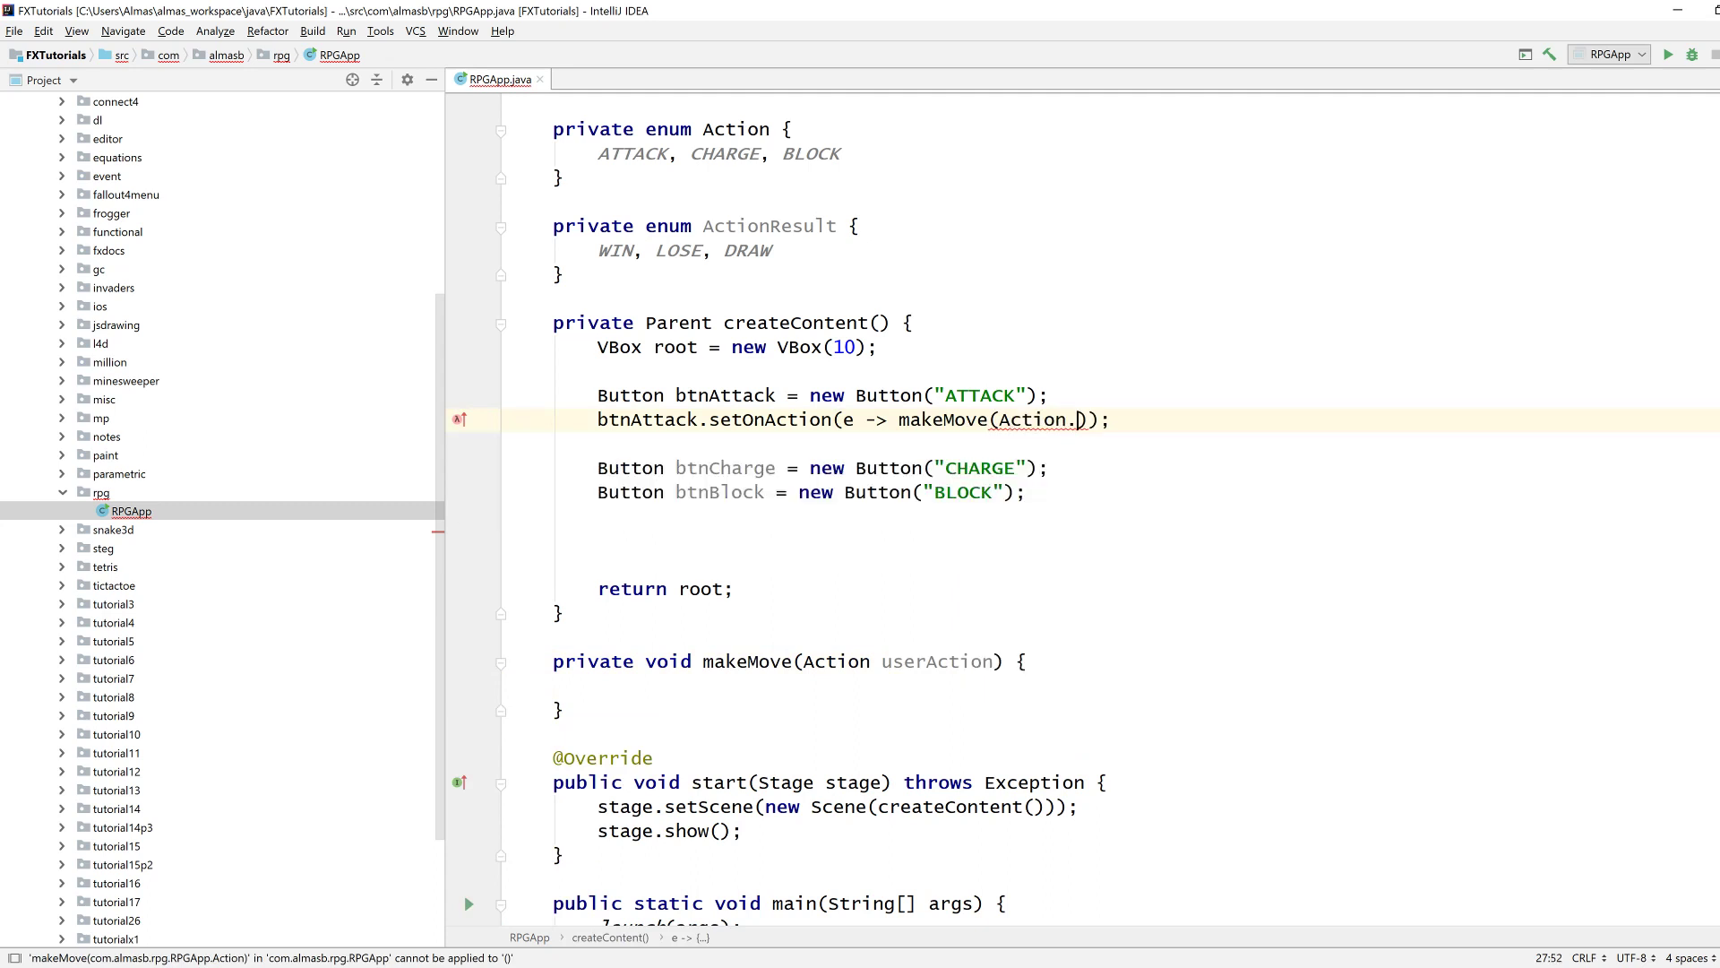
type("ATTACK")
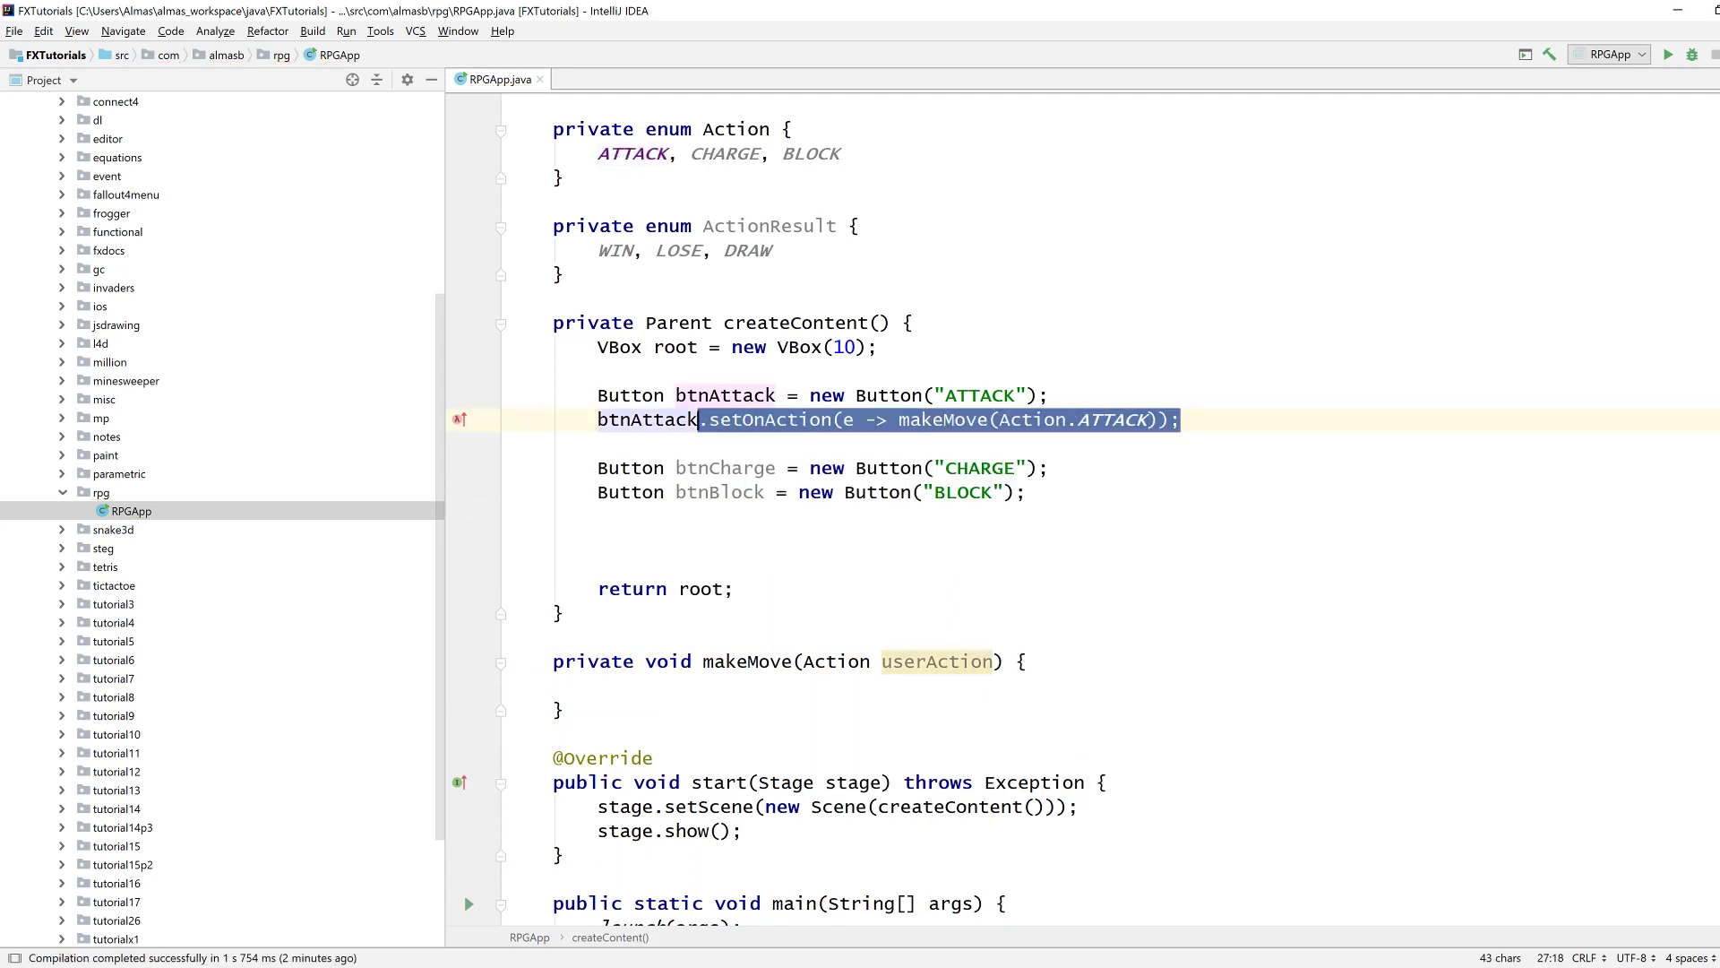
type("bt")
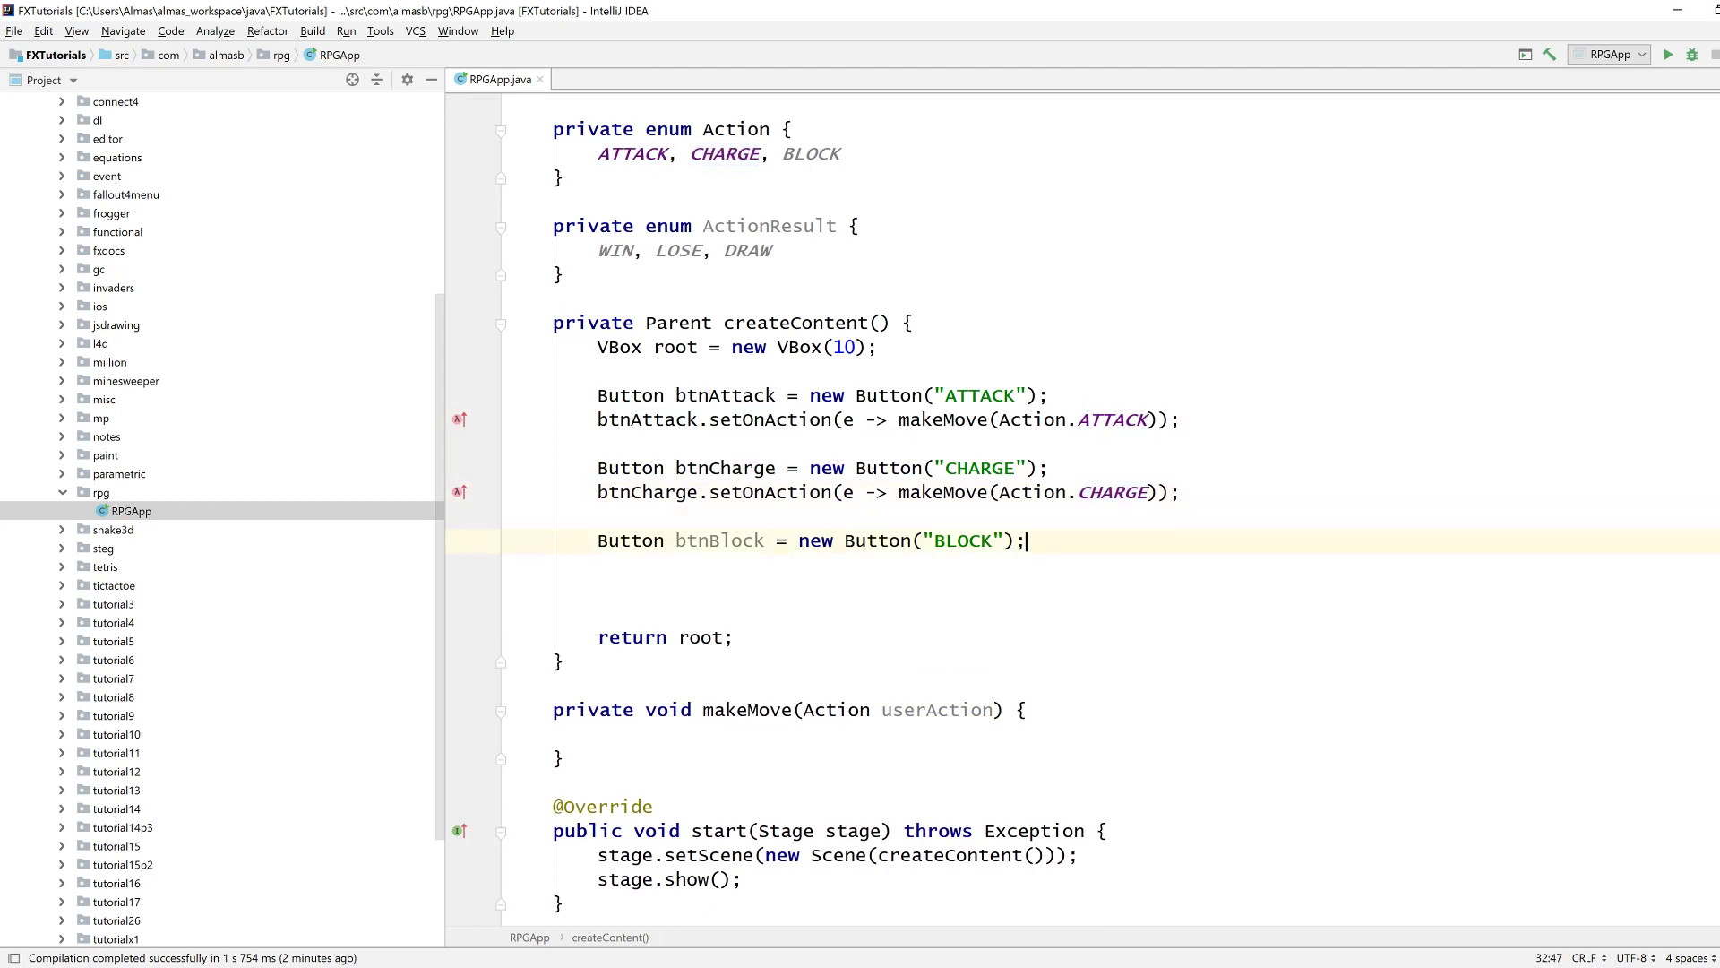
type("btnBlock.setOnAction(e -> makeMove(Action.ATTACK));")
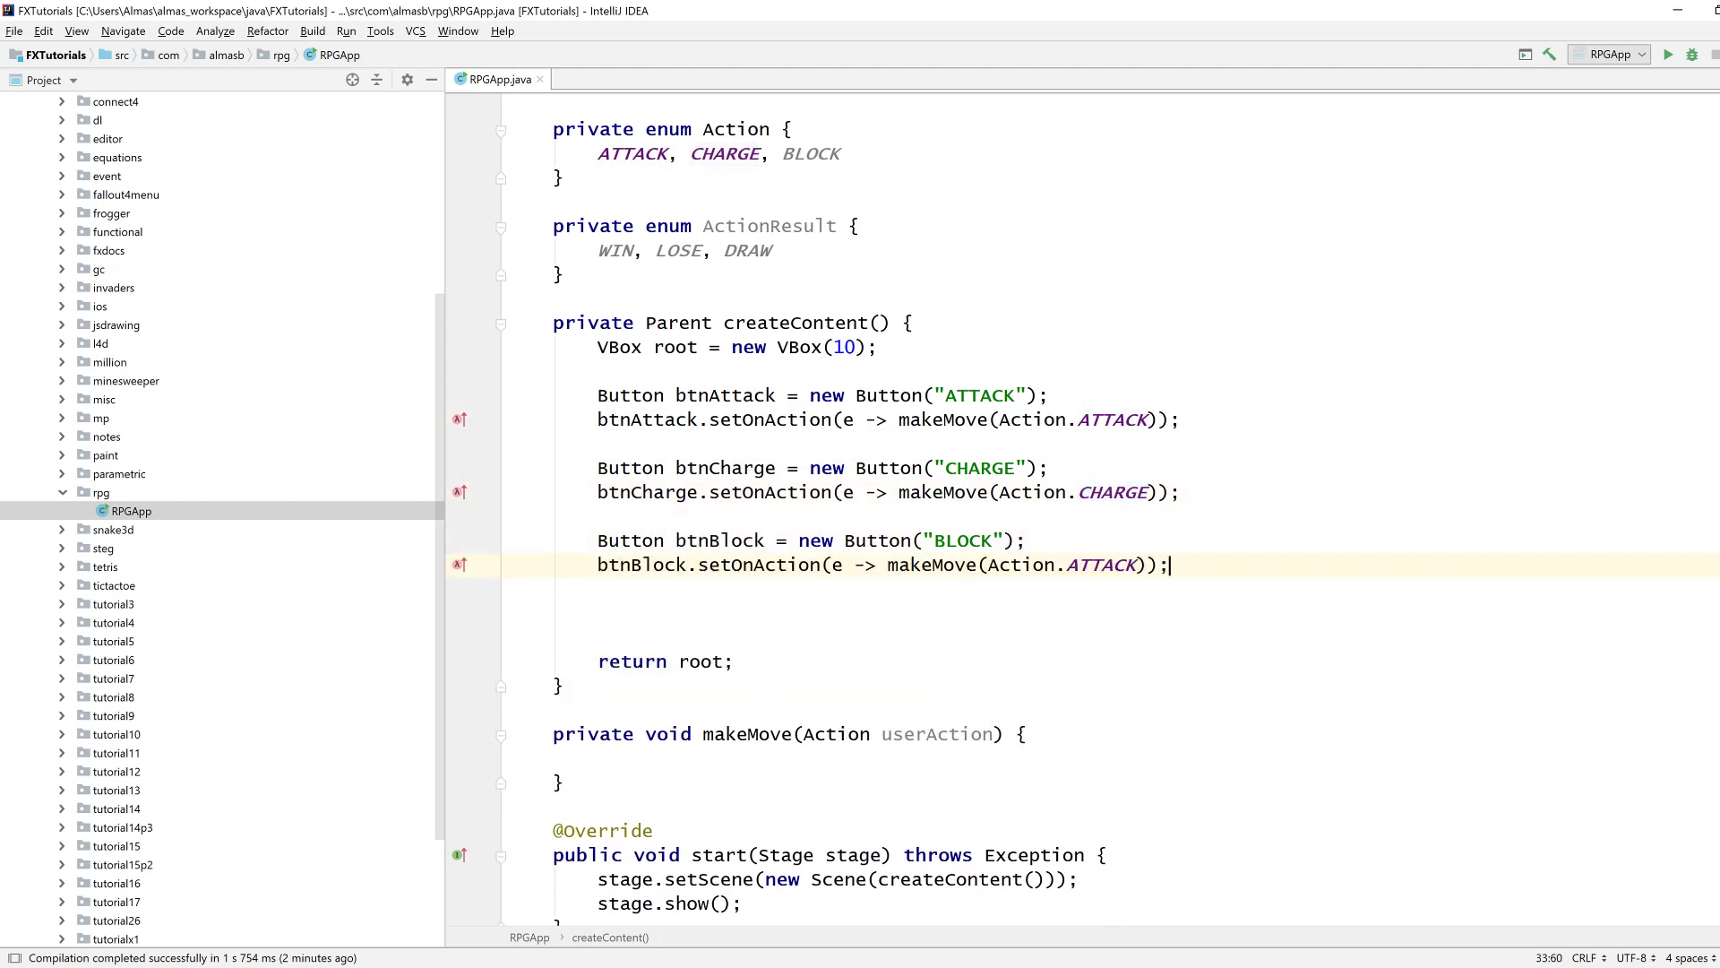
type("BLOCK")
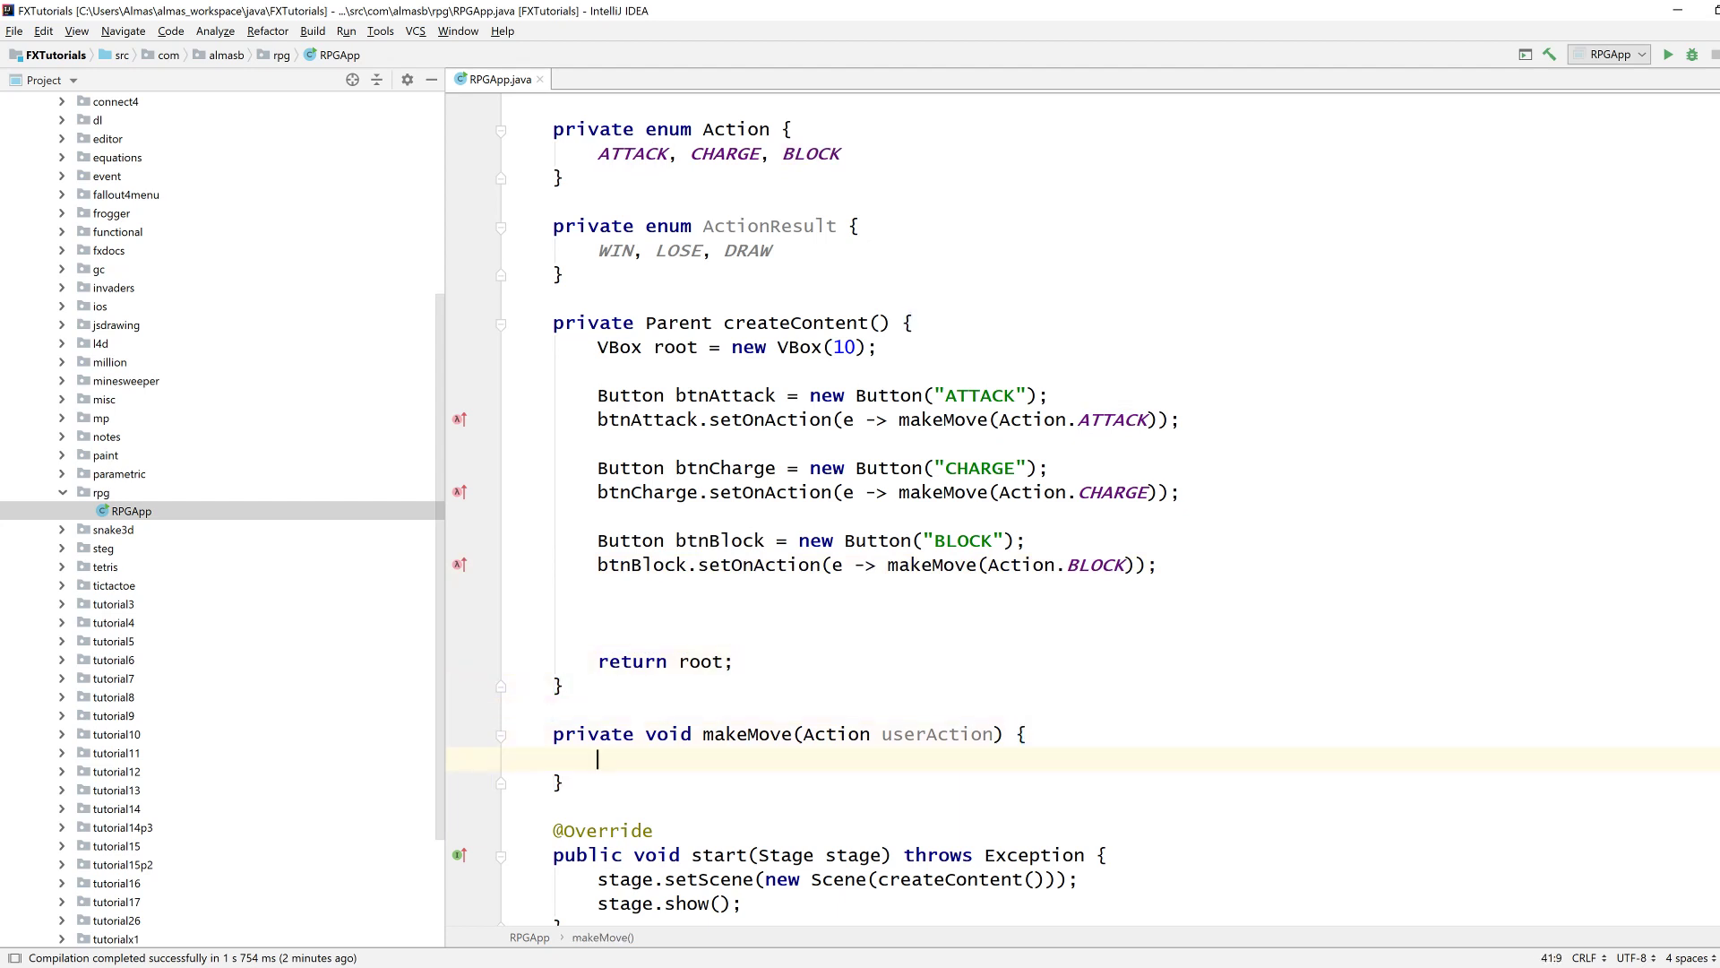
Have makeMove assign Action aiAction from a new makeAIMove() method.
type("Action aiAction = make")
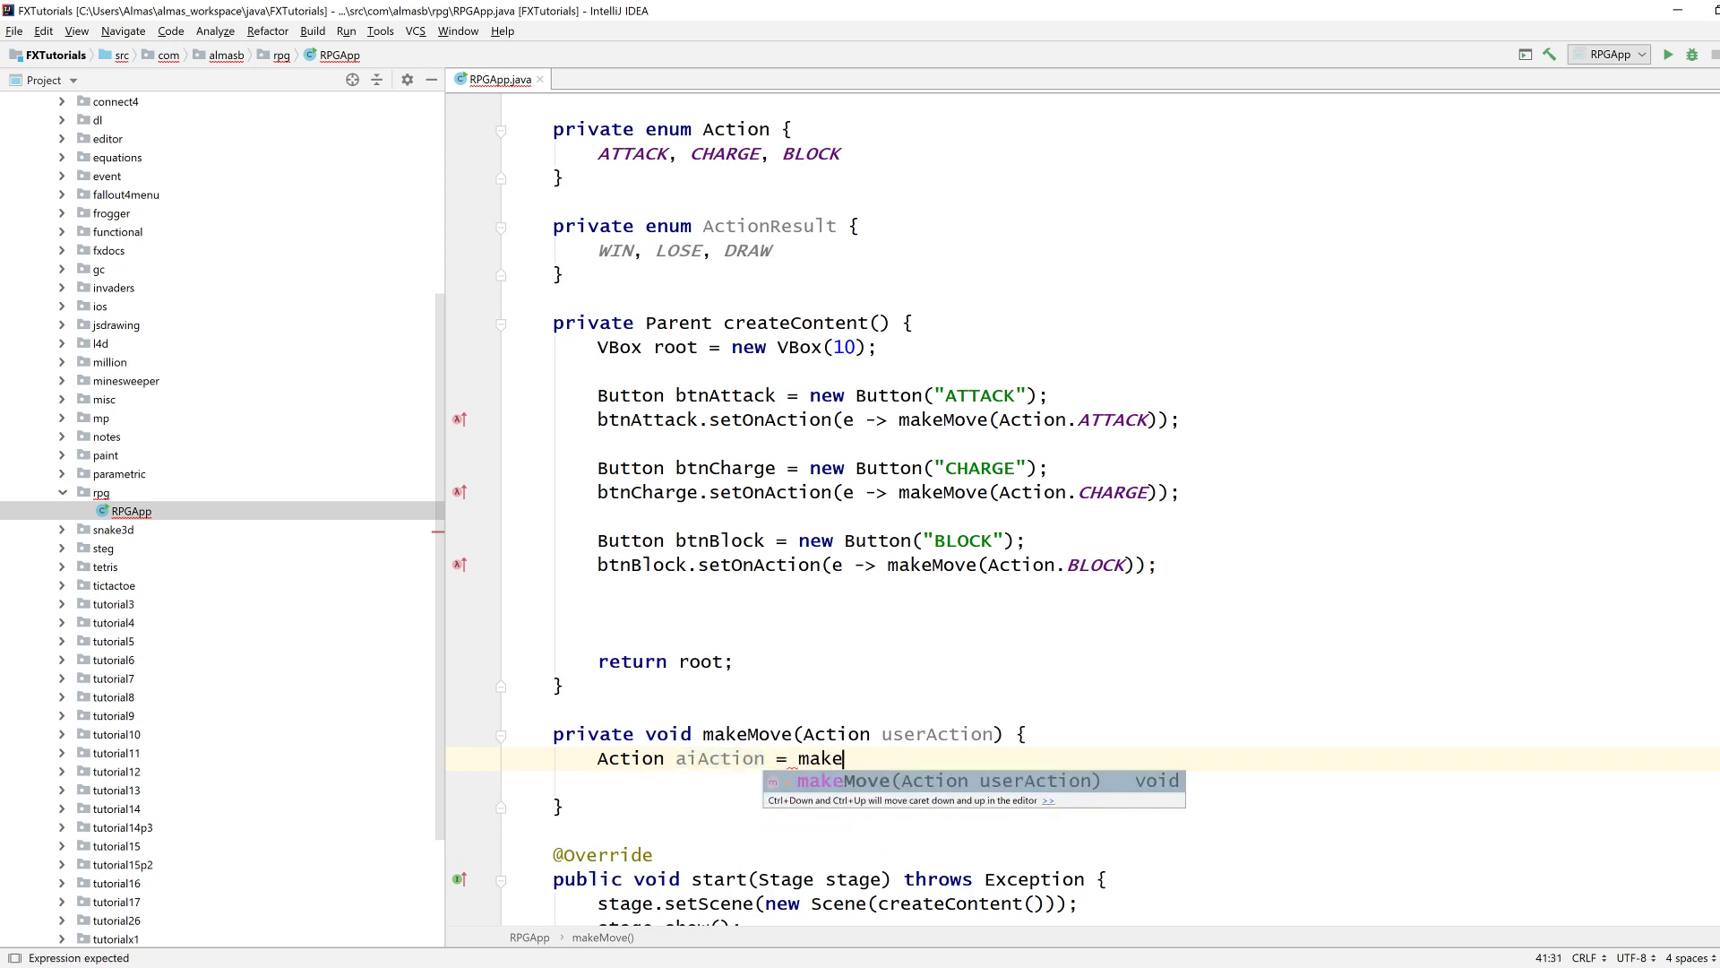
type("AIMove();")
type("private")
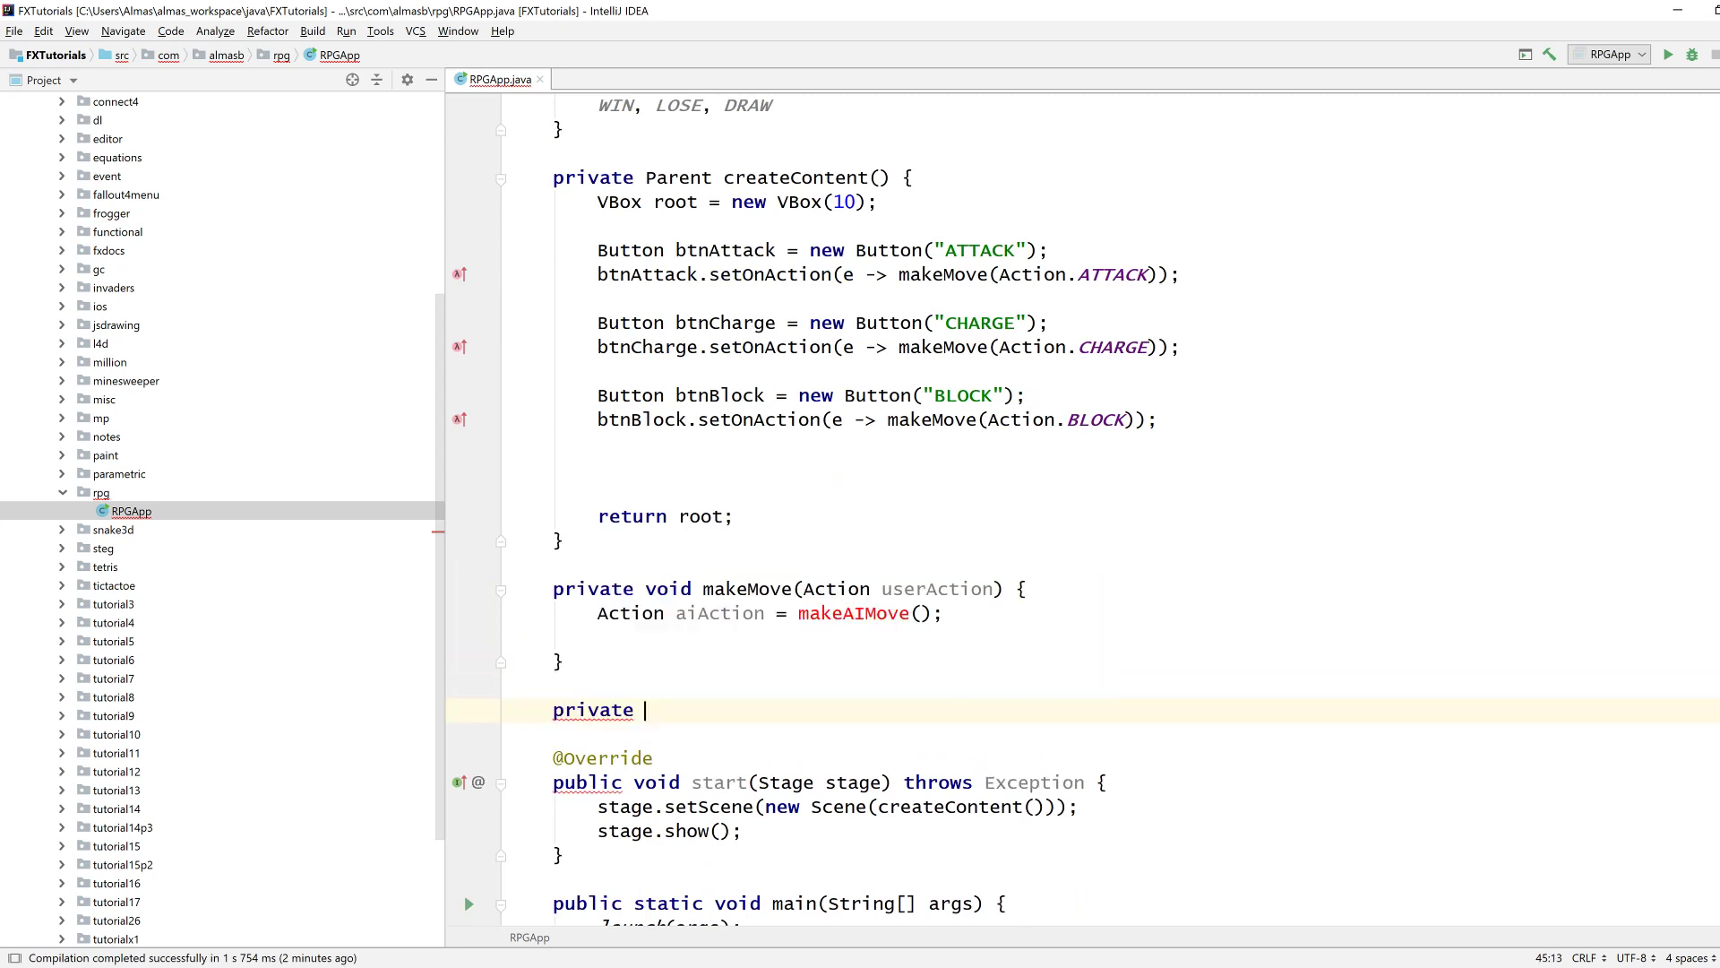
type("Action")
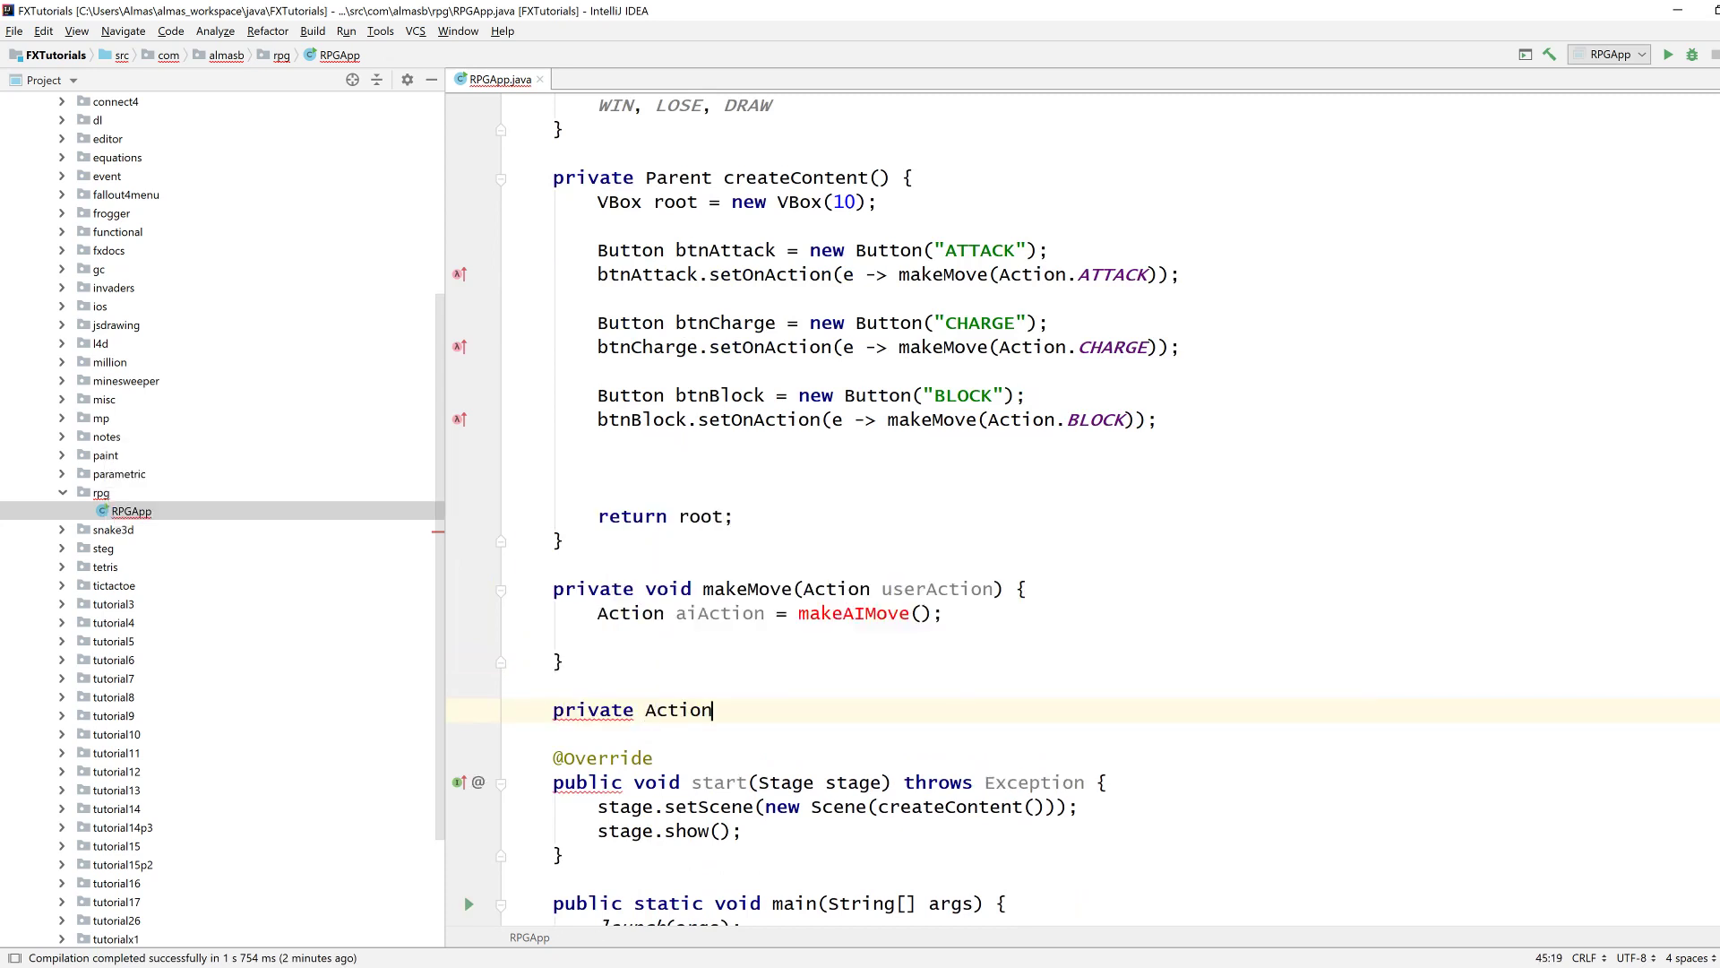
type("makeAIMove() {")
type("return Action.values()[")
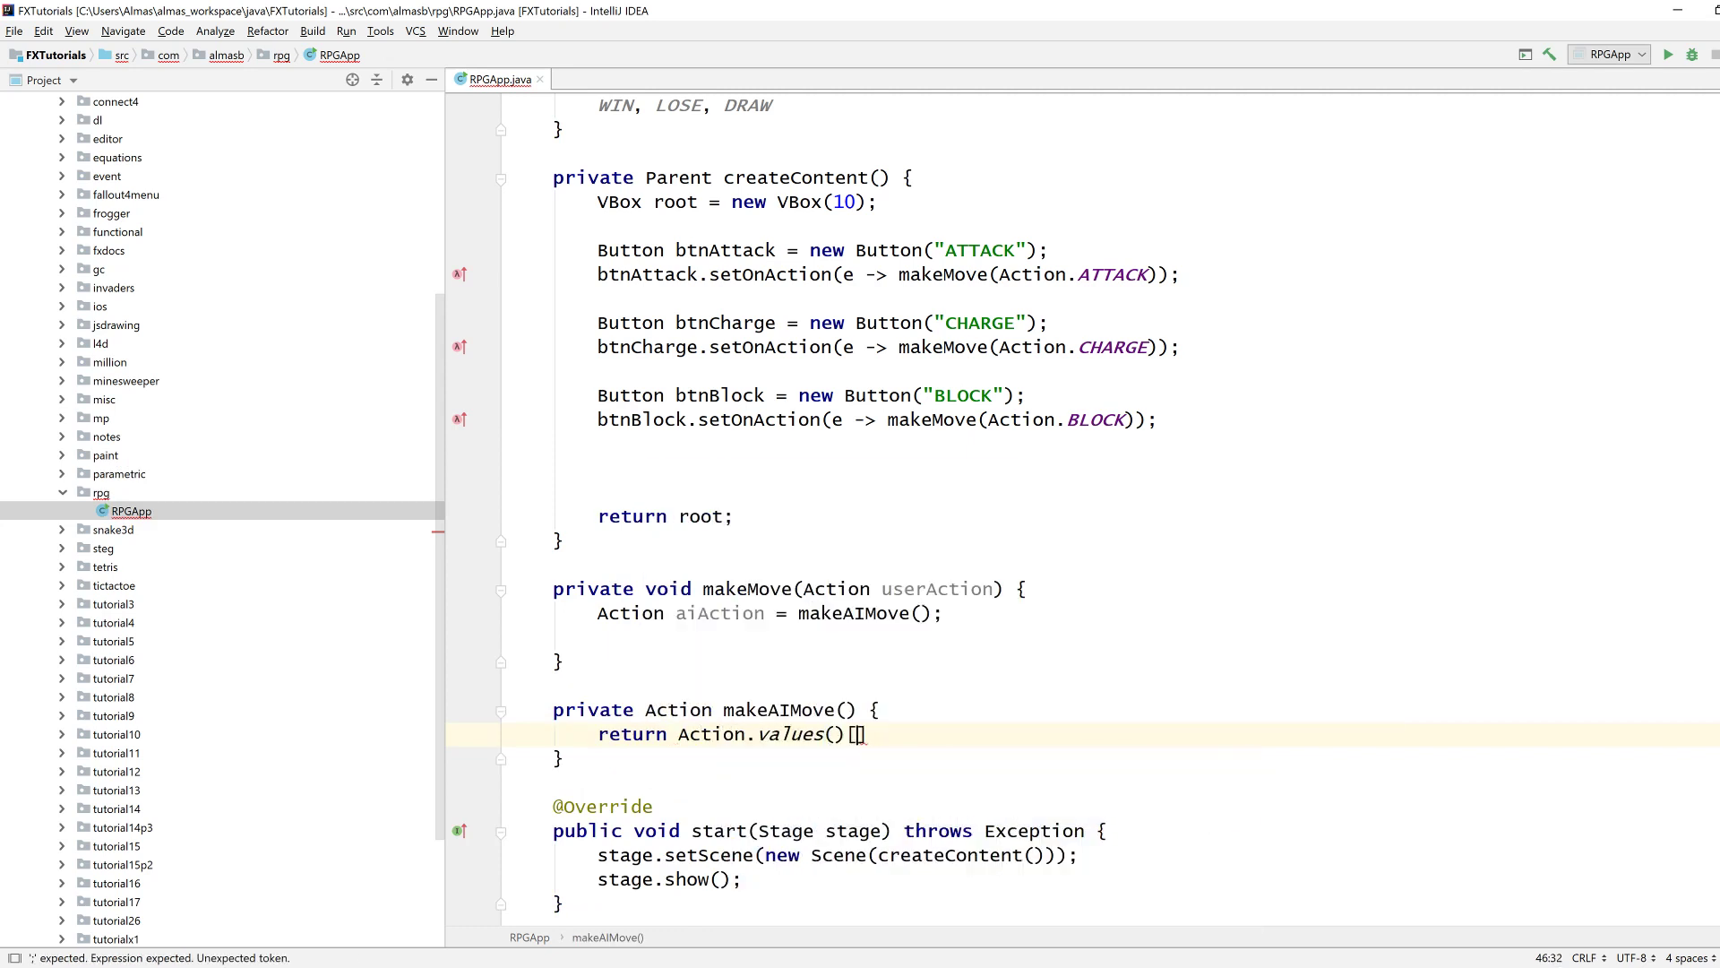
Make makeAIMove return Action.values()[(int)(Math.random() * Action.values().length)].
type("(int)")
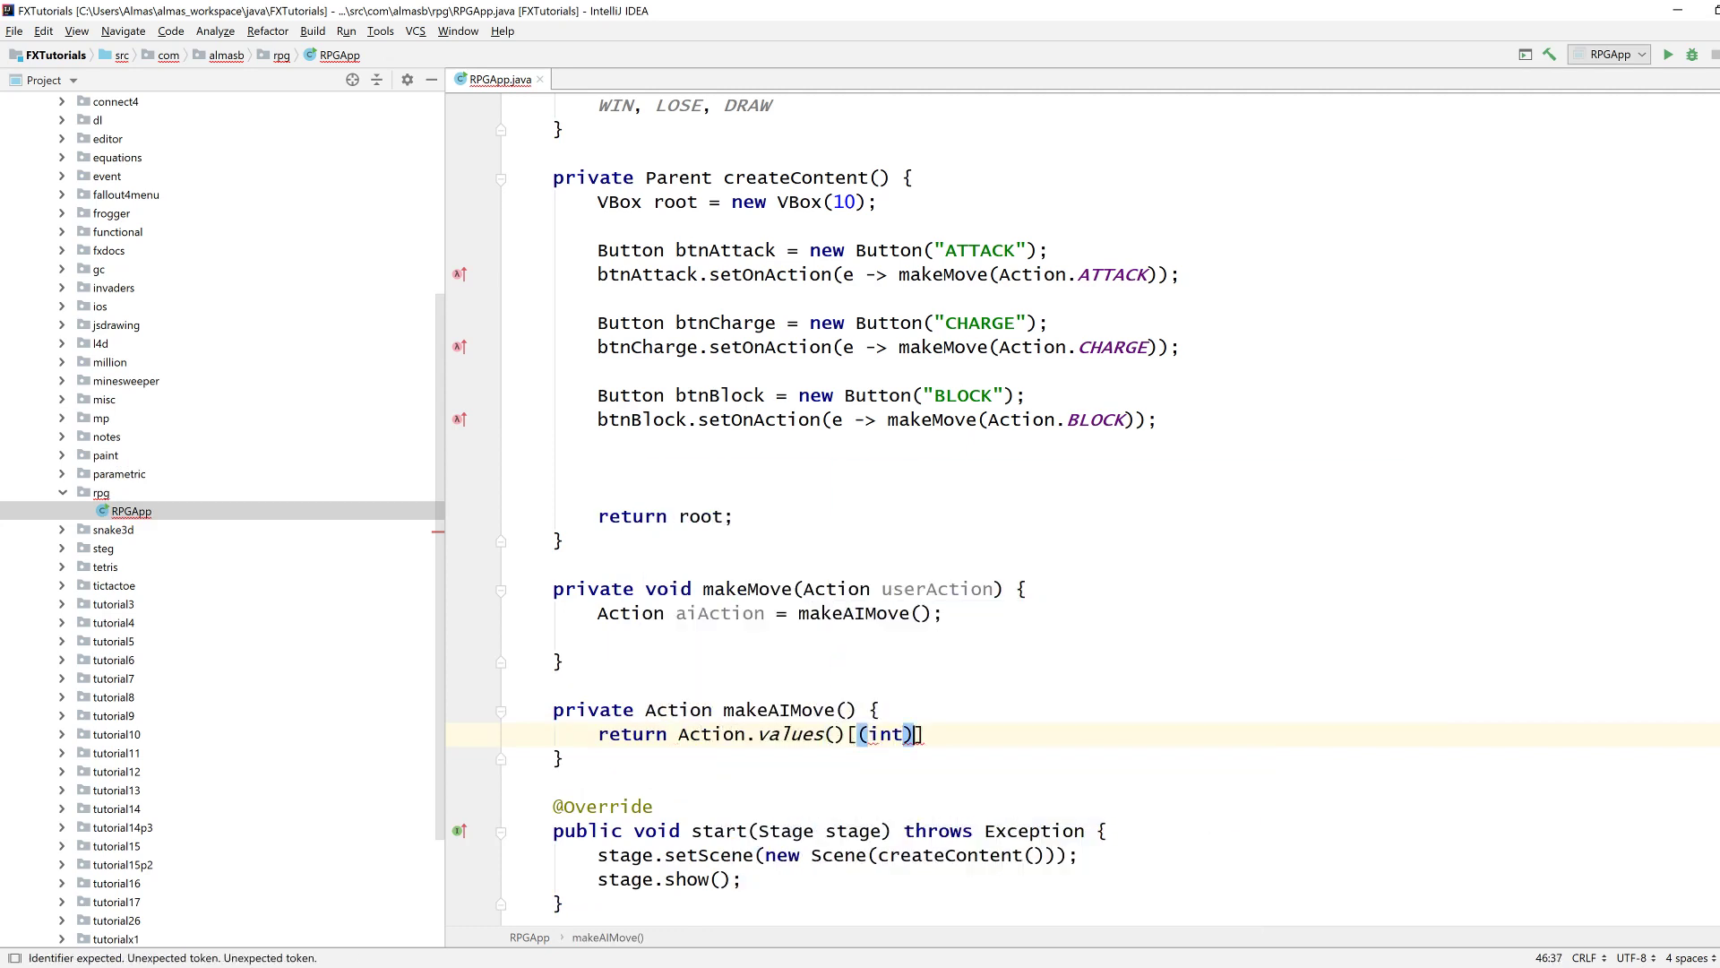
type("Math.random() * )")
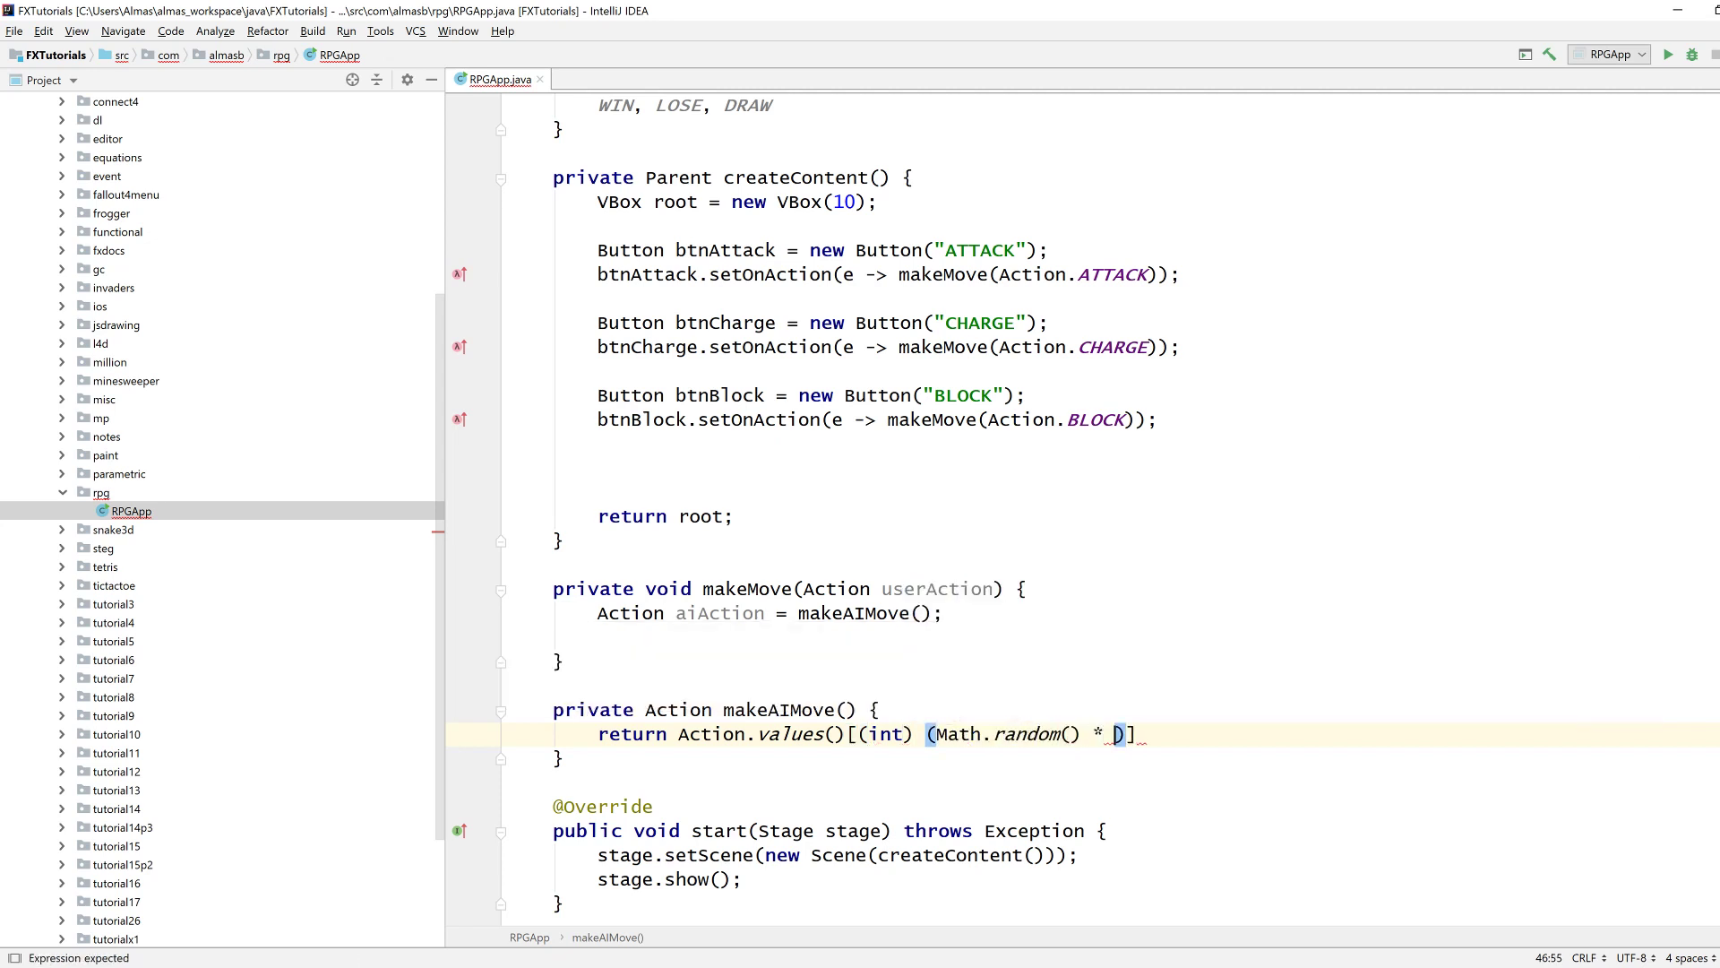
type("Ac")
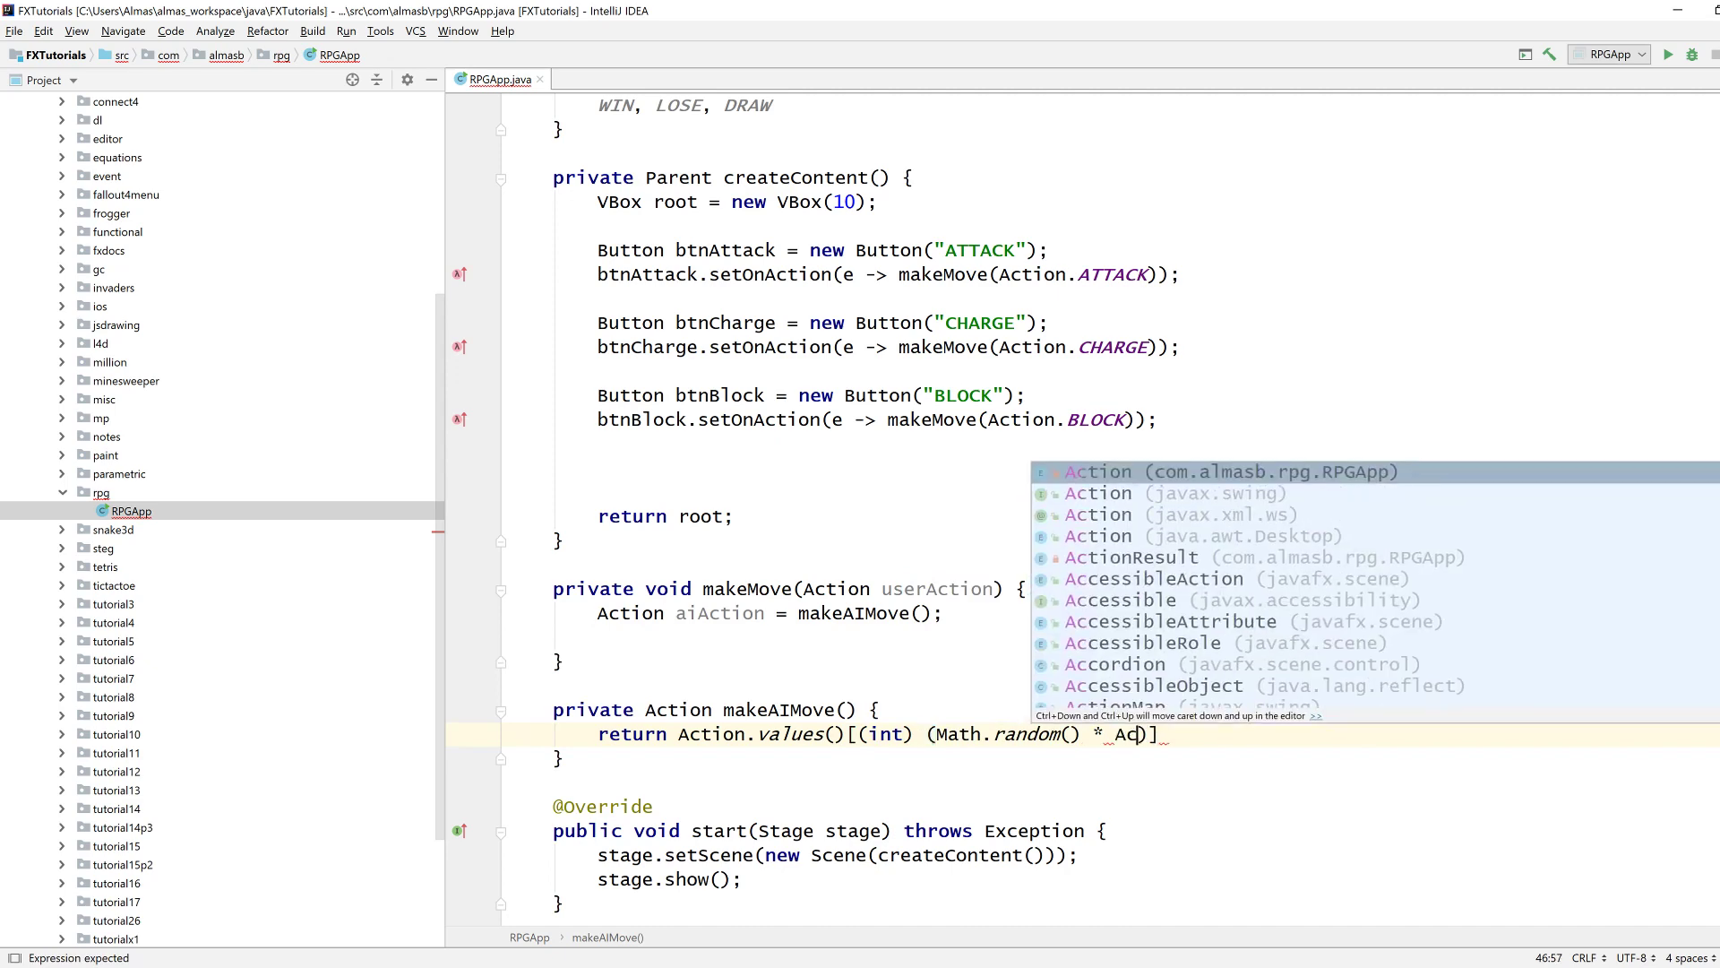
type("Action.values().length")
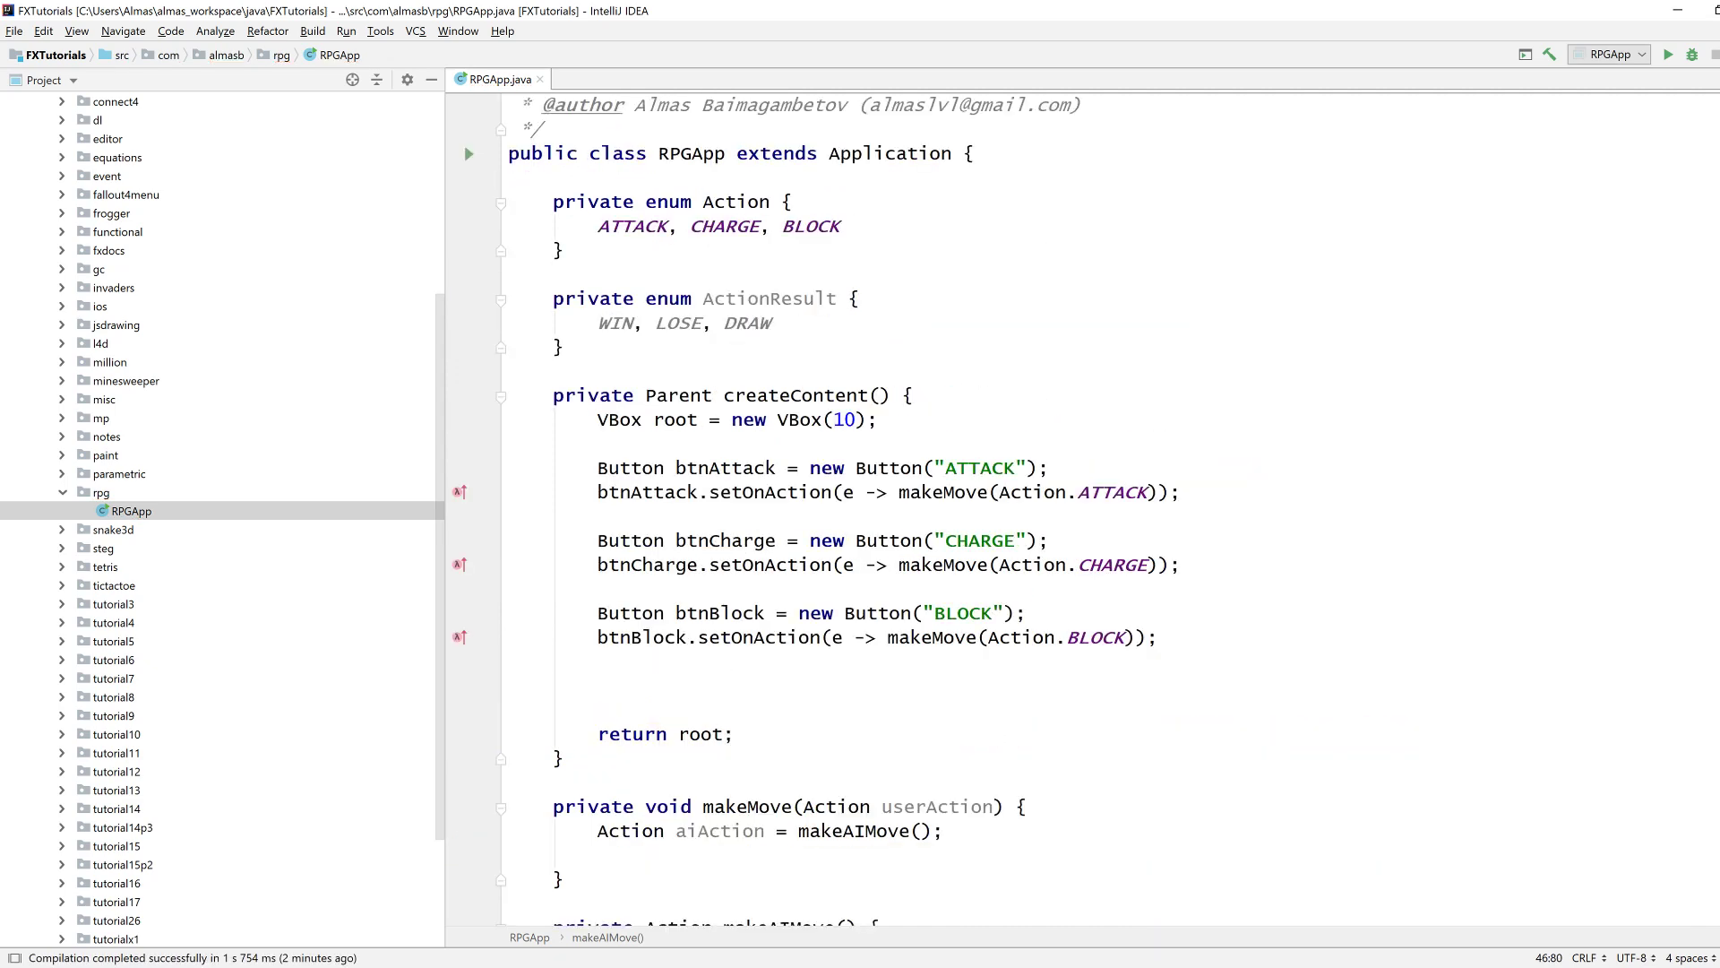
left_click(843, 225)
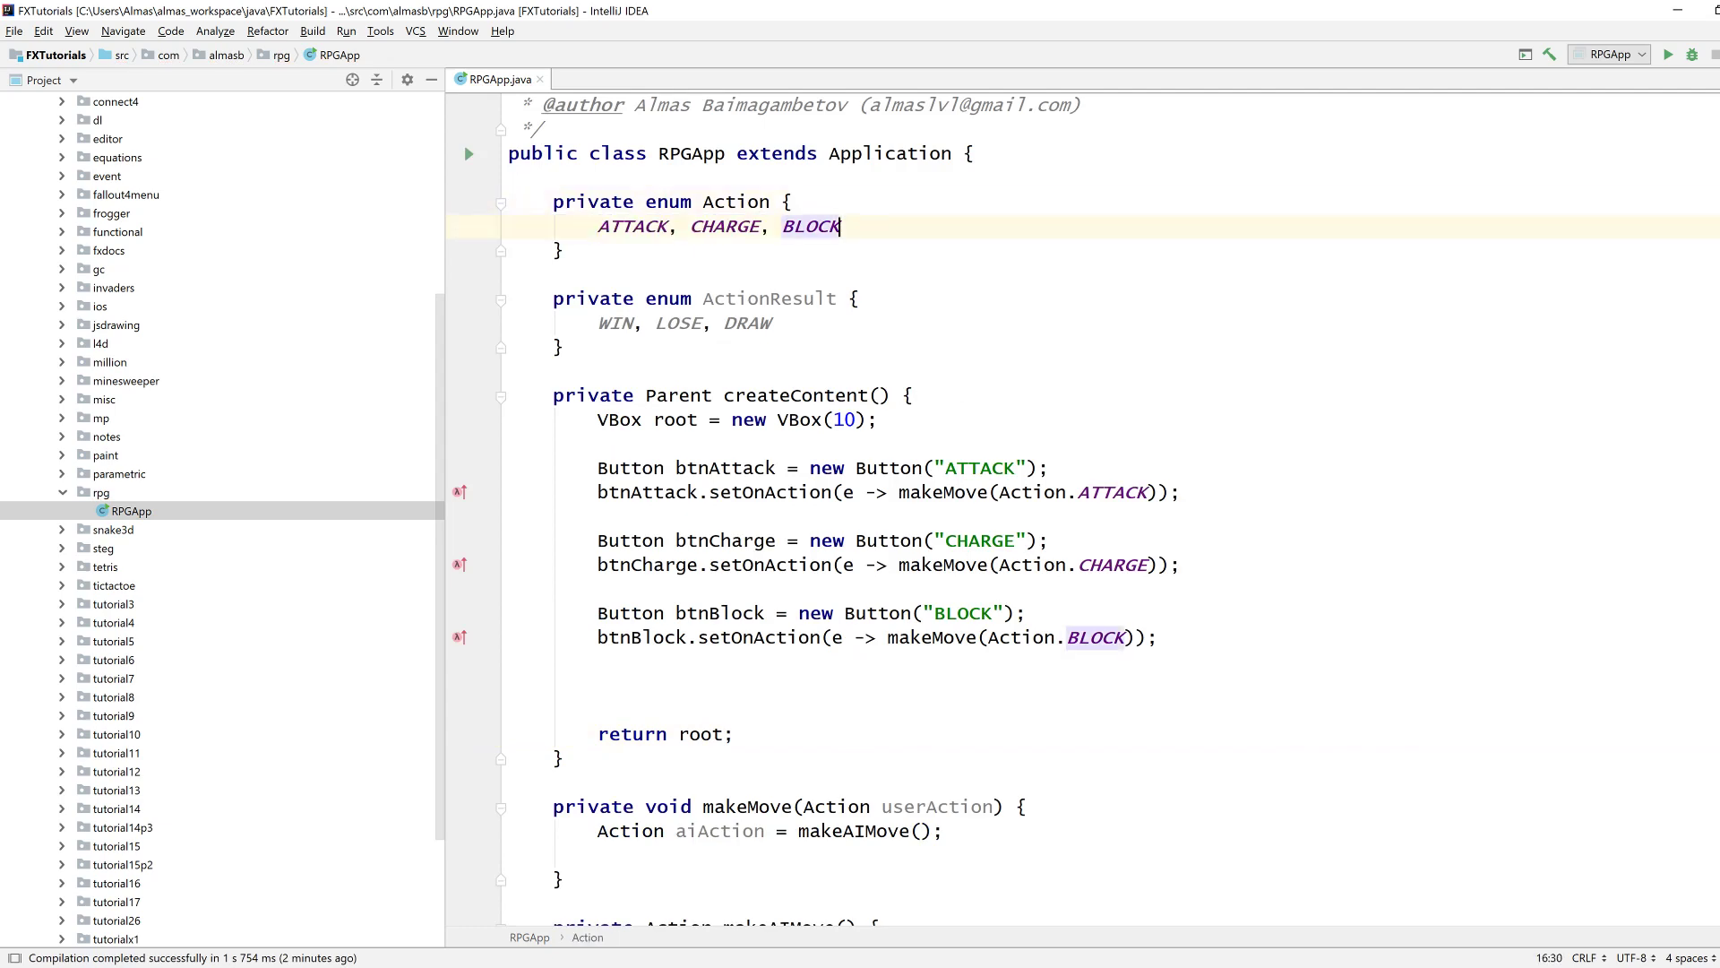
scroll("down", 3)
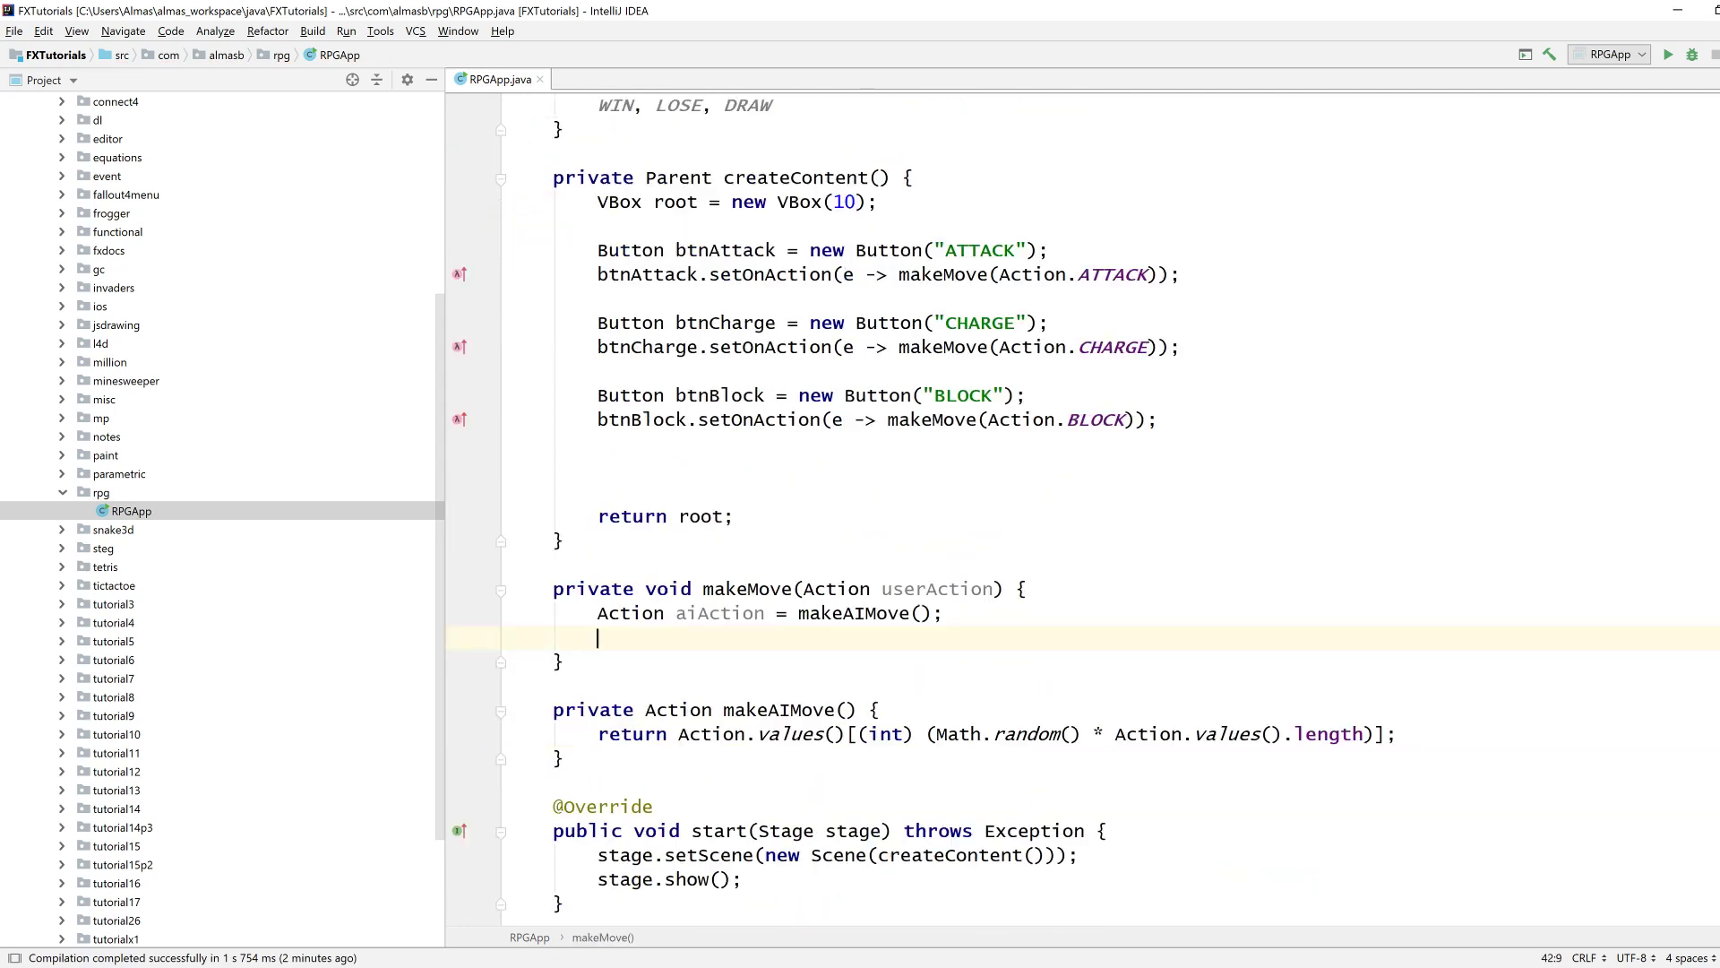
Declare an empty ActionResult checkAgainst(Action other) method inside the Action enum.
key("enter")
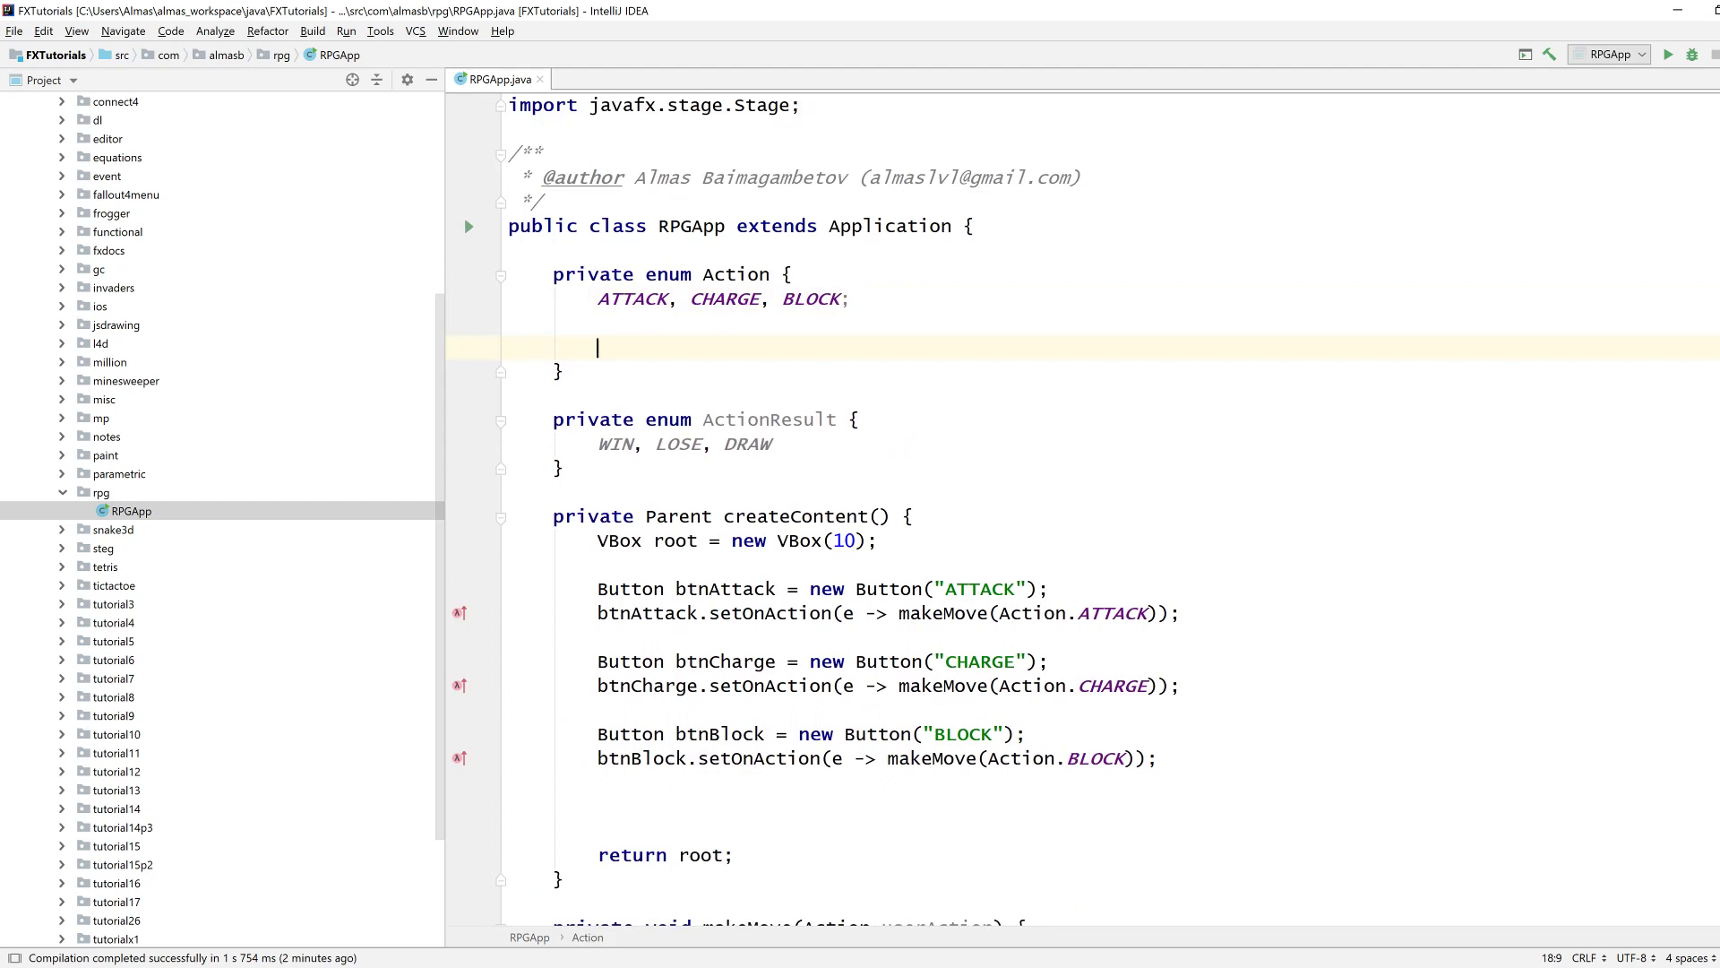
type("ActionResult checl")
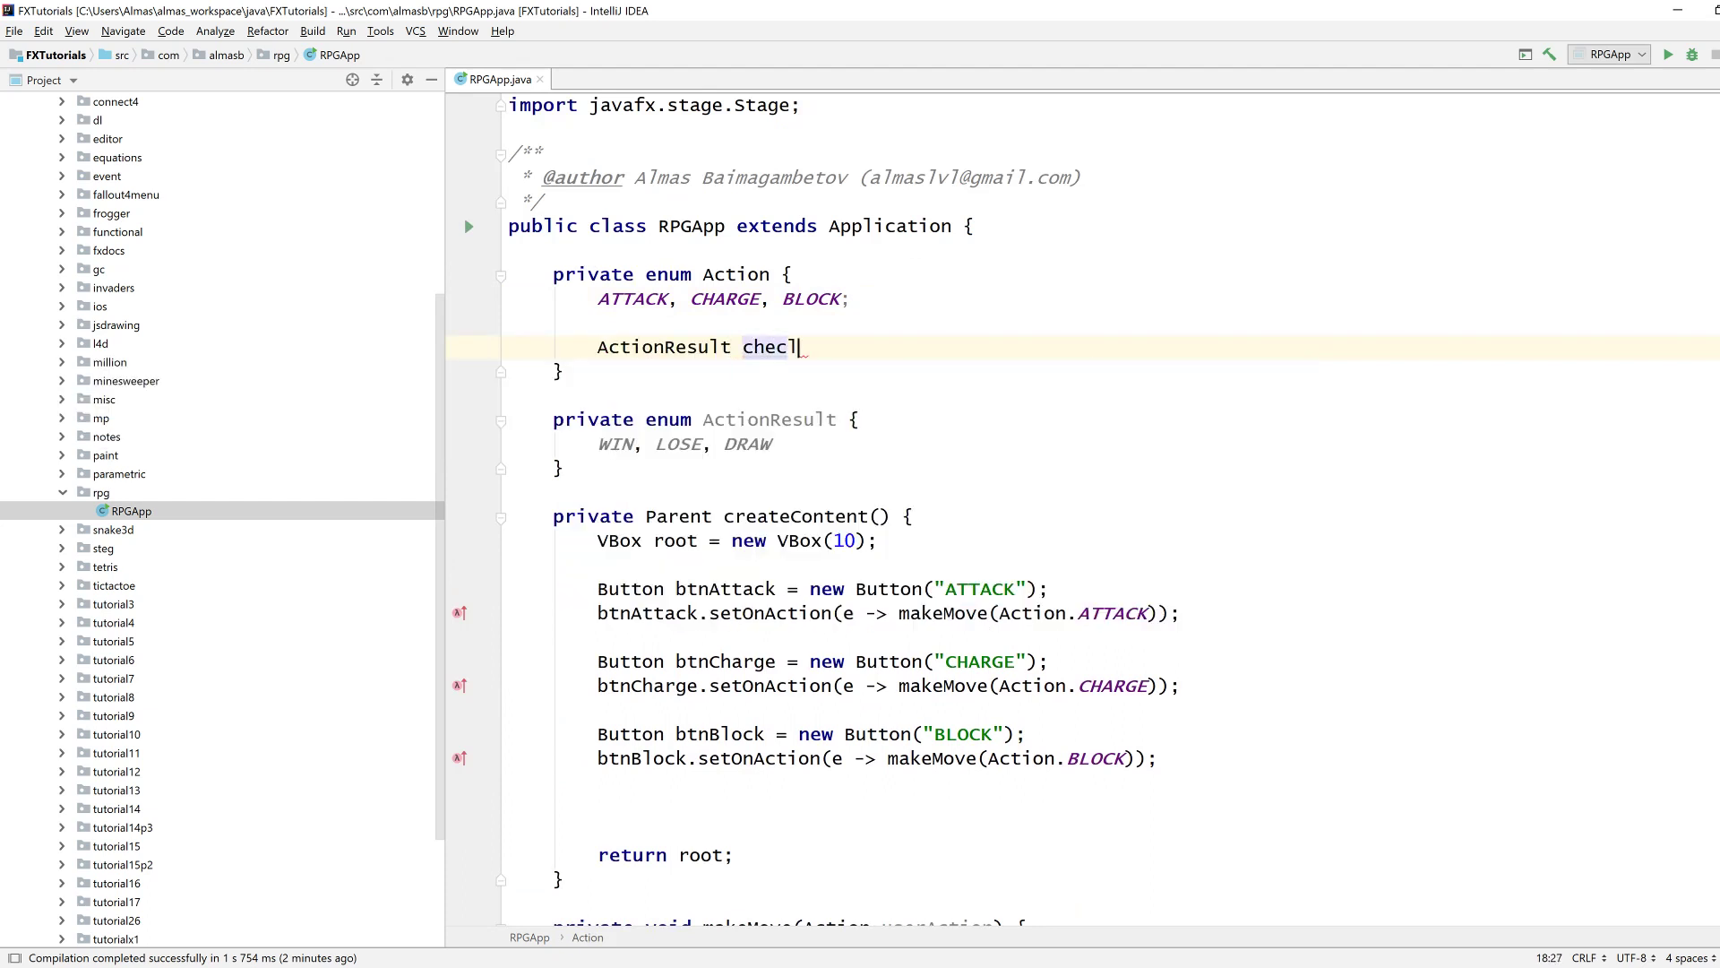
type("kA")
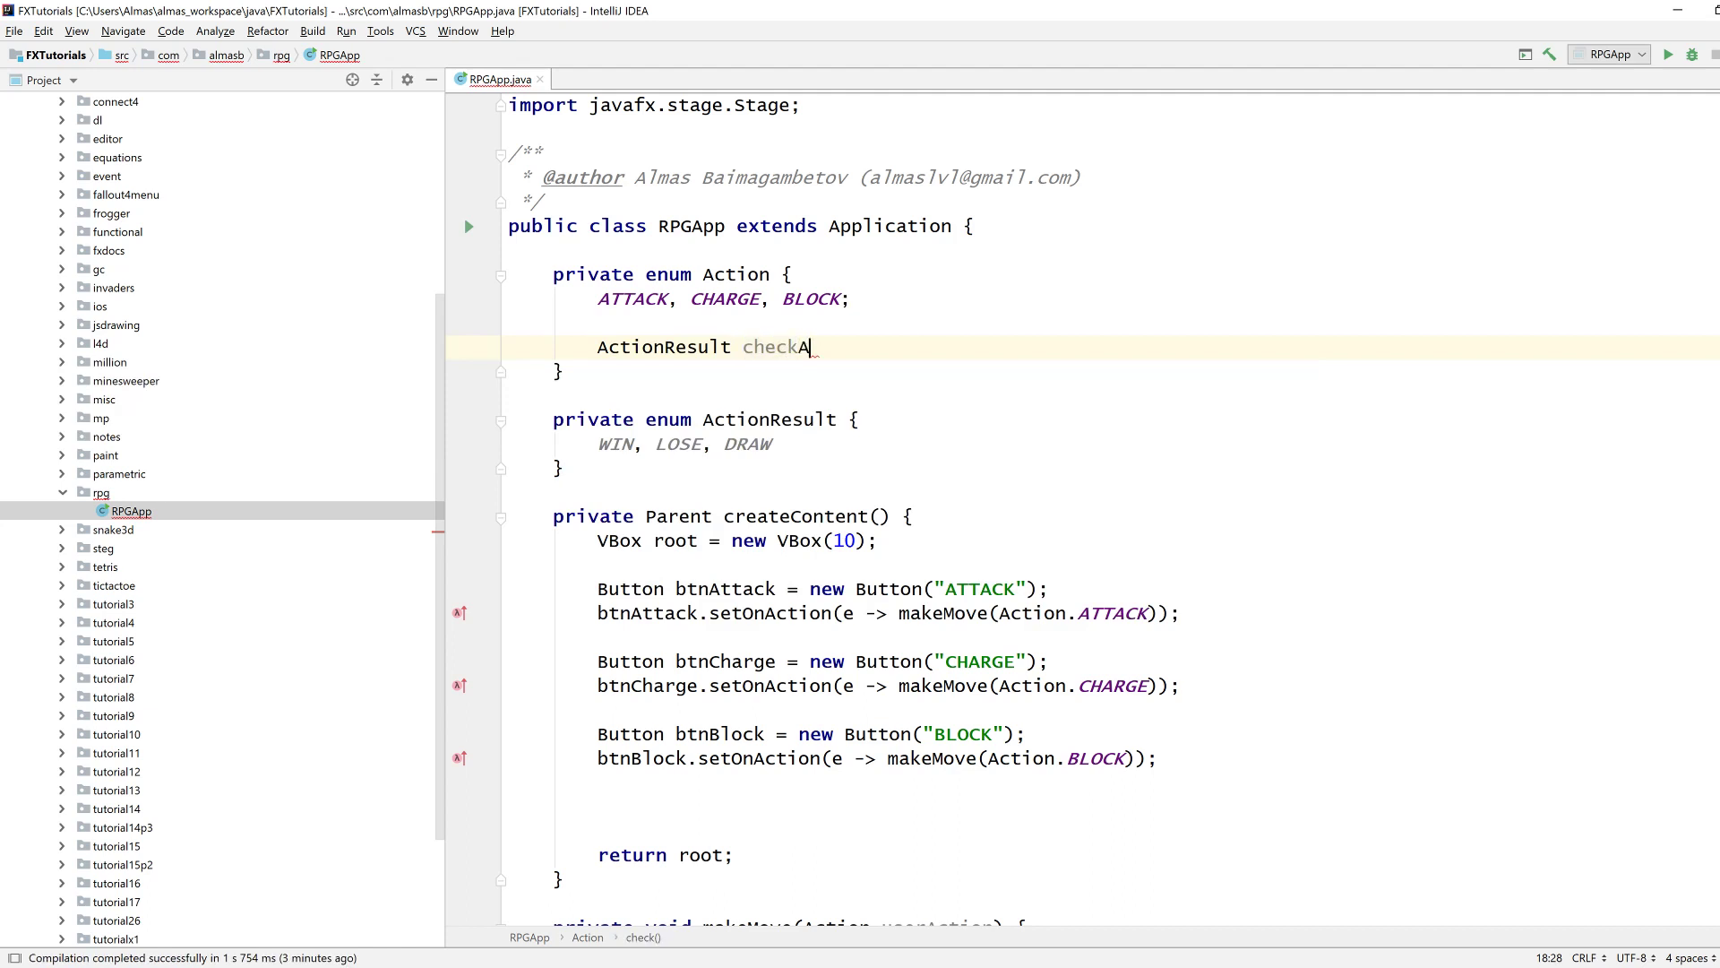
type("gainst()")
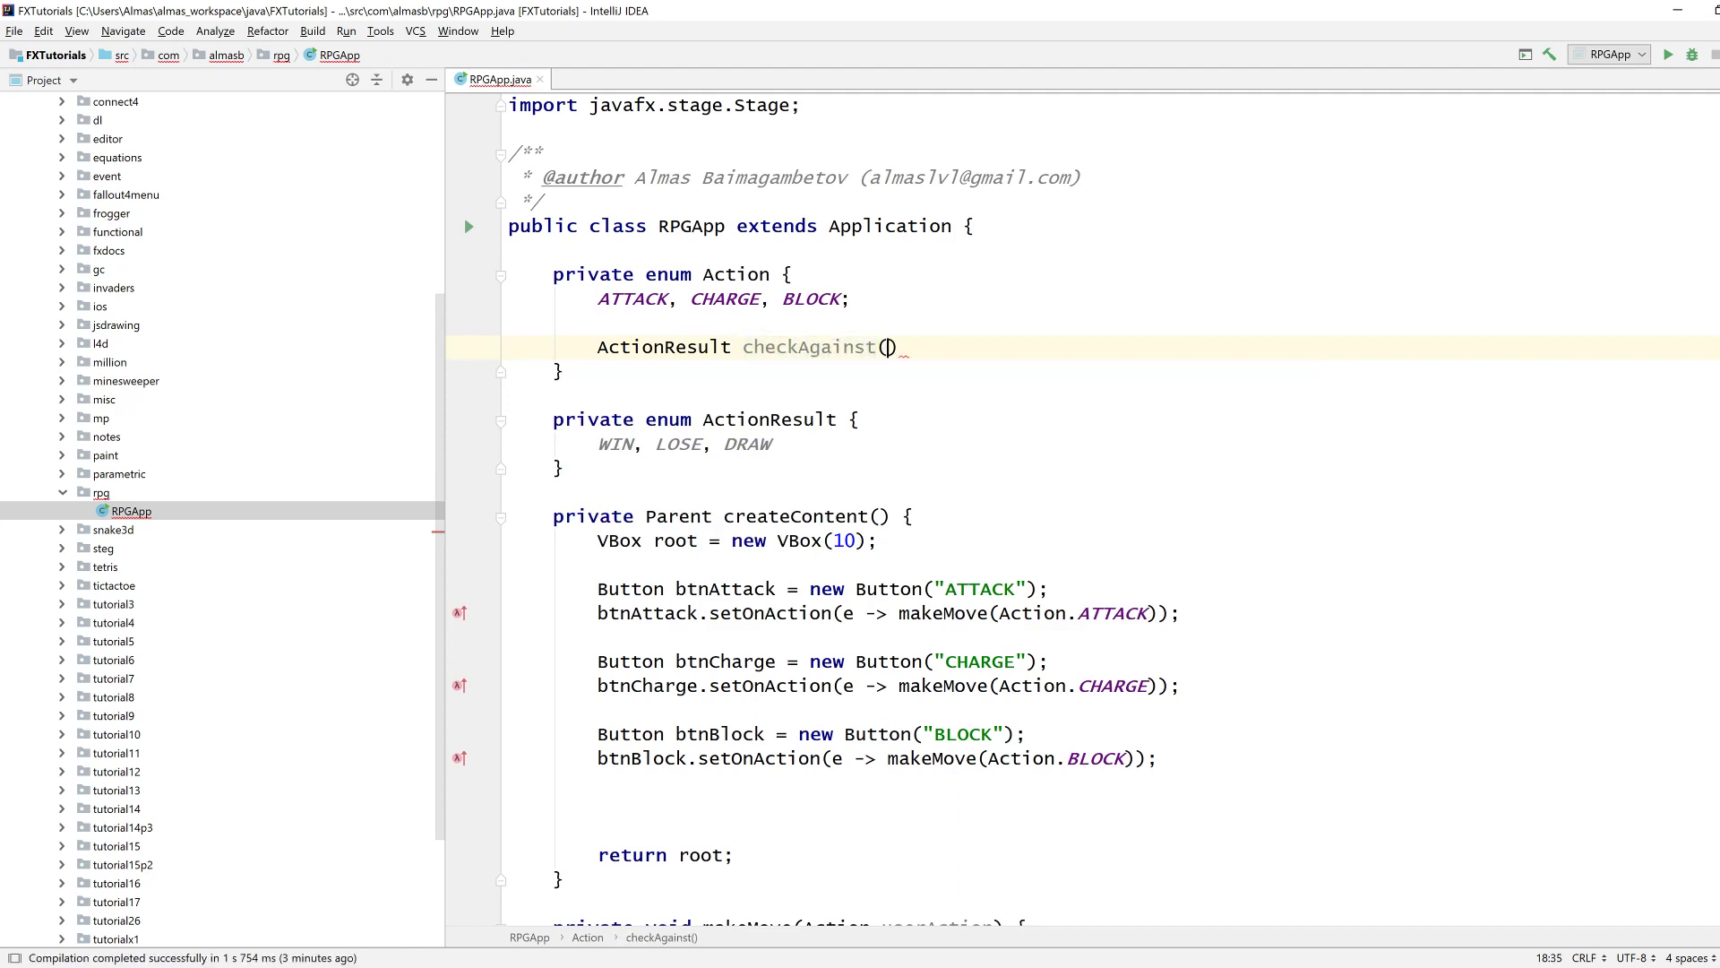
type("Action")
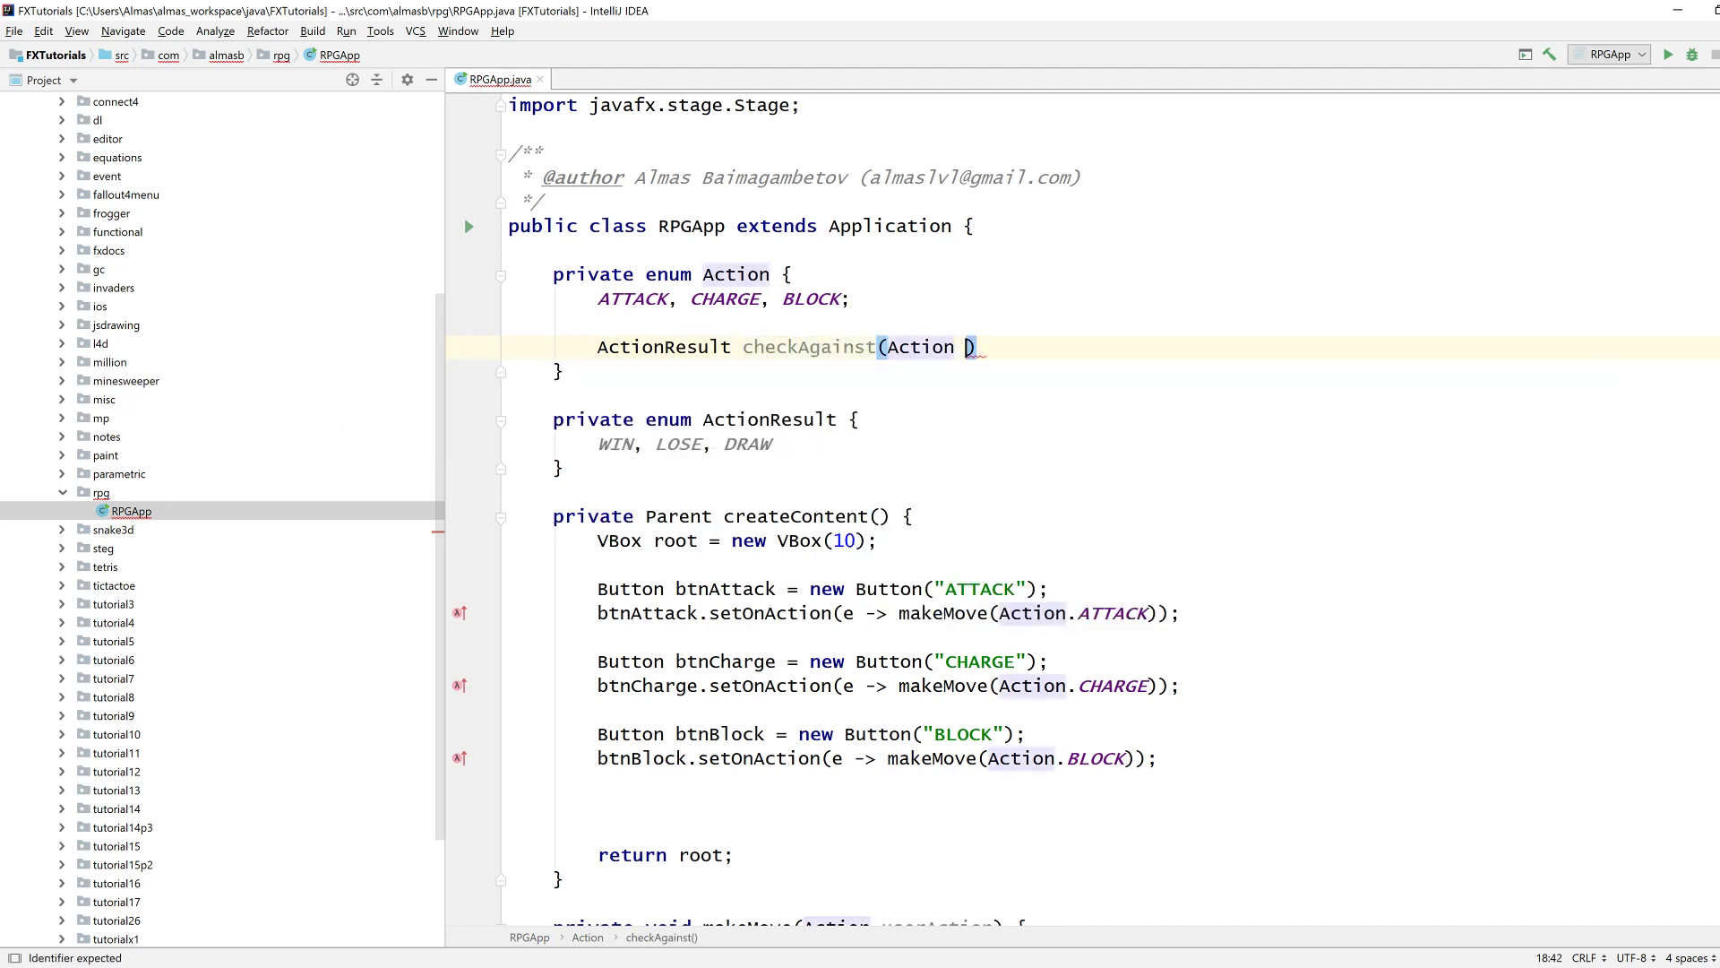
type("other")
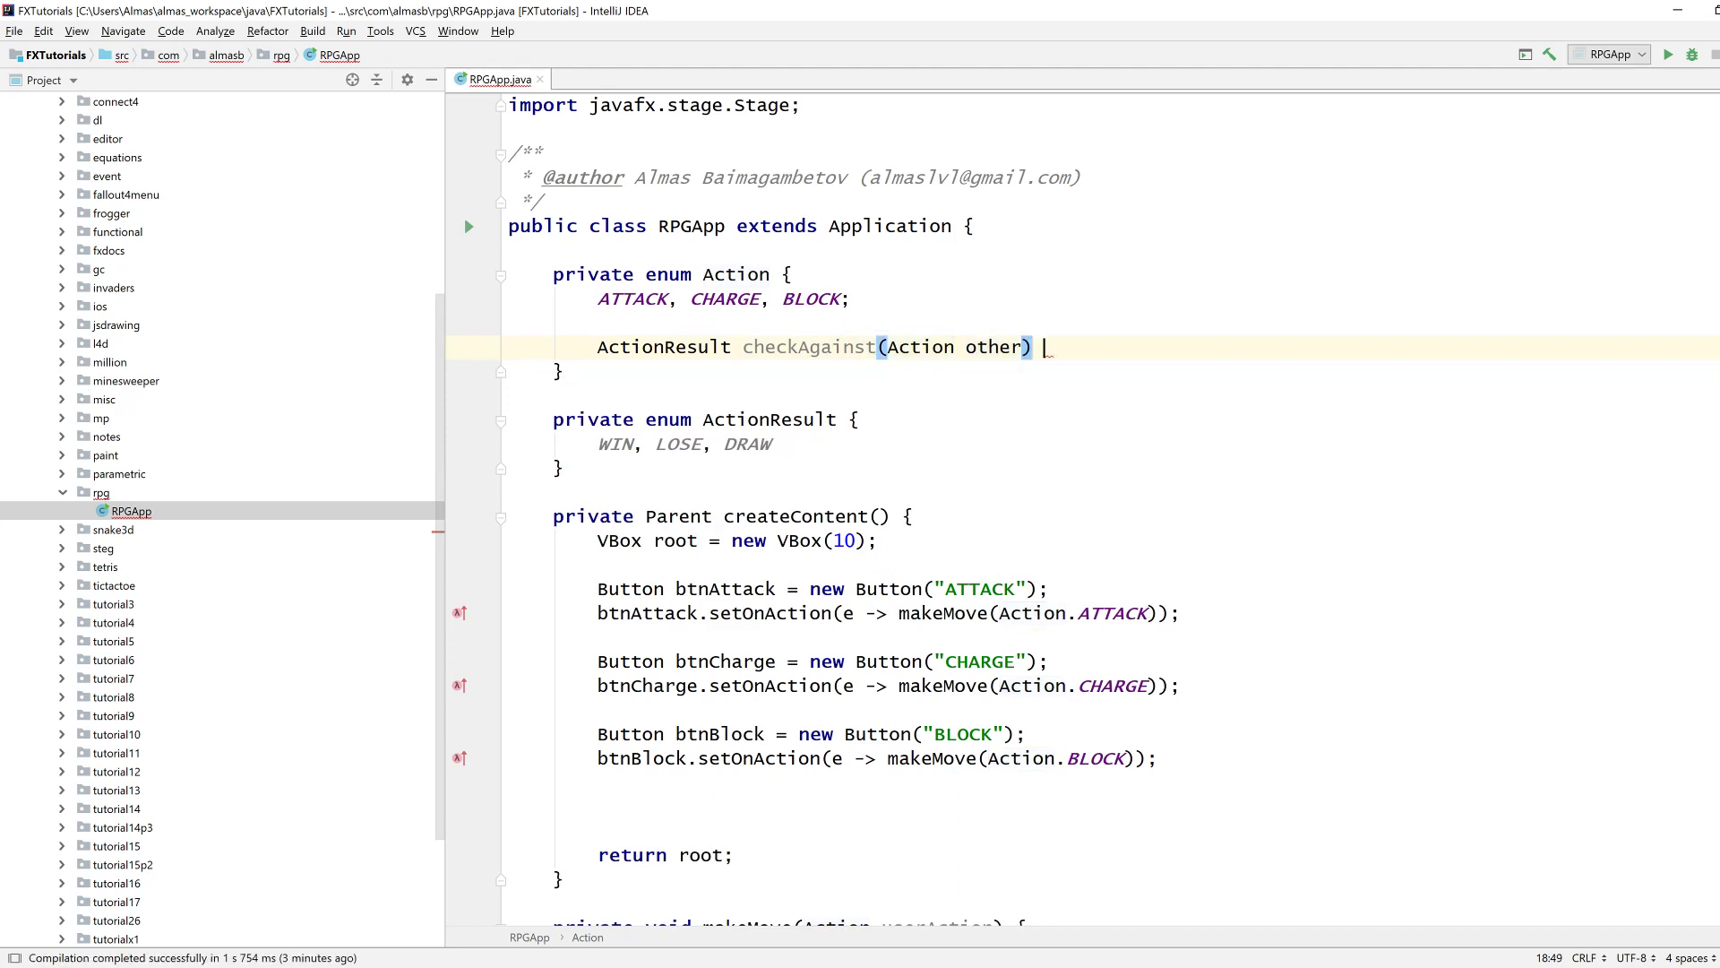
key("Enter")
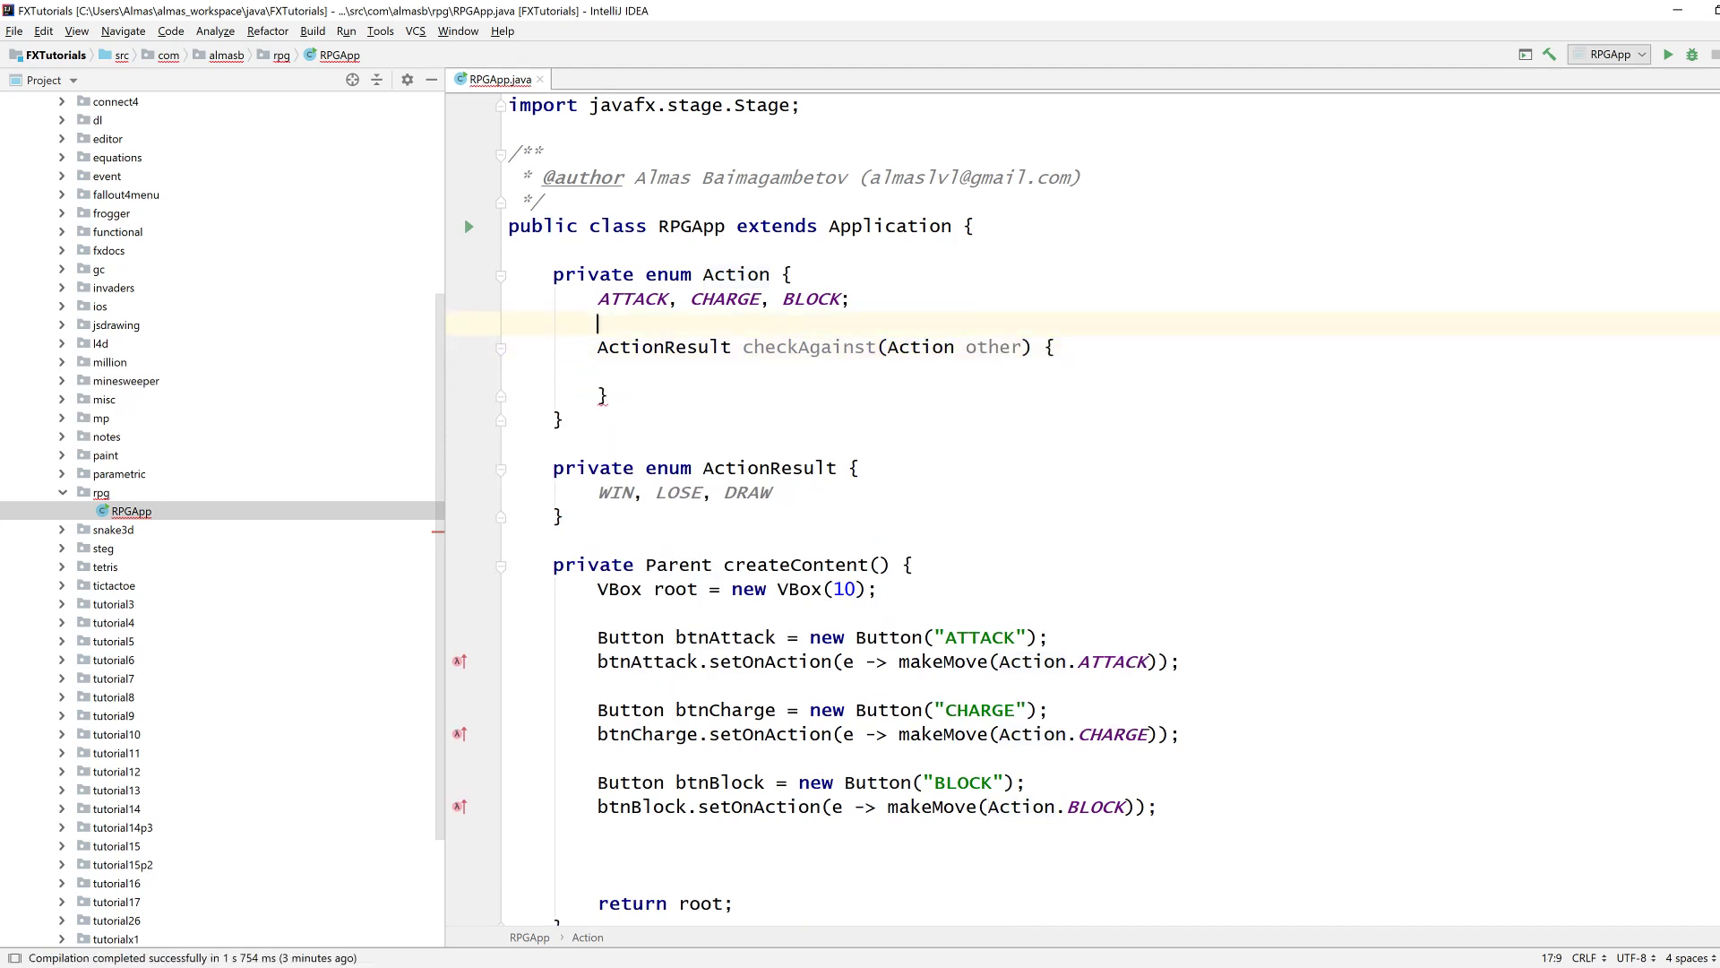
key("enter")
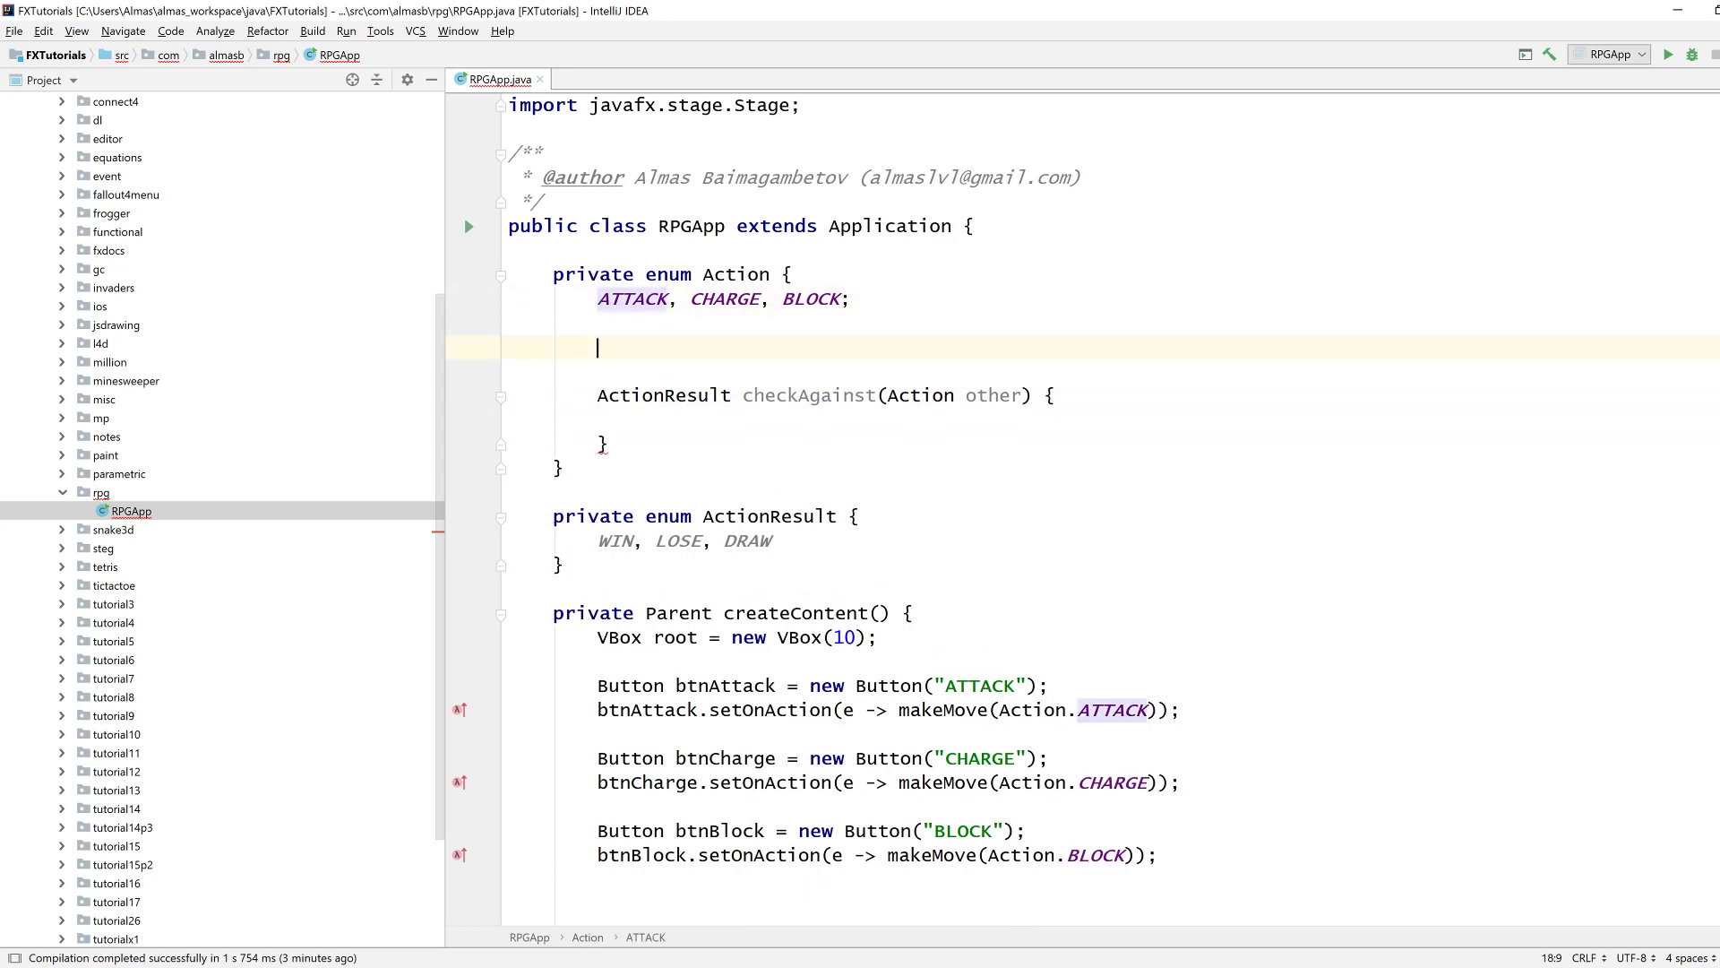
Declare private static final Map<Action, Action> winMap = new HashMap<>() with a static block.
type("static {")
type("private s")
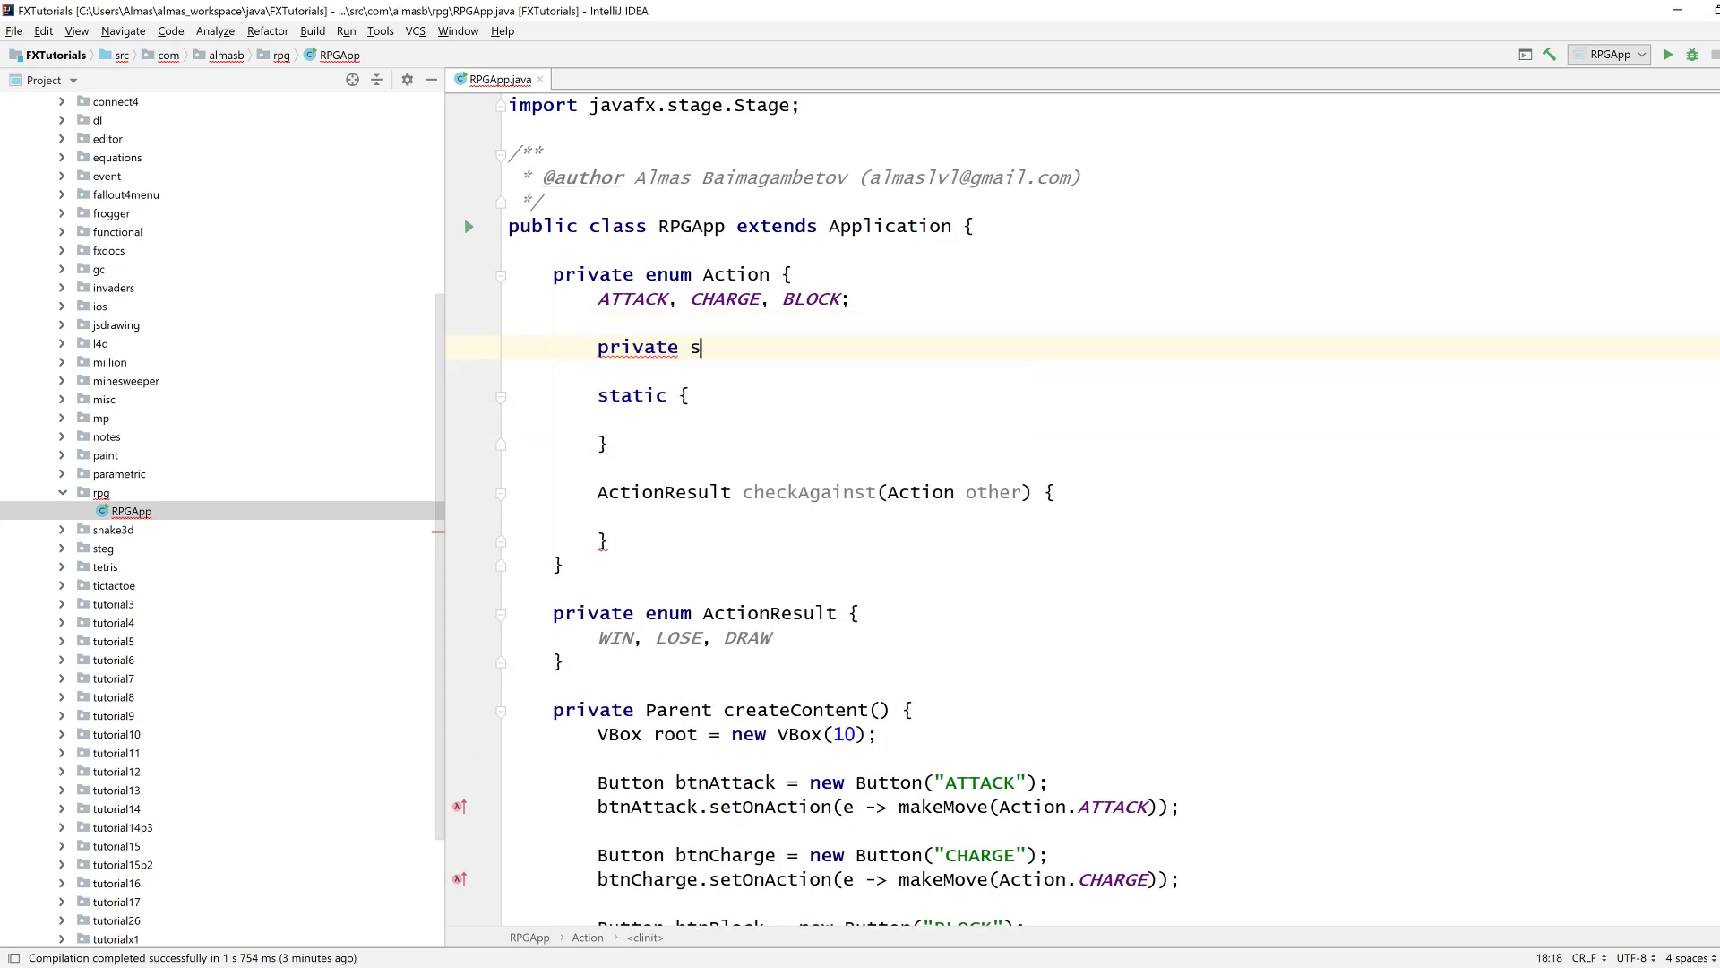
type("tatic final Map")
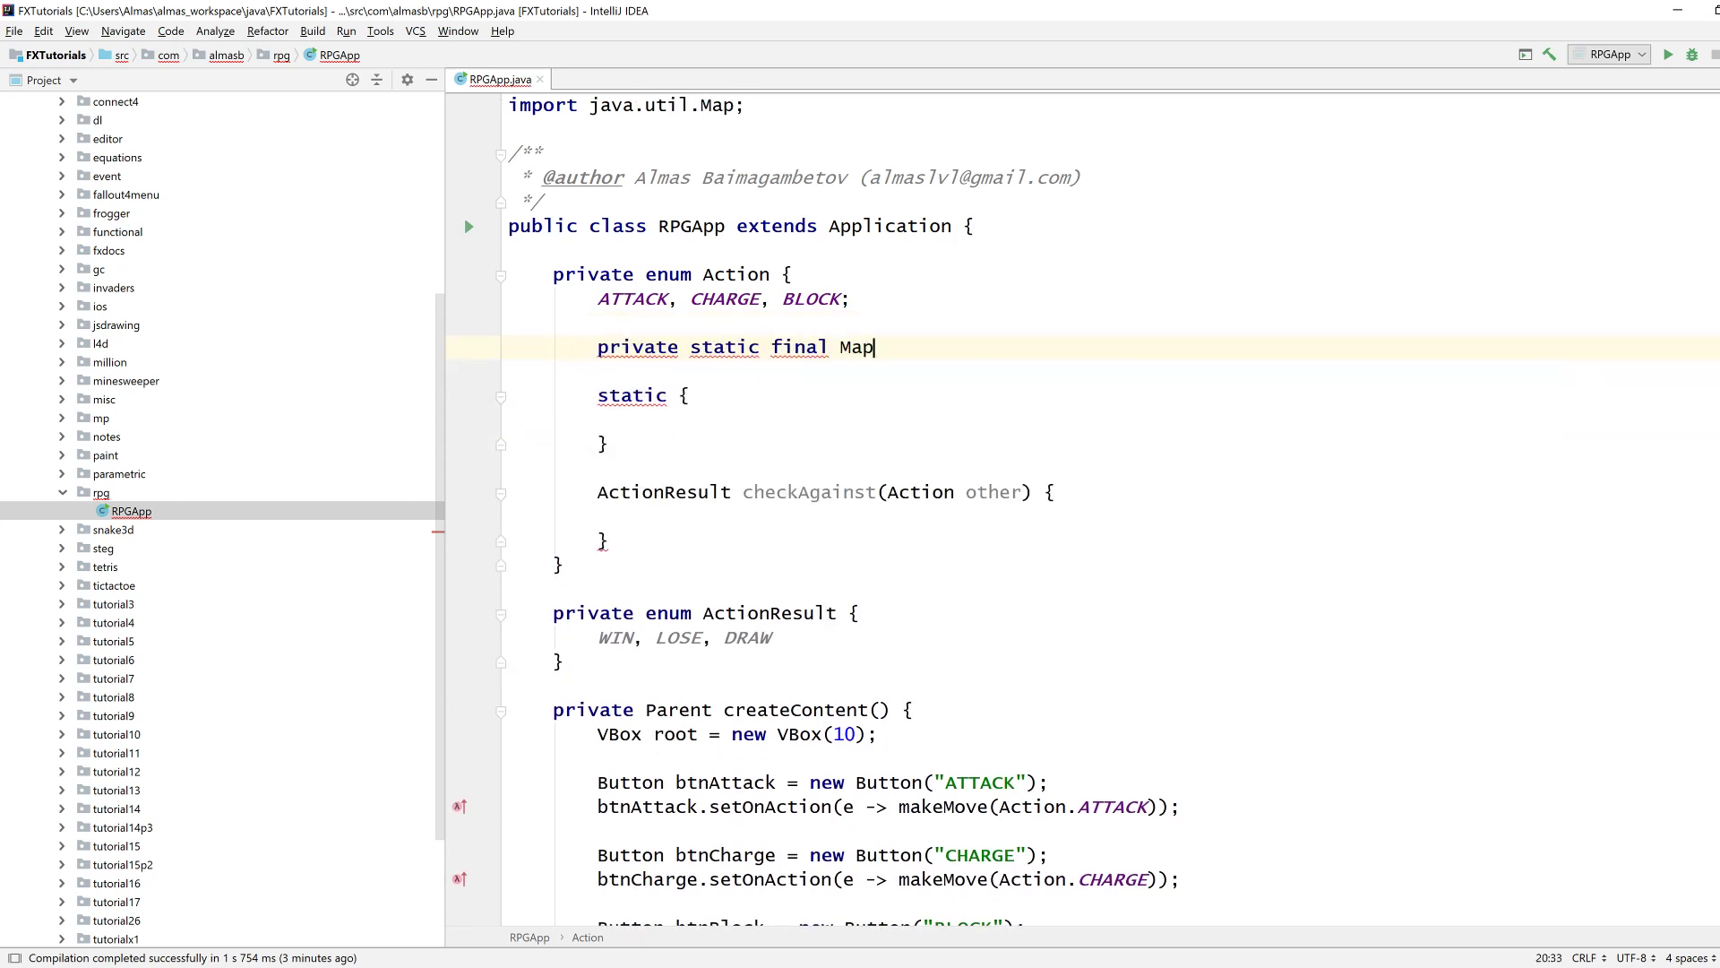
type("<Action.>")
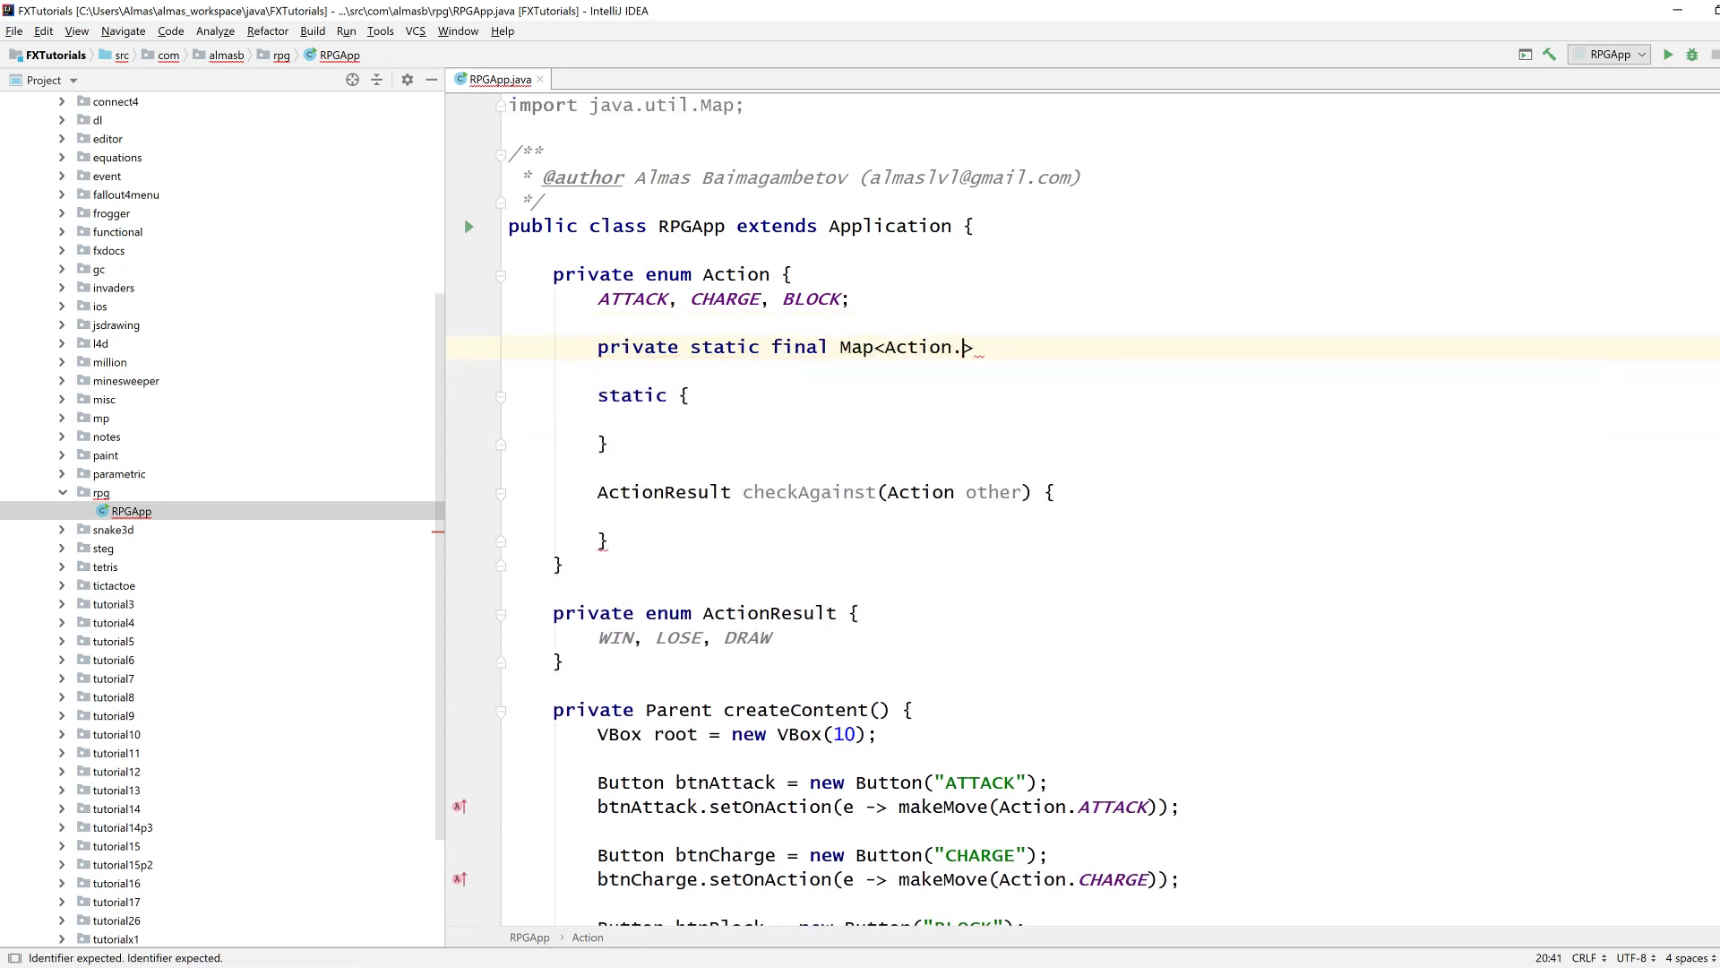
type(", ACt")
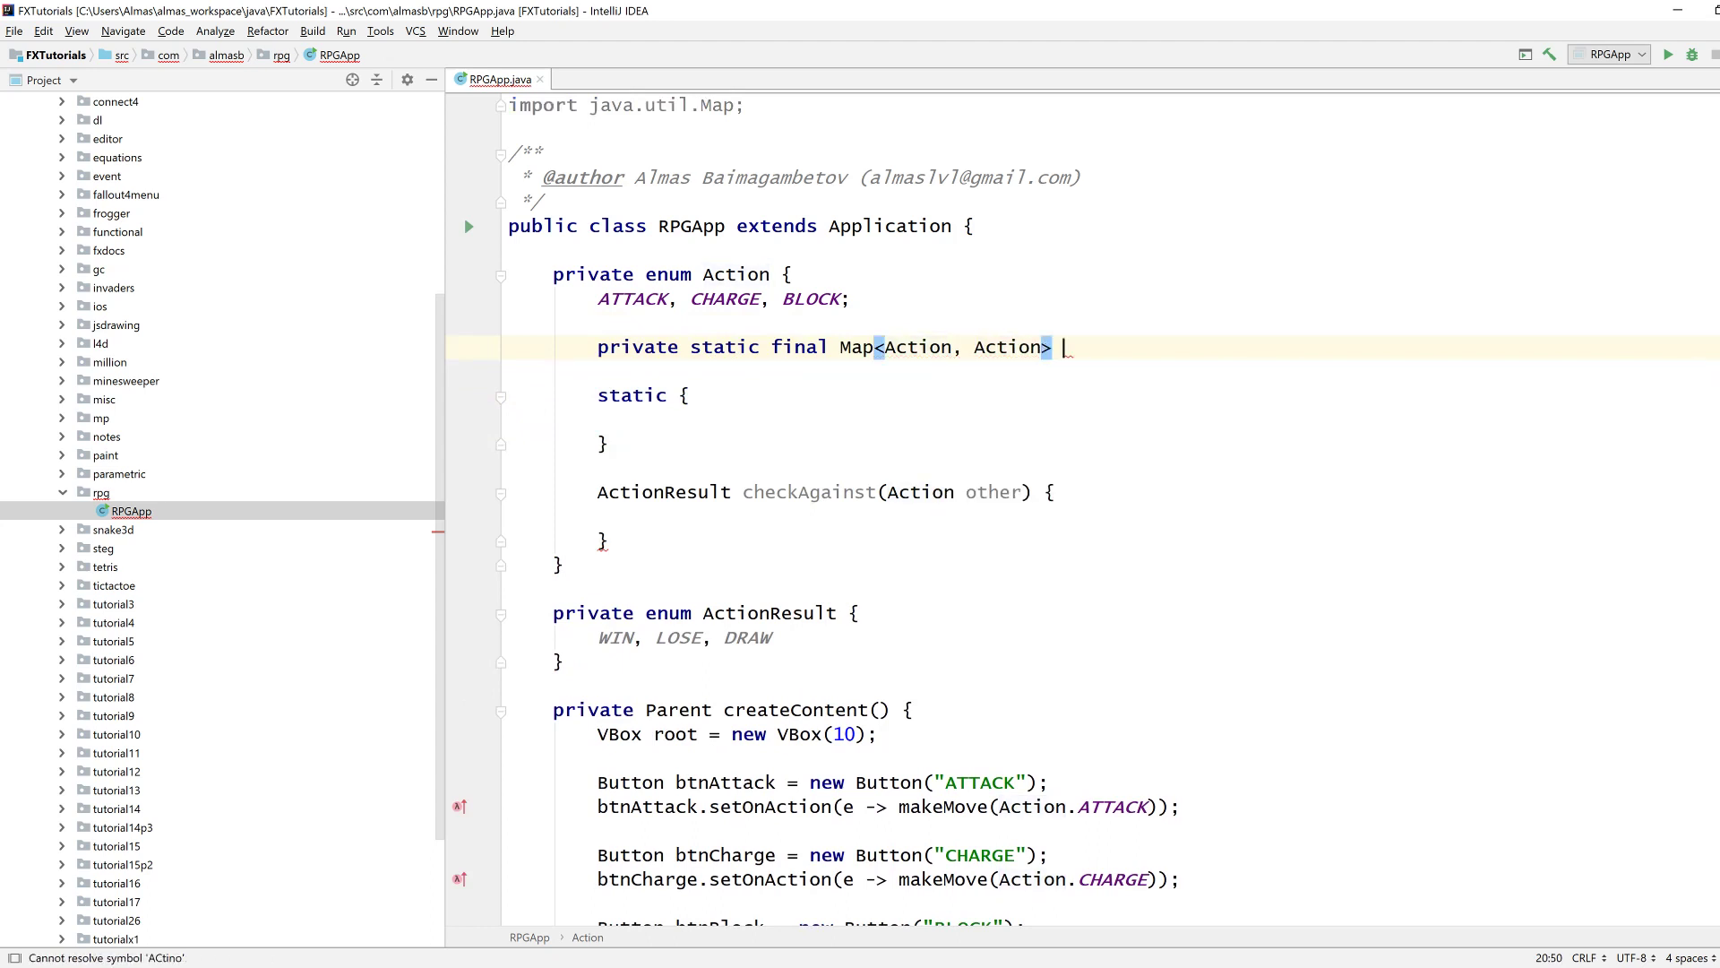
type("winMap = new")
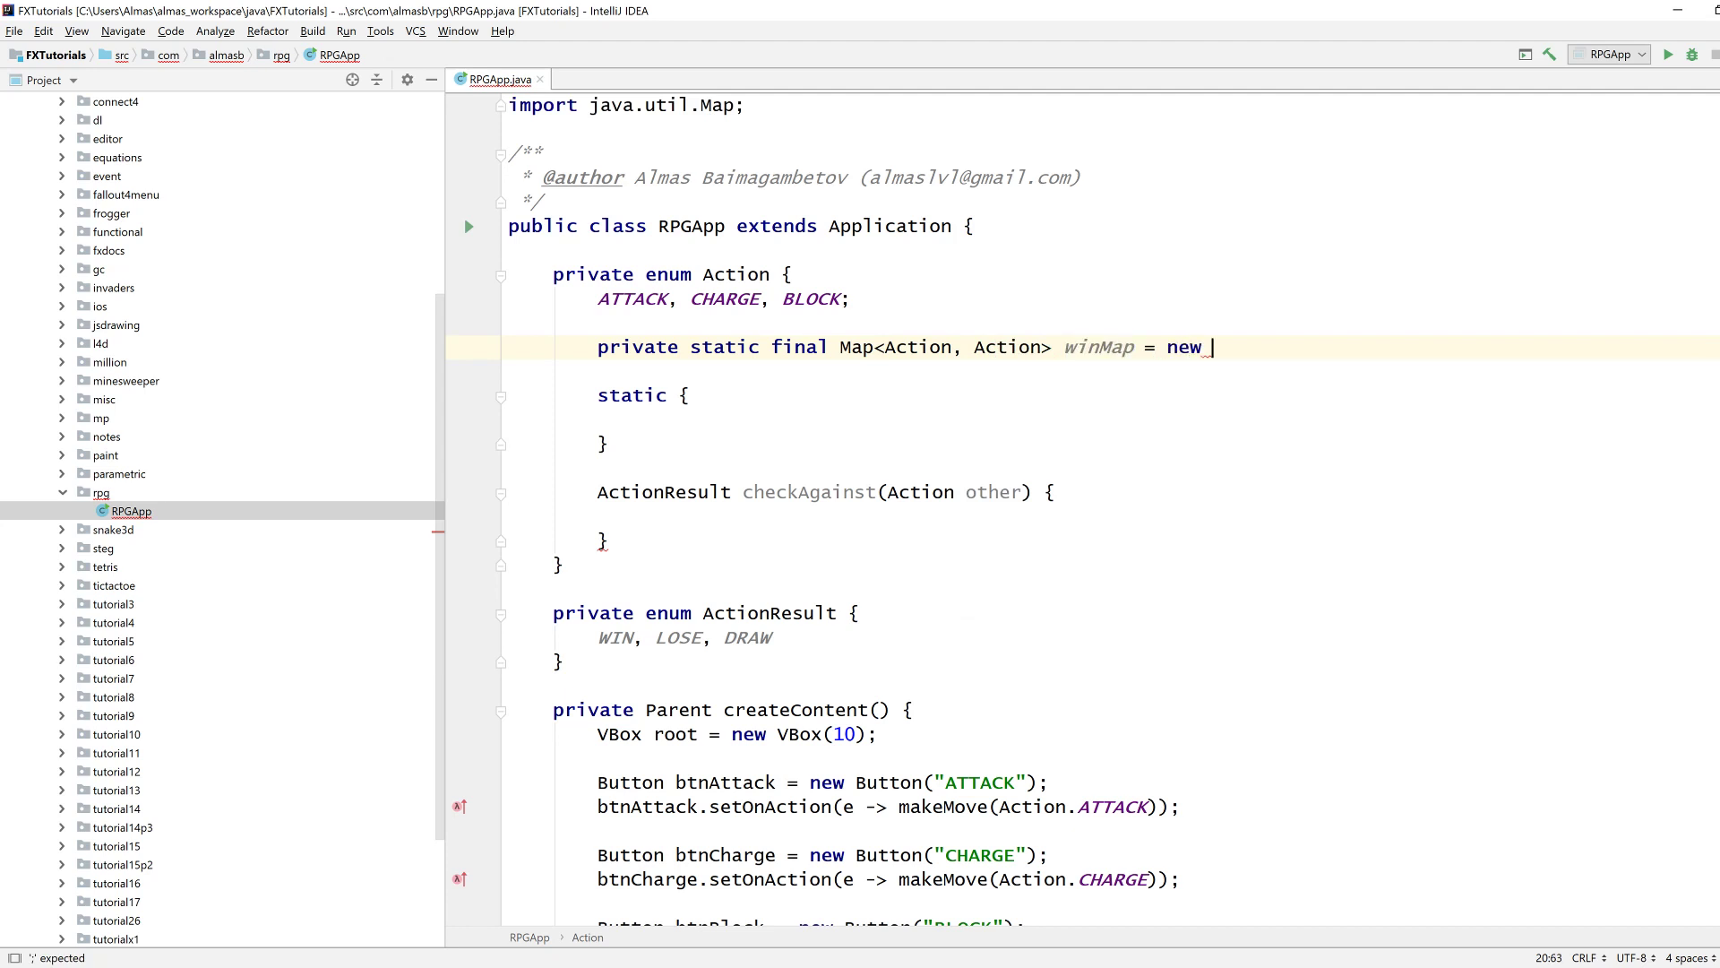
type("HashMap<>();")
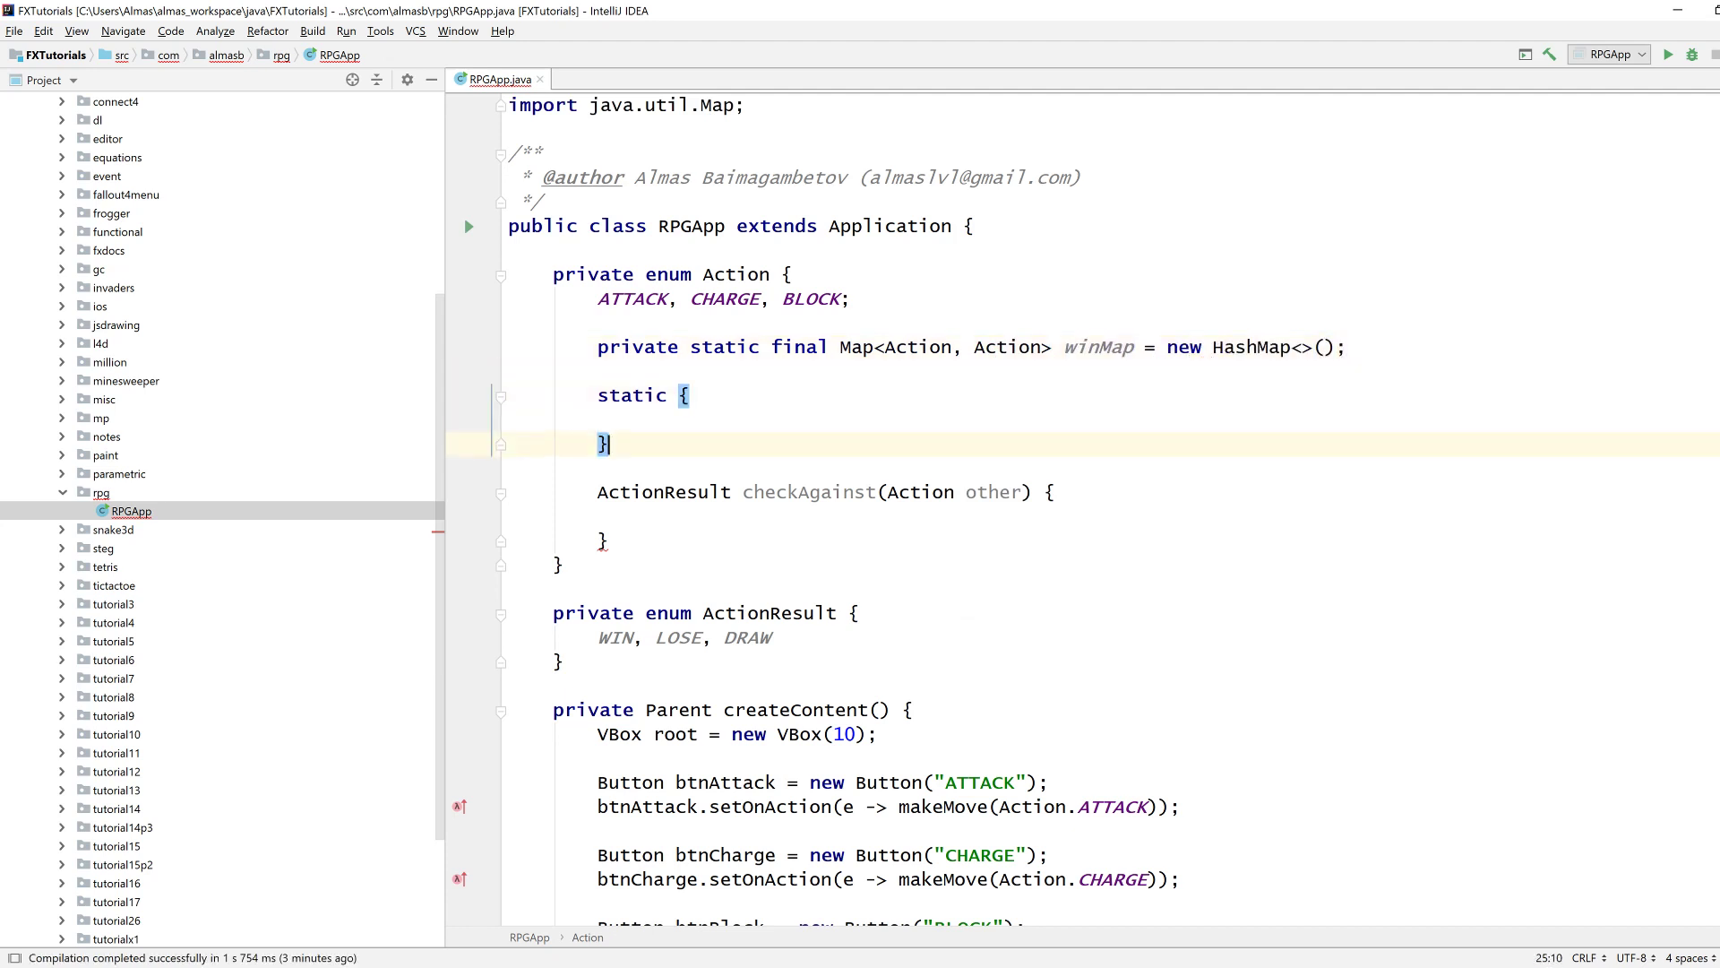
Fill winMap with ATTACK→CHARGE, CHARGE→BLOCK and BLOCK→ATTACK put calls.
type("winMap.po")
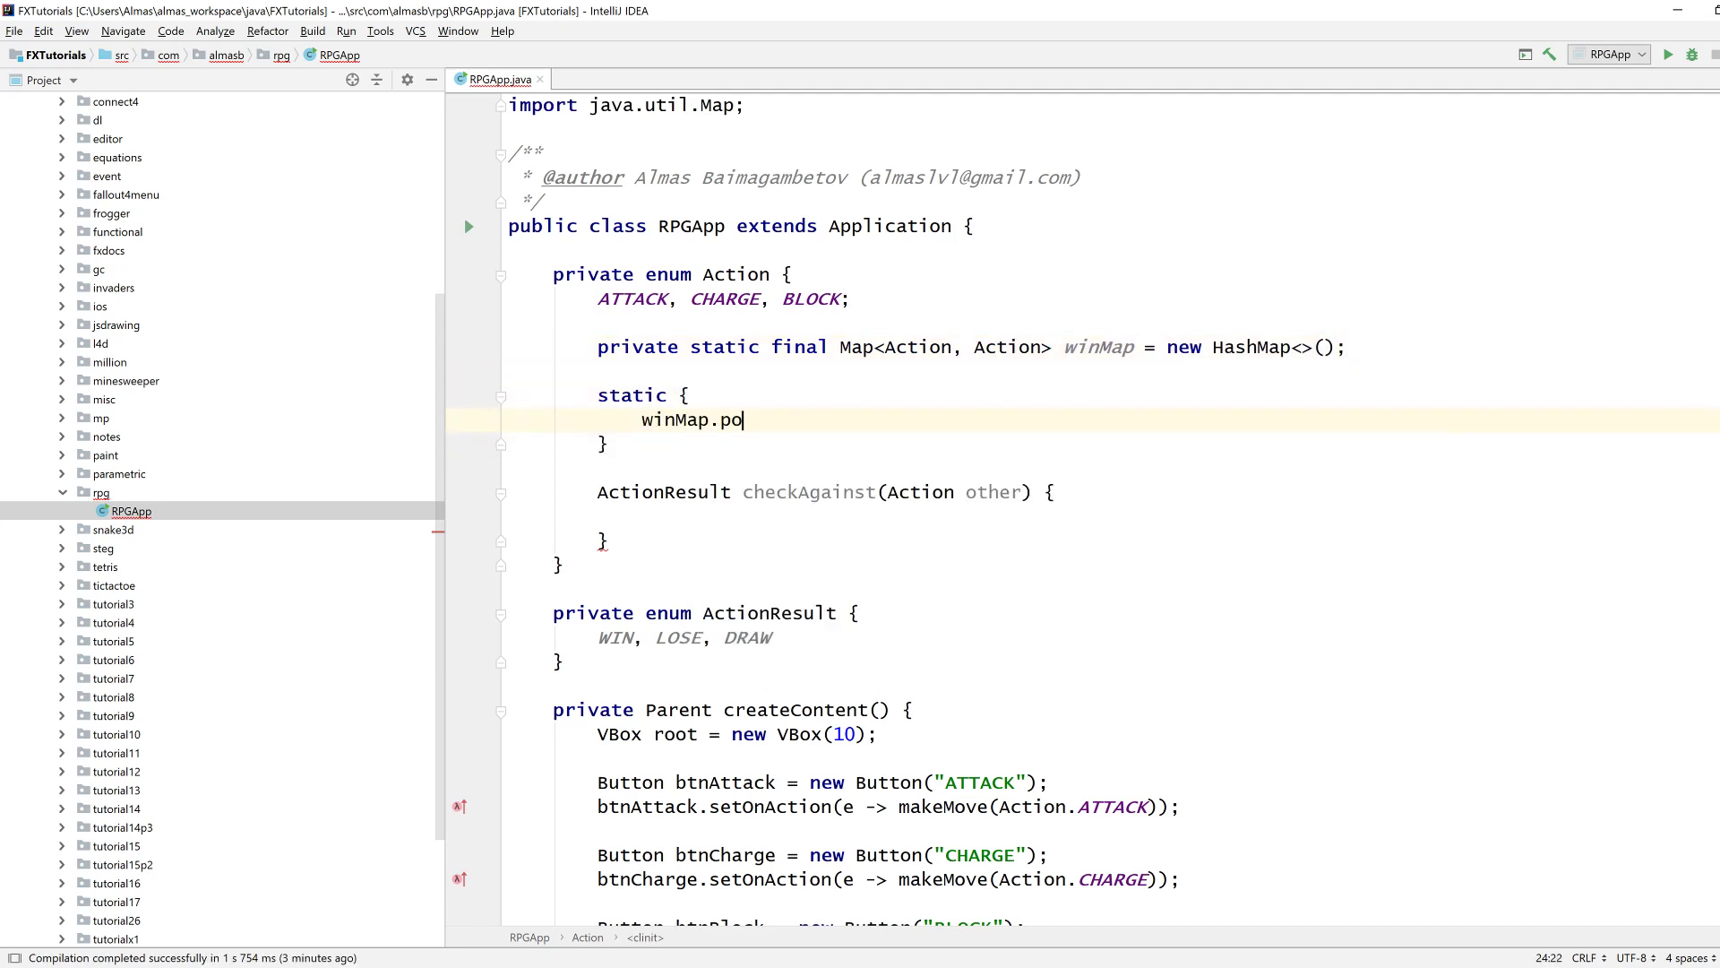
type("ut(\"\")")
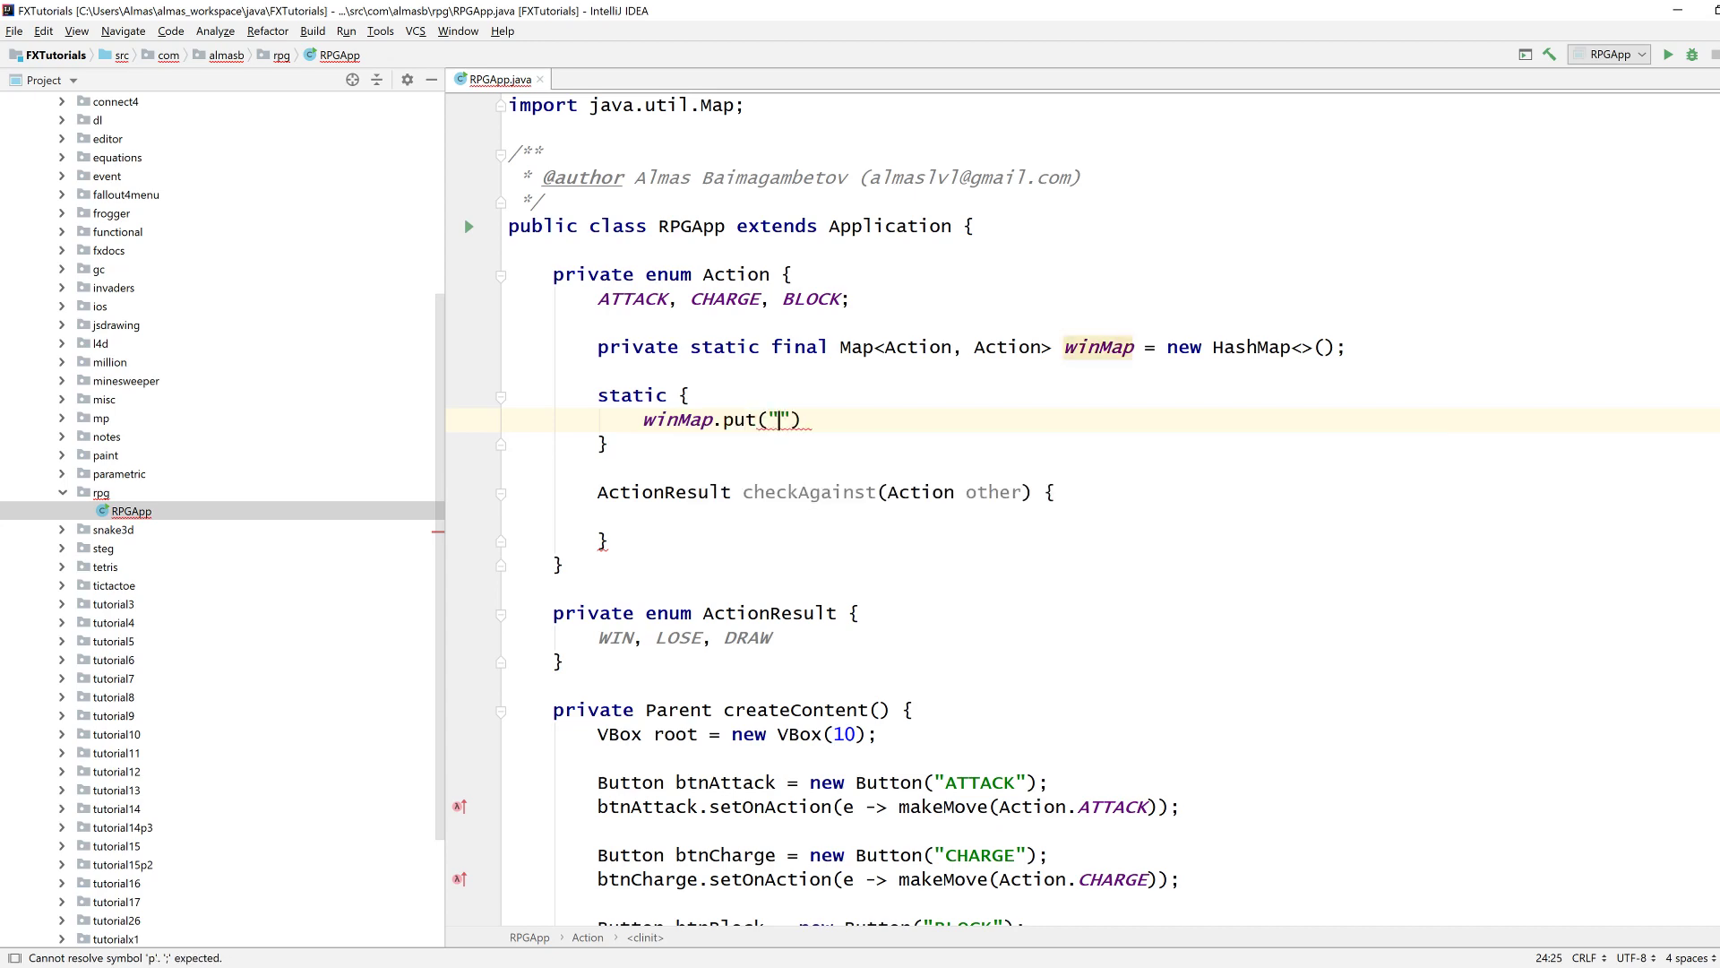
type("ATTACK,")
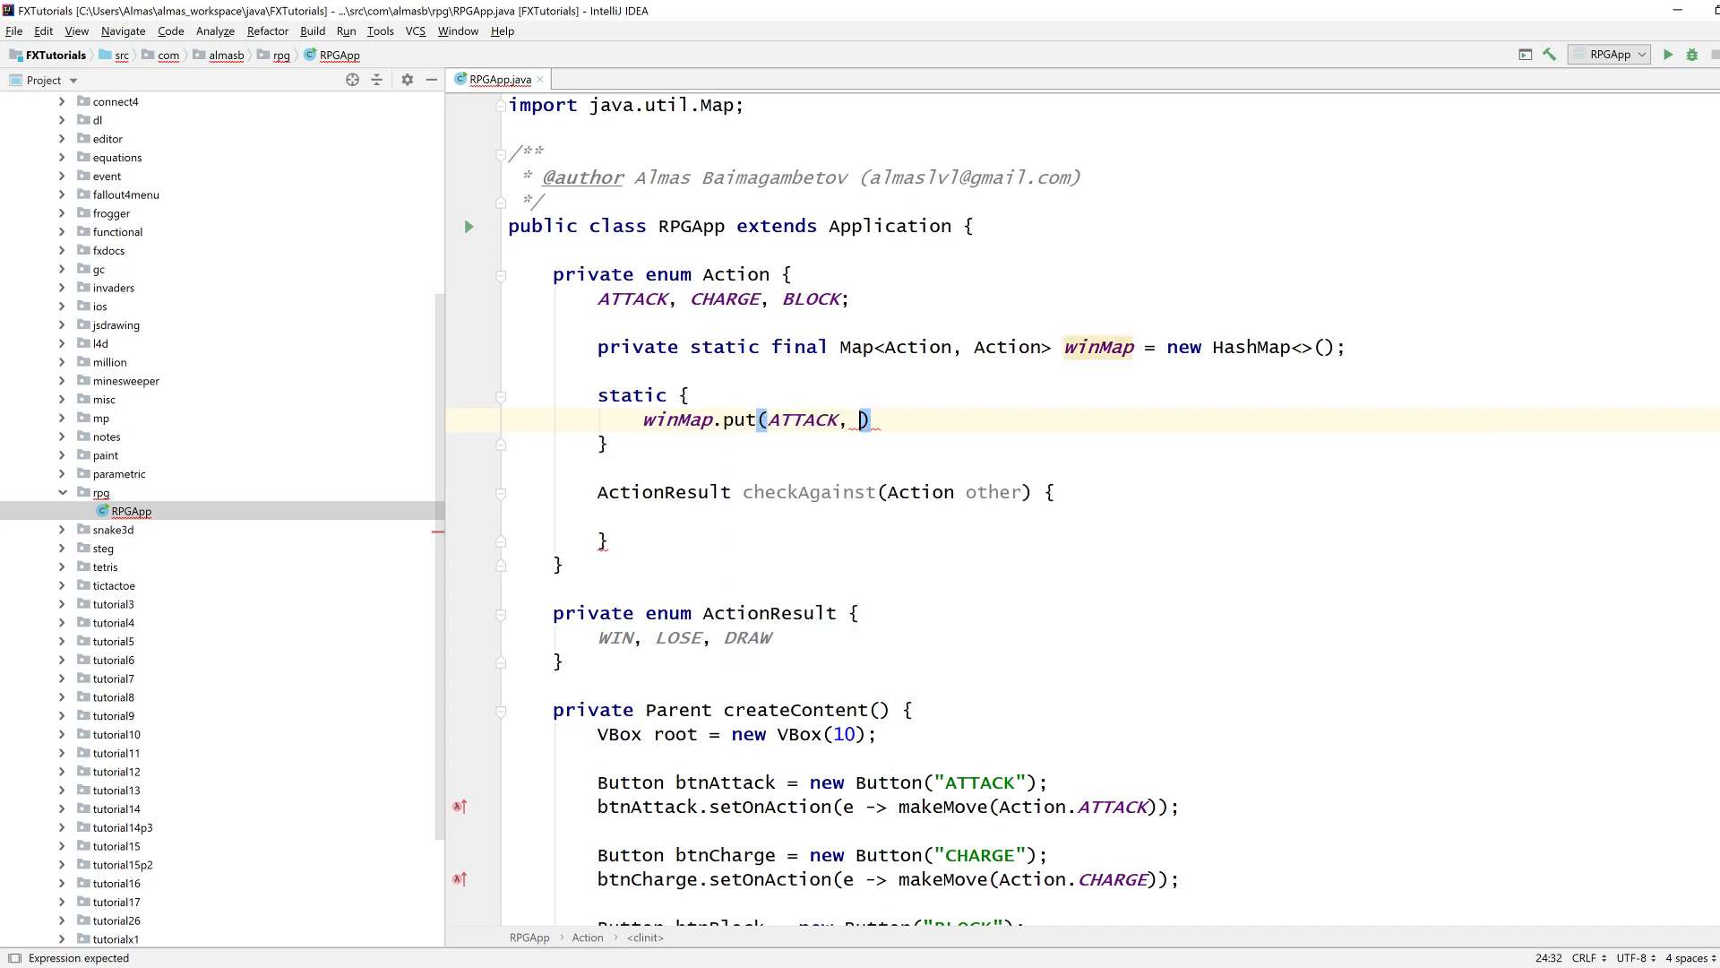
type("CHARGE);l")
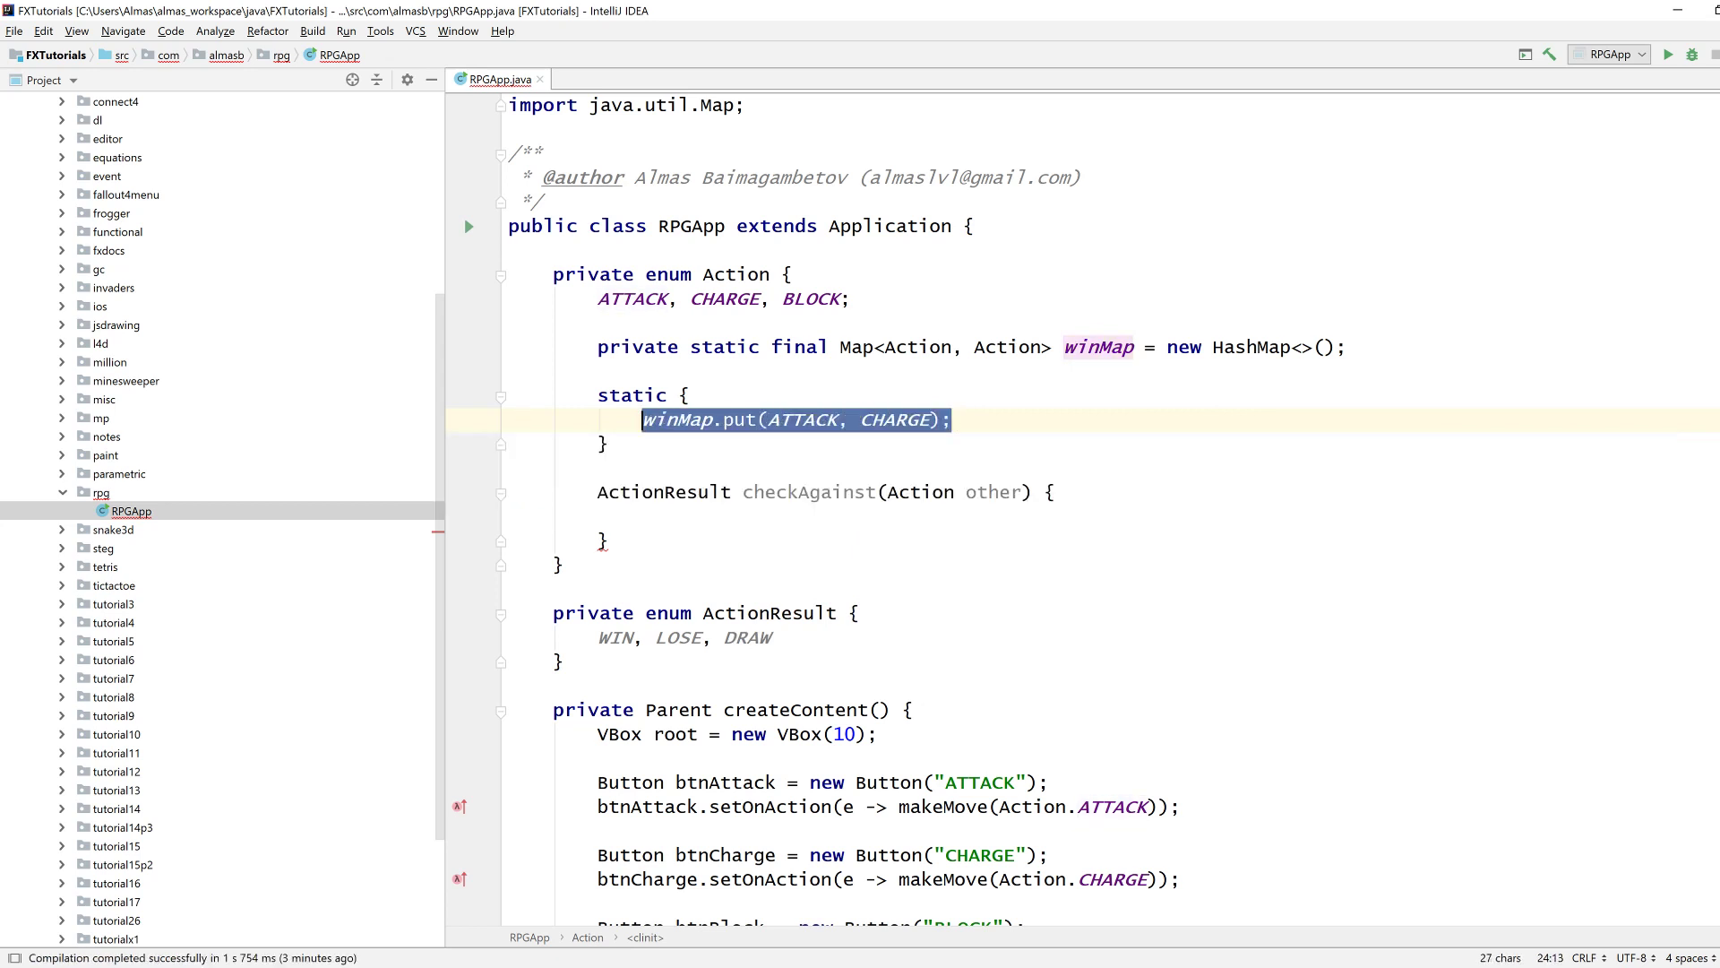
left_click(950, 419)
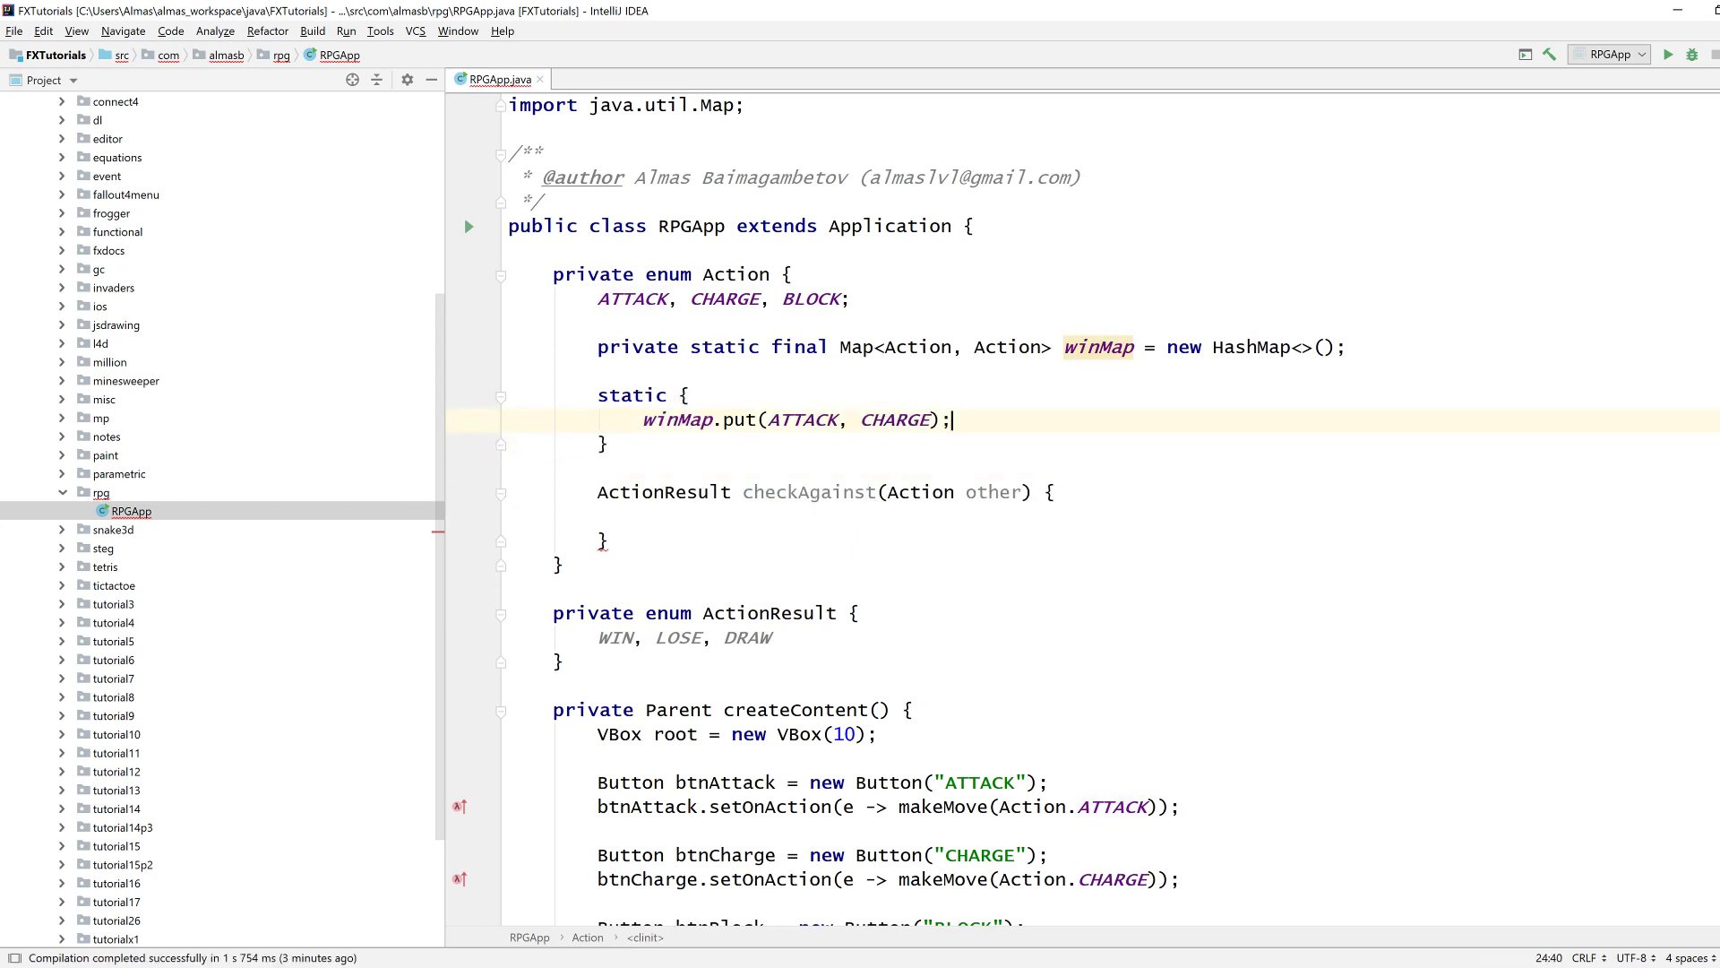
key("enter")
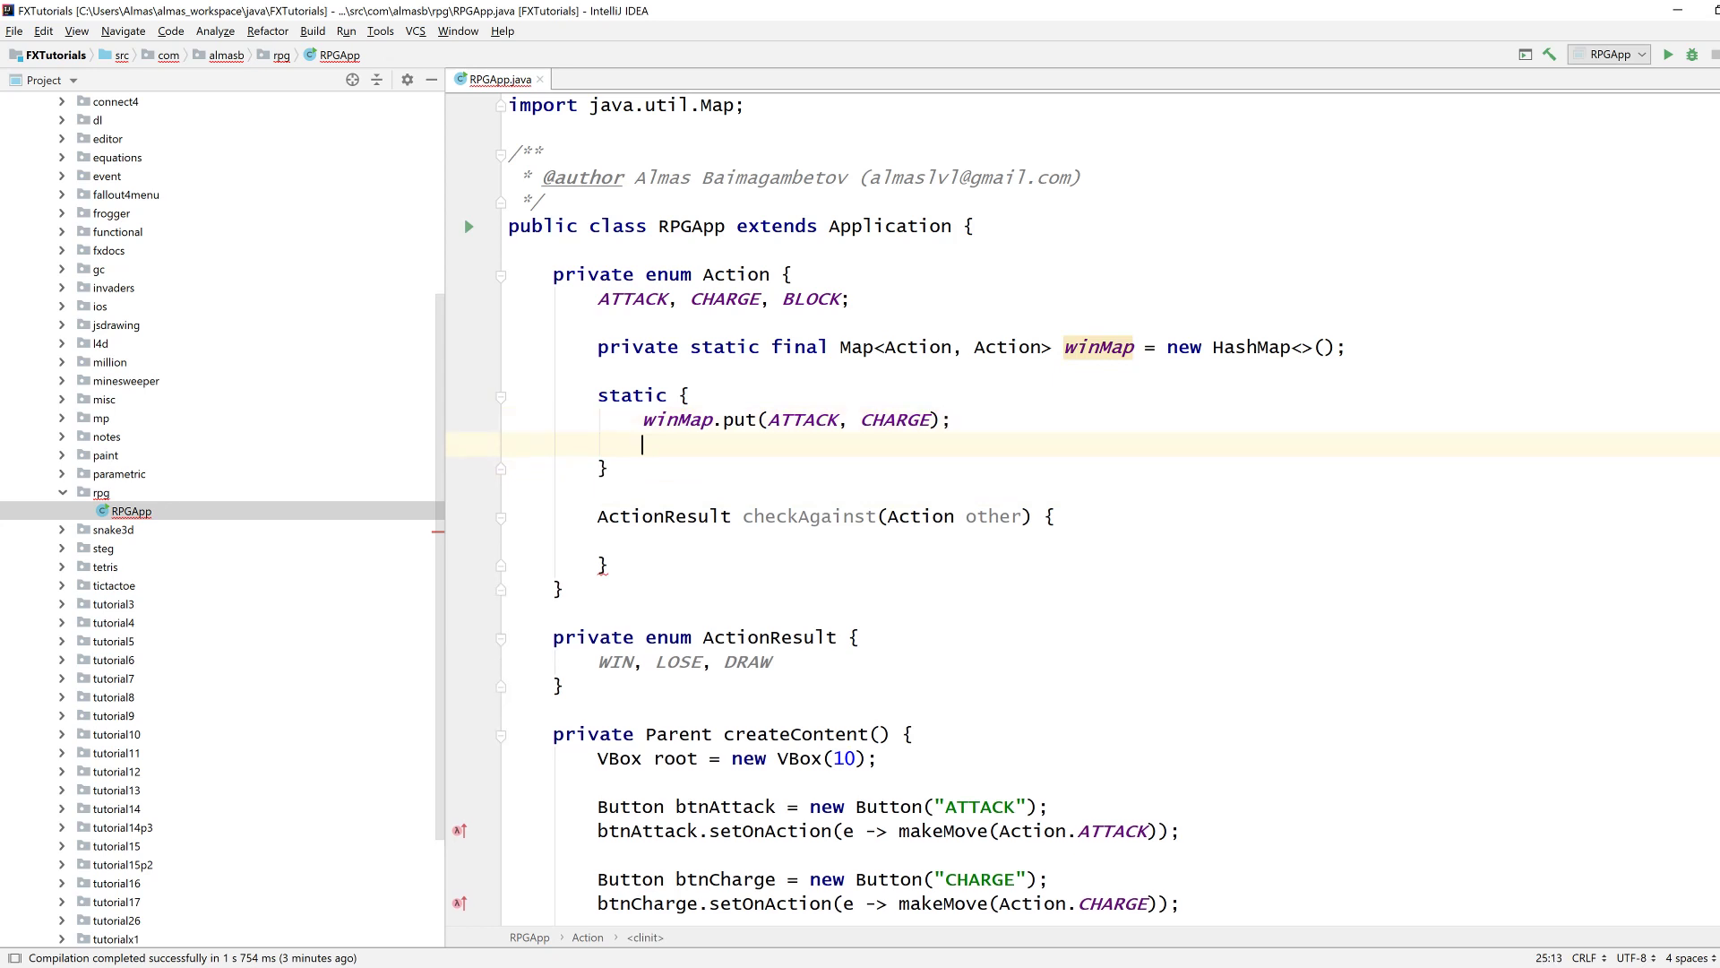
type("winMap.put(CHARGE, CHARGE);")
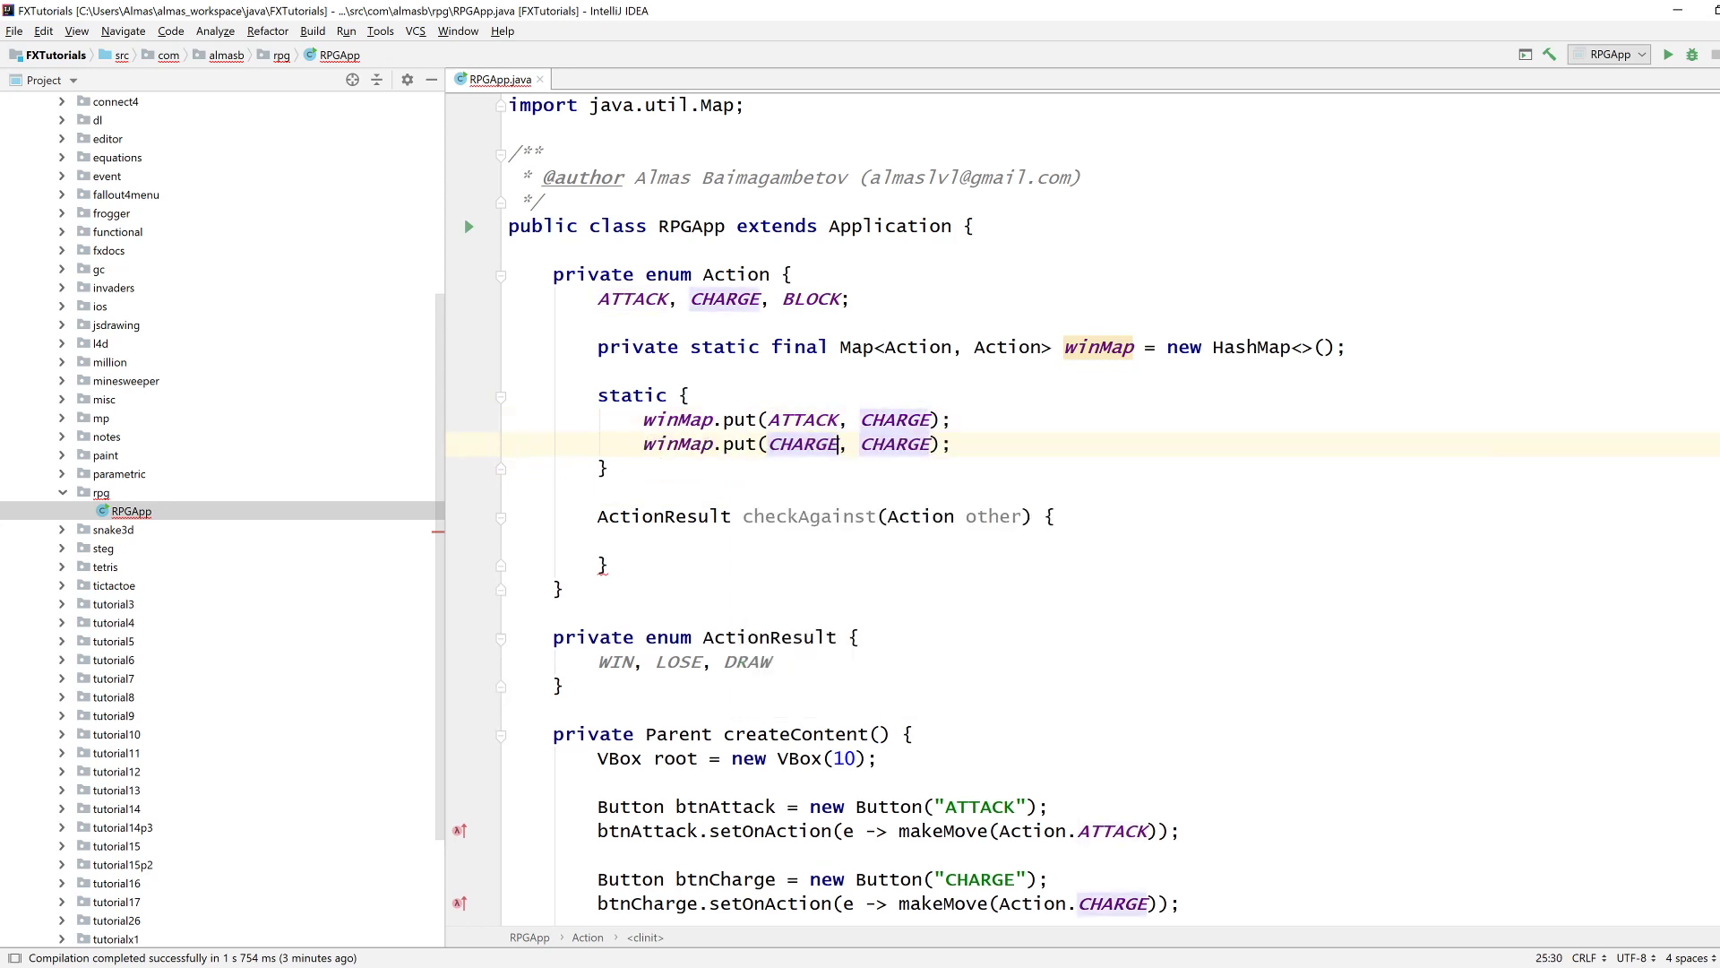
type("BLOCK")
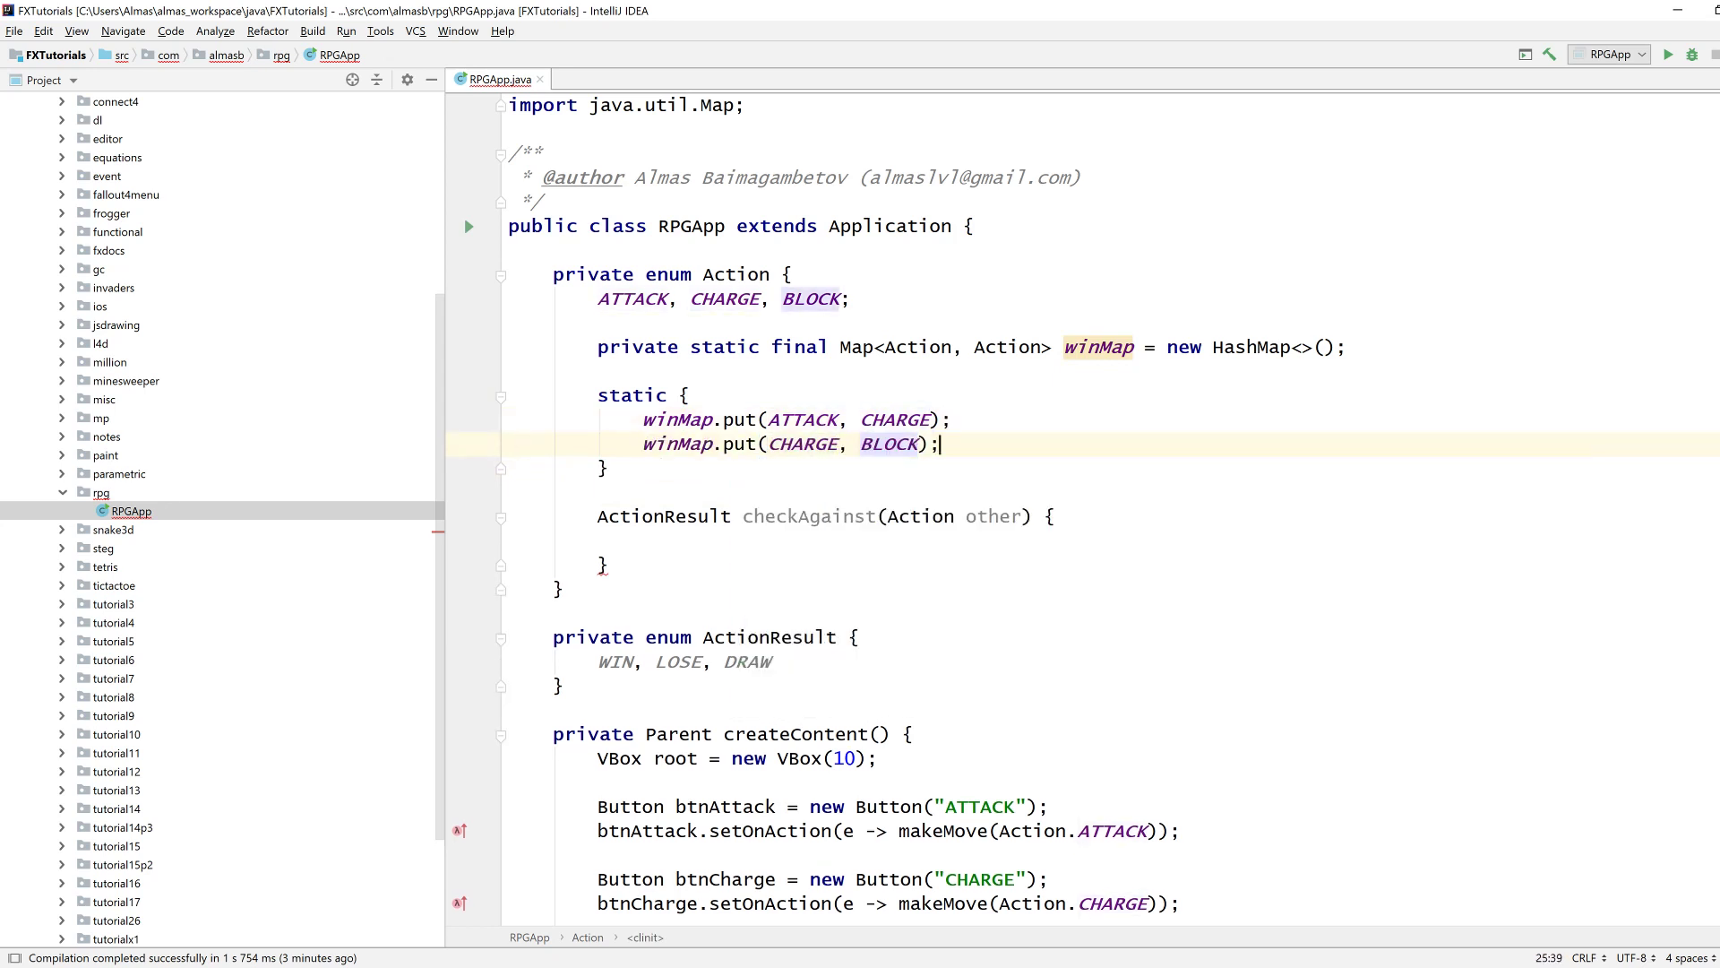
type("winMap.put(ATTACK, CHARGE);")
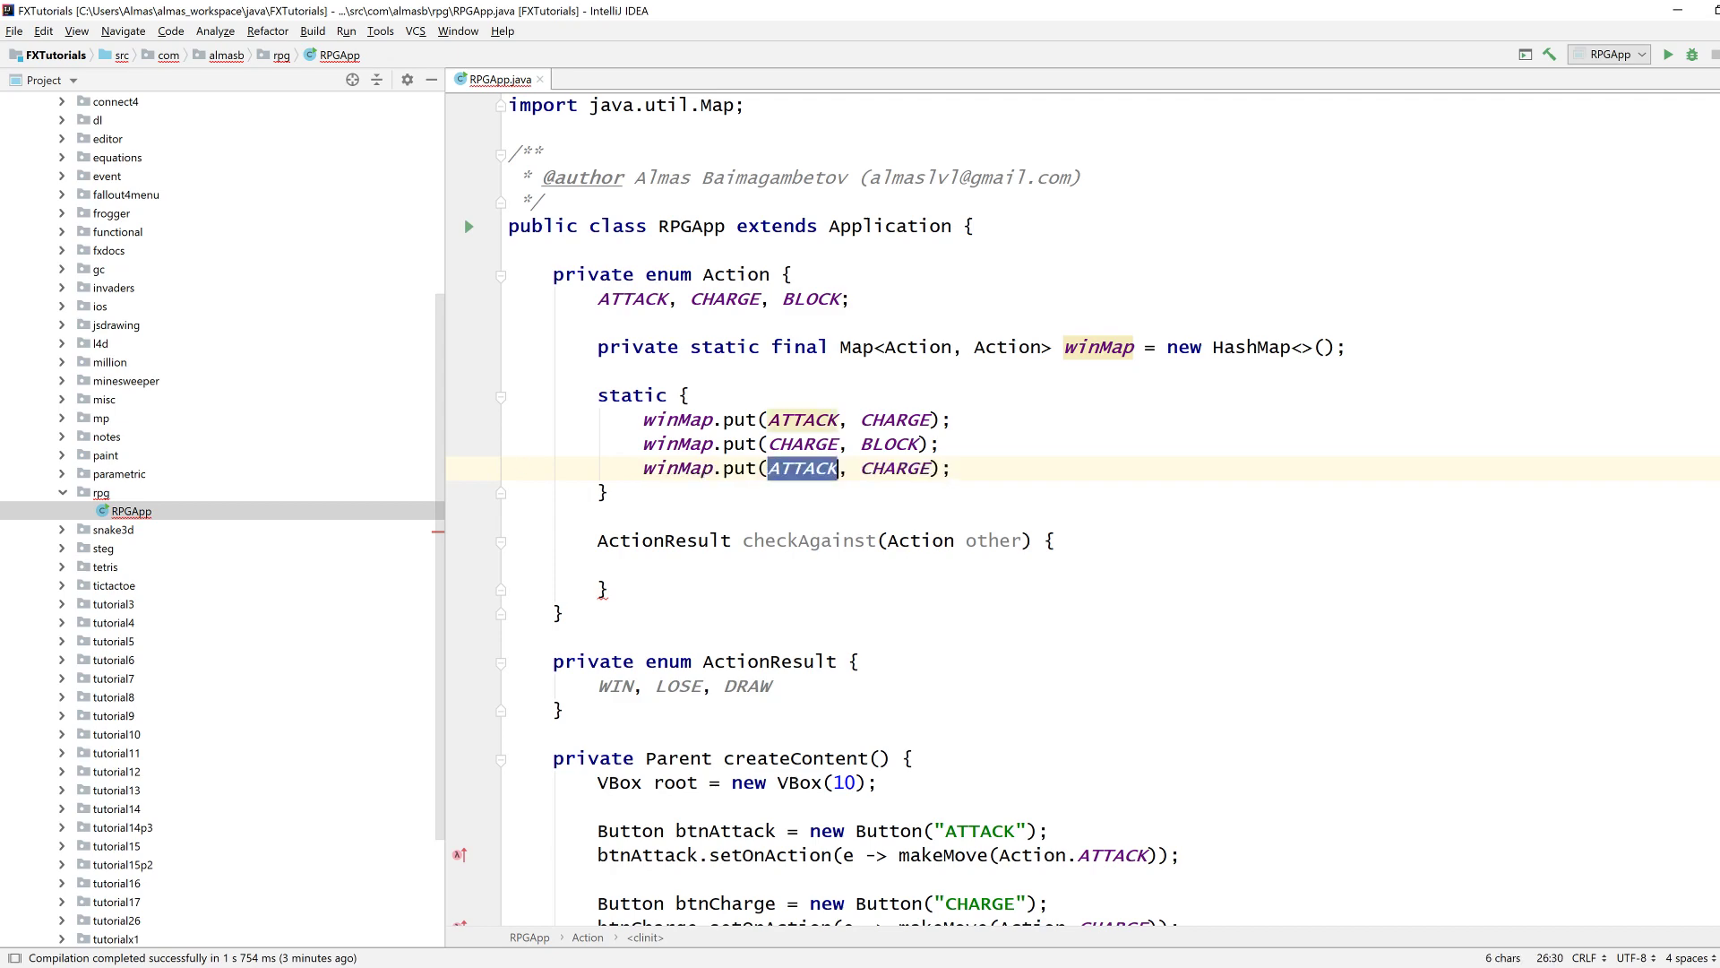
type("BLOCK")
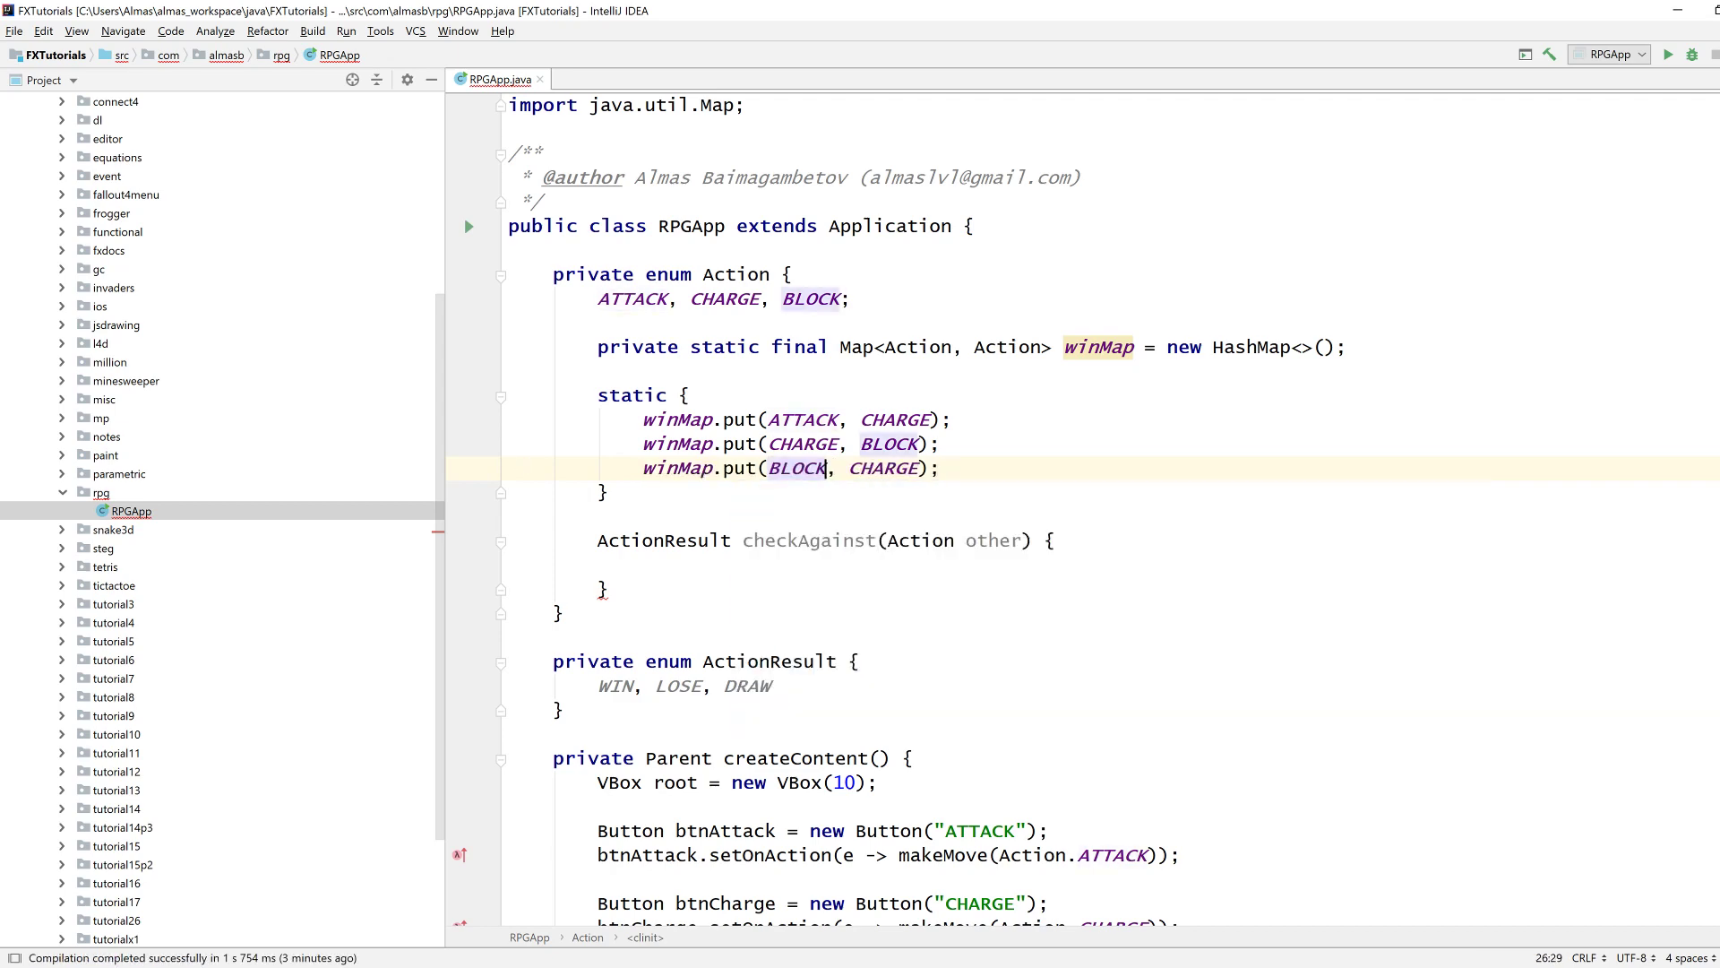
type("ATTACK")
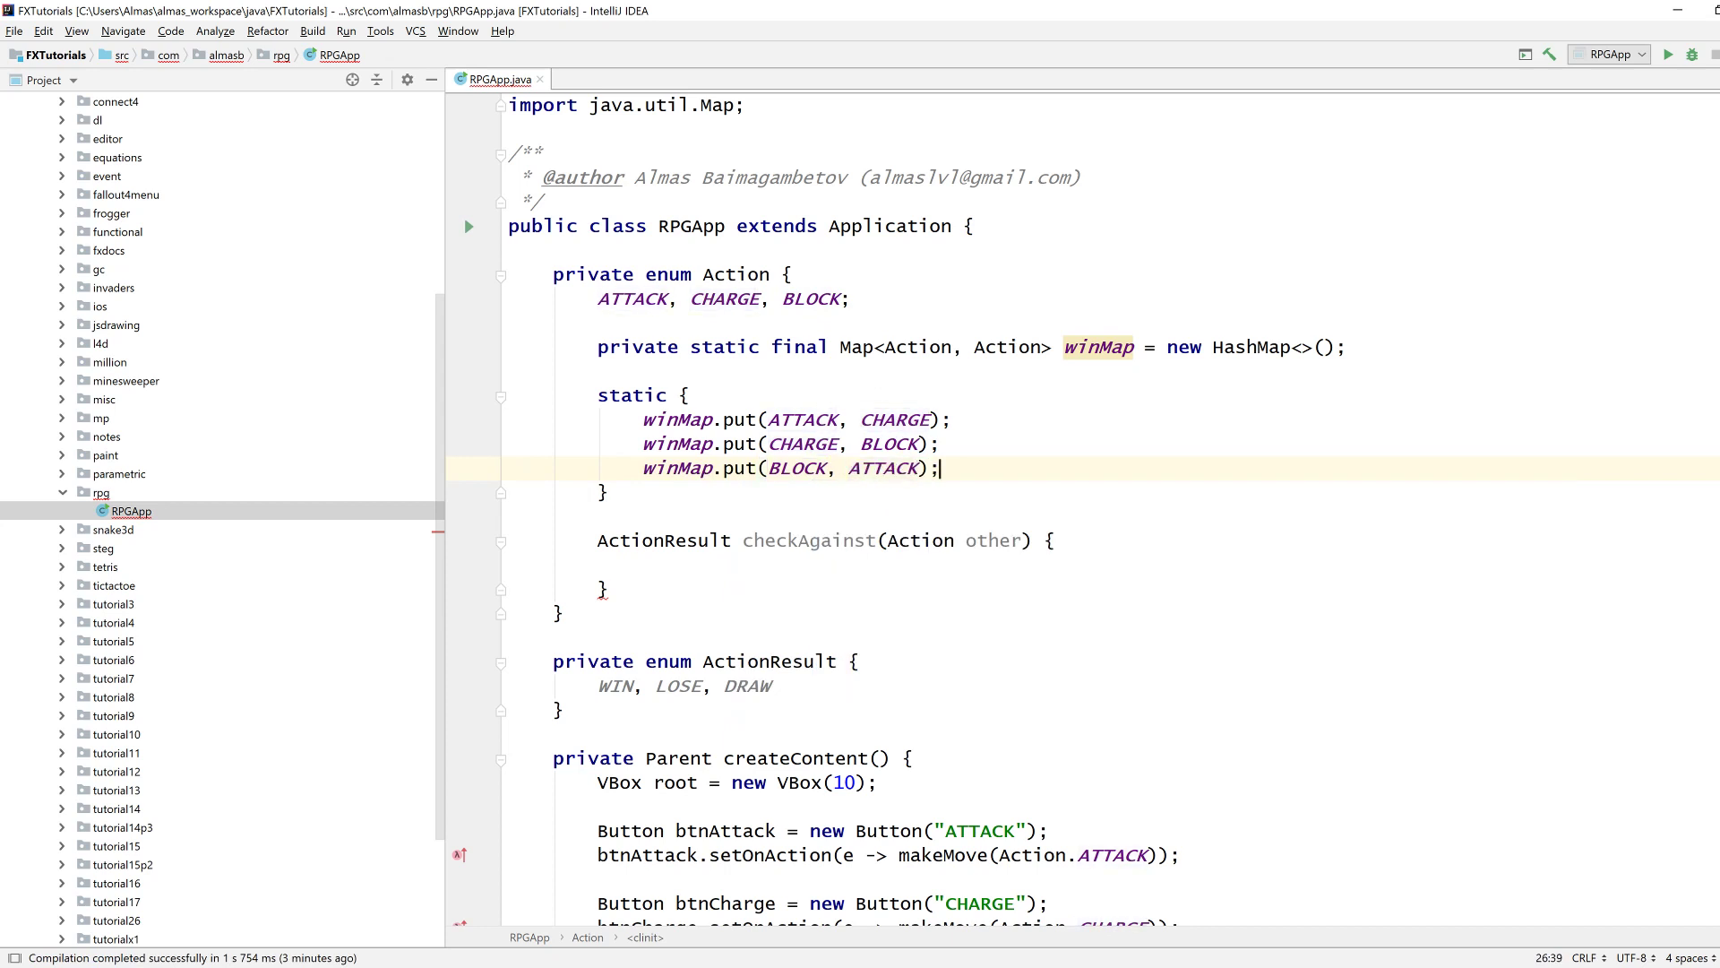
left_click_drag(644, 419, 940, 468)
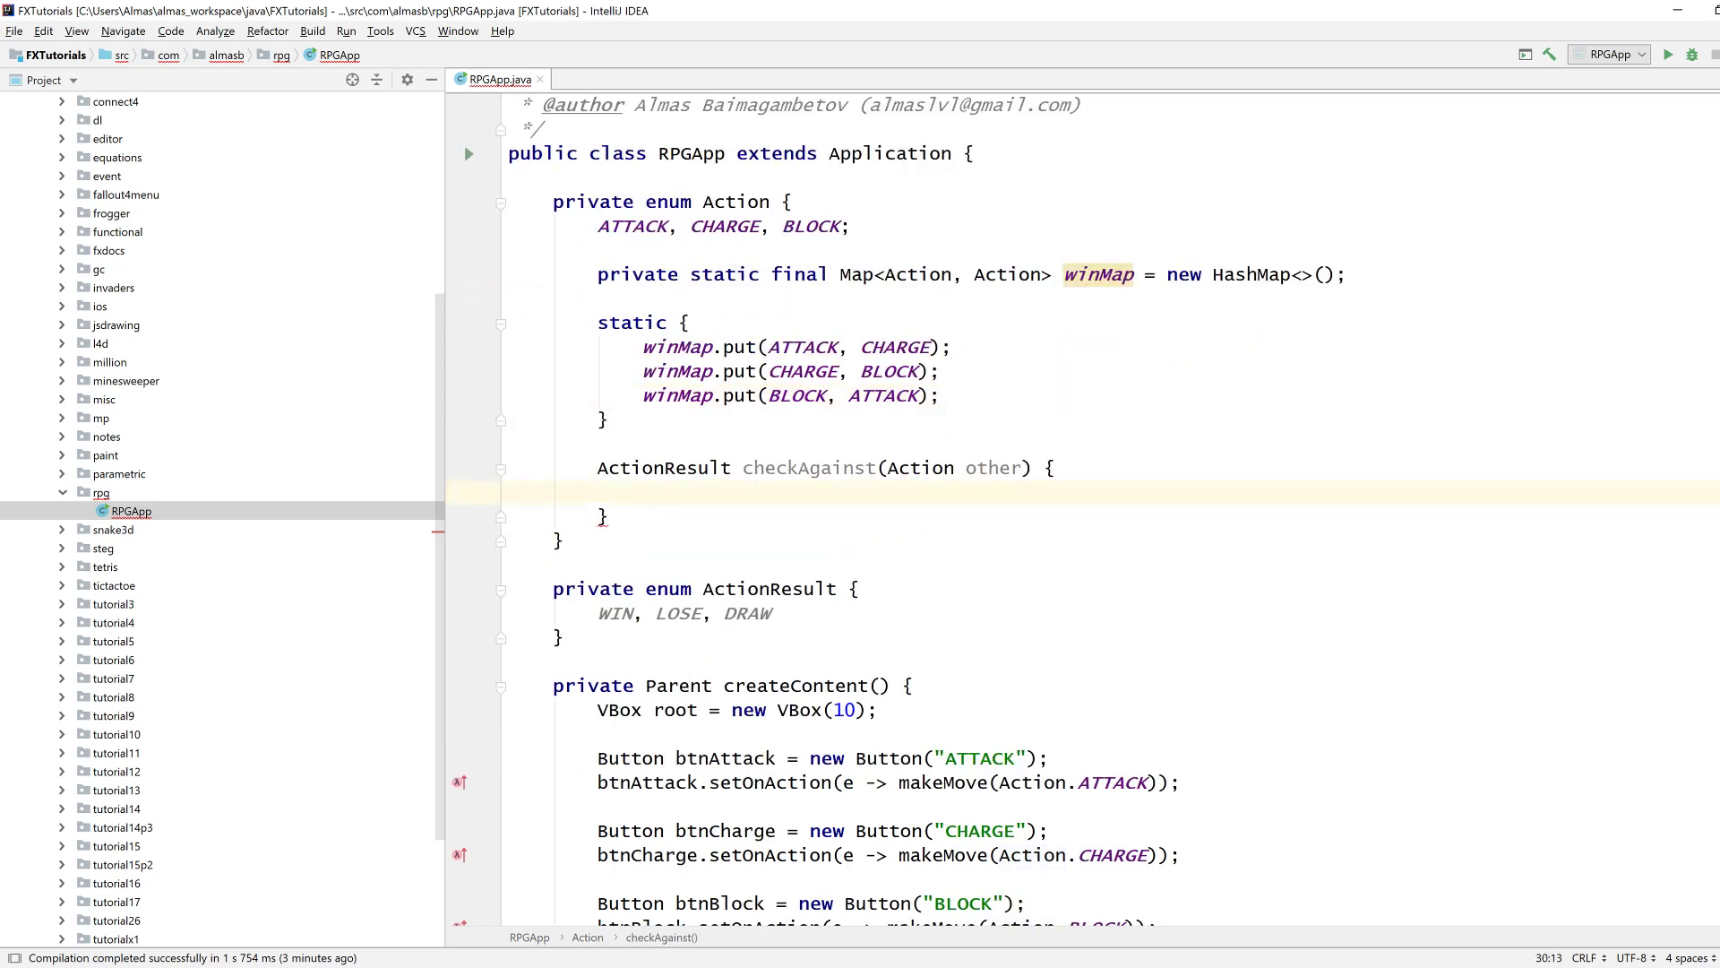
Return ActionResult.DRAW in checkAgainst when this equals other.
type("if (this == other")
type("return A")
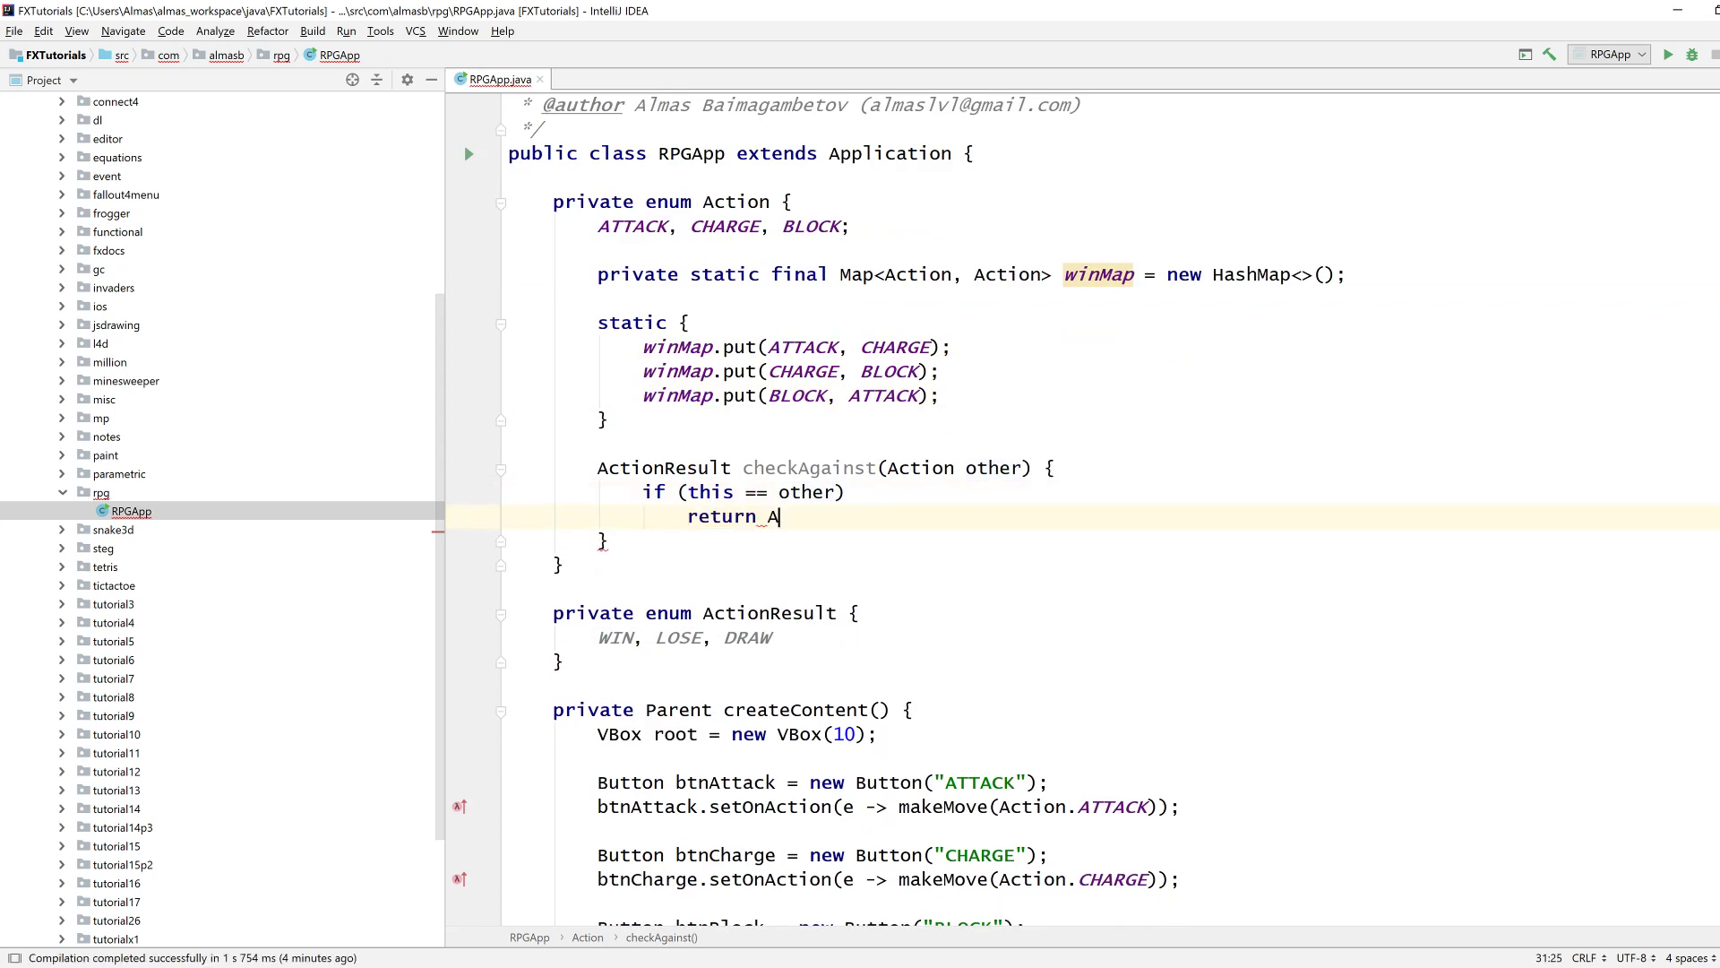
type("t")
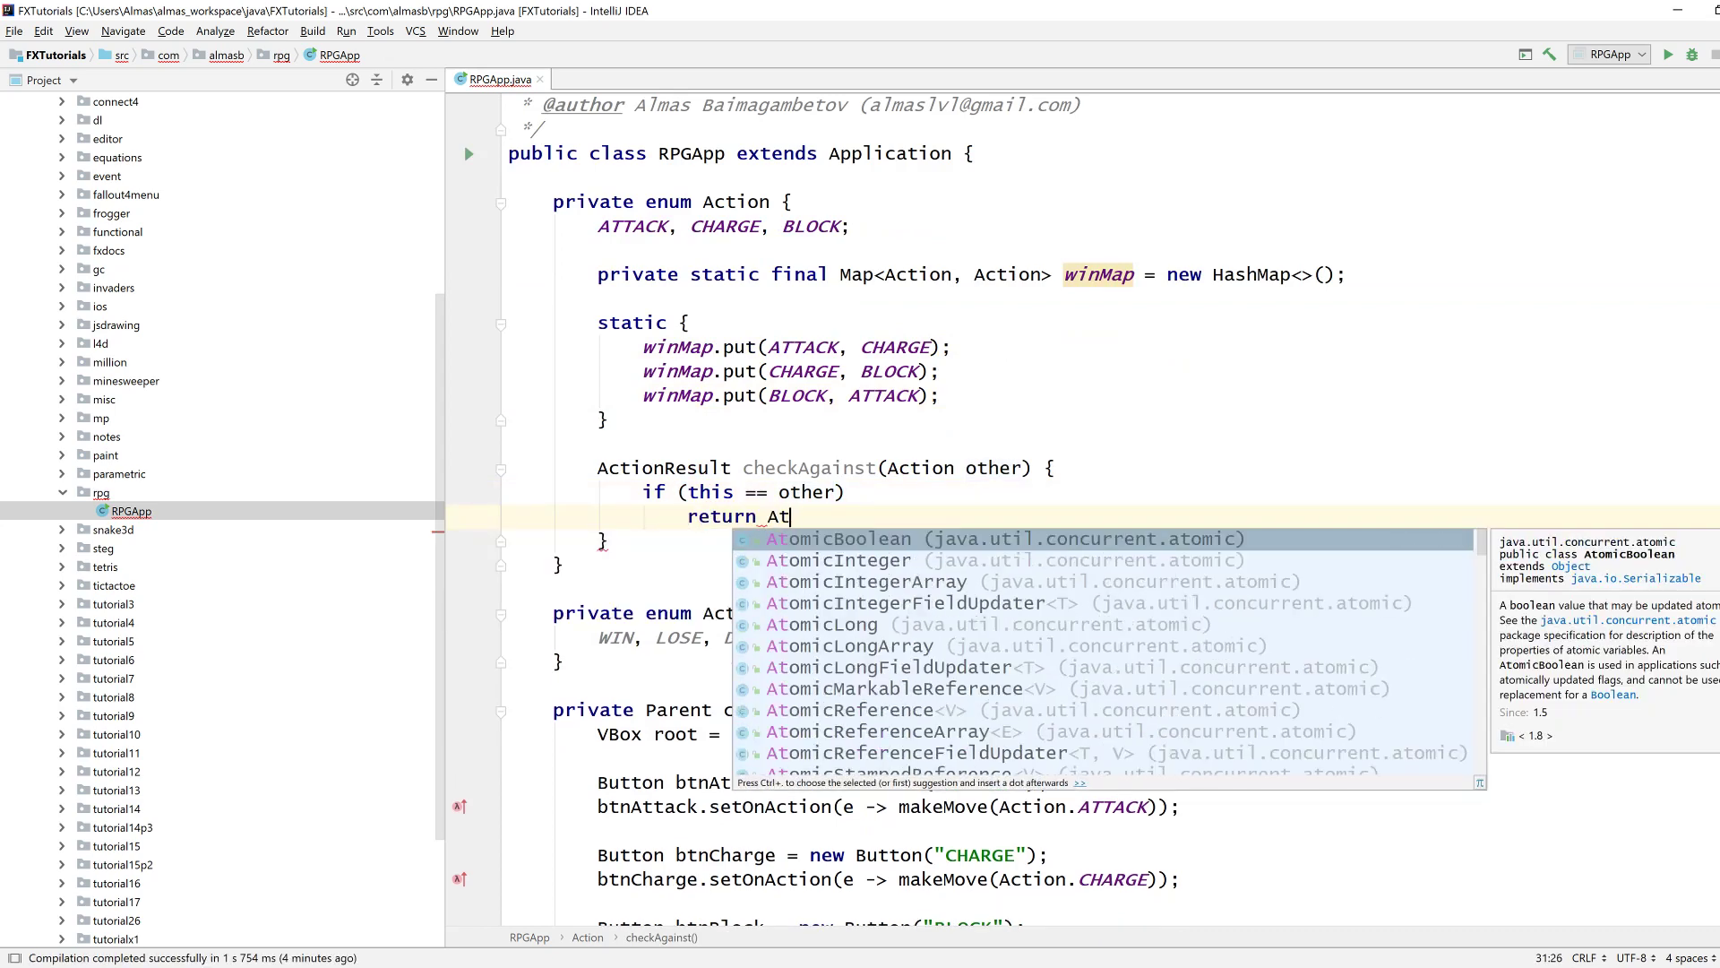
key("Backspace")
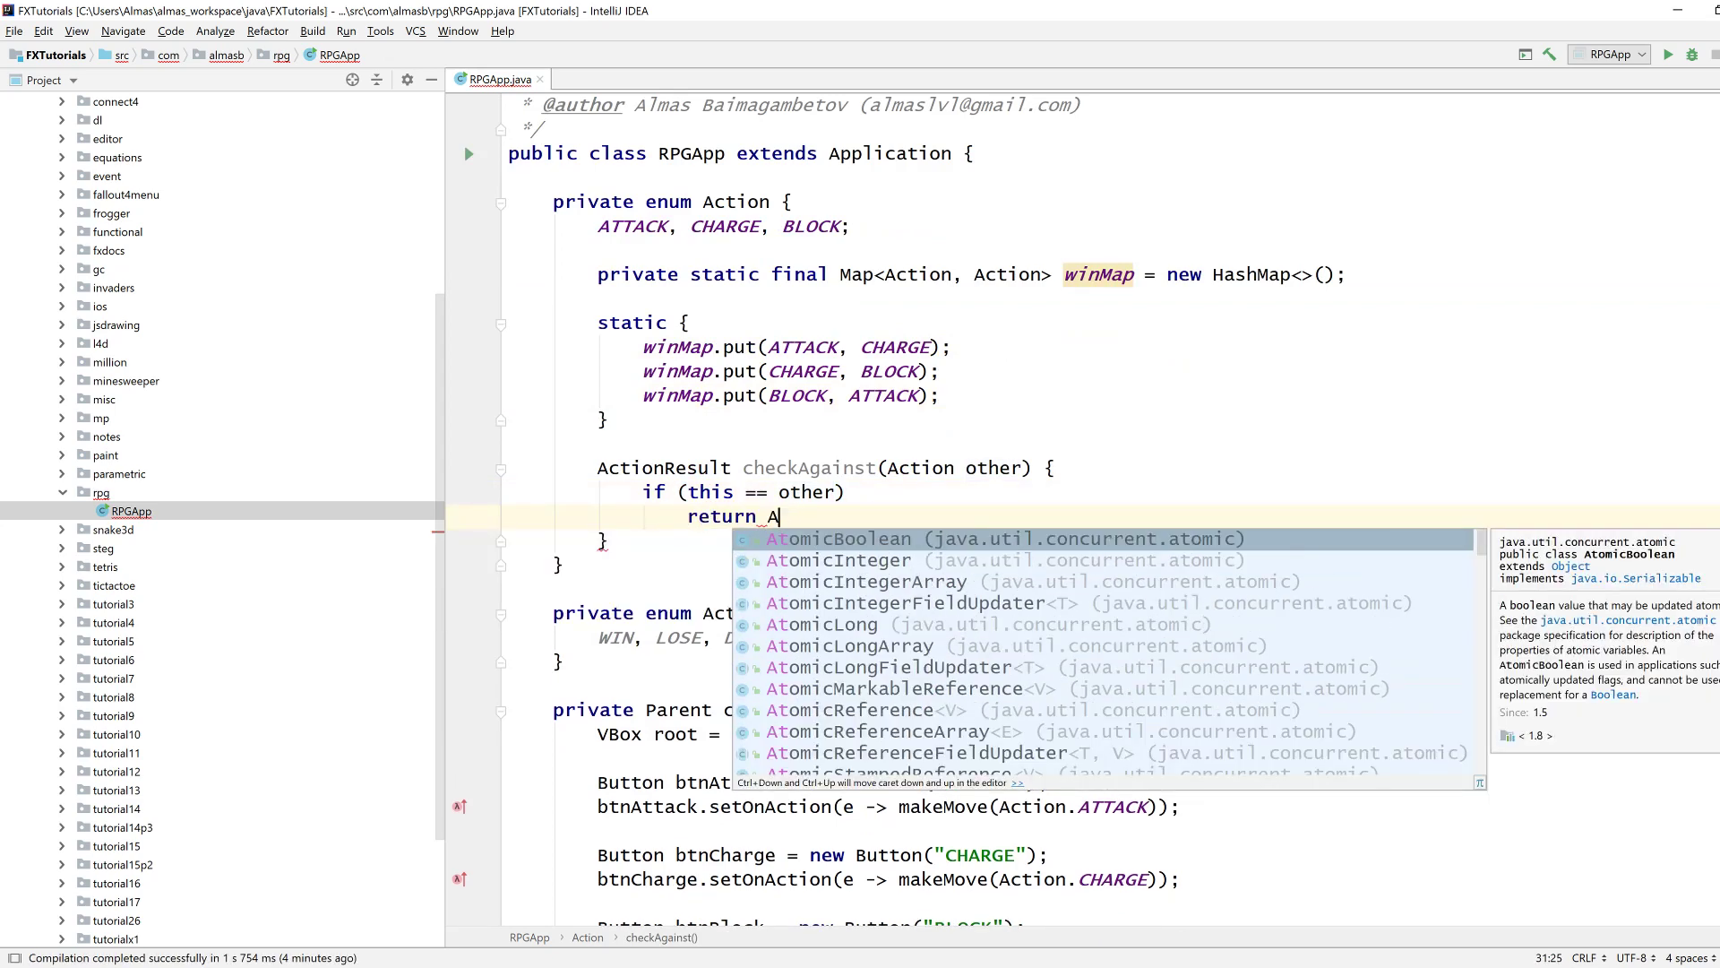
type("ctionResult.DRAW")
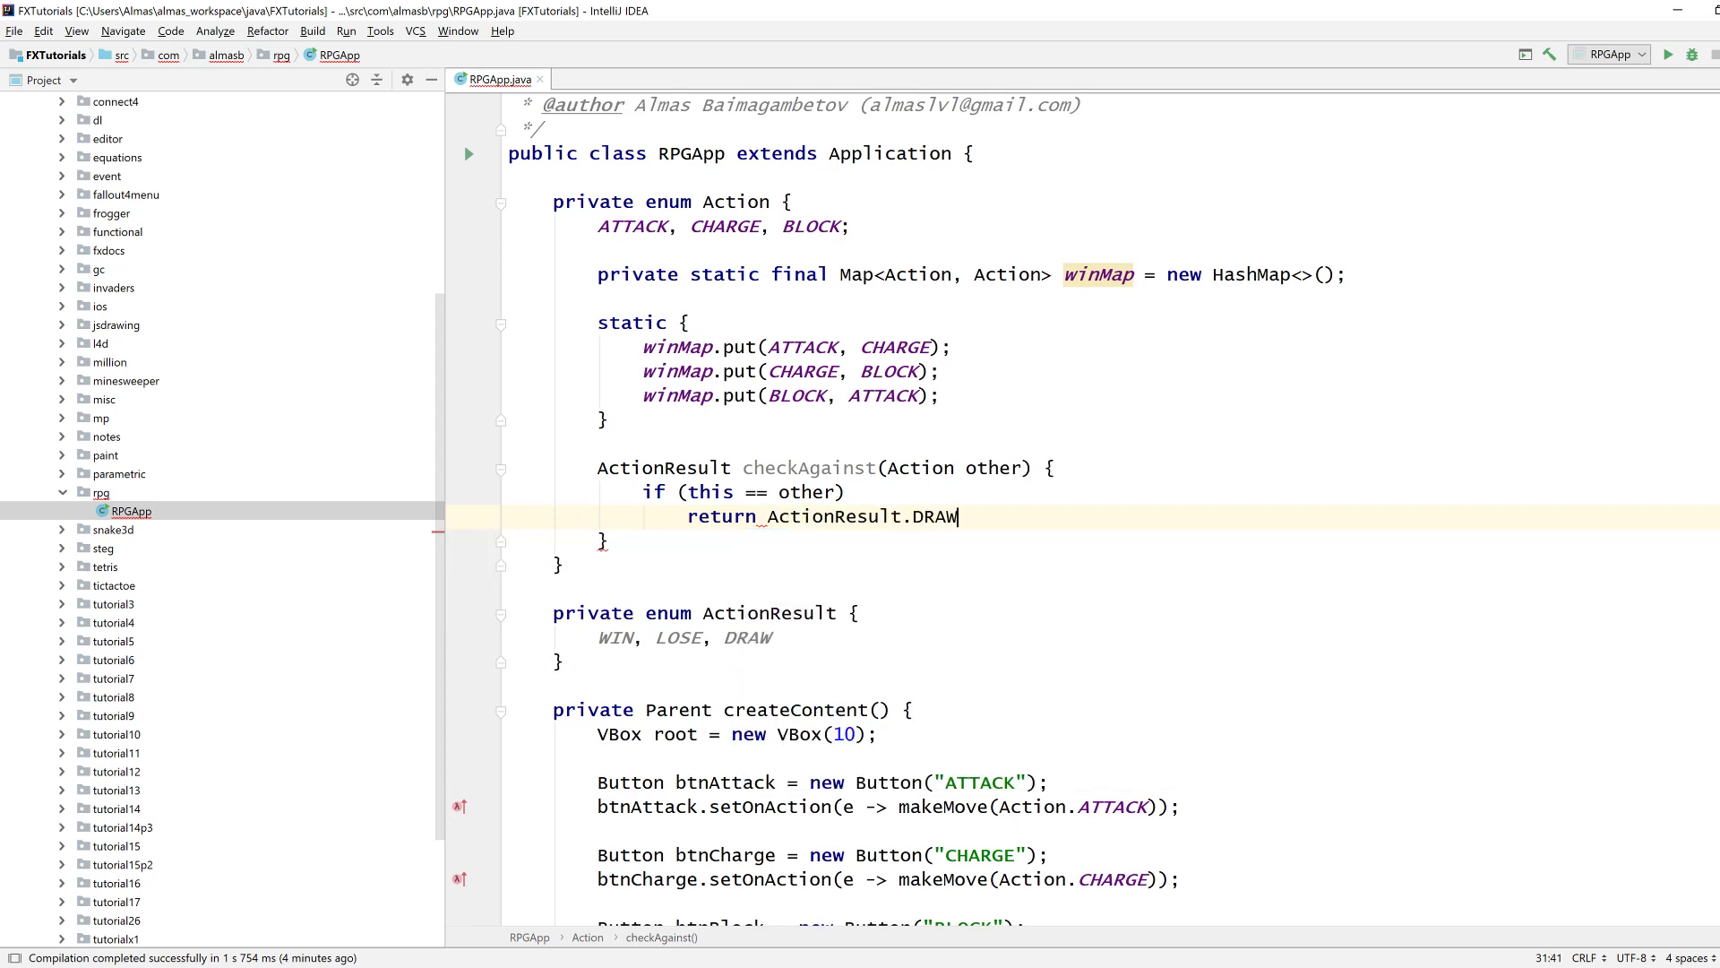
key("enter")
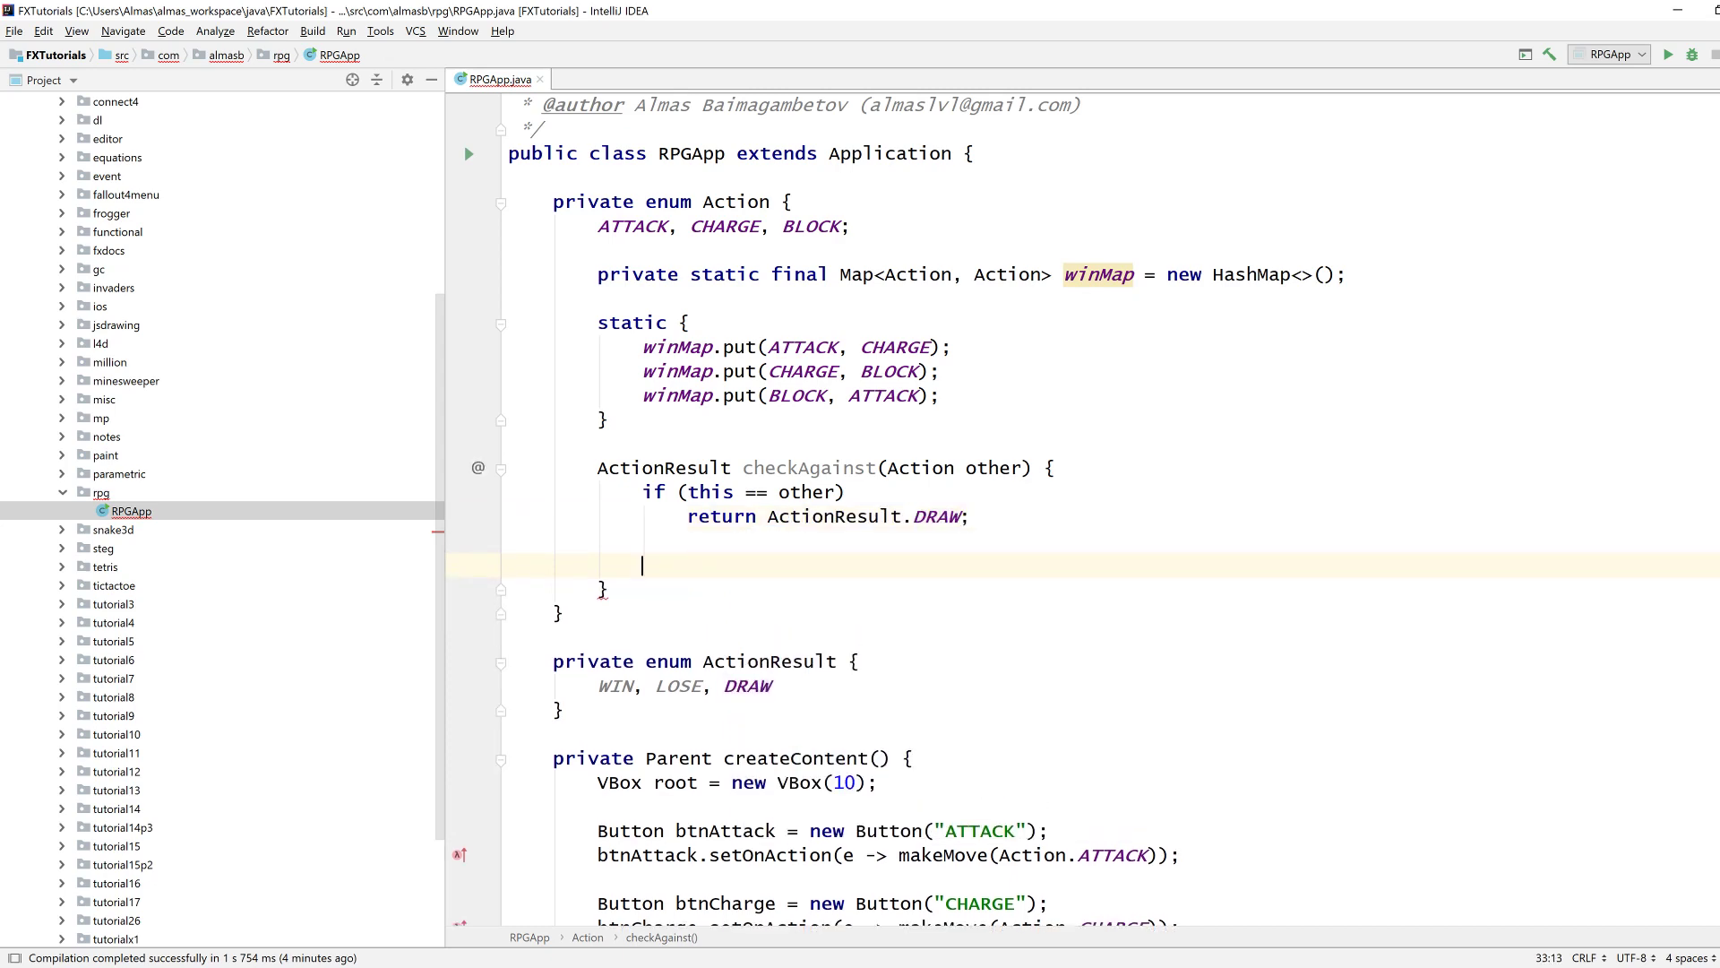
Return winMap.get(this) == other ? ActionResult.WIN : ActionResult.LOSE.
type("return wi")
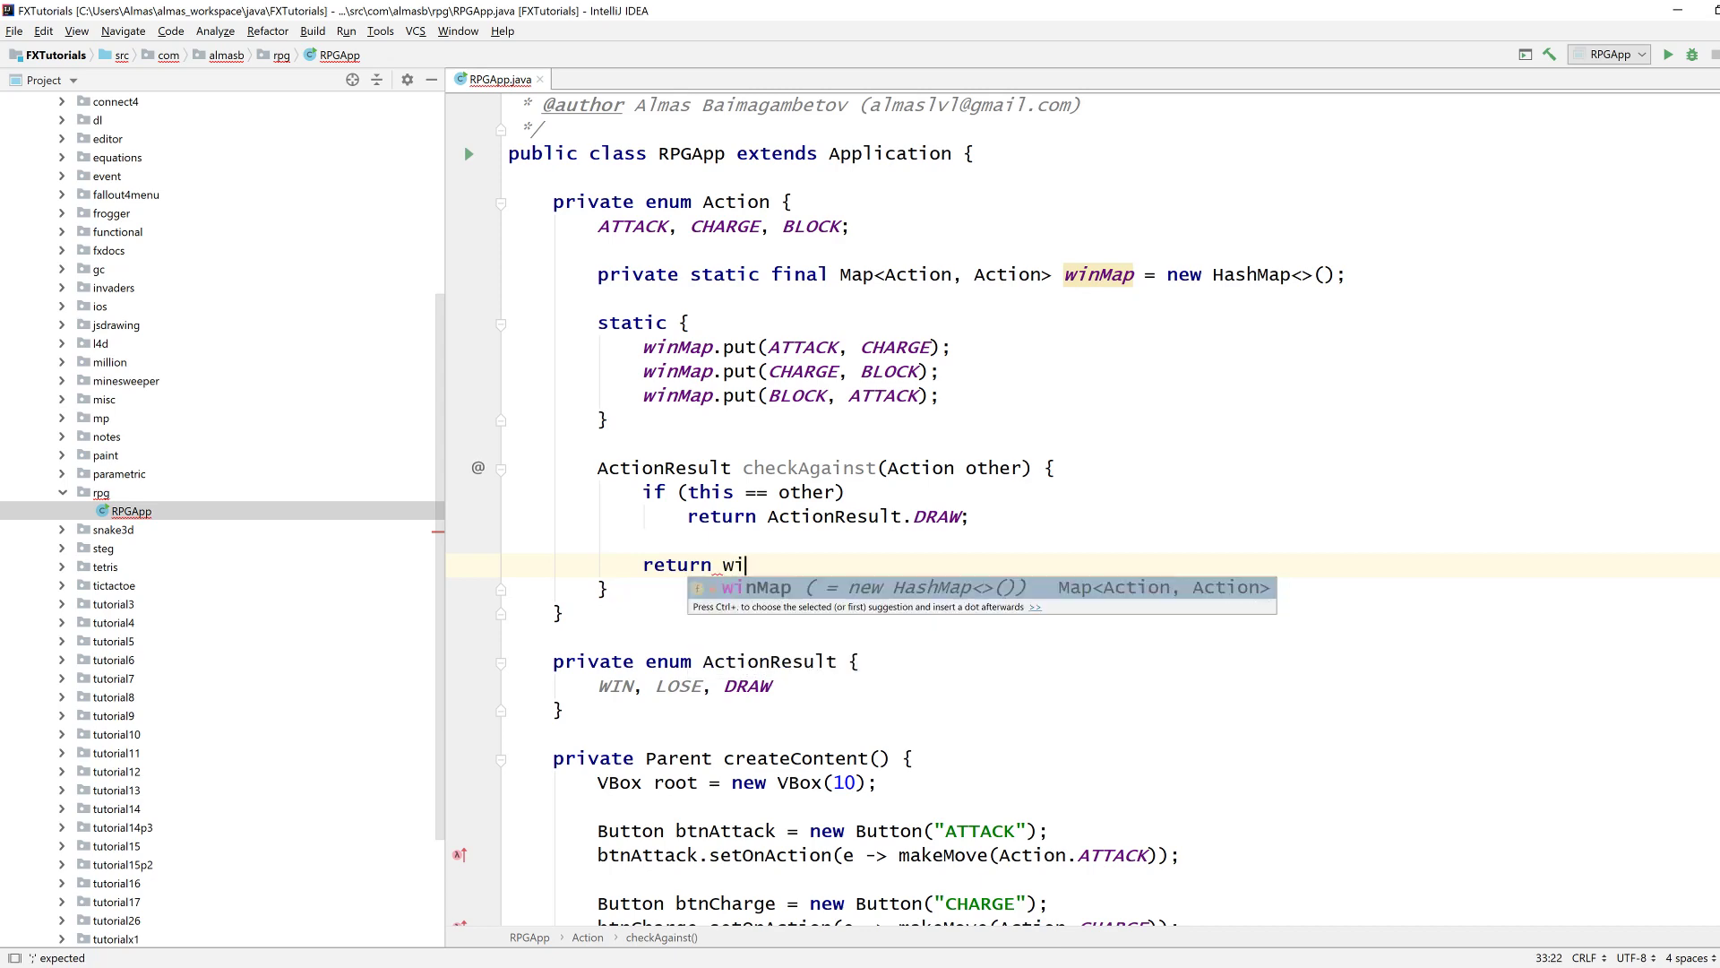
type("nMap.")
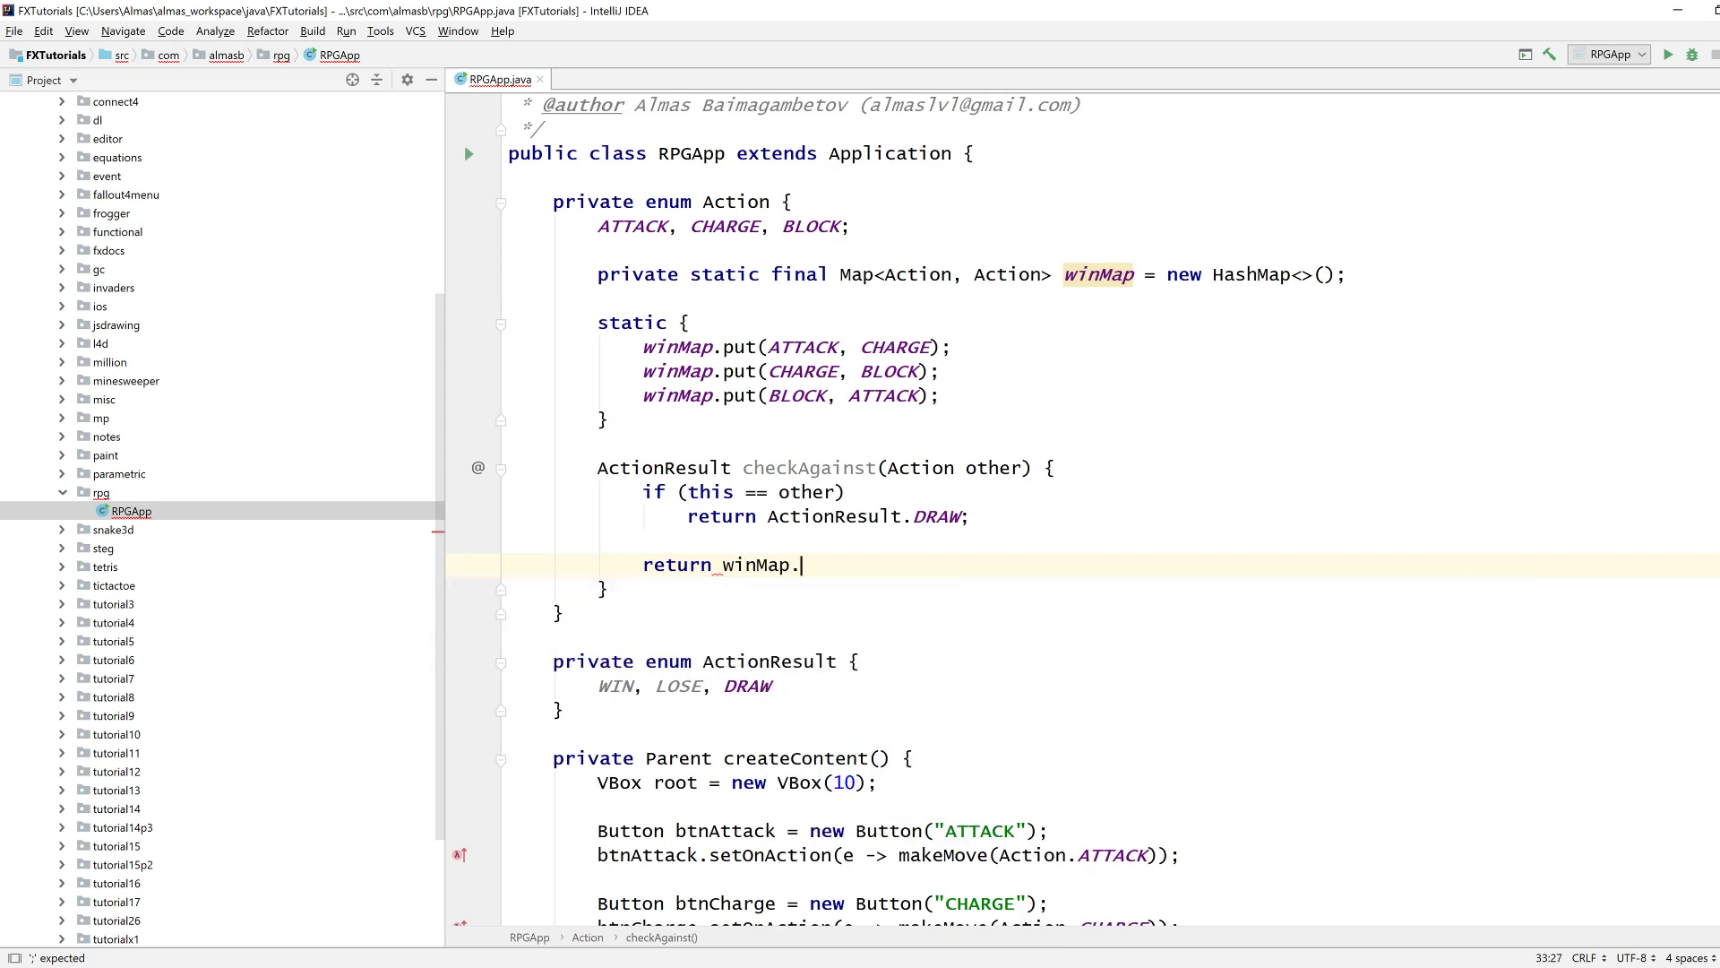
type("get(this) == other ?")
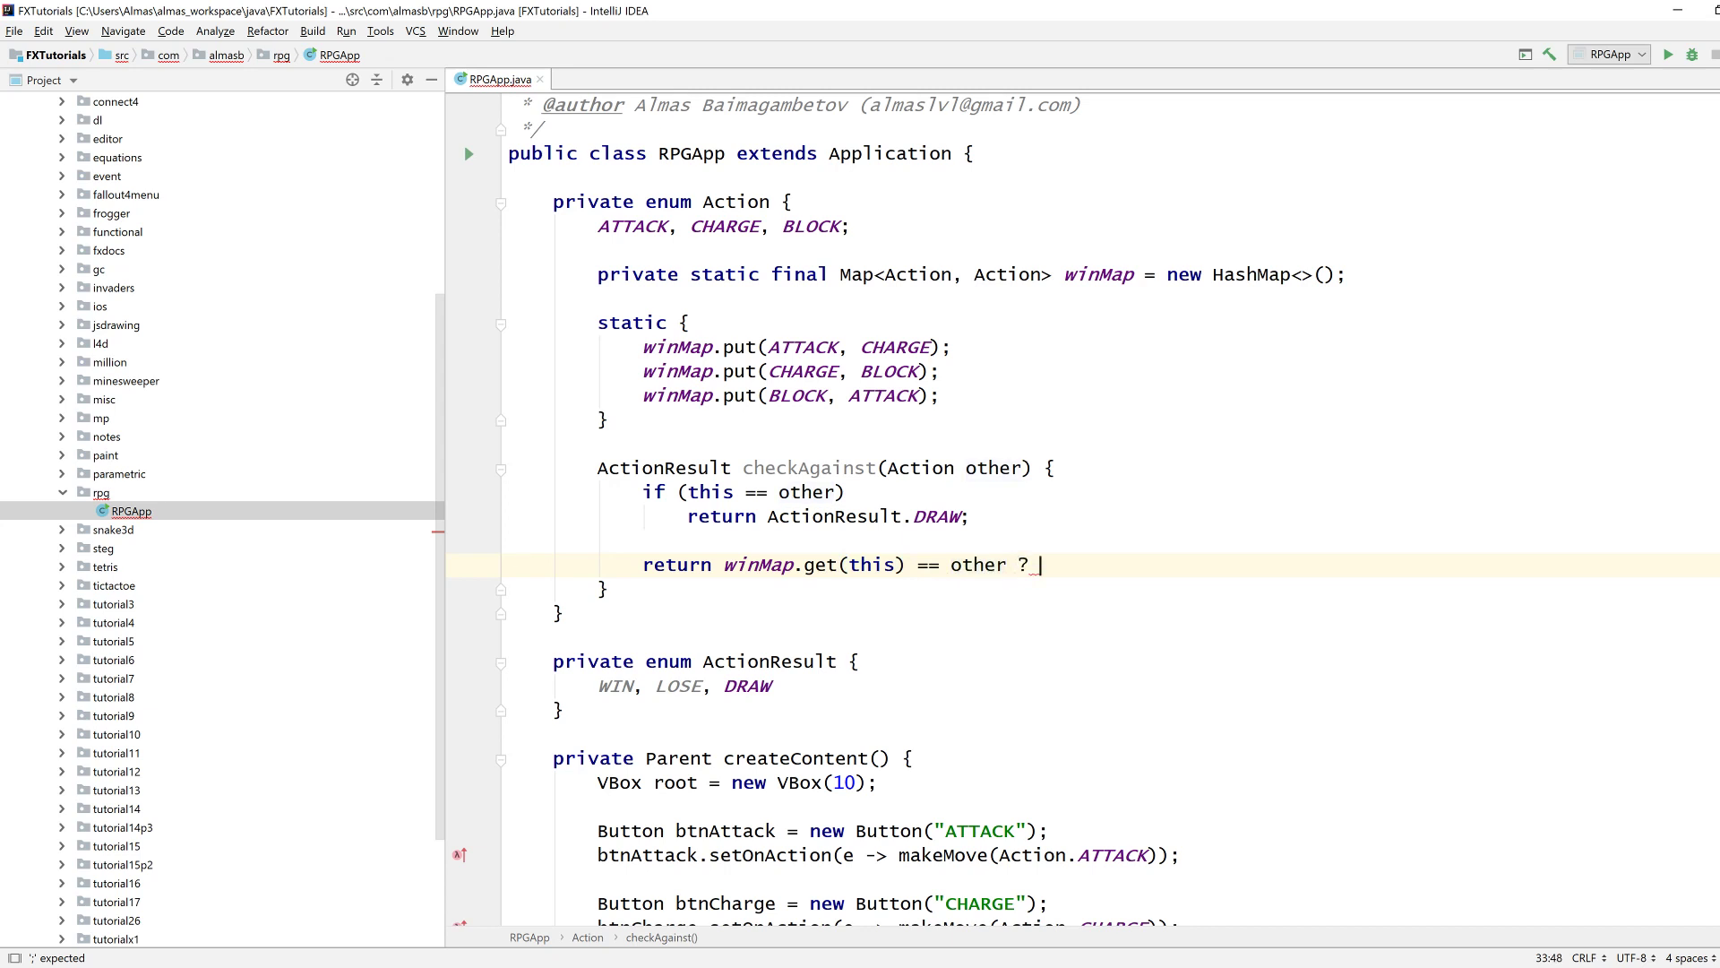
type("ActionResult.D")
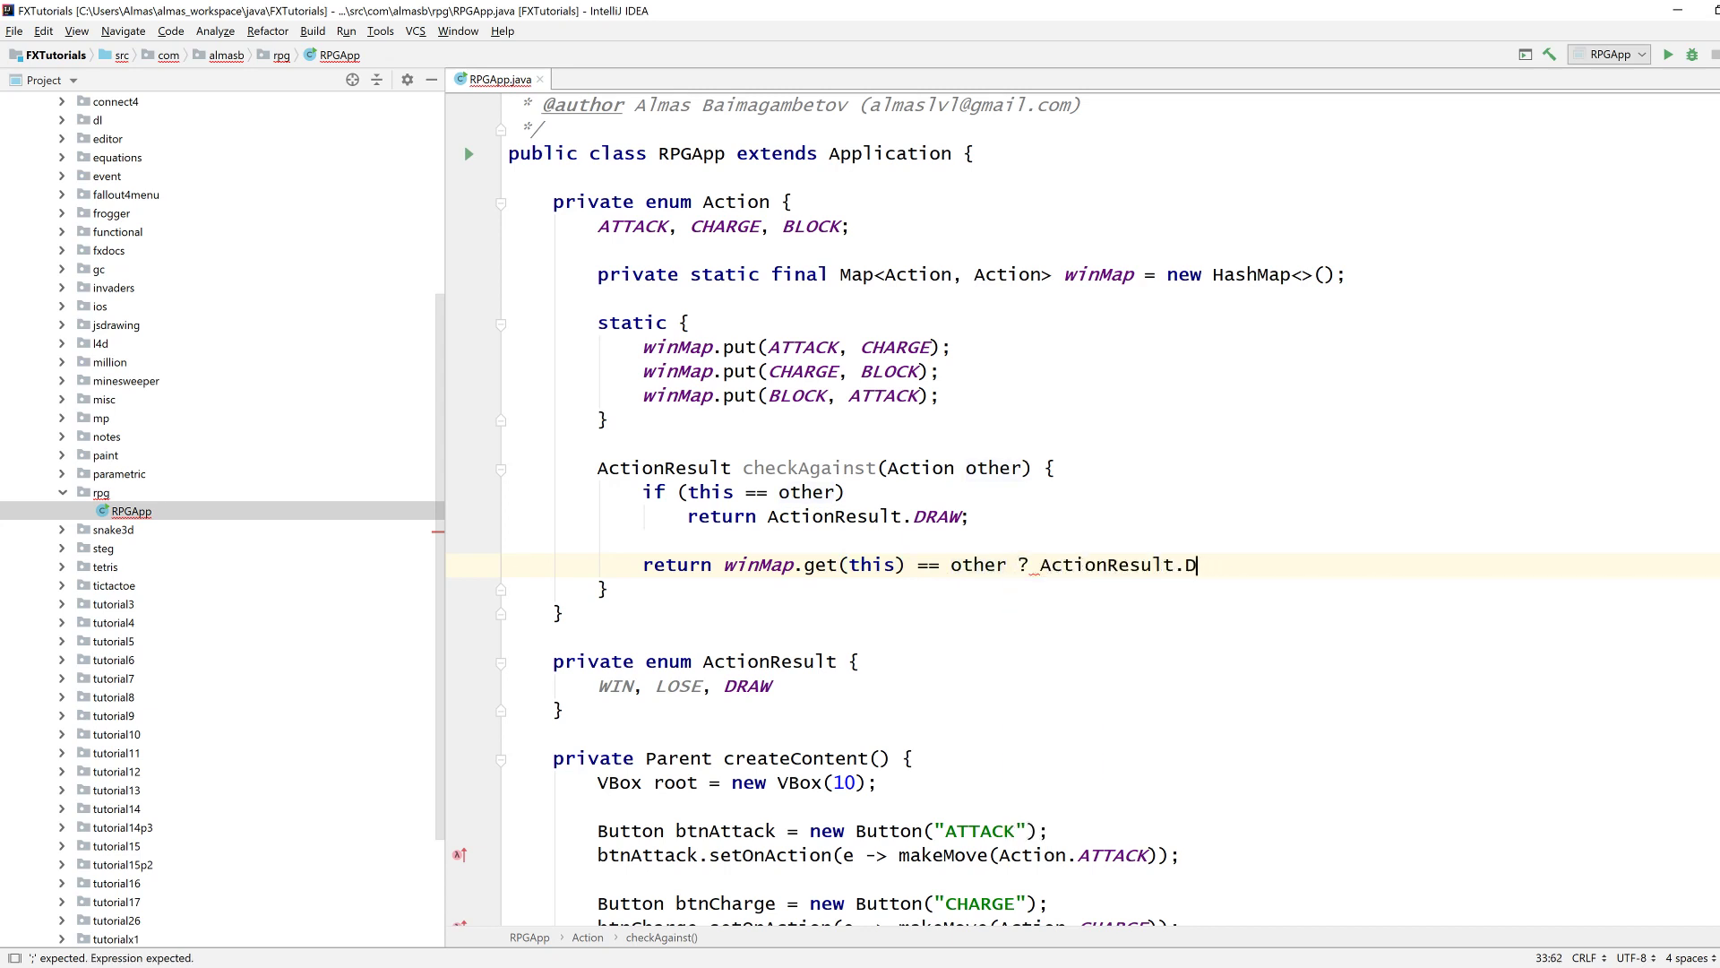
type("WIN :")
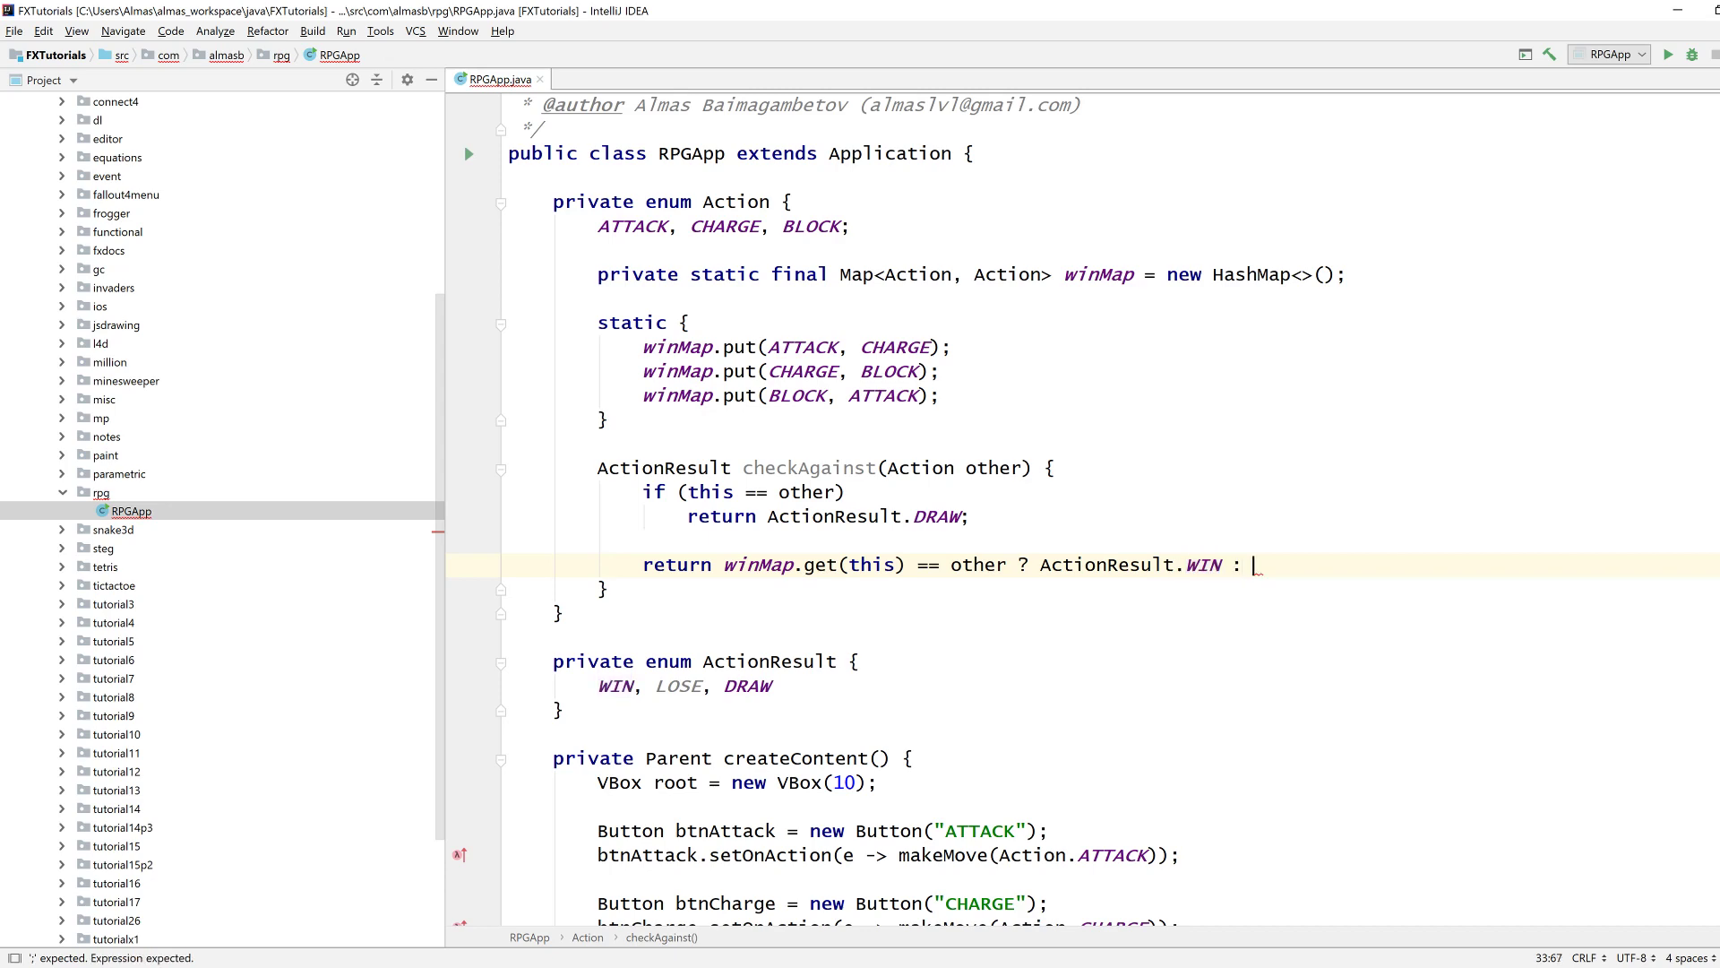
type("A")
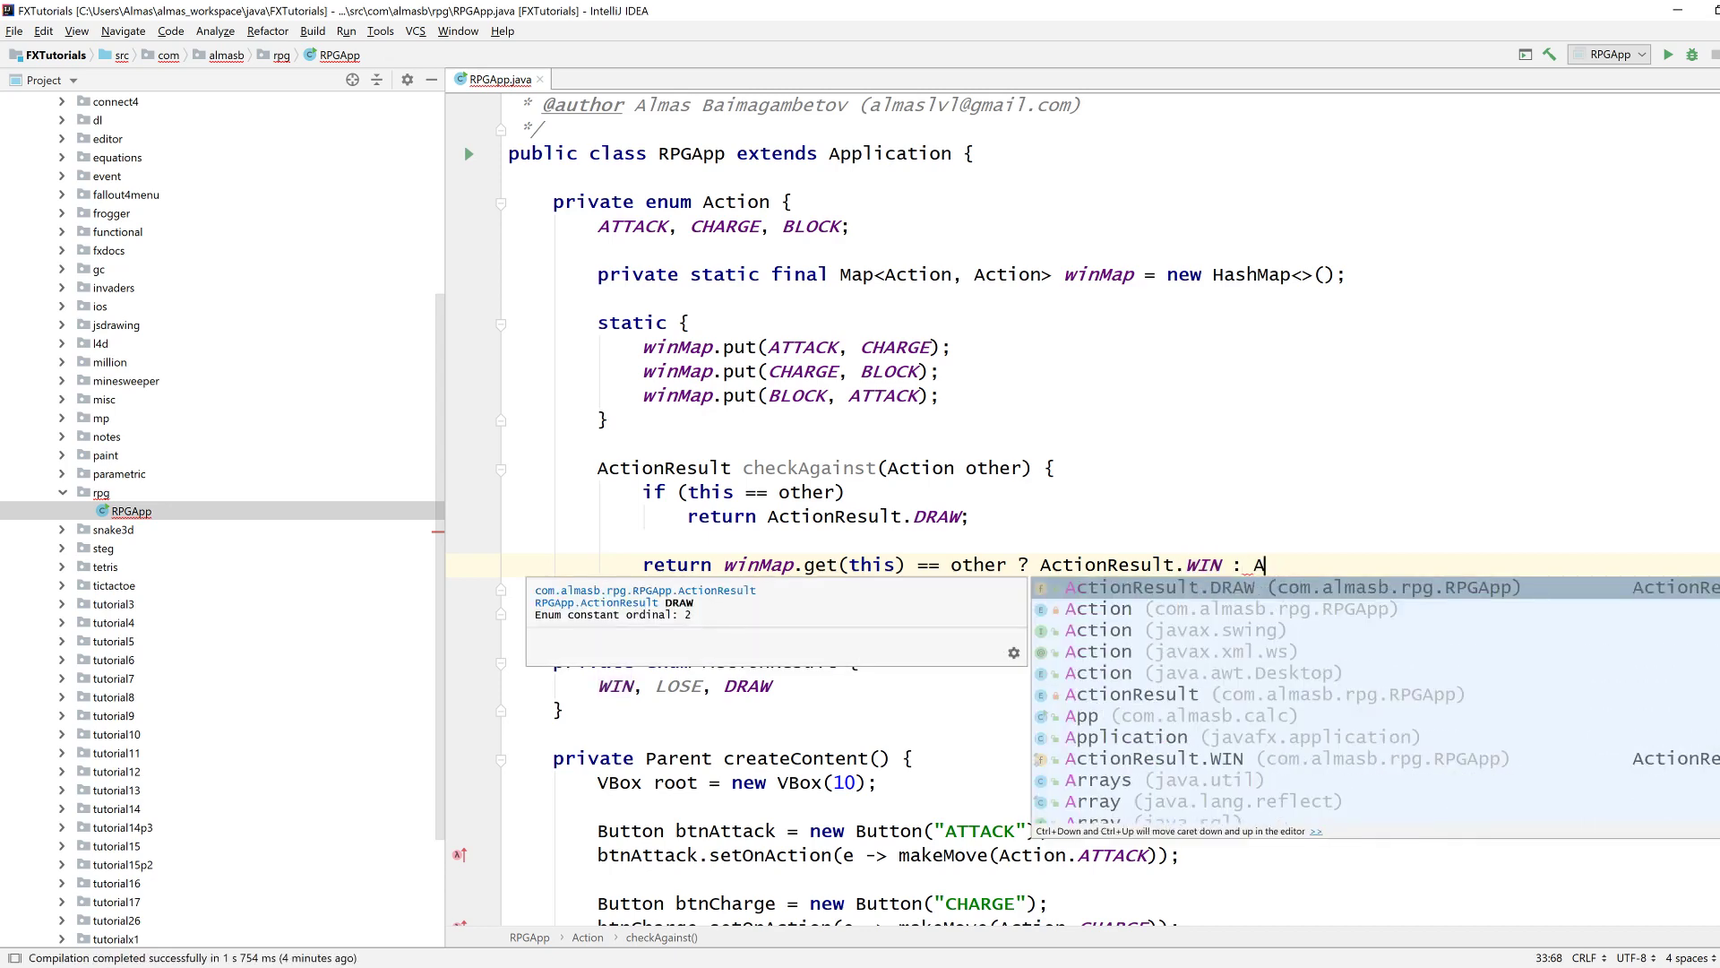
type("ctionResult.LOSE;")
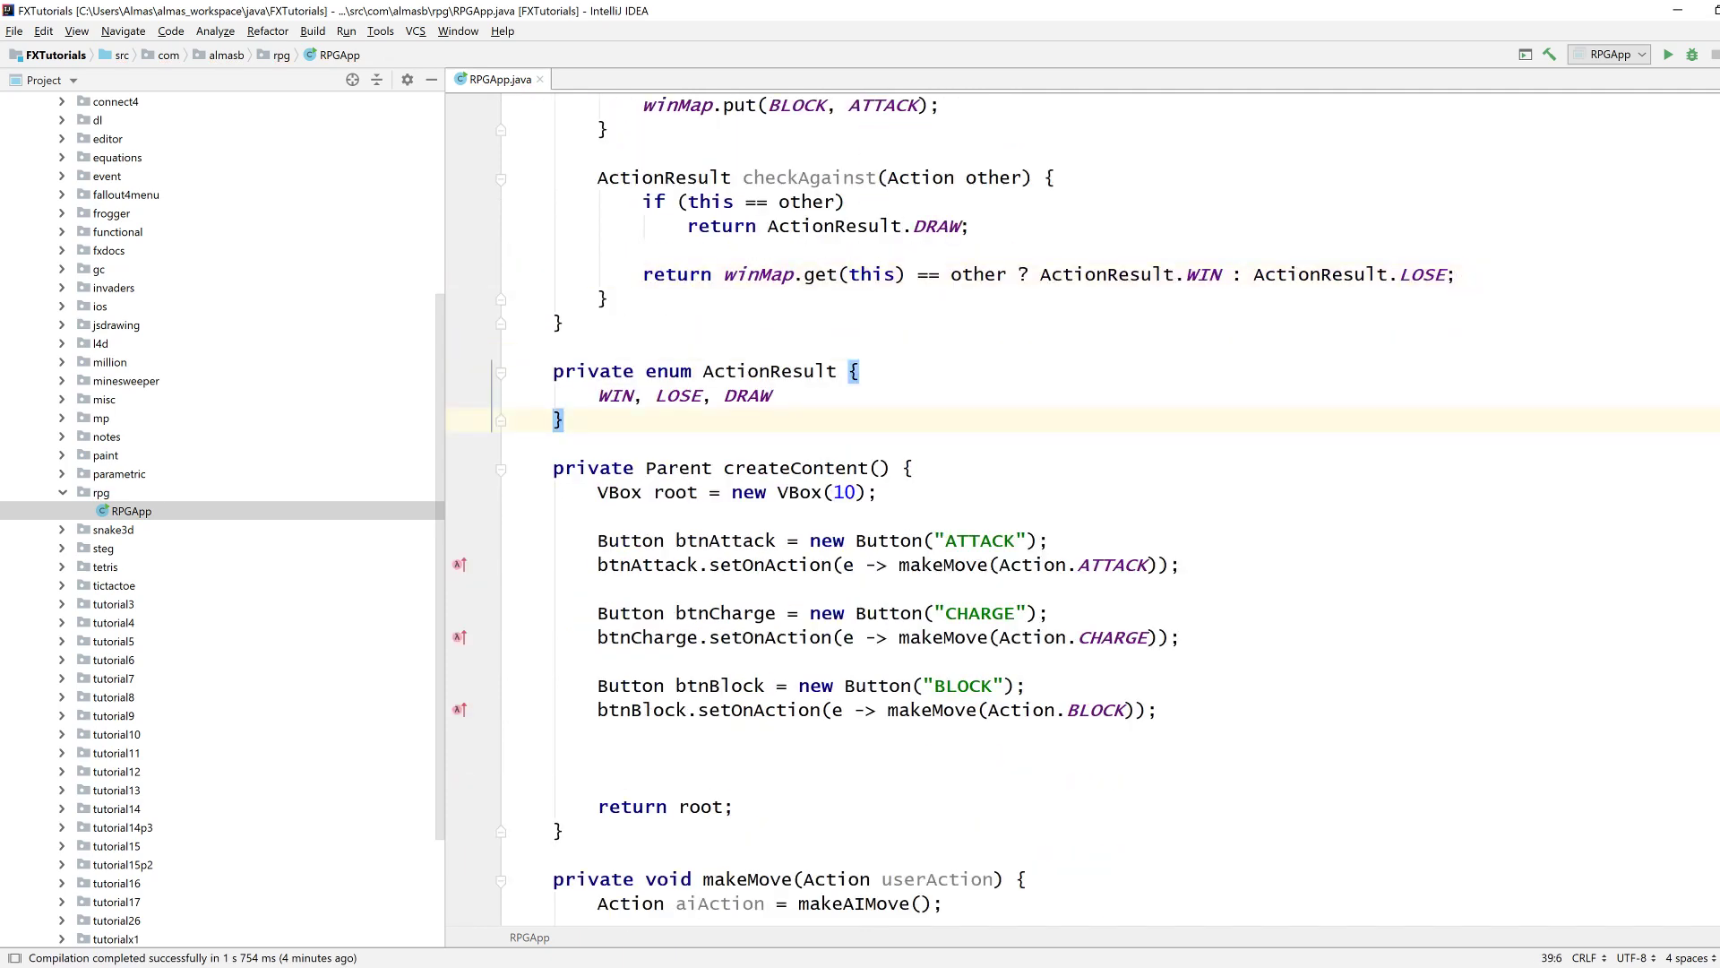
Compute ActionResult result = userAction.checkAgainst(aiAction) in makeMove.
scroll("down", 3)
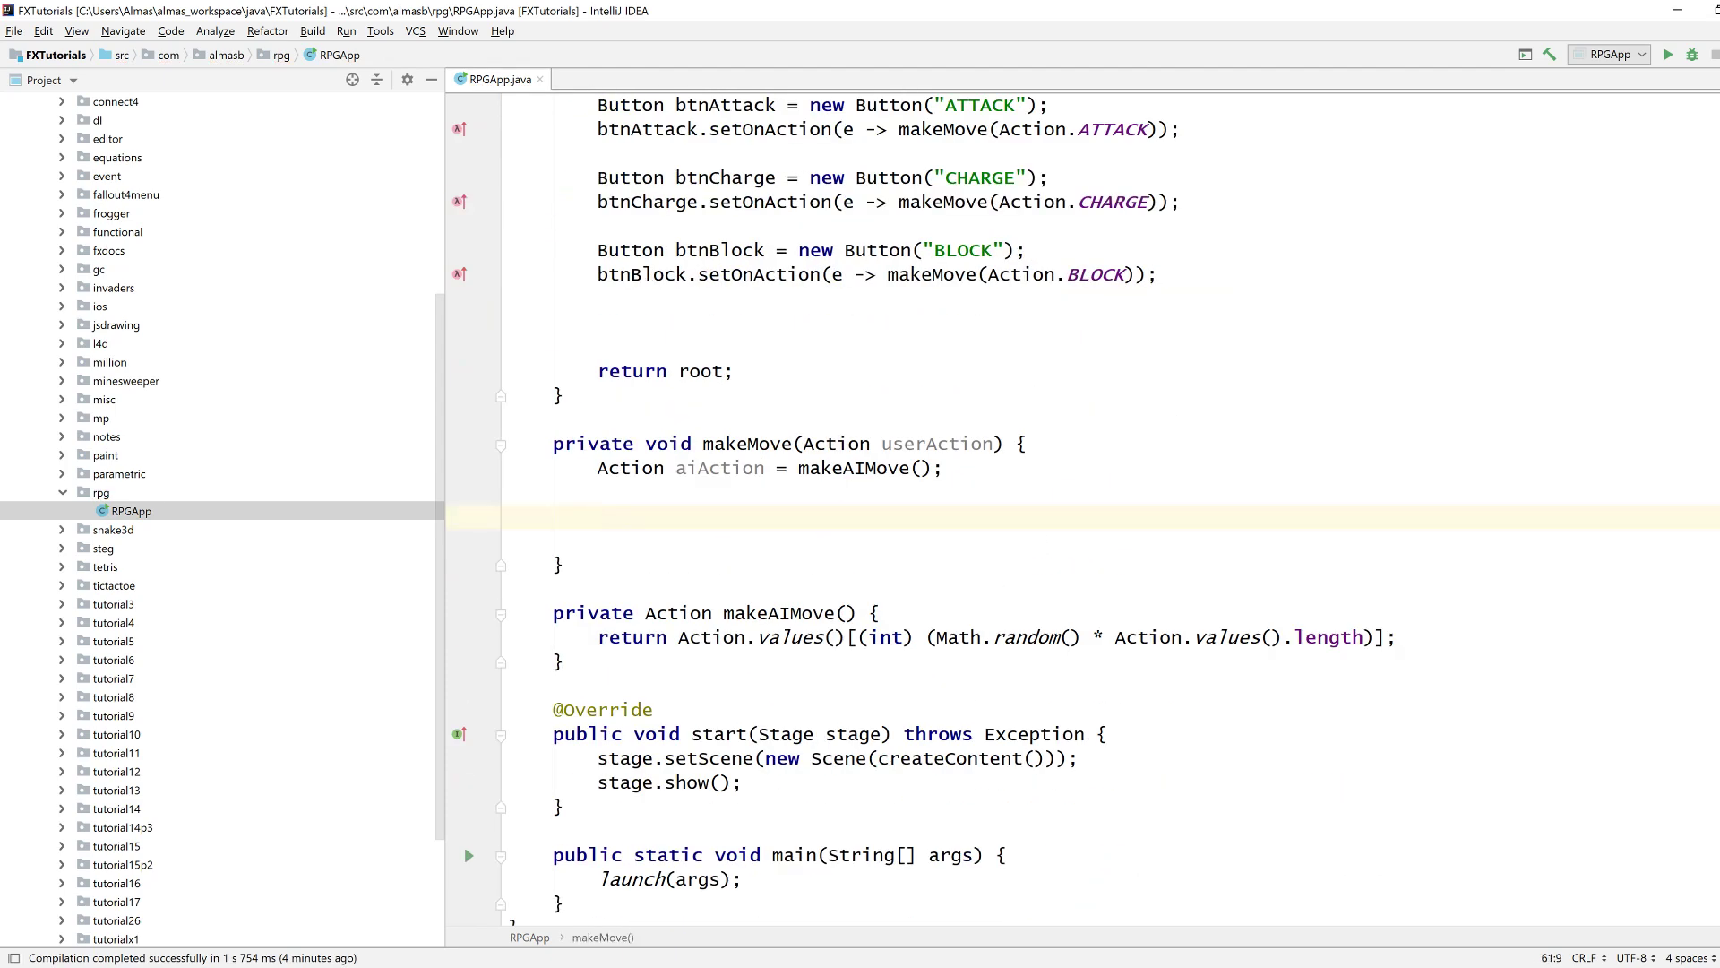
type("Ac")
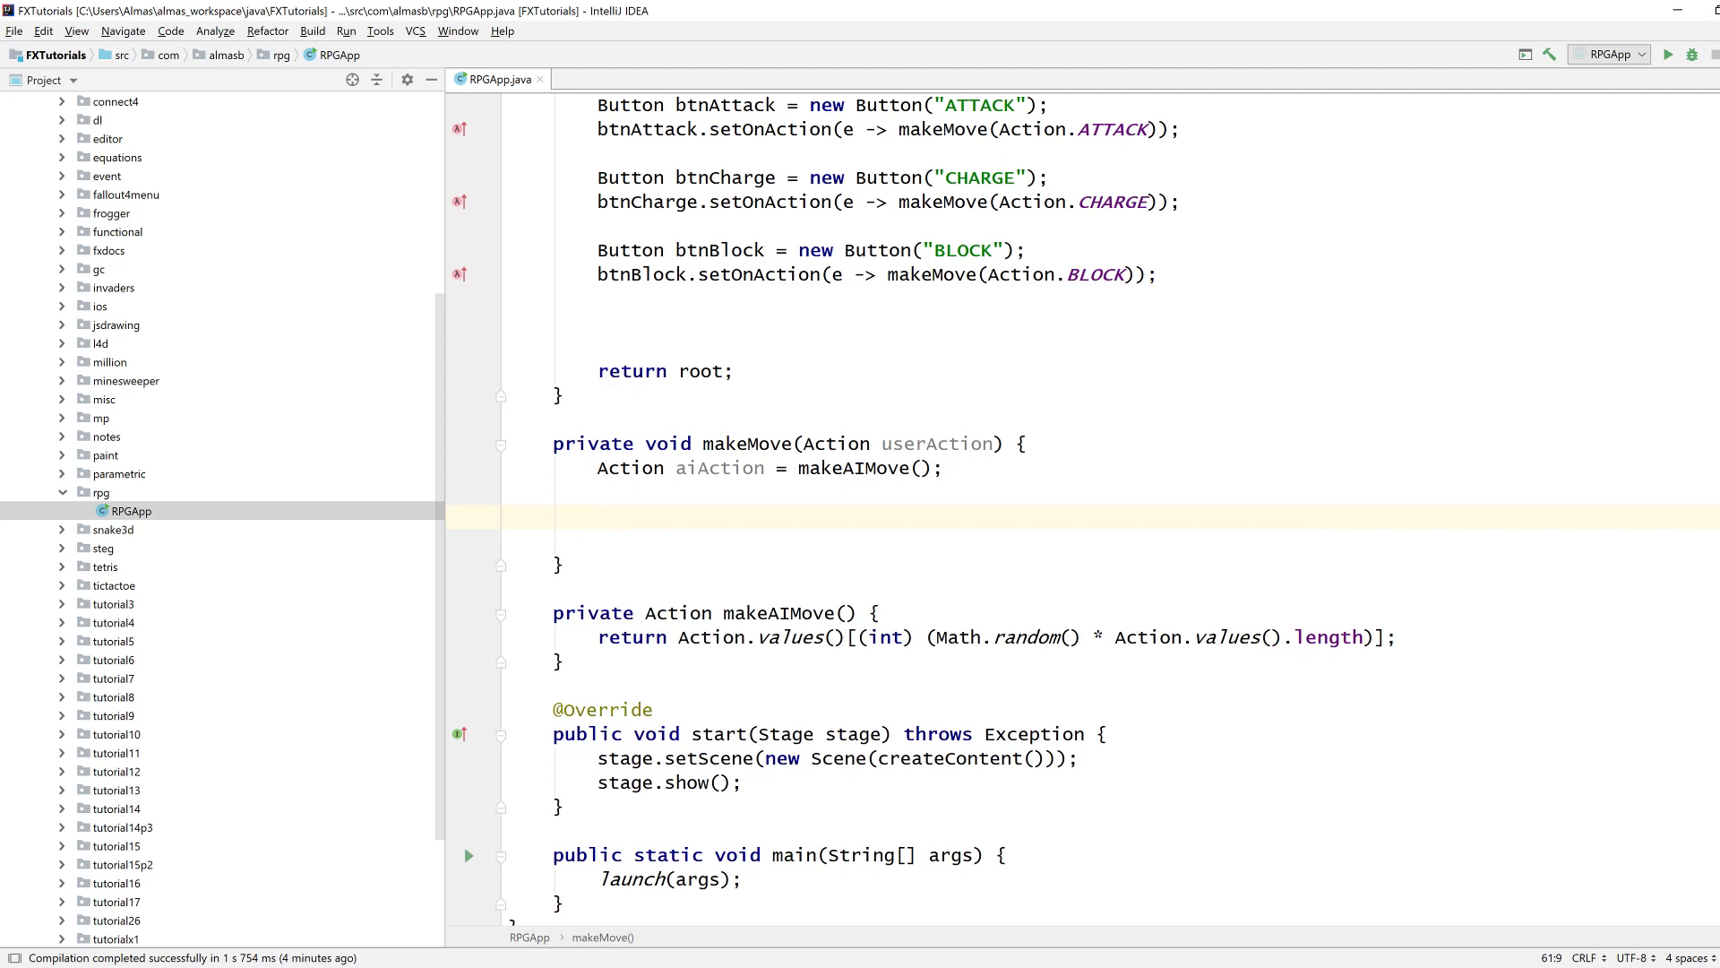
type("ActionResult")
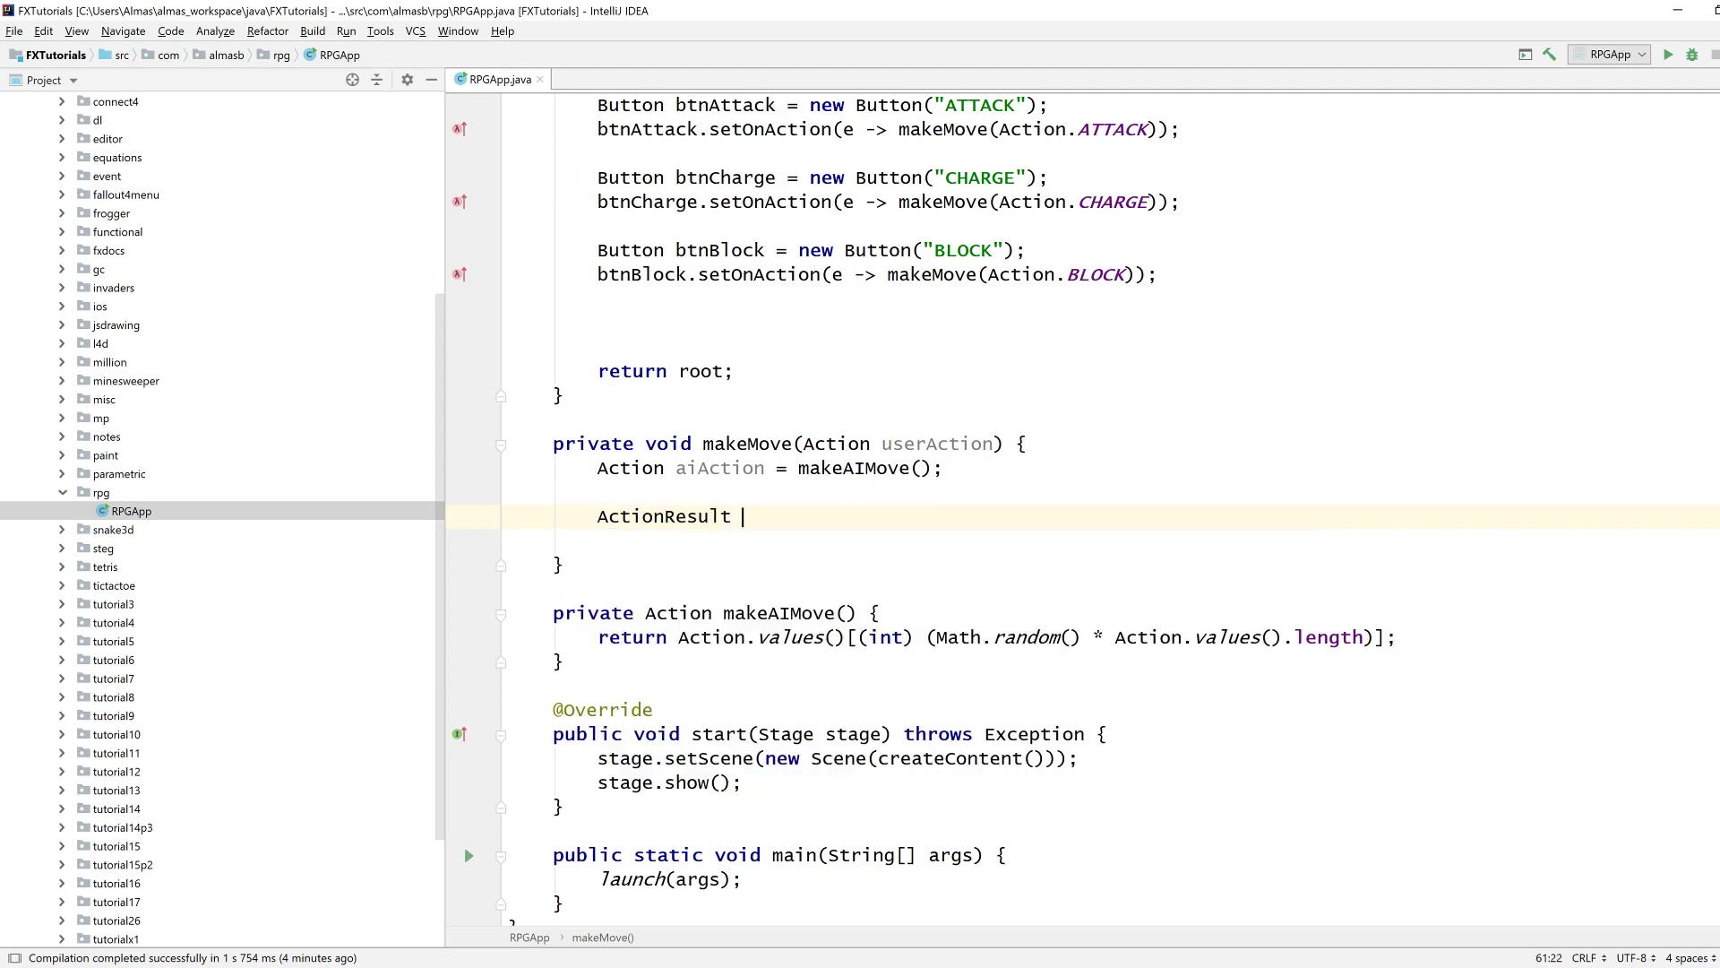
type("result = userAction")
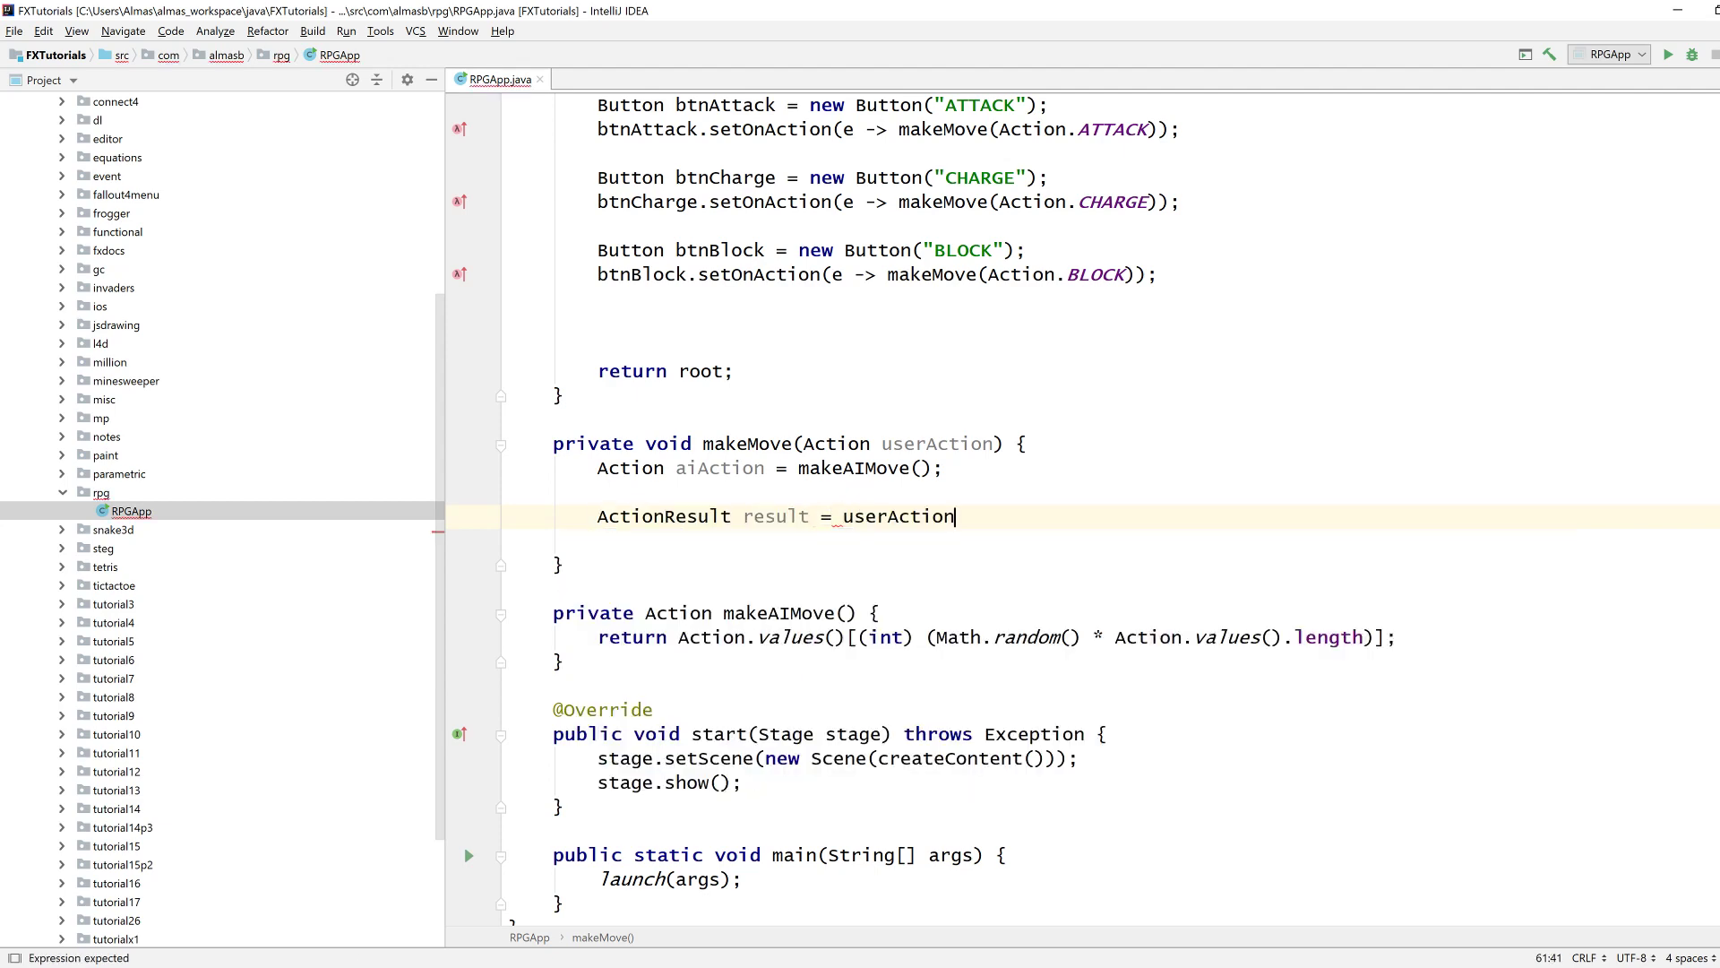
type(".checkAgainst(aiAction)")
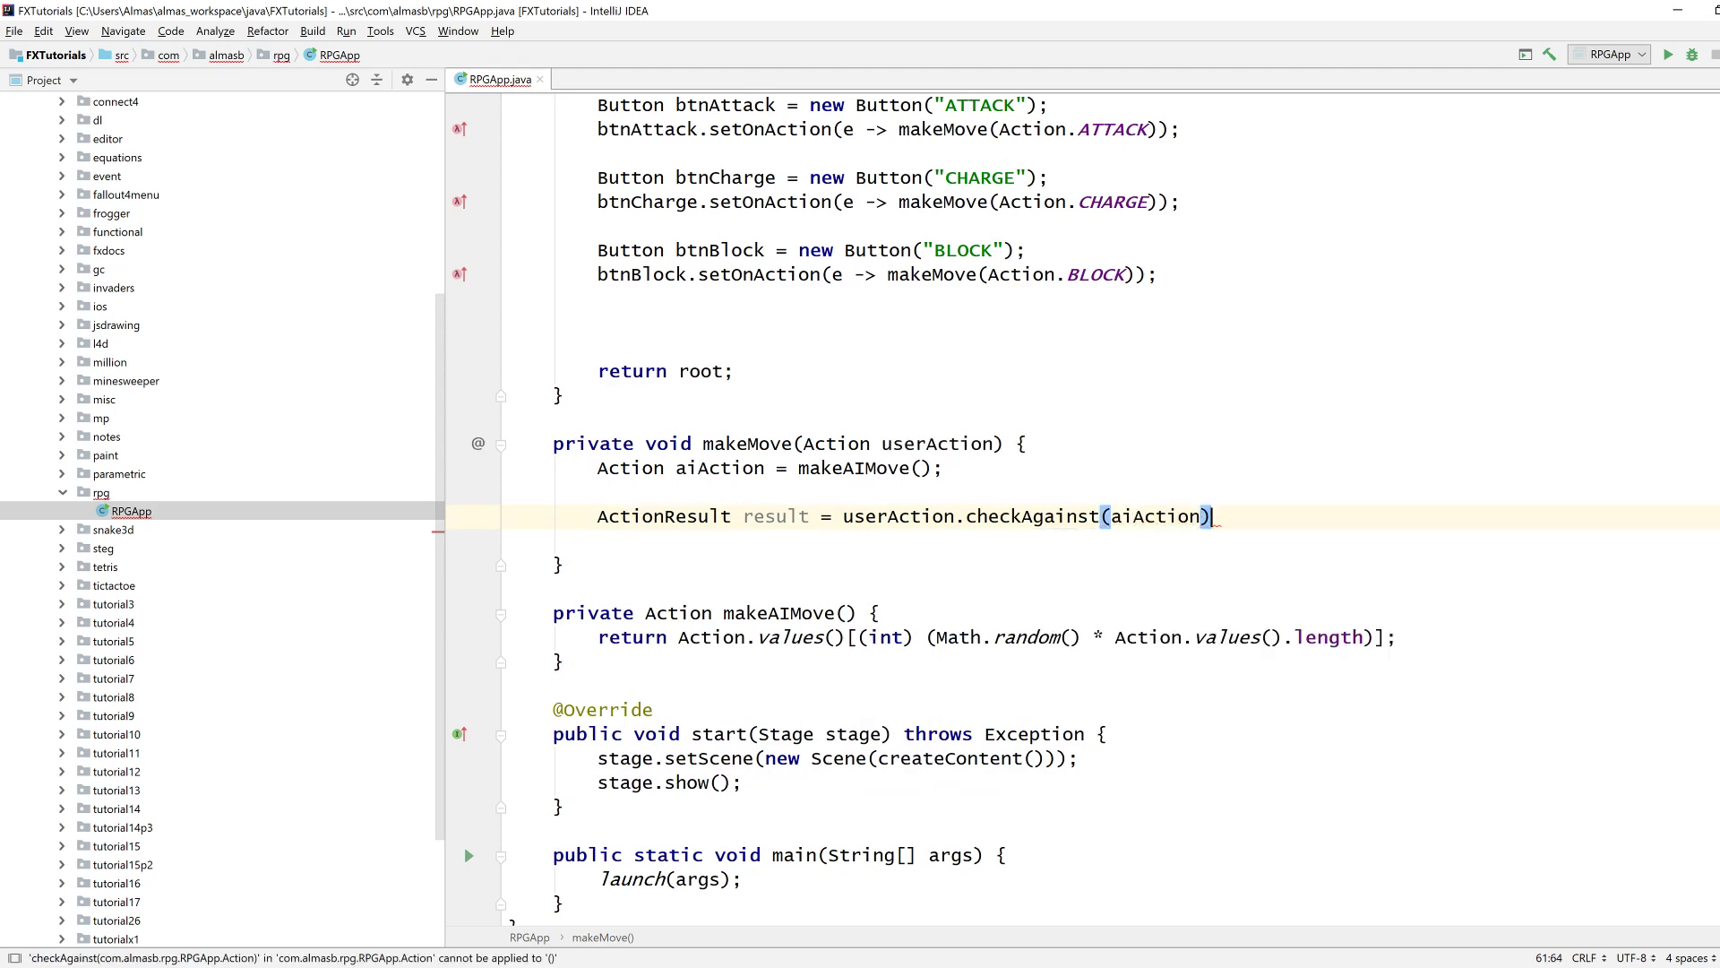
Add if/else-if/else branches for DRAW, WIN and a // LOSE case with empty bodies.
type("if (result == D")
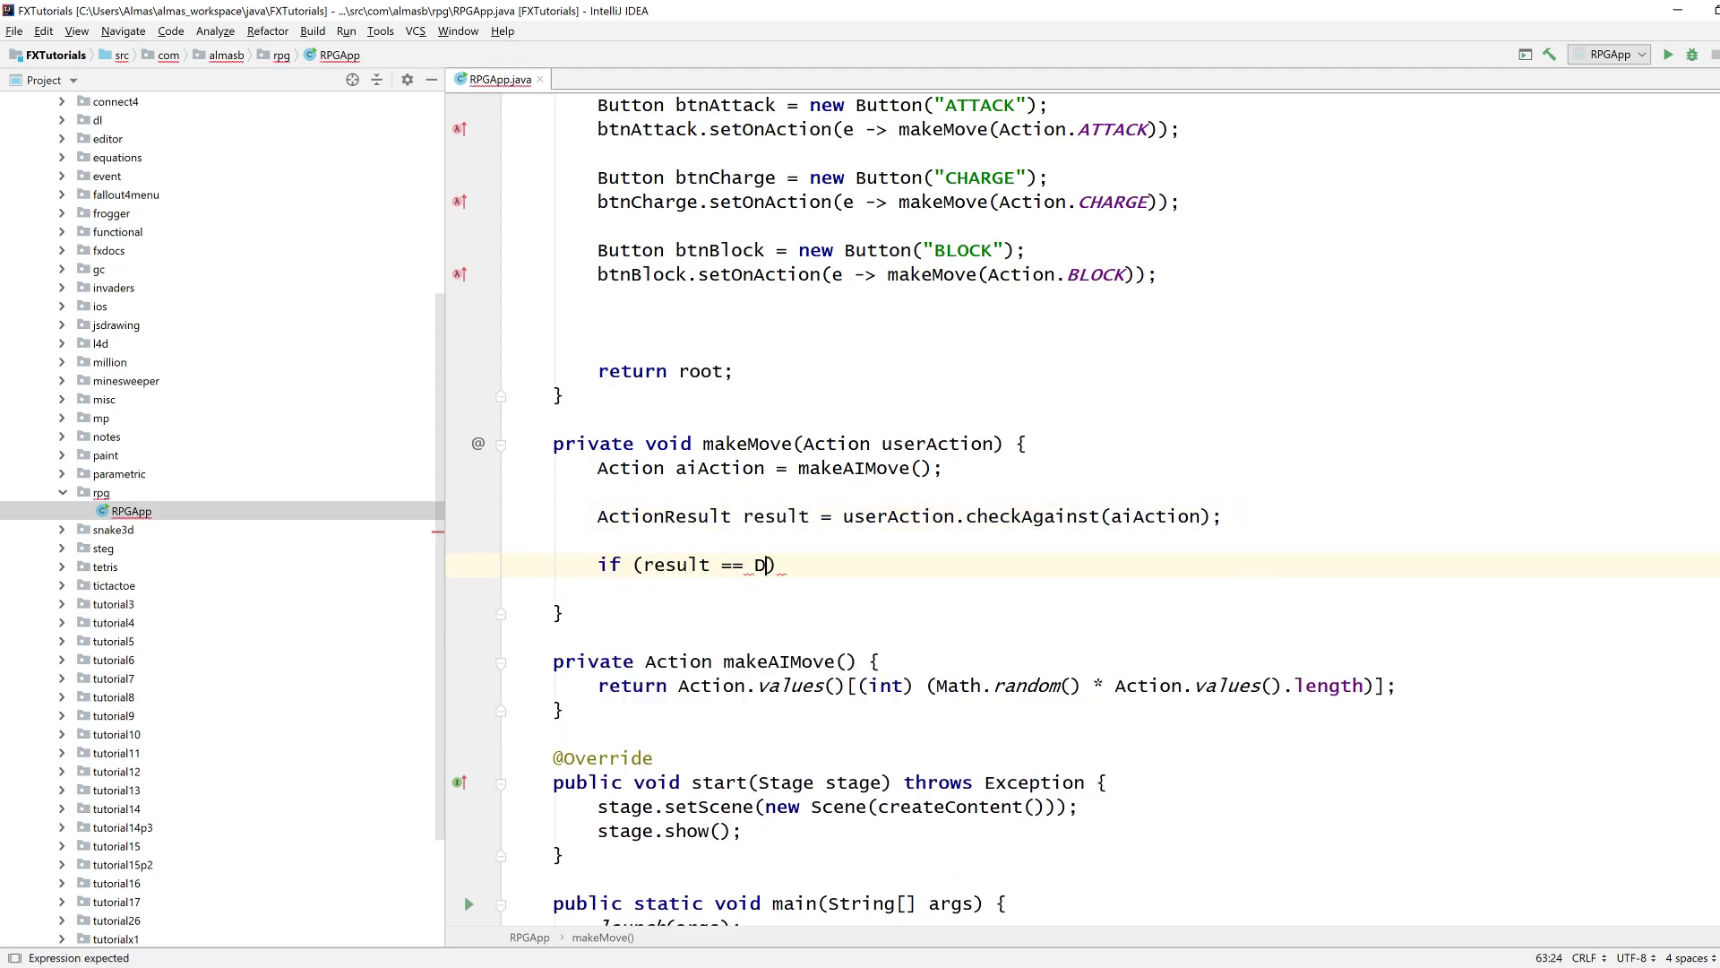
type("ActionResult.DRAW) {")
type("} else if (")
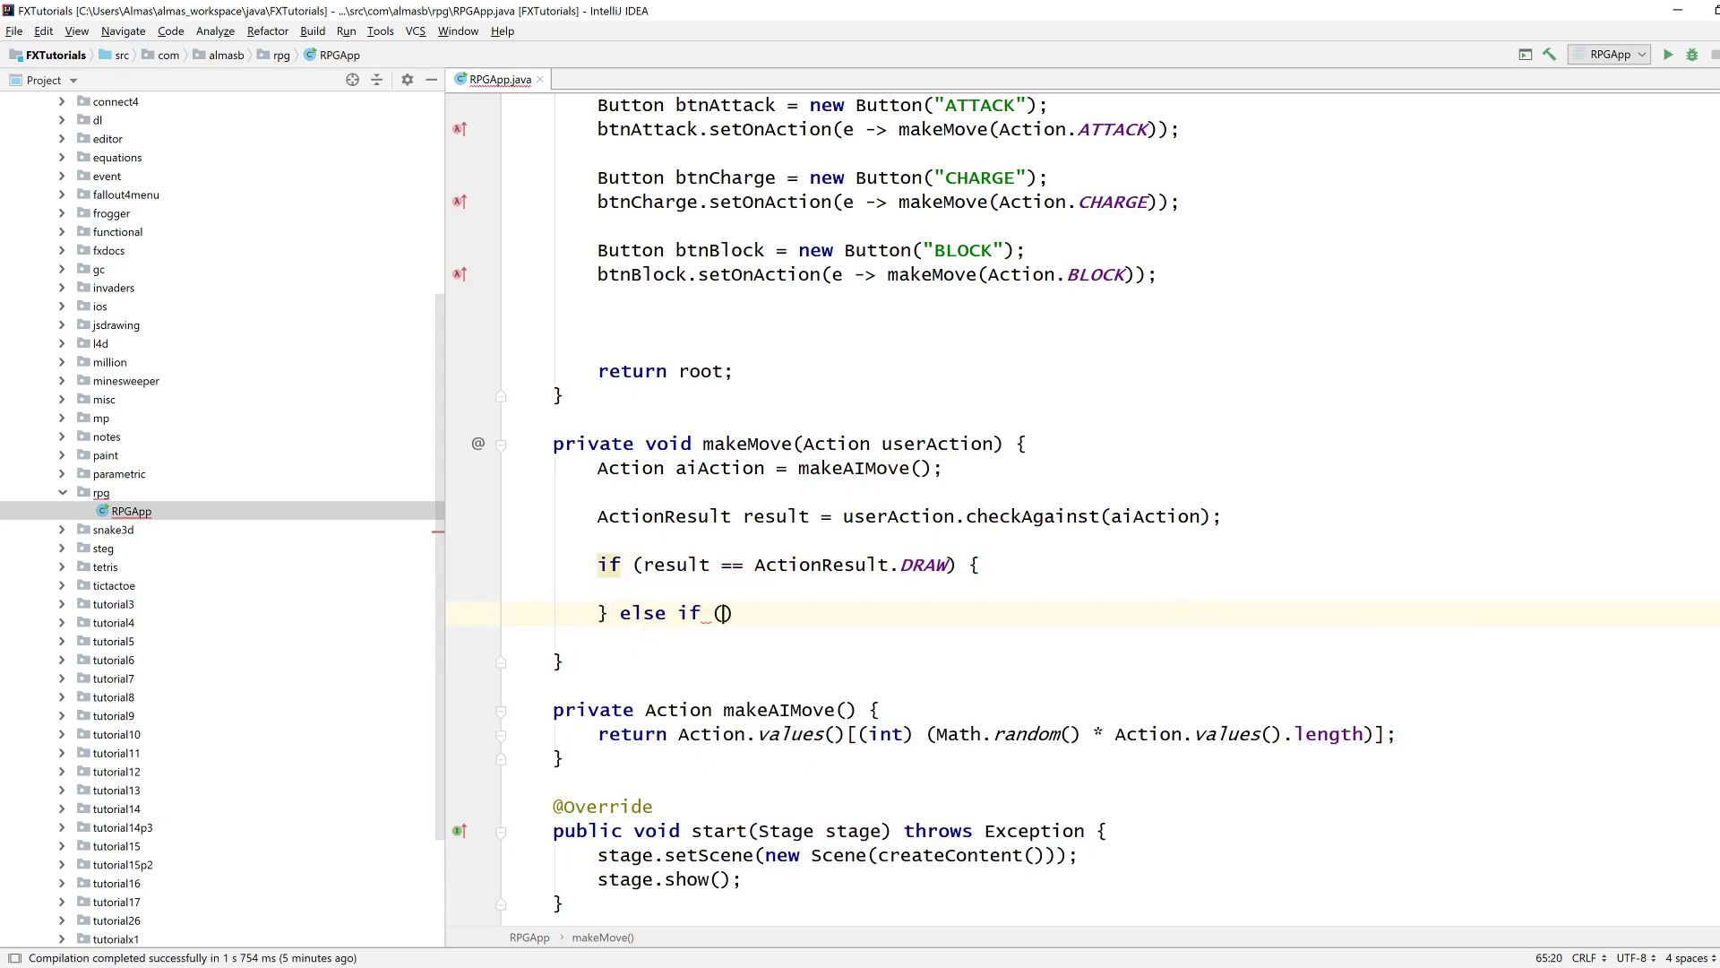
type("result == A")
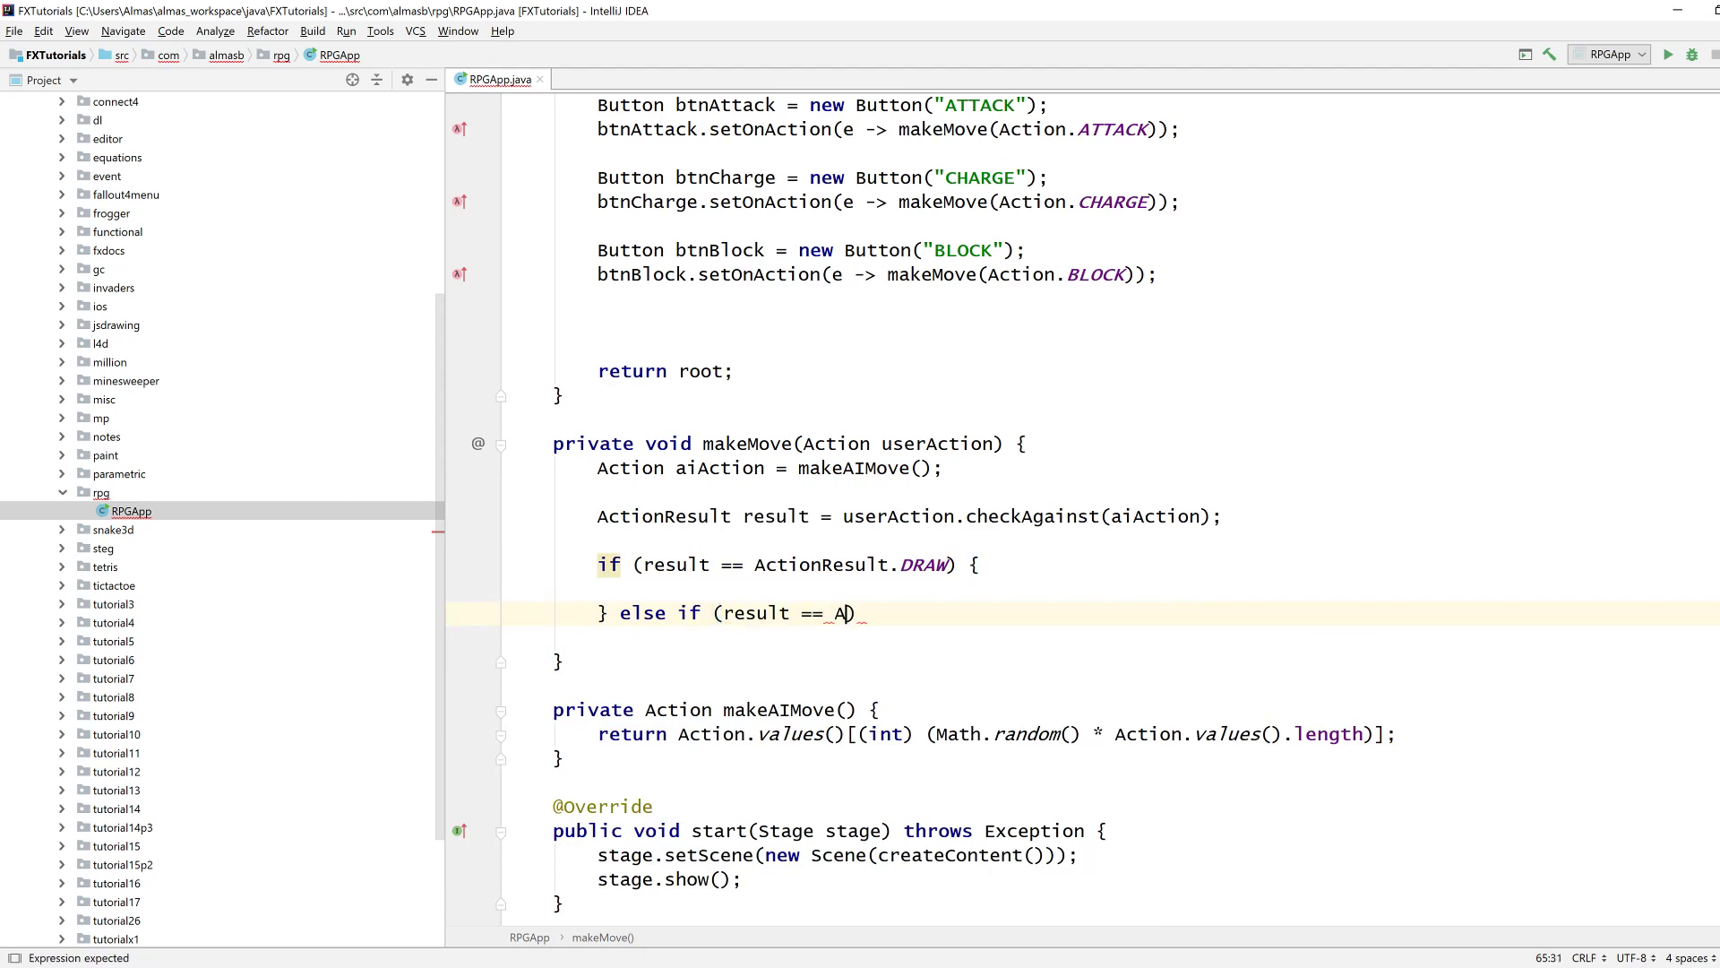
type("ctionResult.WIN)")
type("} else {")
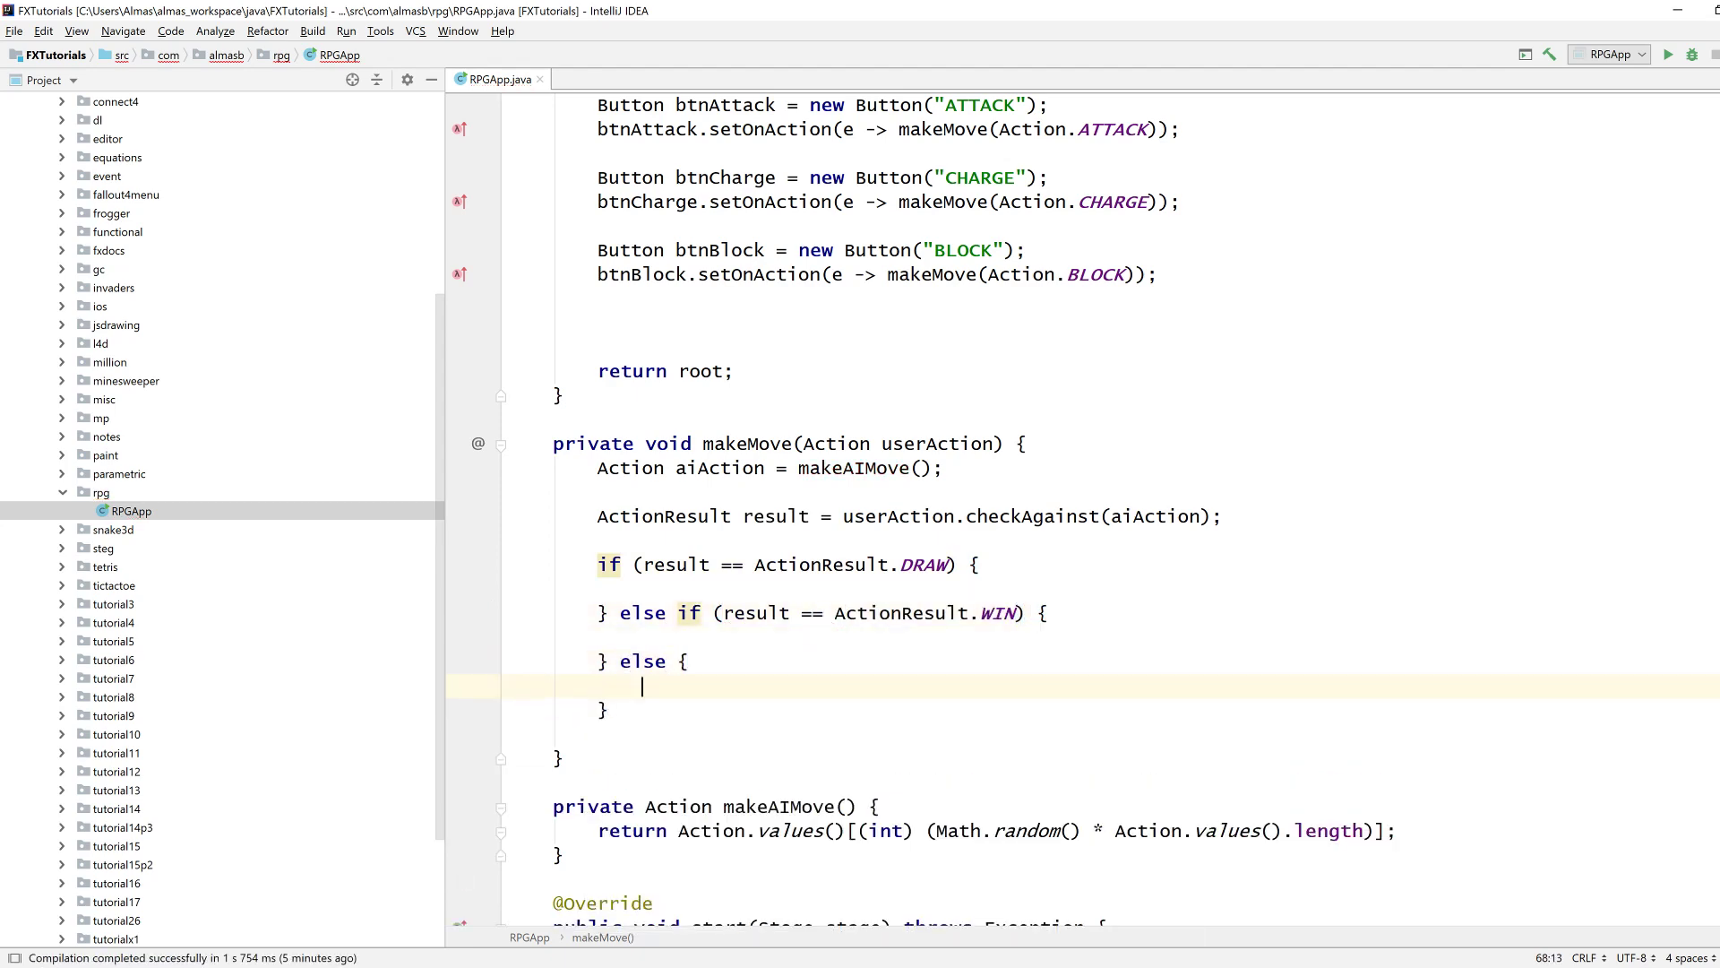
type("// LOSE")
type("p")
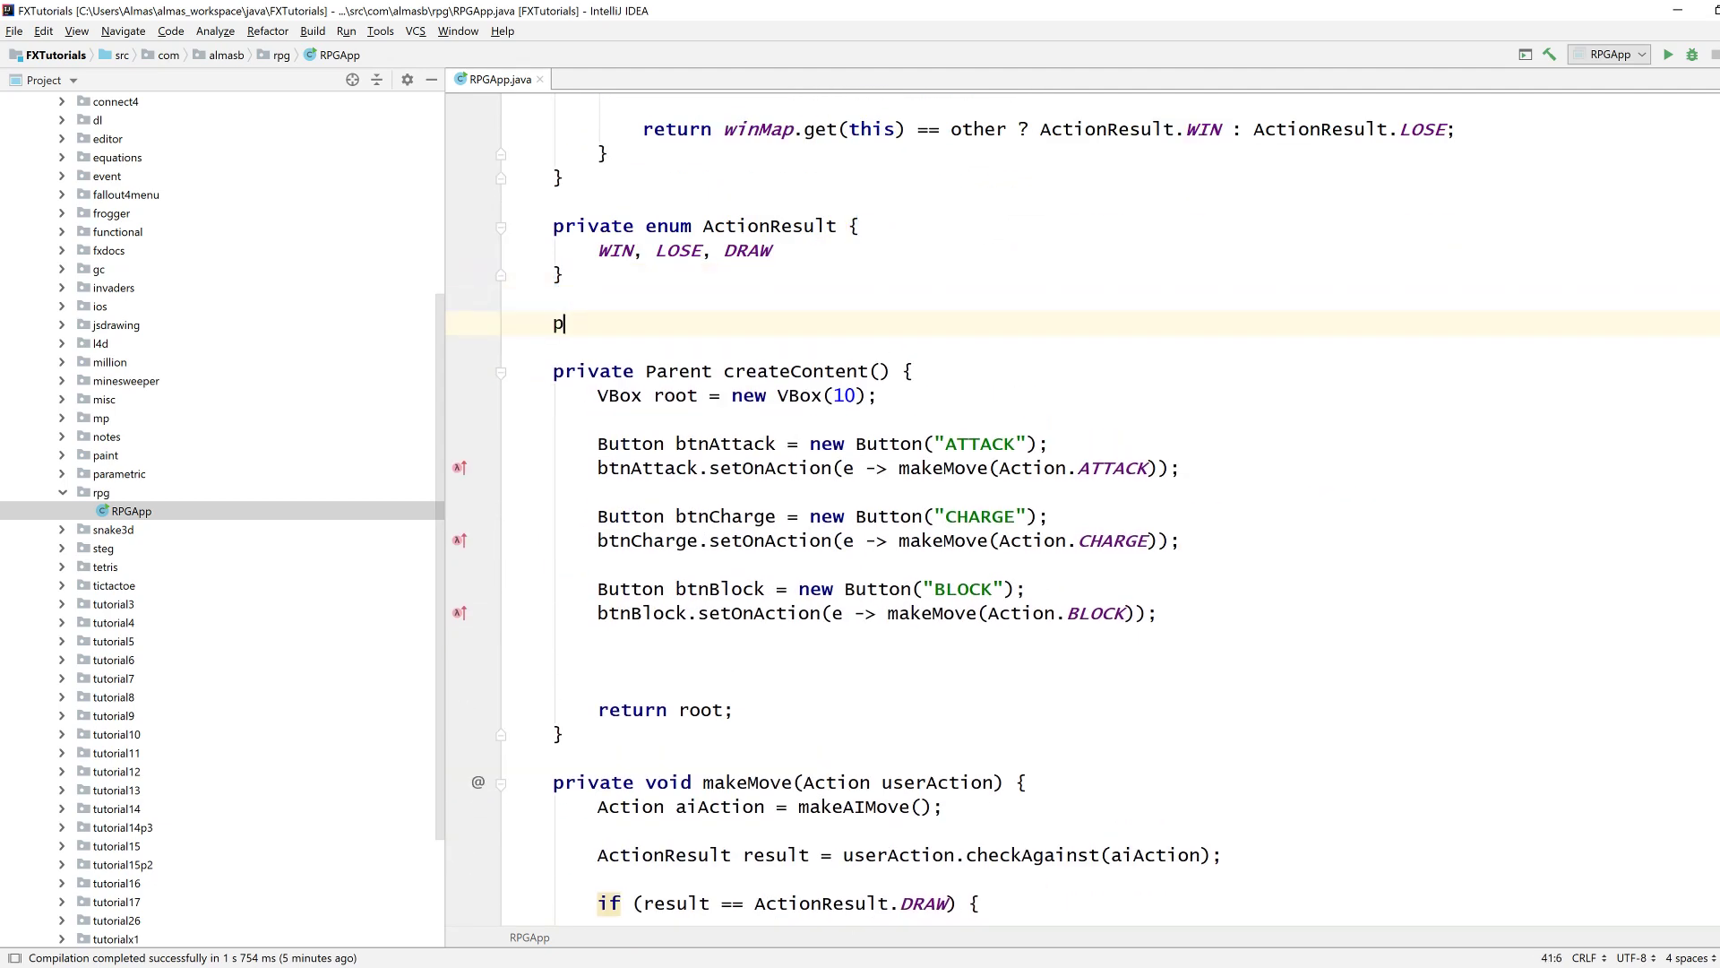
Declare a private TextArea field named output initialised with new TextArea().
type("Text")
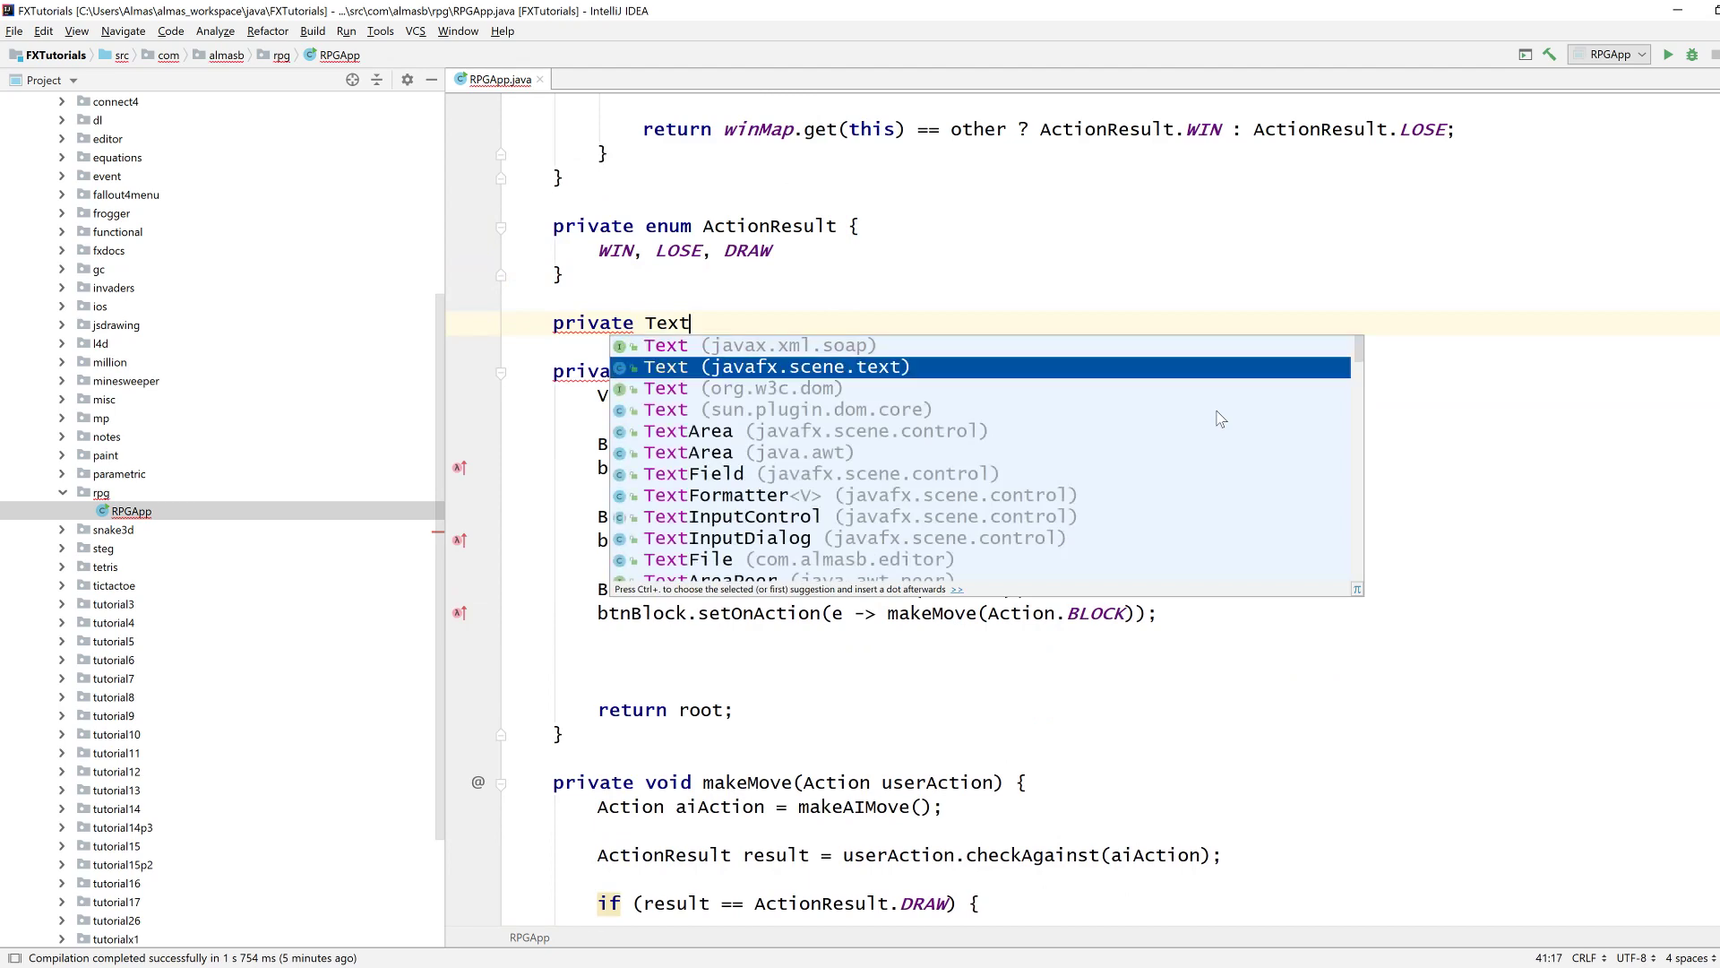
type("A")
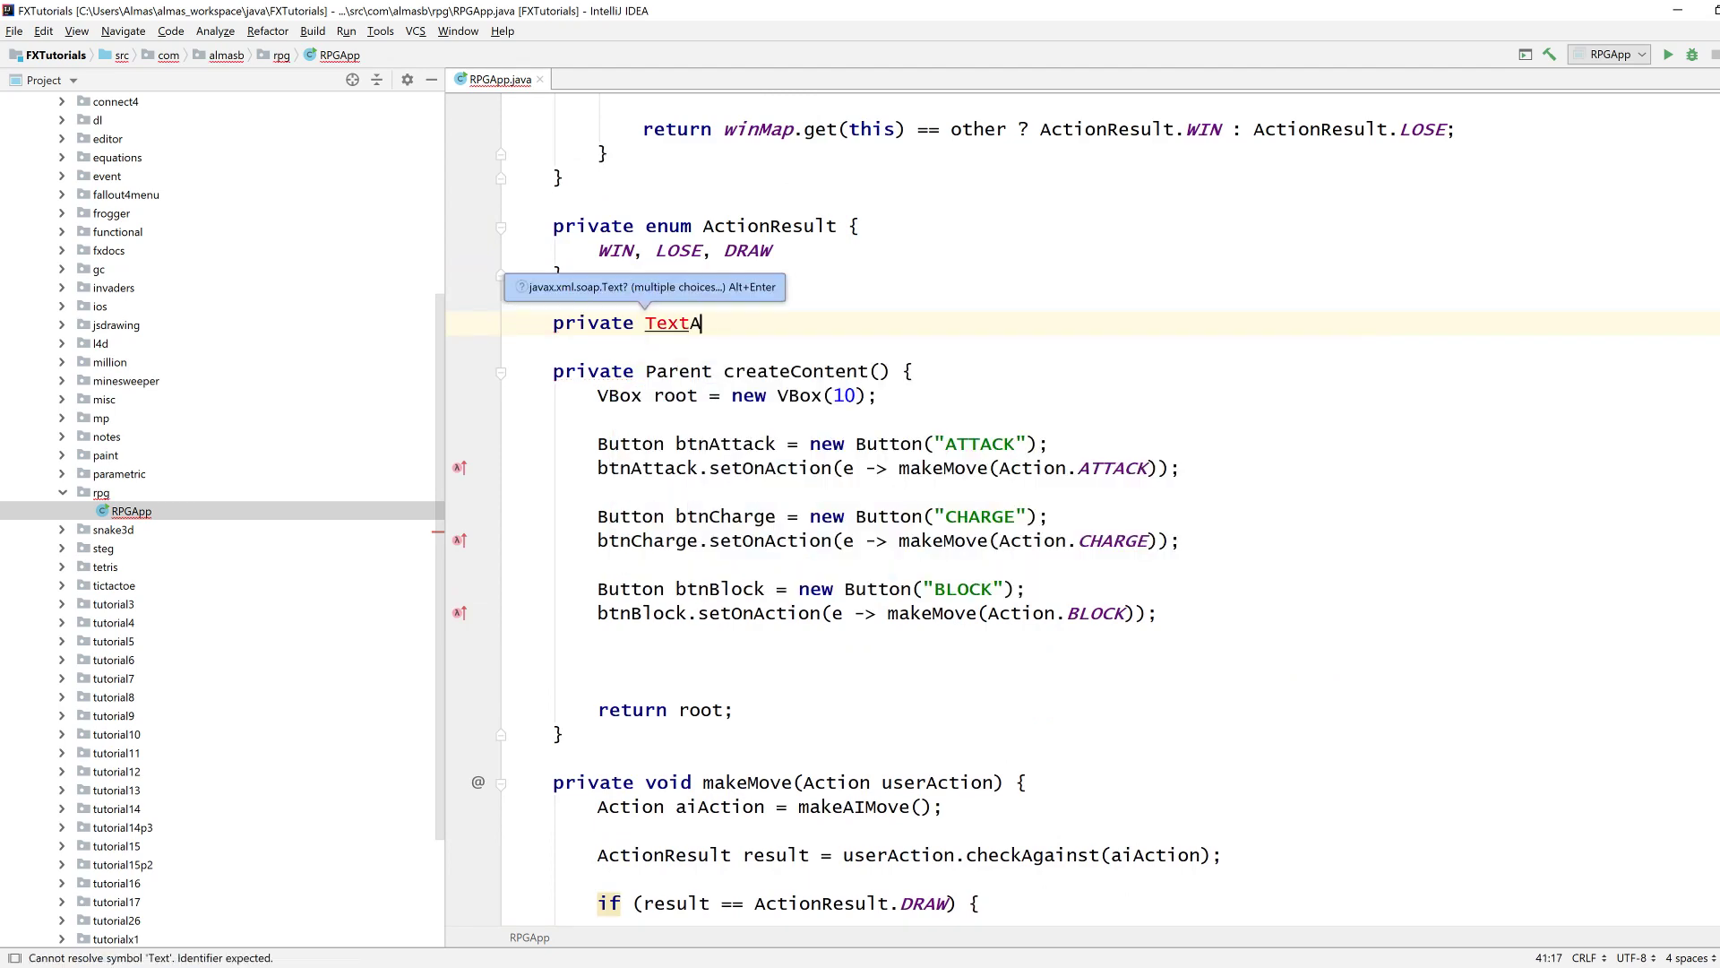
type("rea output")
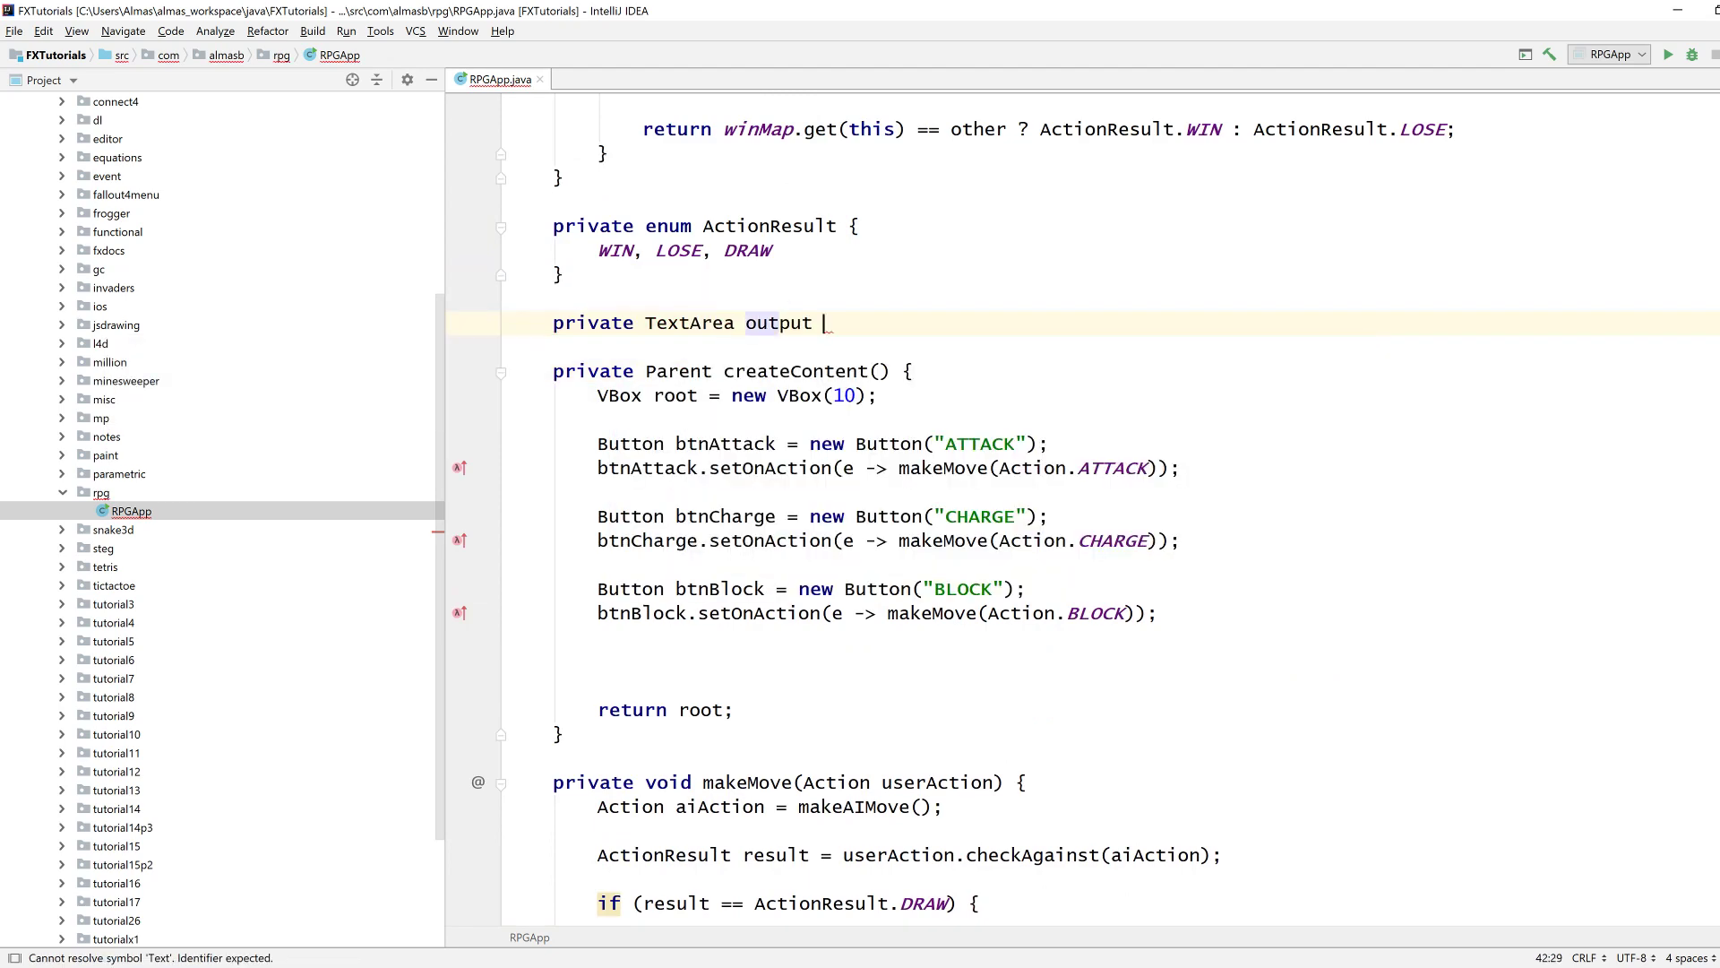
type("= new TextArea();")
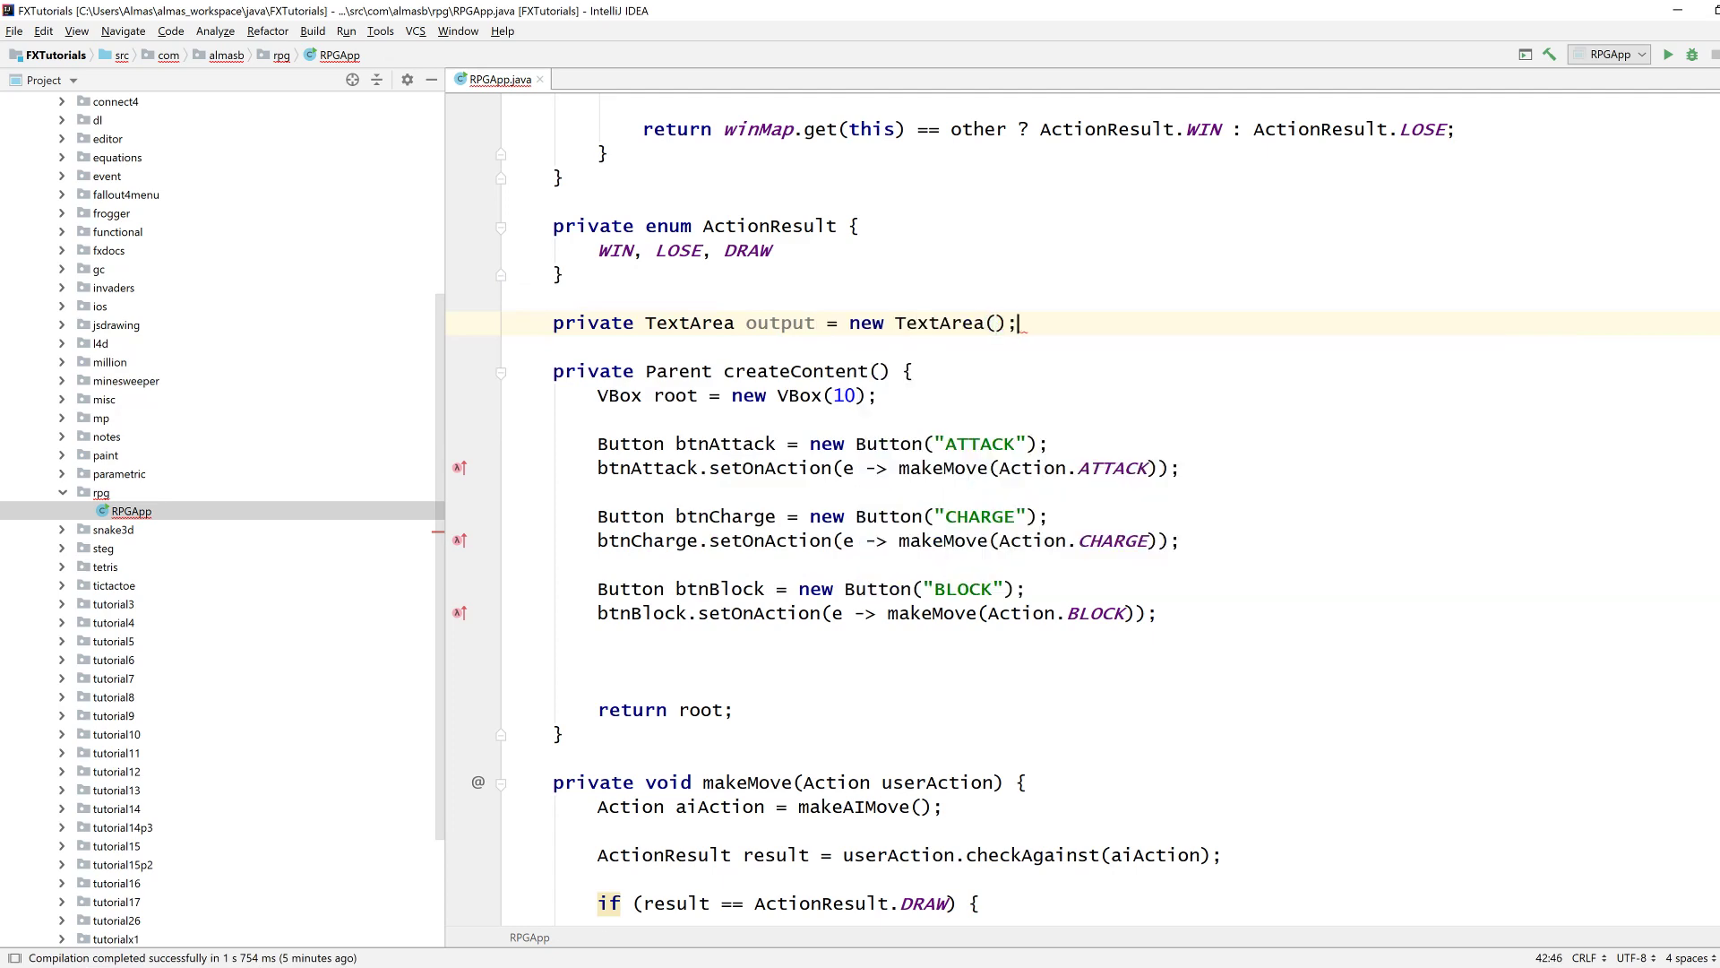
Add btnAttack, btnCharge, btnBlock and output to root via getChildren().addAll in createContent.
type("r")
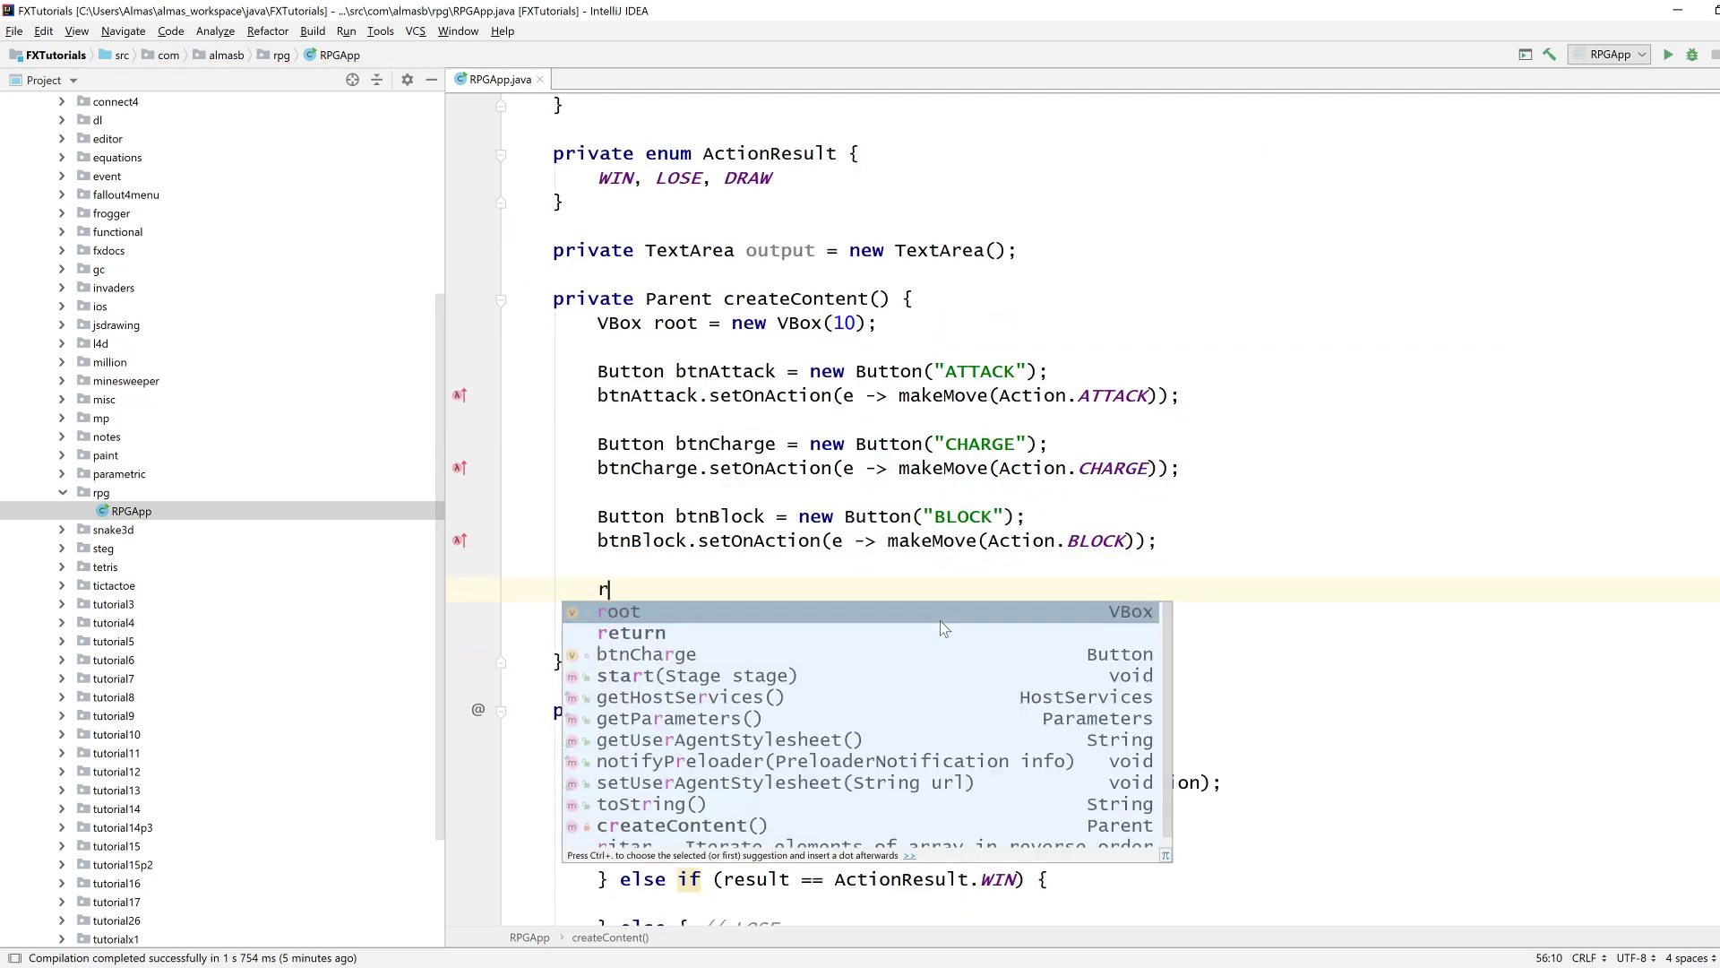
type("oot.getChildren().addAll(")
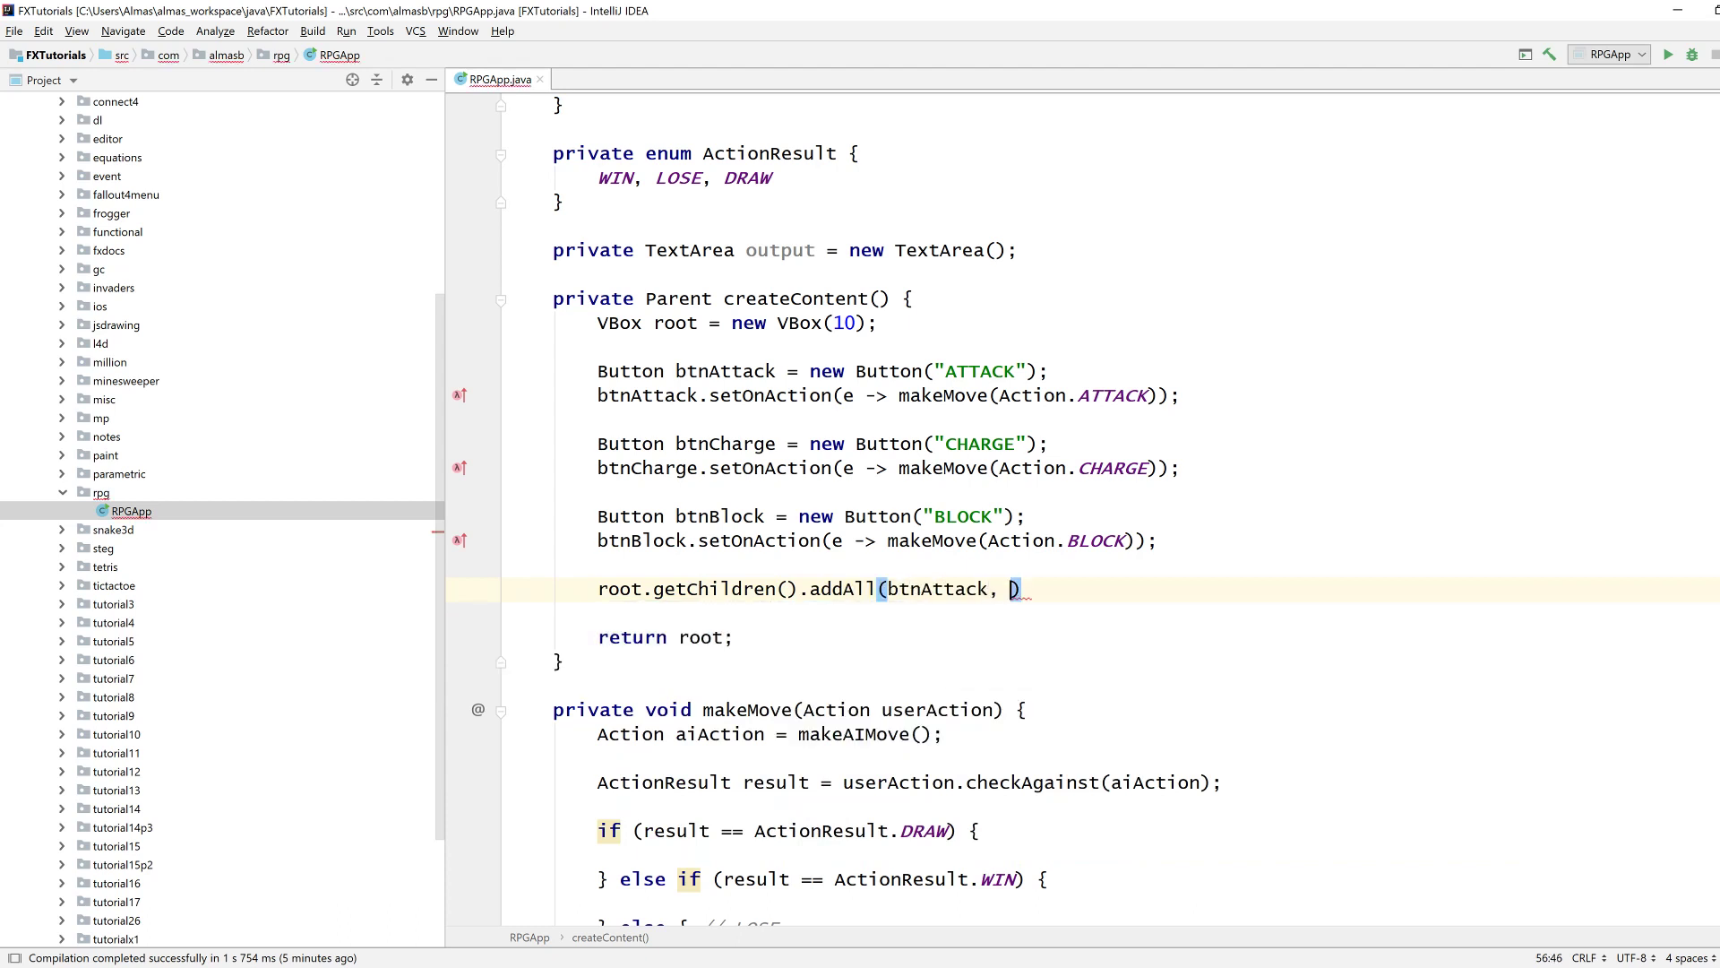
type("btnCharge, btnBlock, output")
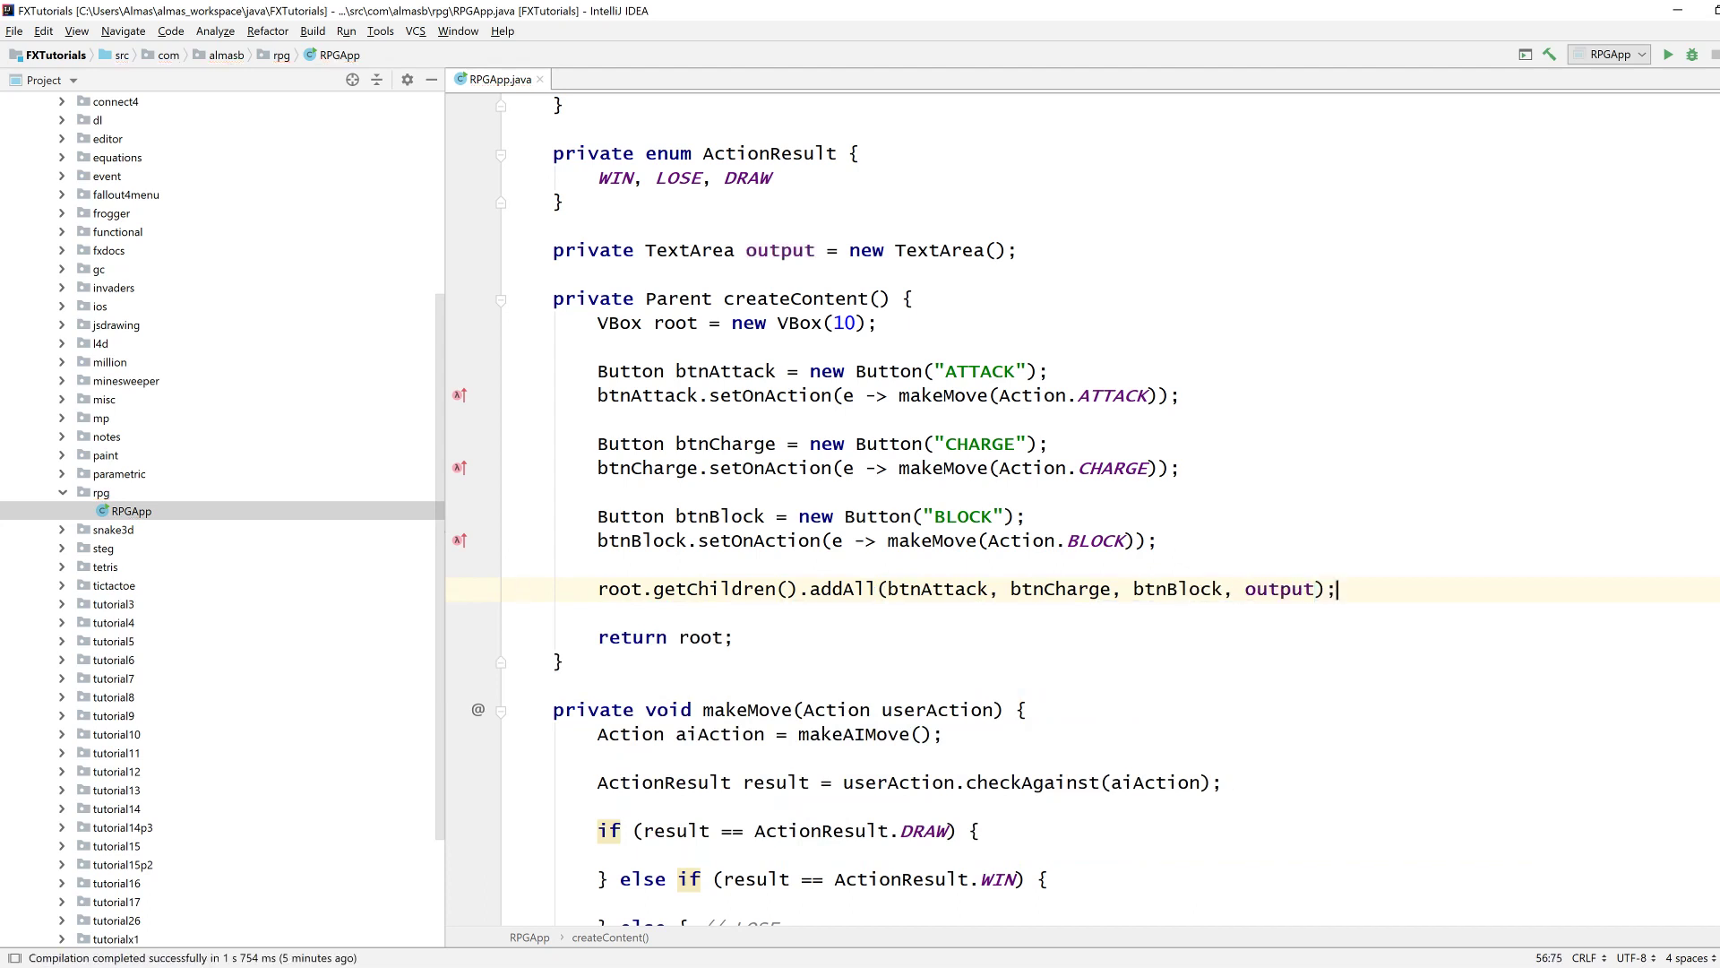
key("Enter")
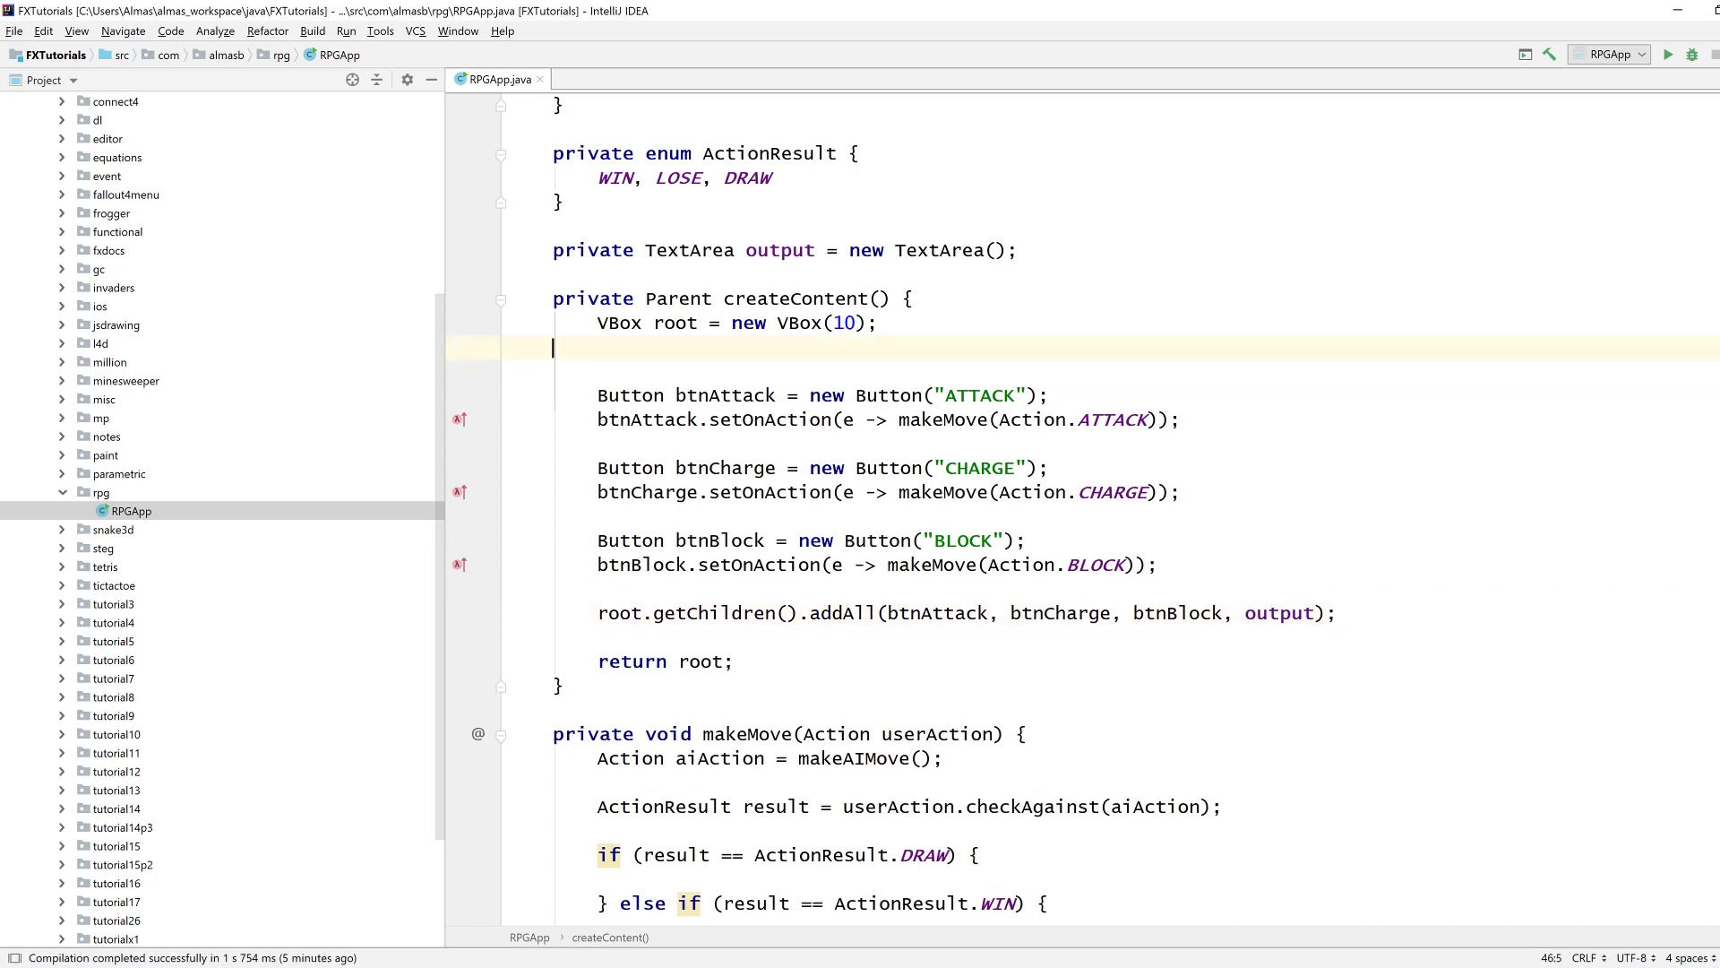
Set root's preferred size to 800 by 600 and give output a preferred height.
type("root.setPrefSize(800, 6);")
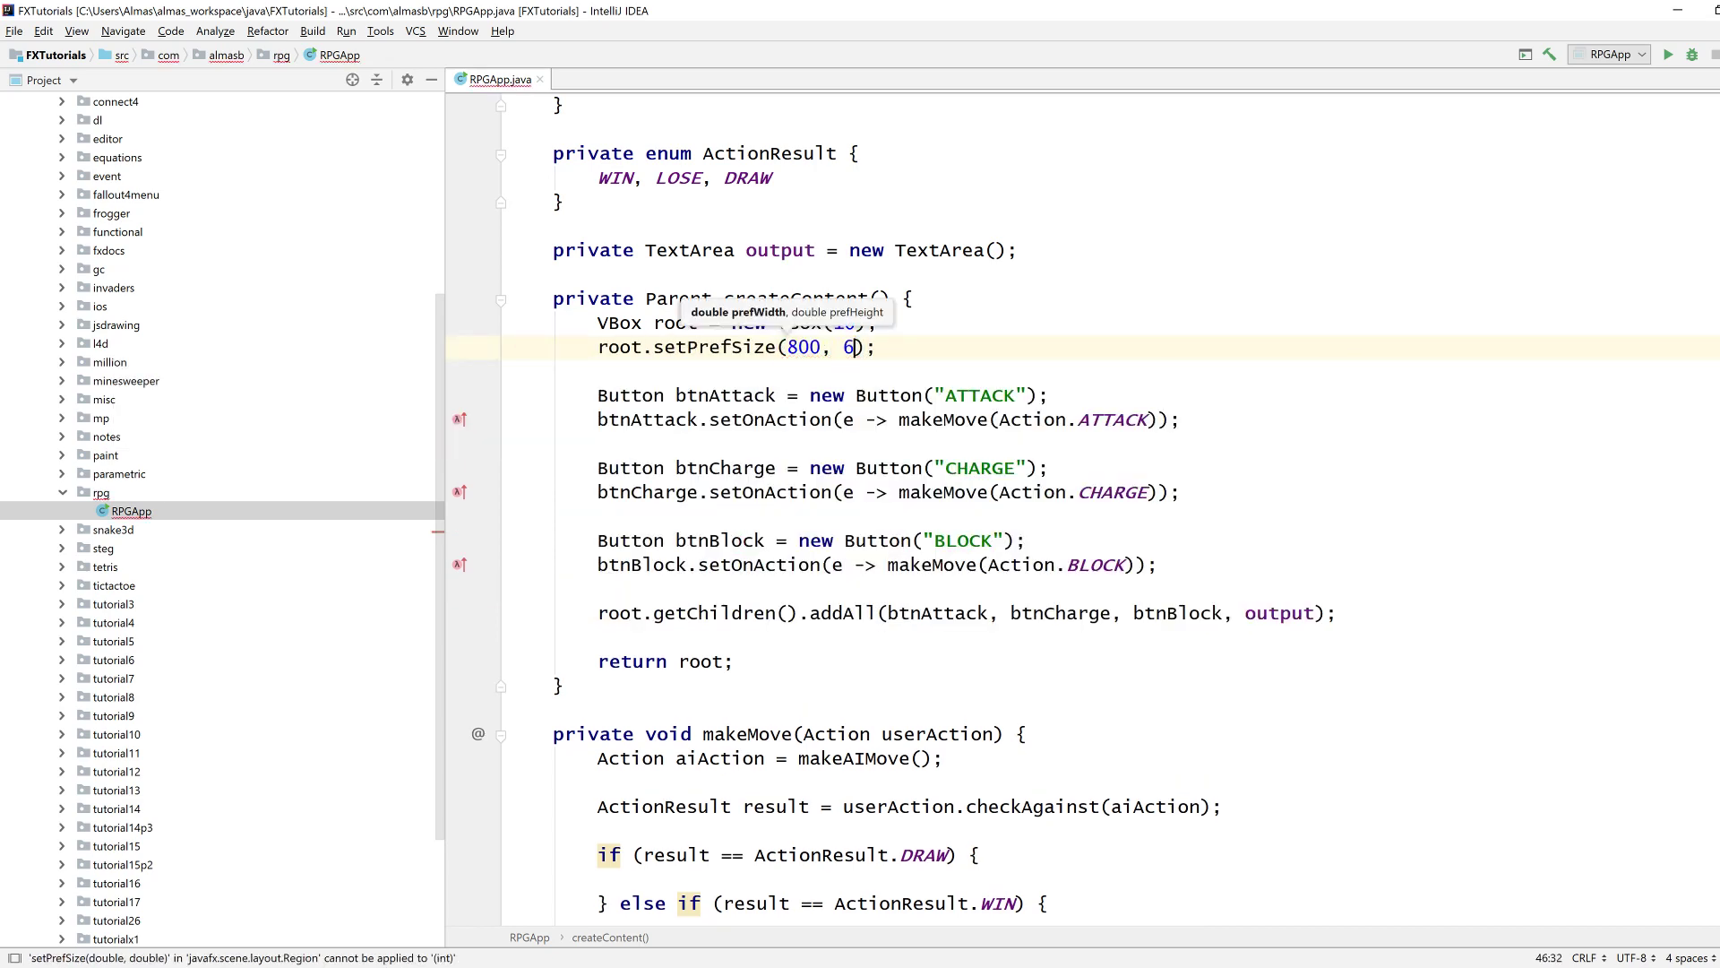
type("00")
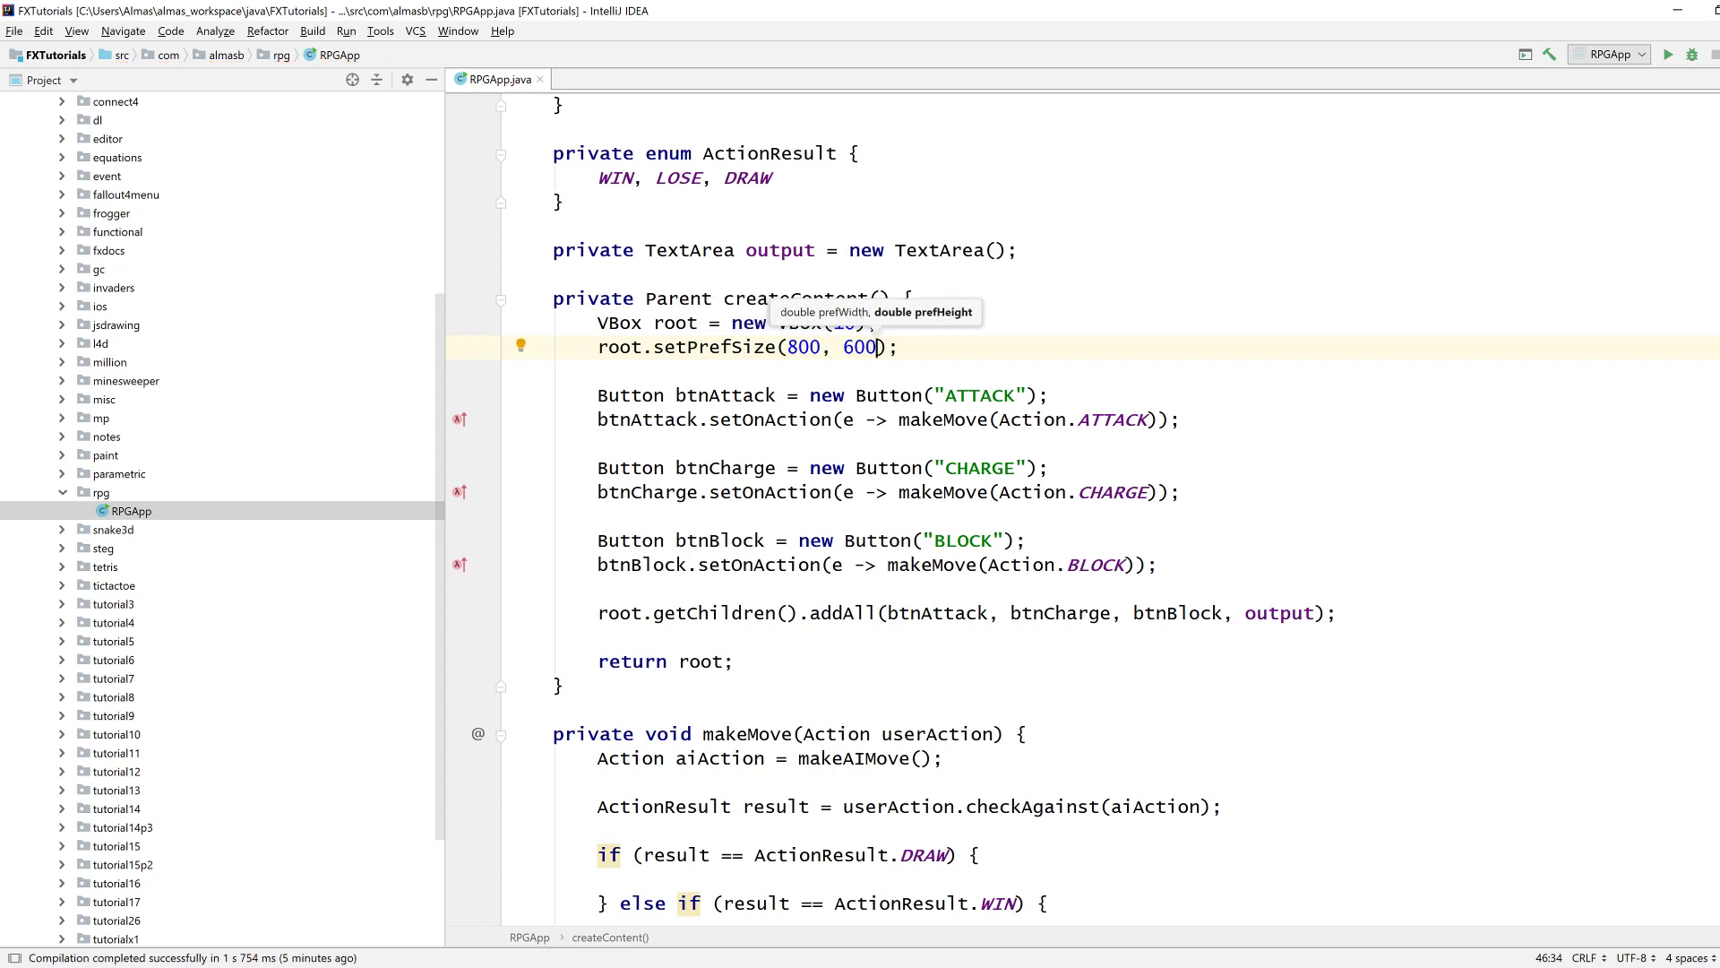
type("ou")
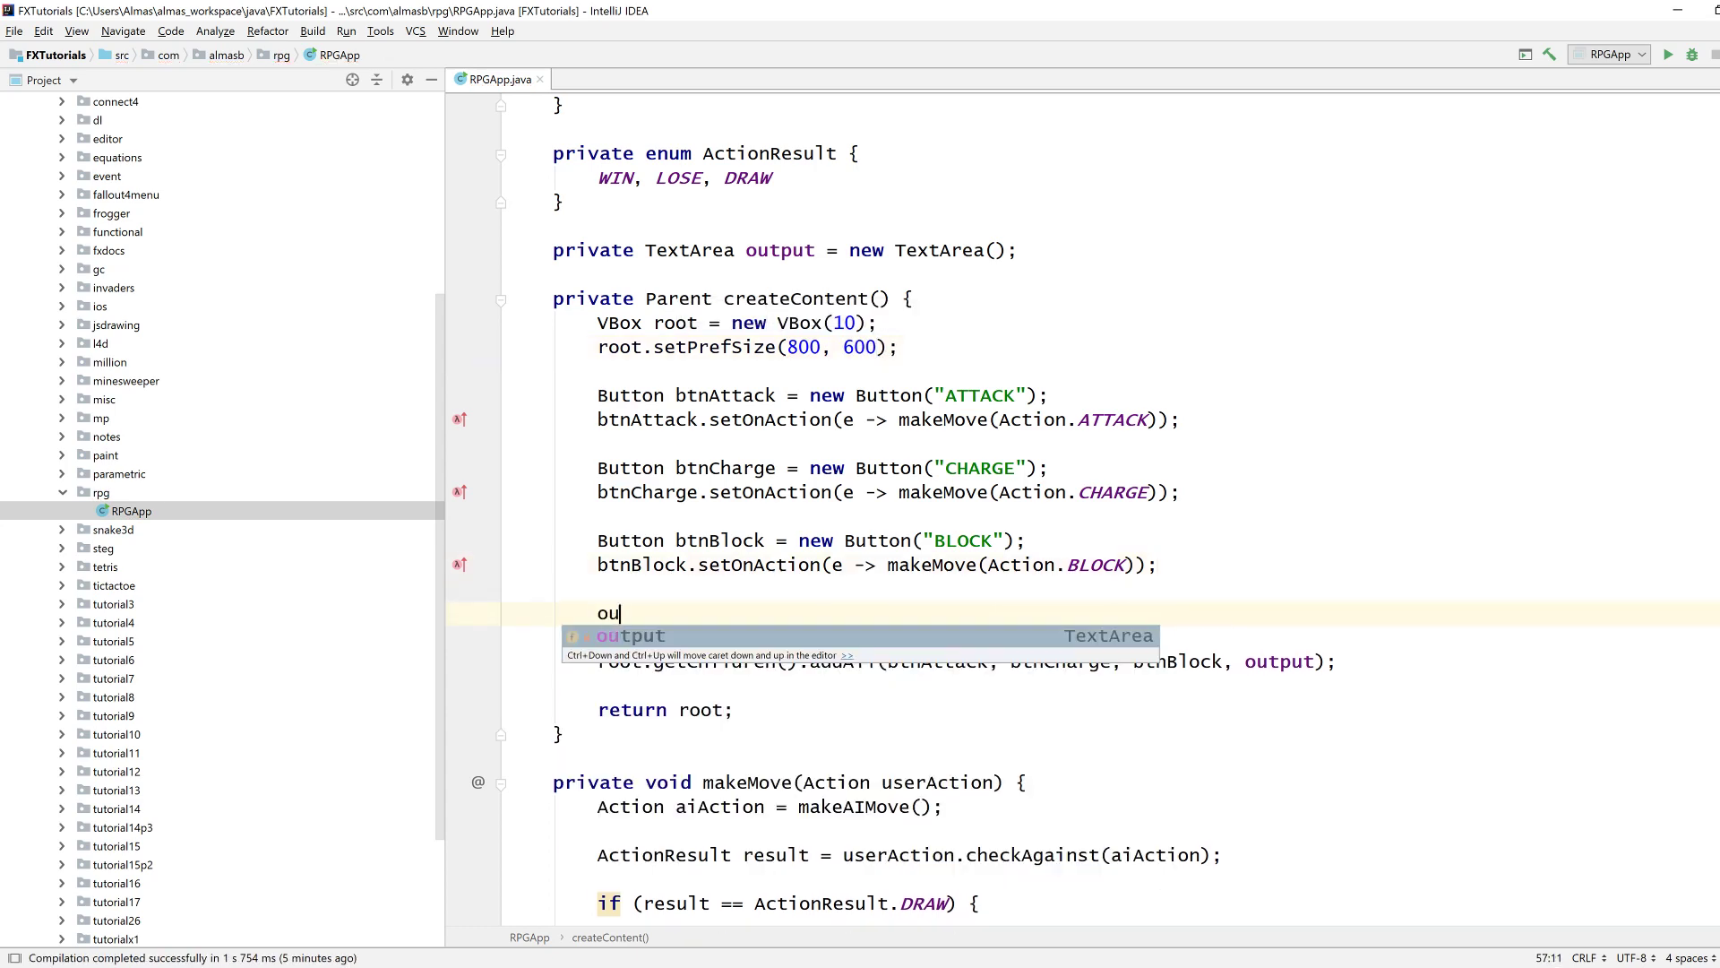
type("tput.setP")
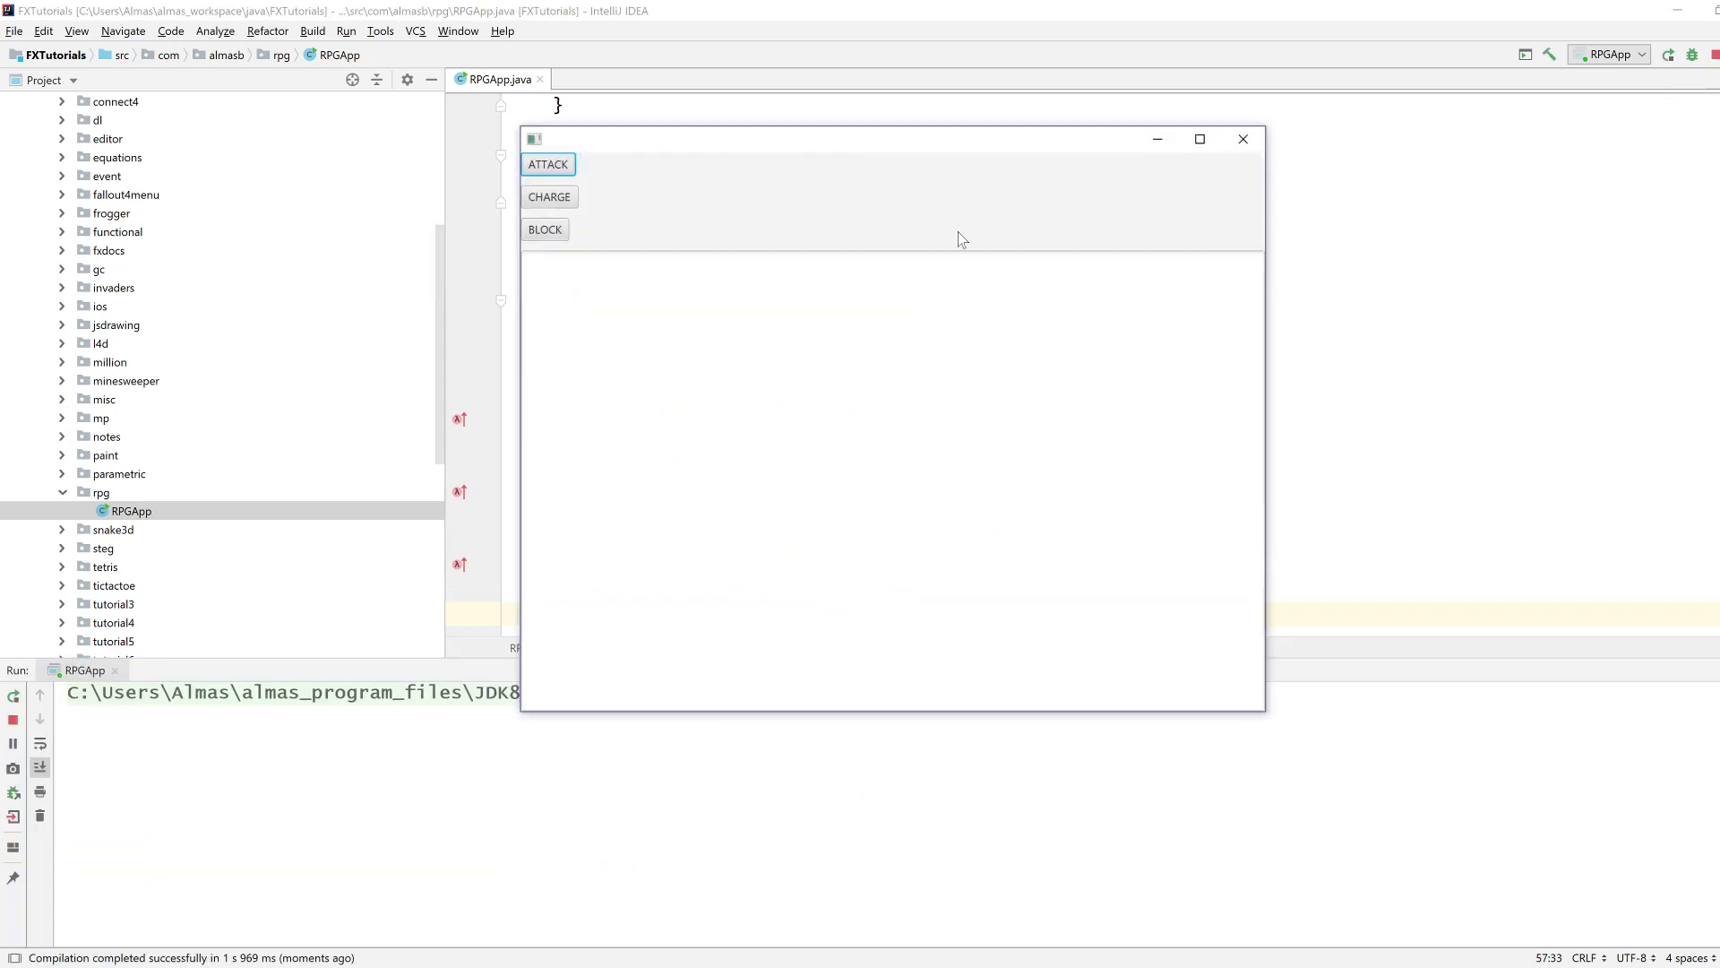
mouse_move(1244, 140)
type("rpo")
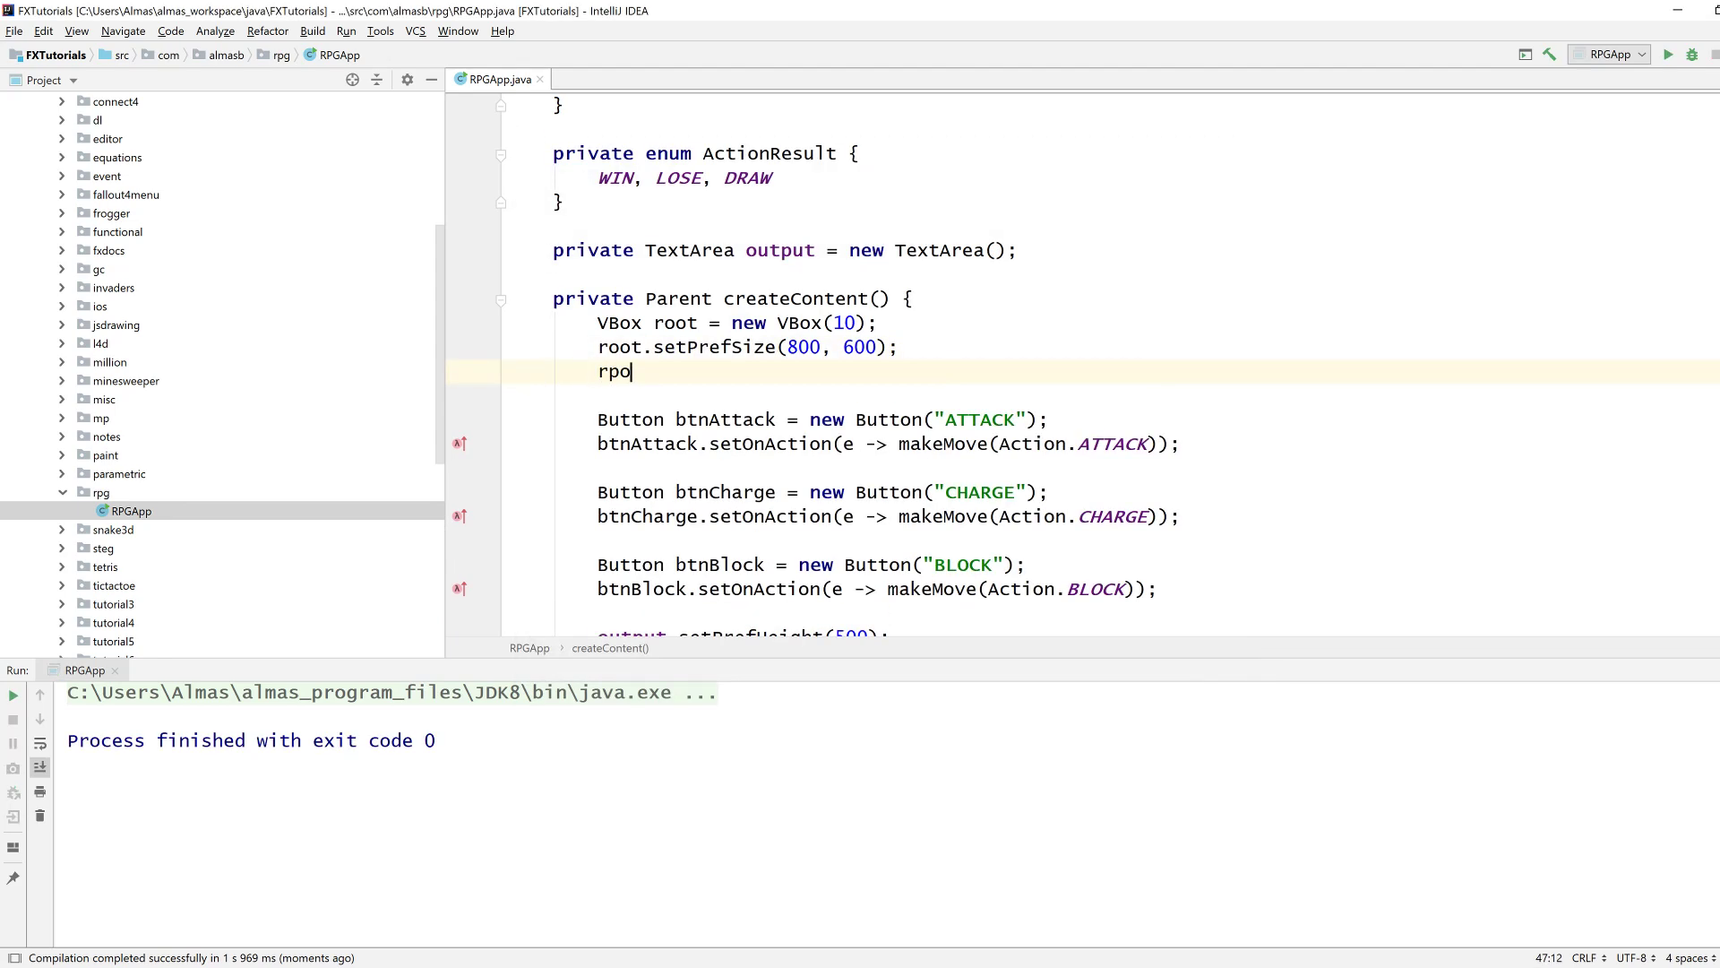
Pad root with new Insets(15) and change output's preferred height to 450.
type("root.setPadding(ne);")
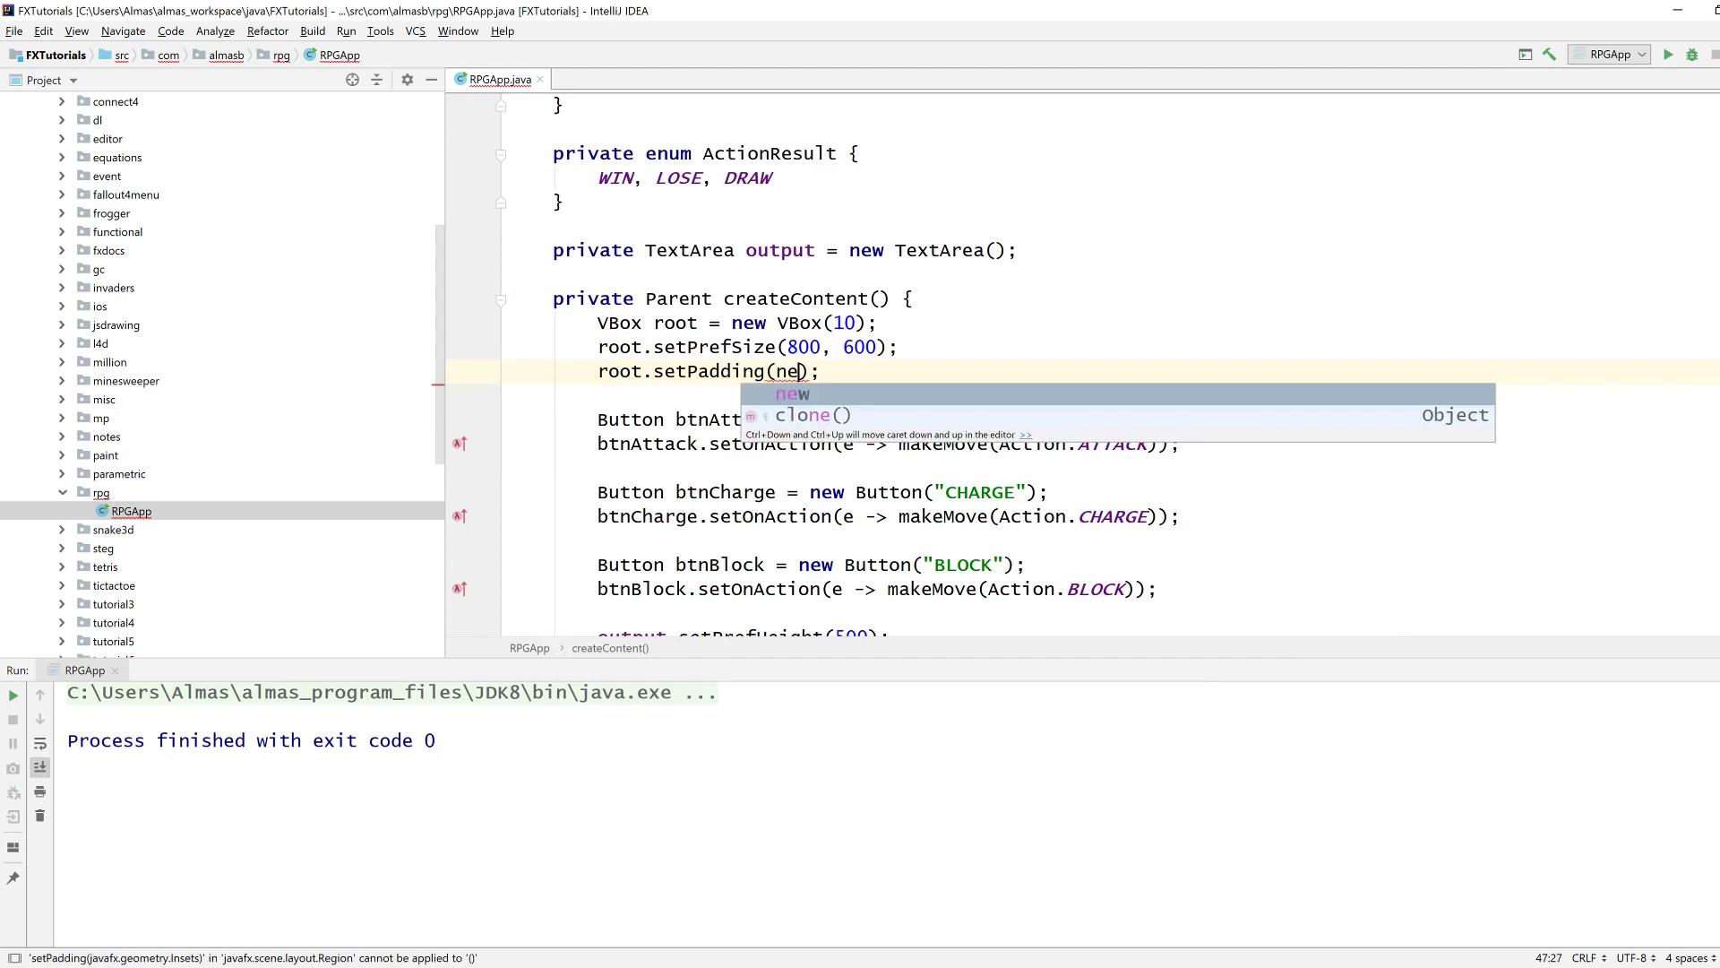
type("Insets(15")
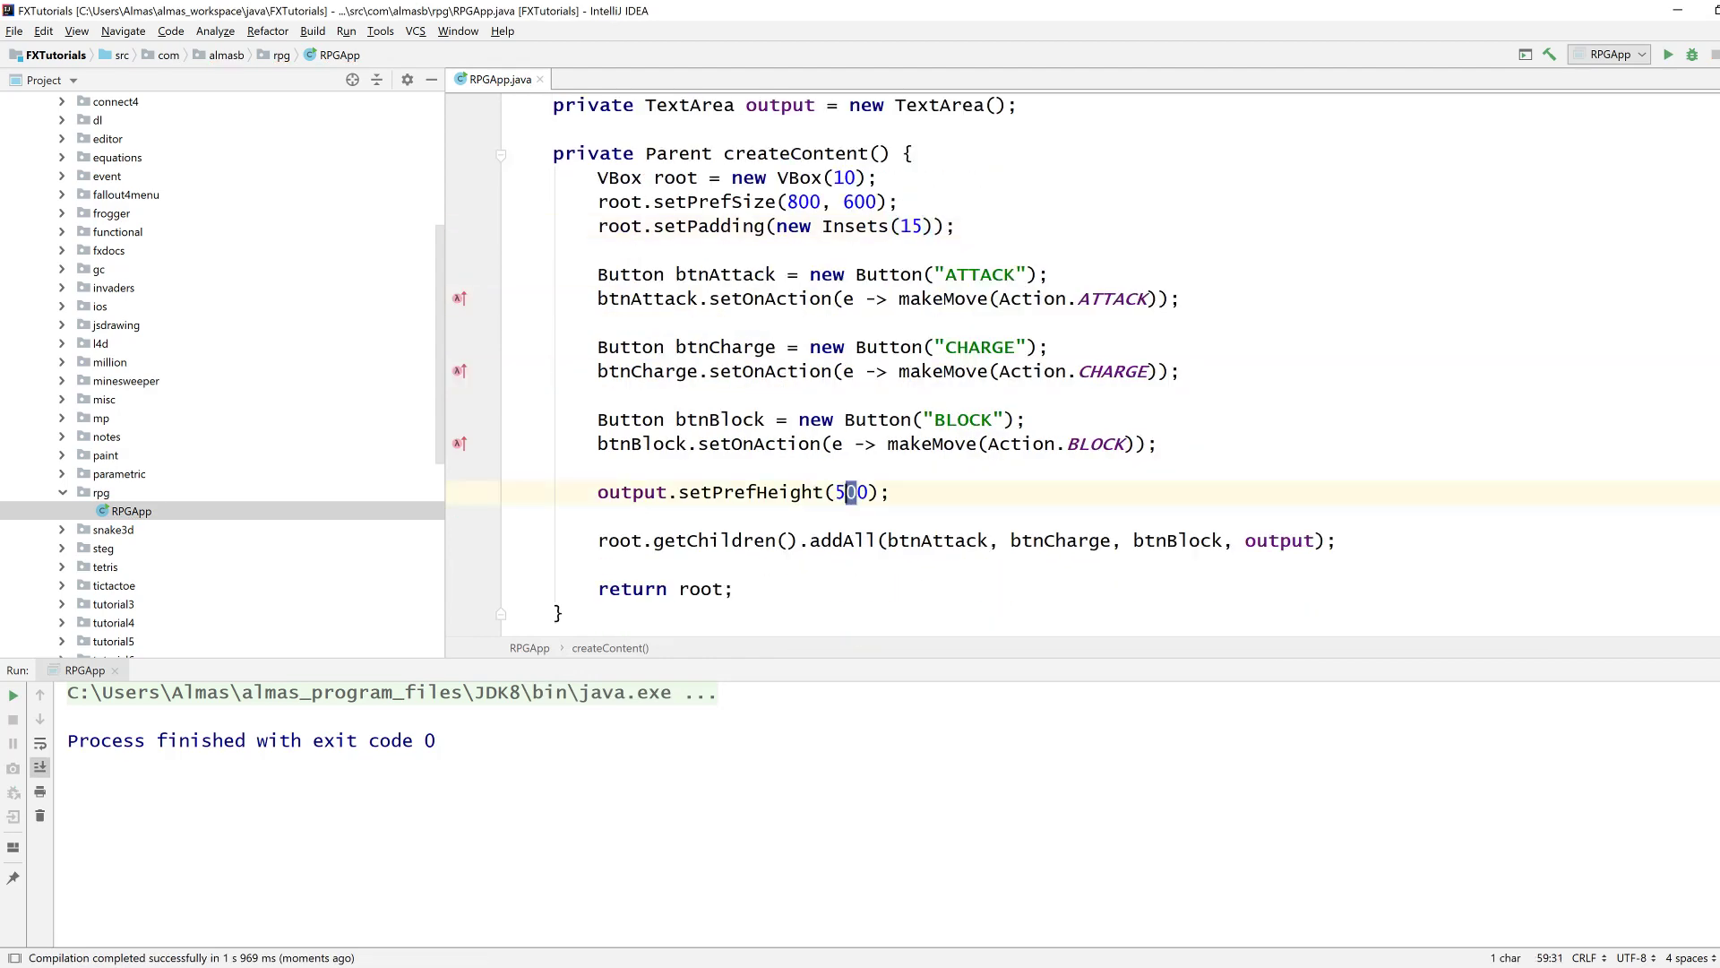
type("450")
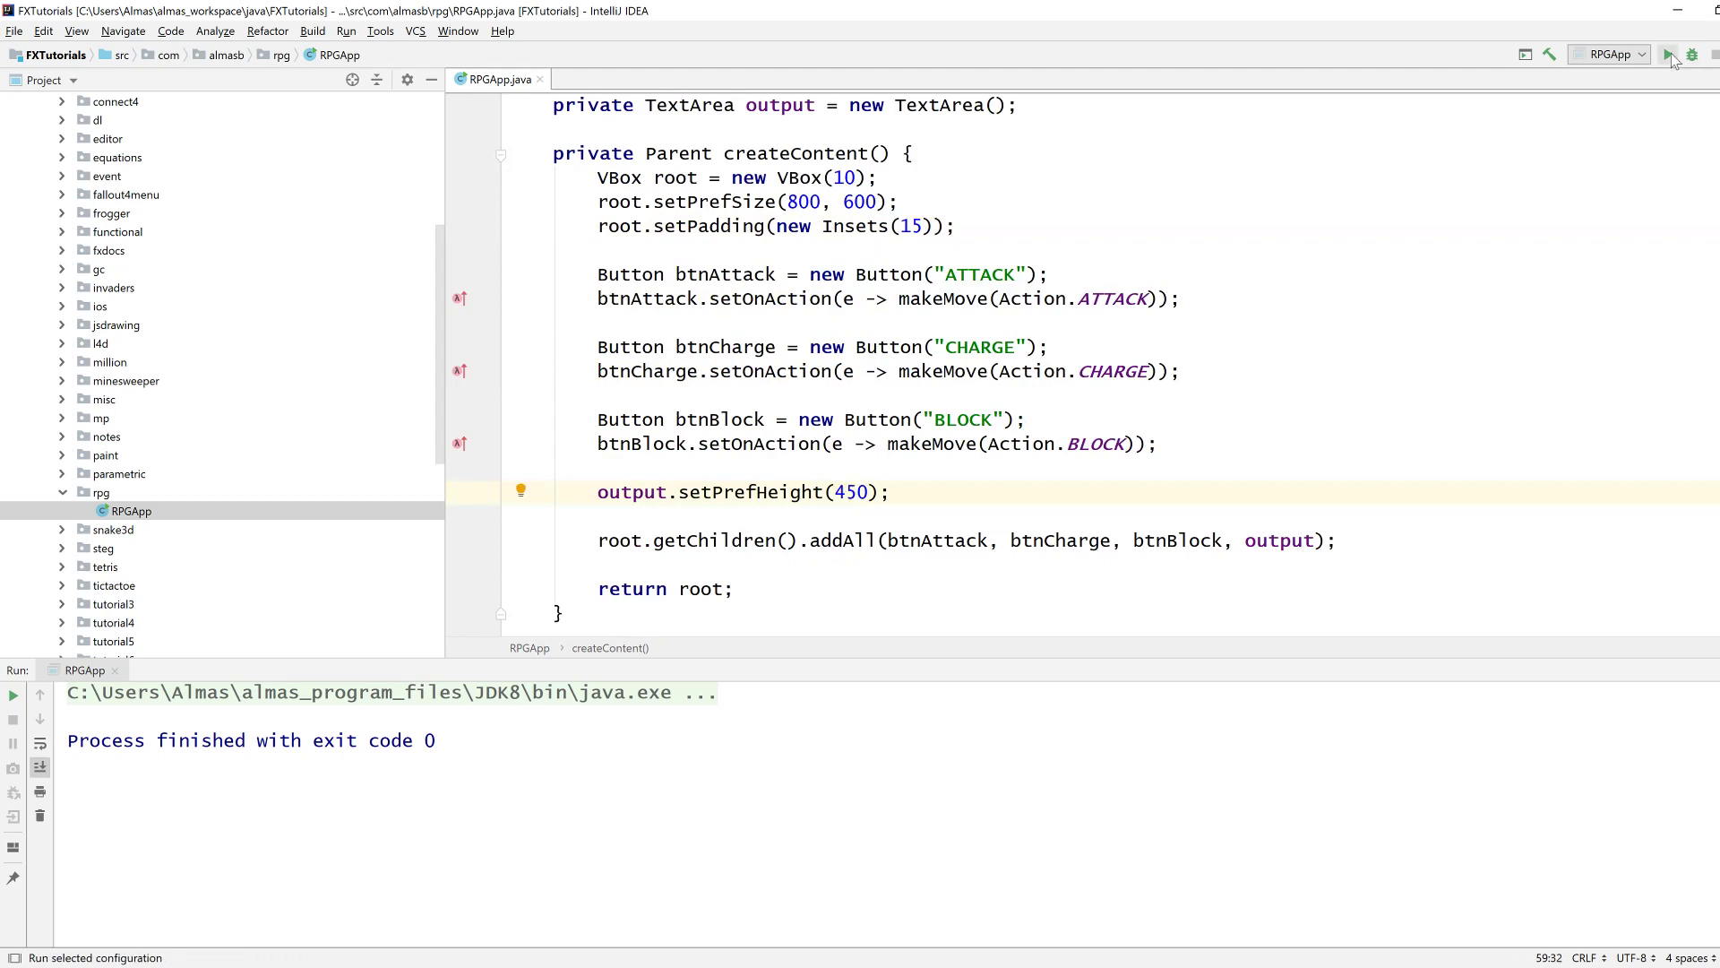
left_click(1668, 56)
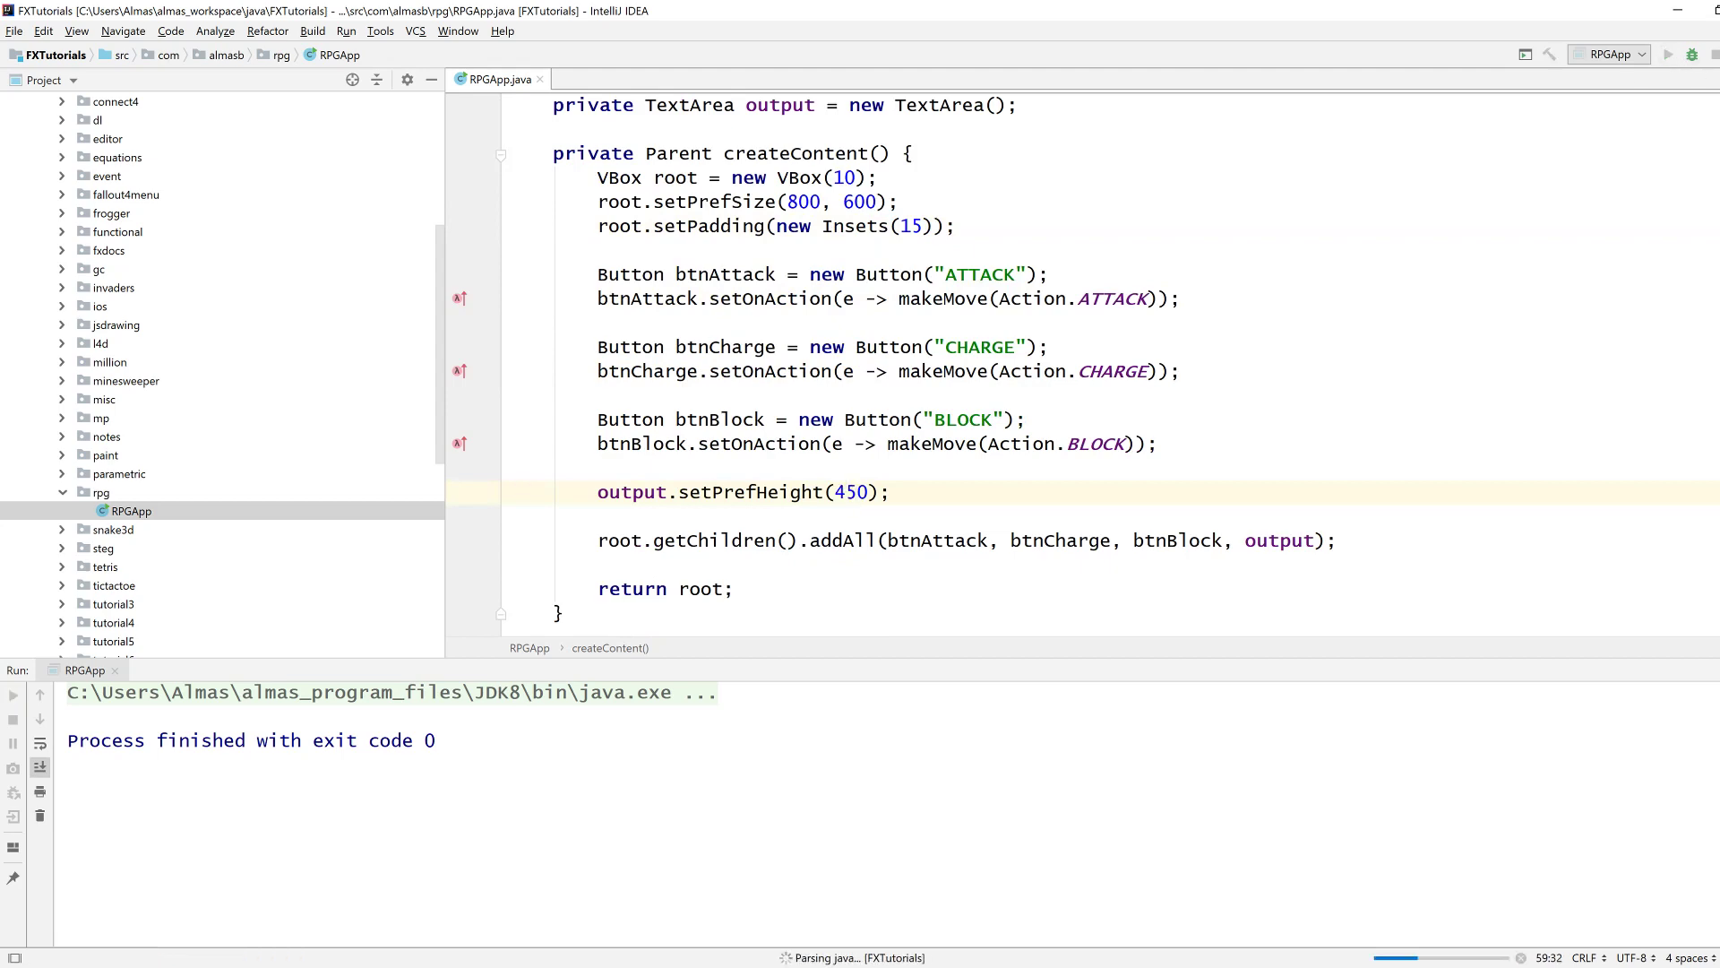
left_click(1666, 55)
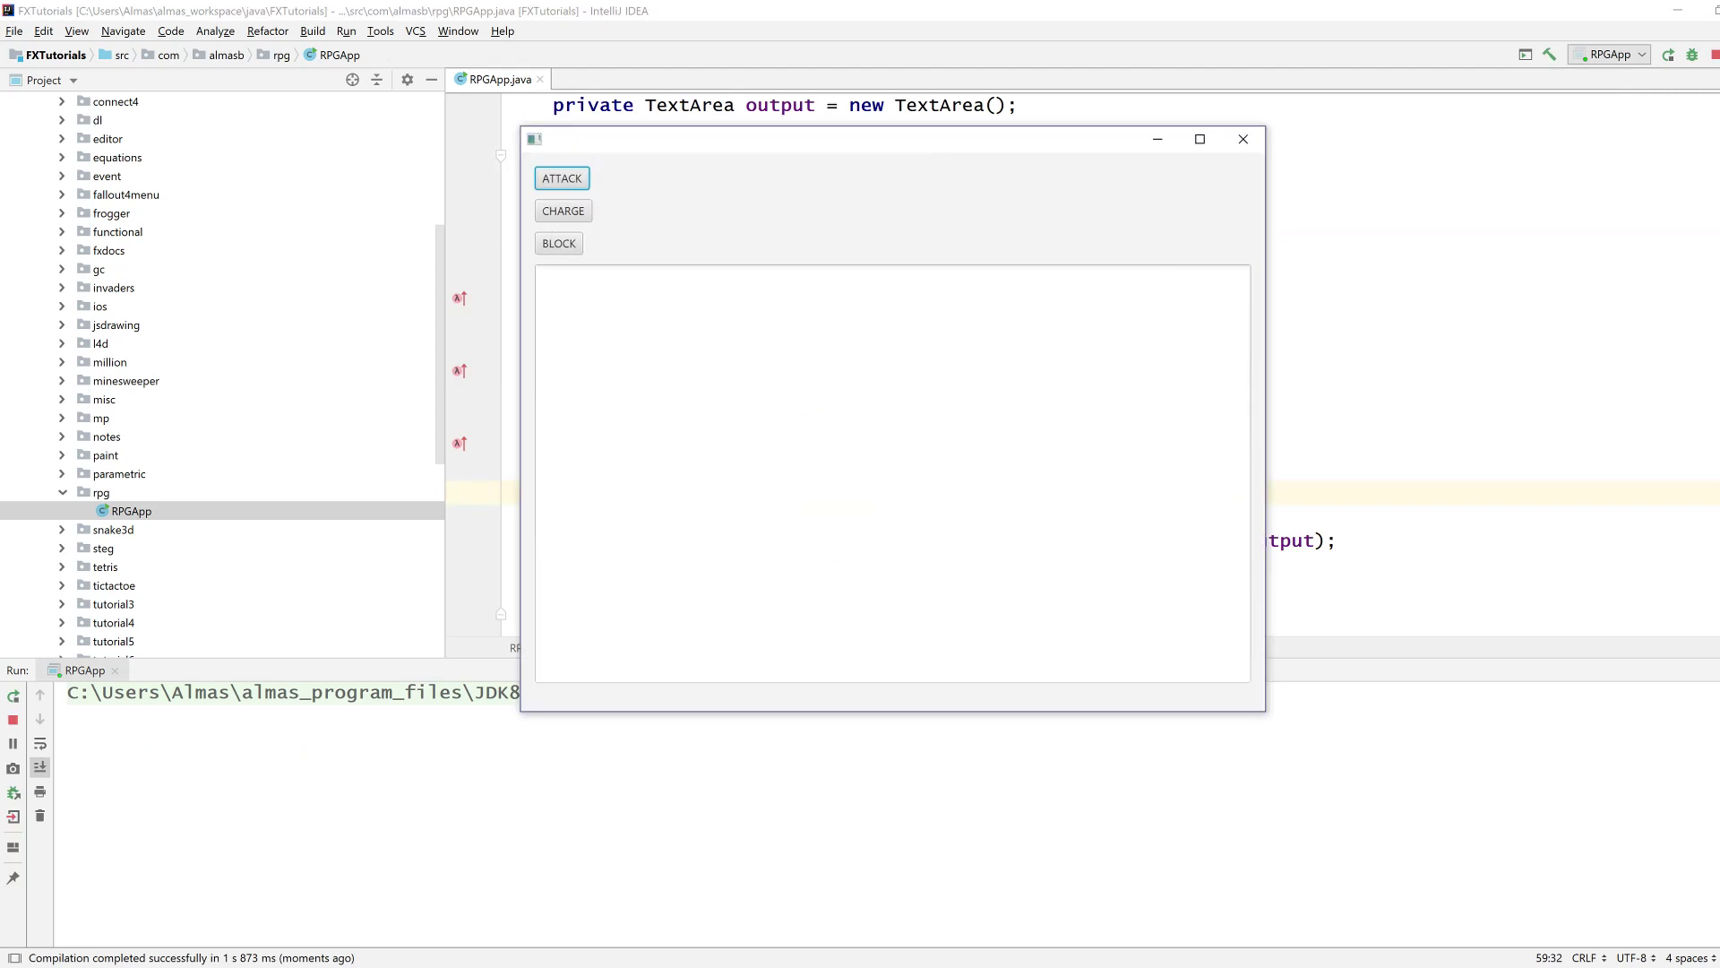
mouse_move(1242, 140)
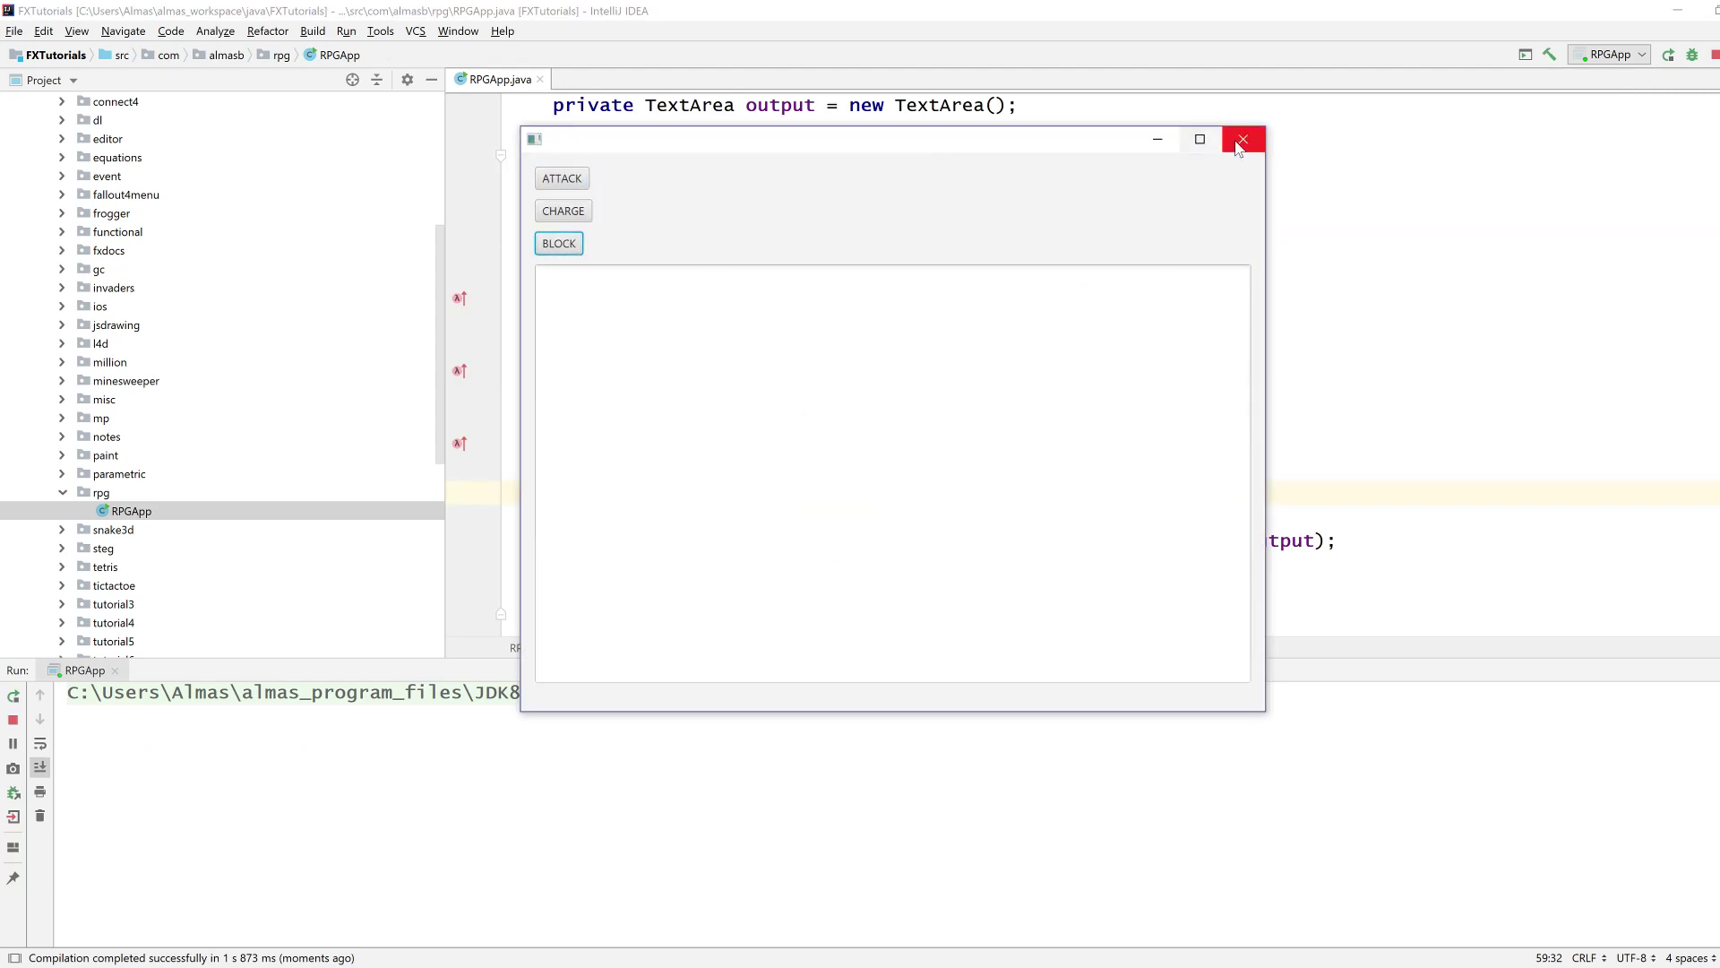
left_click(1240, 140)
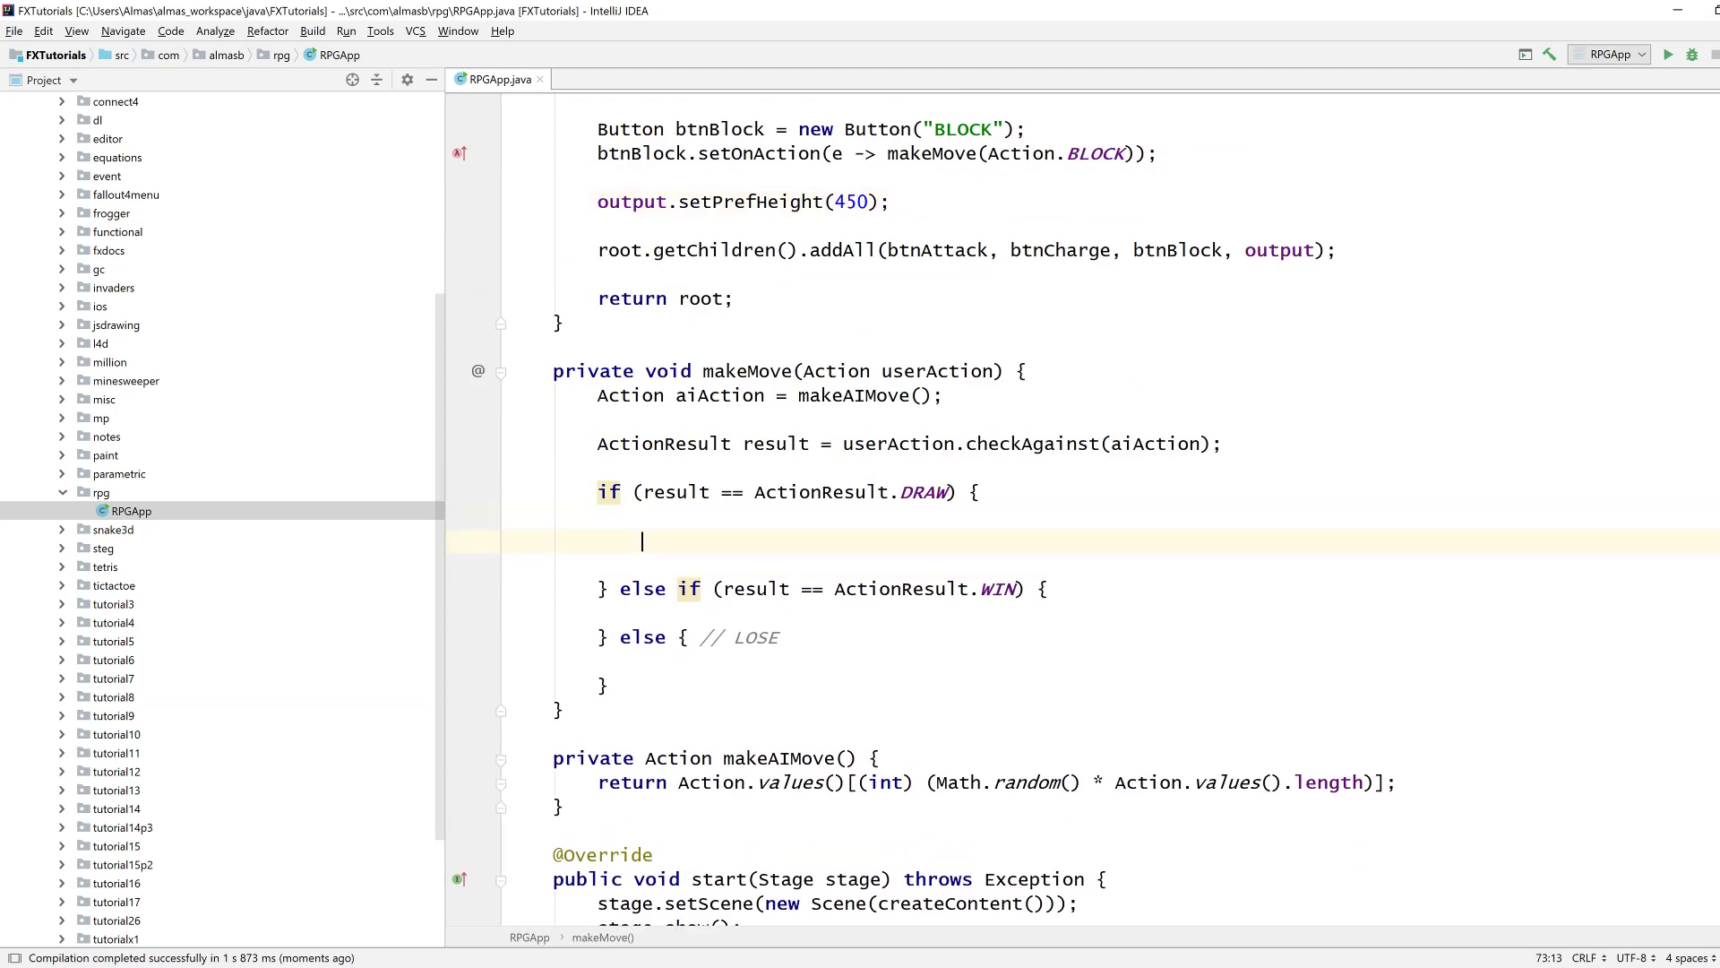
Make makeMove's branches append DRAW, WIN or LOSE to the output area.
type("output.appendText(\"DRAW\");")
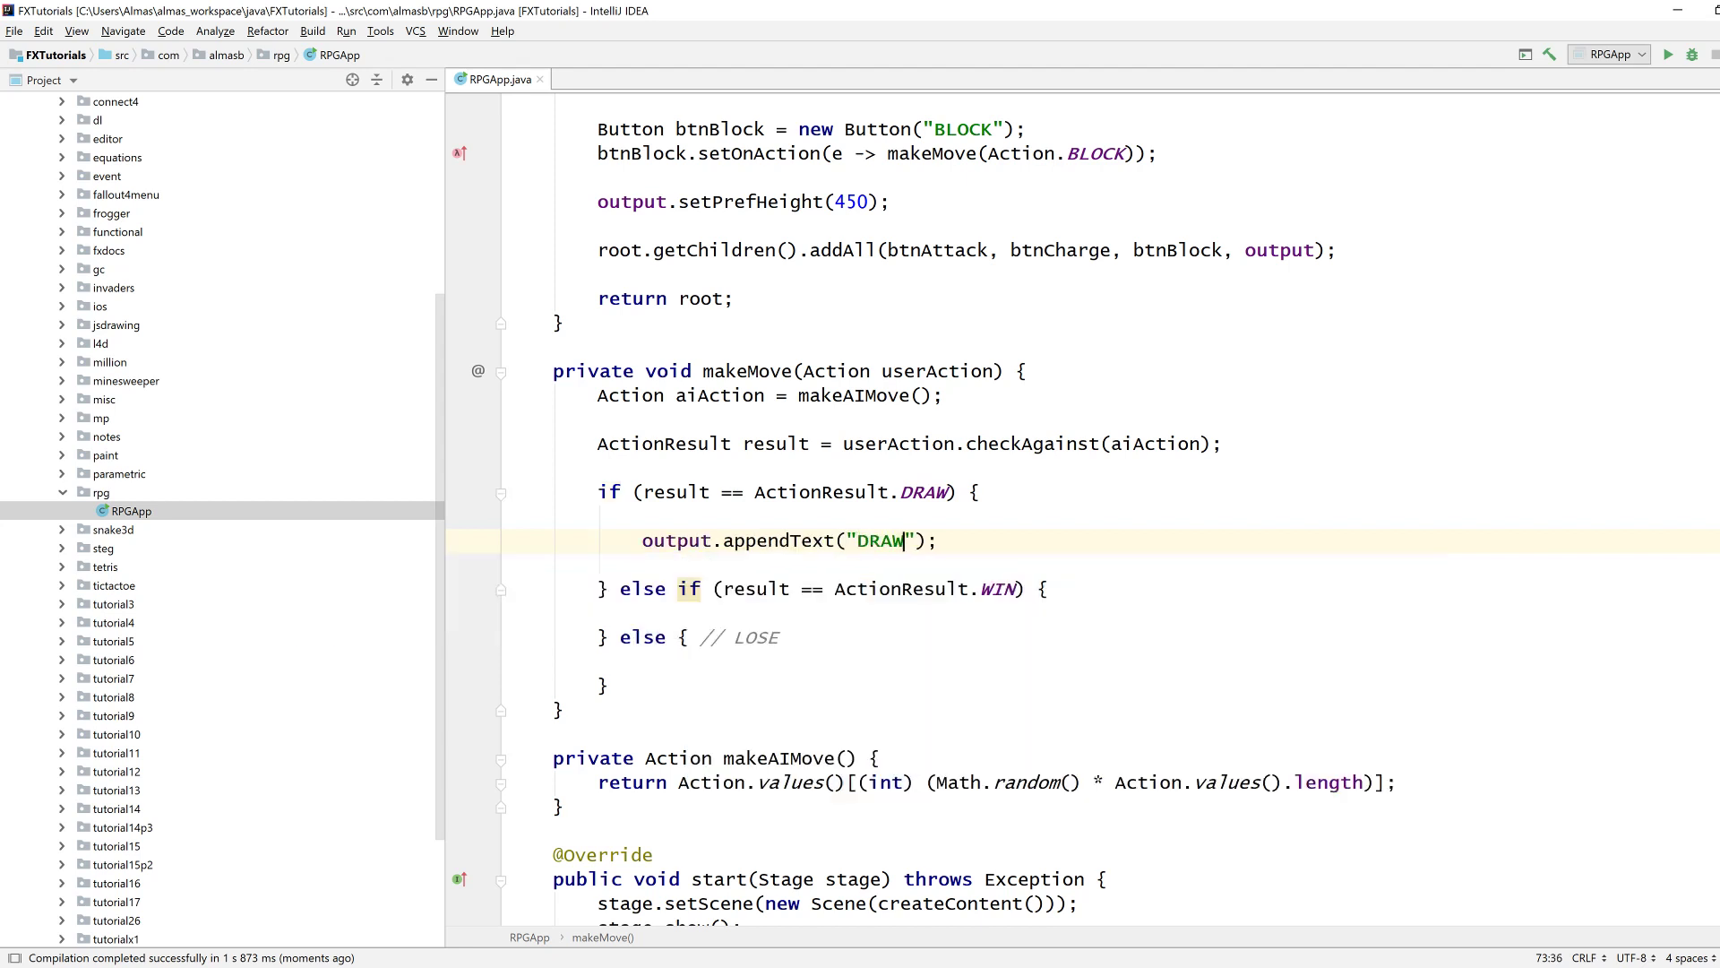
type("\\n")
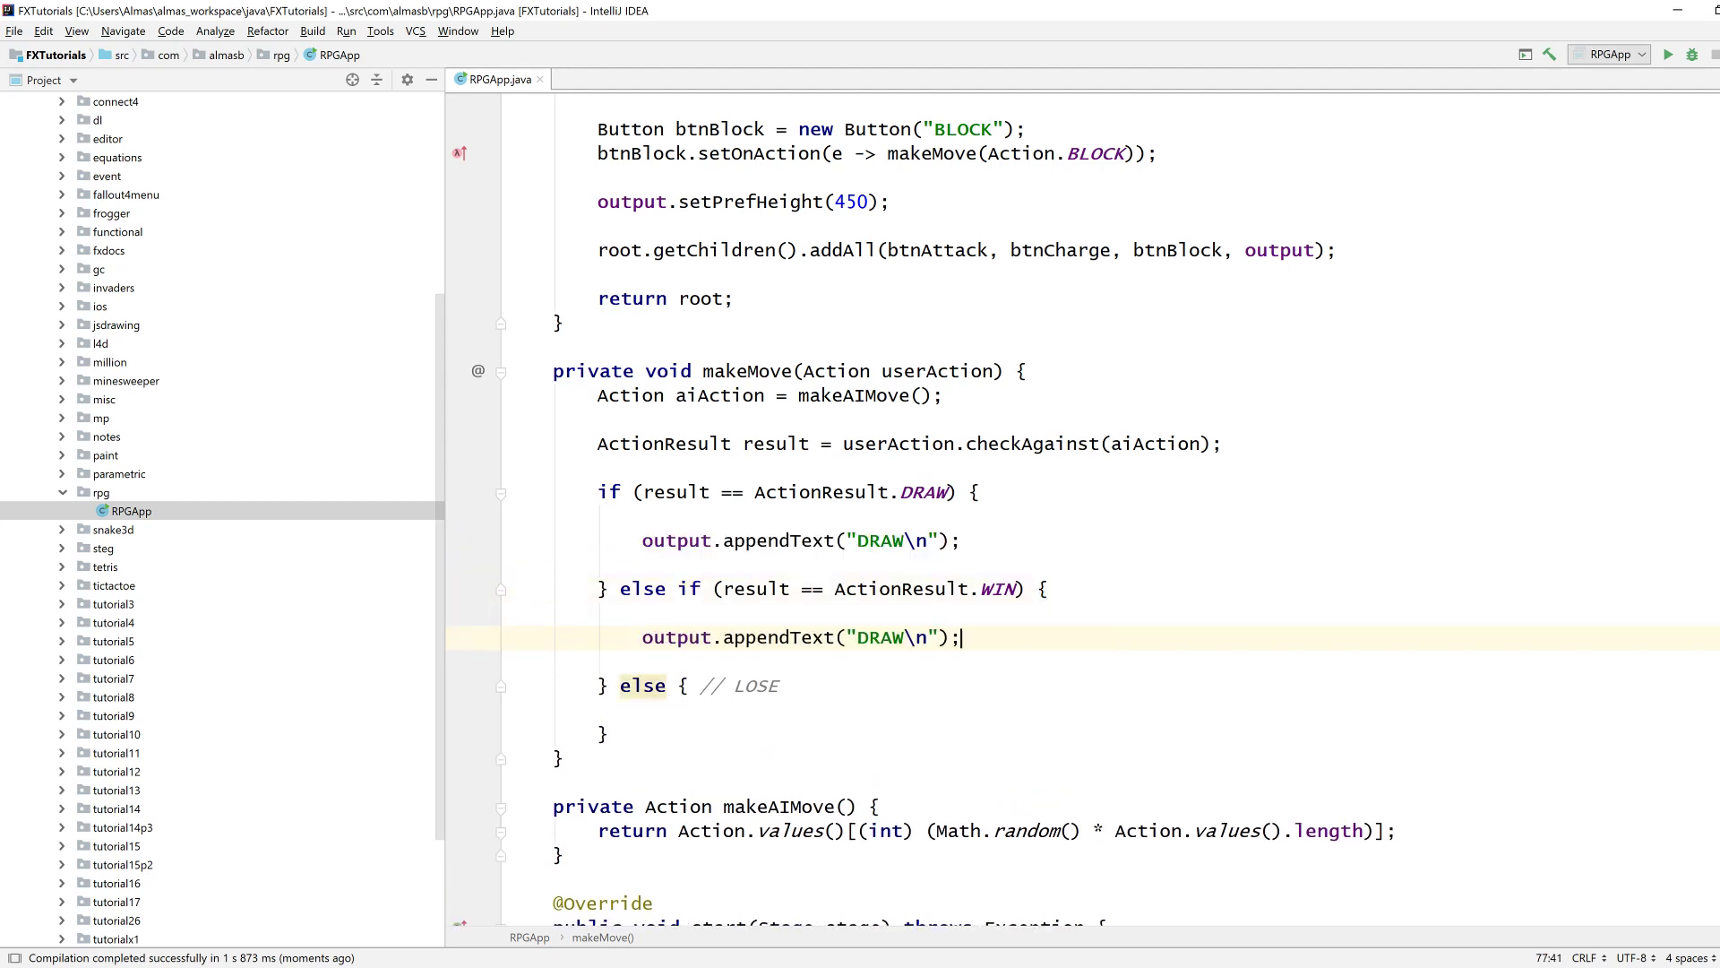
type("WIN")
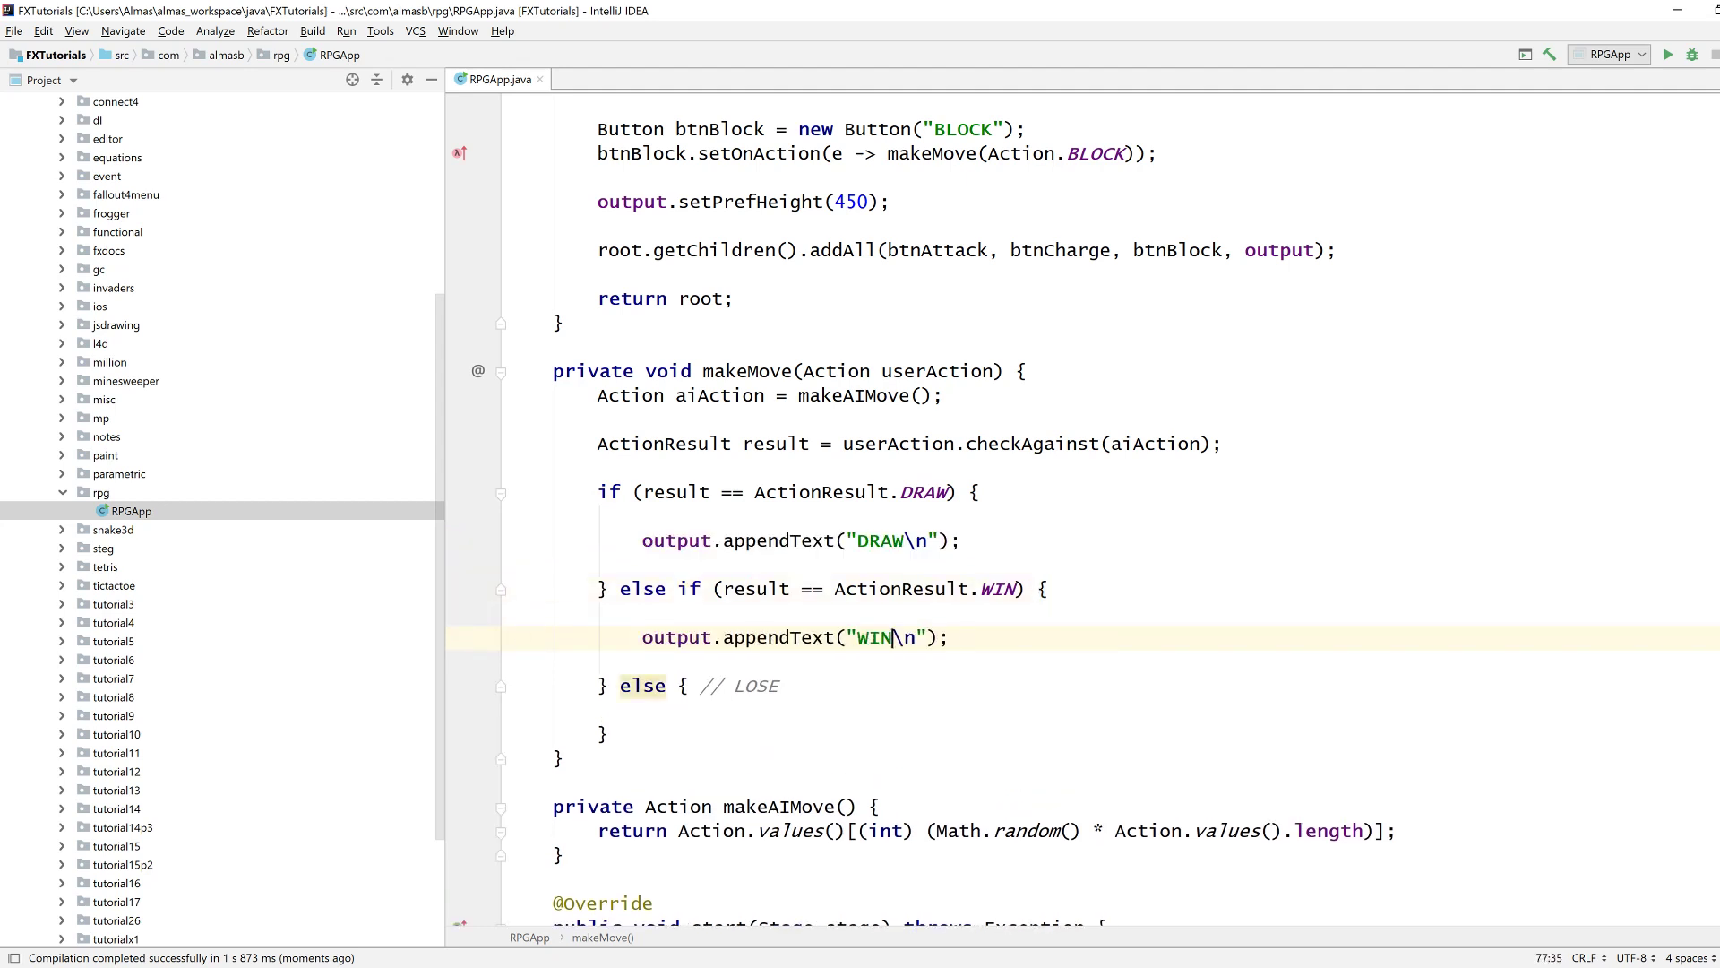
type("output.appendText(\"DRAW\\n\");")
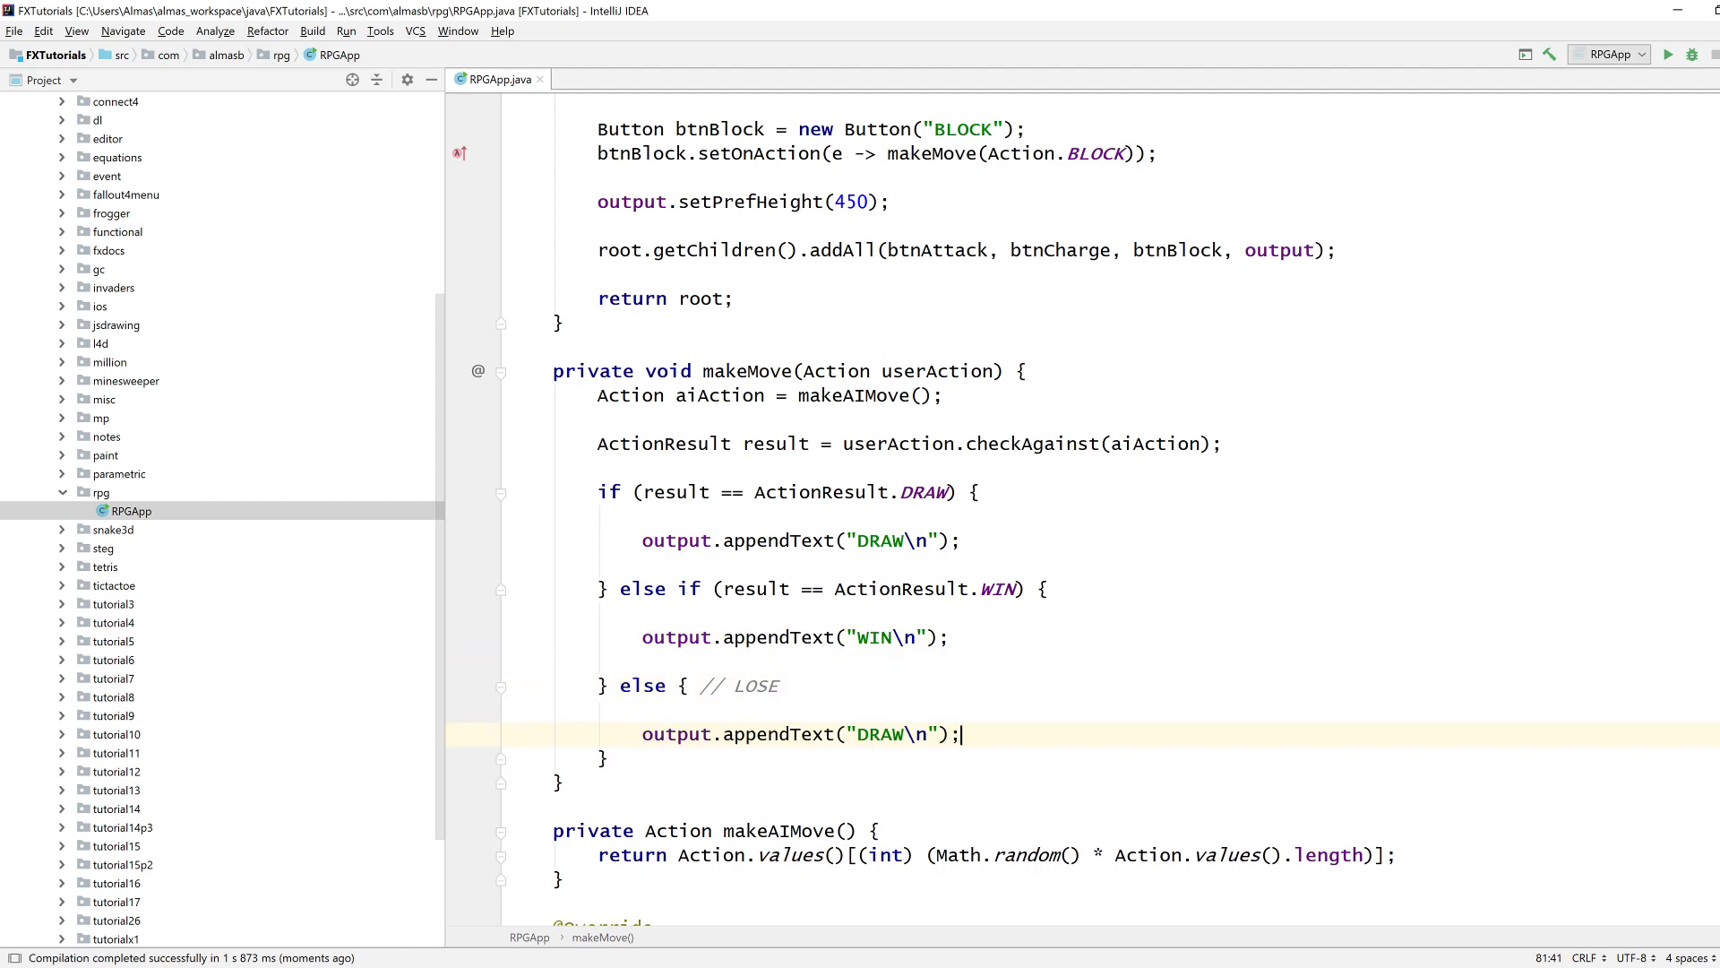
type("LOSE")
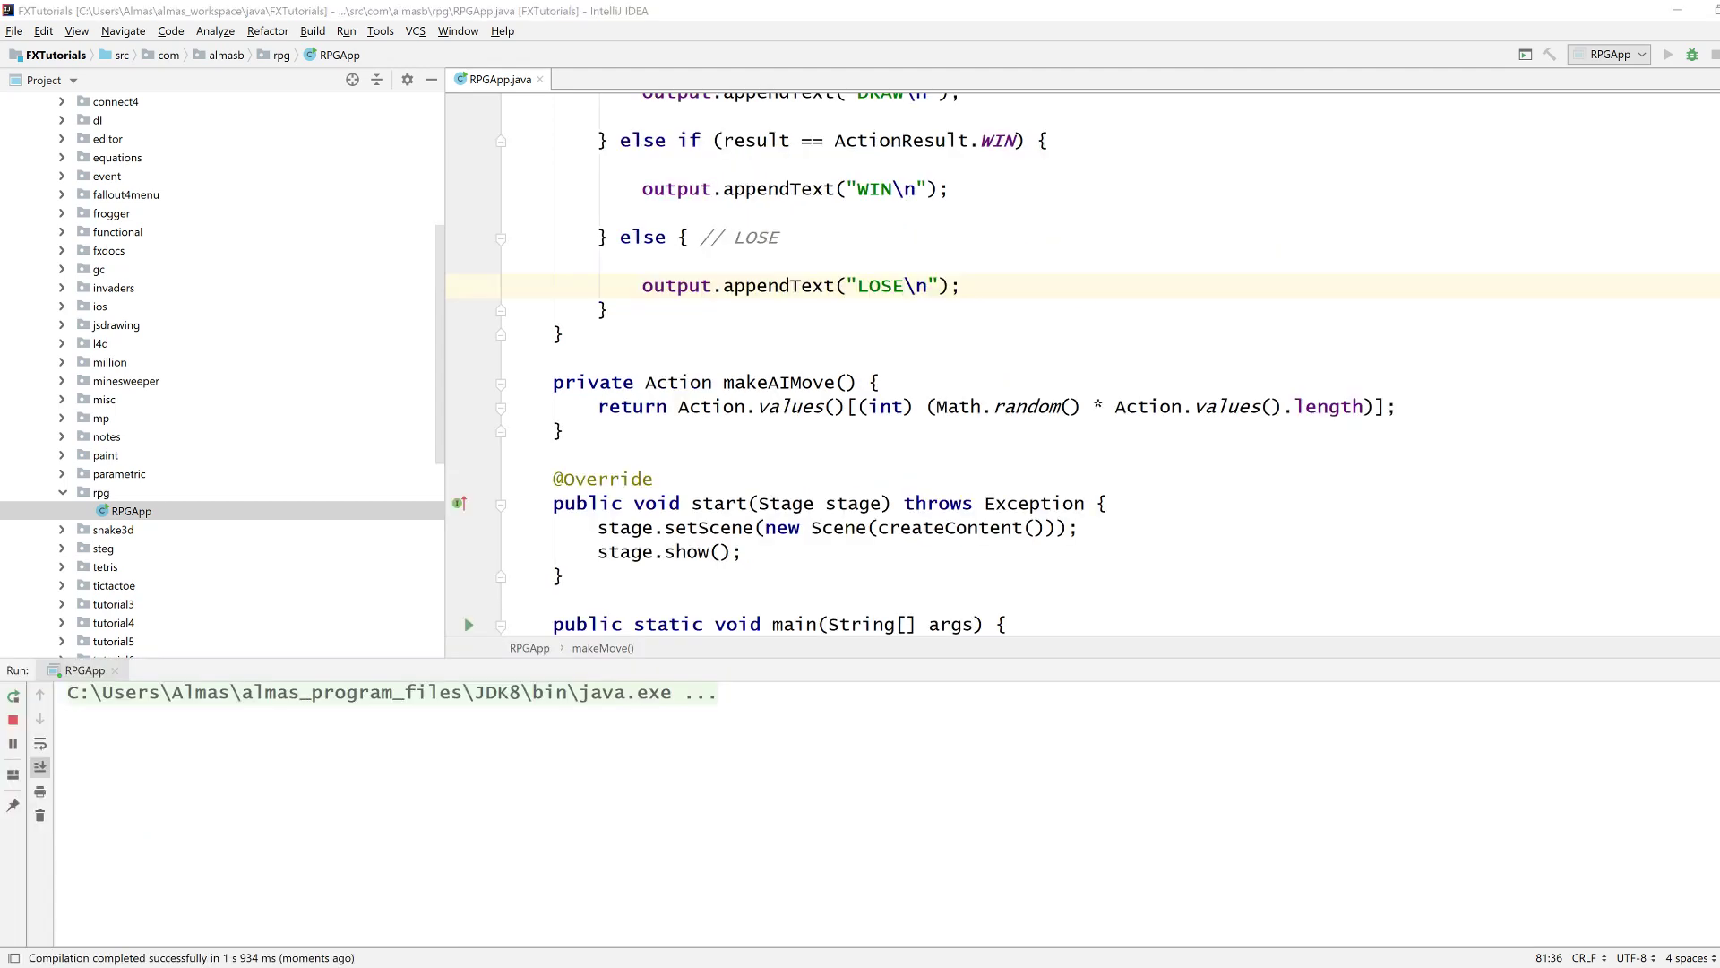
Play a move in the running game to see WIN printed, then close the window.
left_click(561, 178)
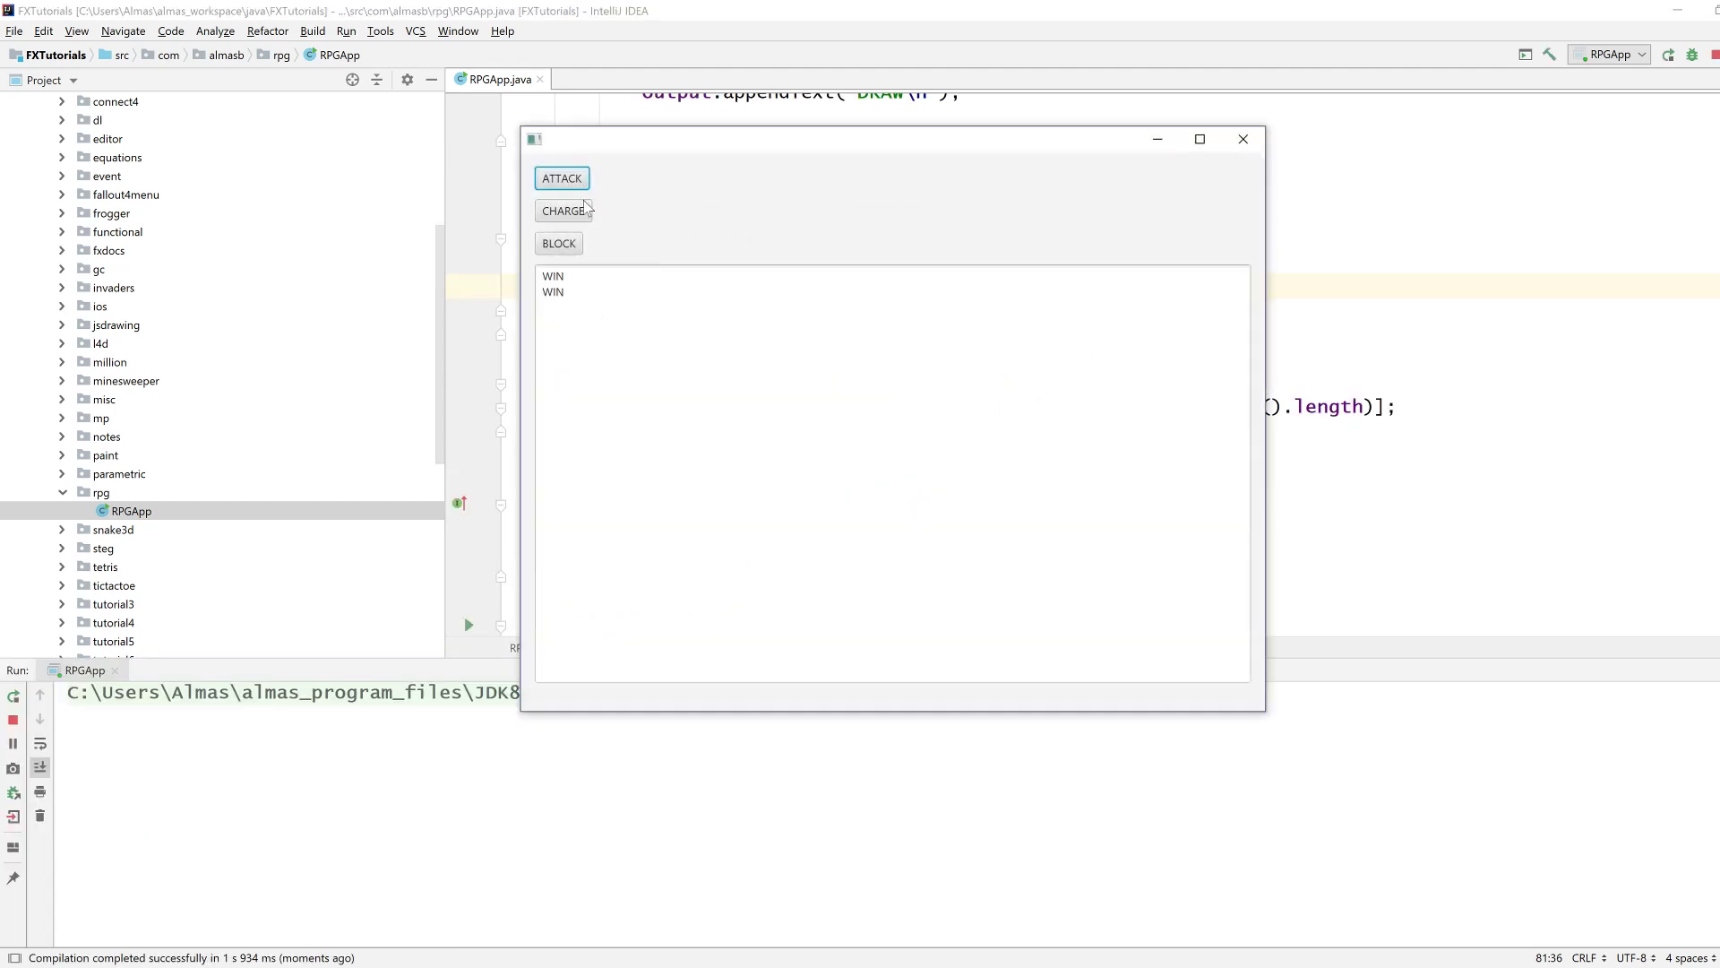
left_click(1242, 140)
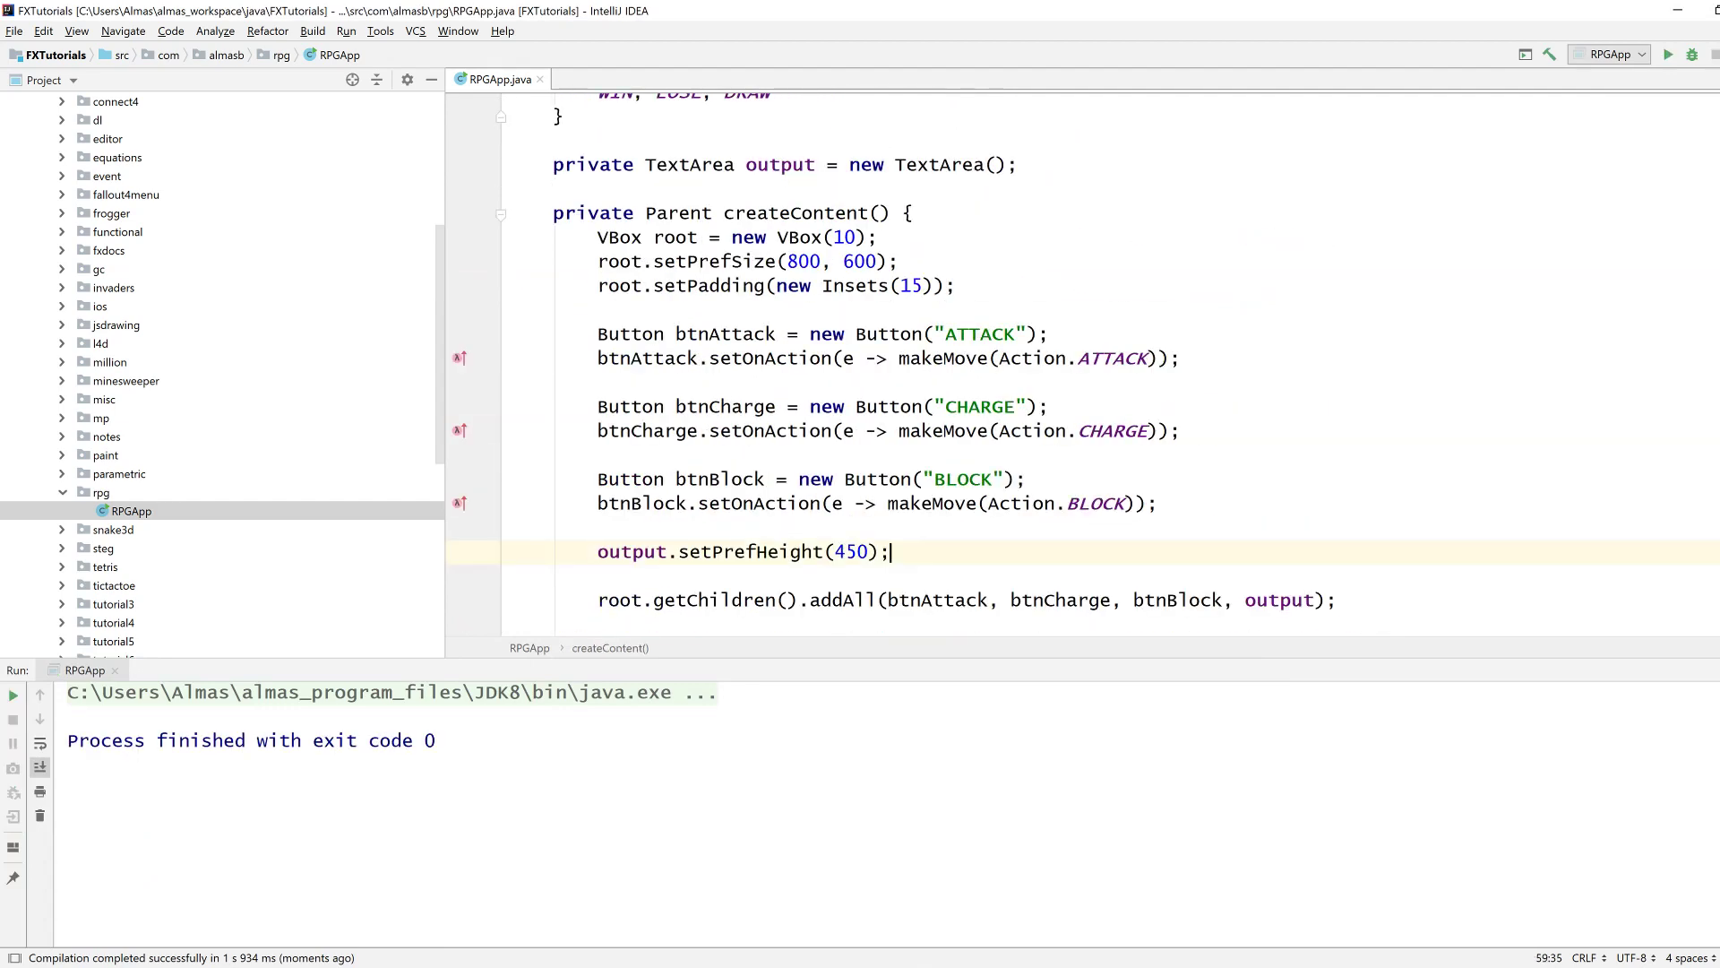
Add output.setFont(Font.font(26)) below the output's preferred height line.
type("output.setFont(Font.font(2));")
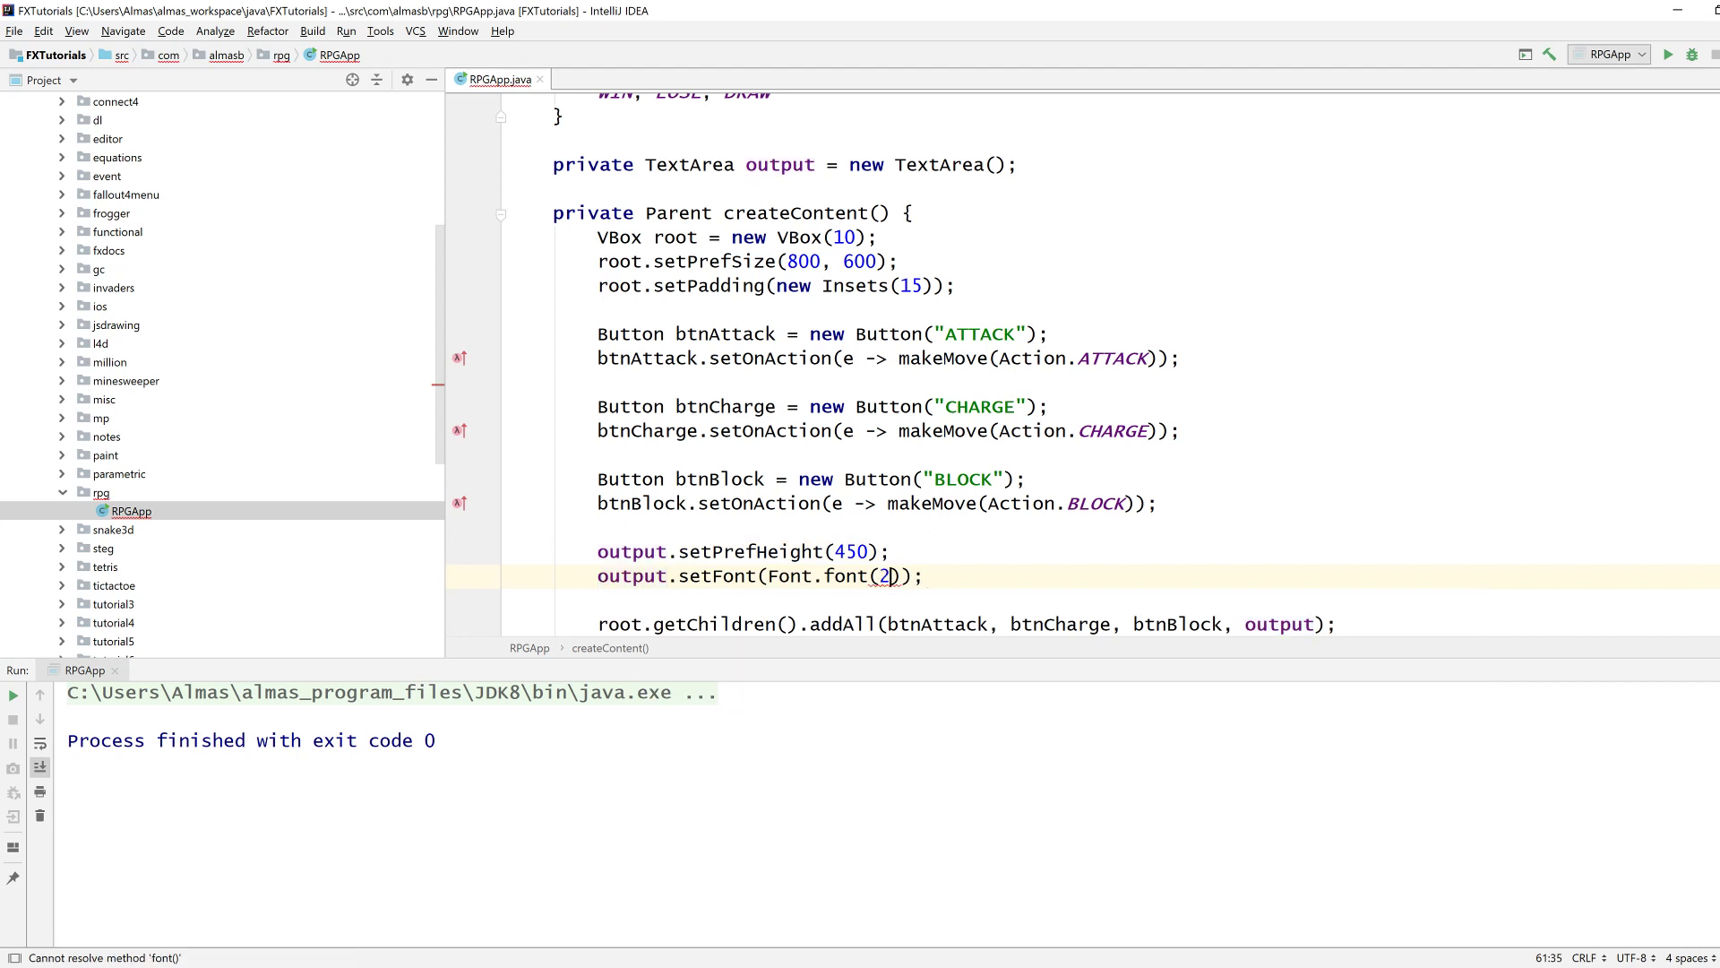
Run the game, play a few moves to see DRAW and WIN in larger text, then close it.
type("6")
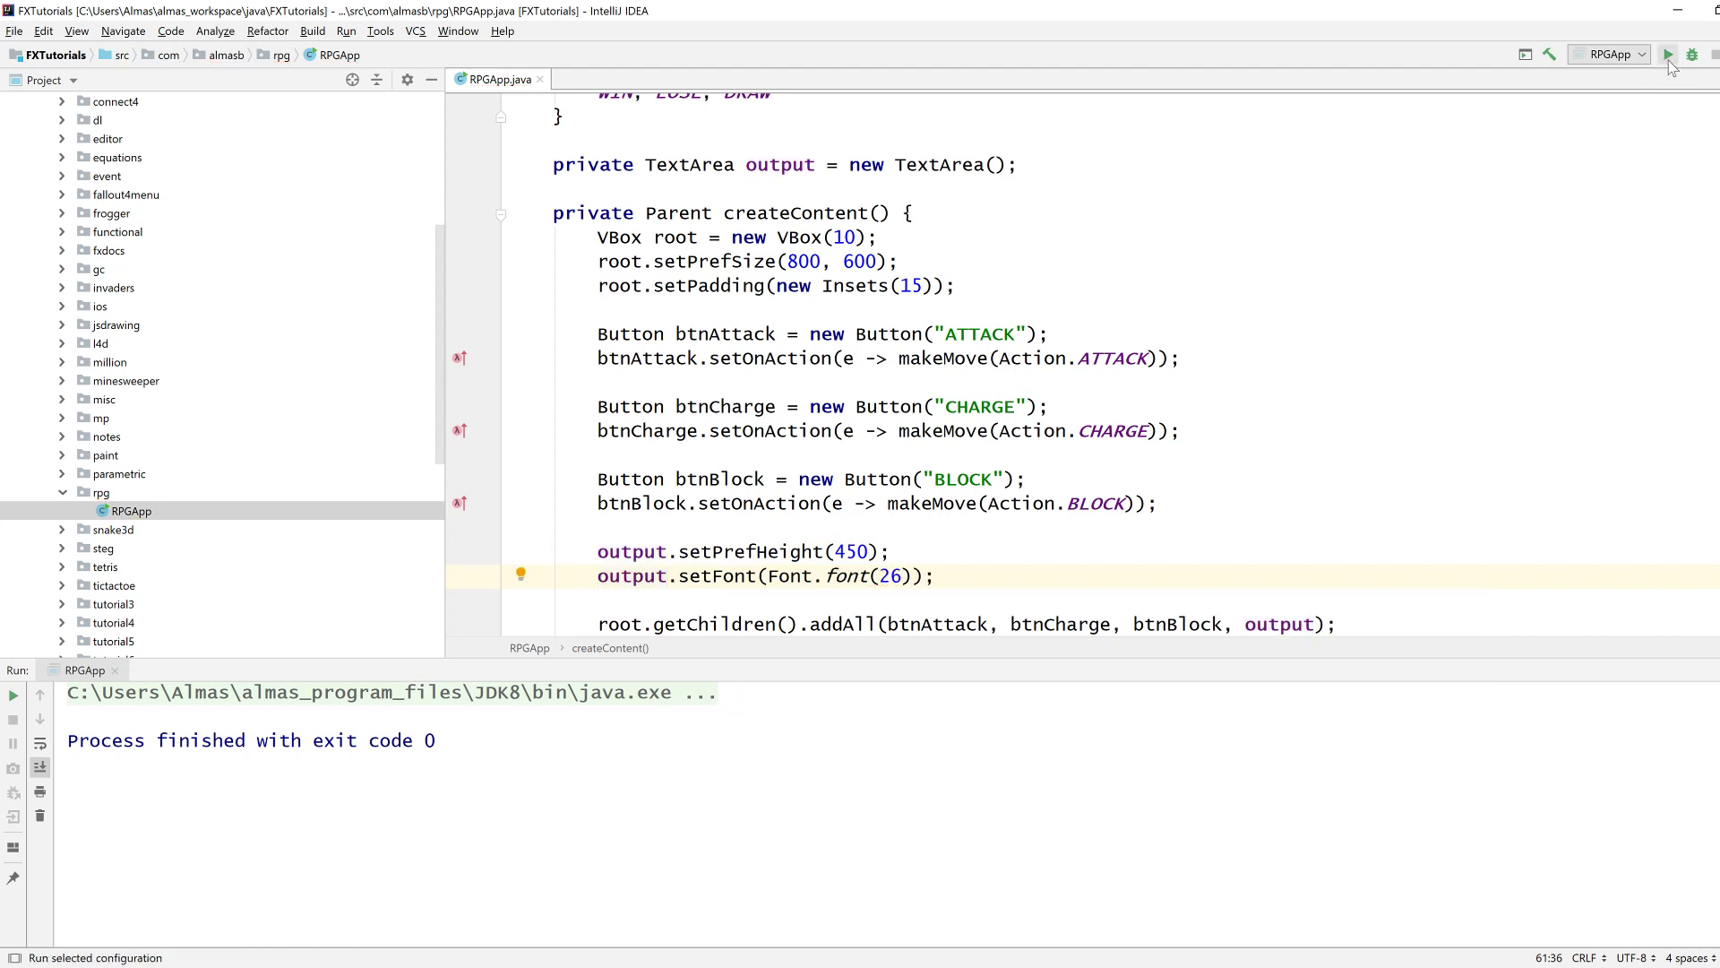
left_click(1666, 56)
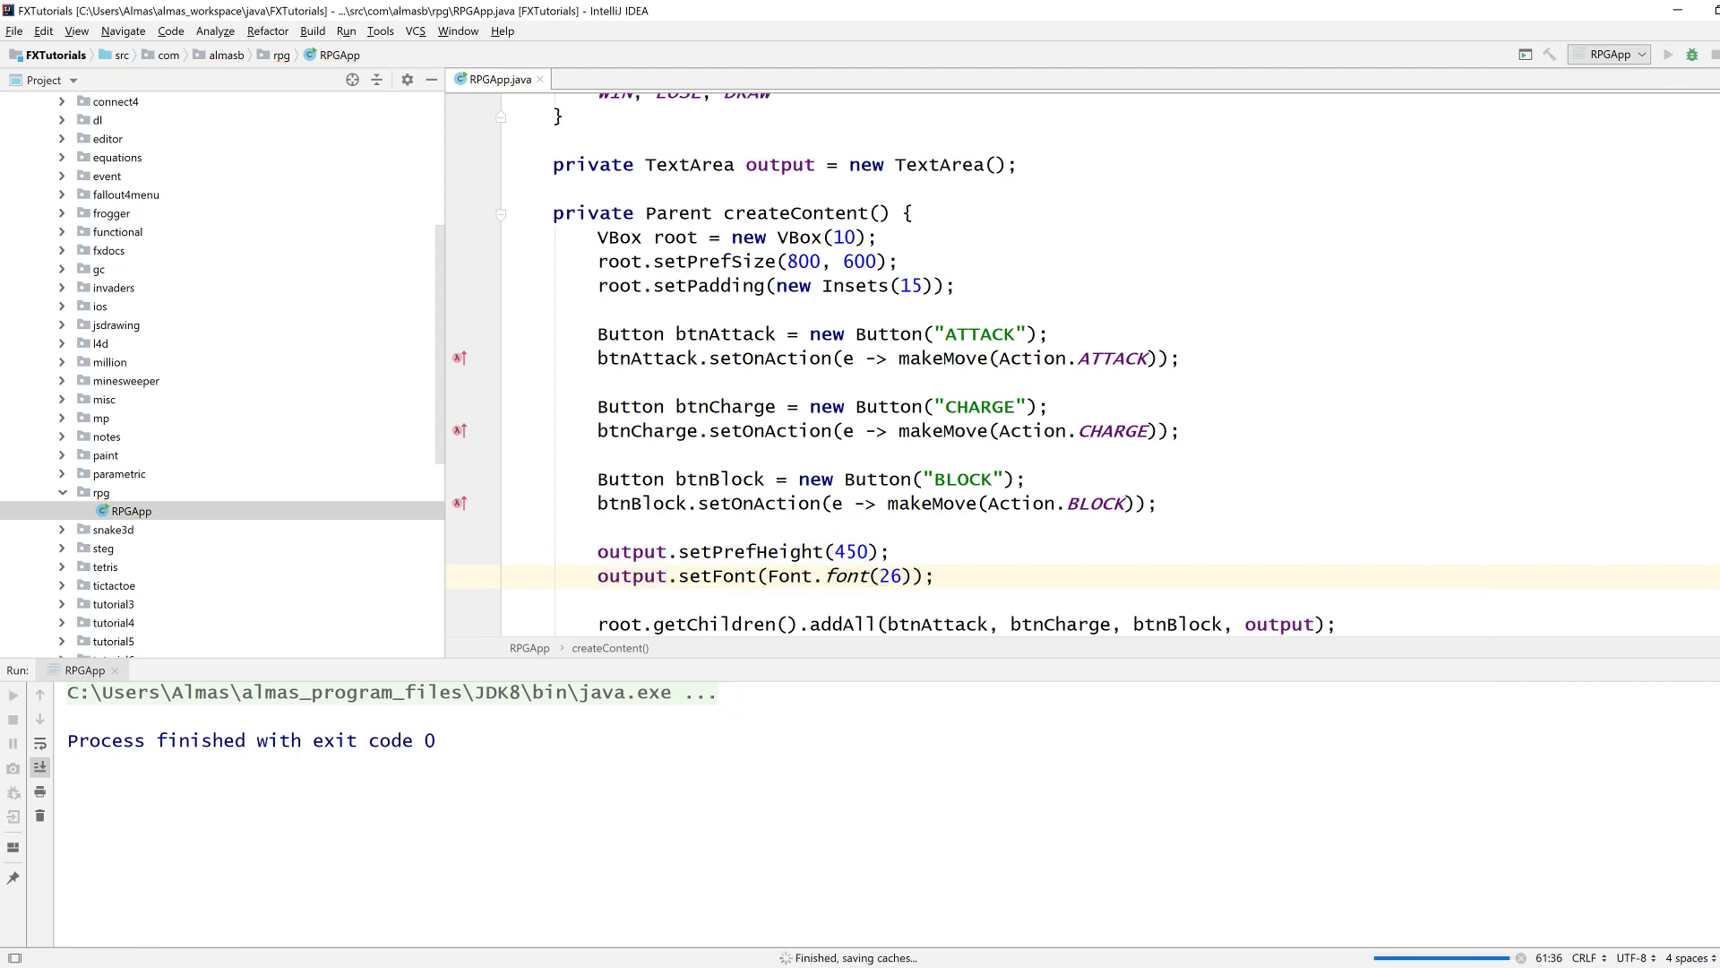
left_click(1667, 56)
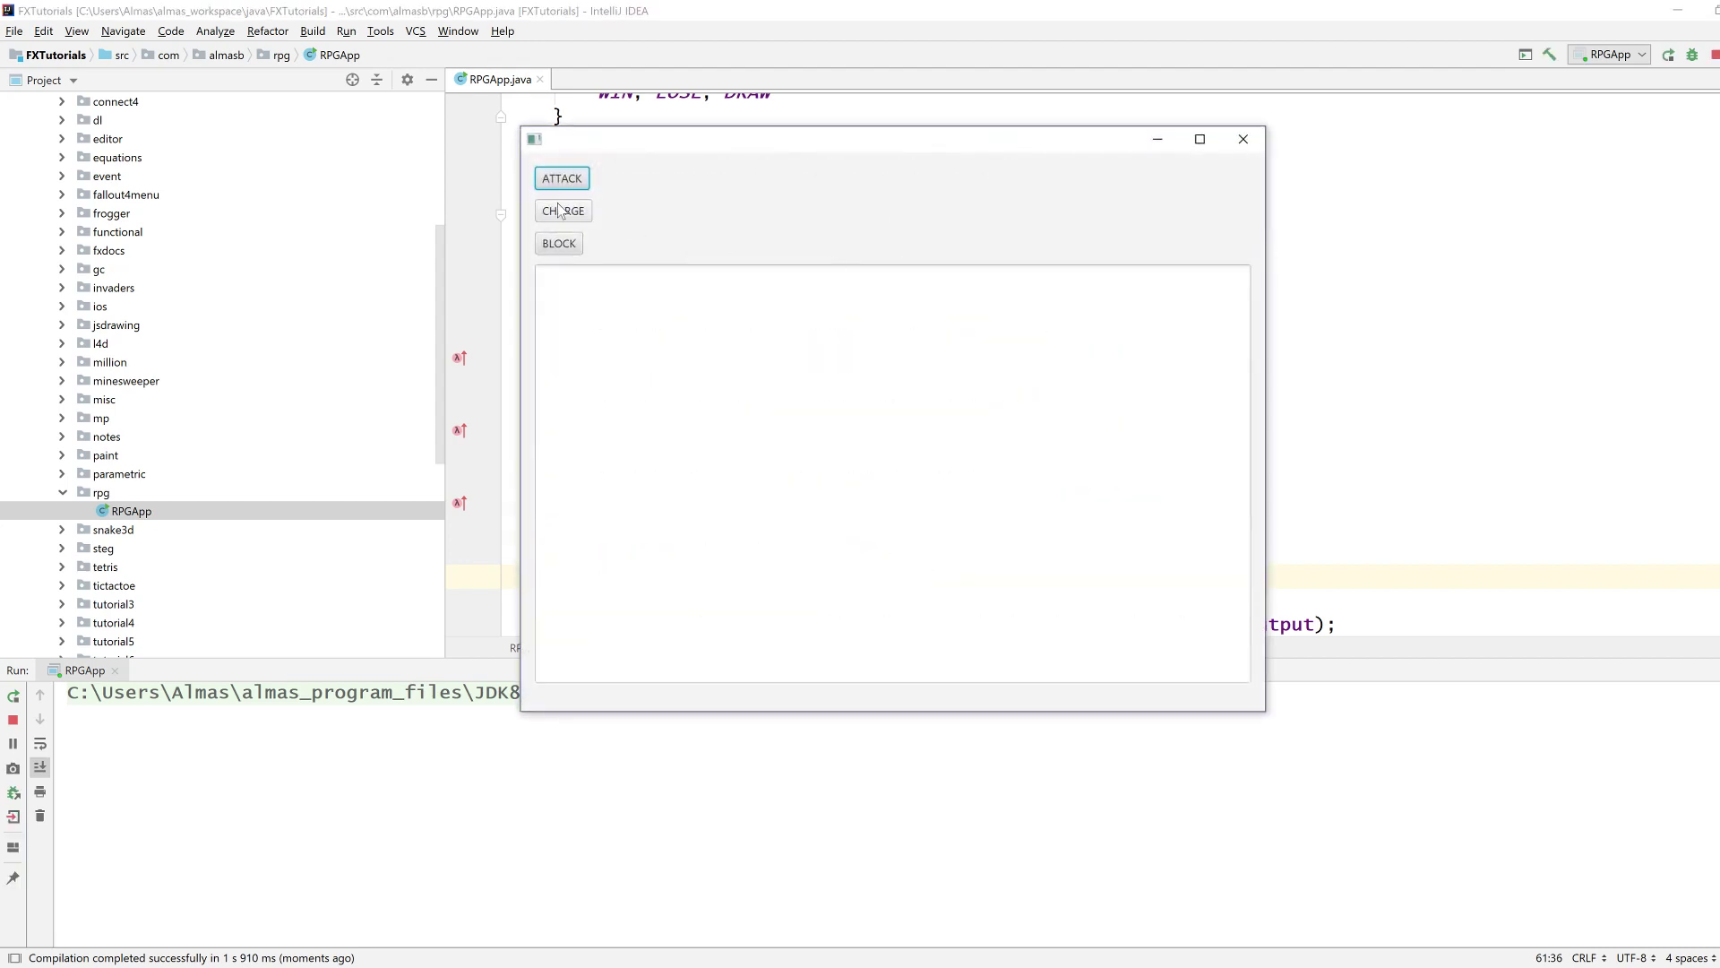
left_click(559, 242)
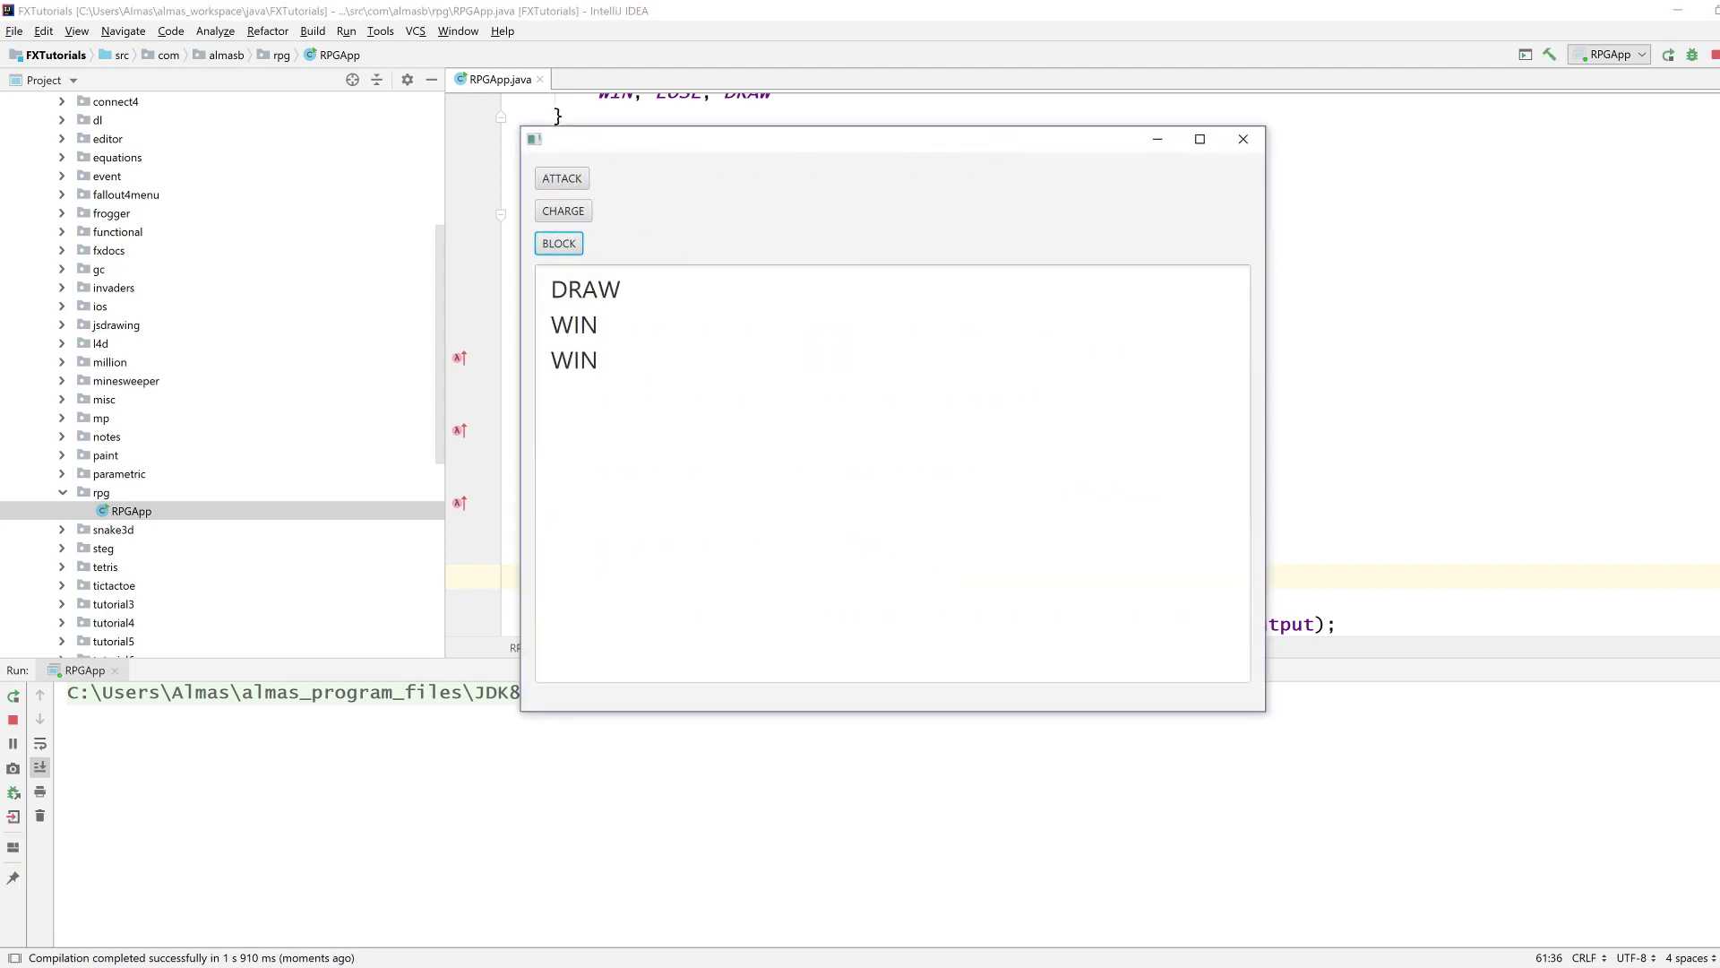
left_click(1244, 140)
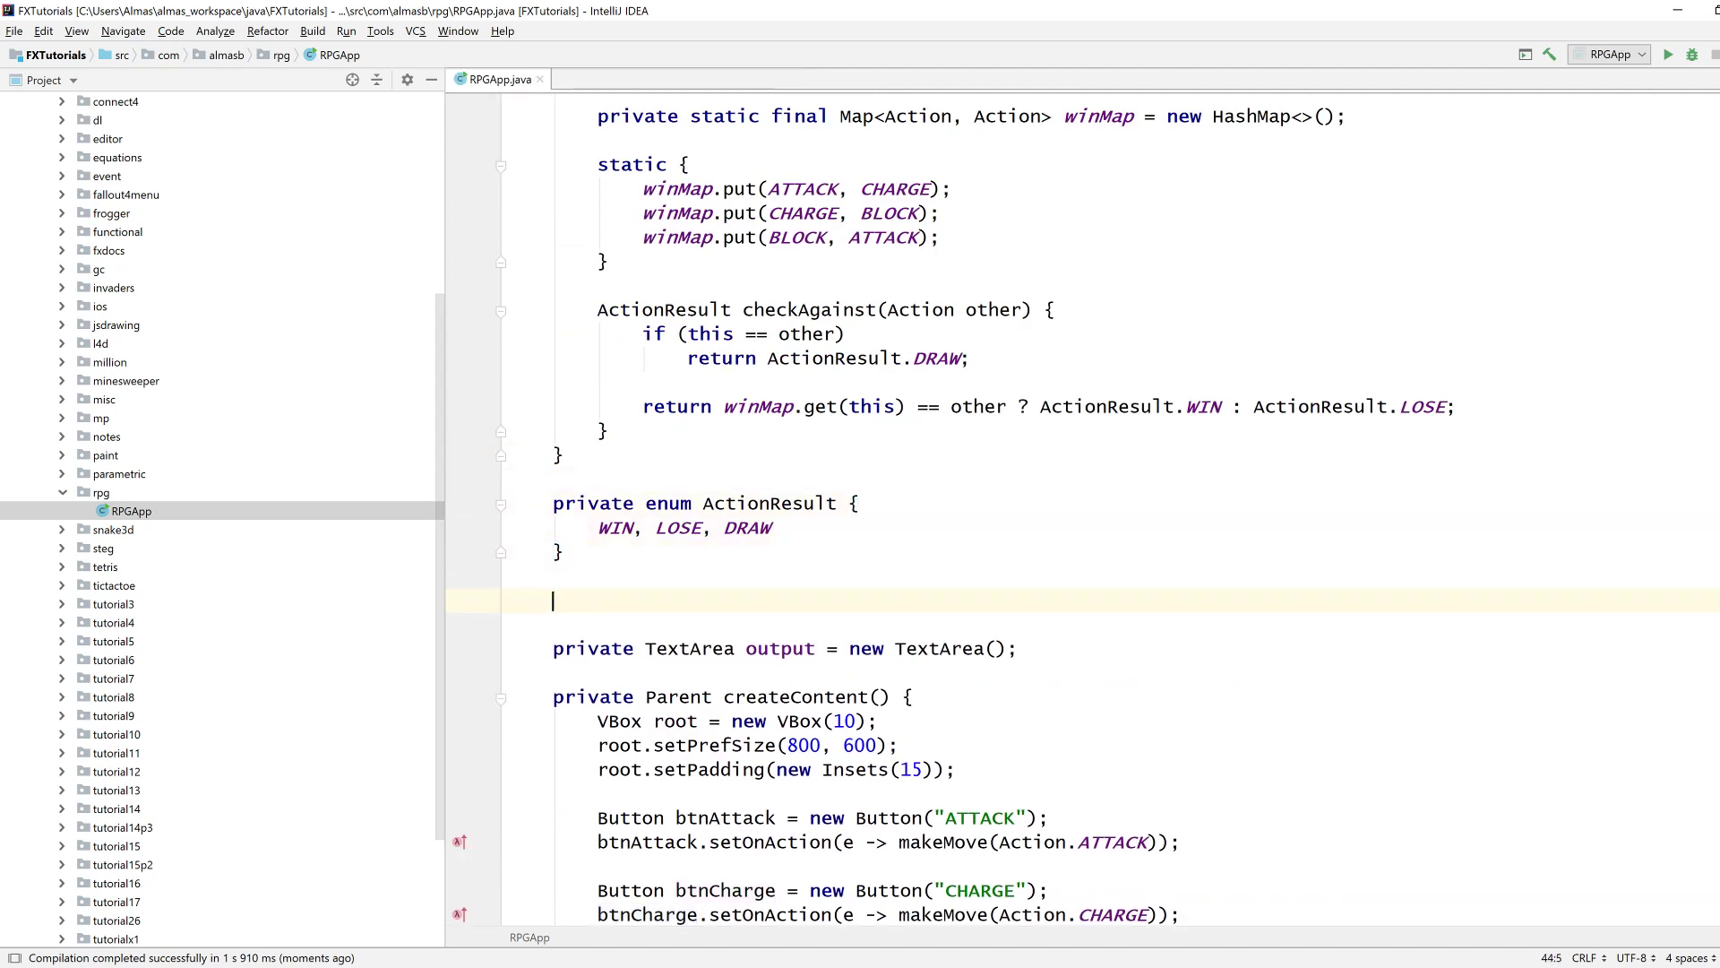
Write private static class Char with int fields hp, attackPower, chargePower and blockPower.
scroll("down", 3)
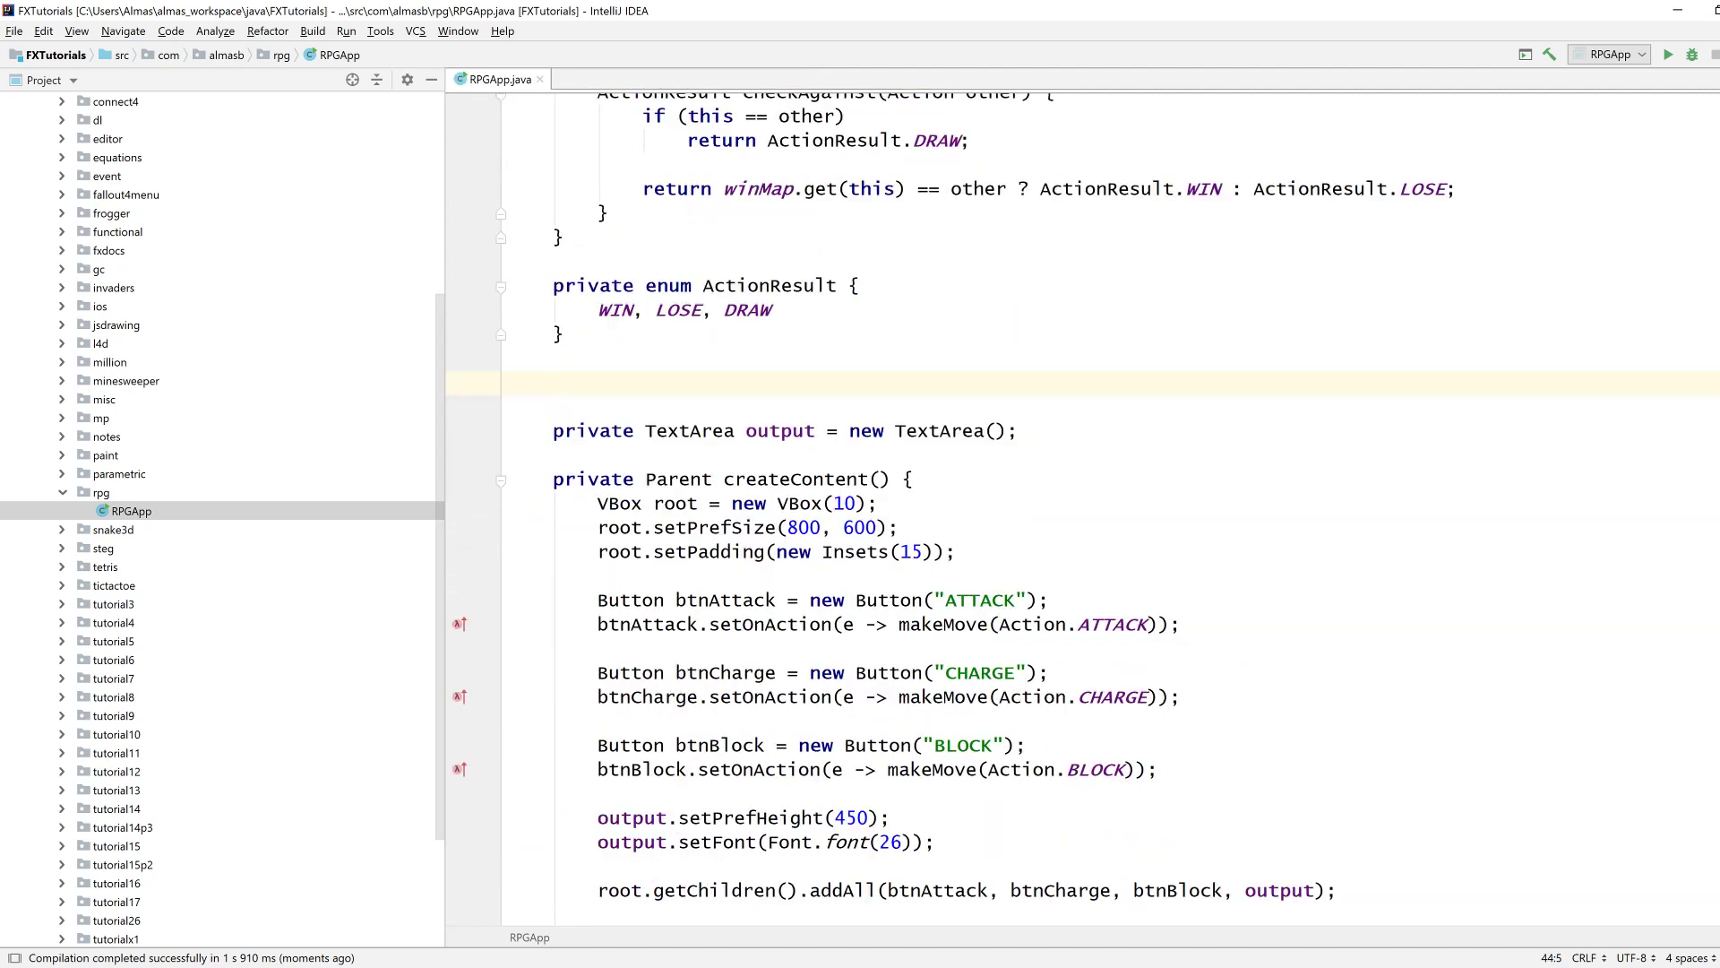
type("private")
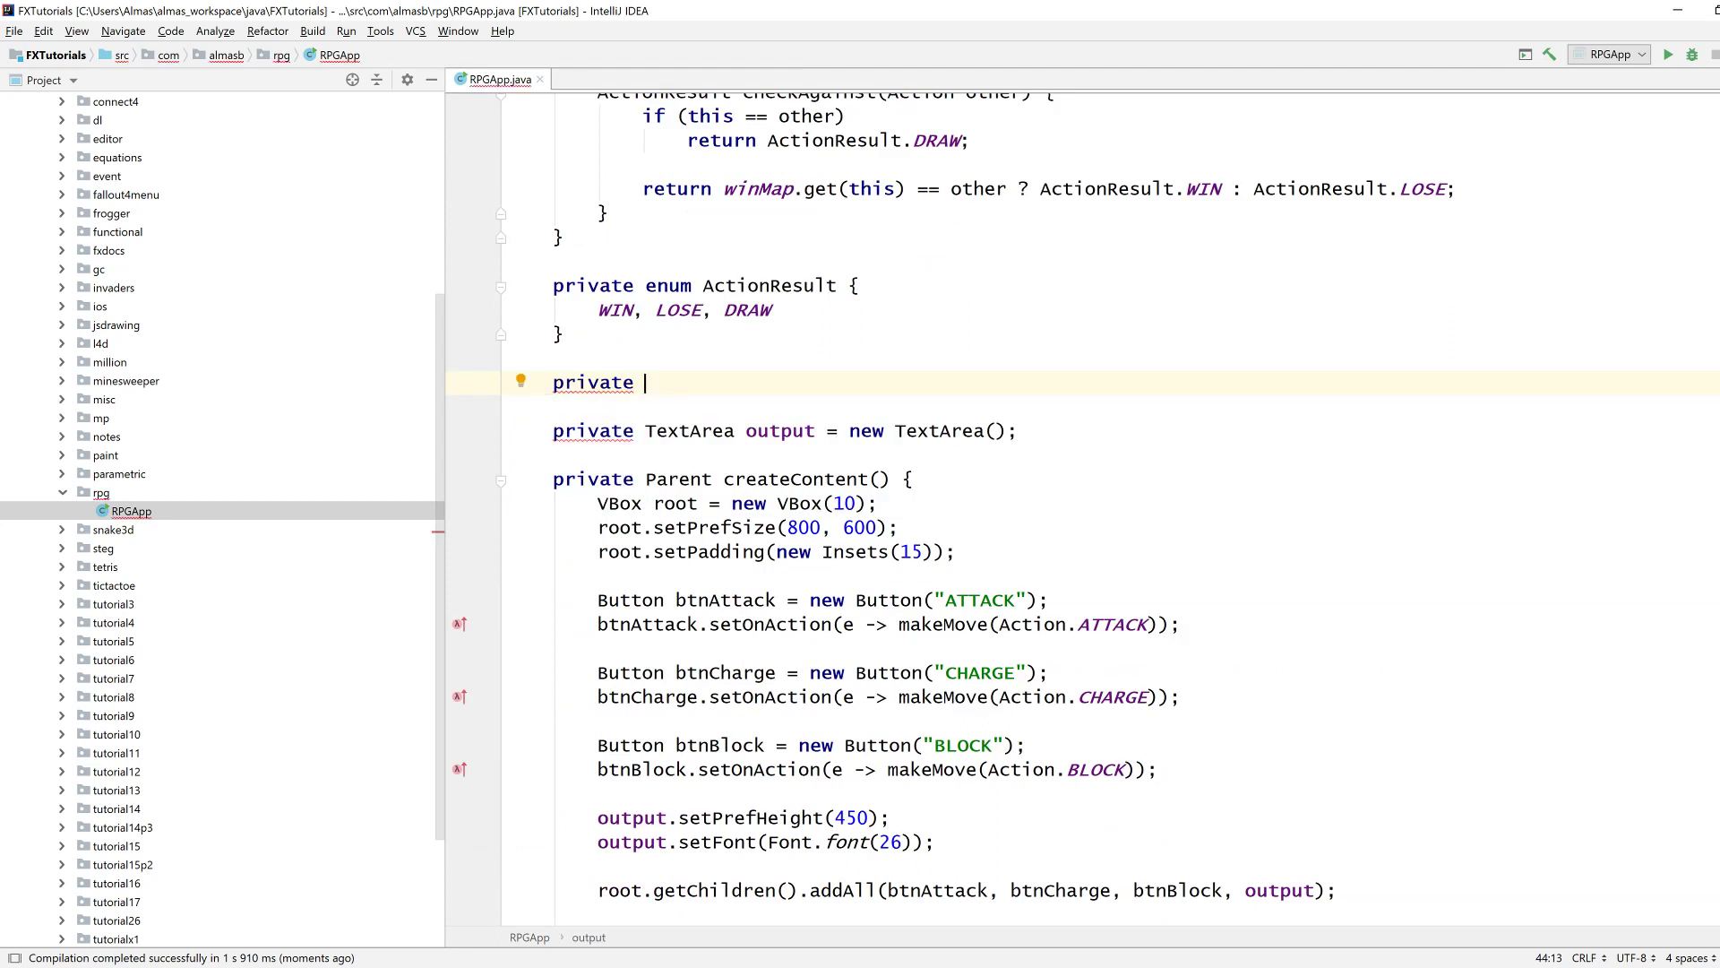
type("static class")
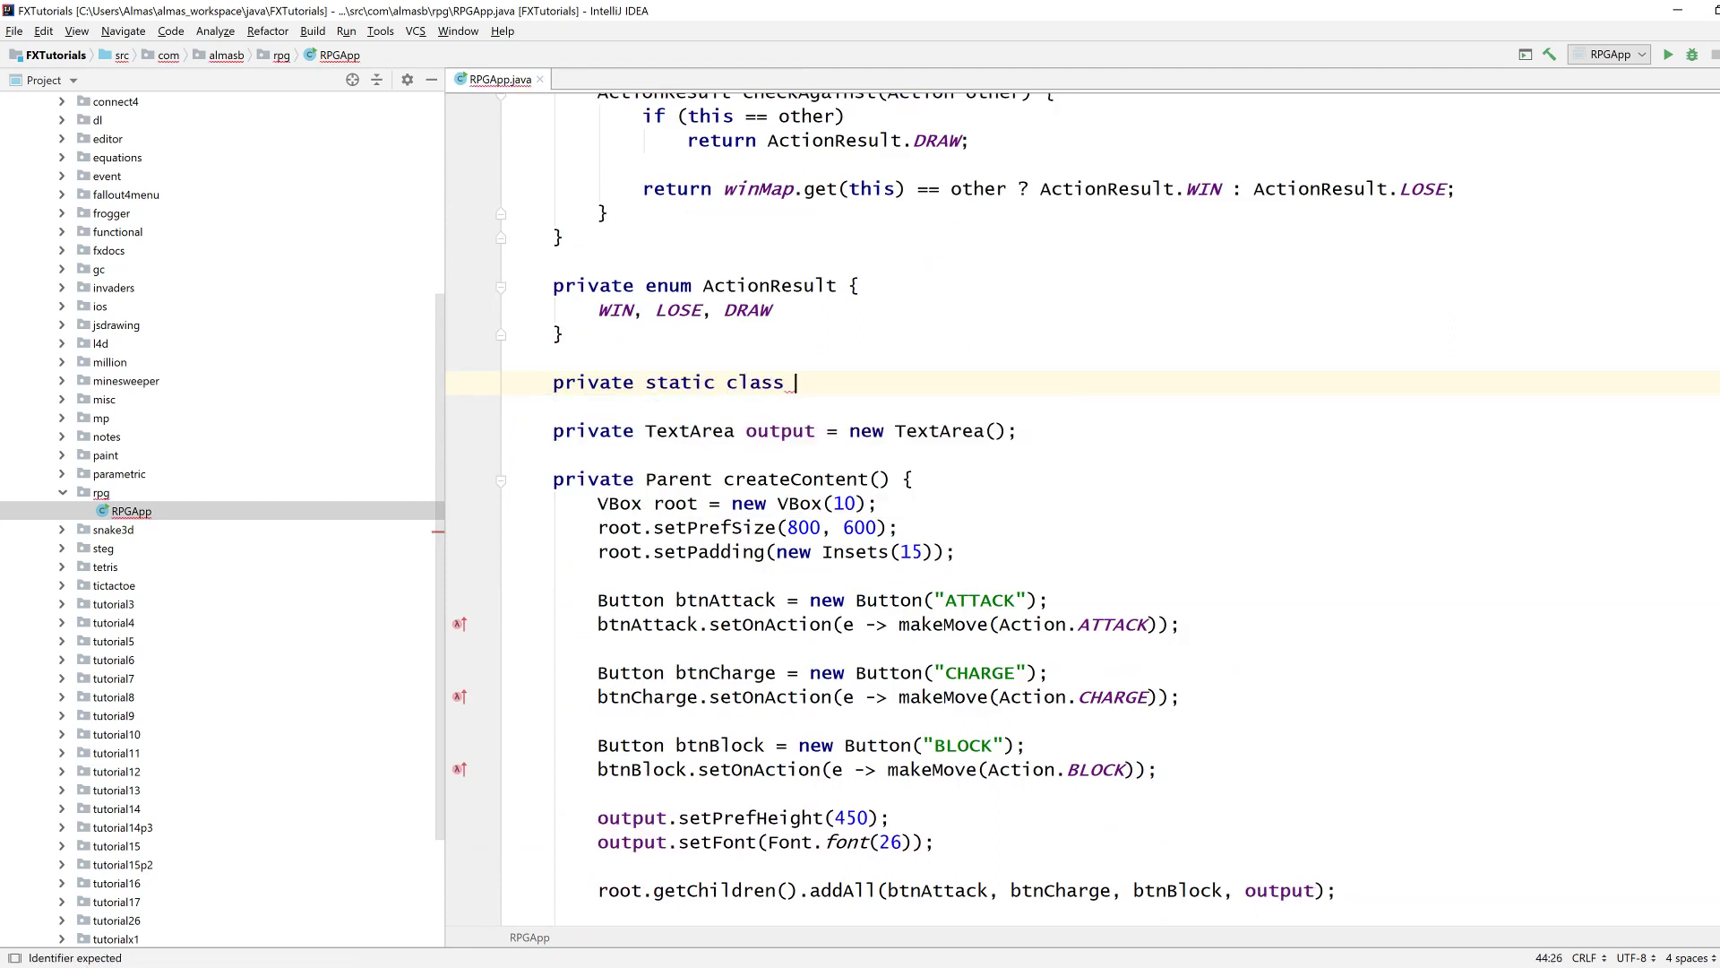
type("Char {")
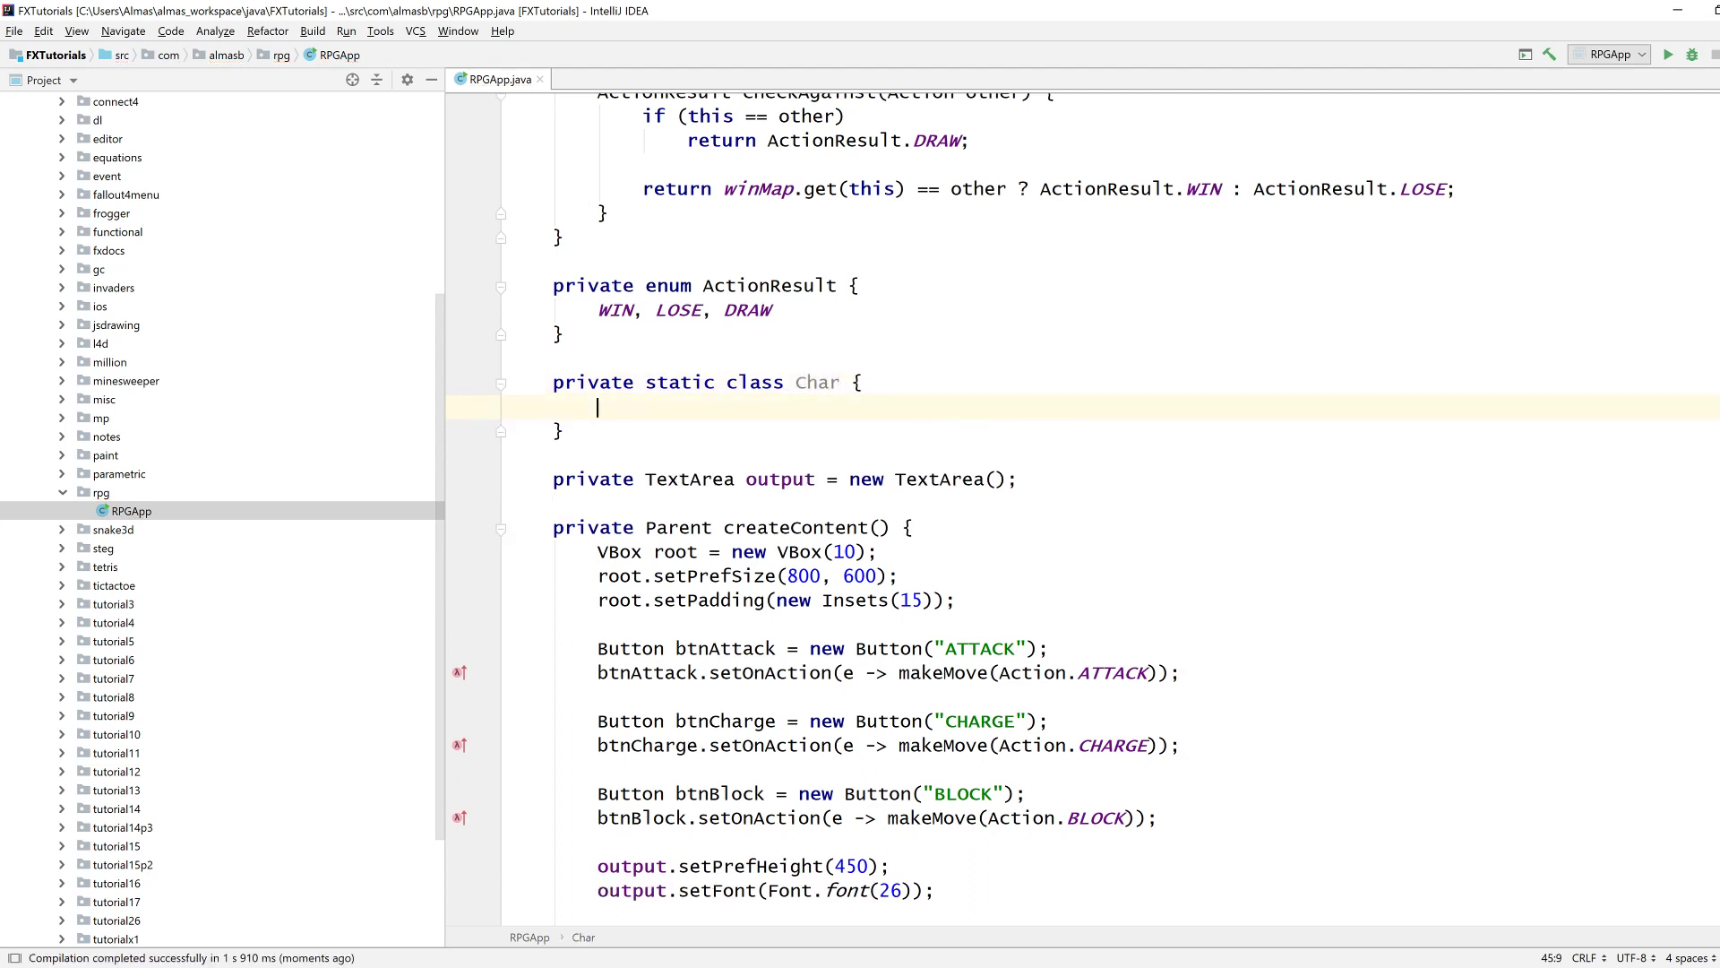
type("int hp;")
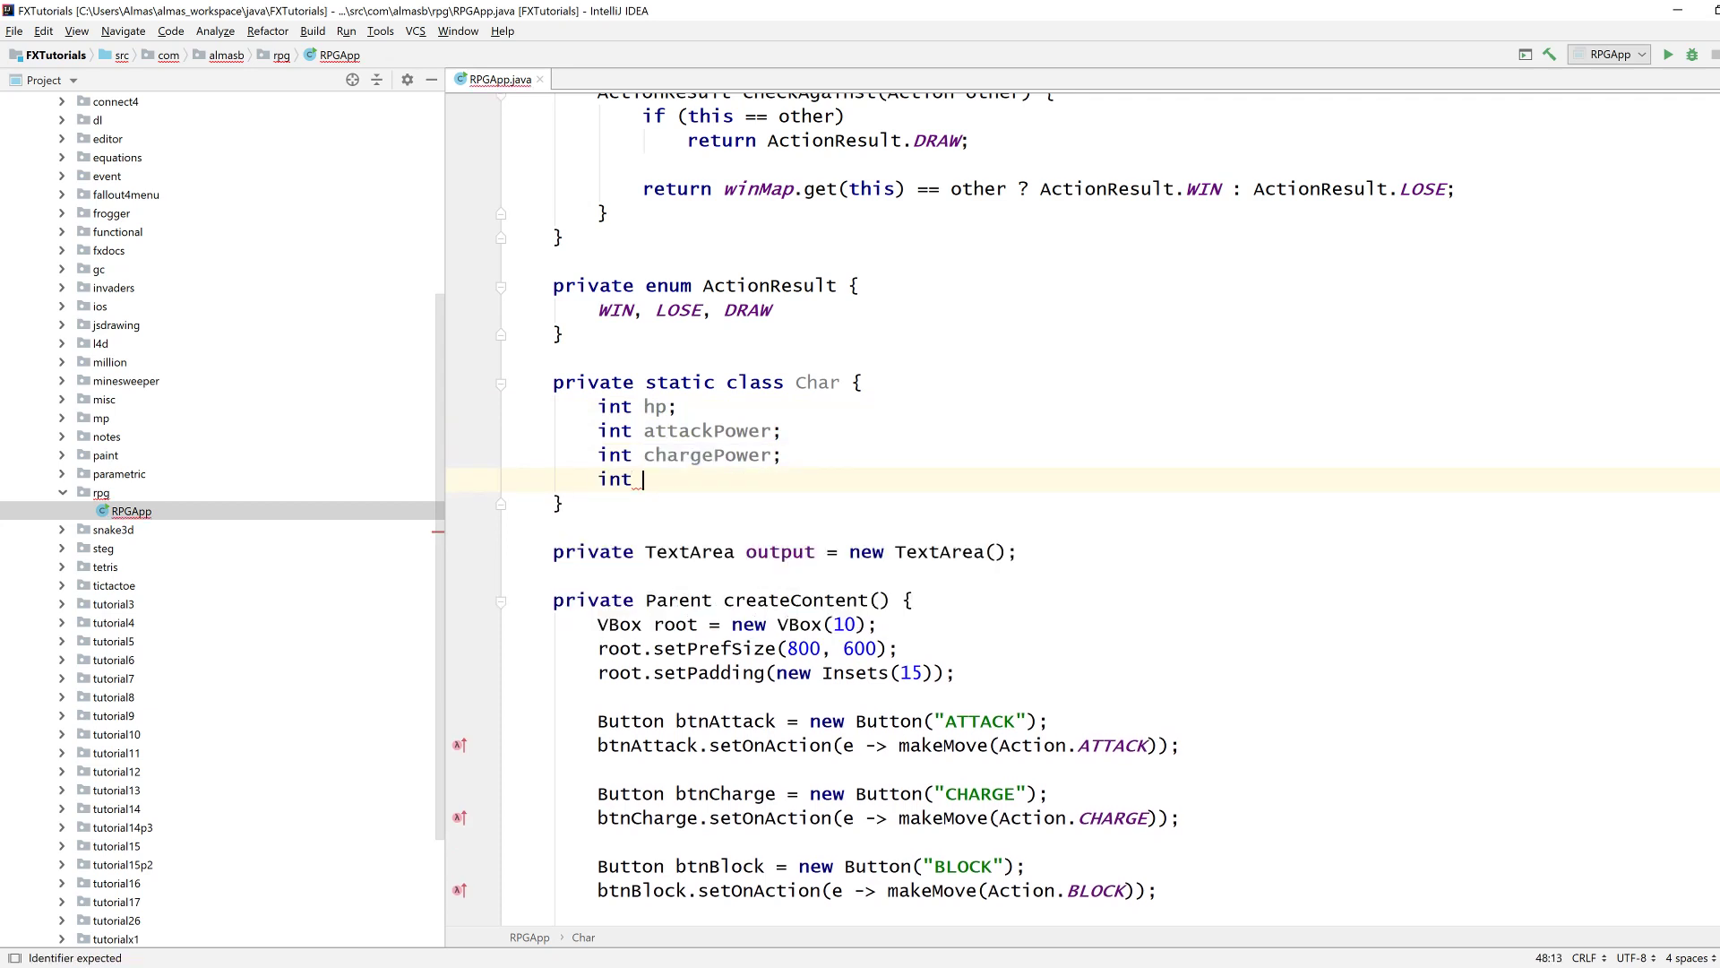
type("blockPower;")
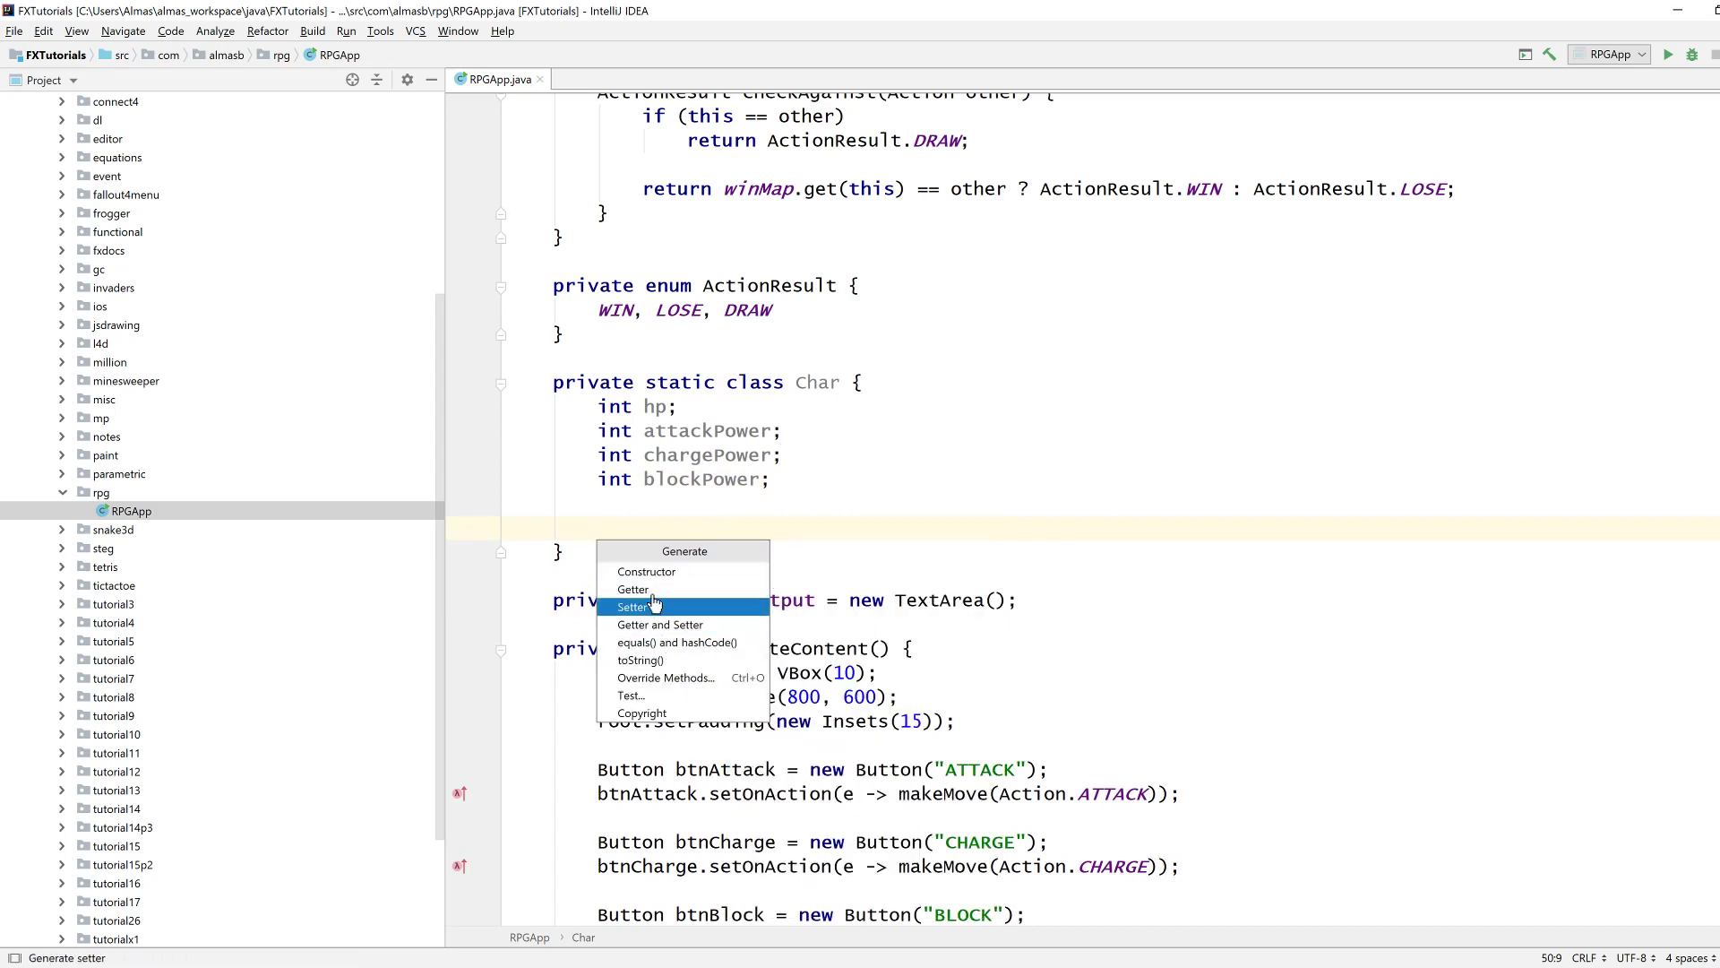
Generate a Char constructor assigning hp, attackPower, chargePower and blockPower.
left_click(647, 572)
type("private")
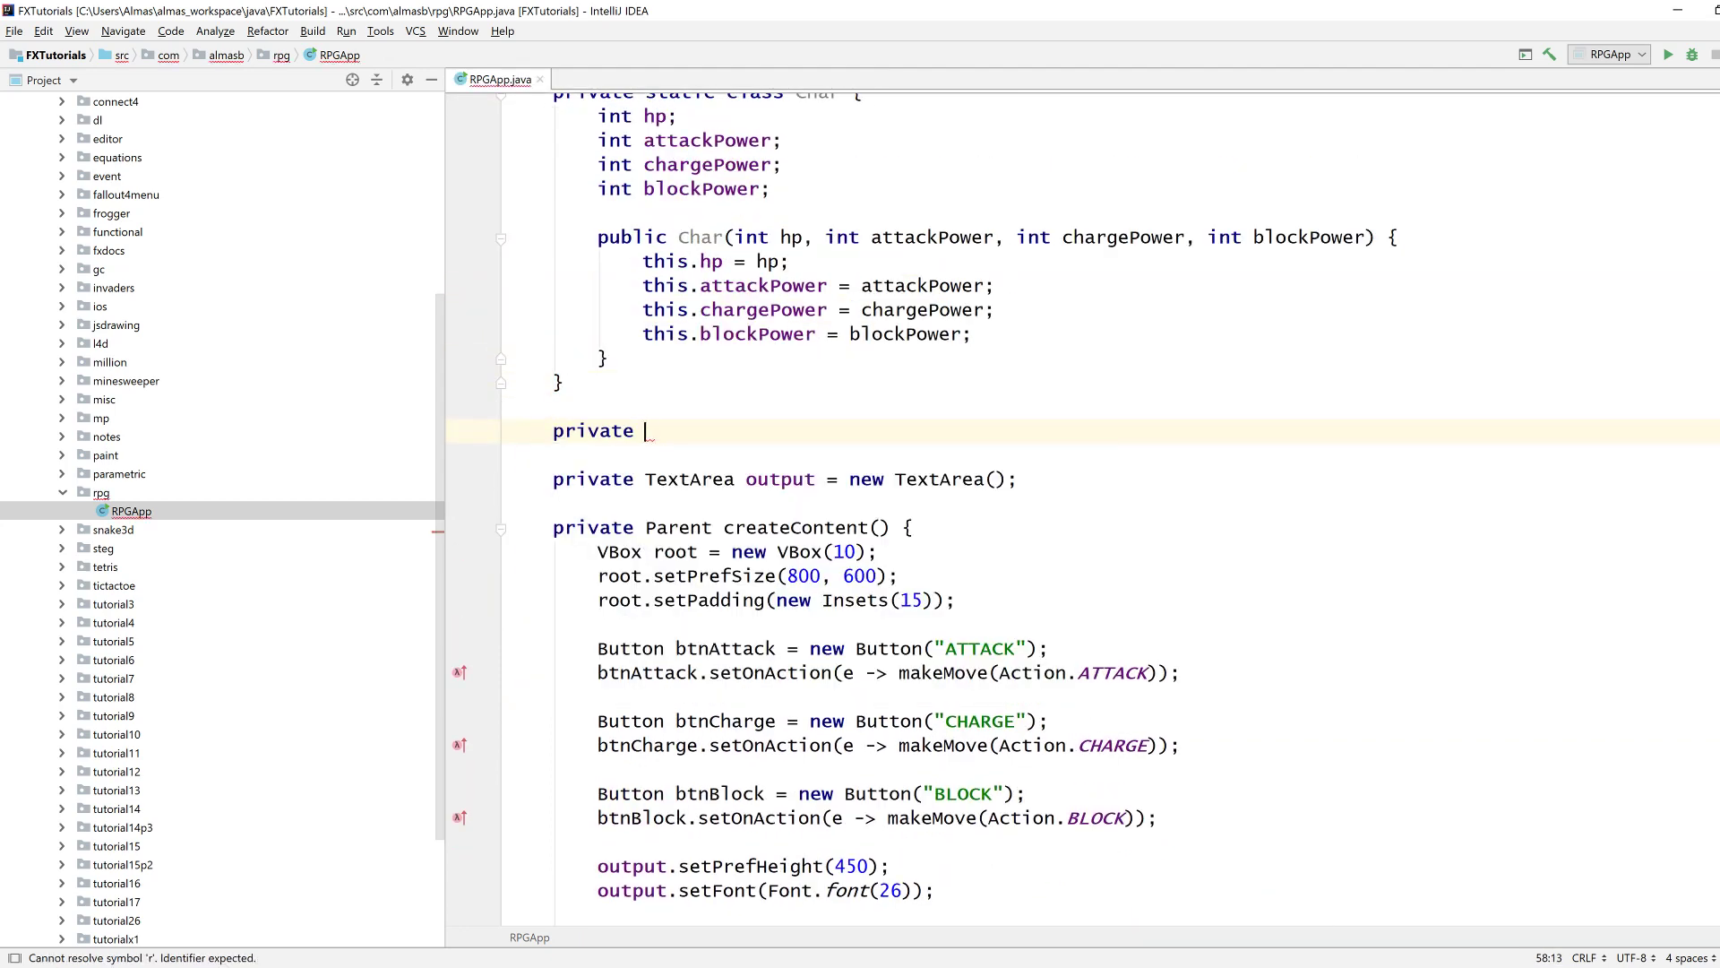
Create player = new Char(100, 15, 20, 5) and a duplicated ai Char with 100, 10, 30, 8.
type("Char play")
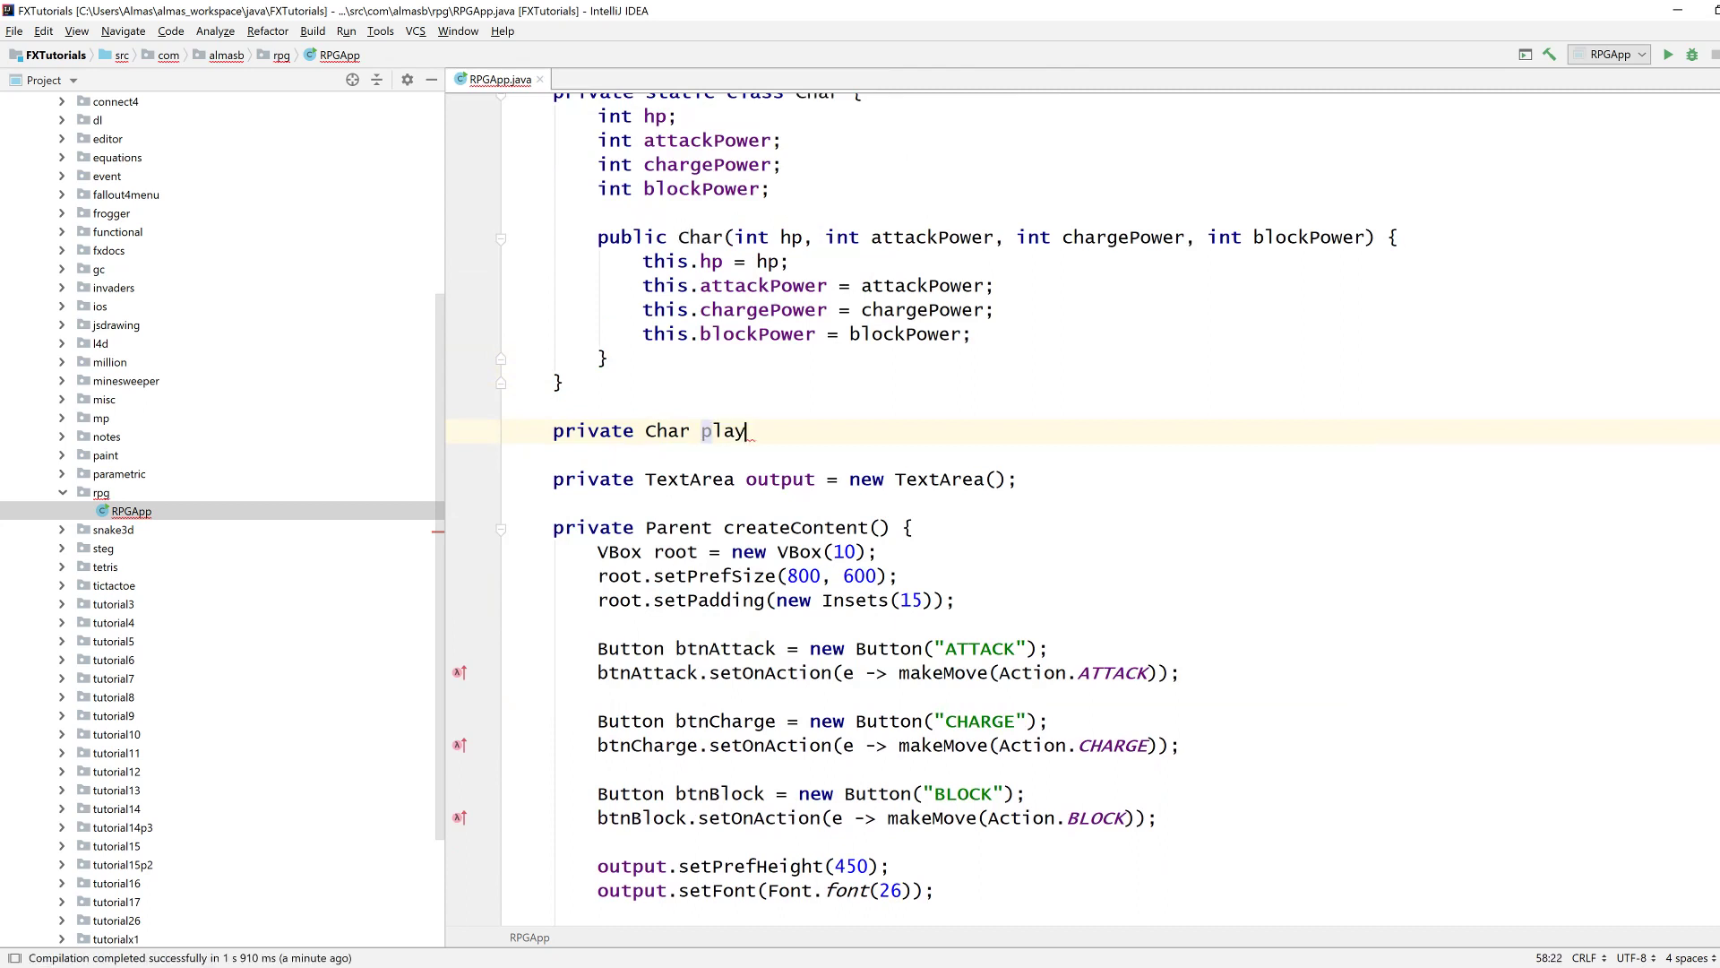
type("er = new Char(100, 15,")
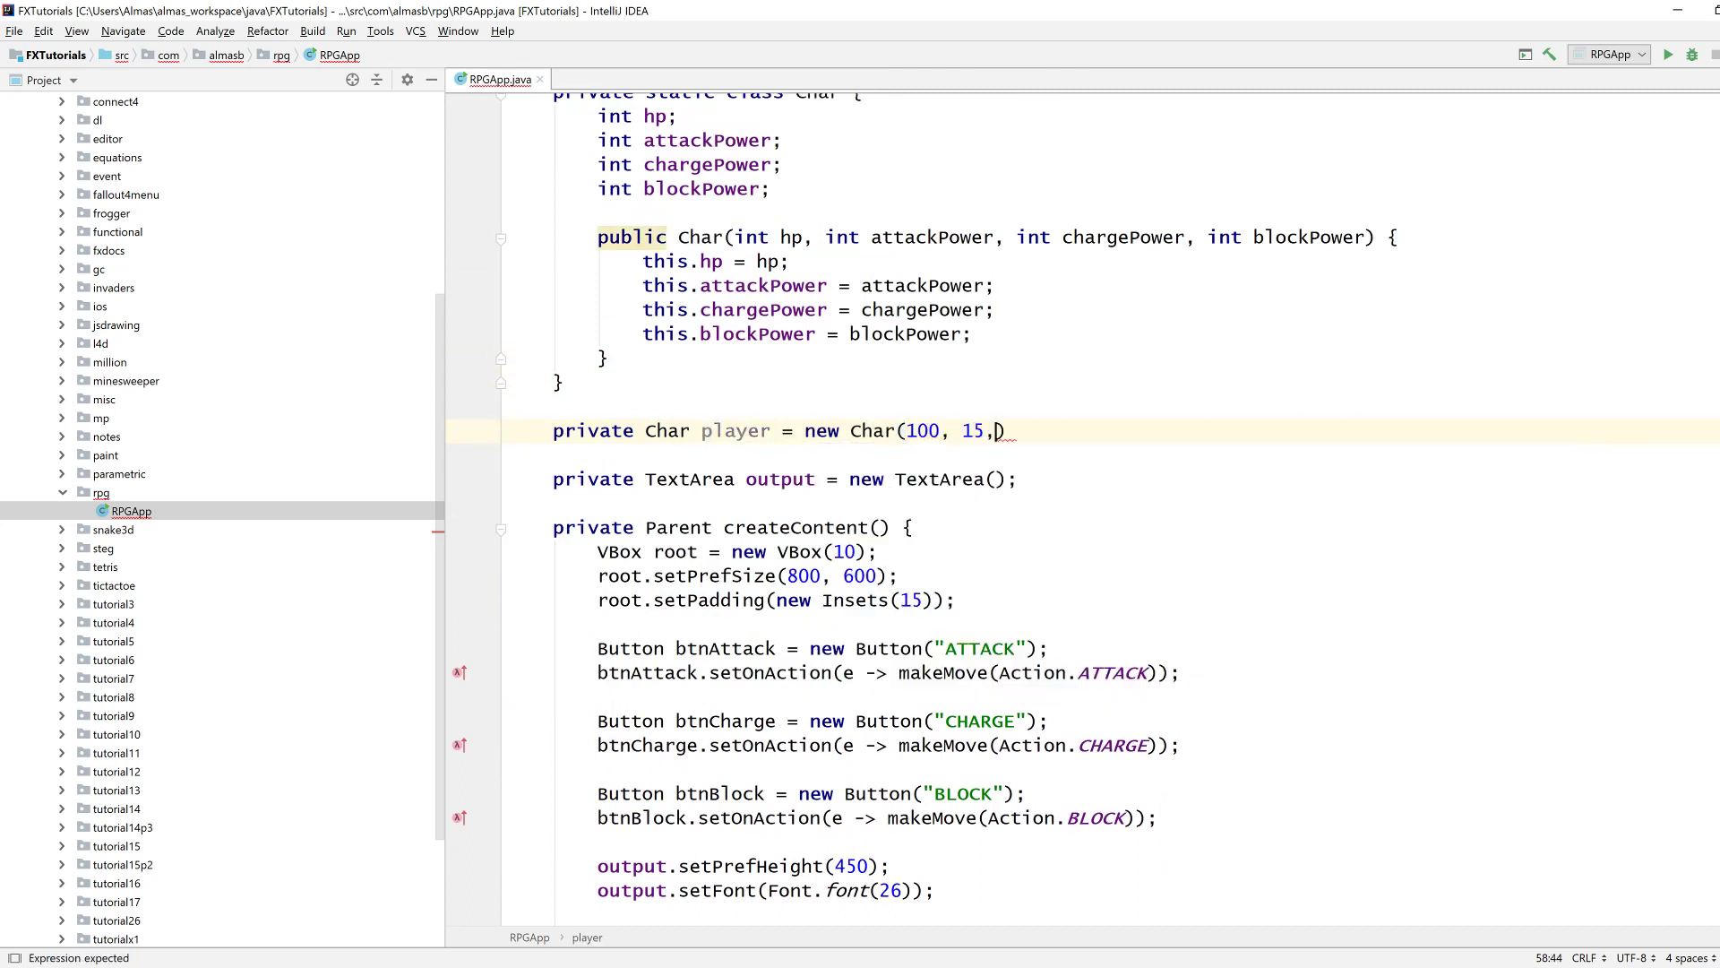
type("20")
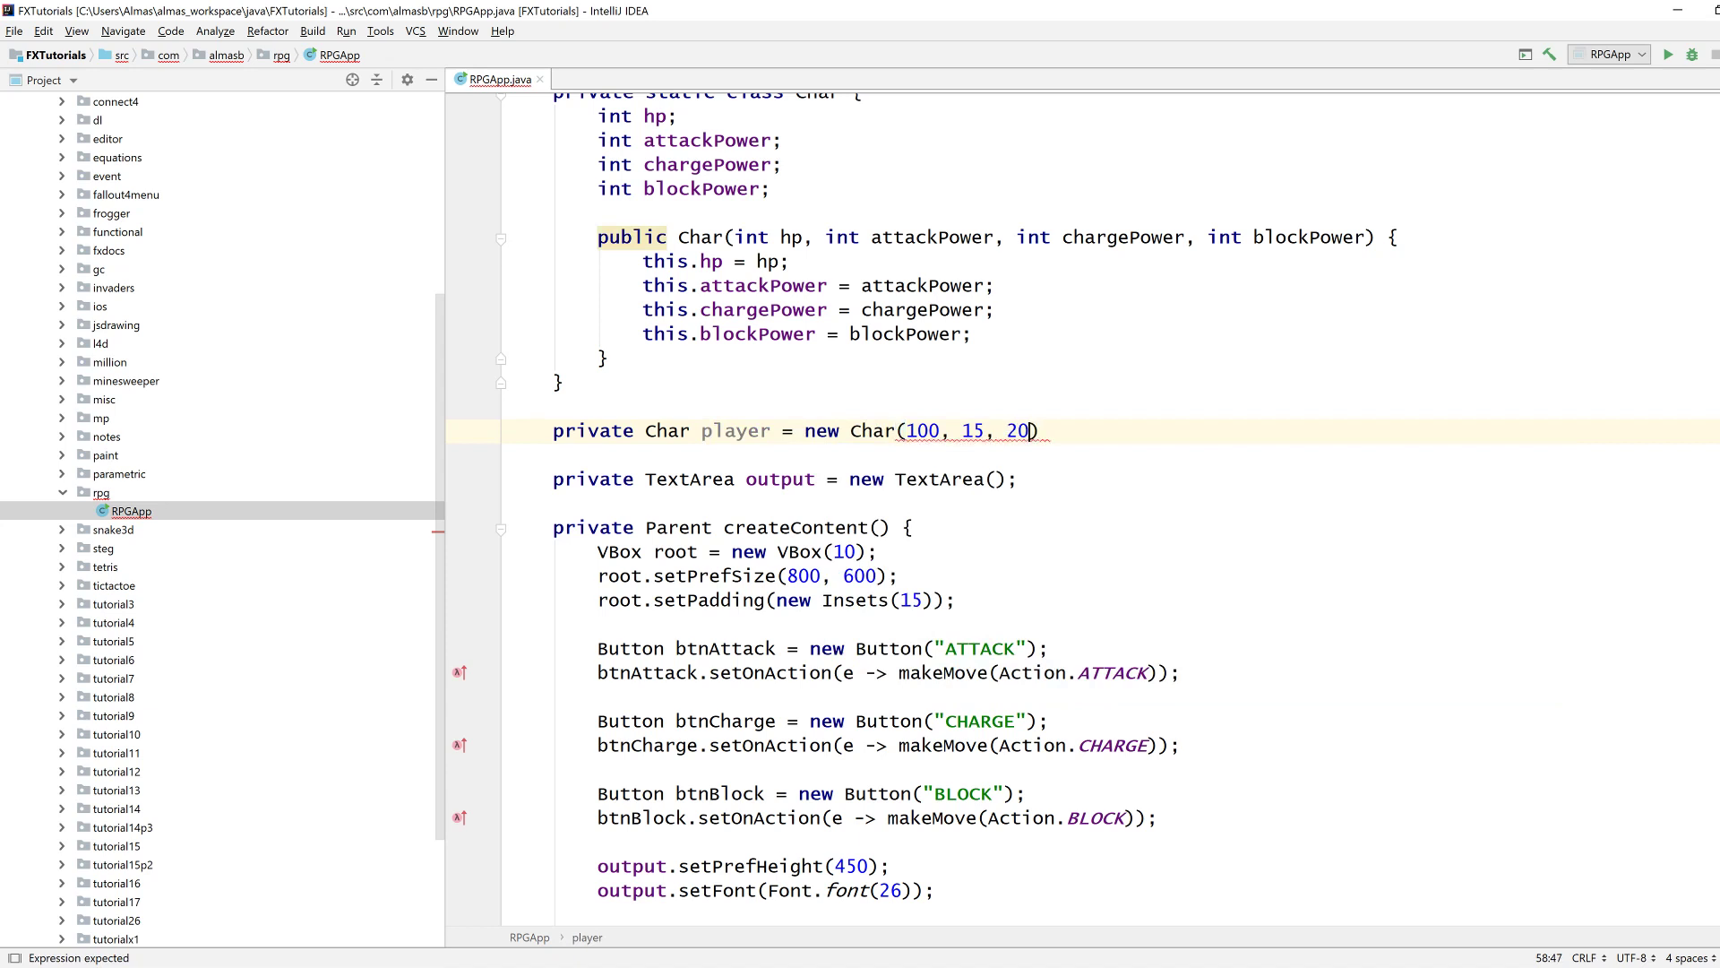
type(", 5")
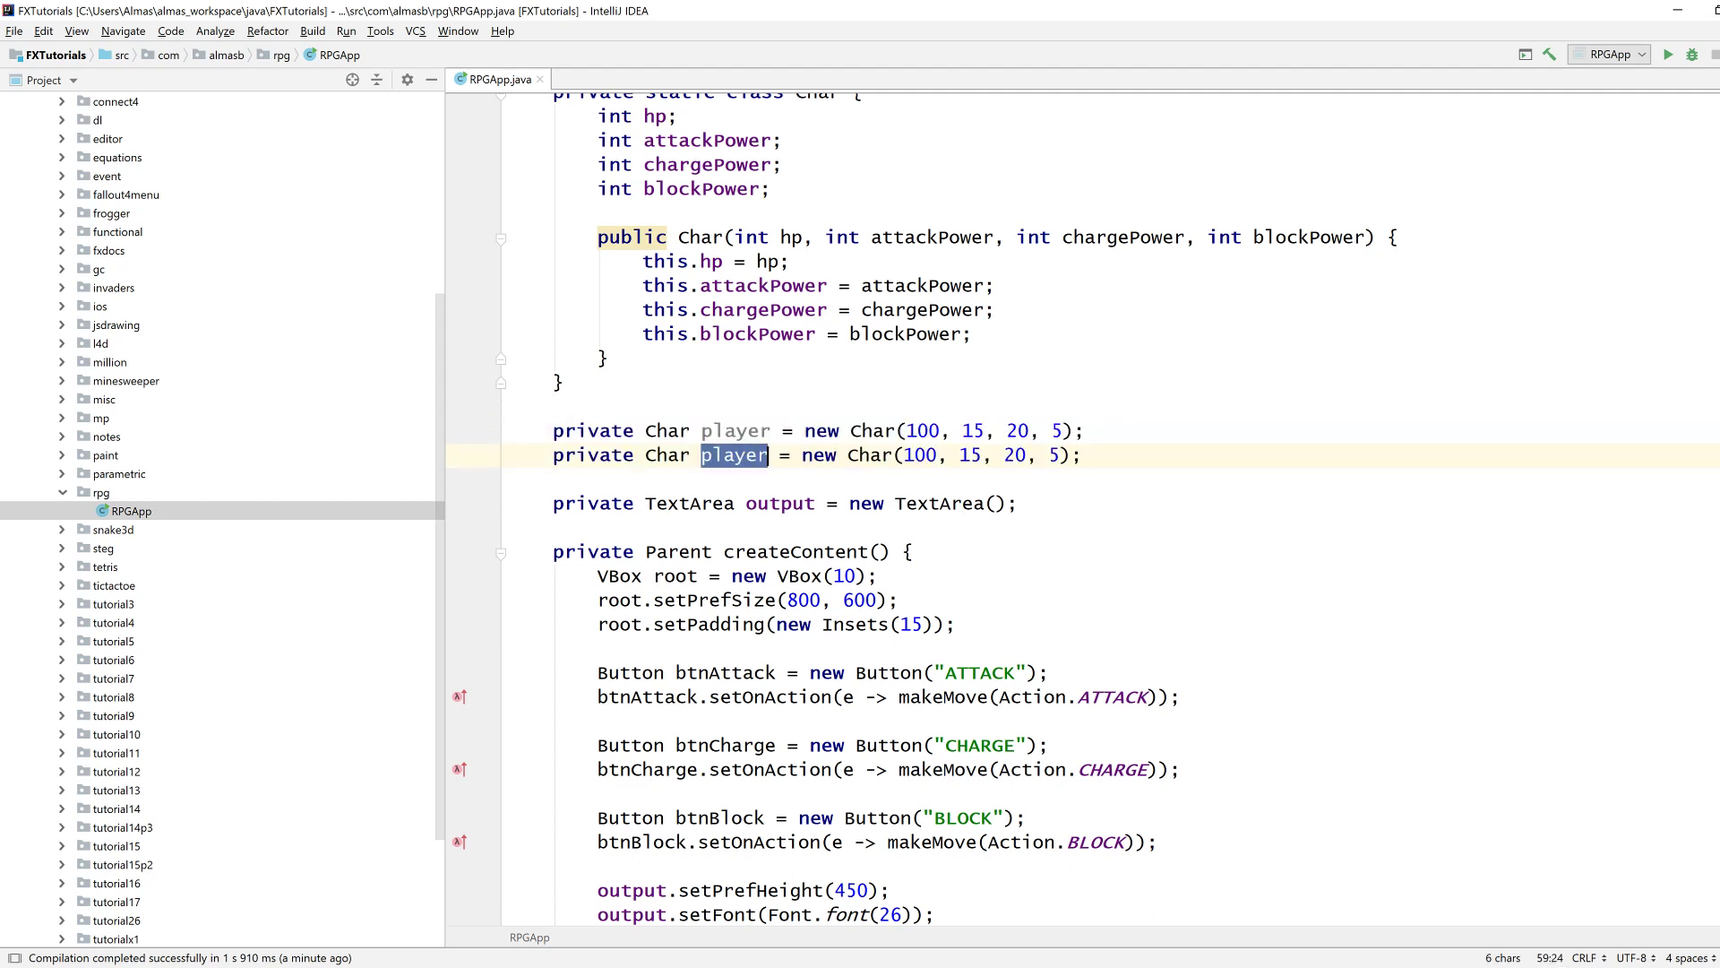
type("ai")
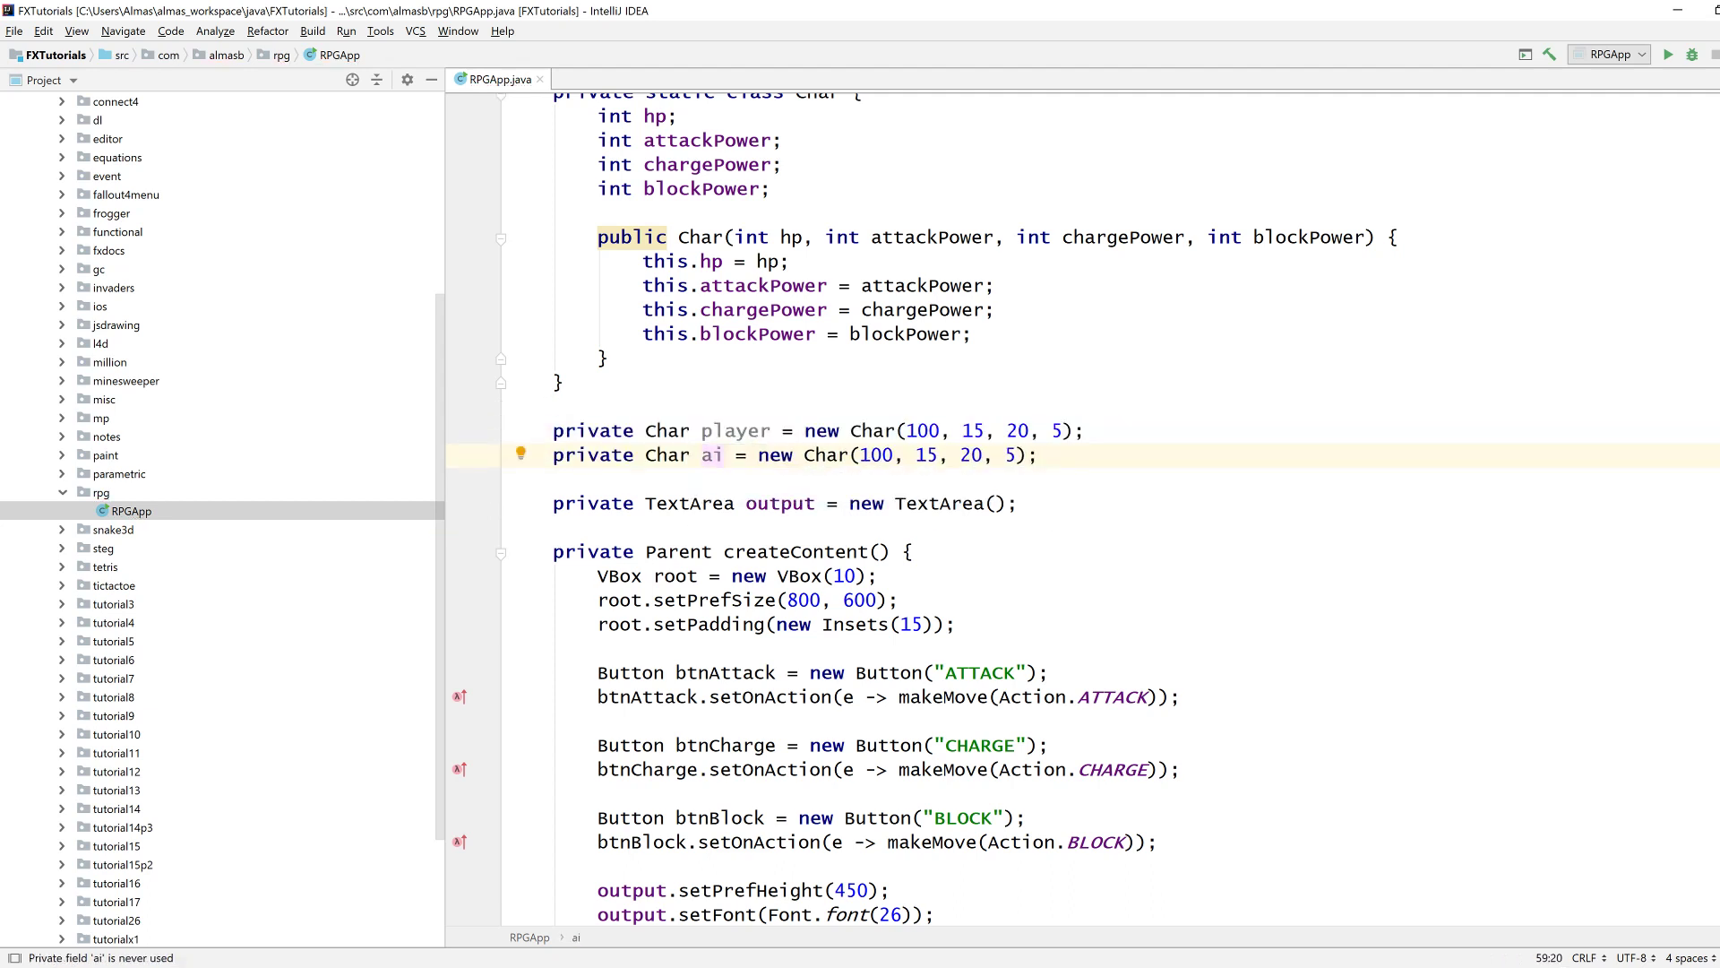
type("10")
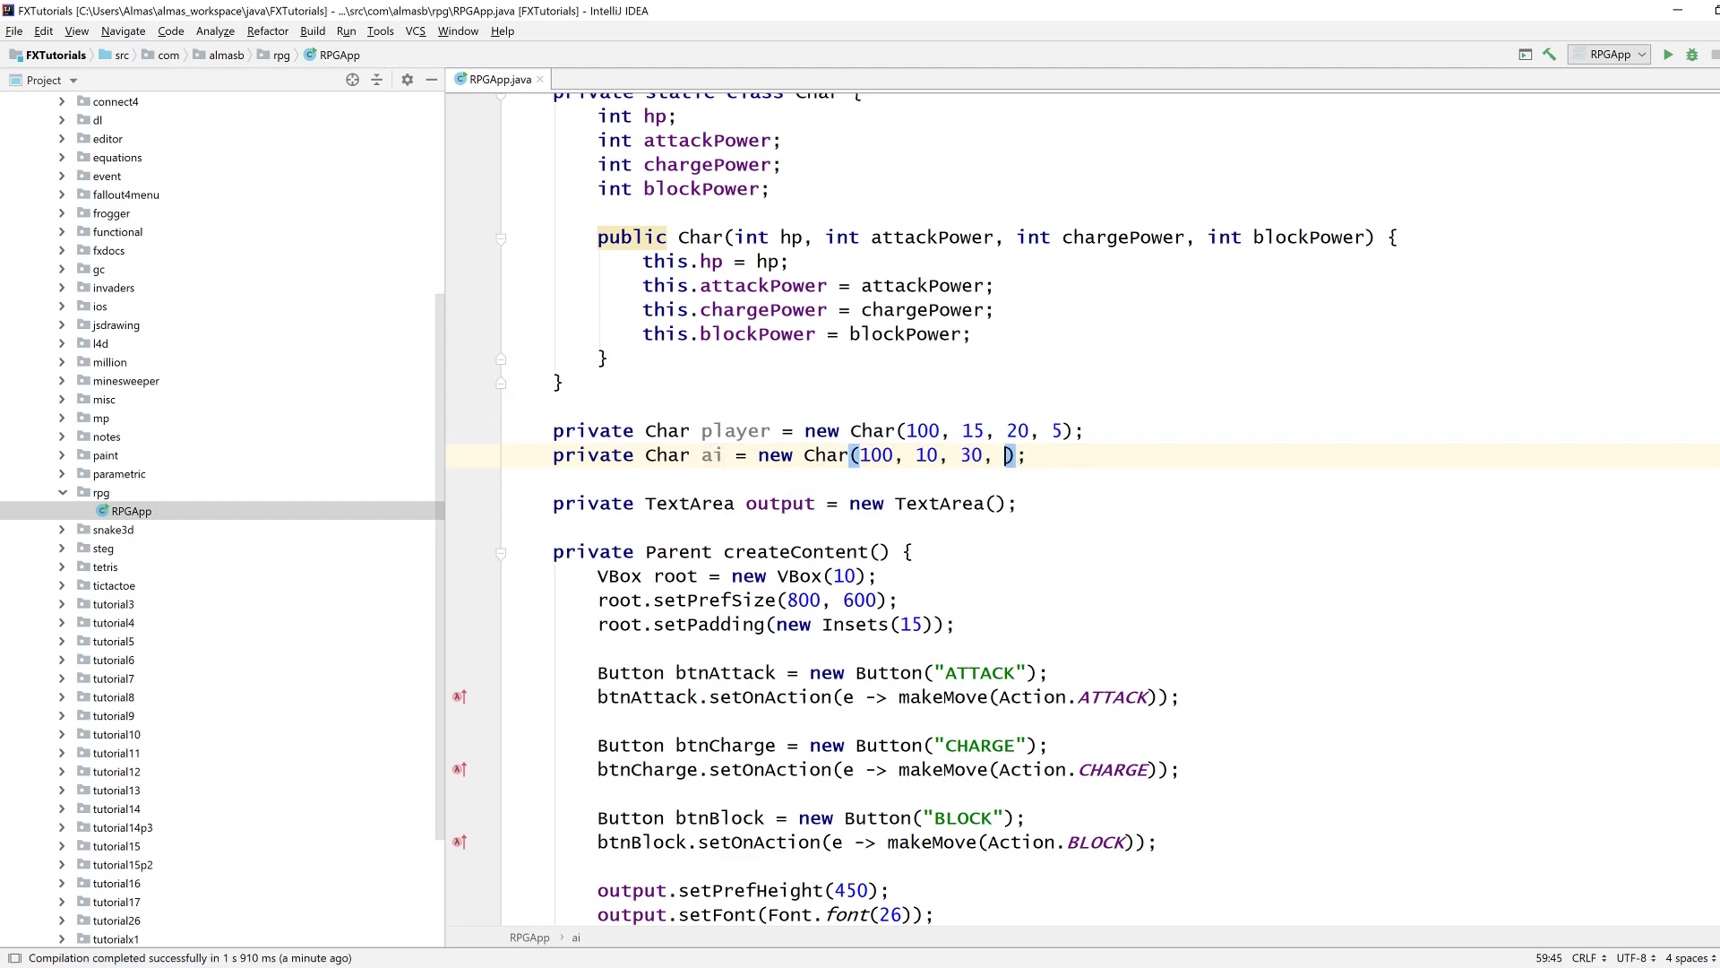
scroll("down", 3)
type("8")
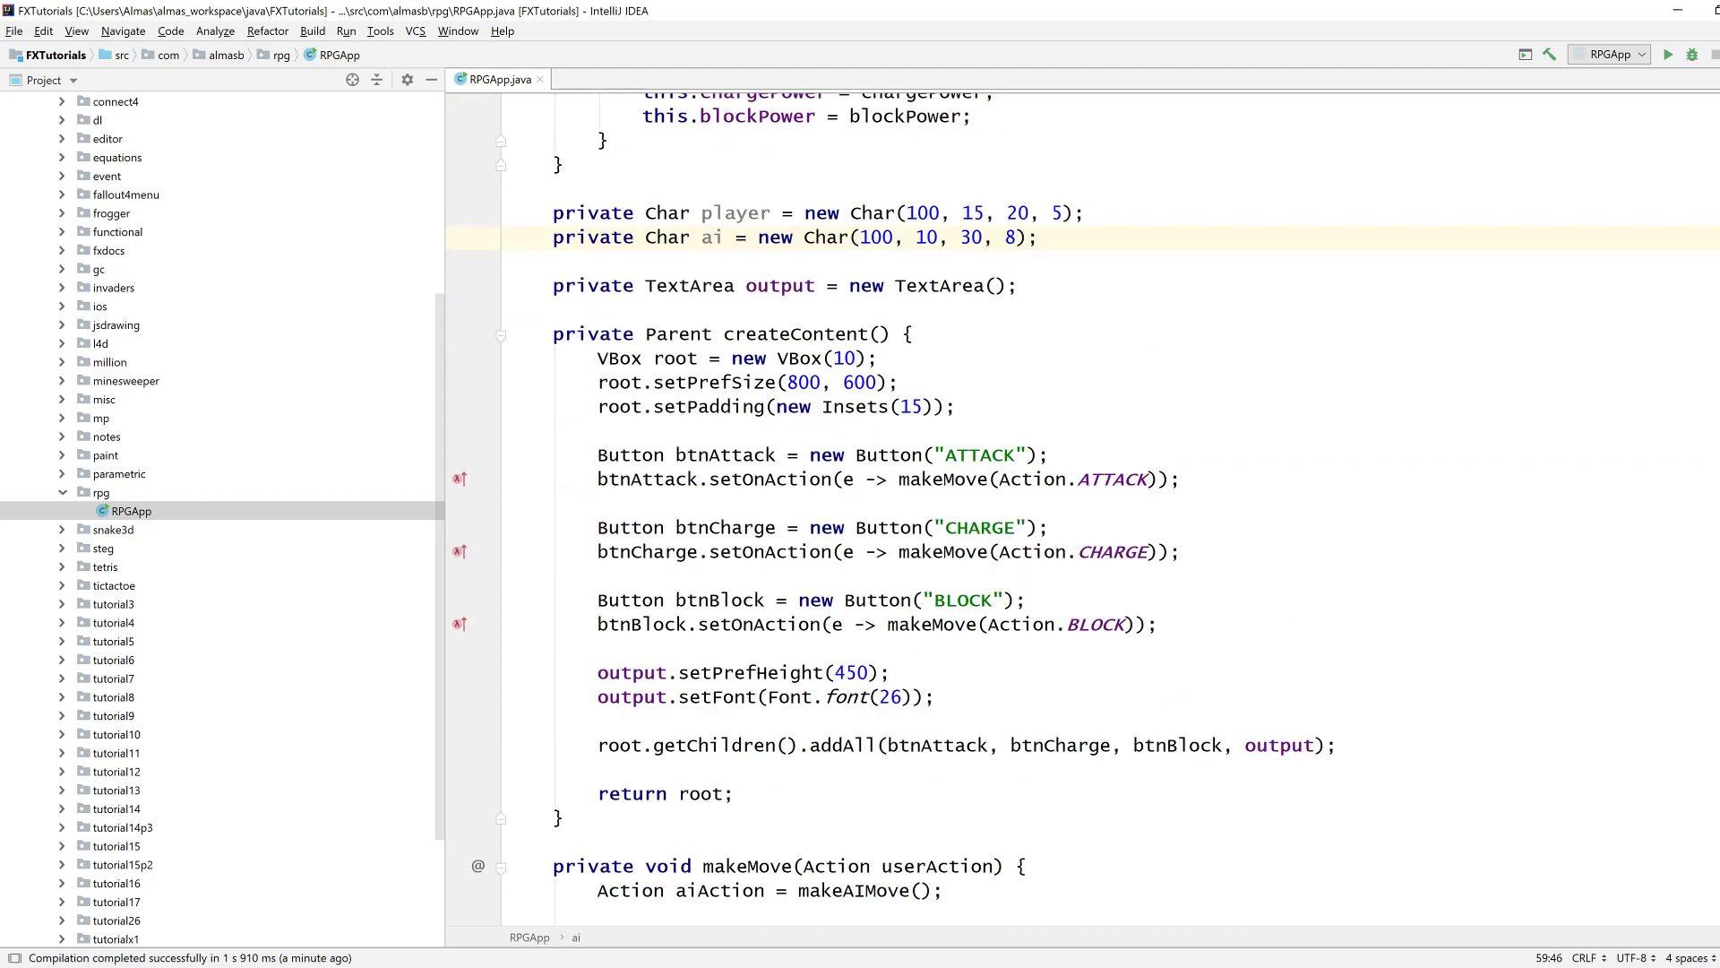
scroll("down", 3)
type("private void updateInfo(")
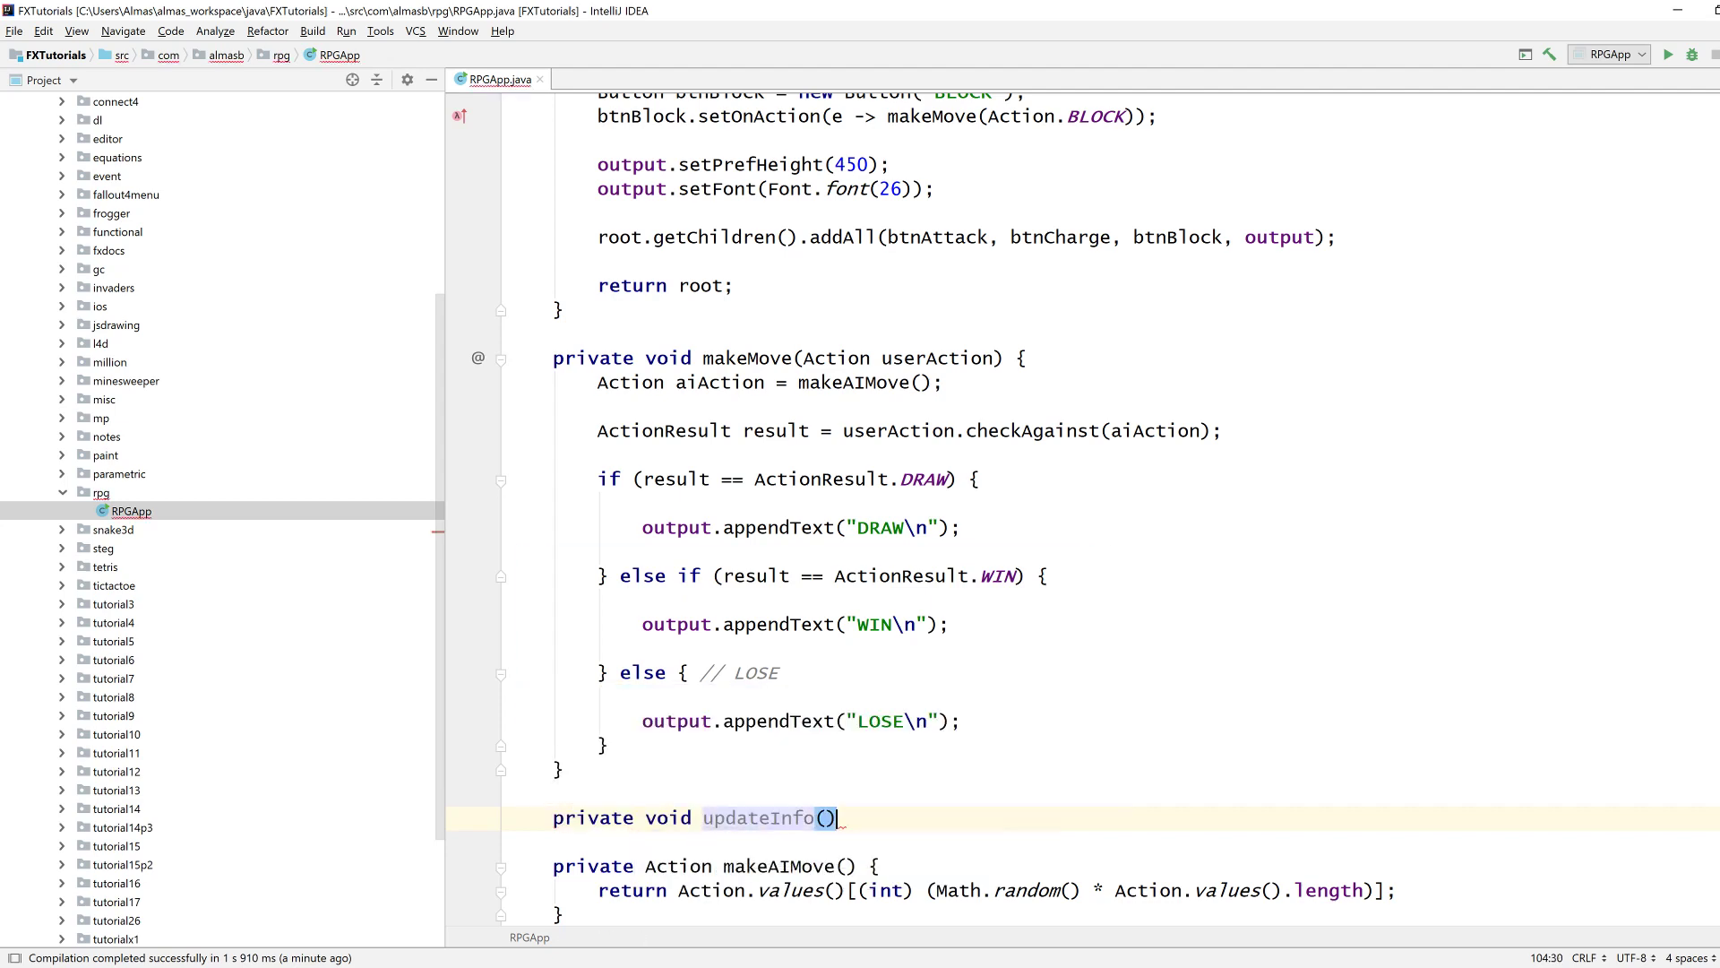
Begin updateInfo with output.appendText("Player: " + ...) for the player's stats.
type("output.appendText(\"\");")
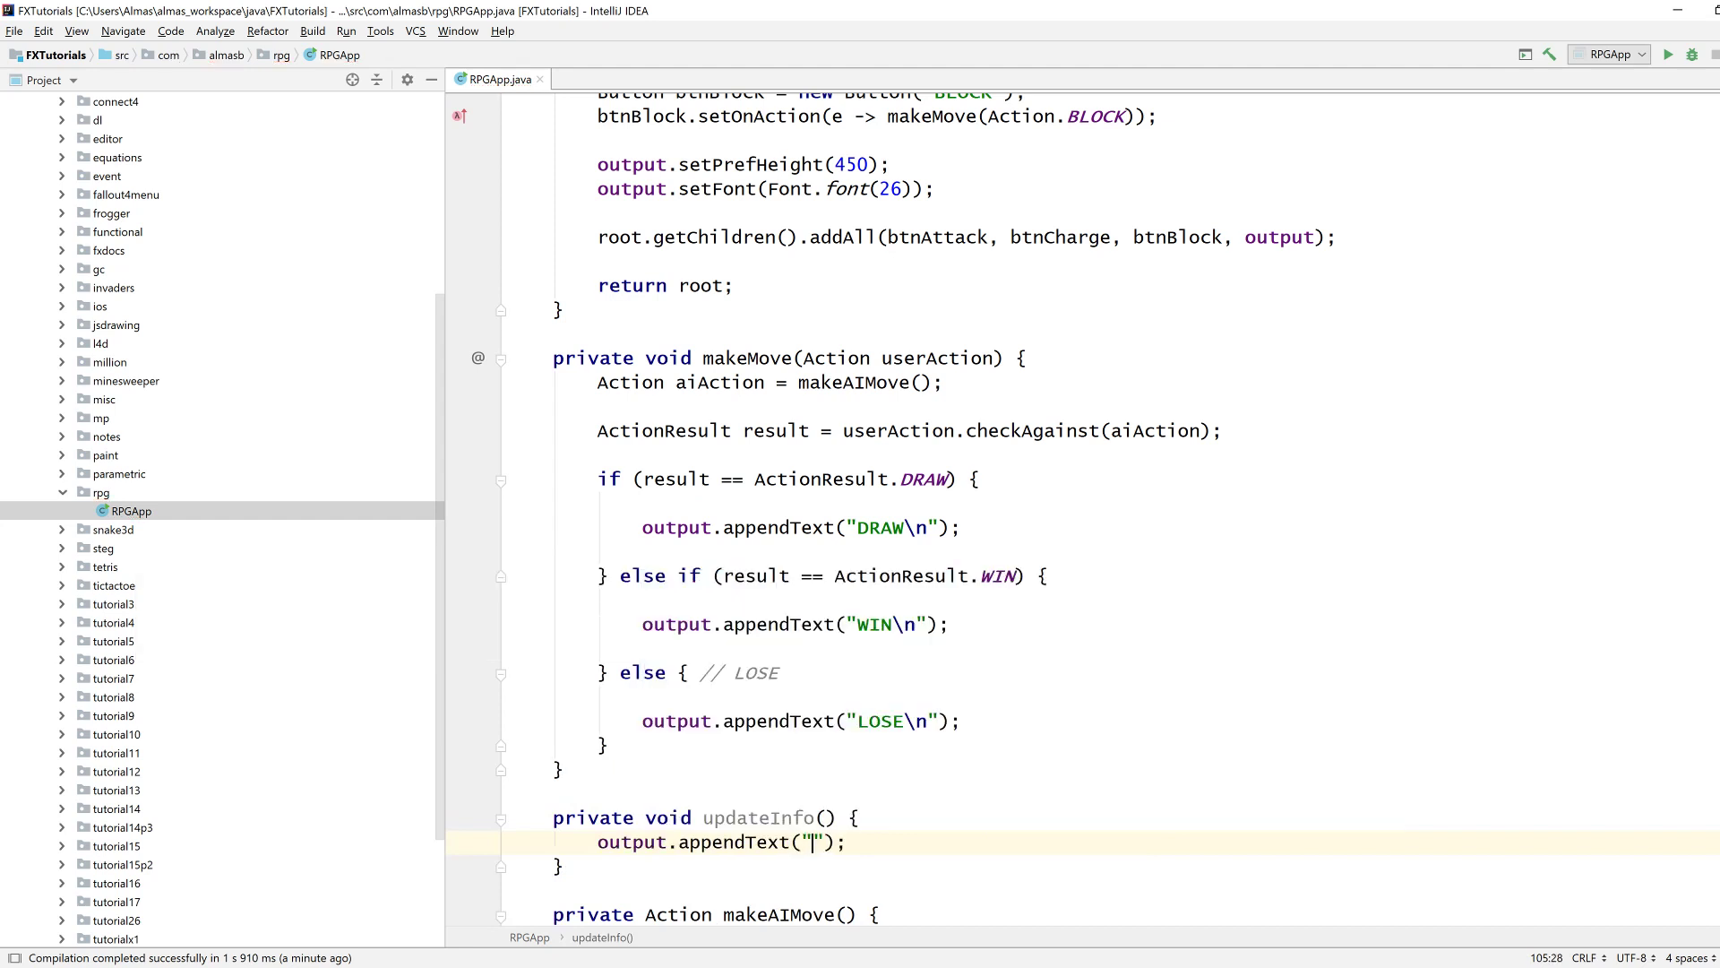
type("Player")
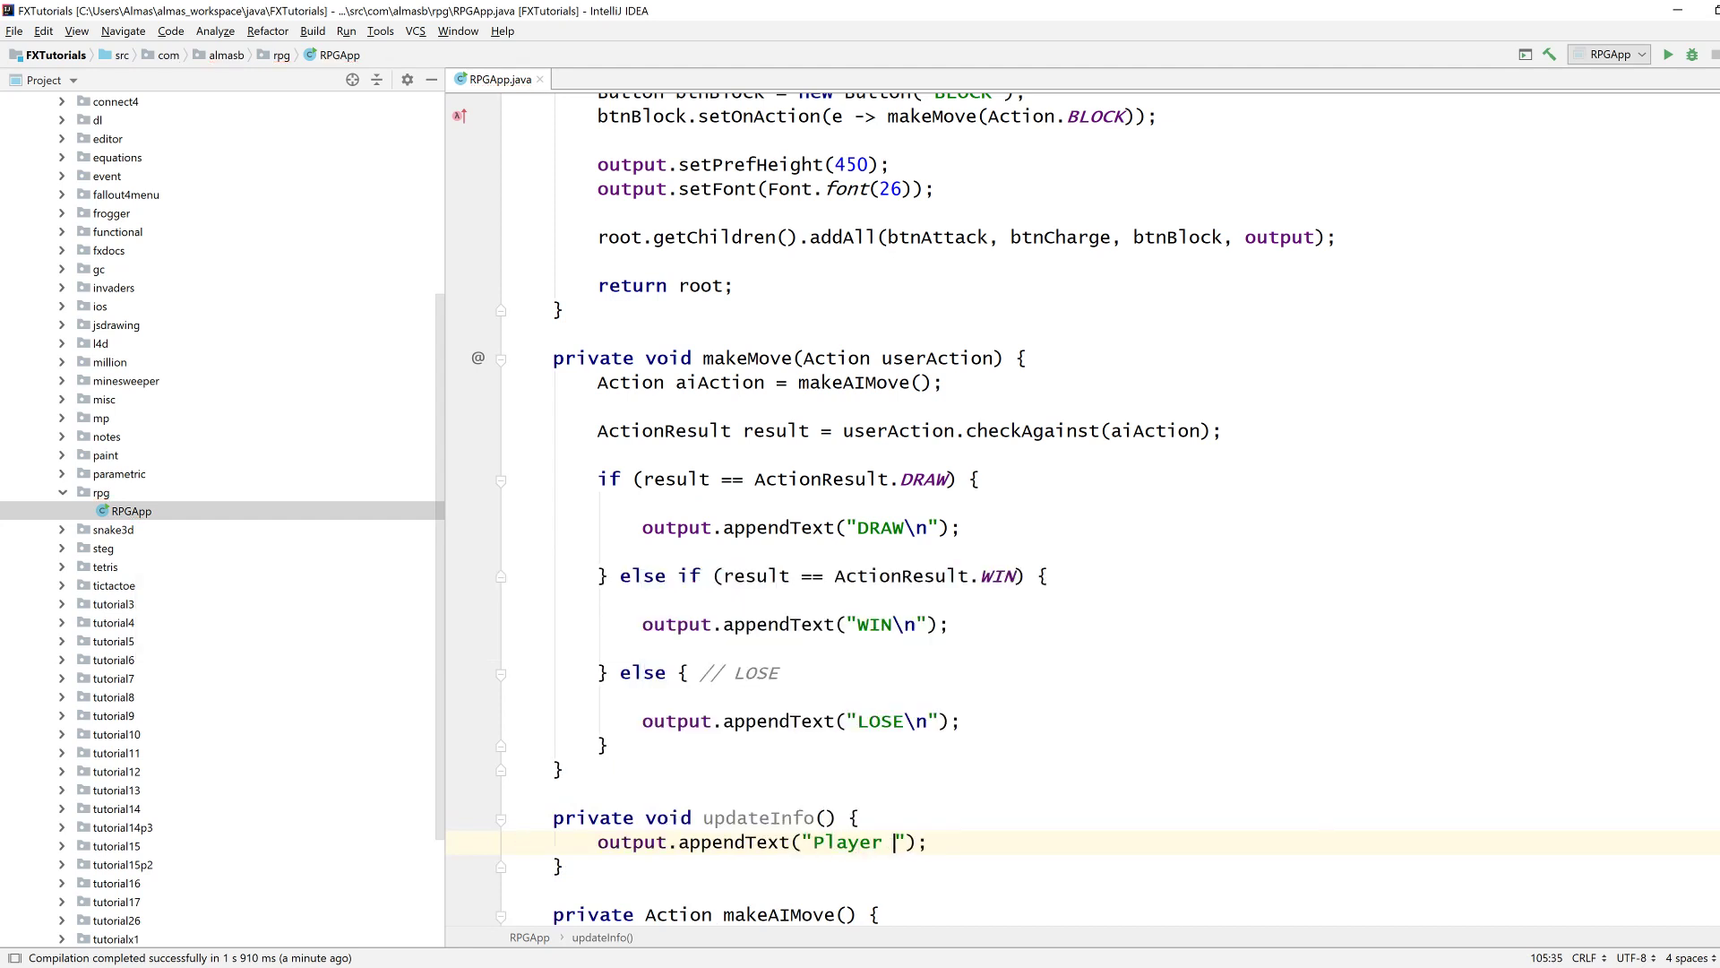
type(": + \"")
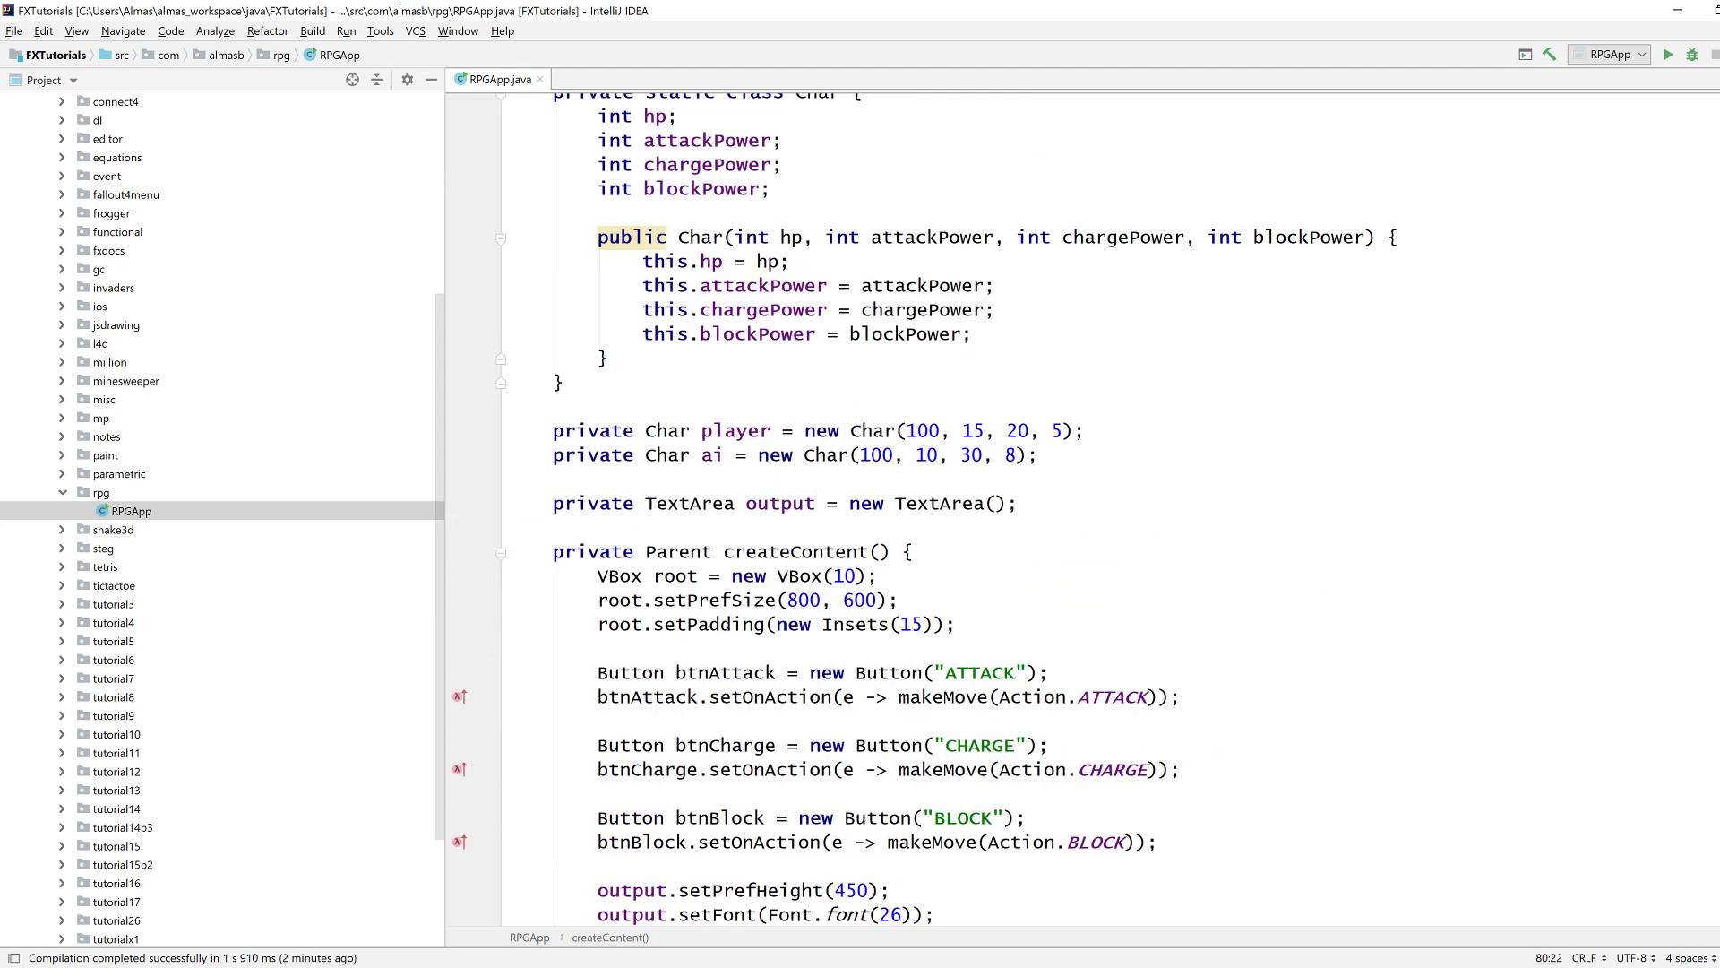
Add a toString() override in Char that builds the string "HP: " + hp.
type("tpo")
type("retur")
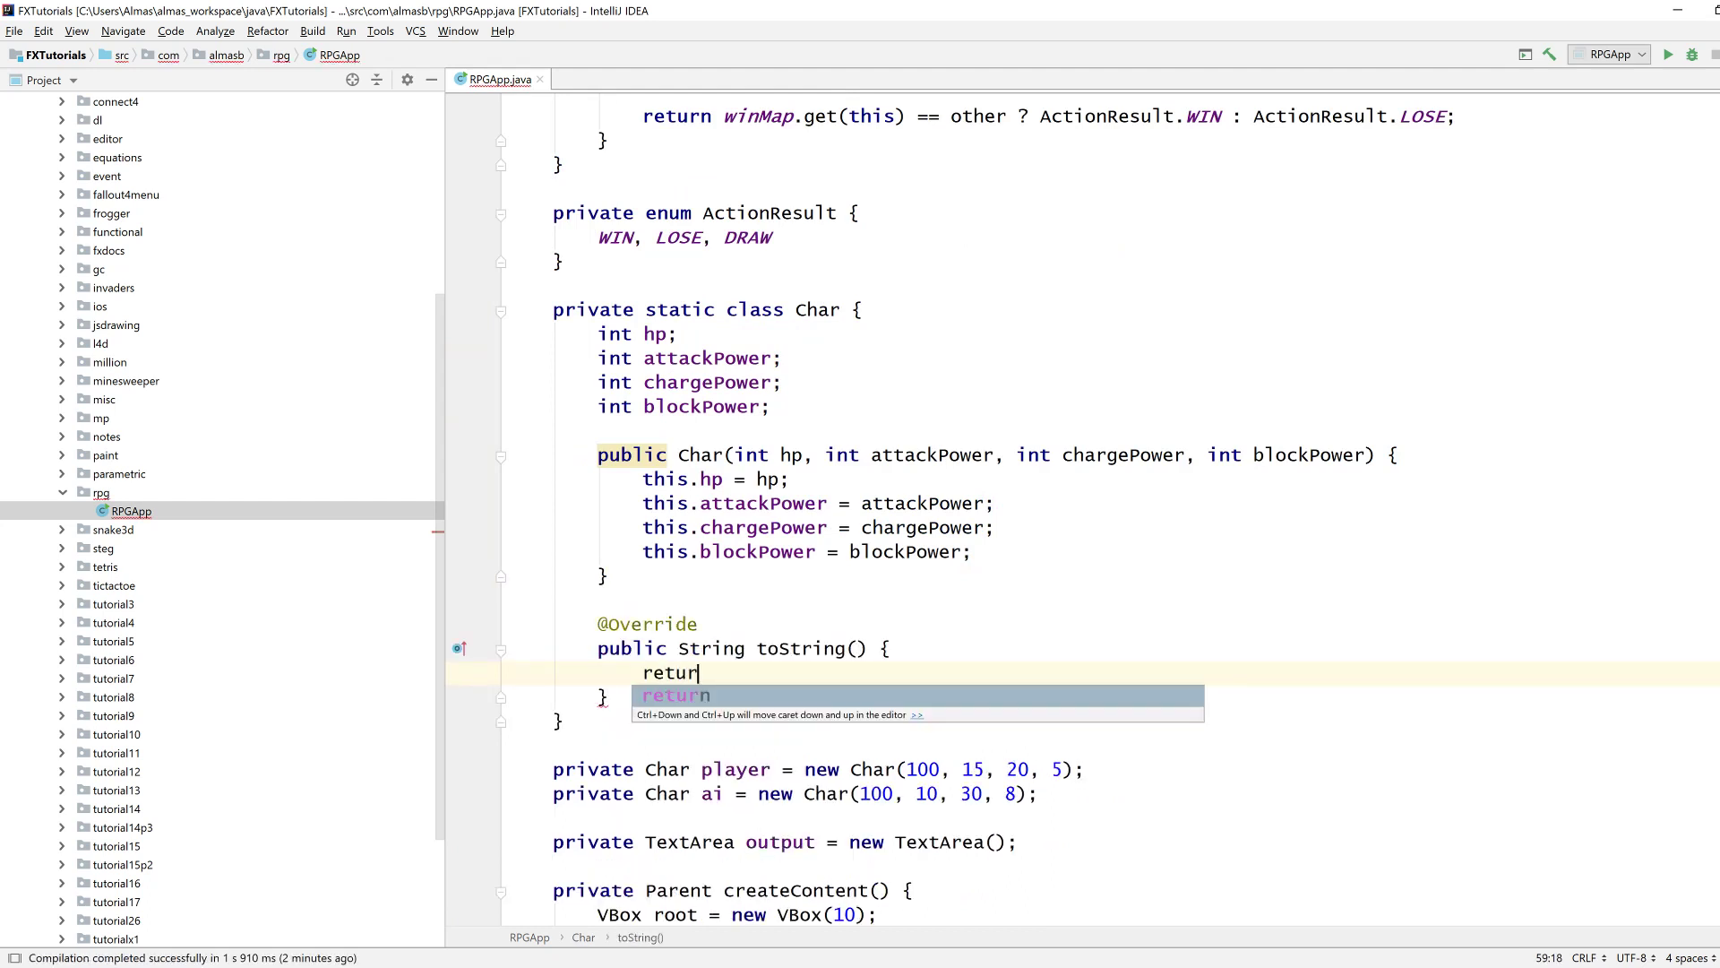
type("\"\"")
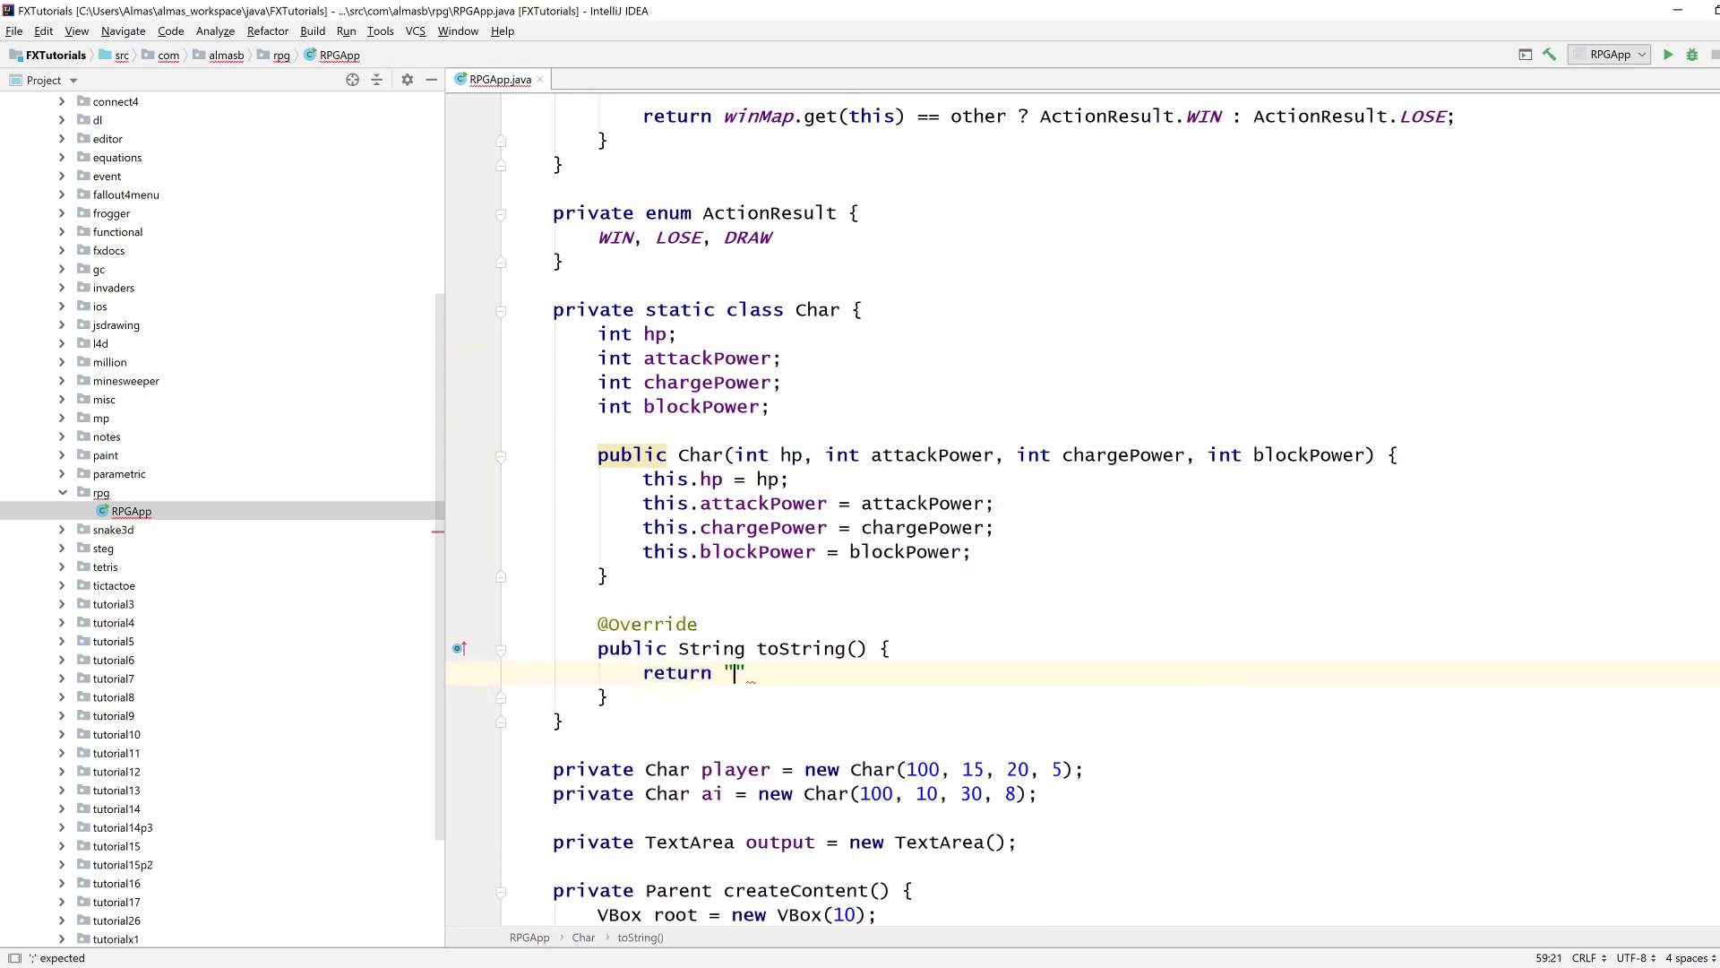
type("HP: \" +")
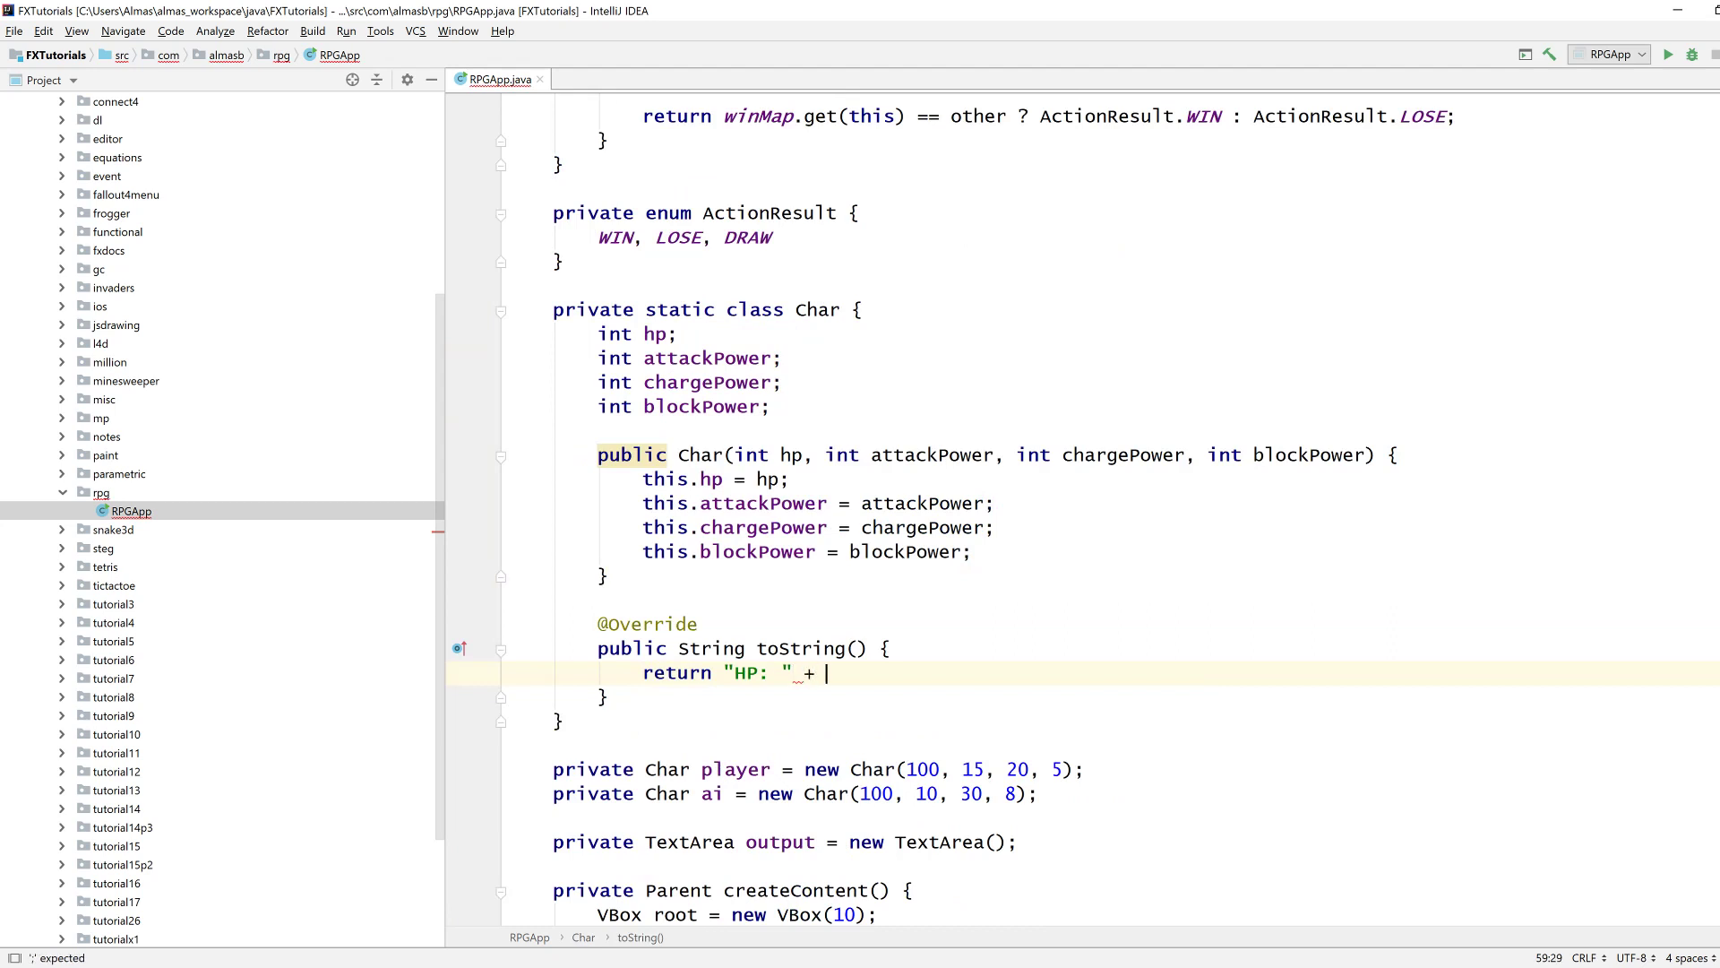
Finish the toString return with hp;, run the game to check the output, then close it.
type("hp;")
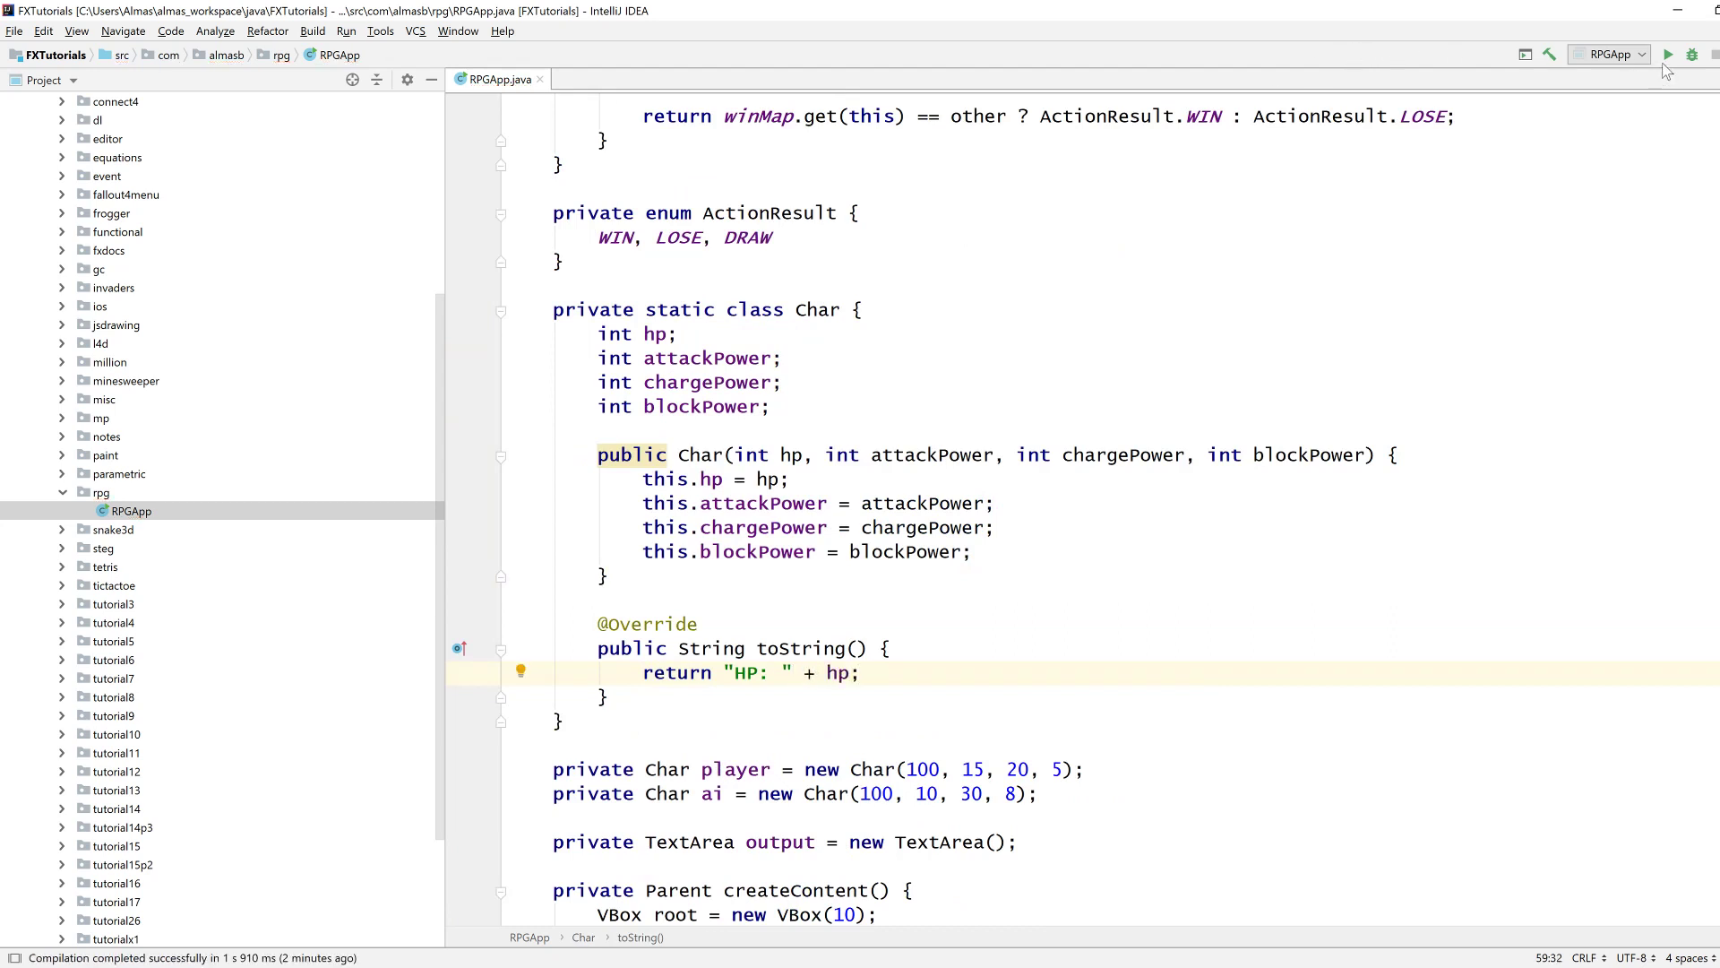
left_click(1668, 56)
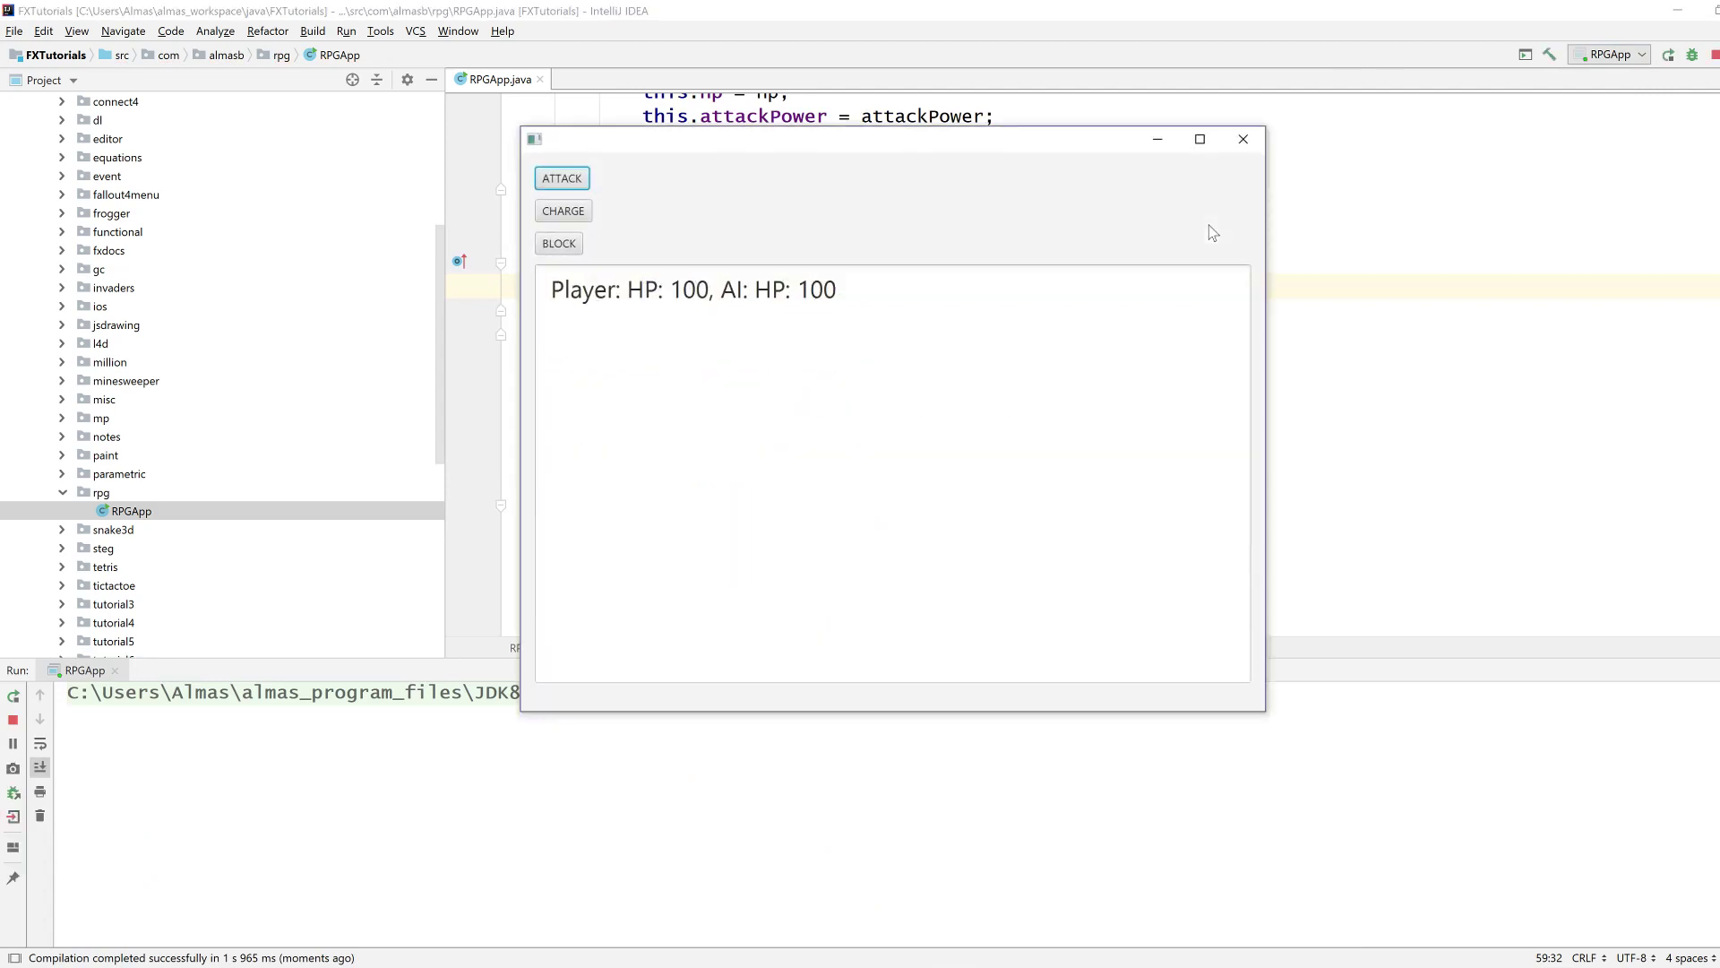
left_click(561, 178)
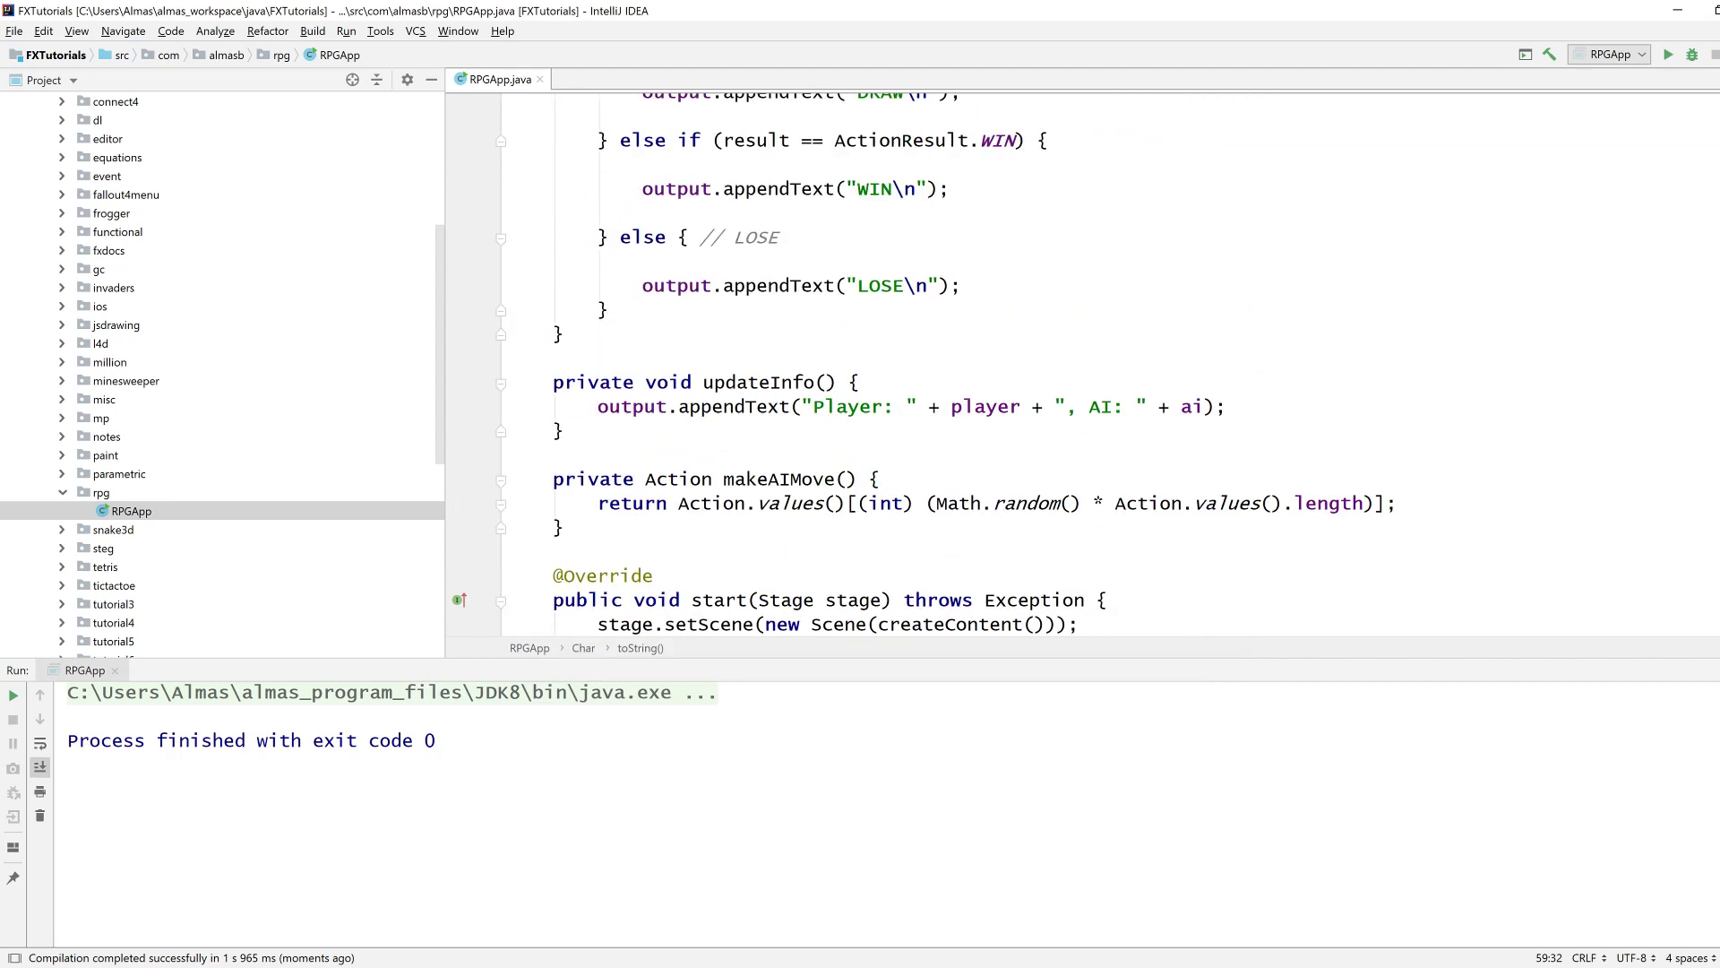
Append + "\n" to the updateInfo status line after ai.
type("+ \"\\n\"")
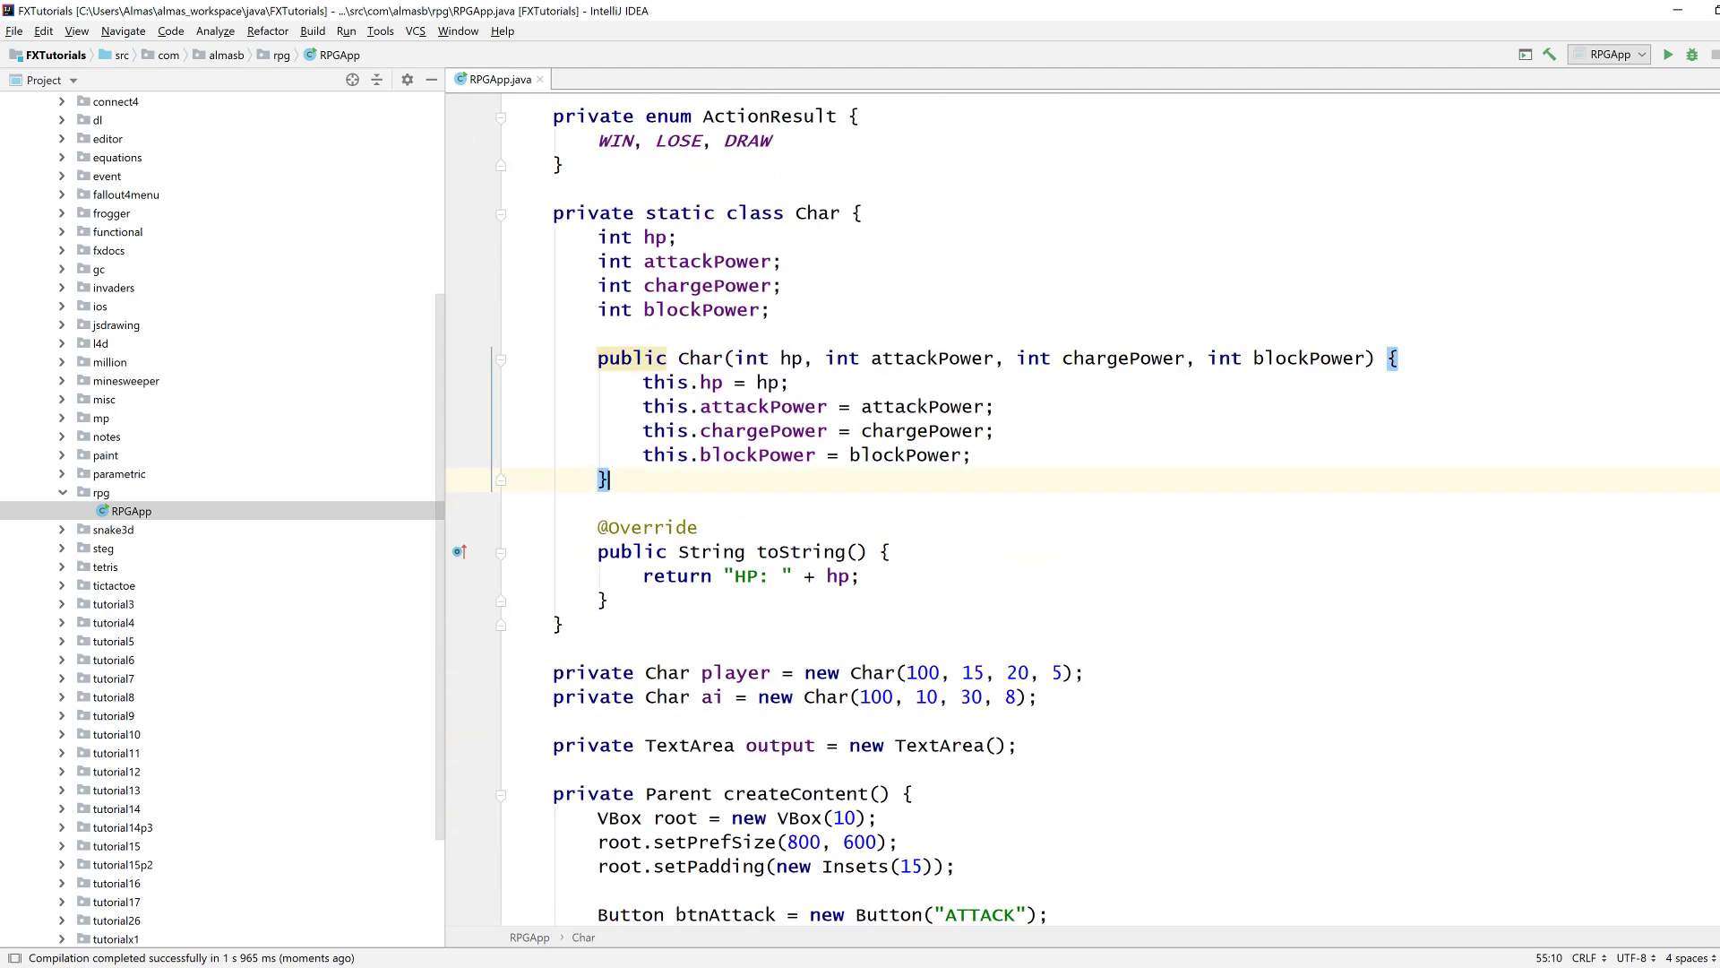
Declare int calcDamage(Action action) with a switch filled with branches for every action.
type("int ca")
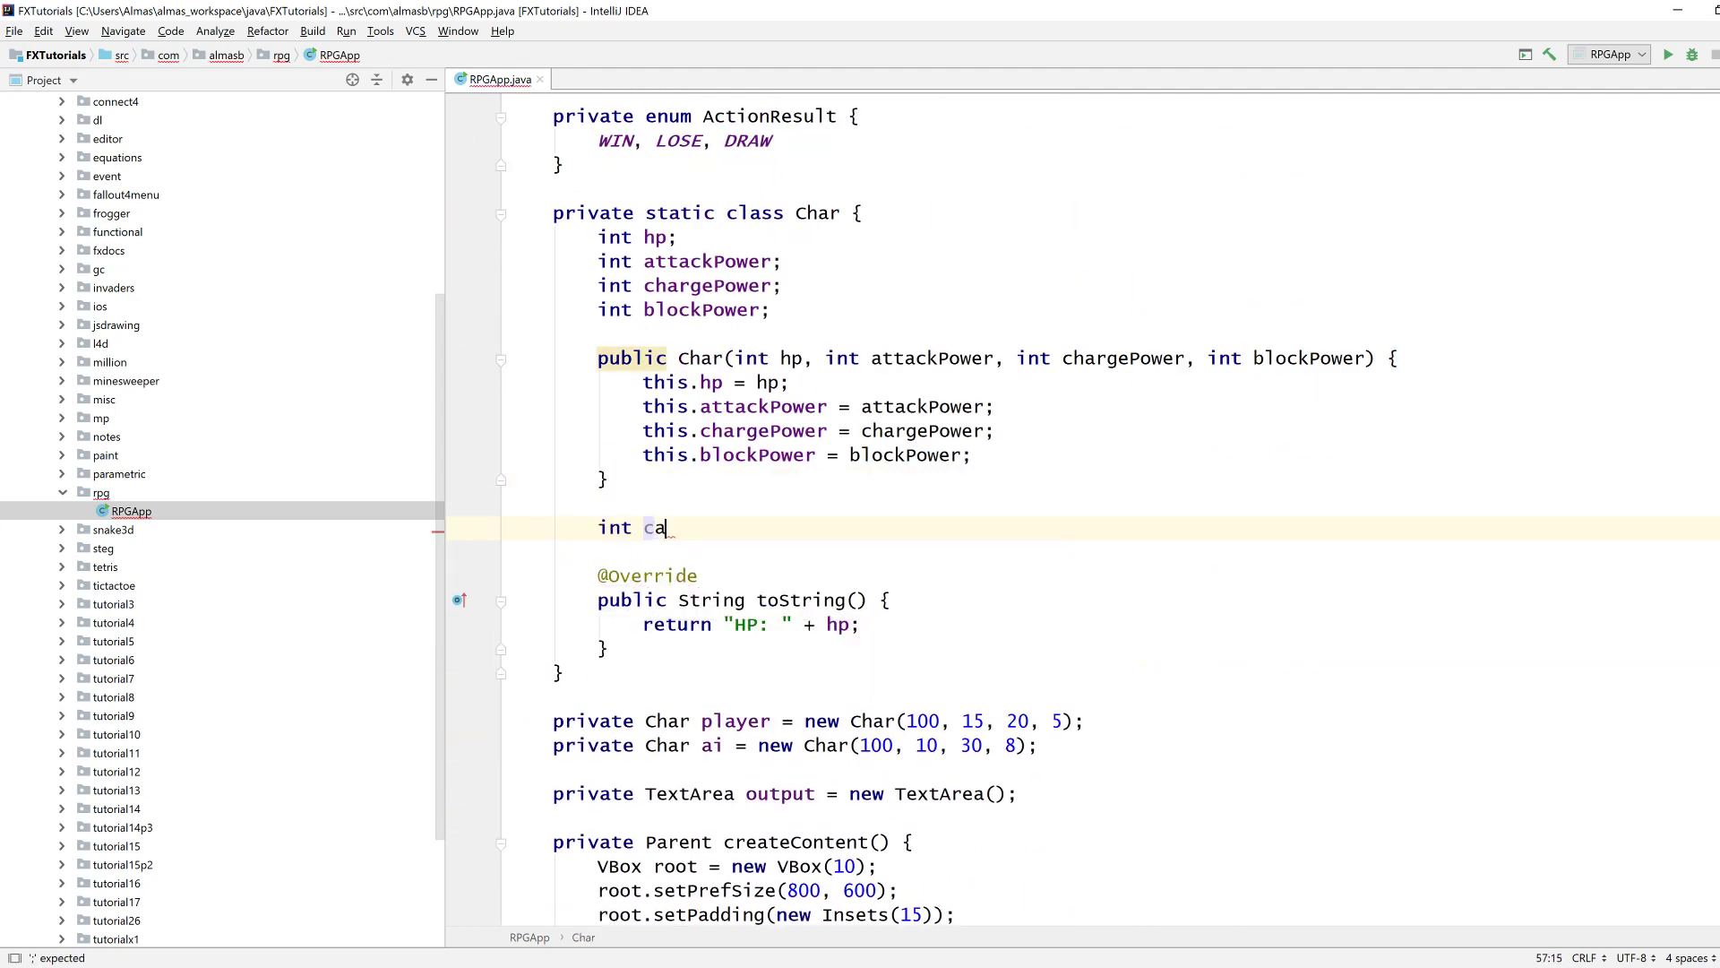
type("lcDamage()")
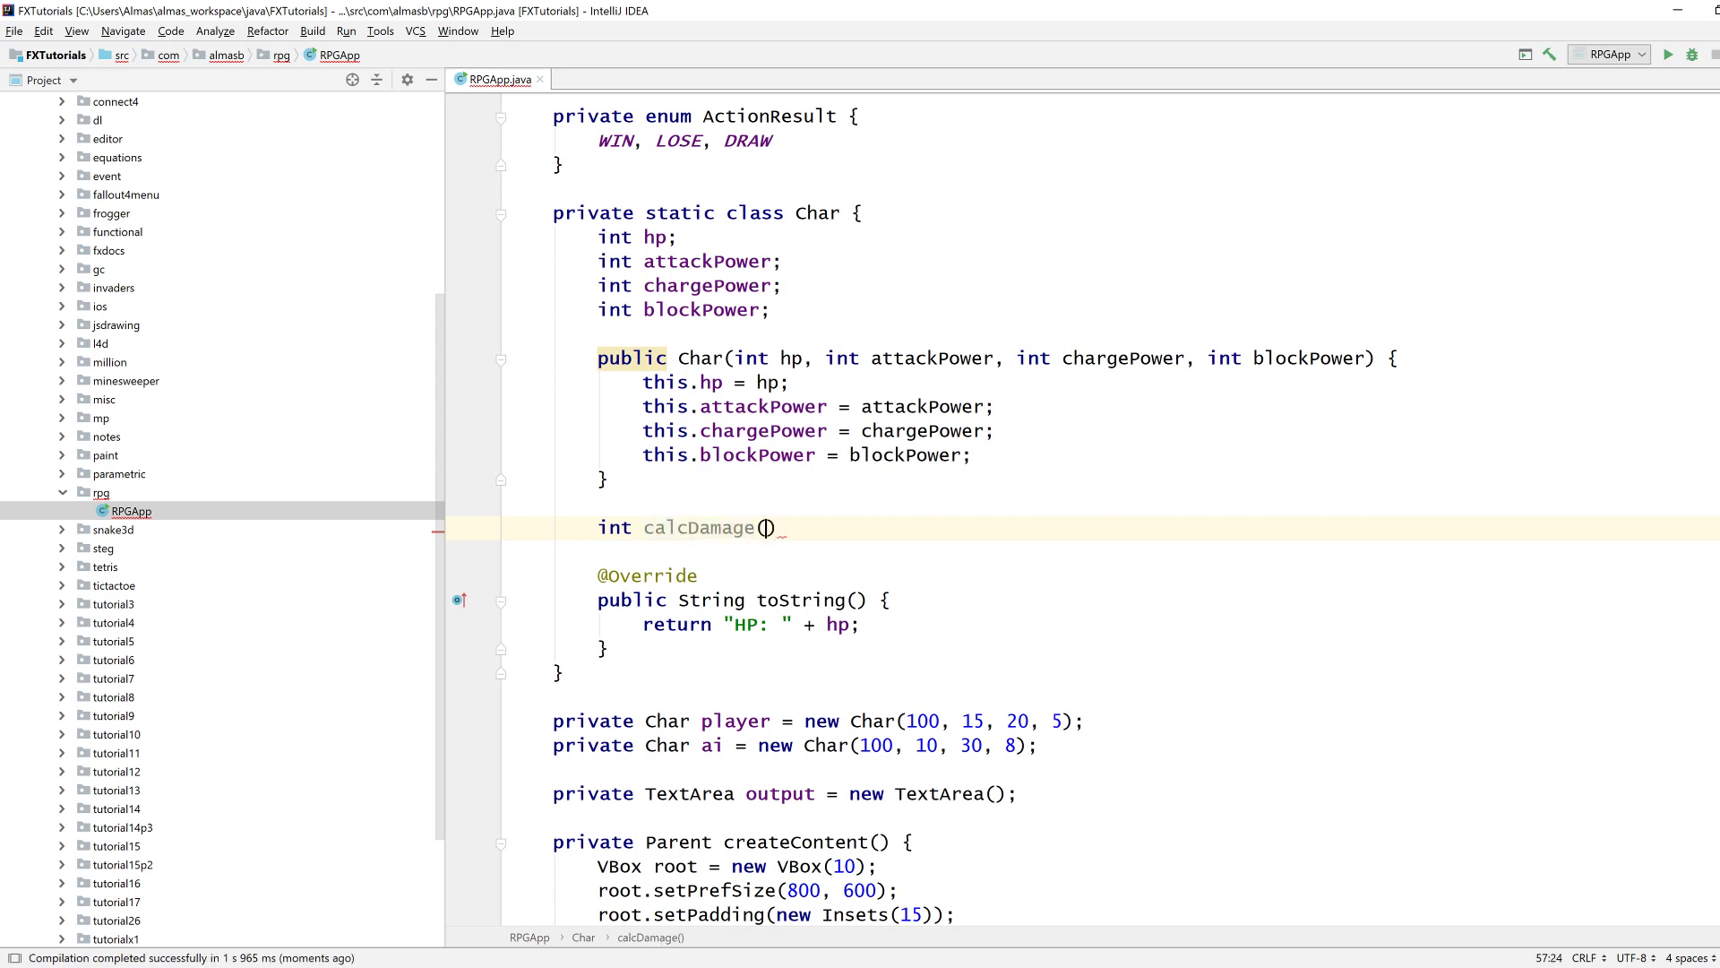
type("Action action")
type("switch (action) {")
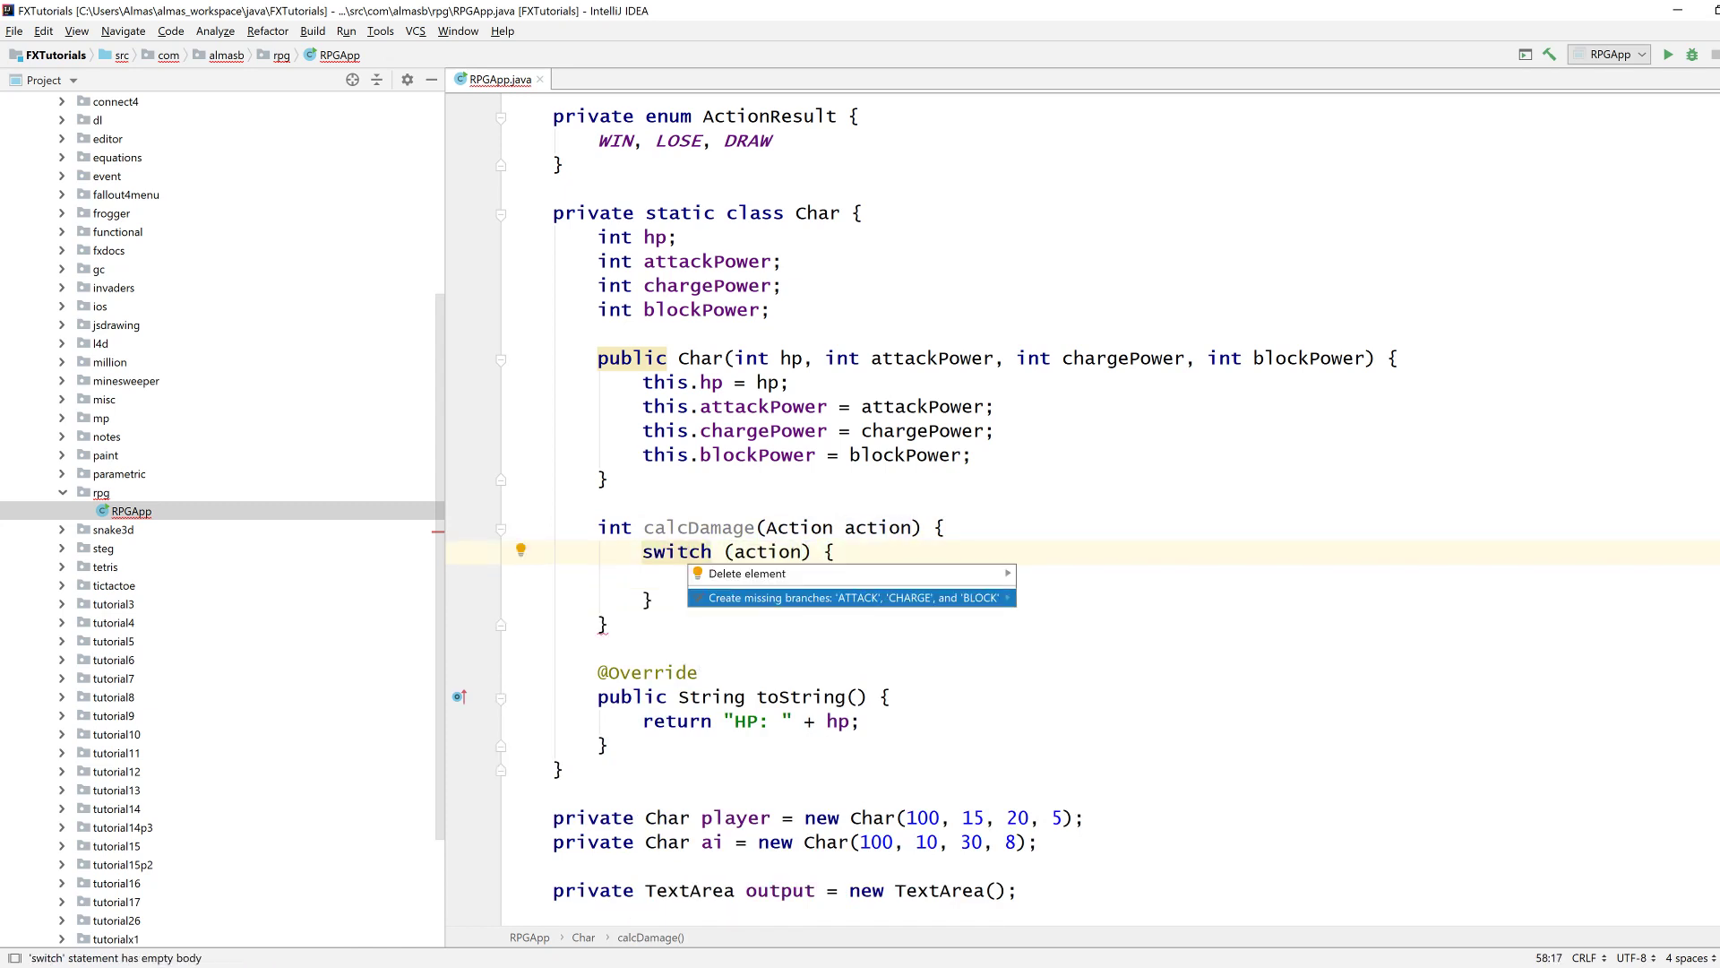
left_click(849, 596)
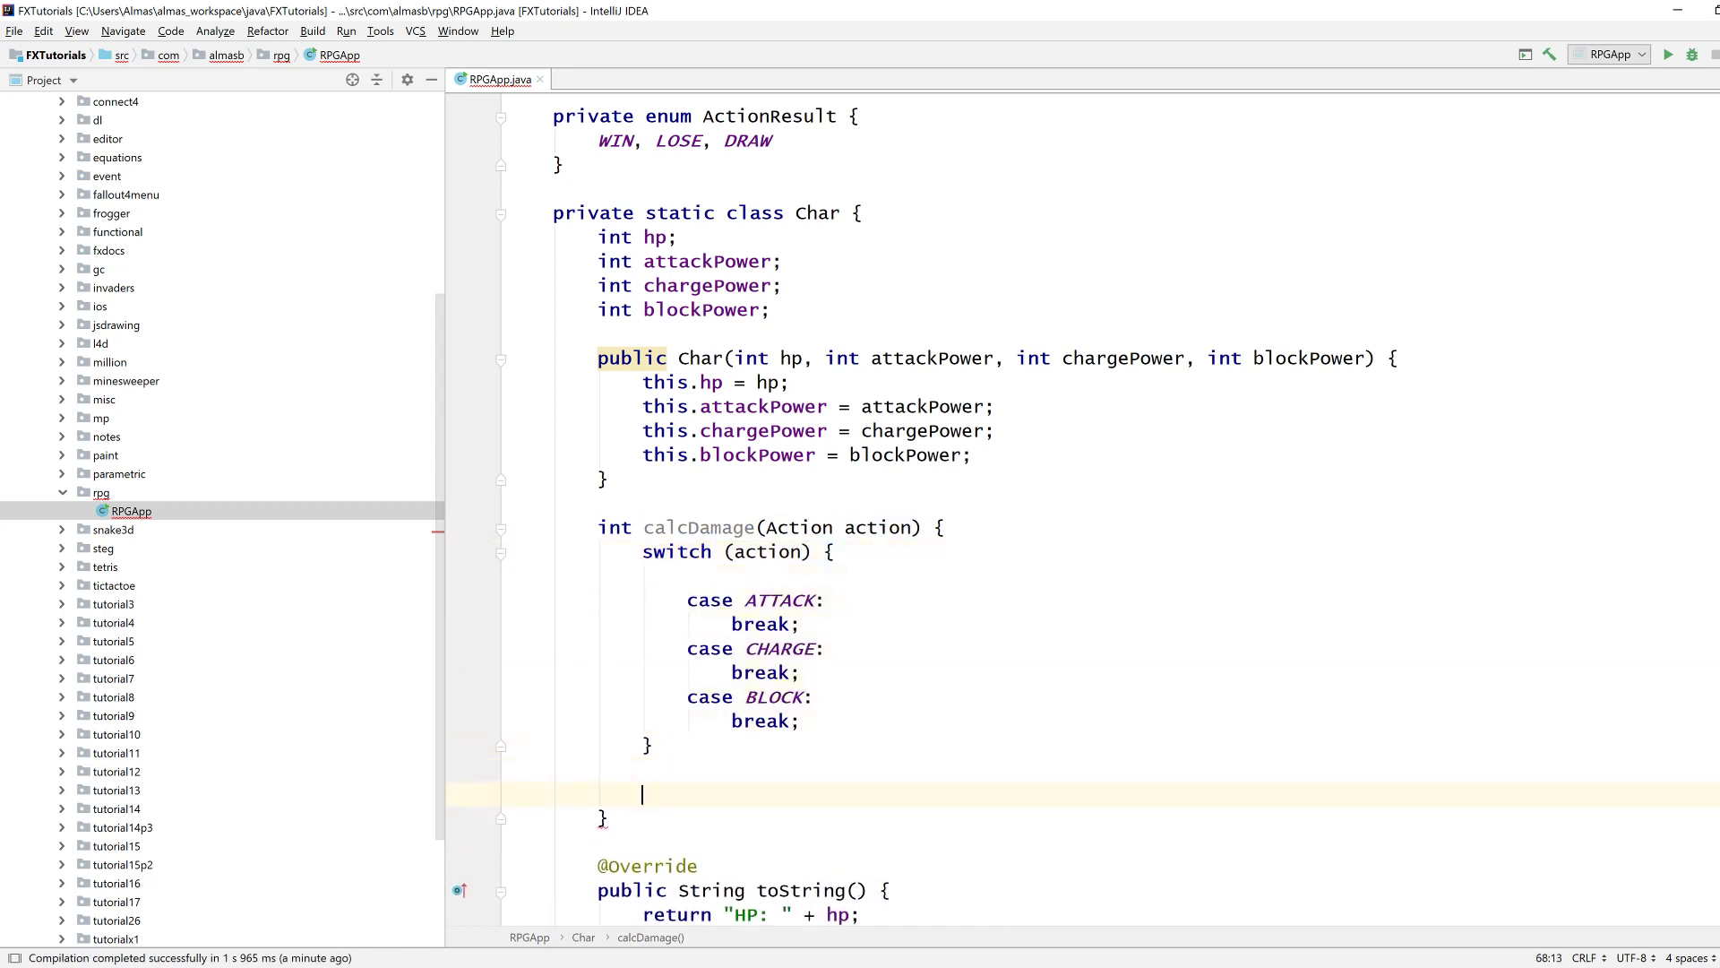
Throw new AssertionError("Unknown action : " + action) as the default and return each action's power.
type("throw new")
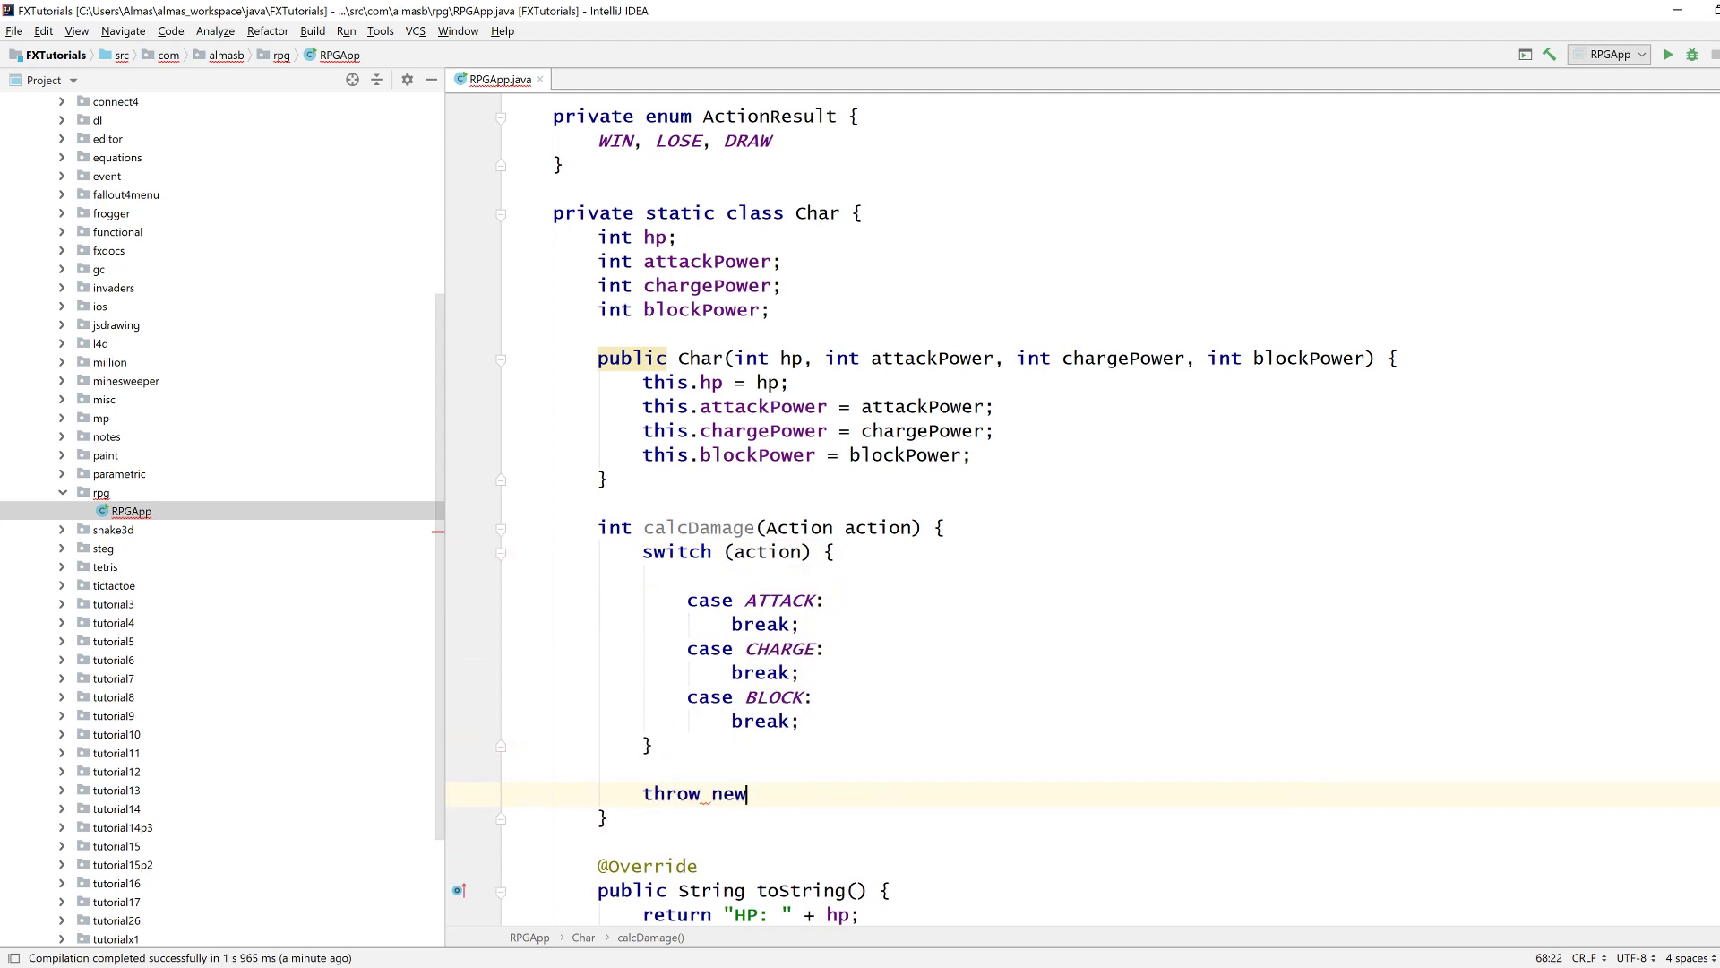
type("AssertionError(\"\")")
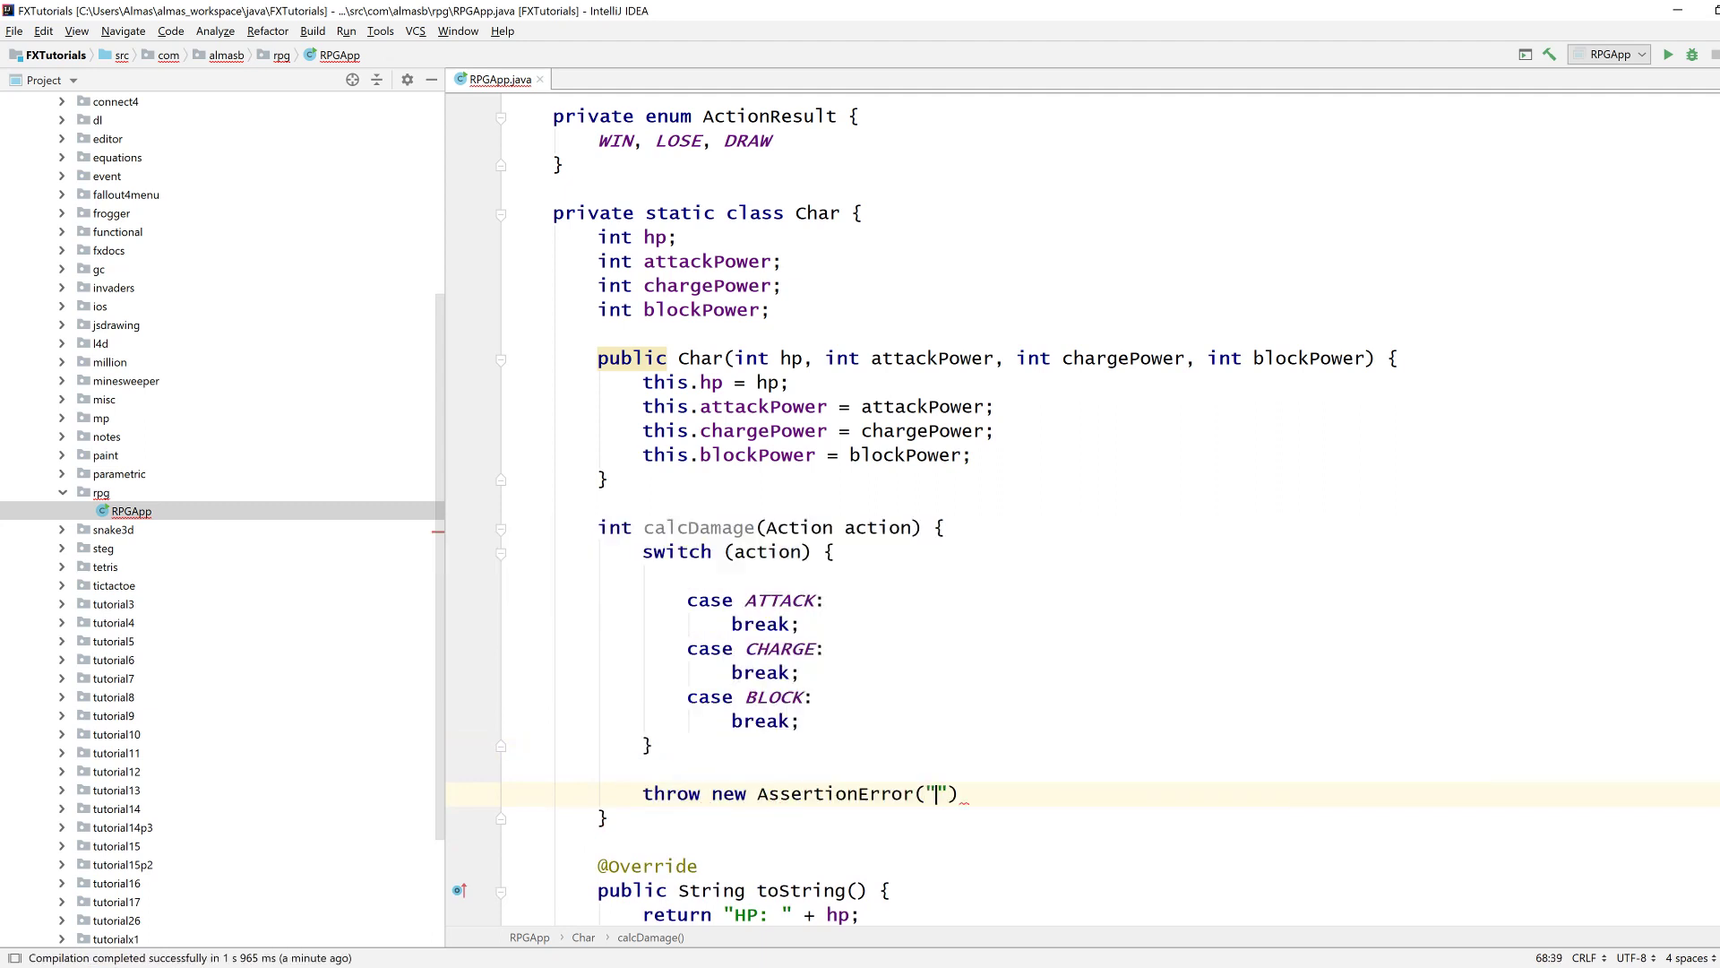
type("c")
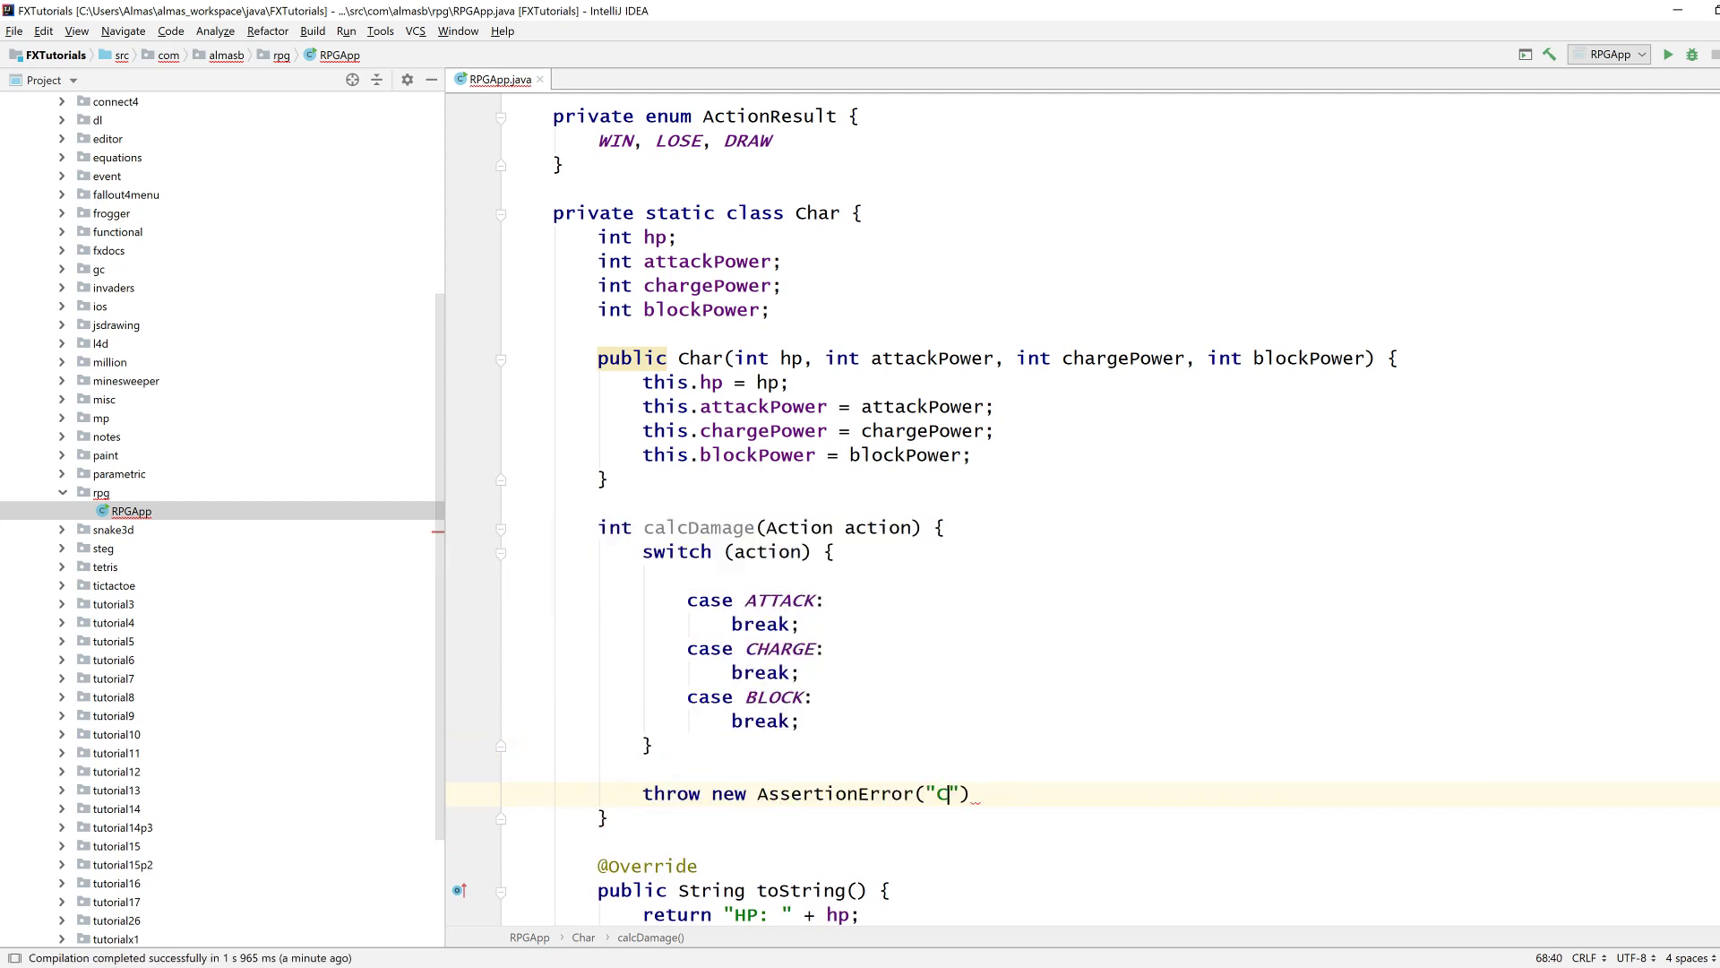
type("nknown action :")
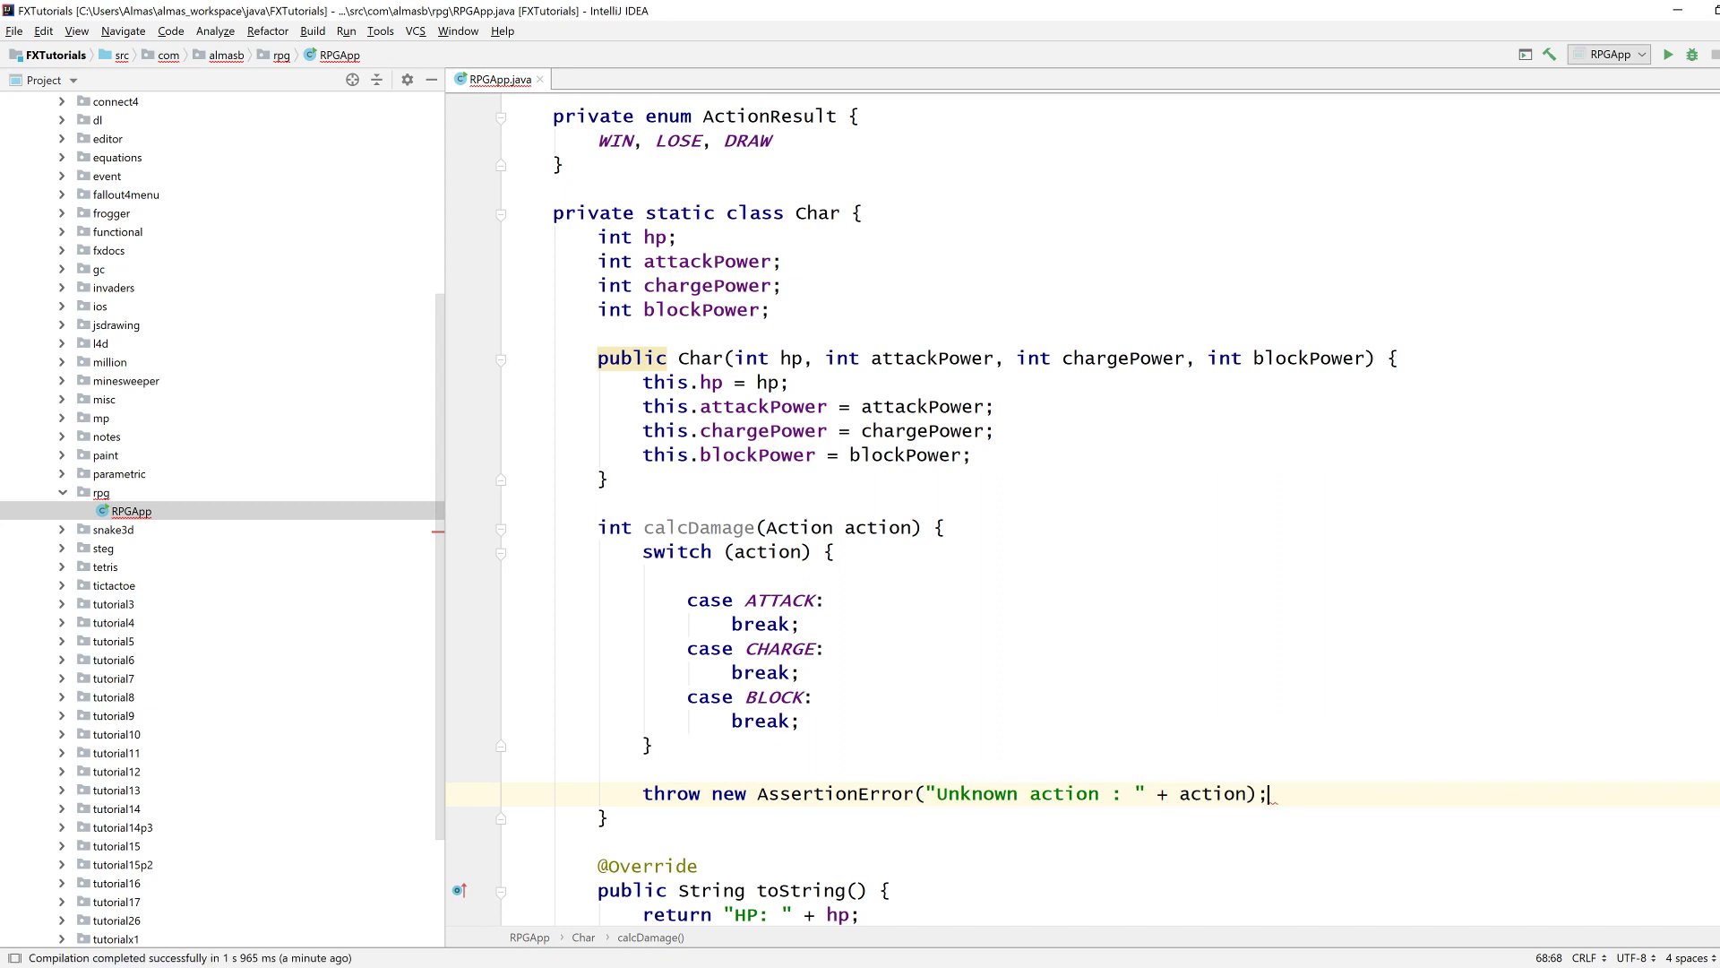
type("return blockPower")
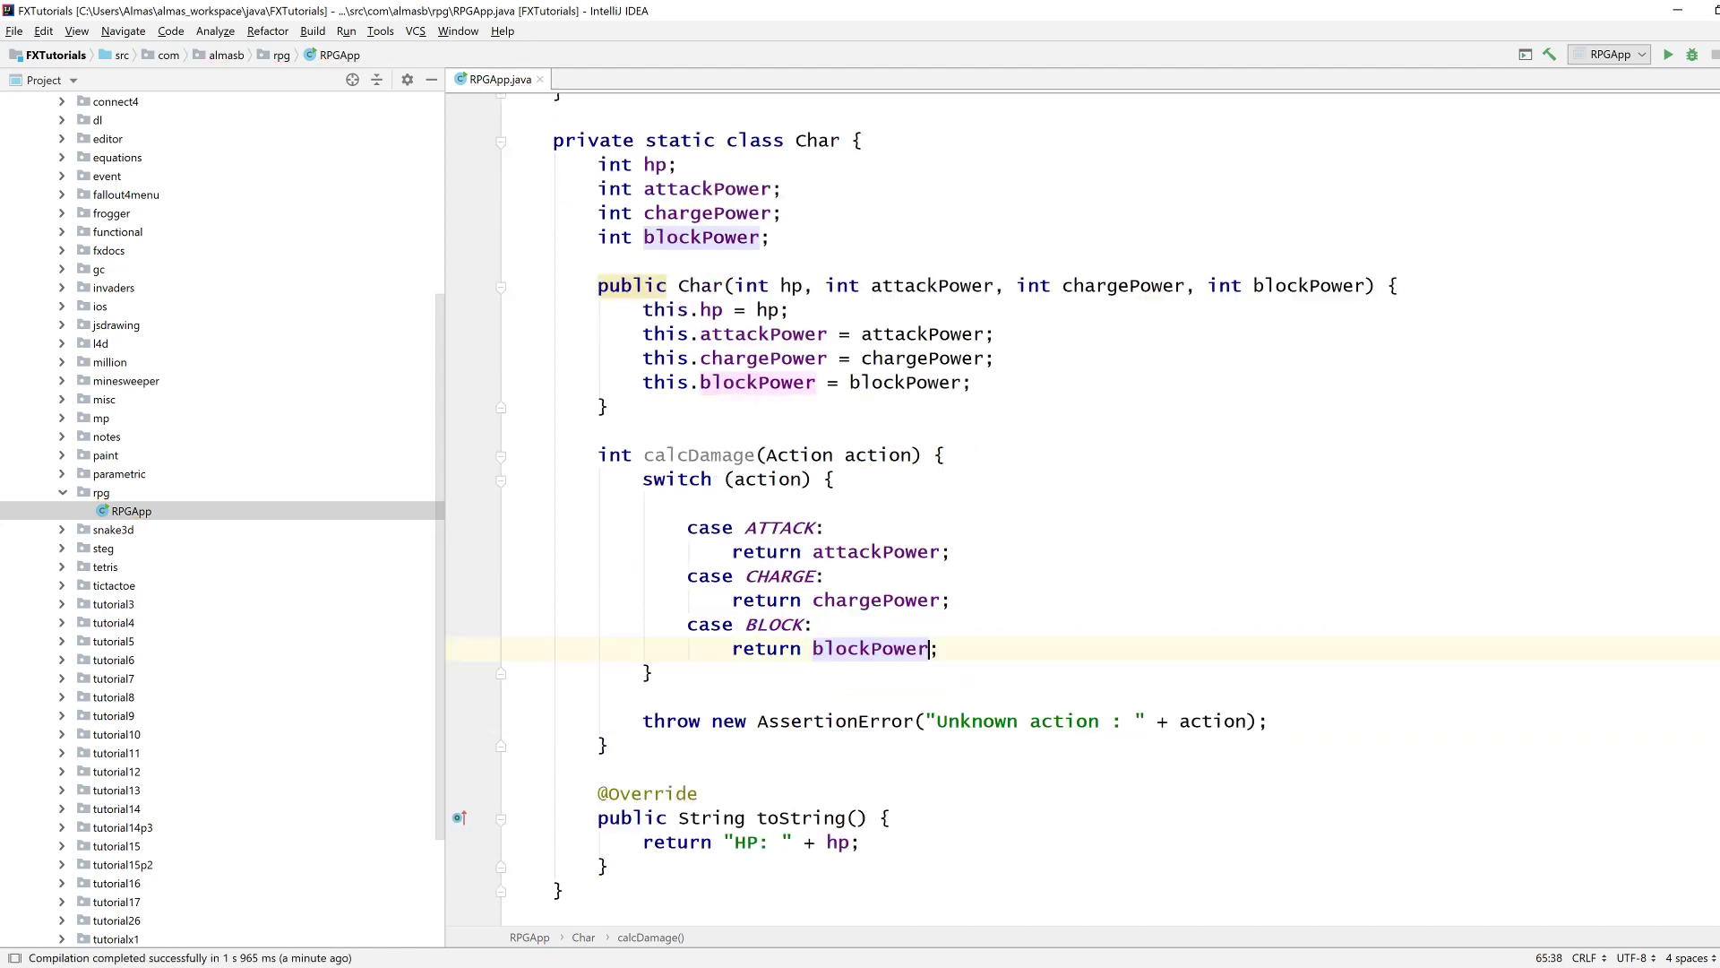
Tidy the calcDamage switch and scroll down to the makeMove method.
scroll("down", 3)
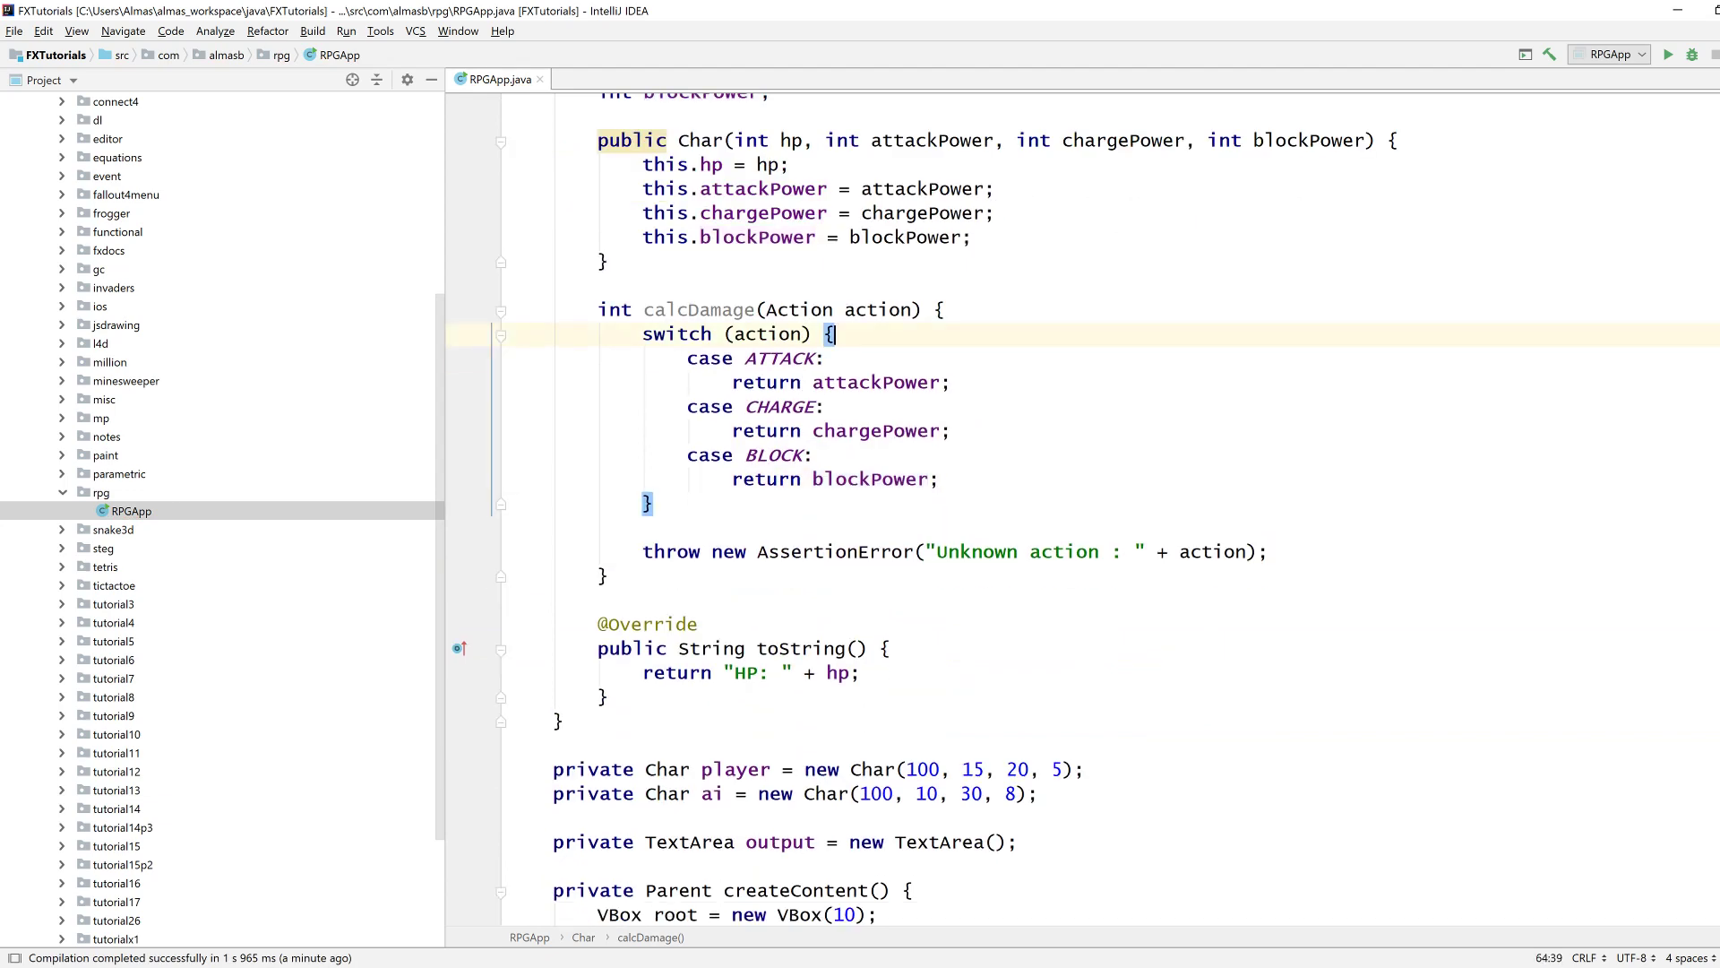
scroll("down", 3)
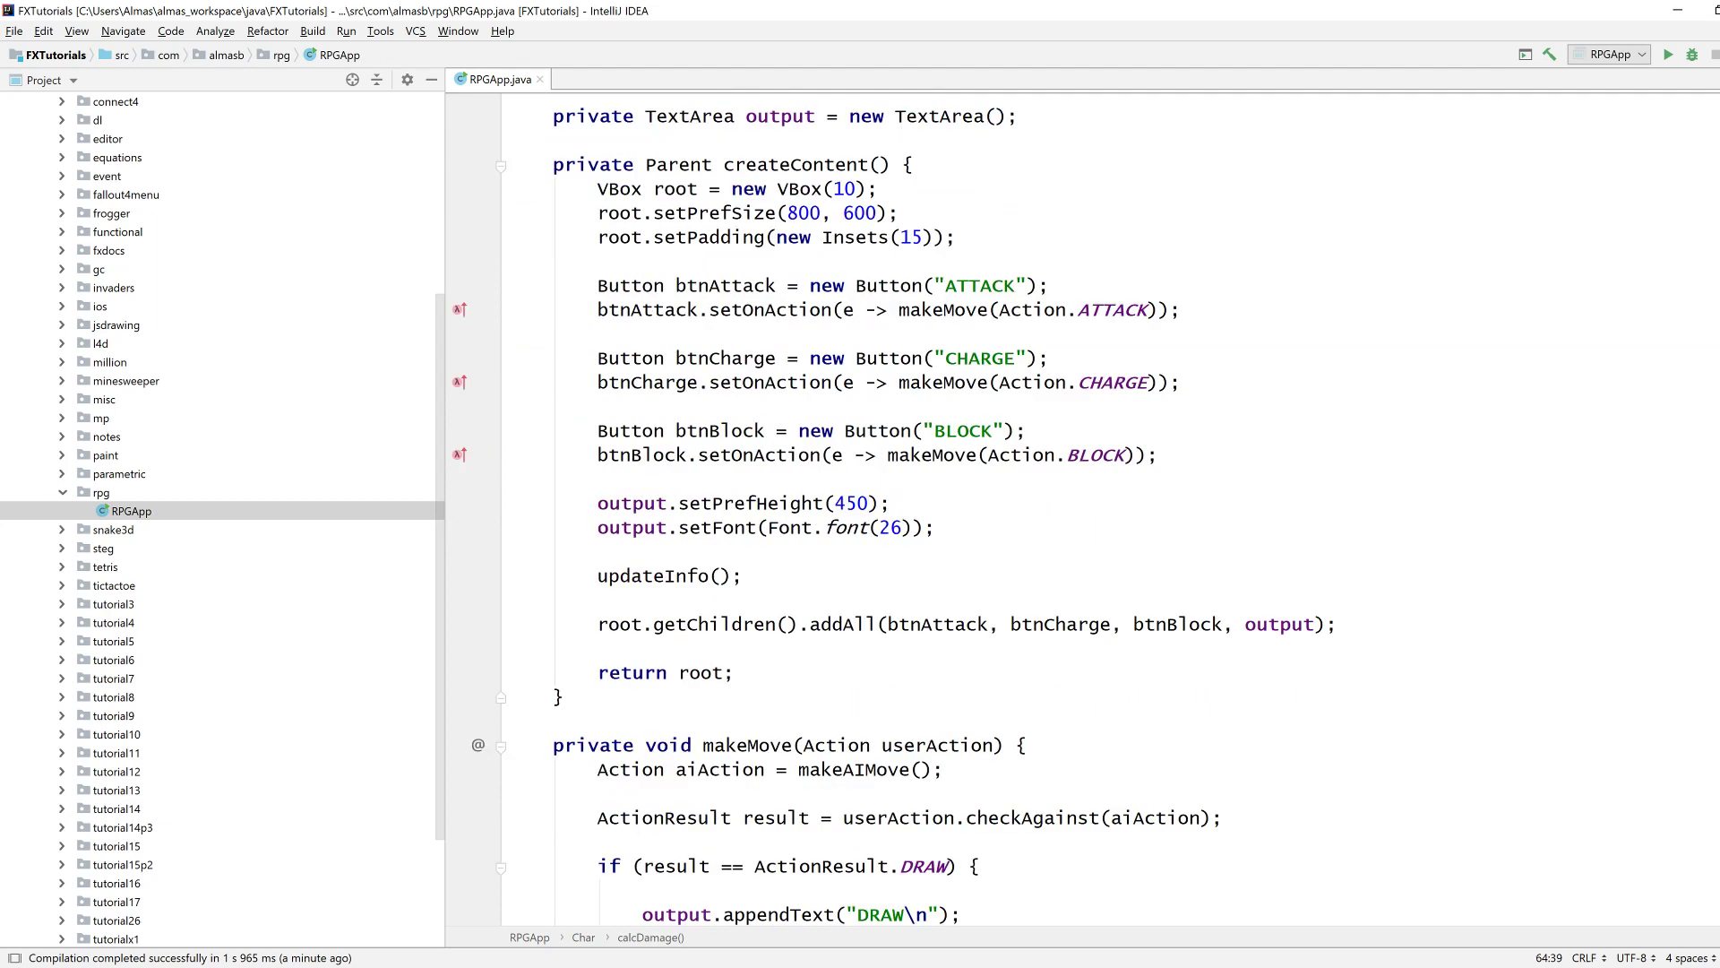
scroll("down", 3)
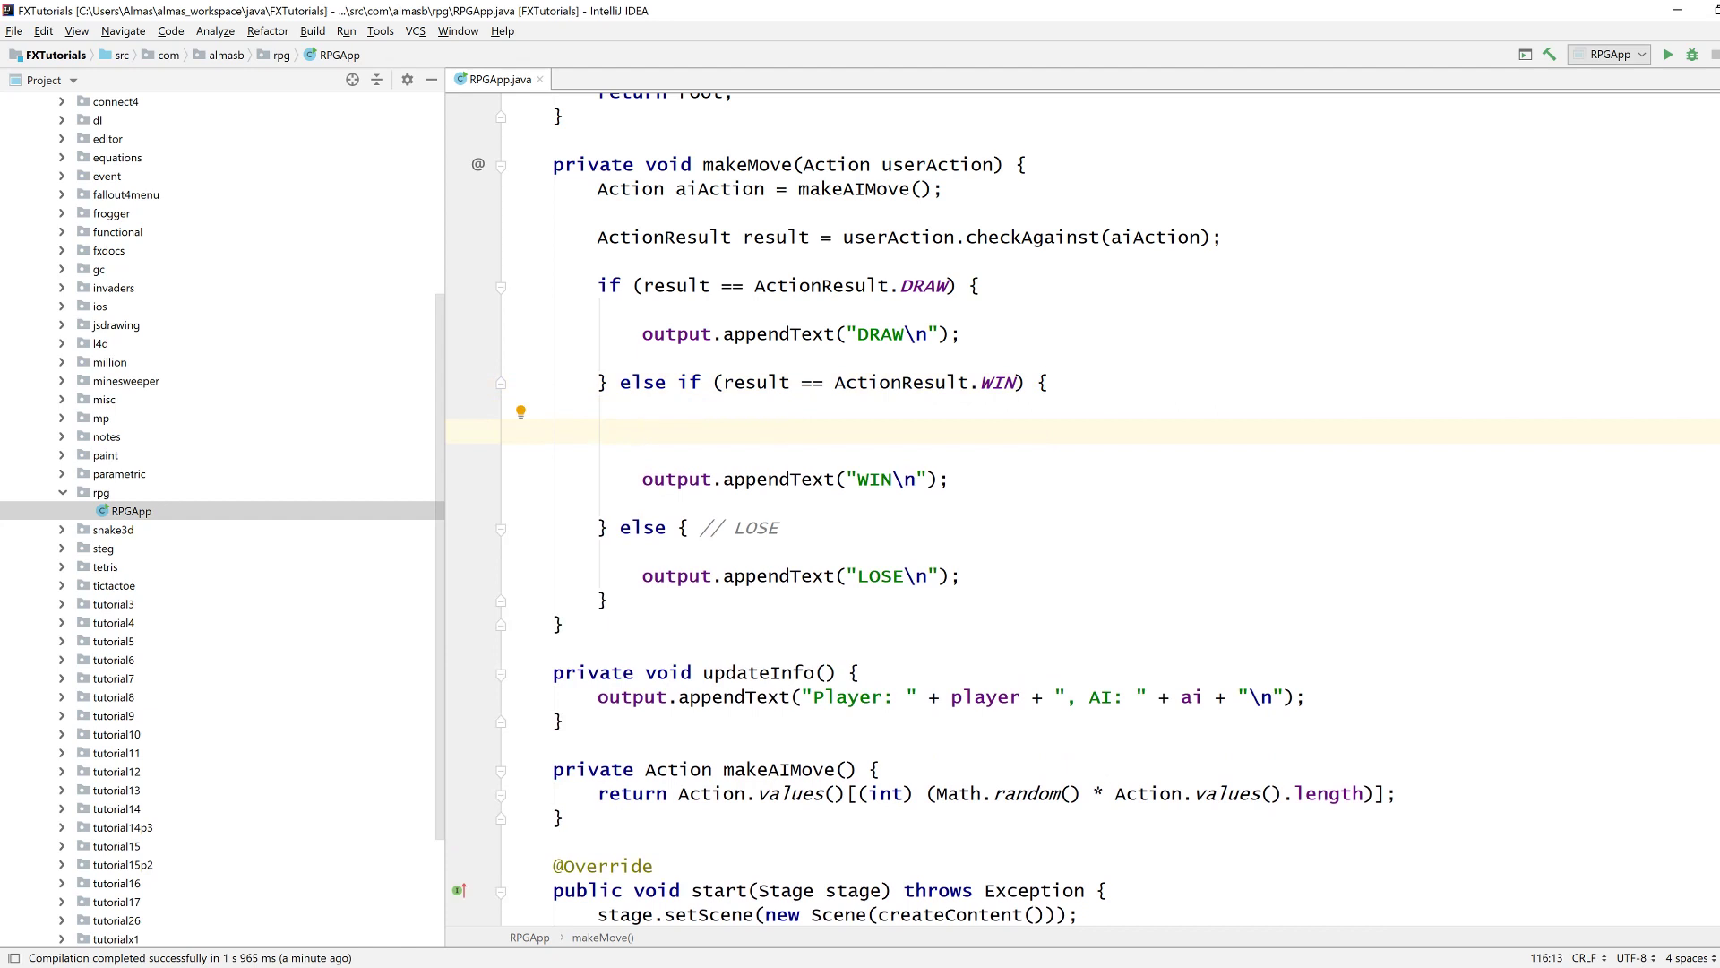
In the WIN branch compute int dmg = player.calcDamage(userAction) and subtract it from hp.
type("int dmg =")
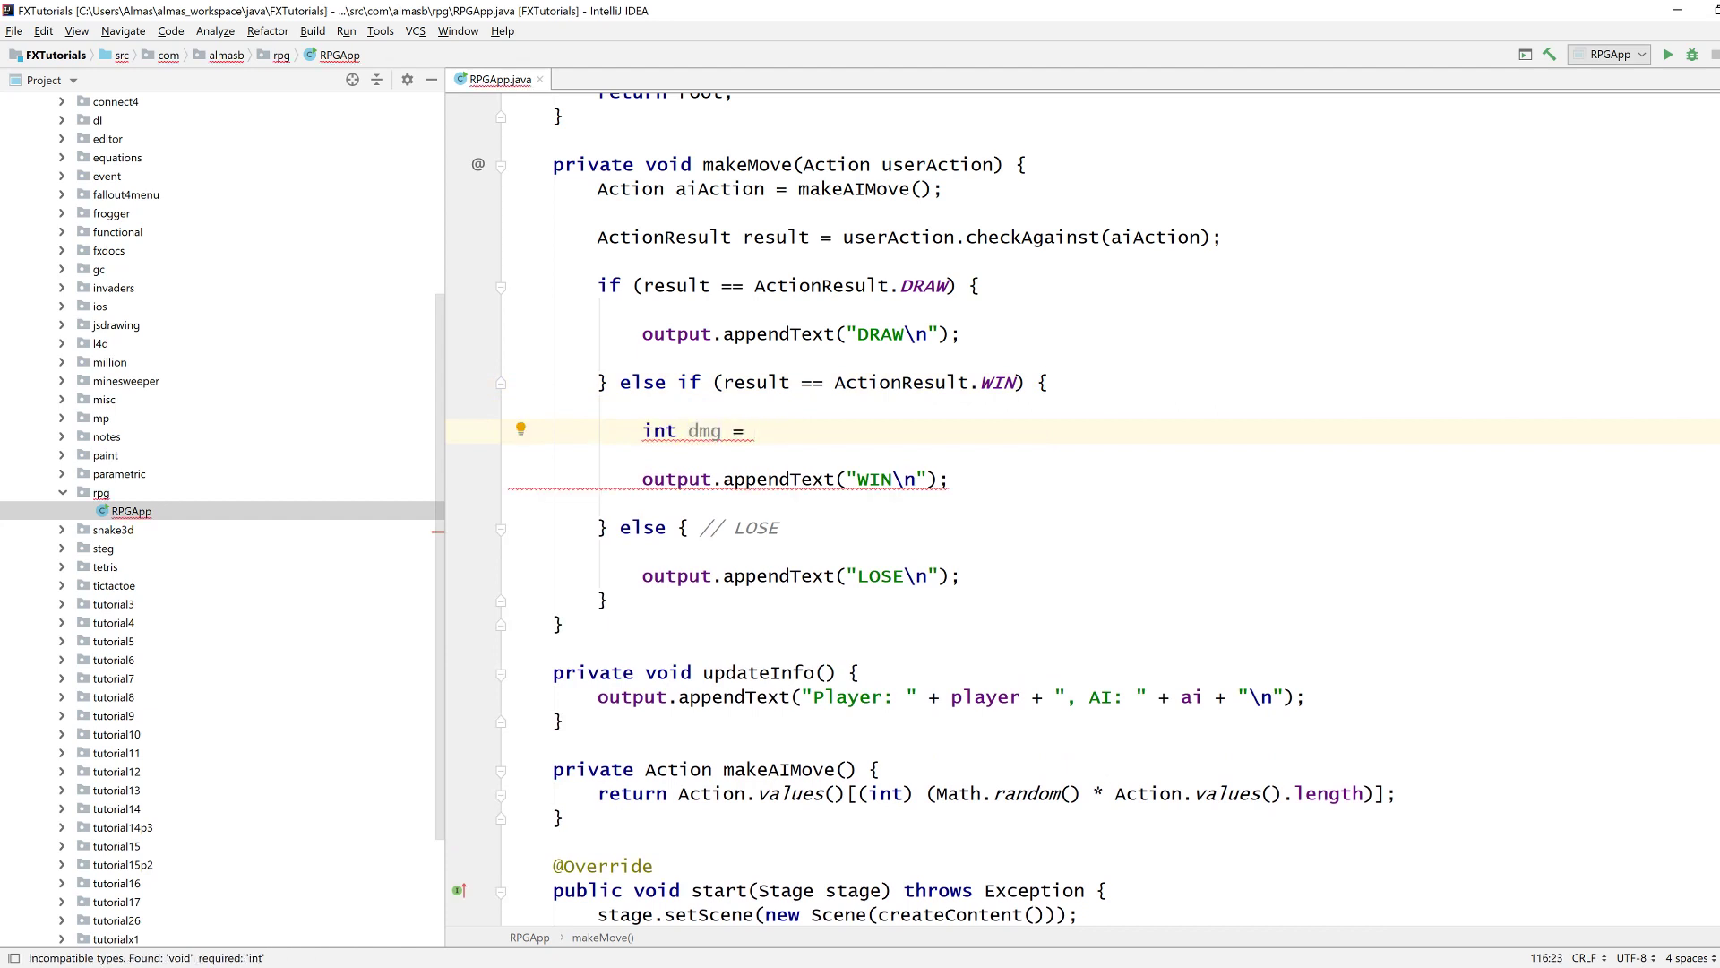
type("player.calcDamage(userAction);")
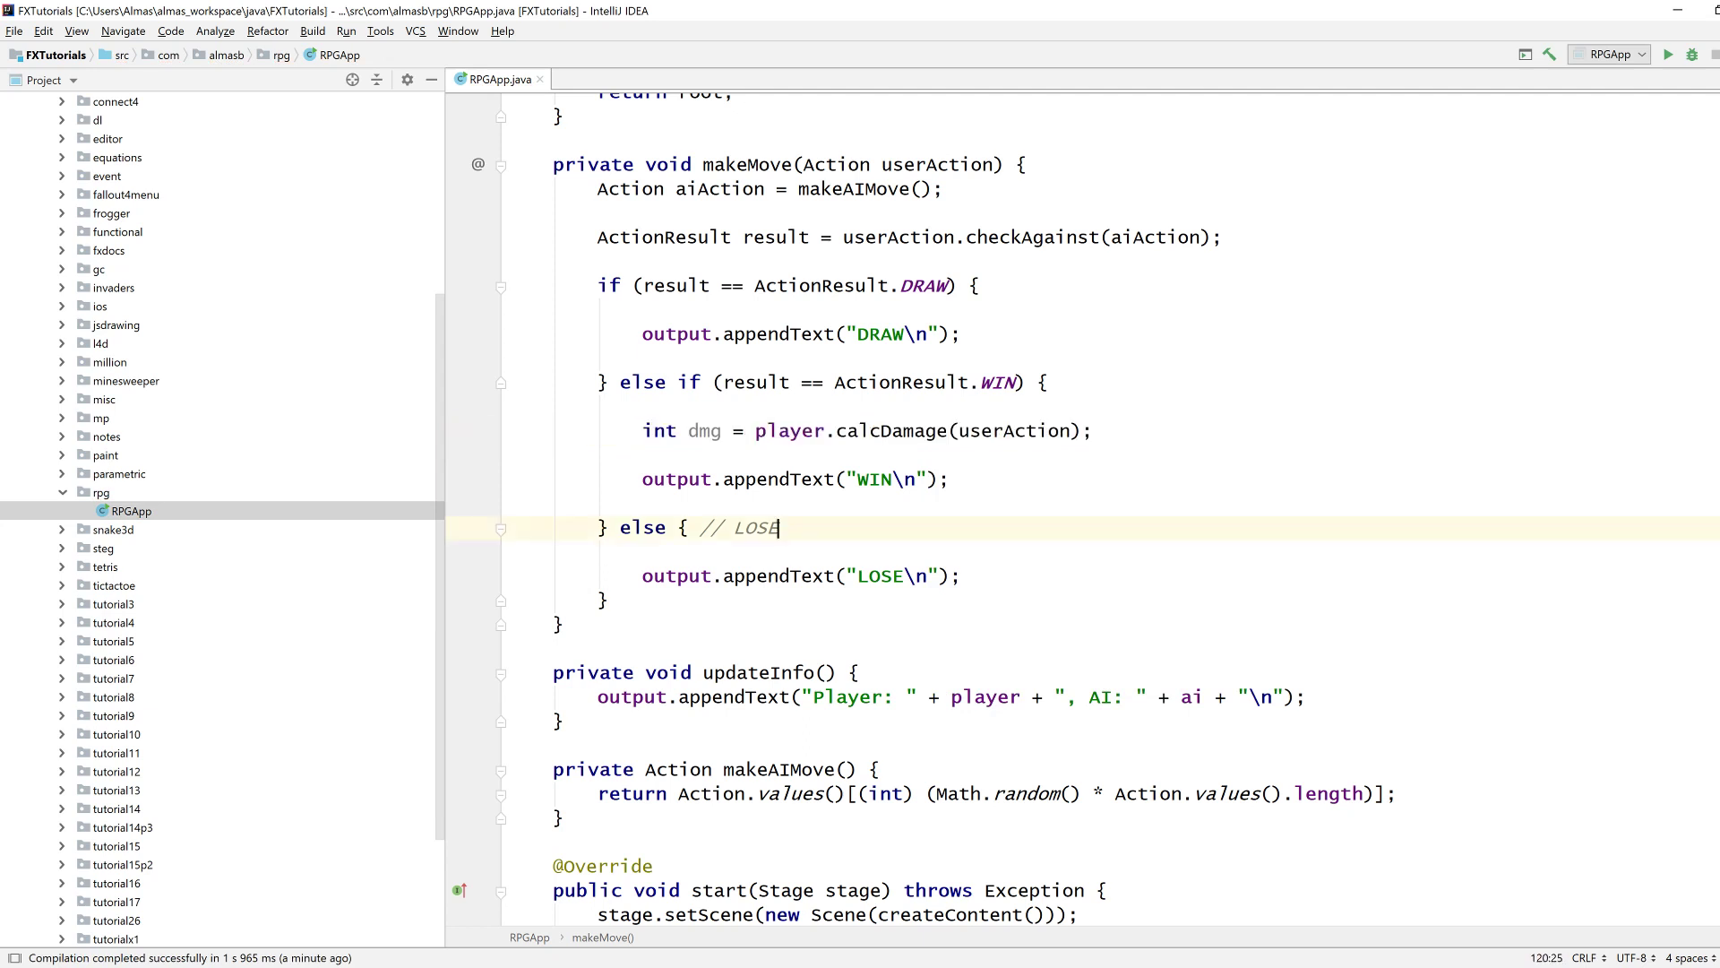
type("int dmg = player.calcDamage(userAction);")
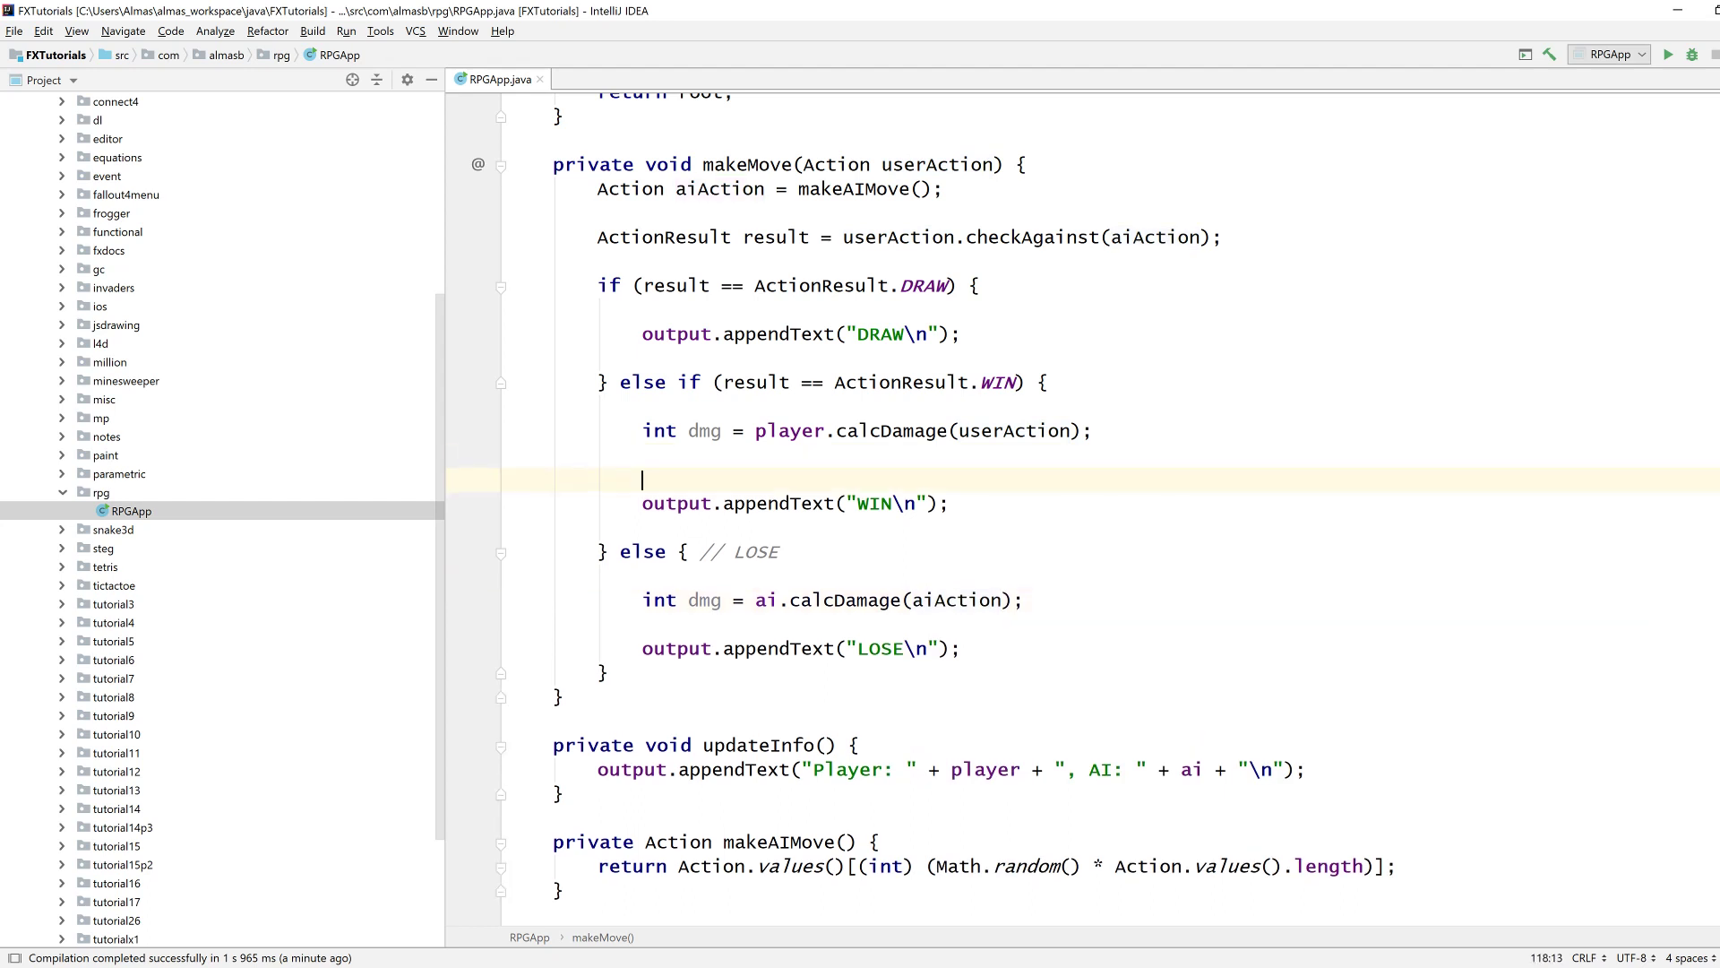
type("player")
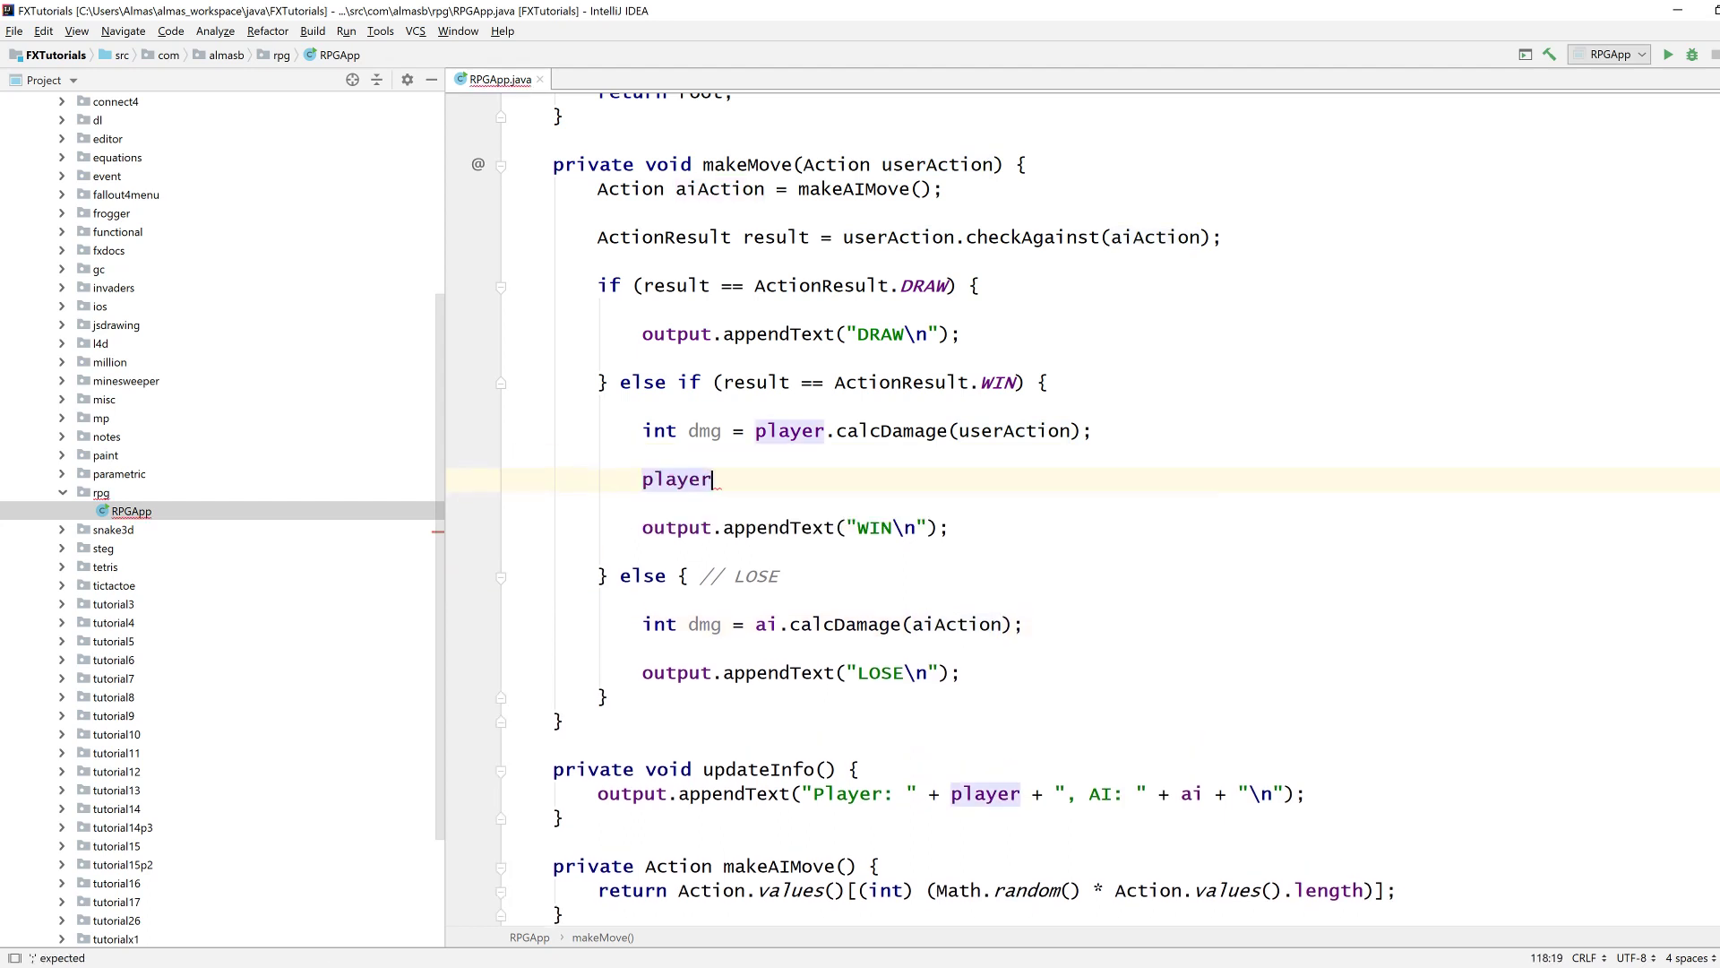
type(".hp -=")
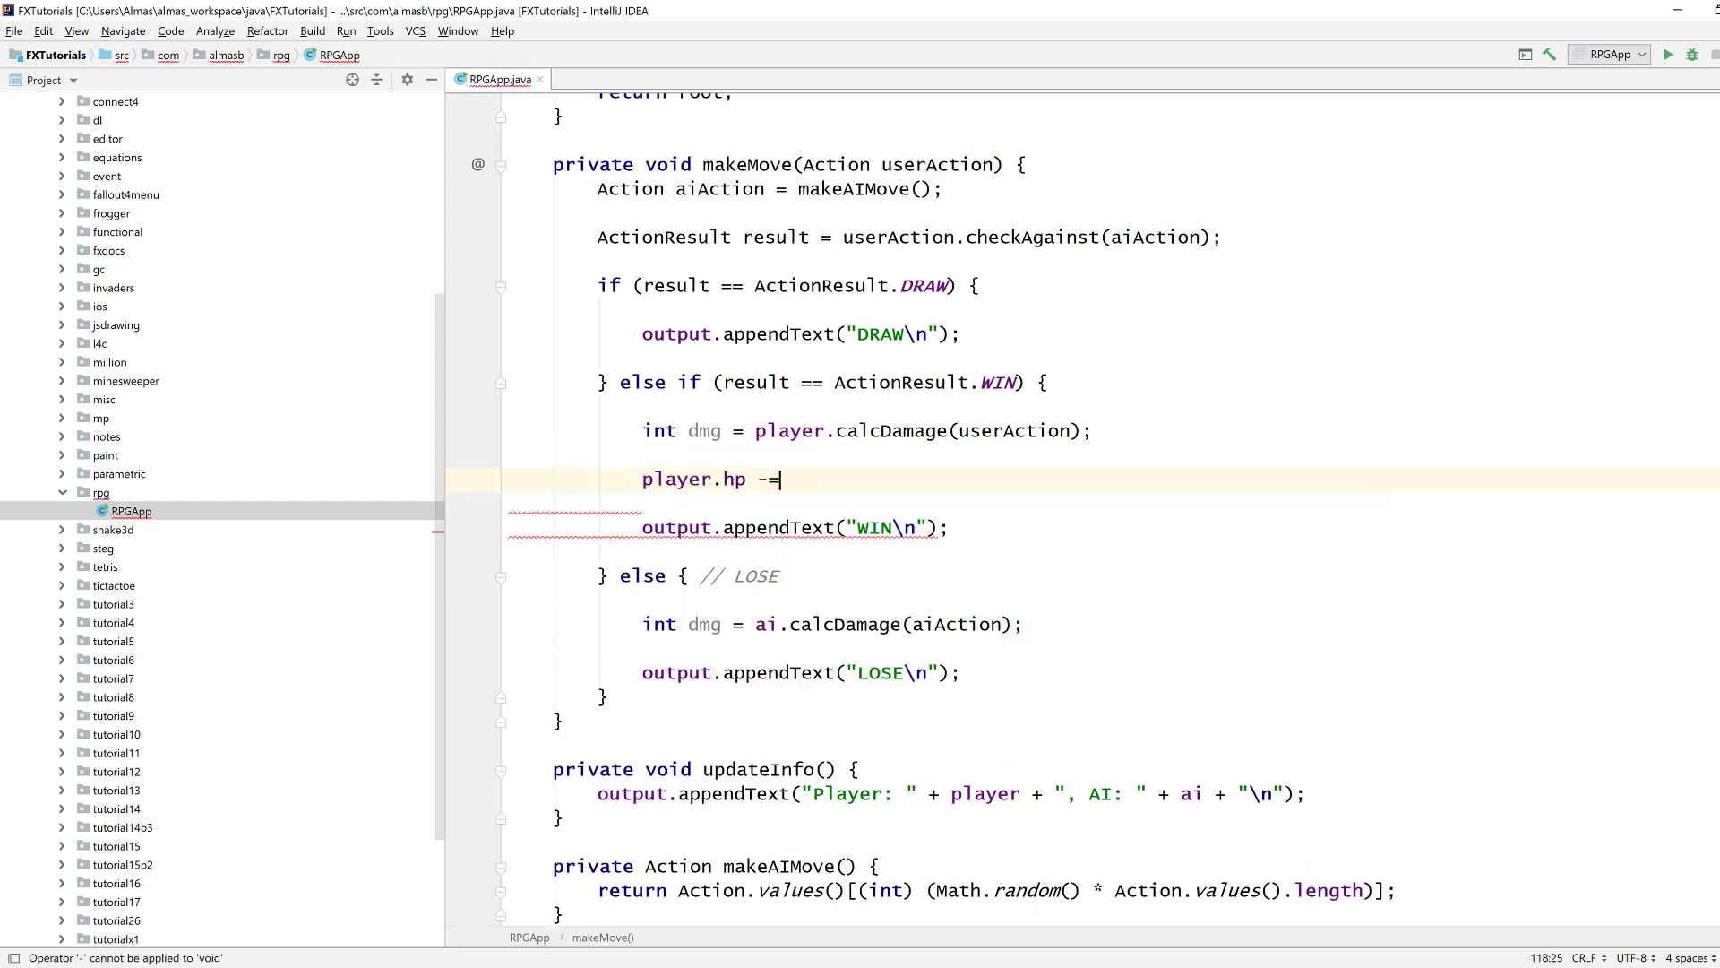
type("dmg;")
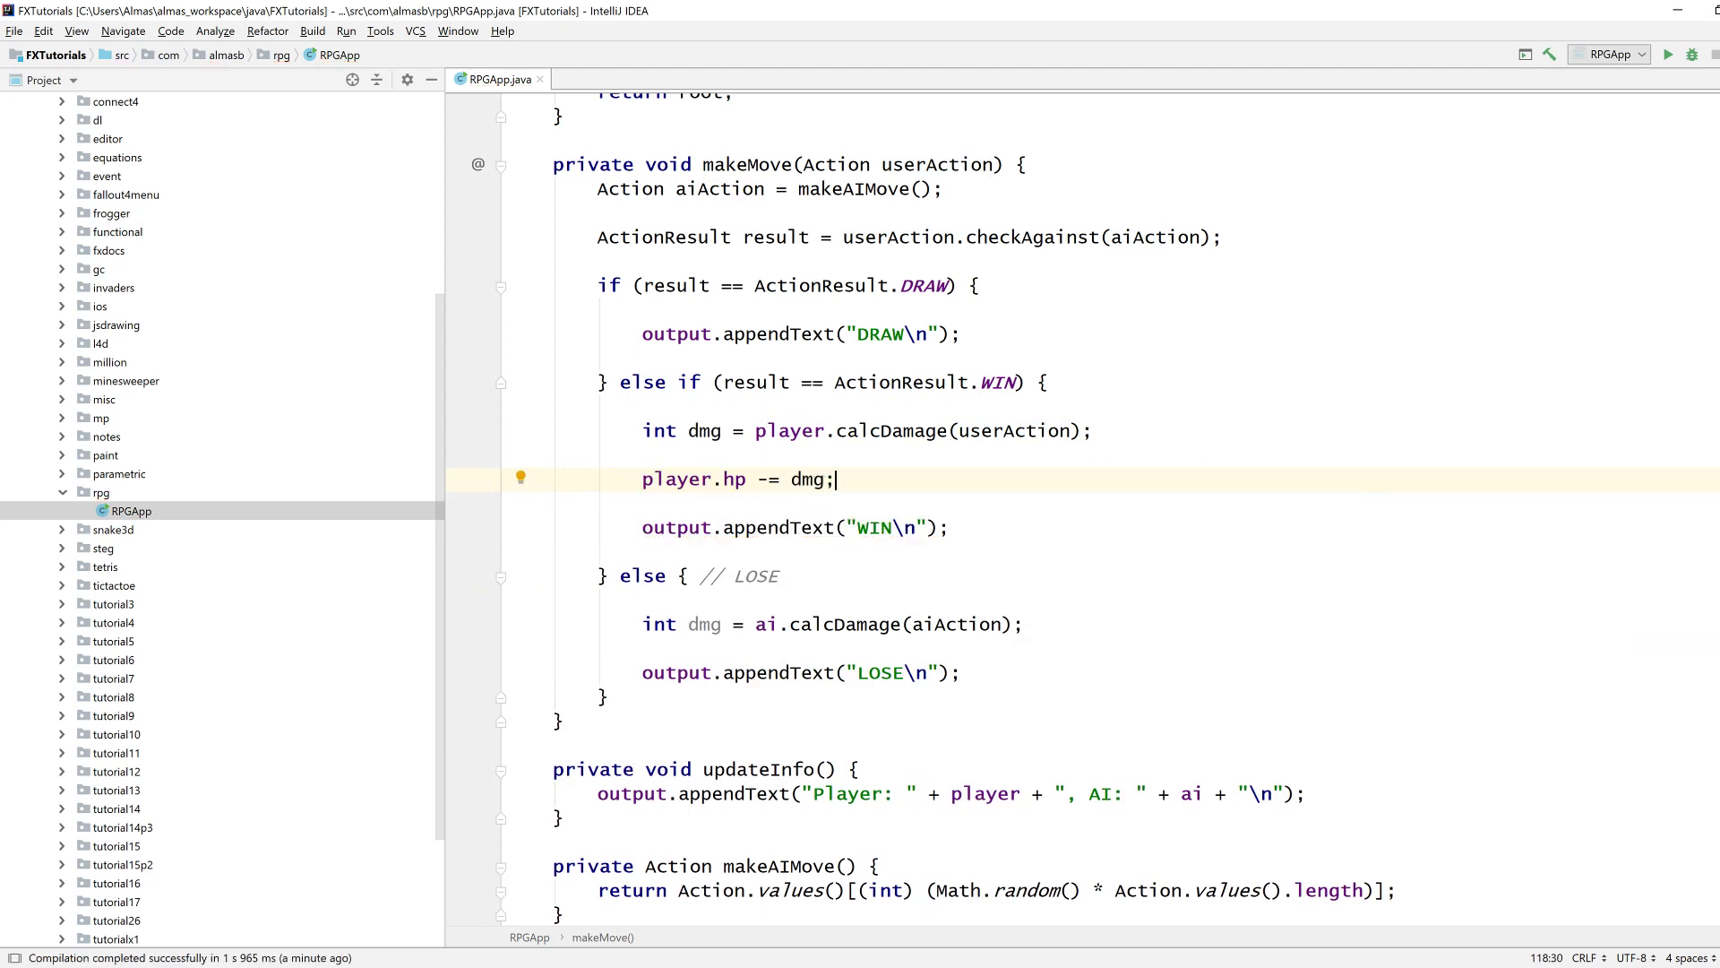
Replace the WIN message with "Player deals " + dmg + "to AI".
double_click(874, 527)
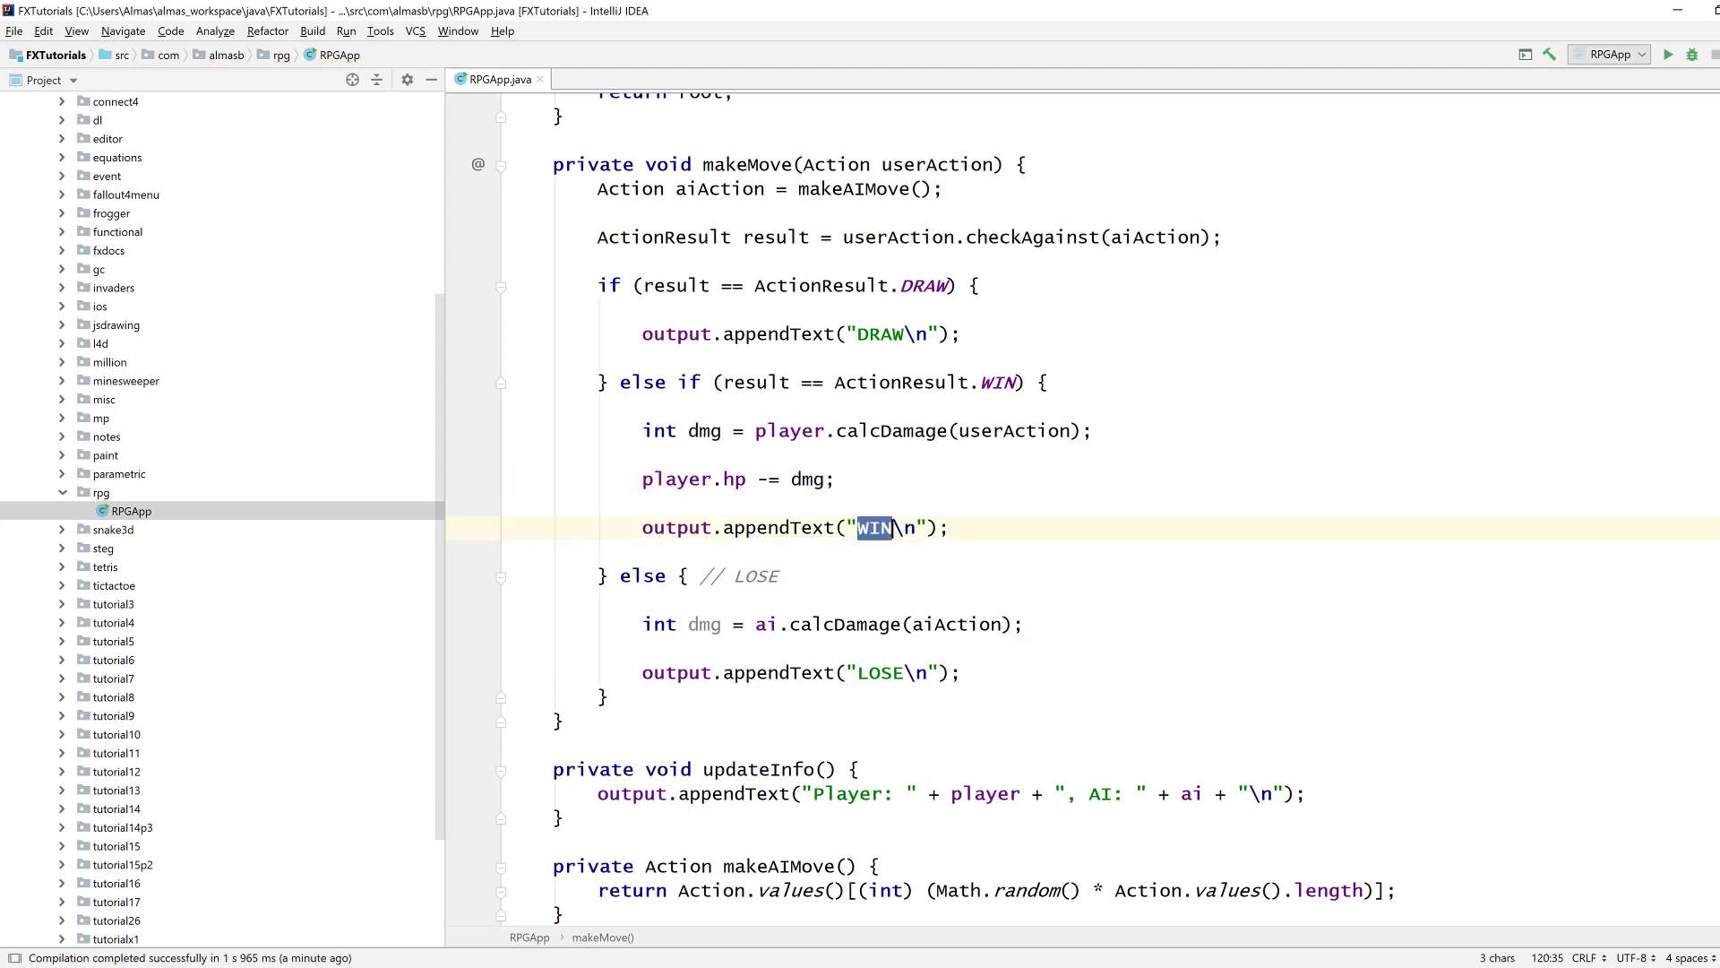
type("Player deals \" + dmg")
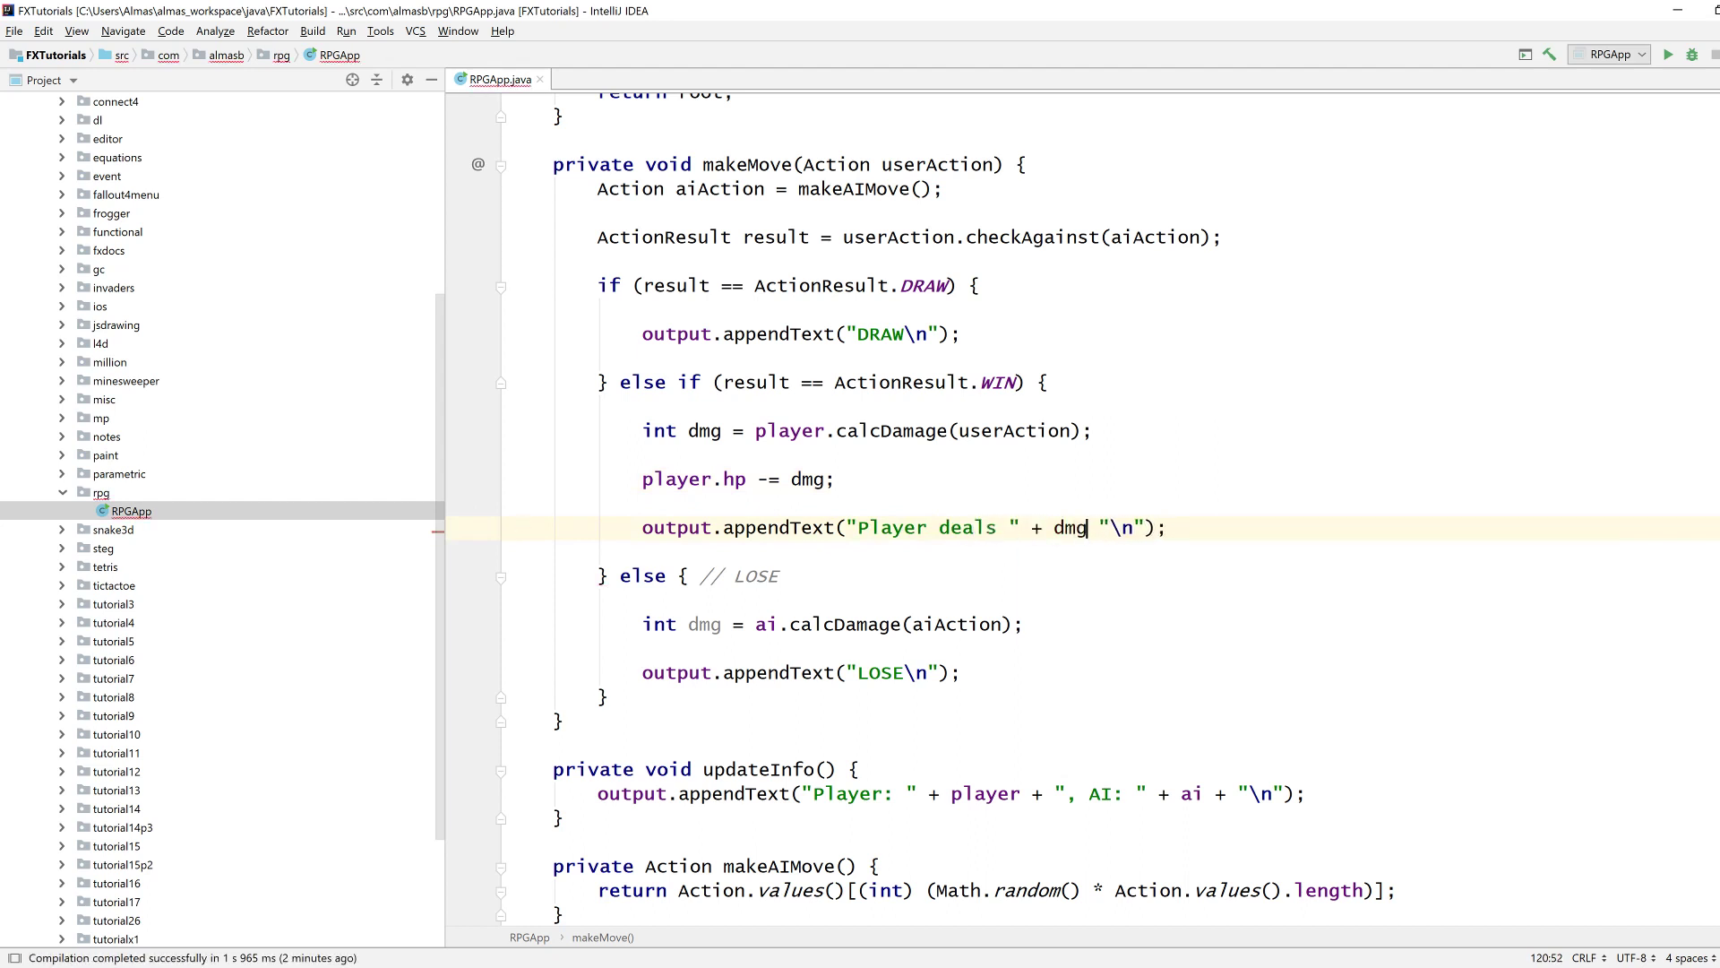
type("+ \"")
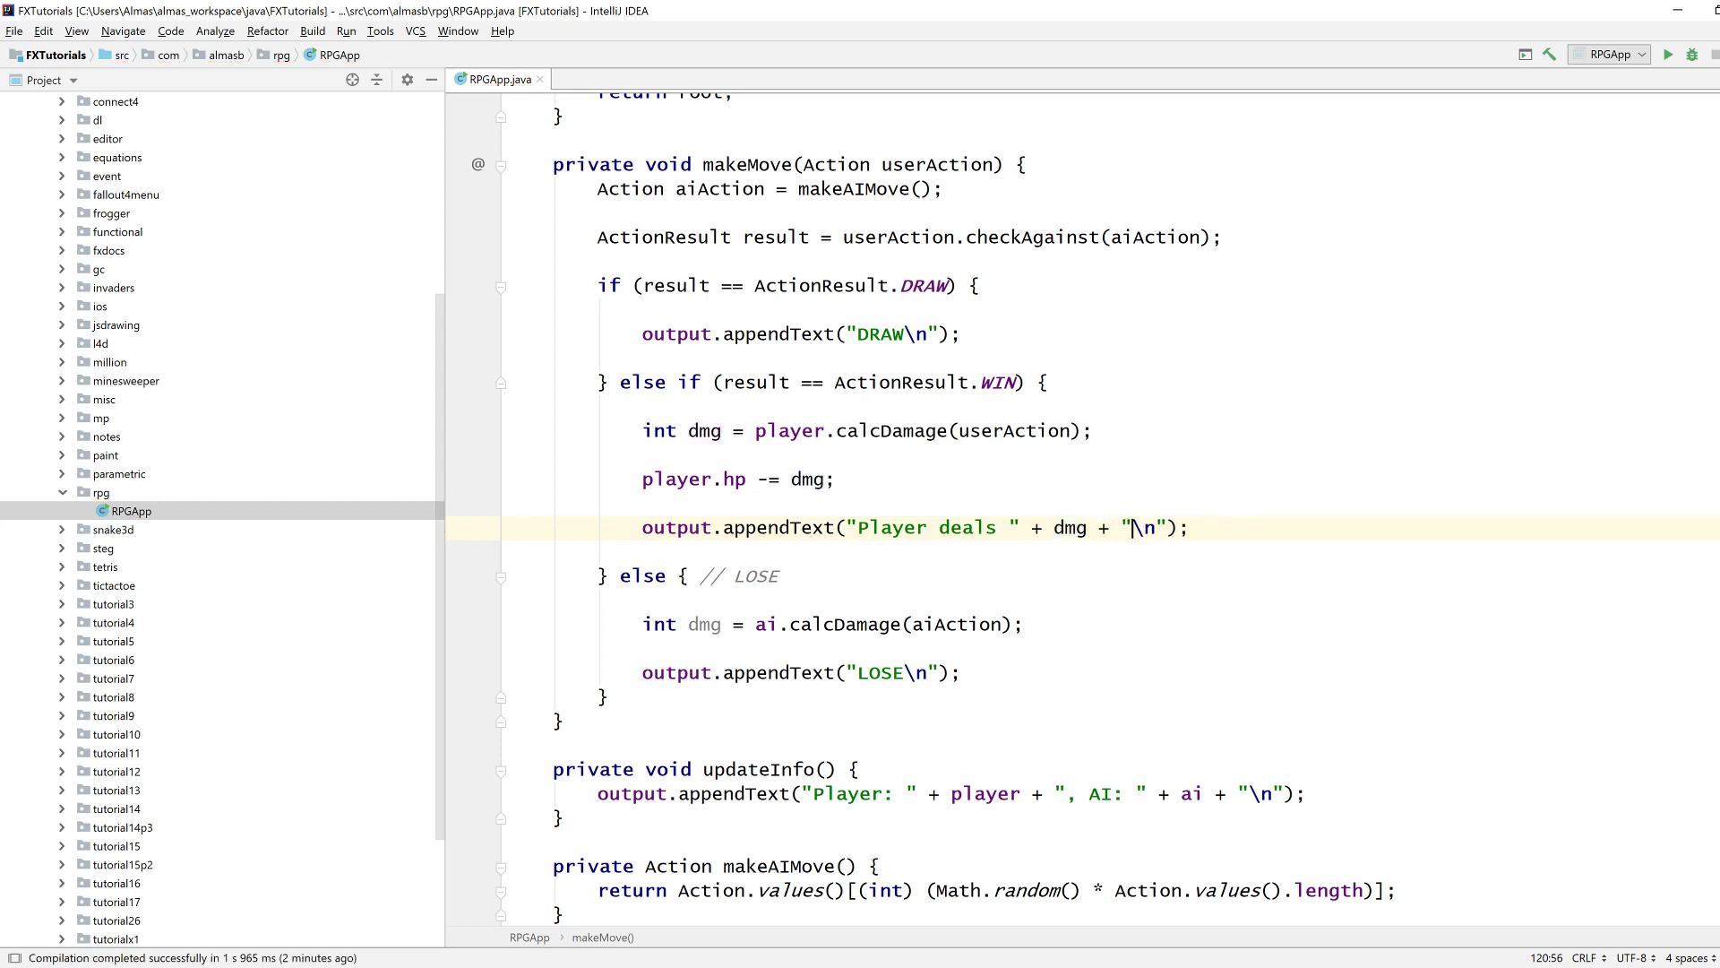
type("to AI")
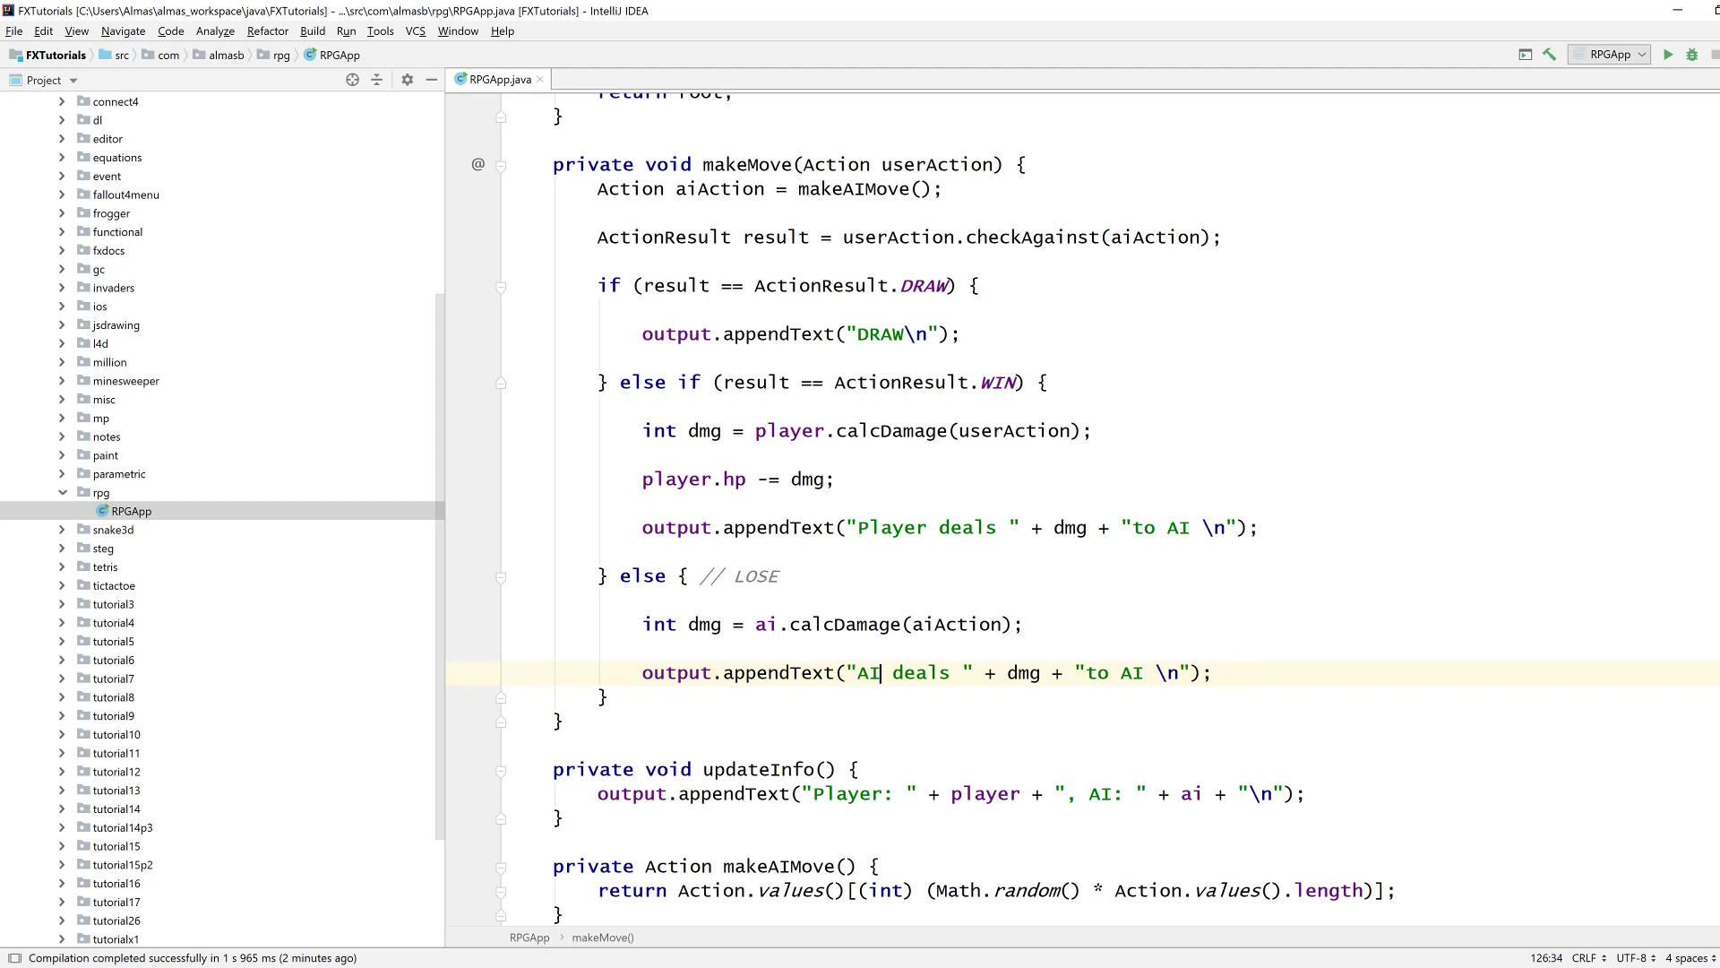
Give the LOSE branch its own damage calculation and ai.hp -= dmg.
type("player")
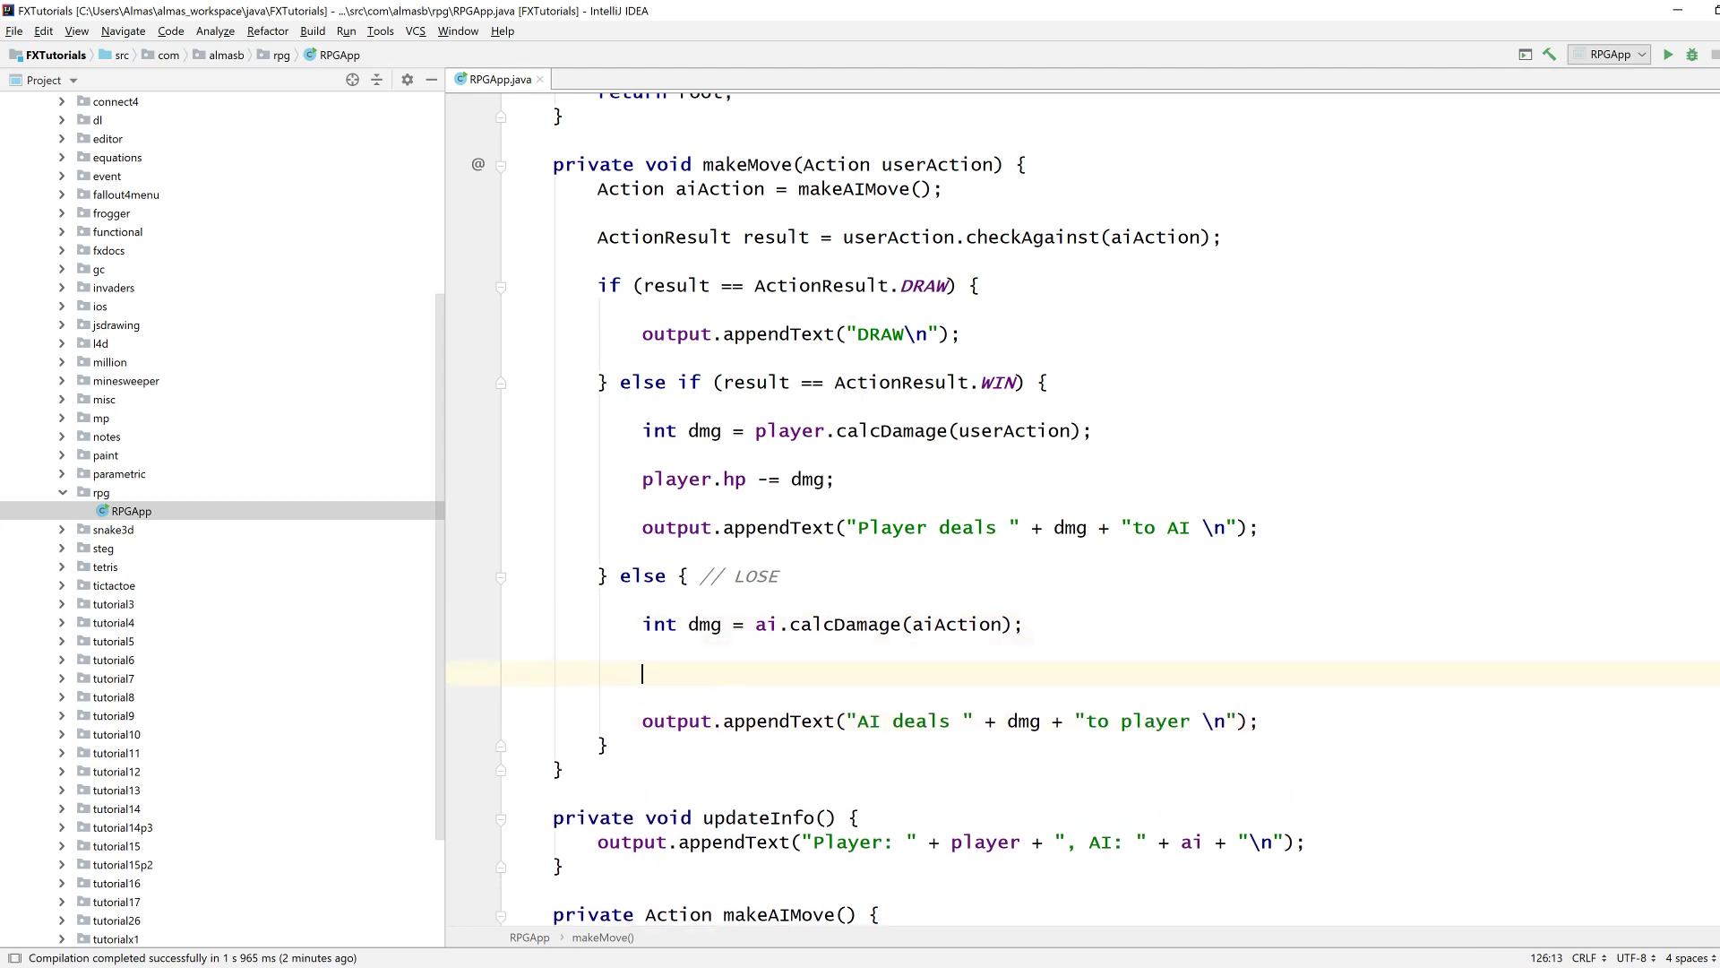
type("ai.hp -= dm")
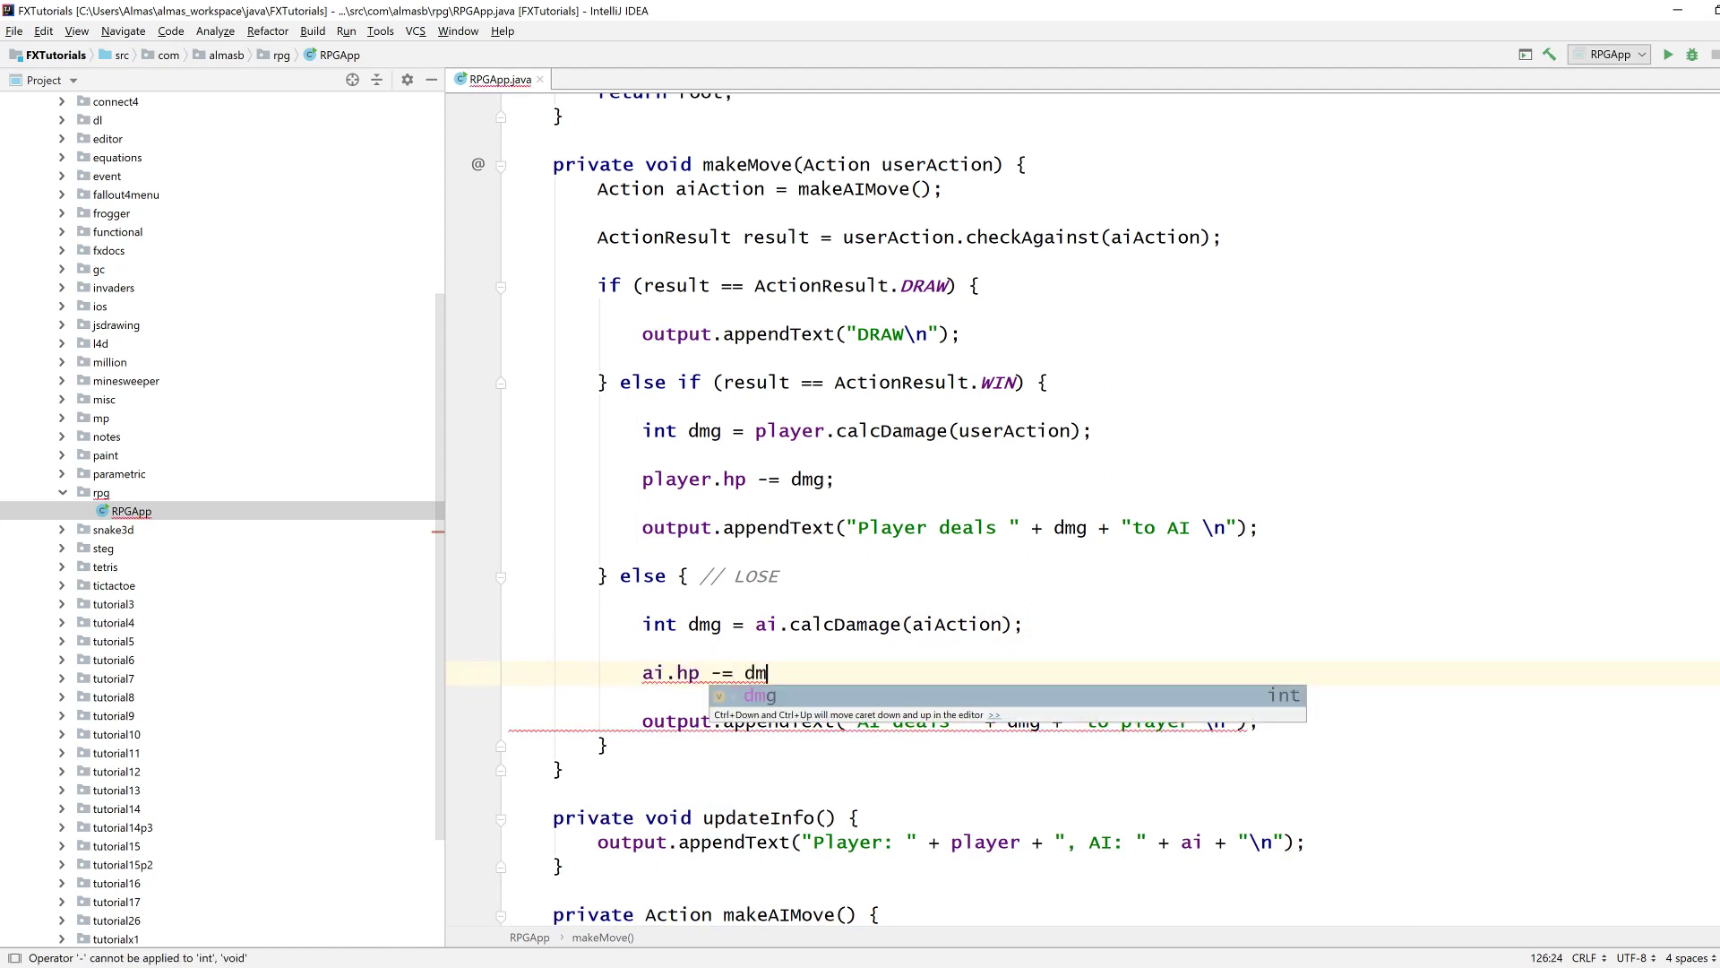
type("g;")
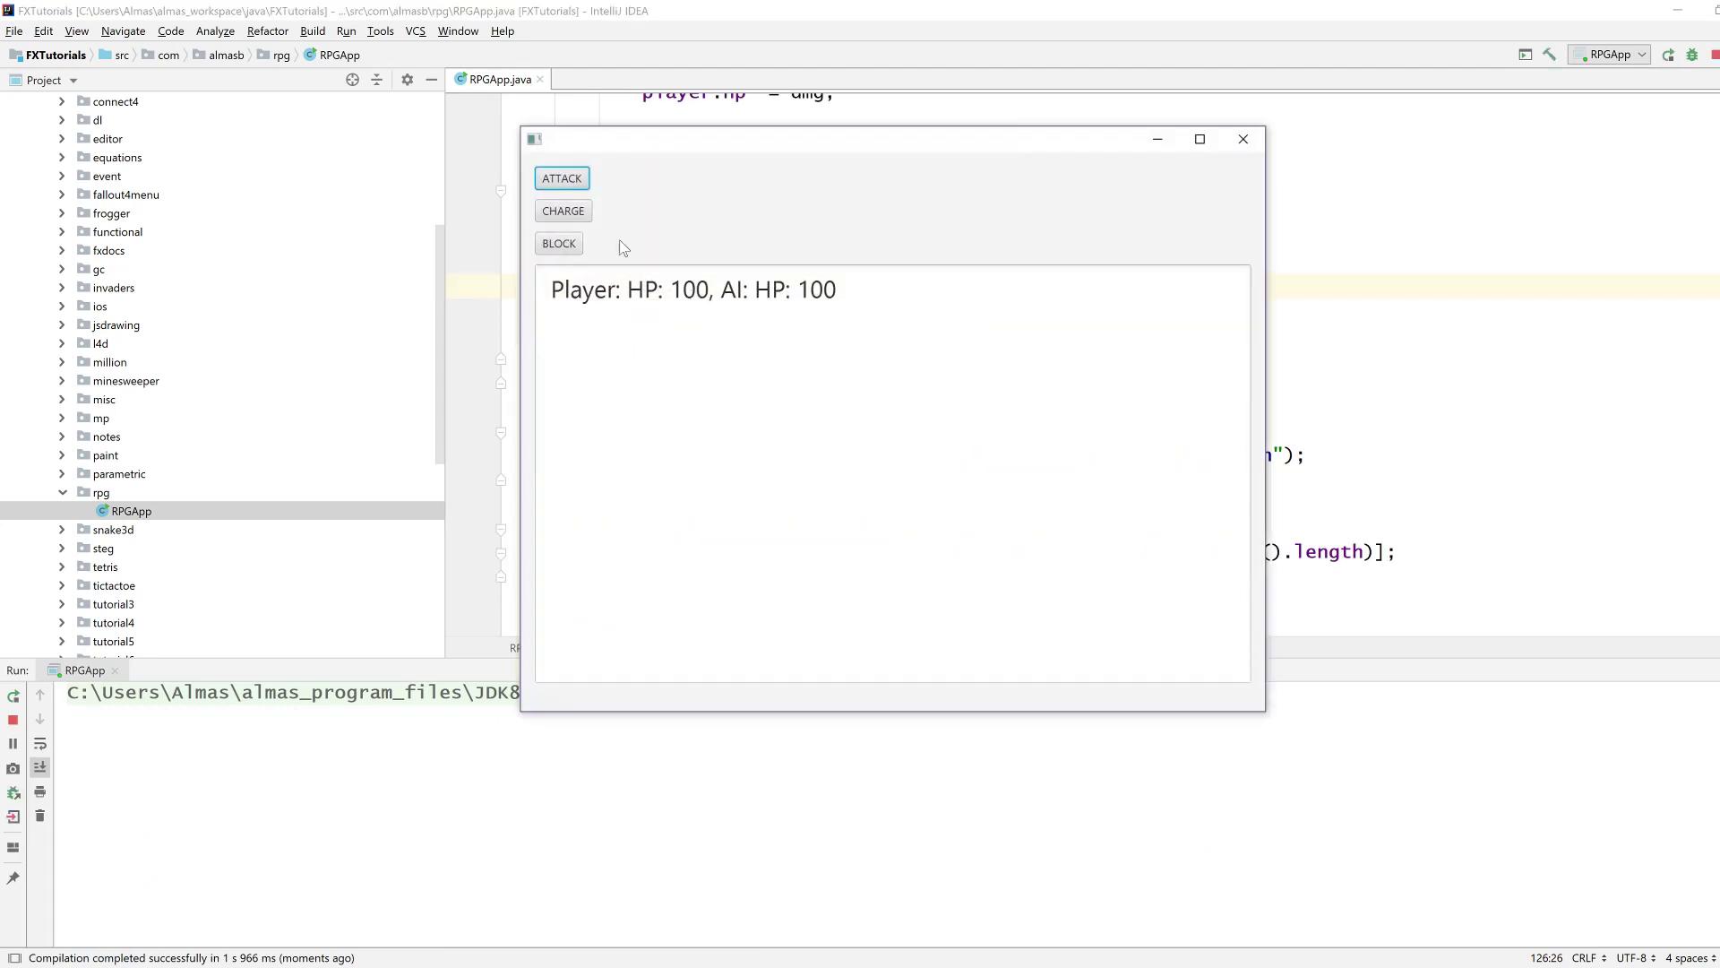
Attack once in the running game, see "Player deals 15to AI", then close the window.
left_click(561, 178)
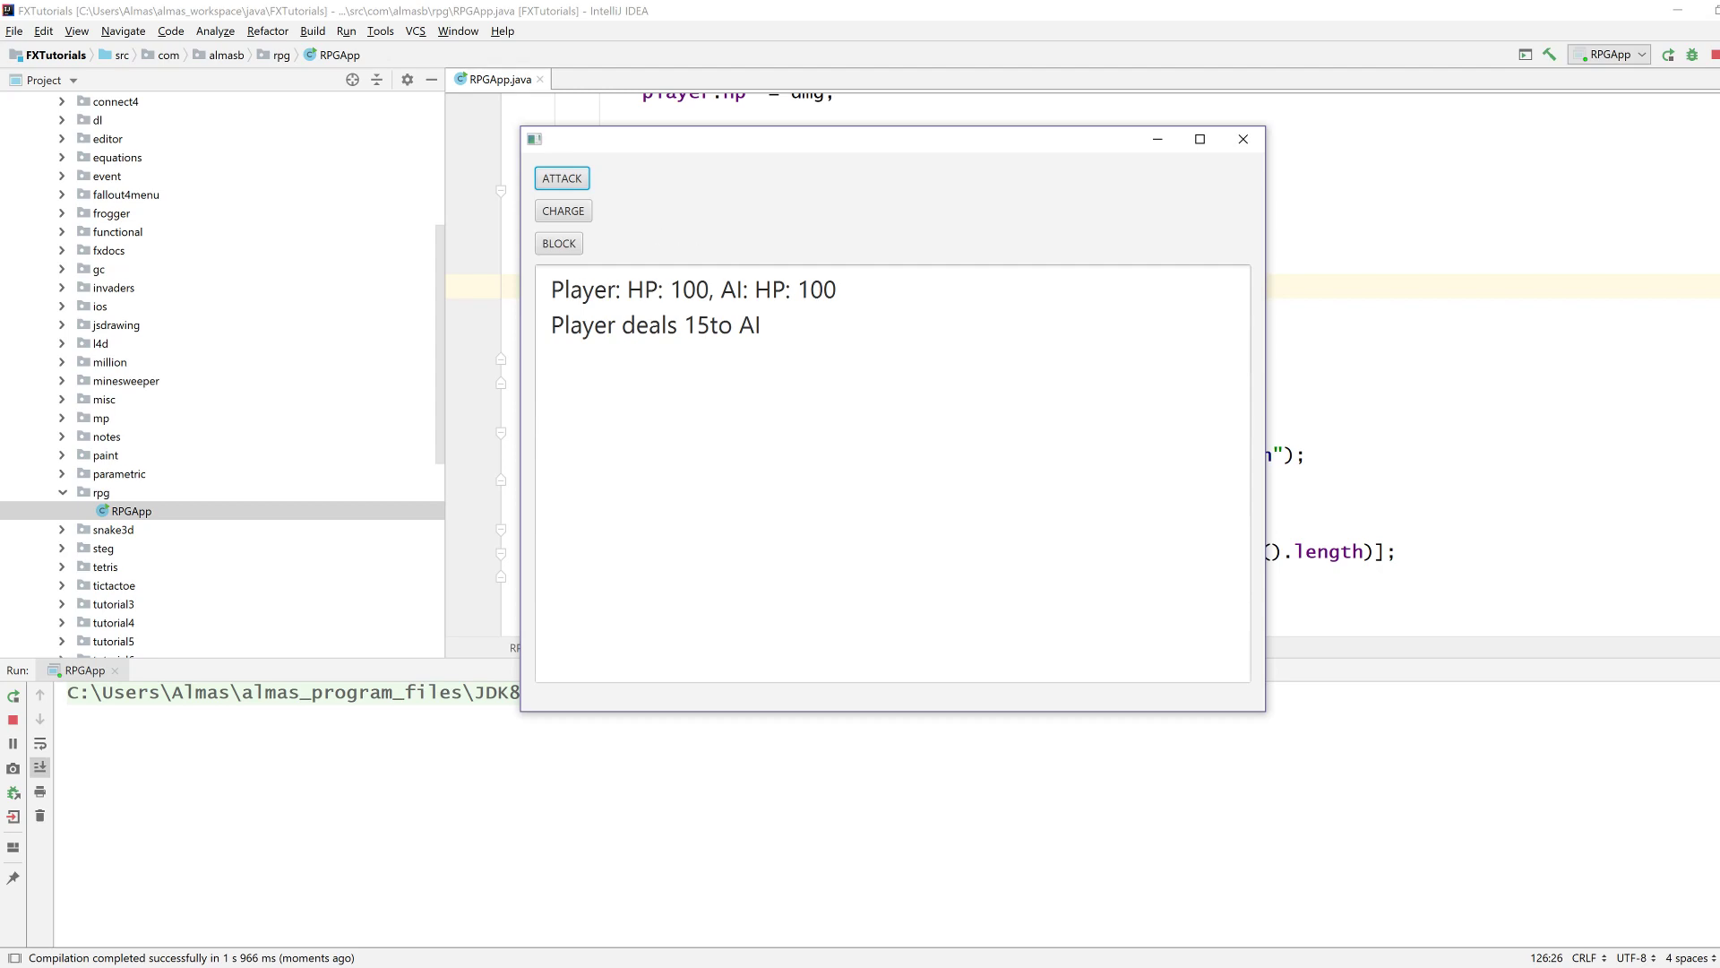
left_click(1242, 140)
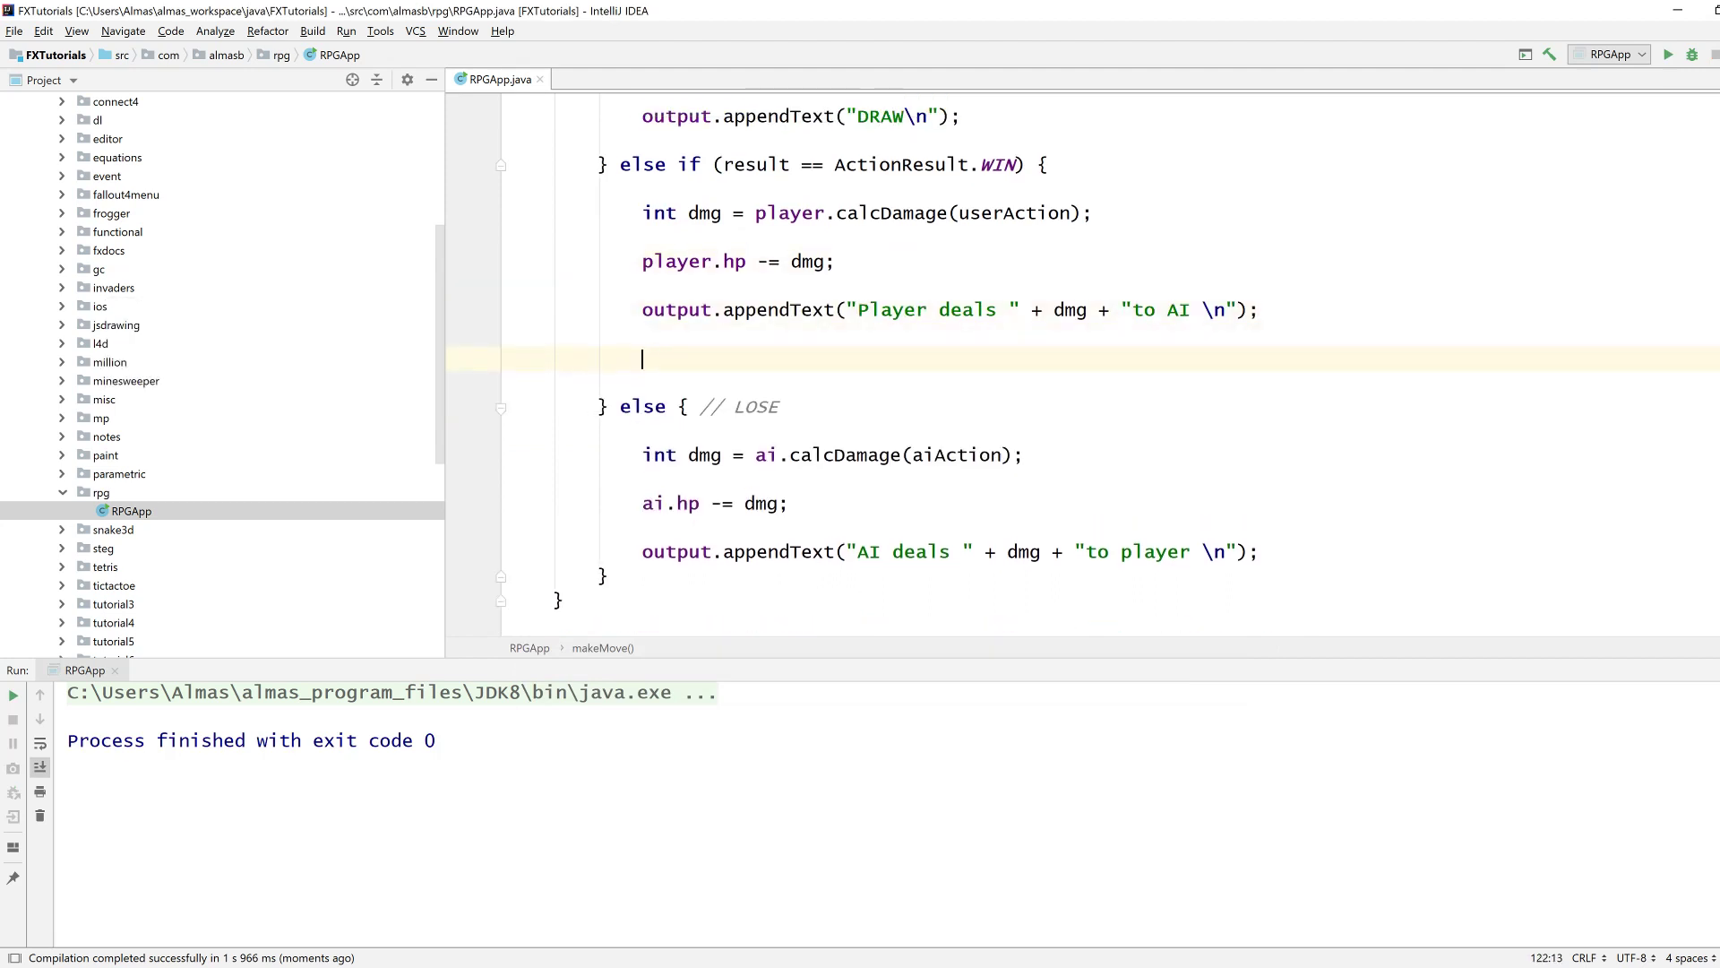
Call updateInfo() in the WIN branch after the damage message and relaunch the game.
type("updateInfo();")
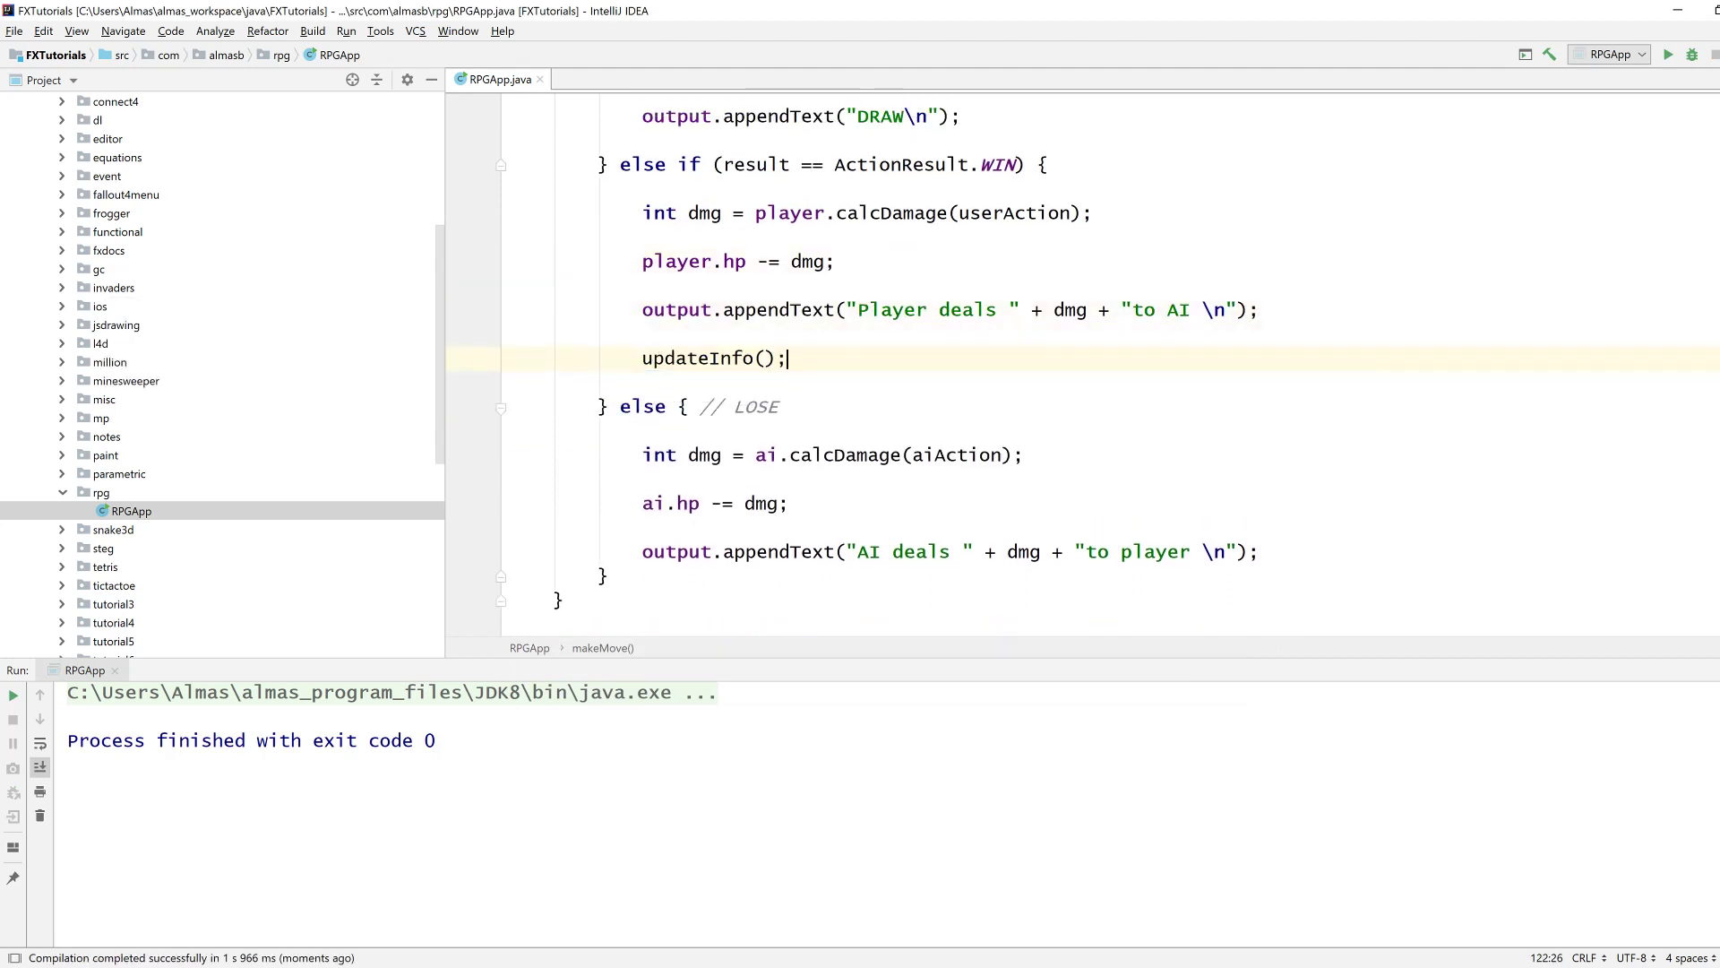
left_click(1258, 550)
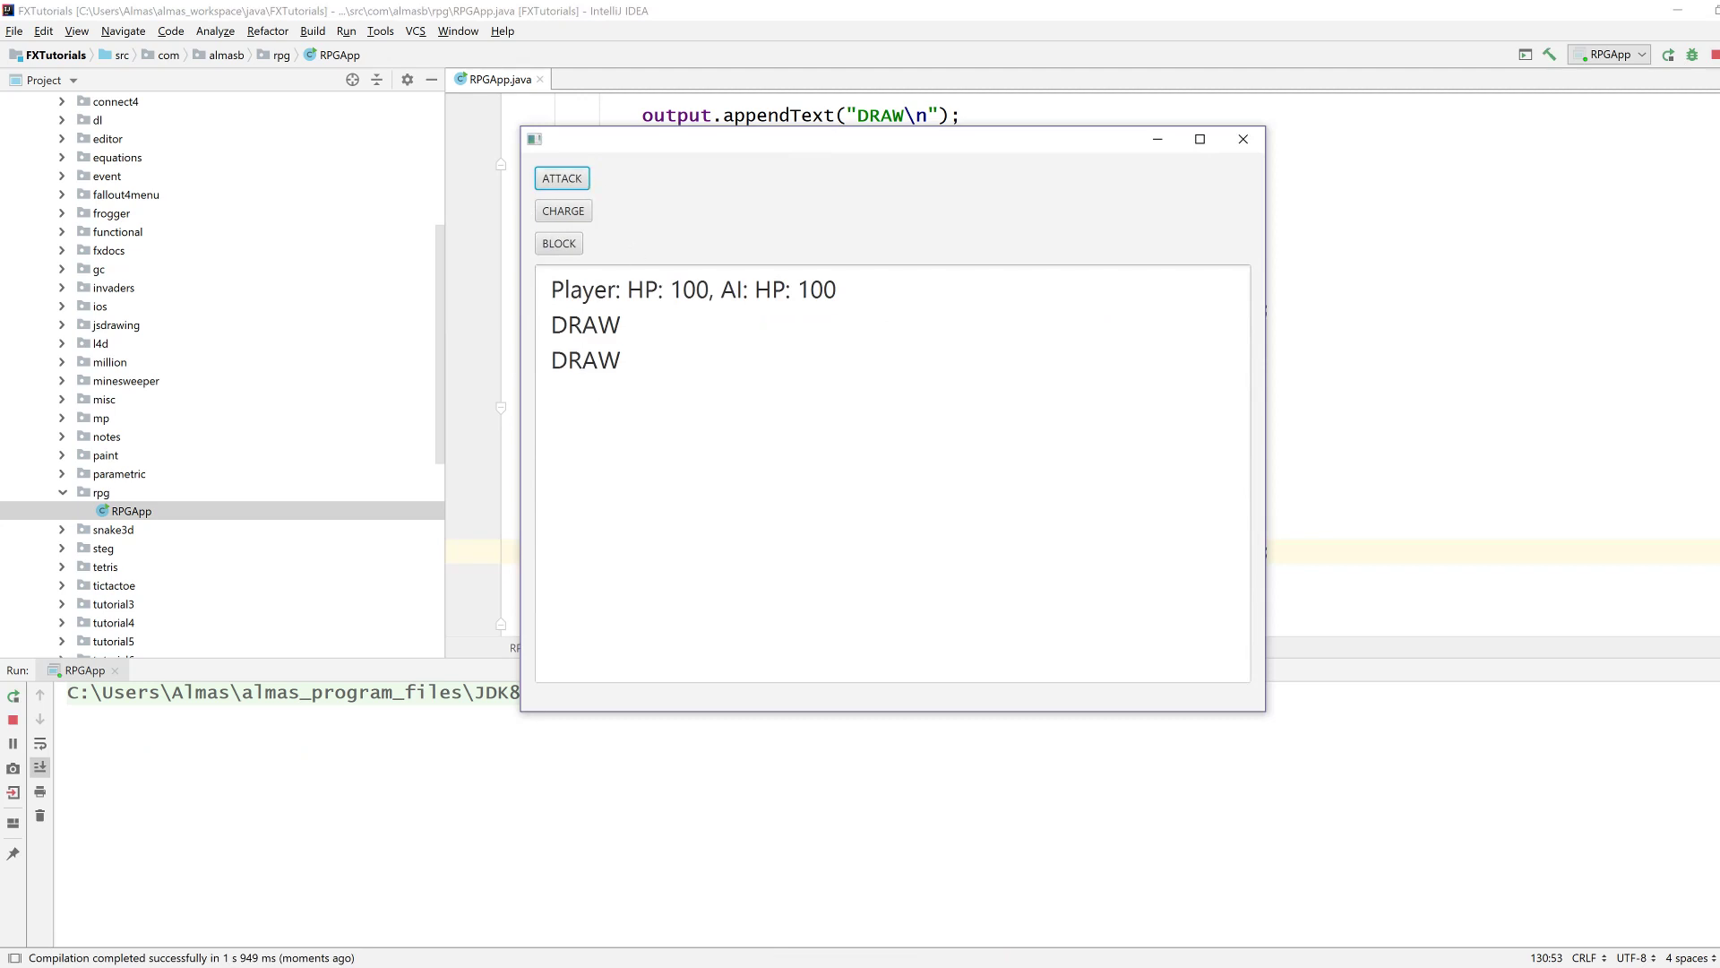
After a test attack, make a win damage ai.hp and a loss damage player.hp, then relaunch the game.
left_click(561, 177)
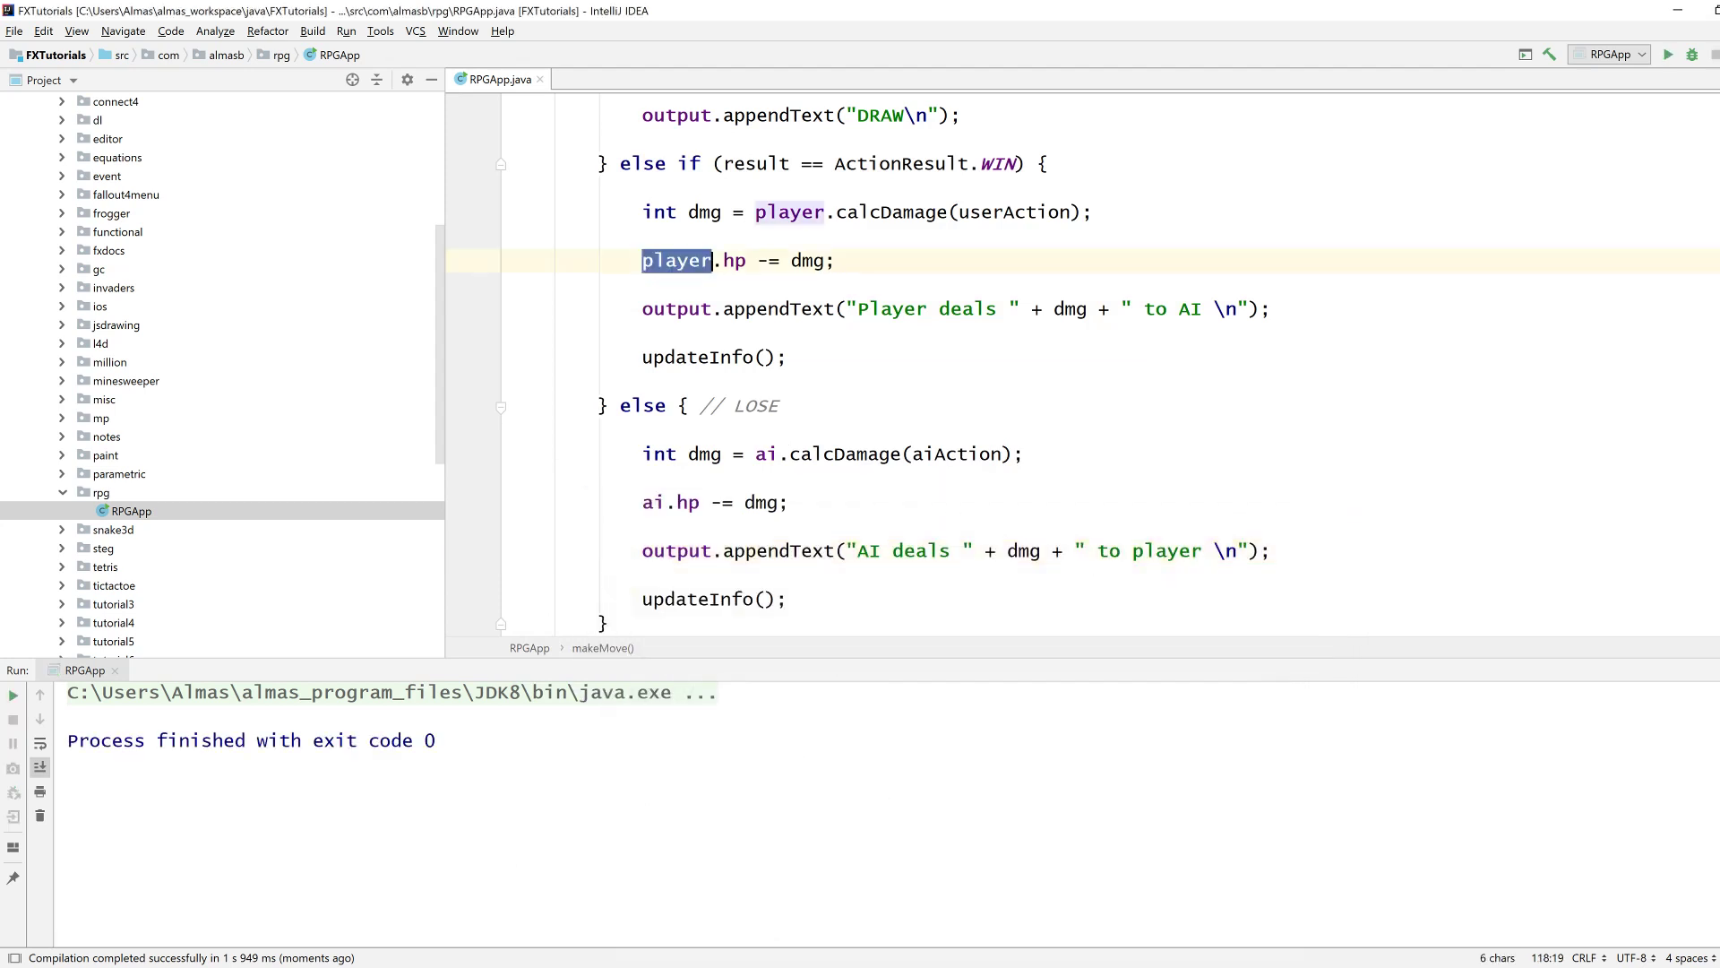
type("ai")
left_click(719, 501)
type("player")
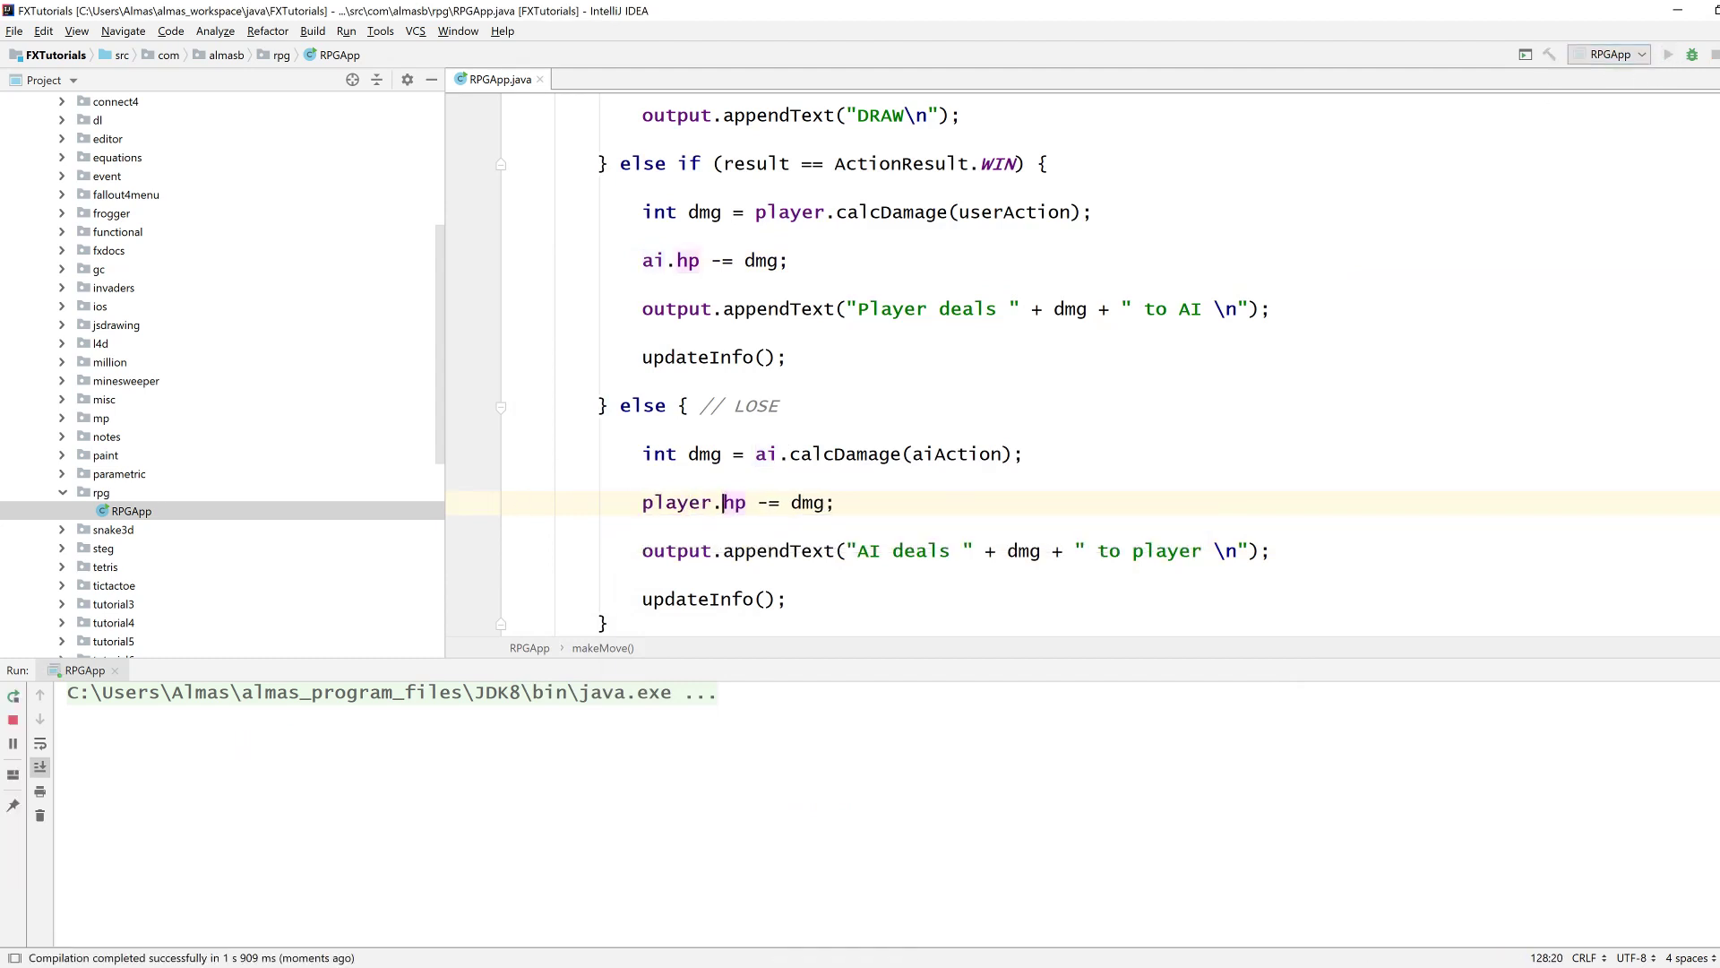
left_click(561, 177)
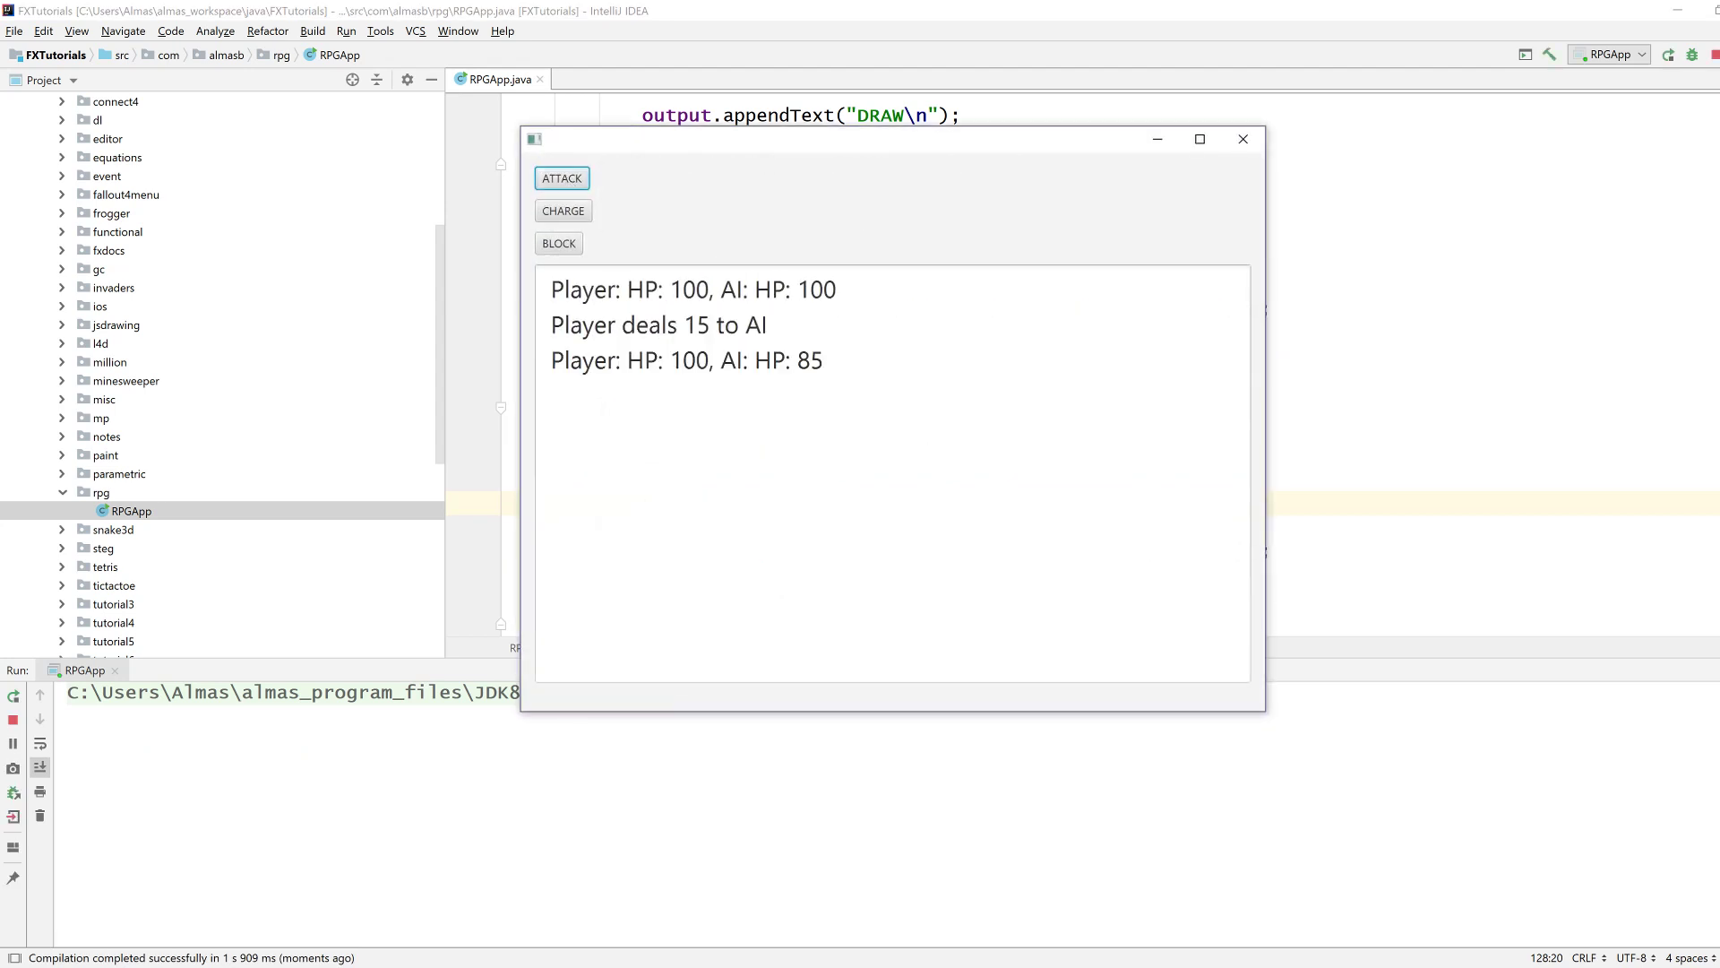
Attack repeatedly, watching AI HP fall by 15 each win down to 25, then close the game.
left_click(561, 177)
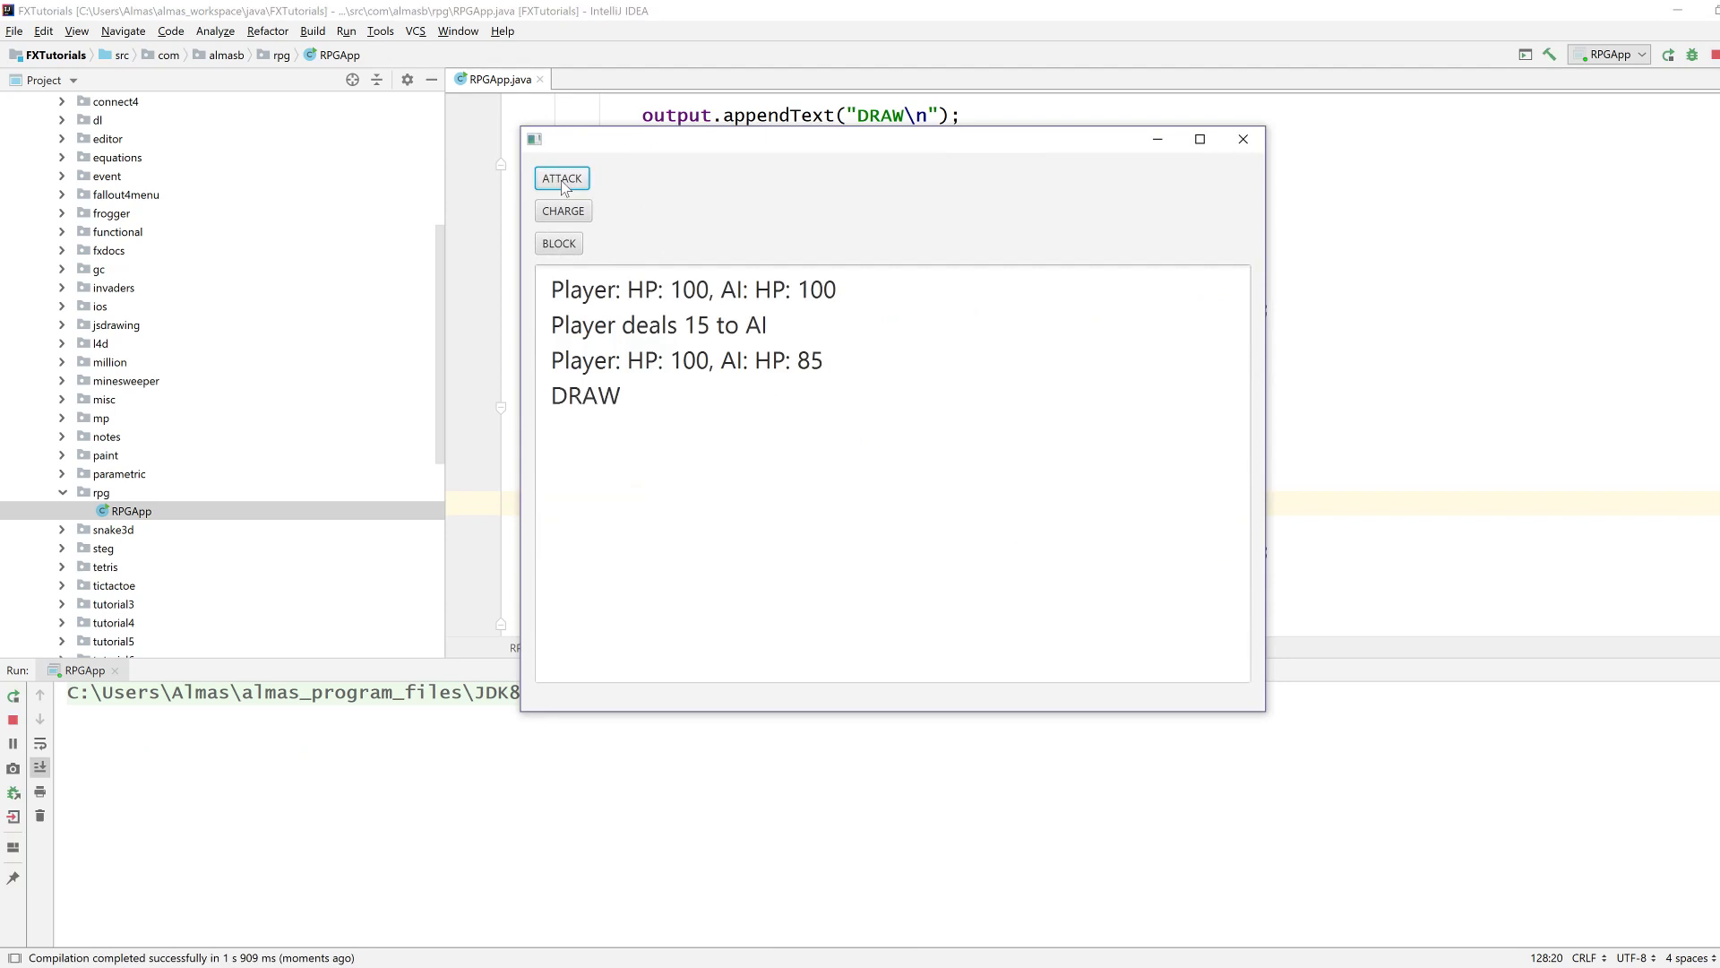
left_click(561, 178)
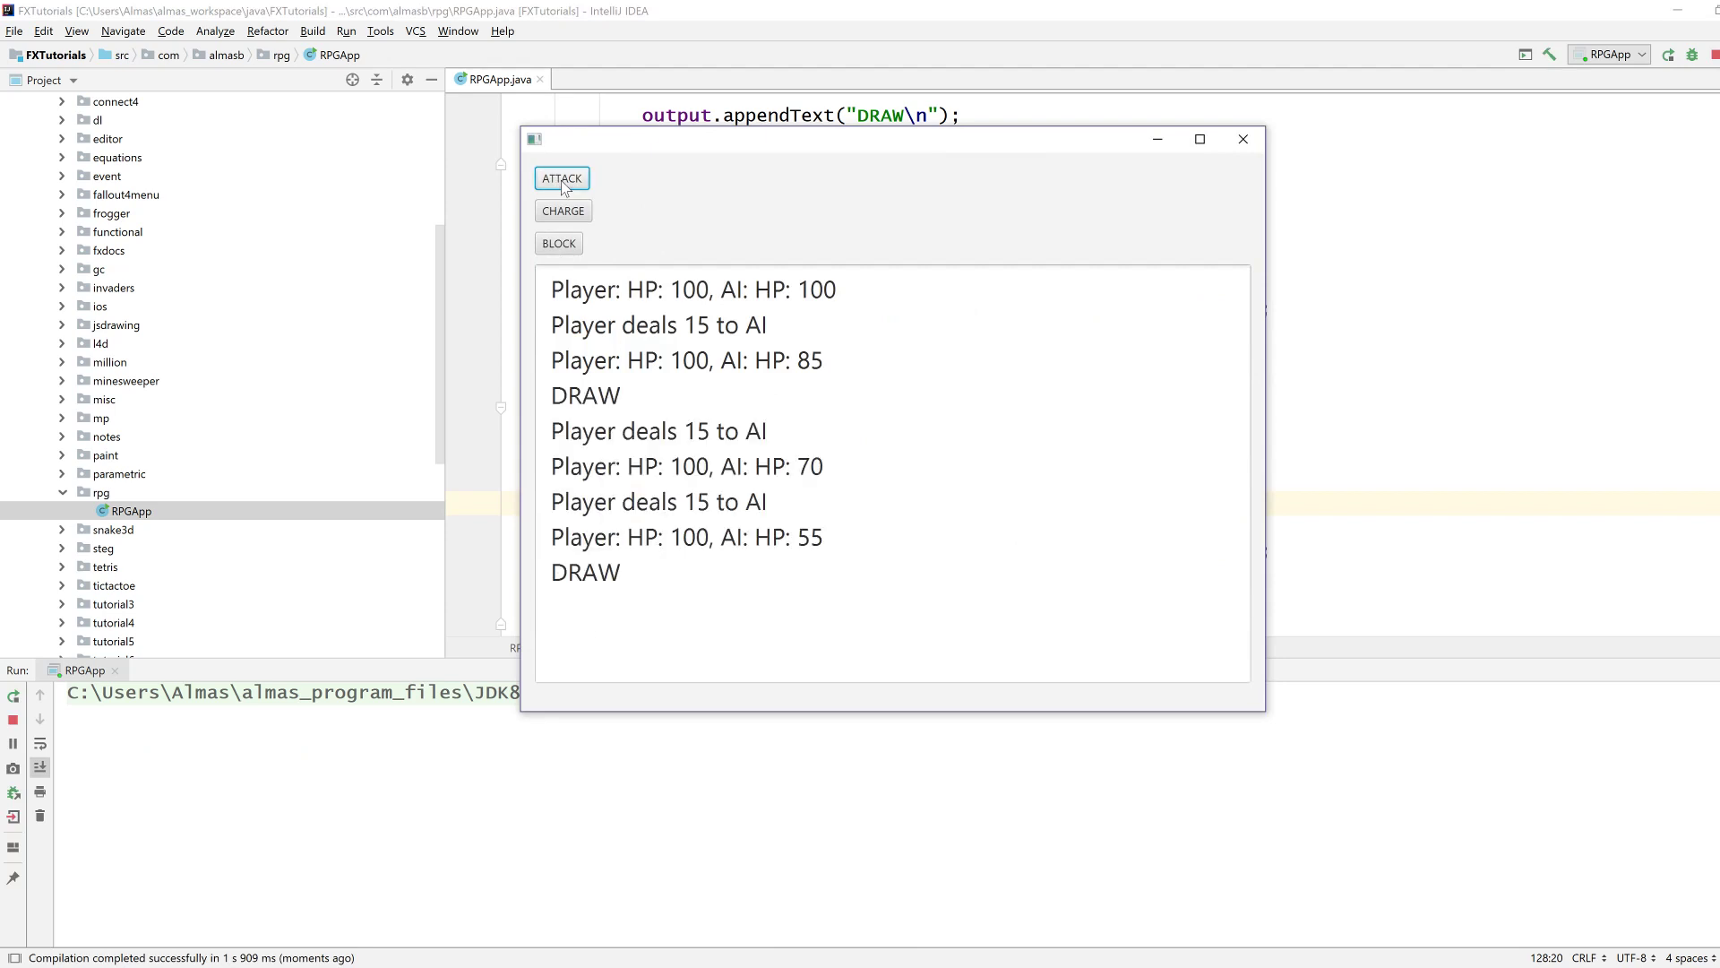
left_click(561, 177)
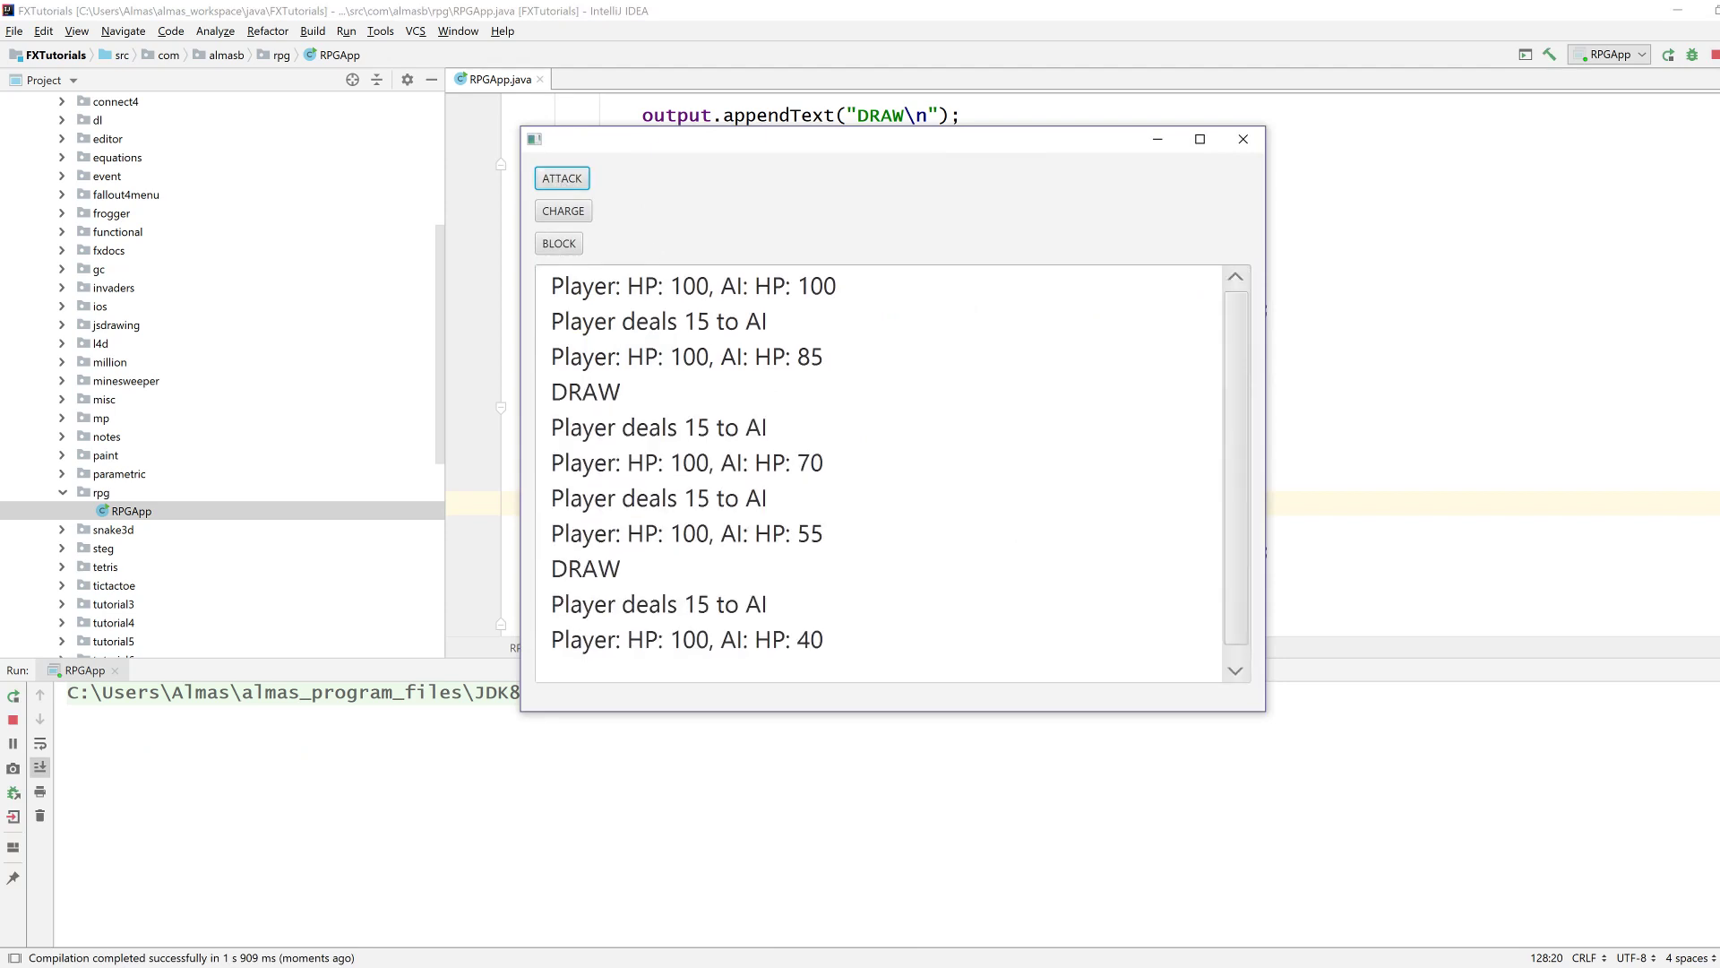
left_click(561, 177)
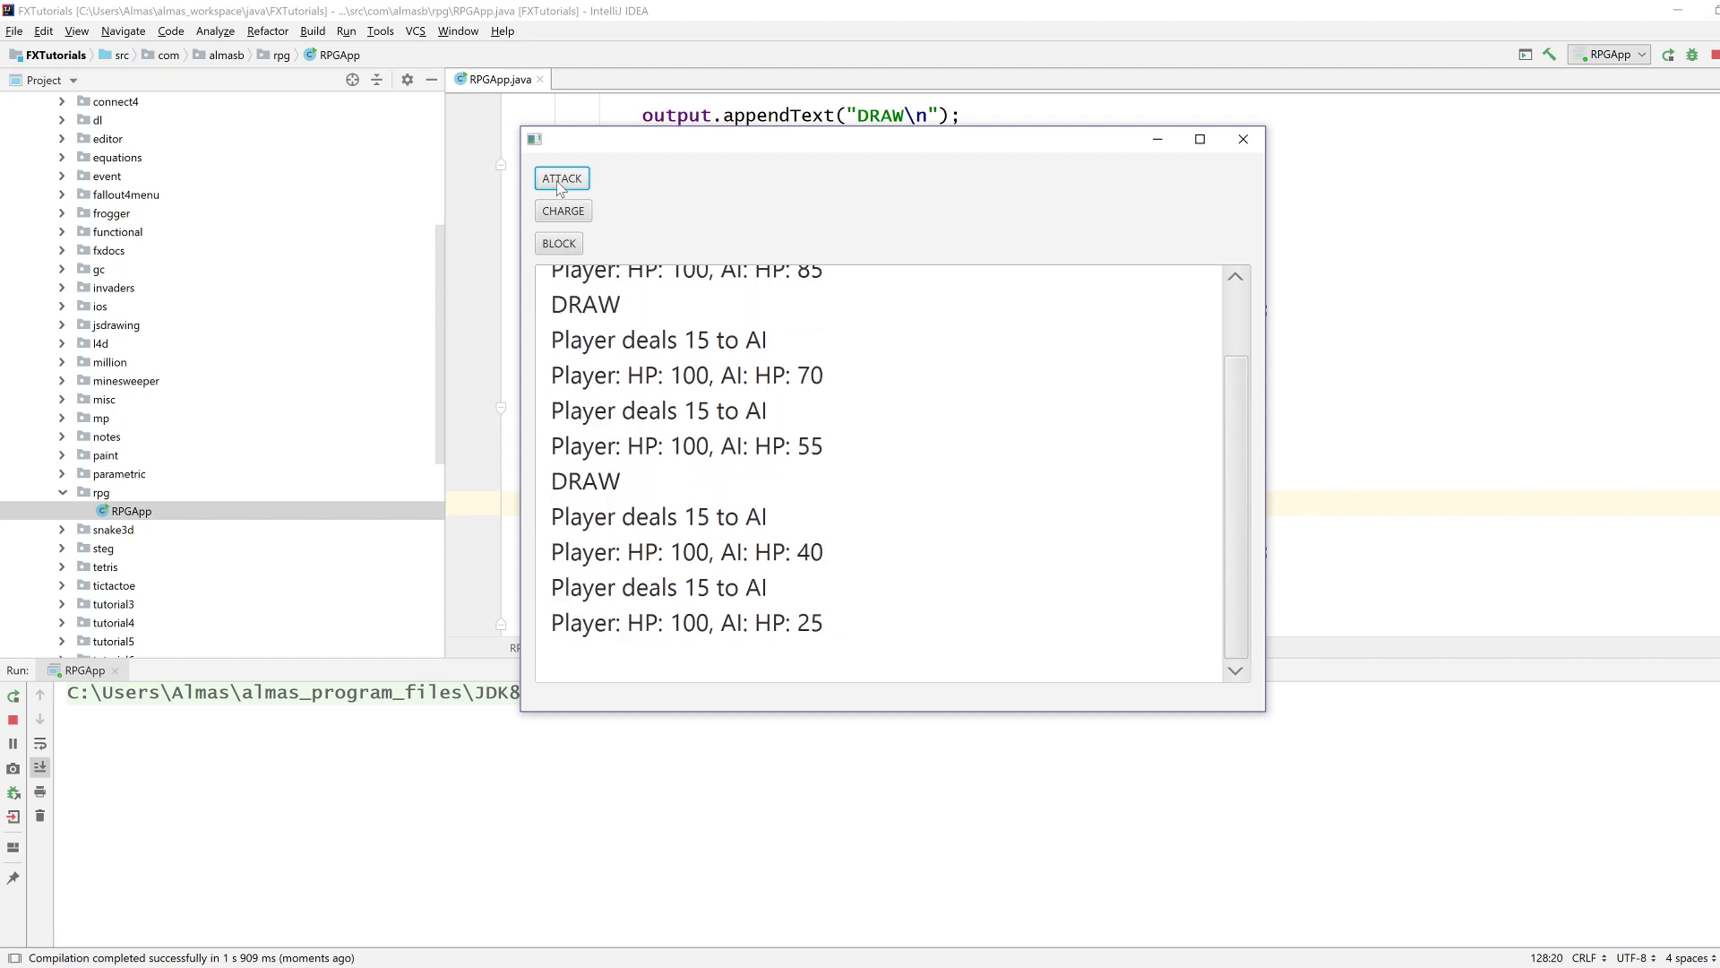
left_click(561, 177)
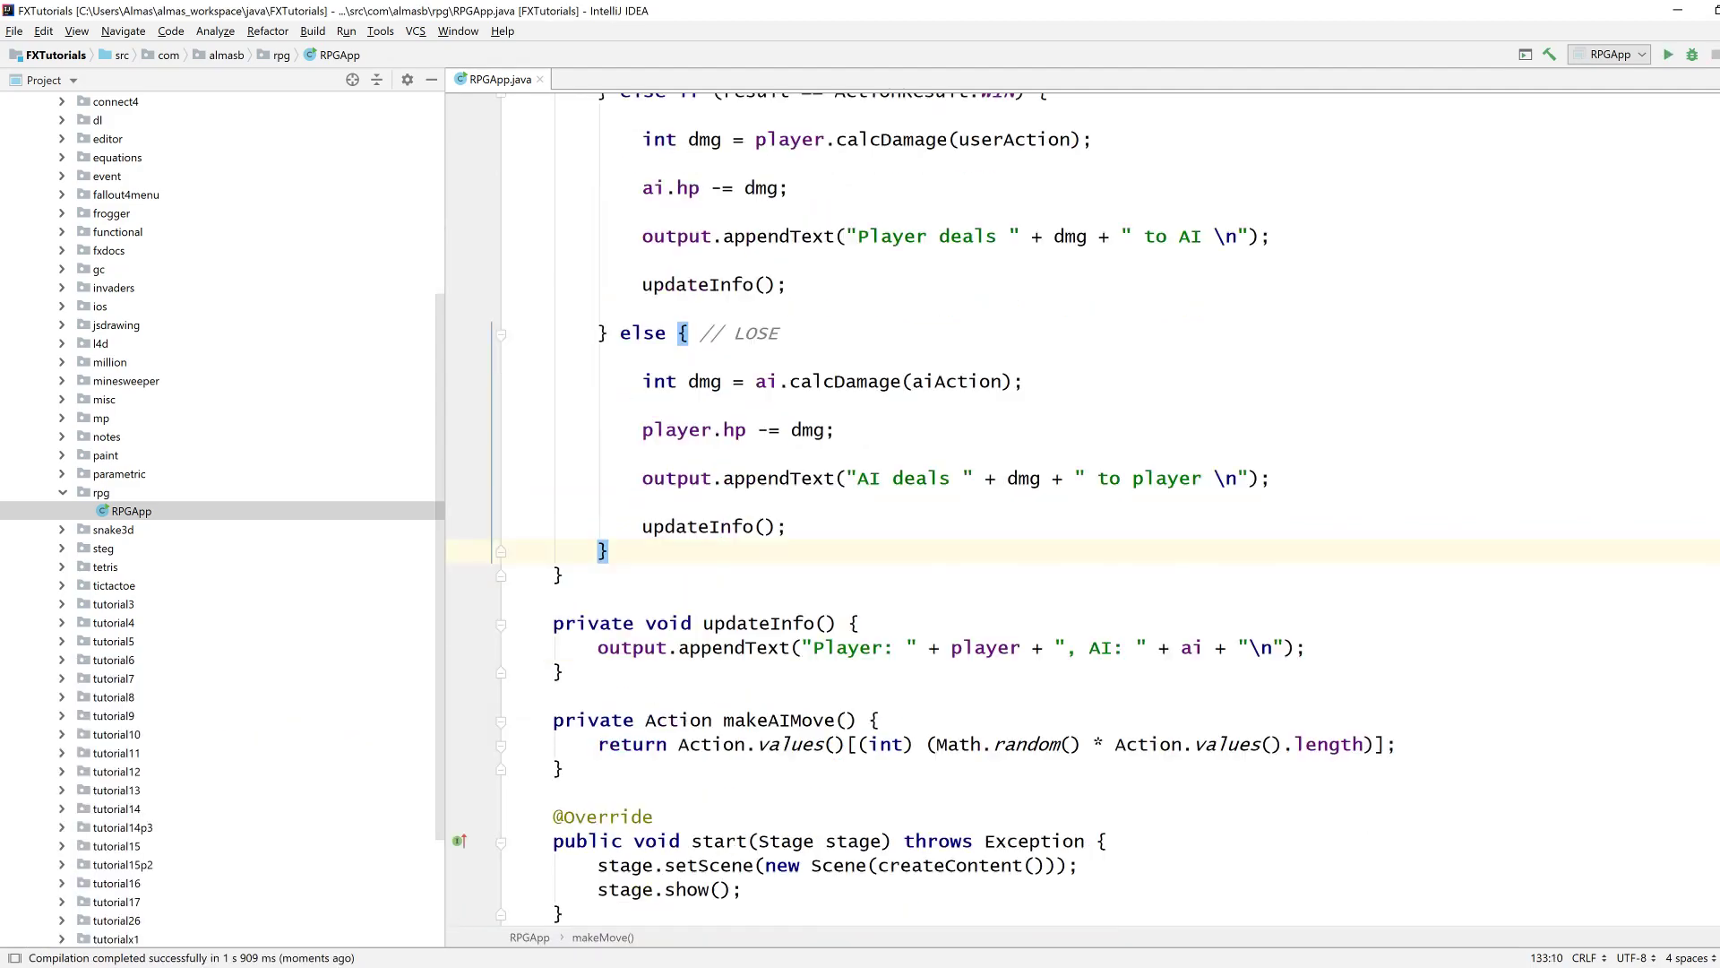
Declare a 'private static Random random = new Random();' field in RPGApp.
scroll("down", 3)
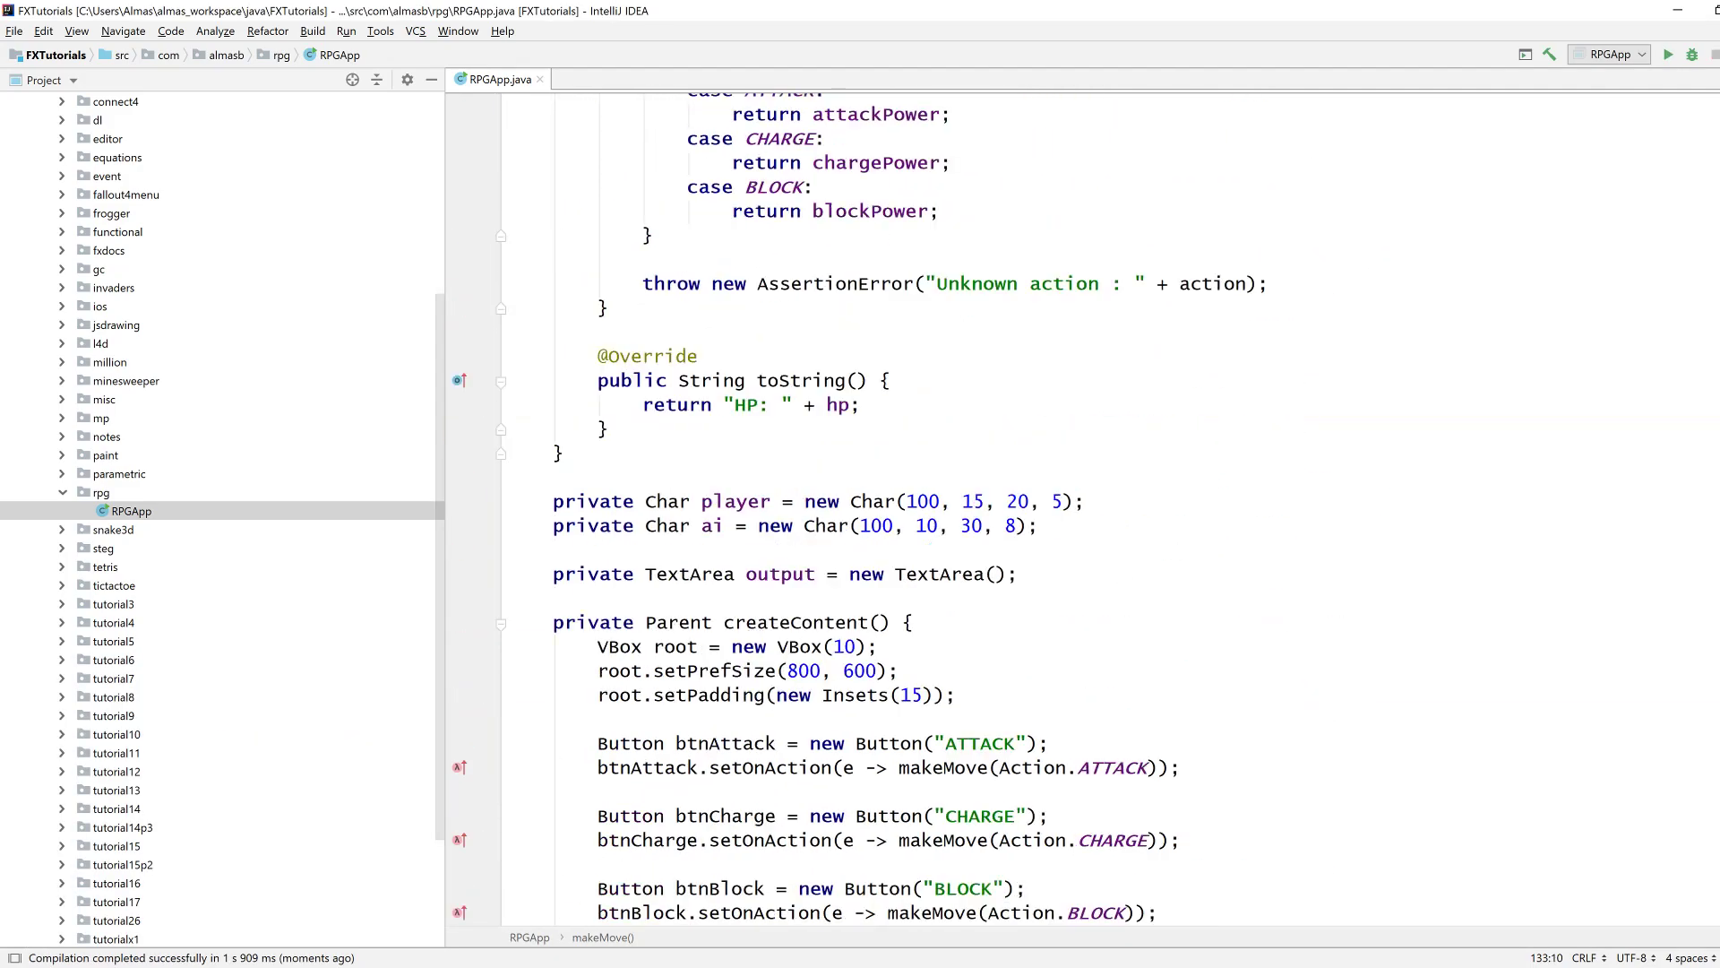
scroll("down", 3)
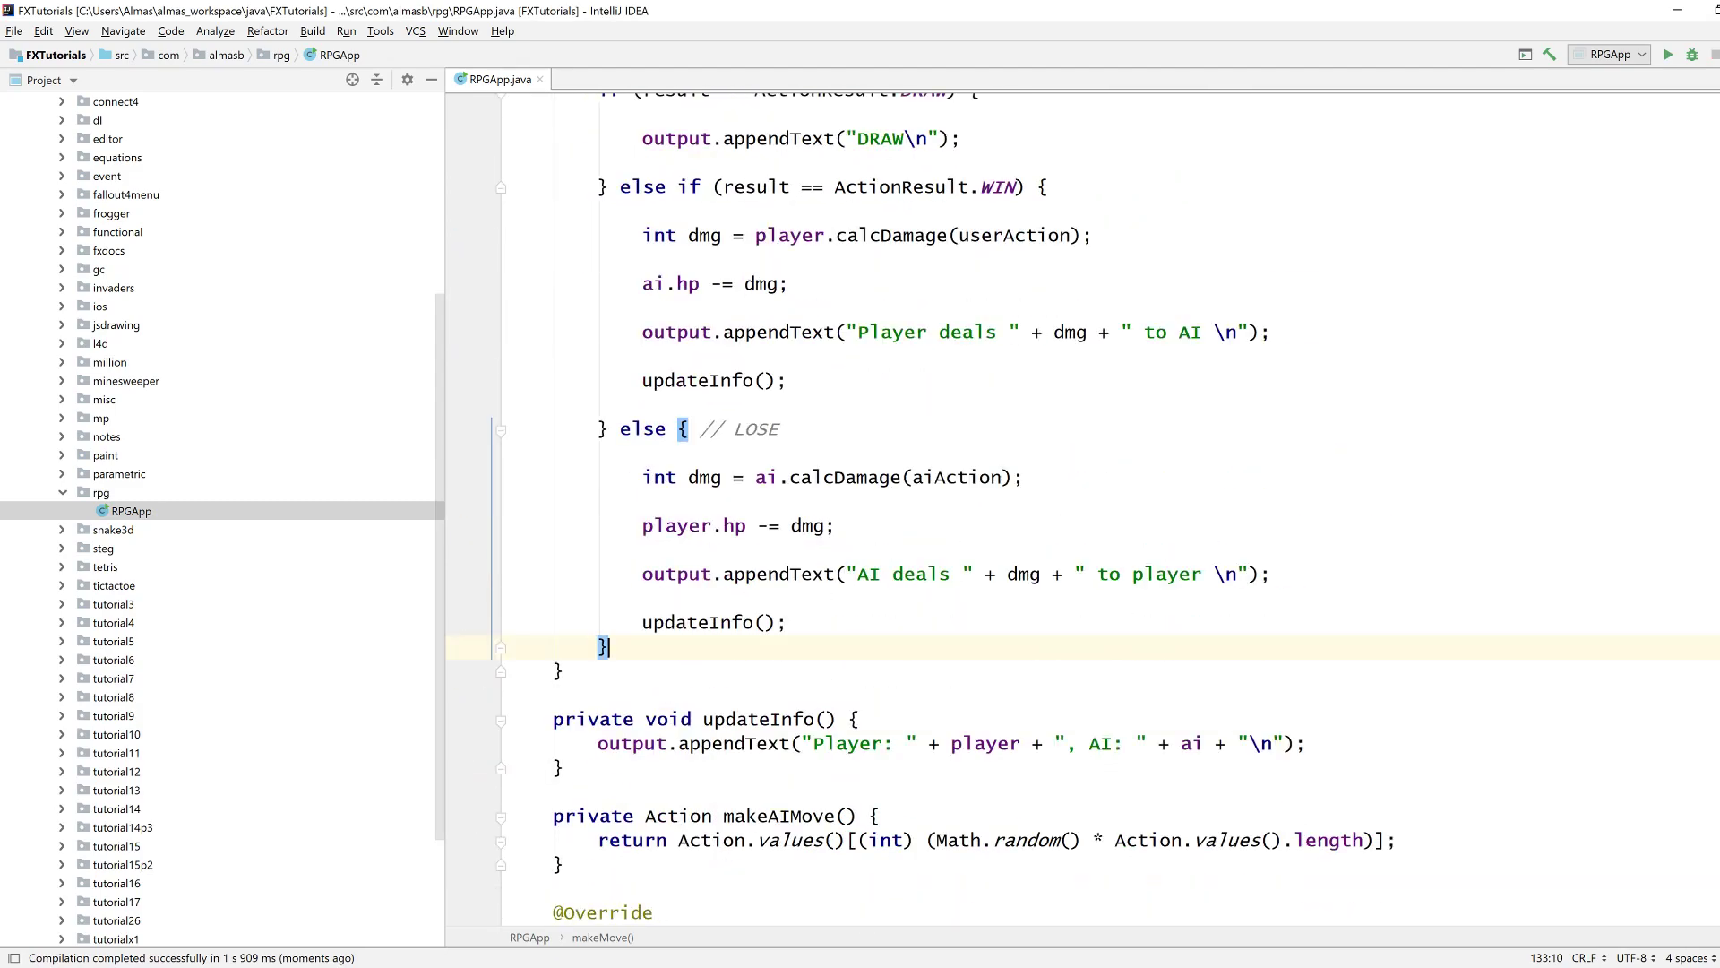
scroll("down", 3)
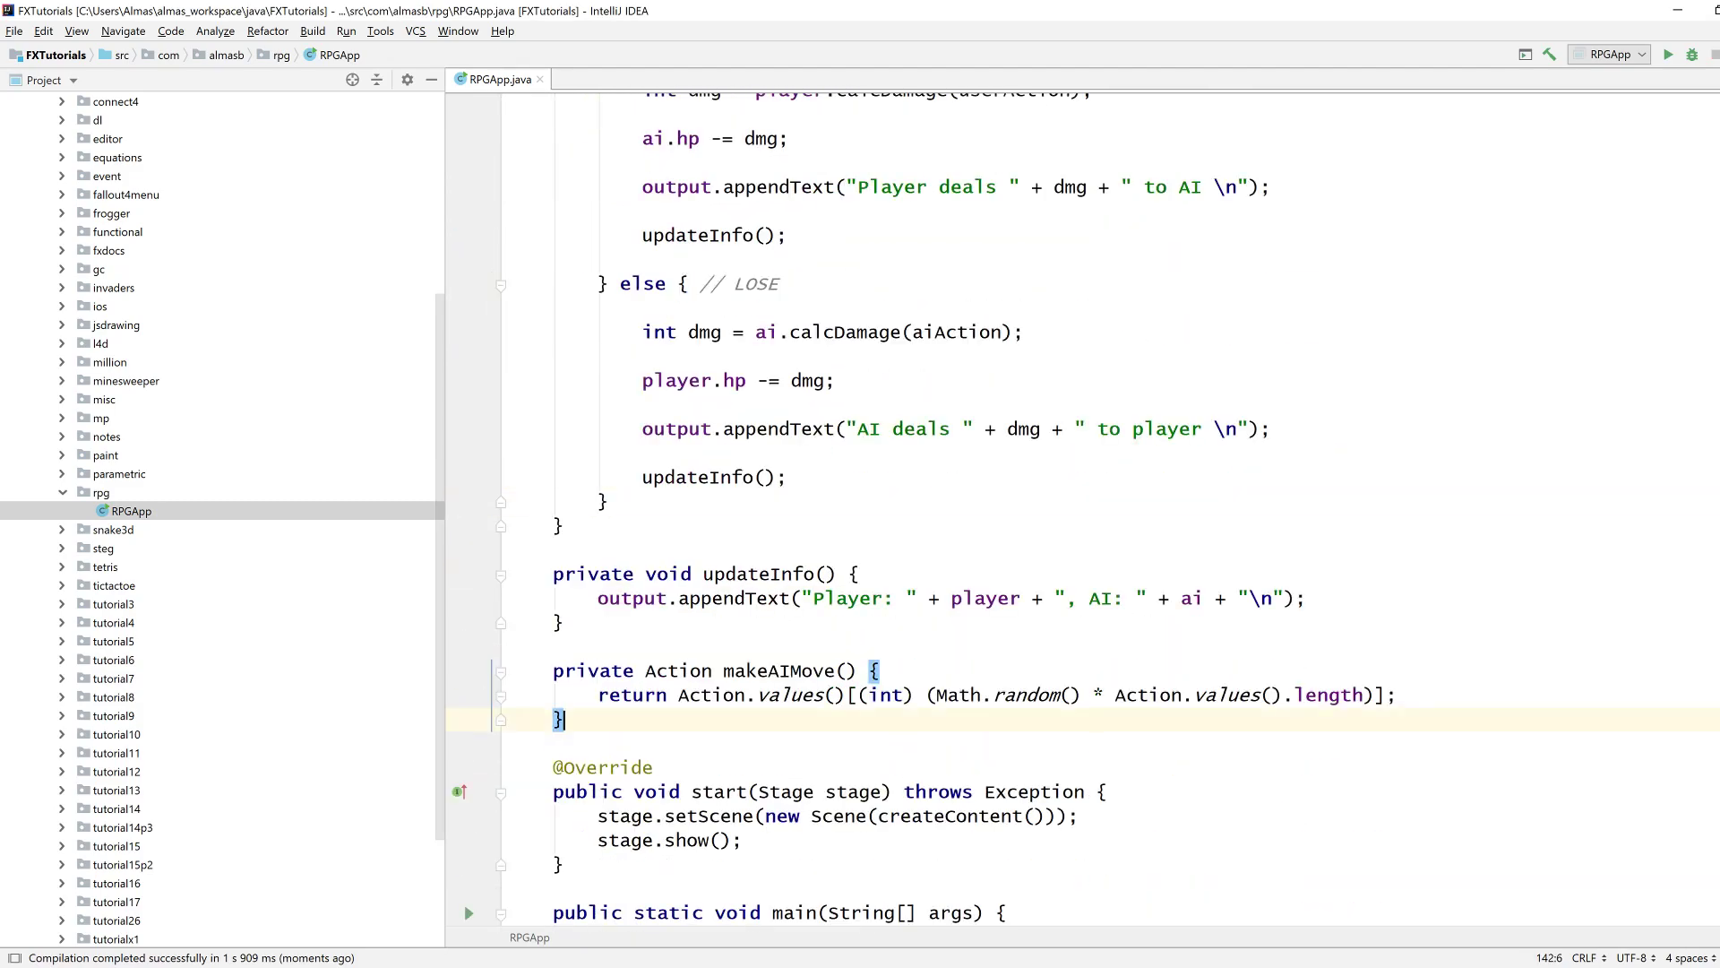
type("private static")
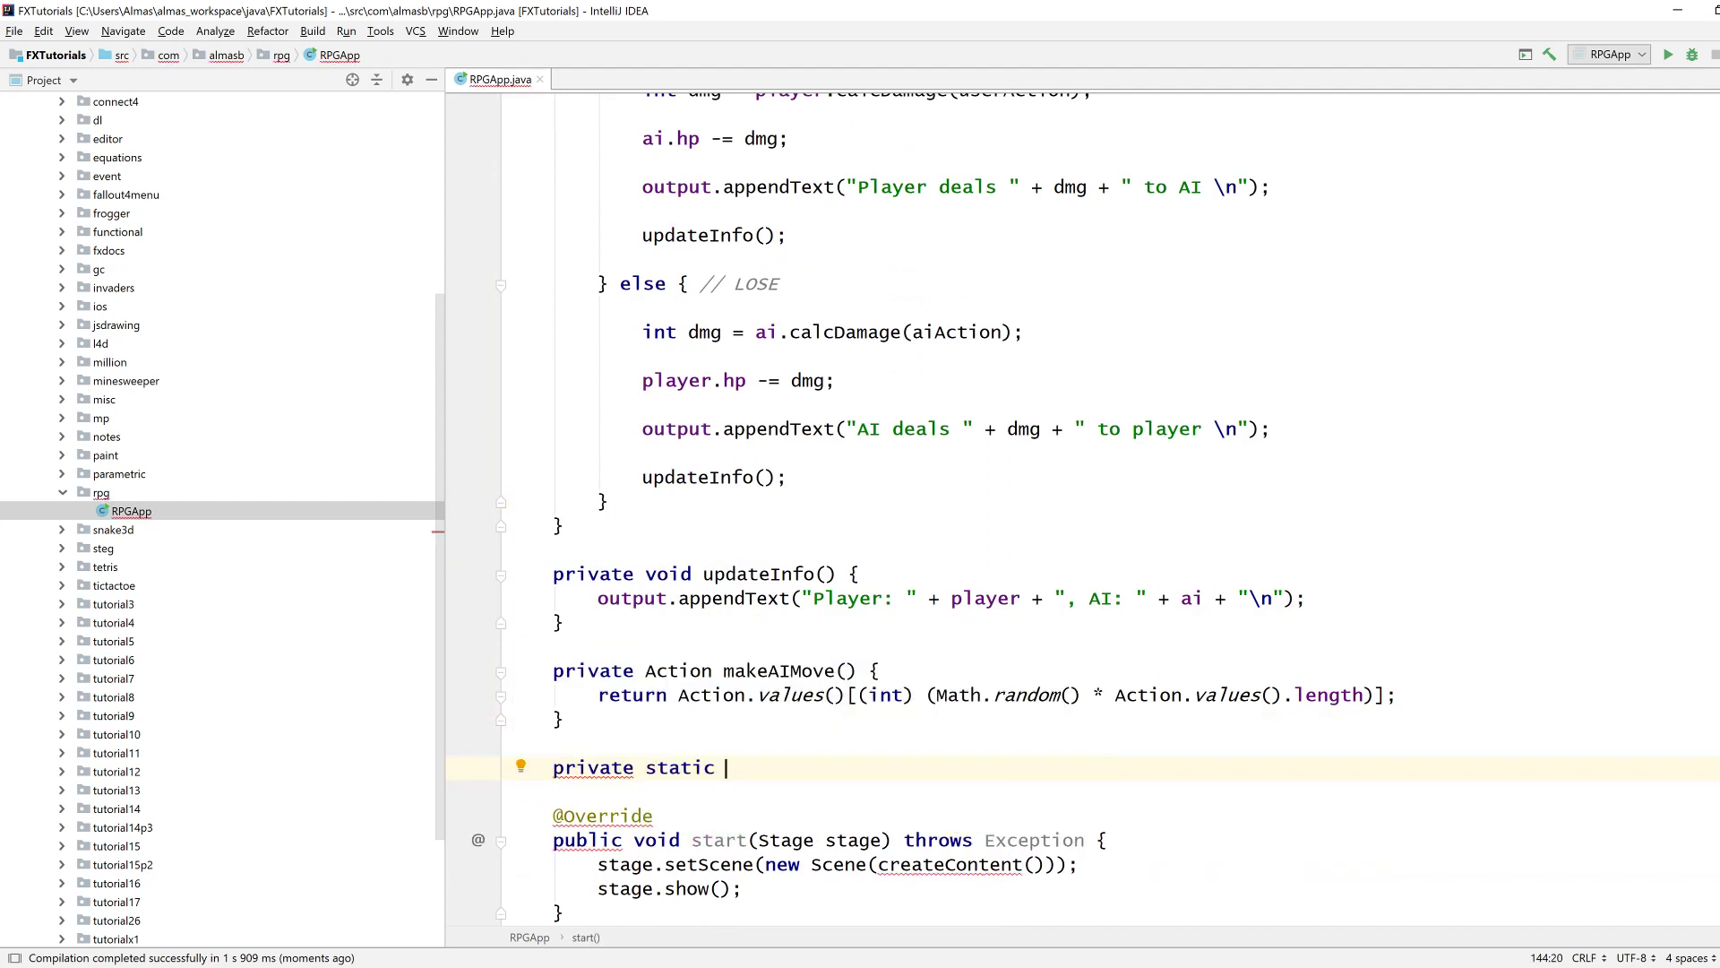
type("Random r")
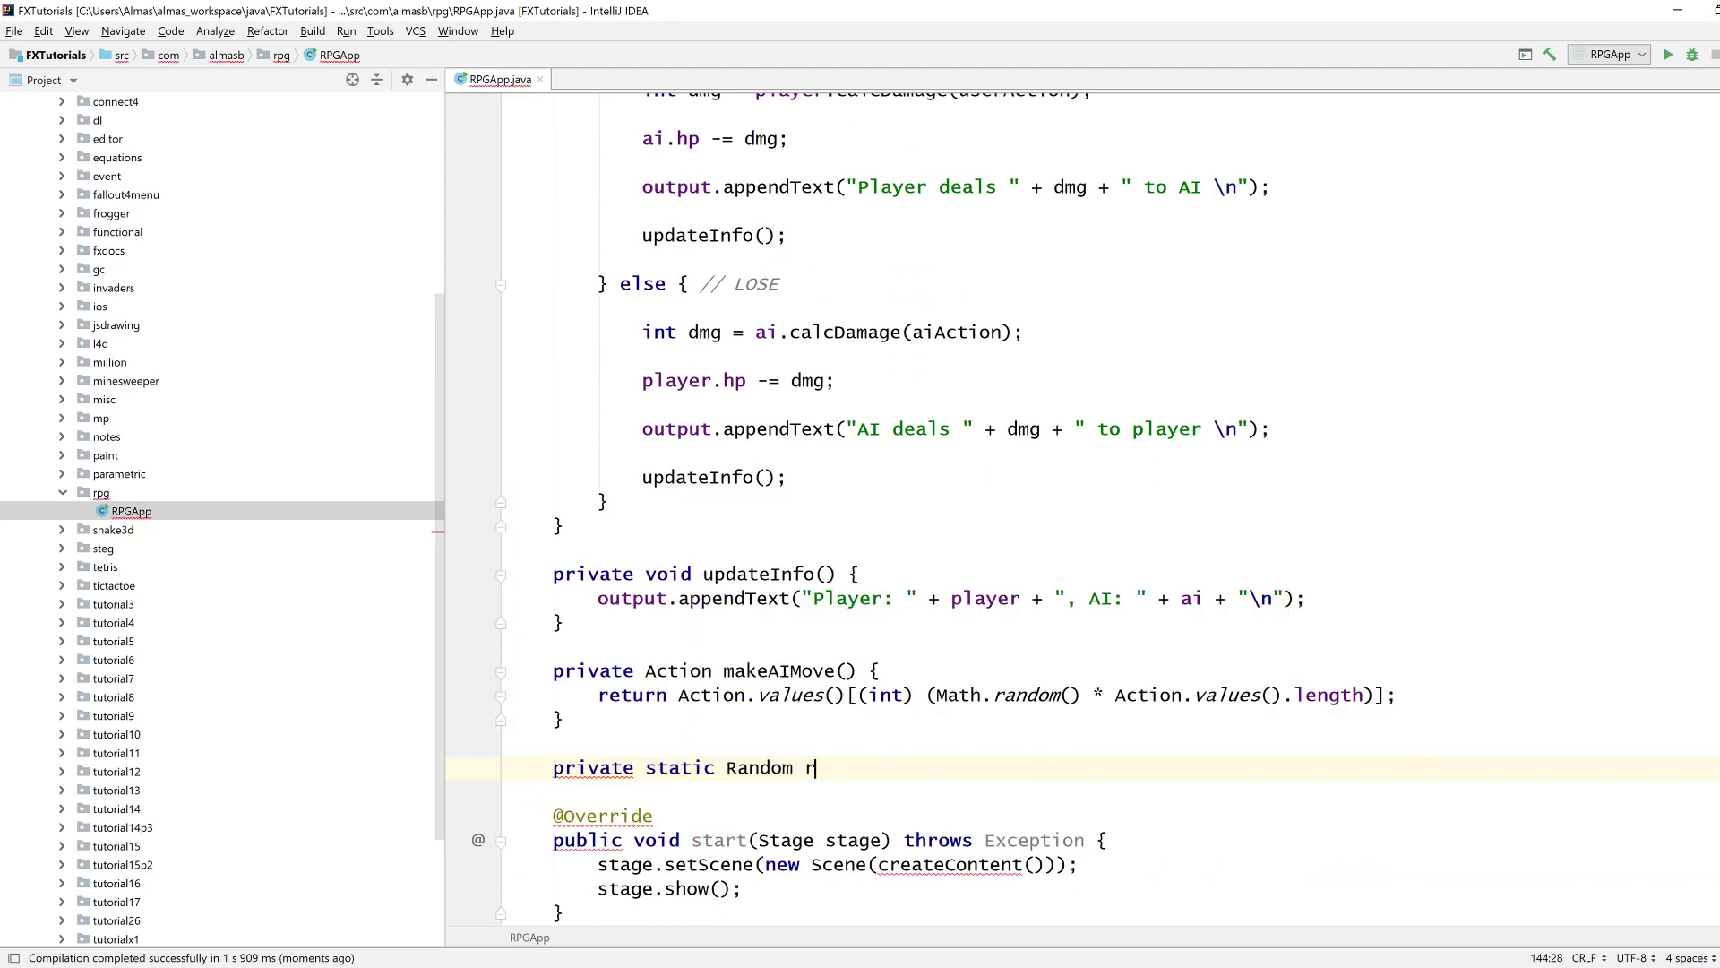
type("andom = new")
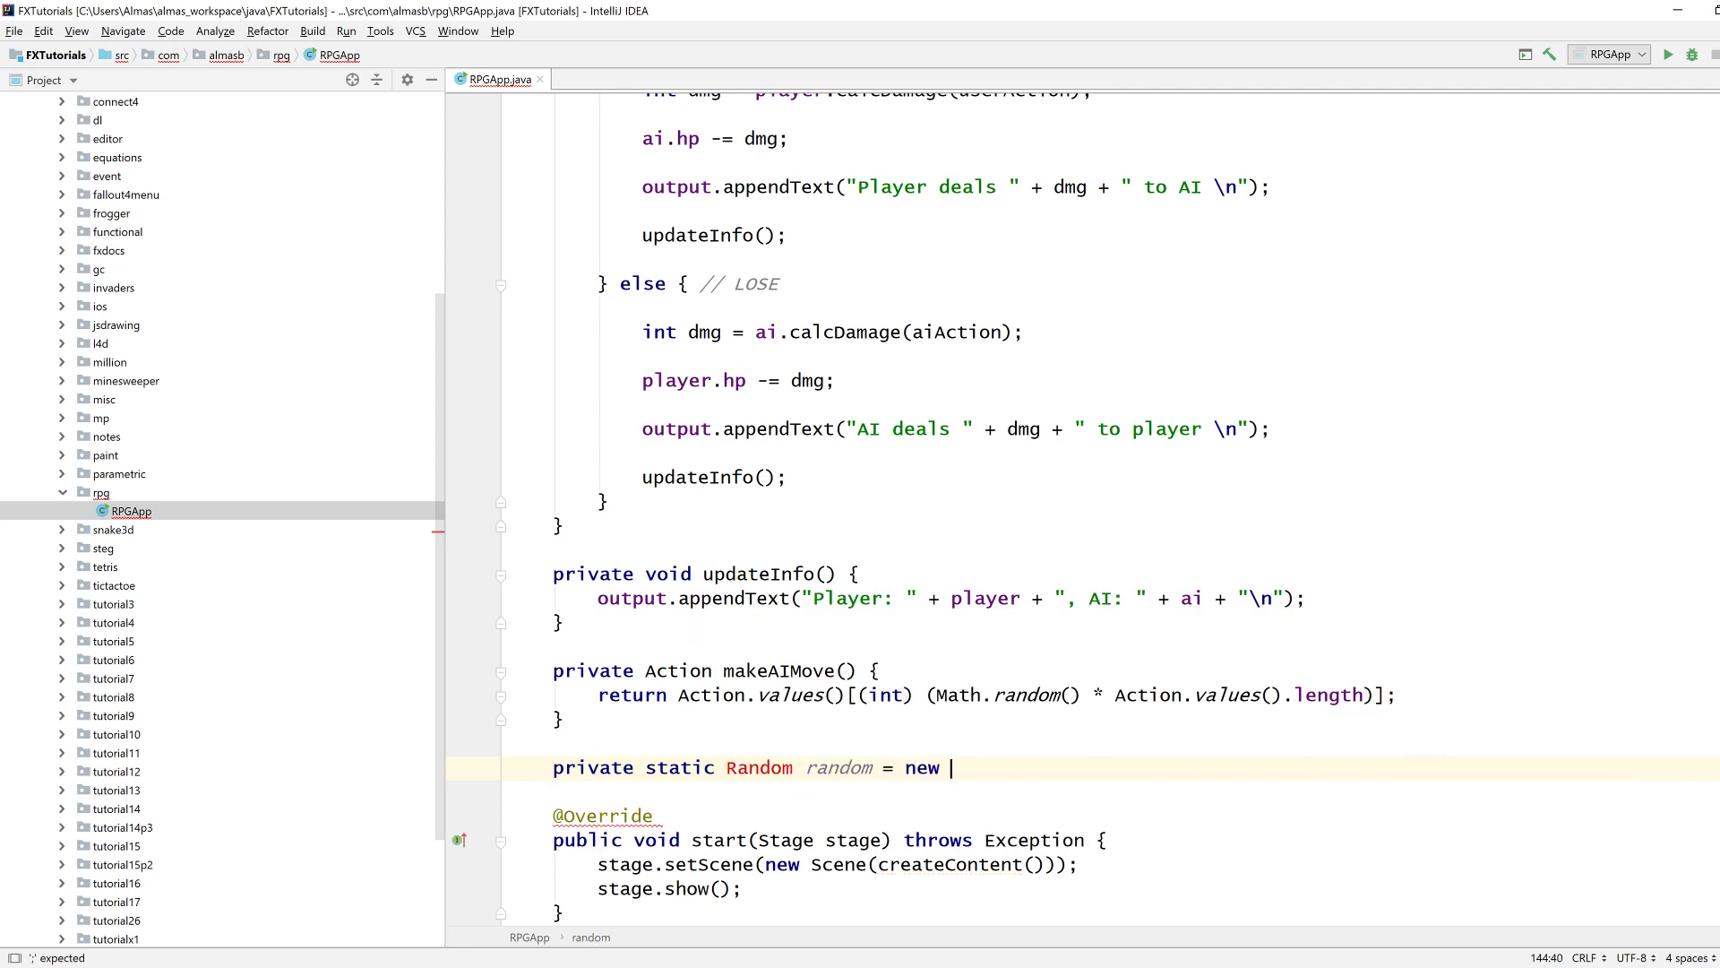
type("Ran")
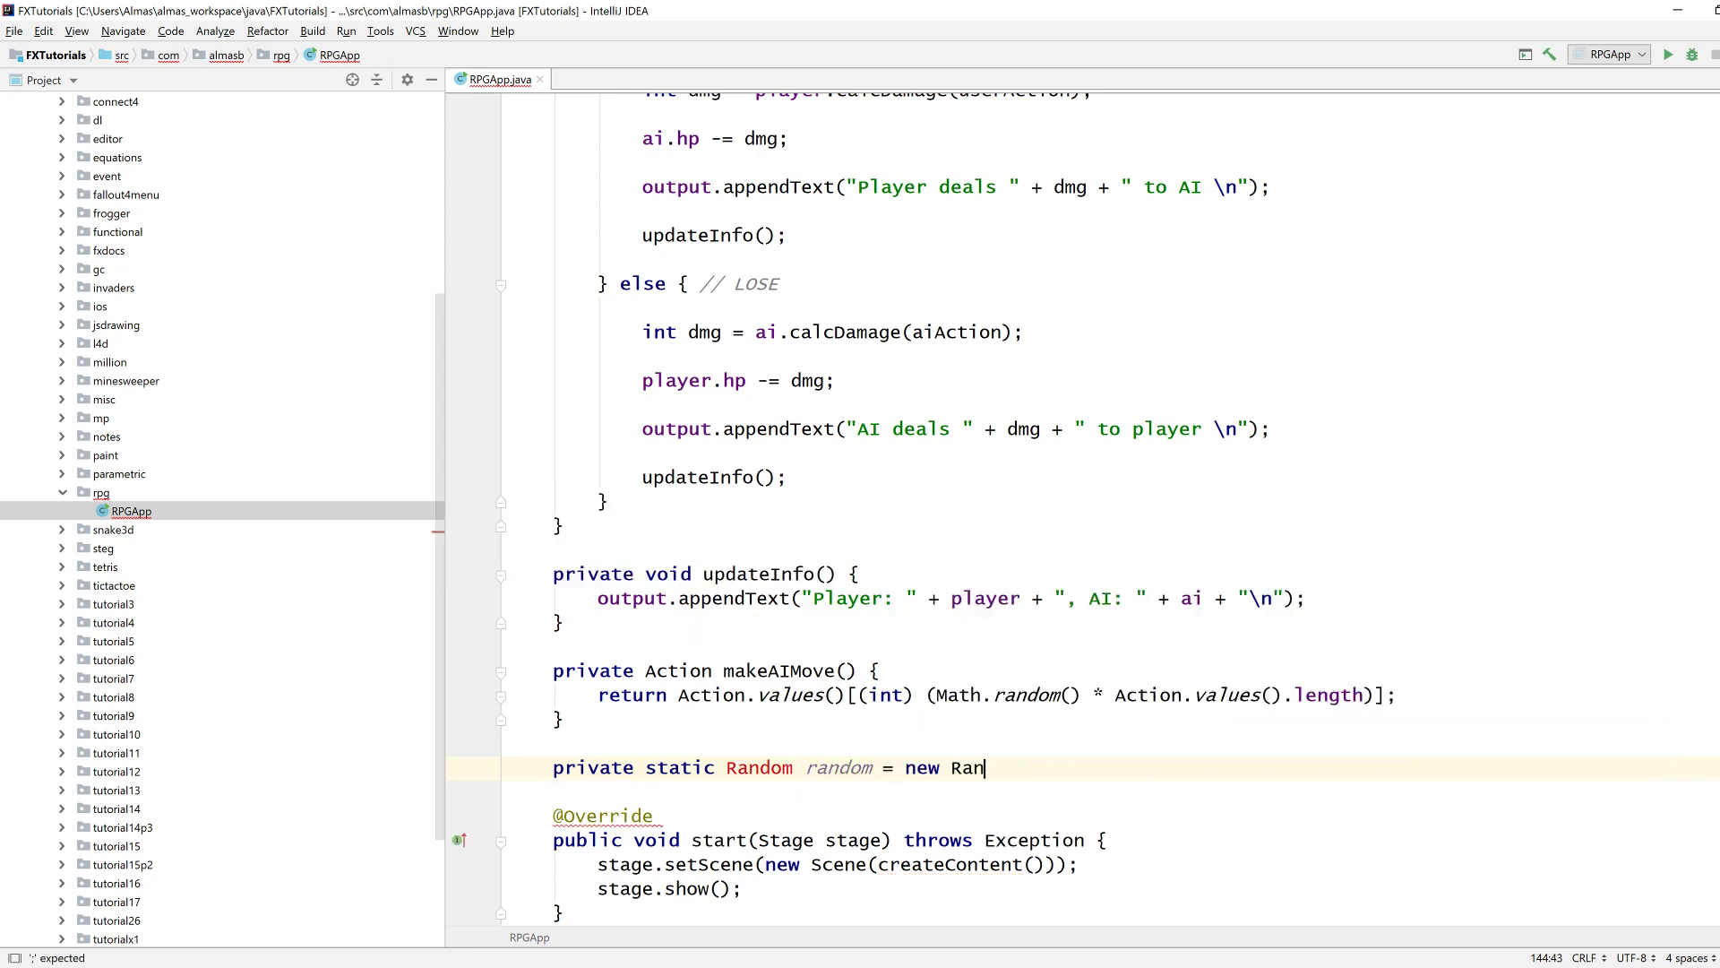
type("dom();")
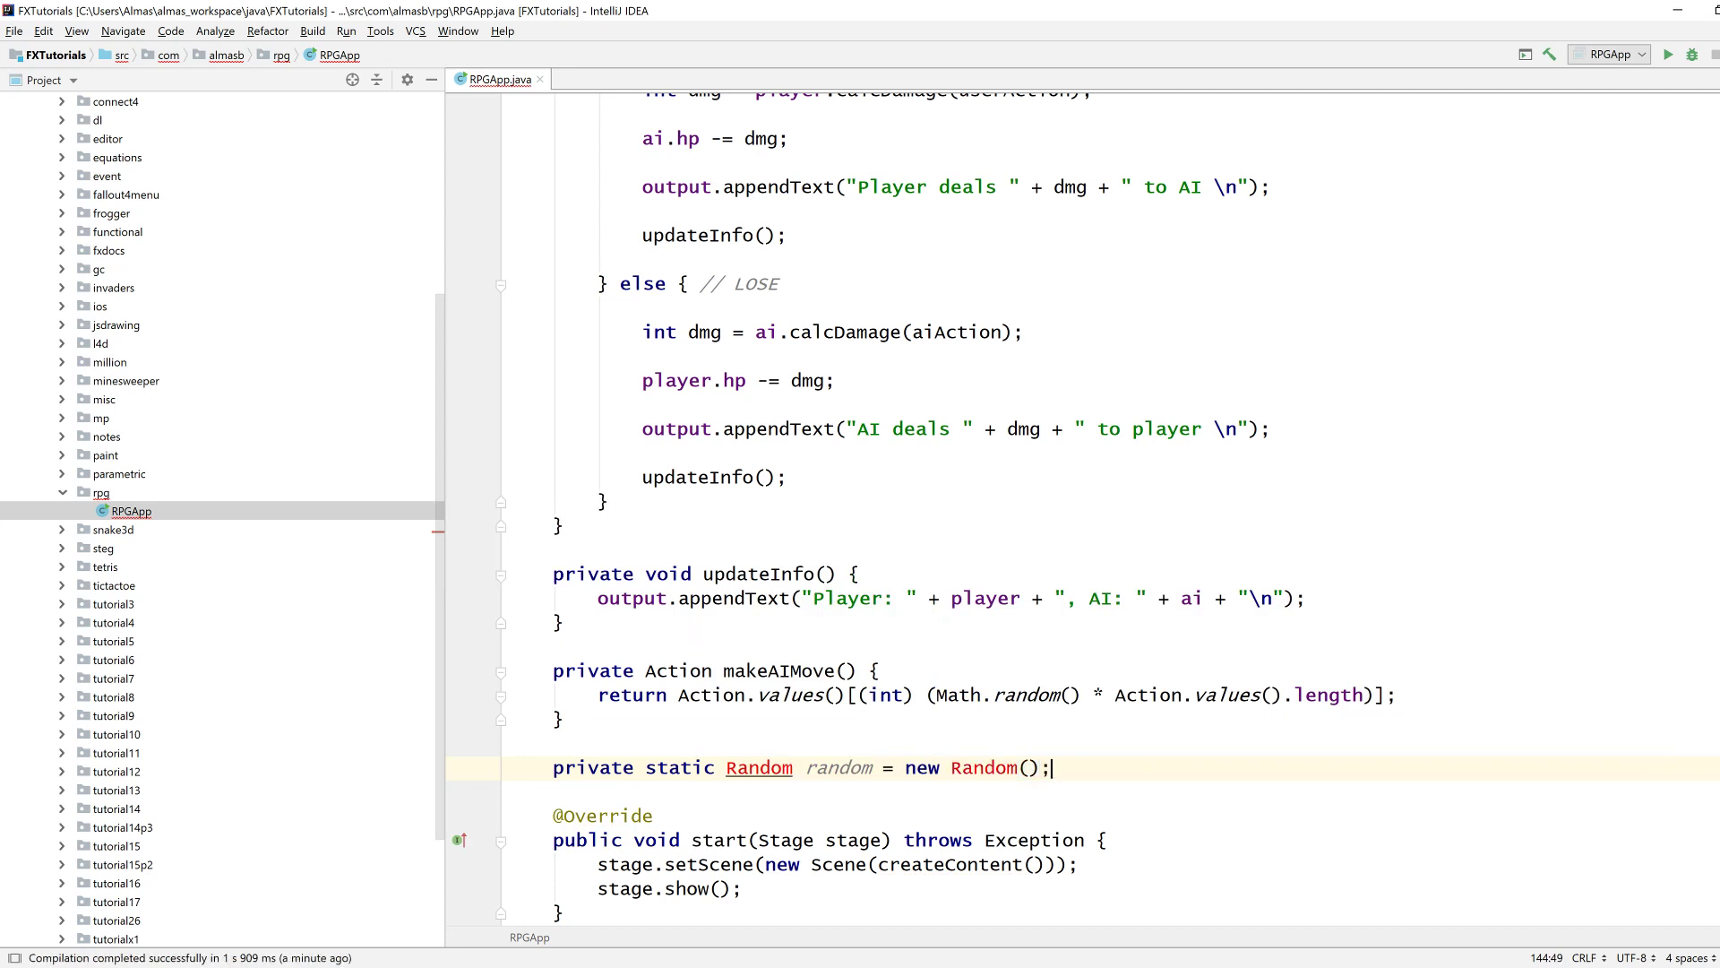
key("enter")
type("private static")
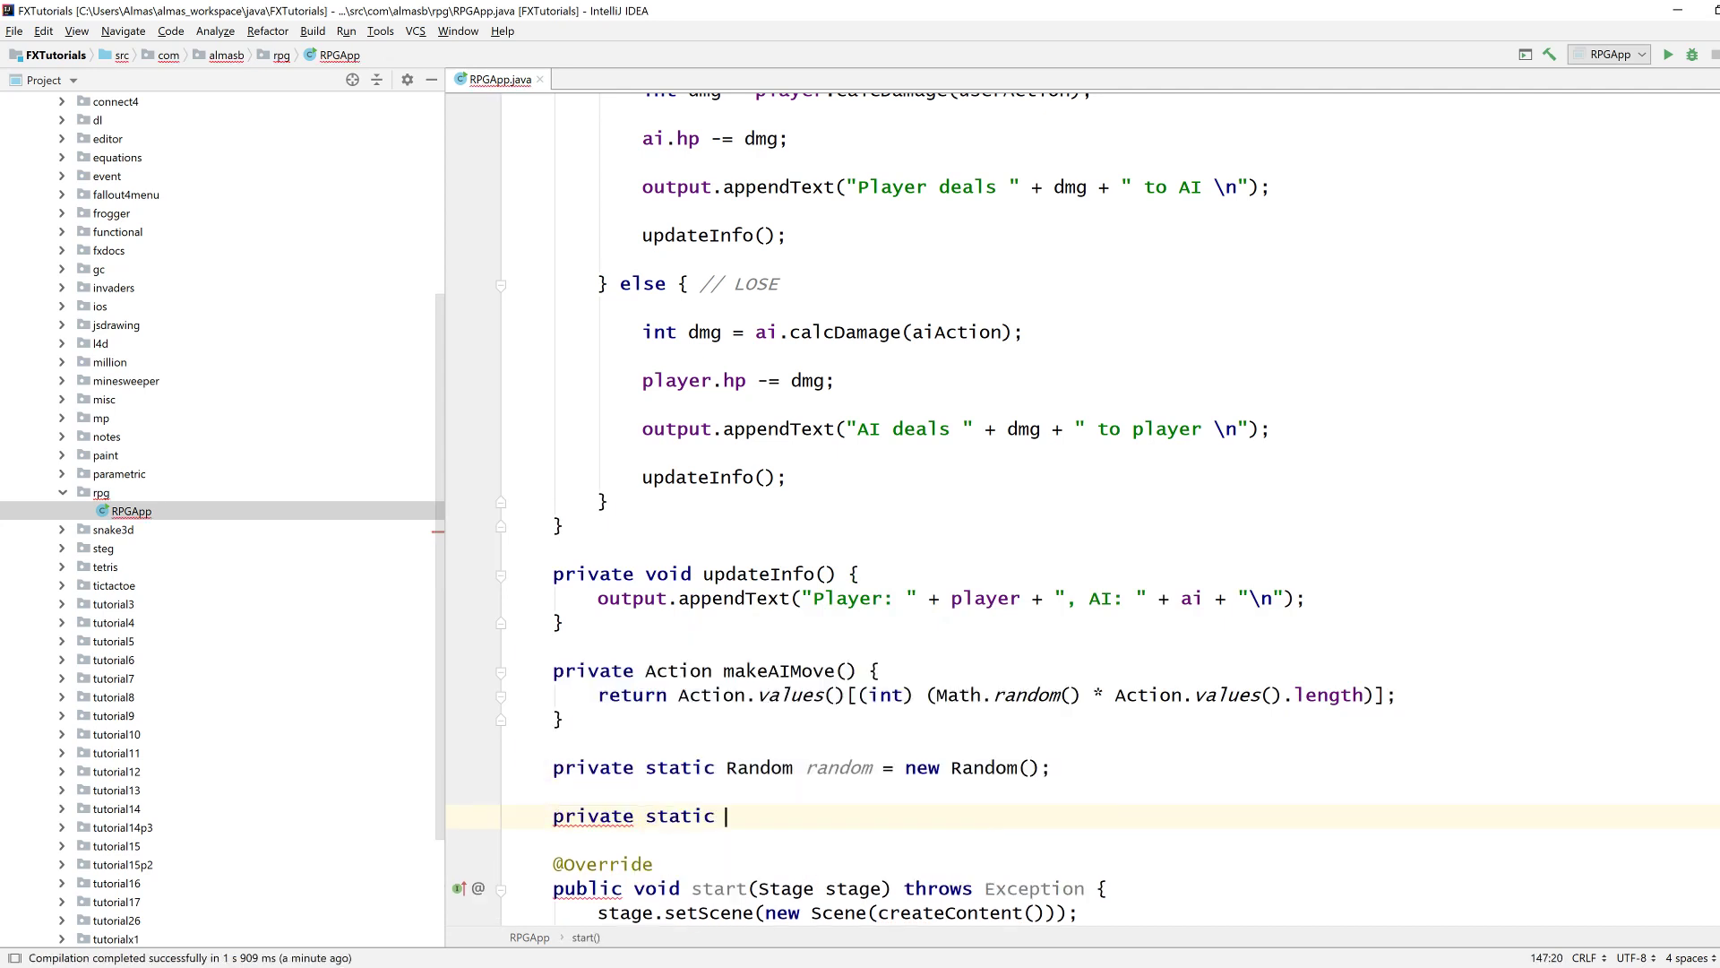
Add a static boolean crit(int chance) method returning chance > random.nextInt(100).
type("bo")
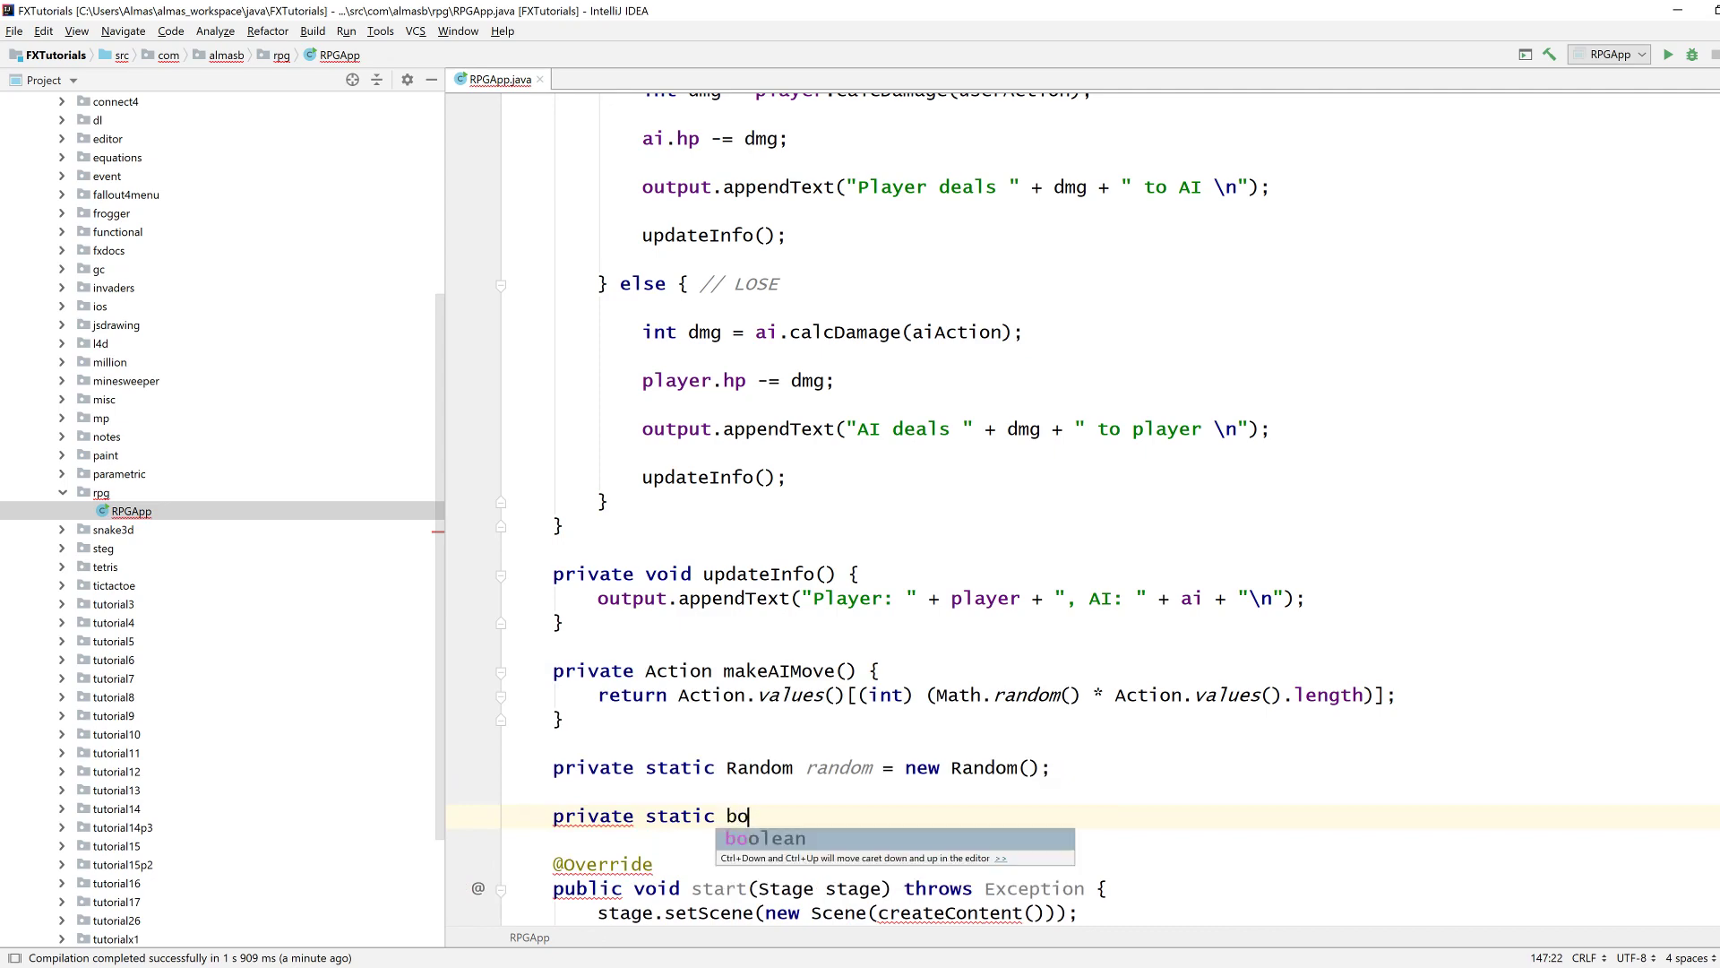
type("olean crit()")
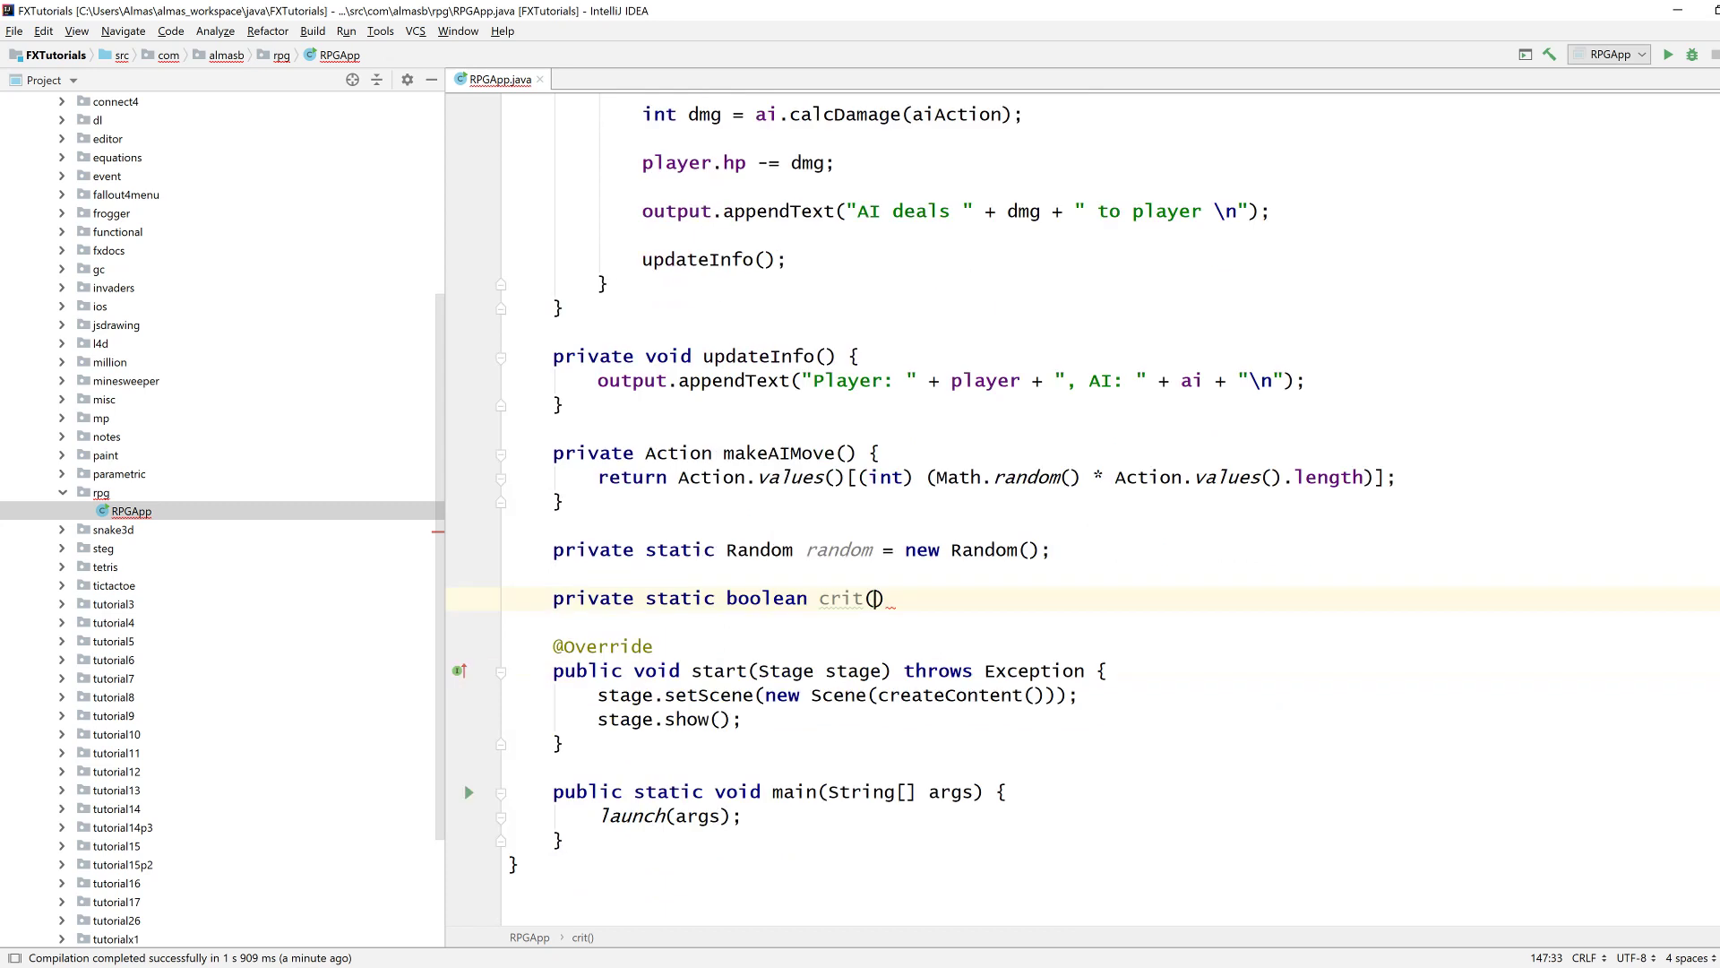
type("int chance")
type("return")
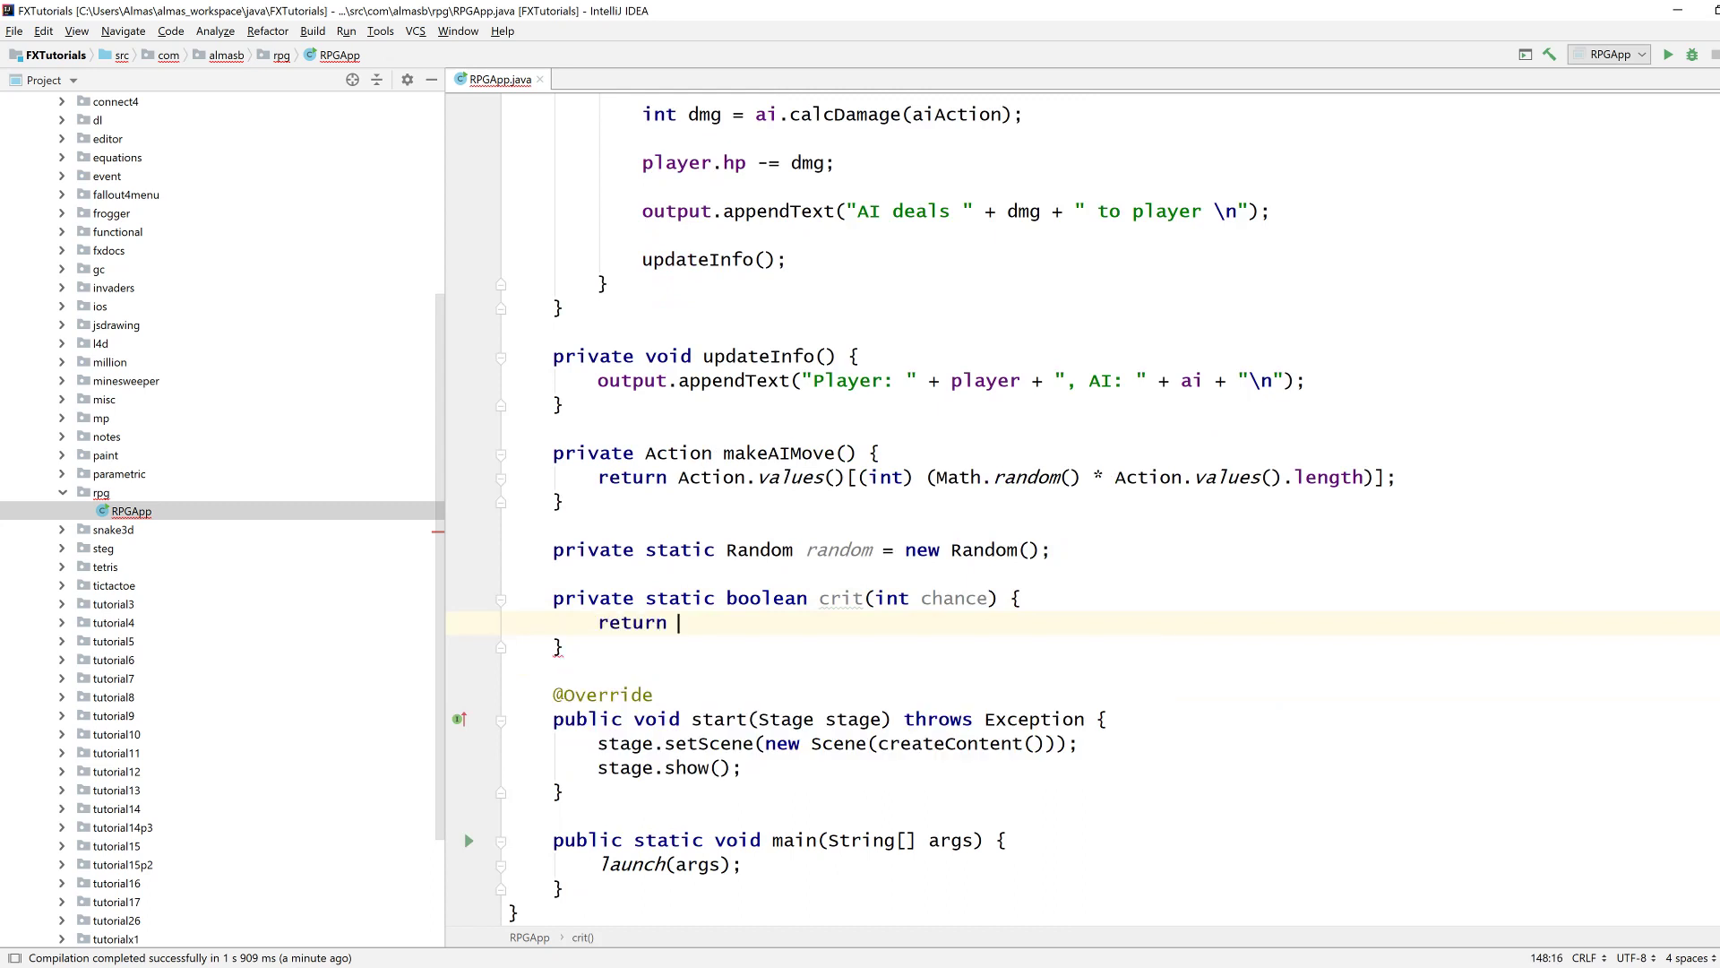
type("random.nextInt(10)")
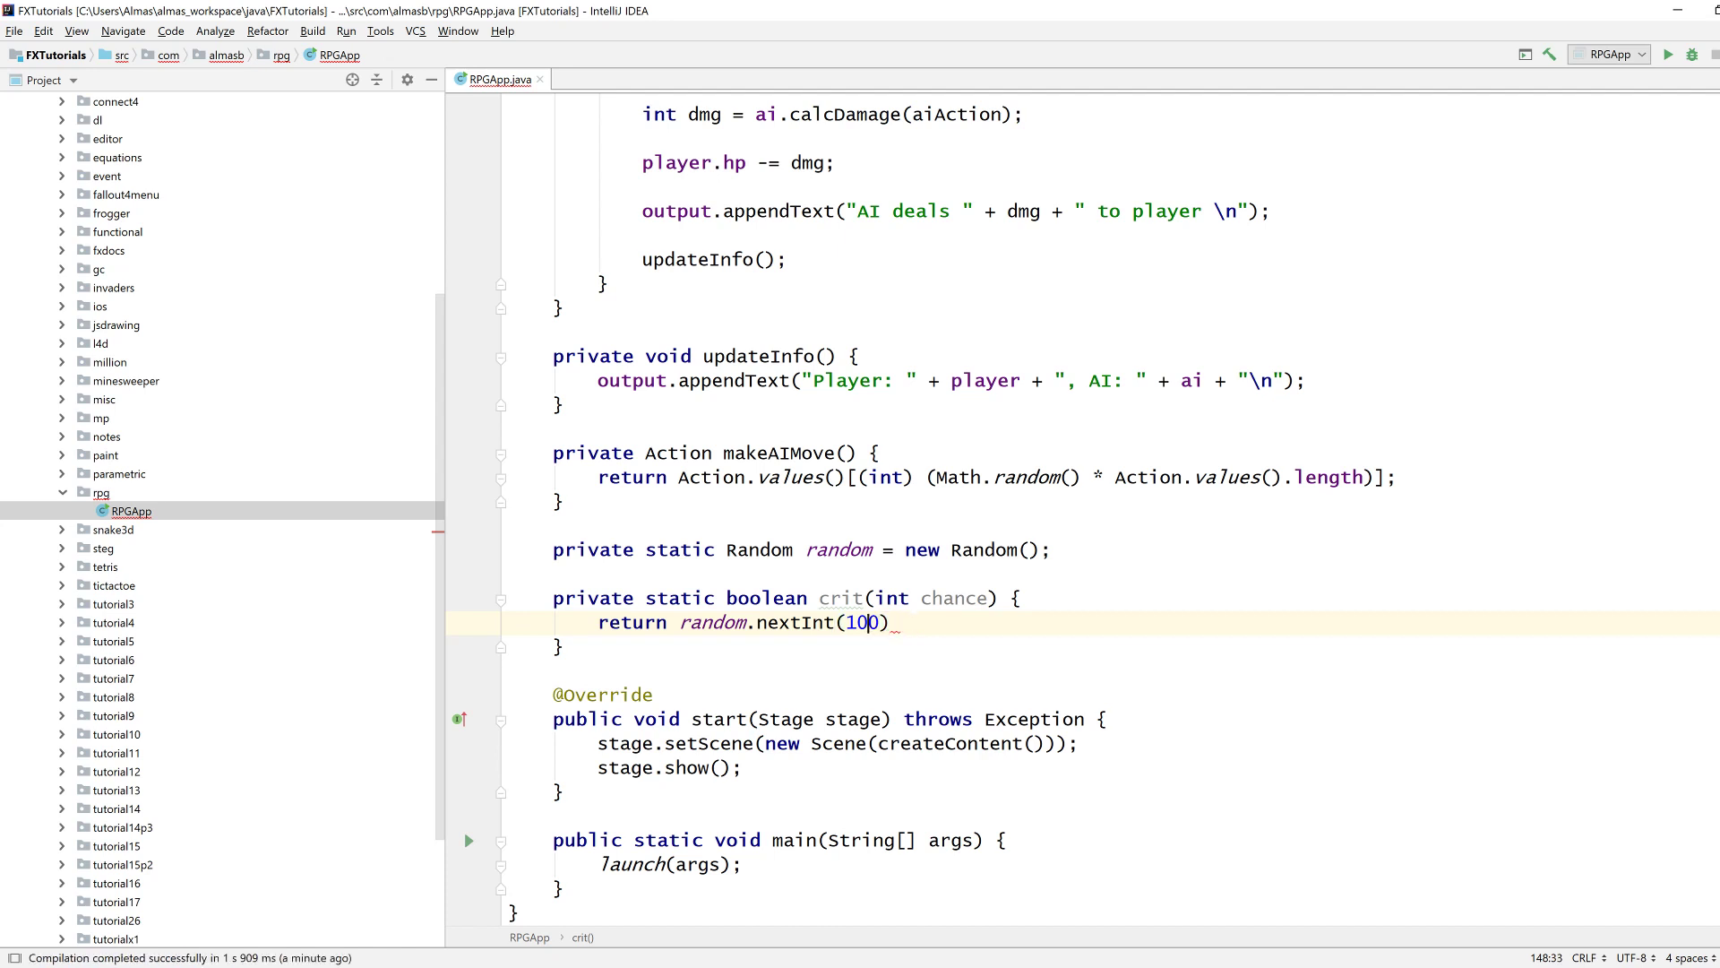
type("chane")
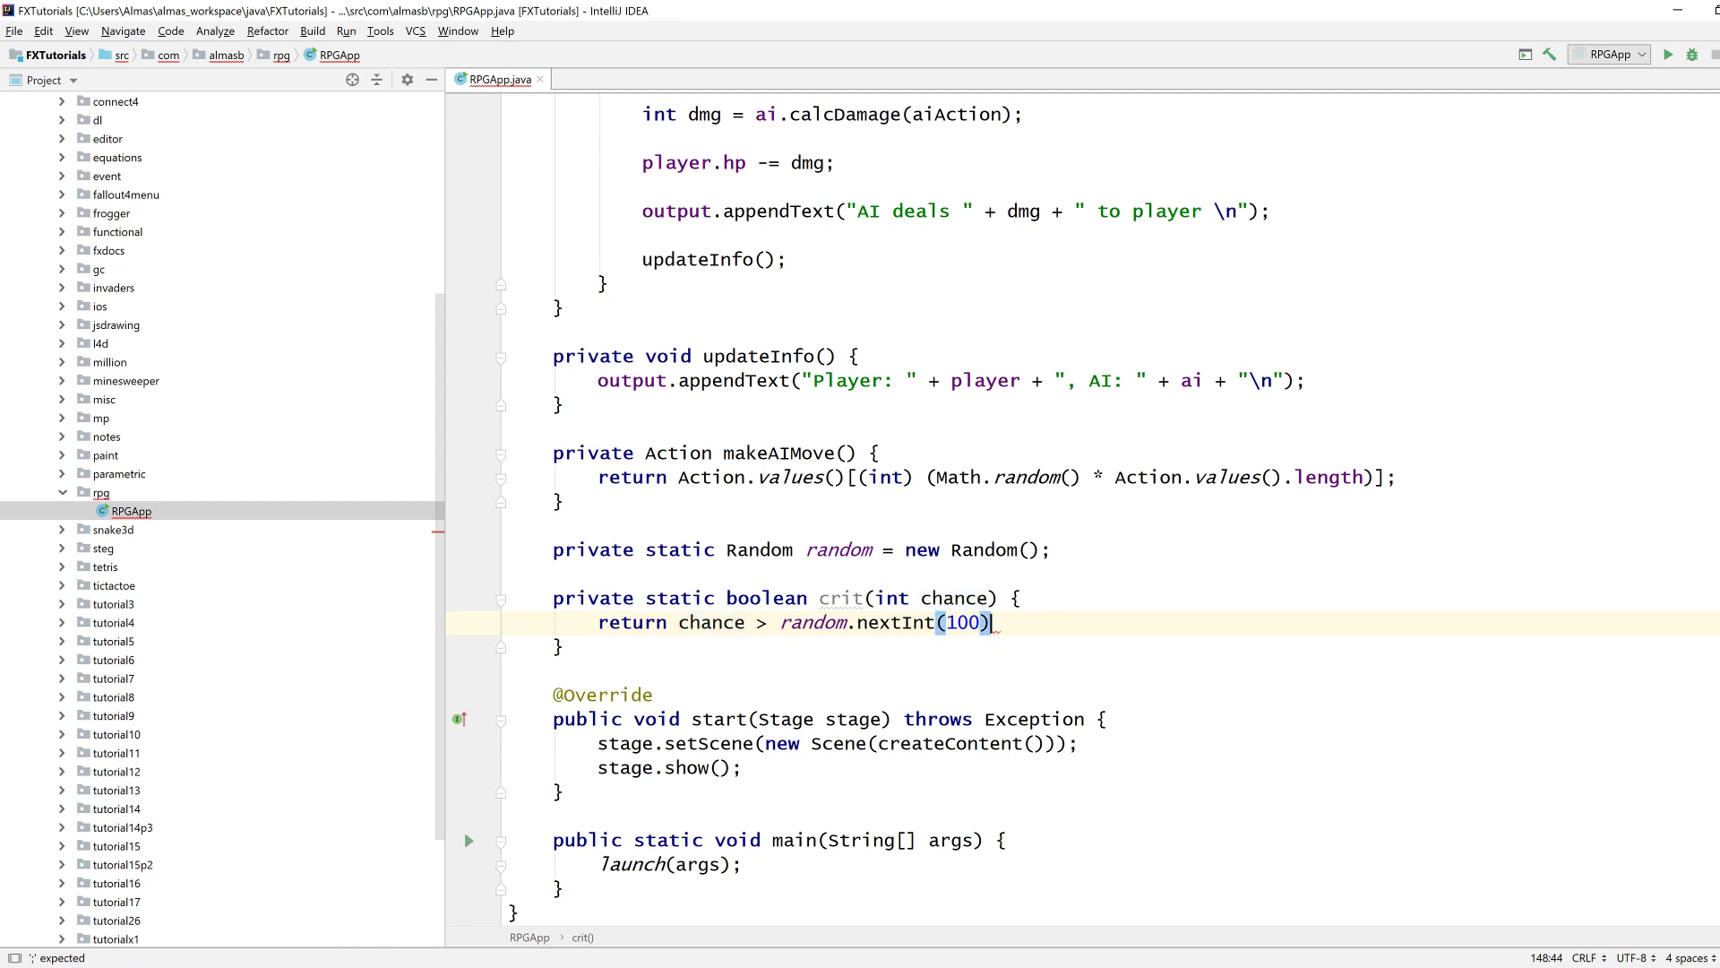
type(";")
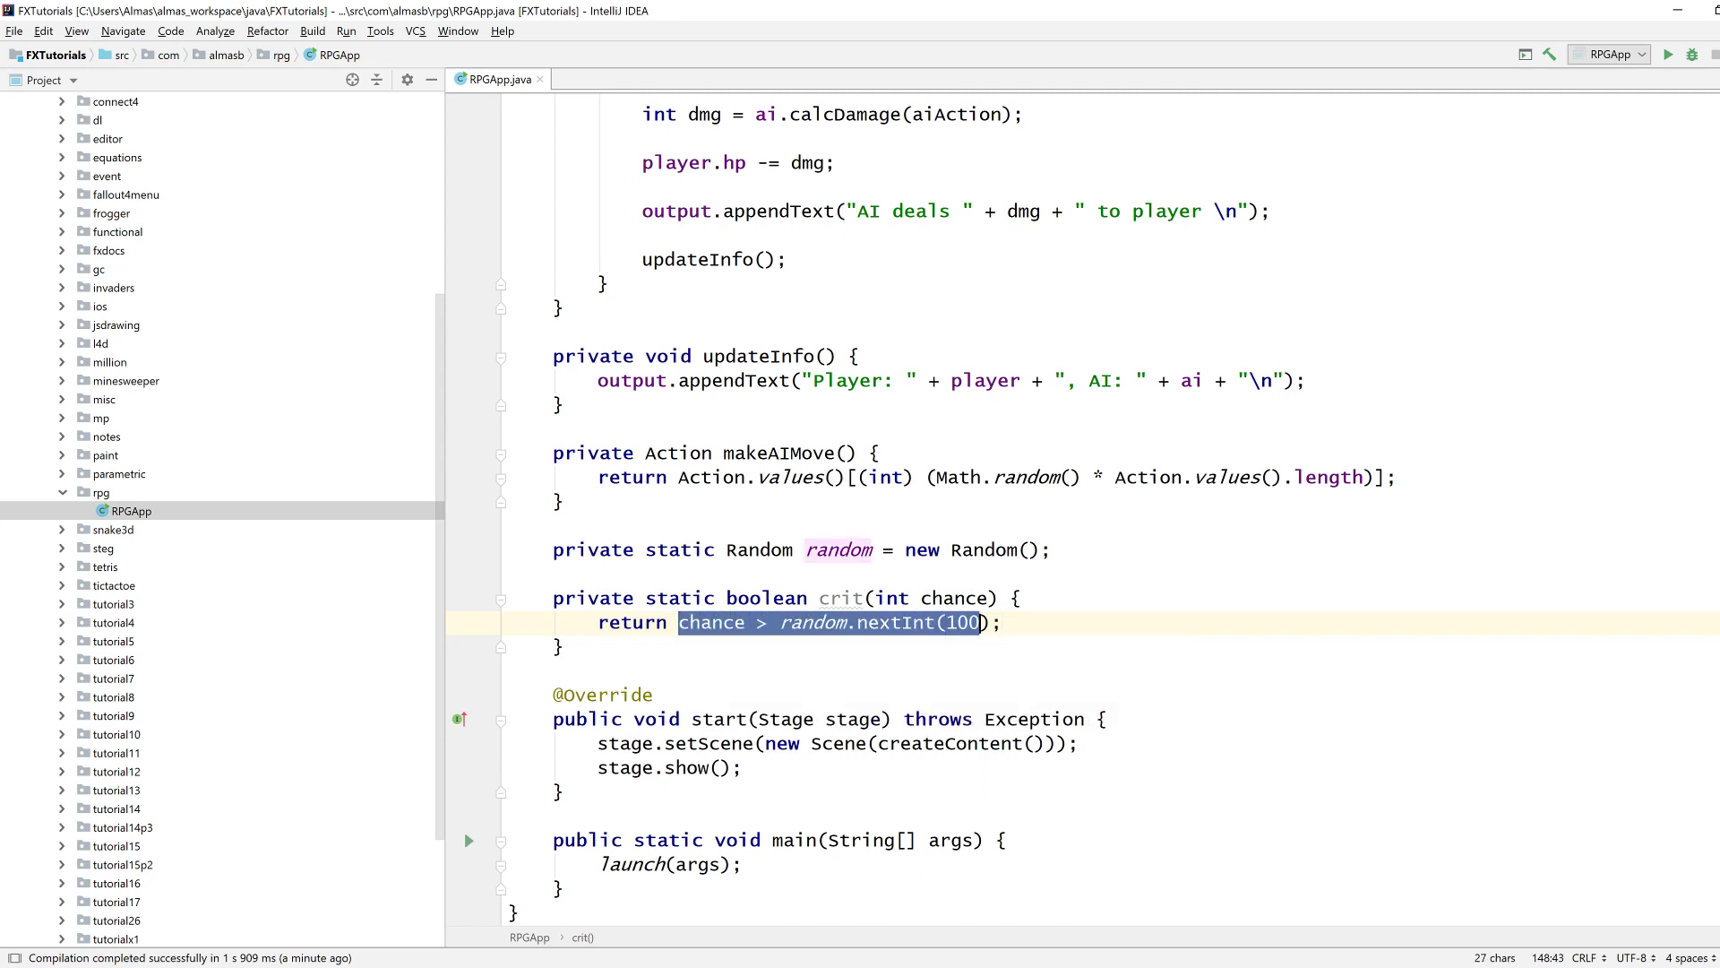
left_click(507, 672)
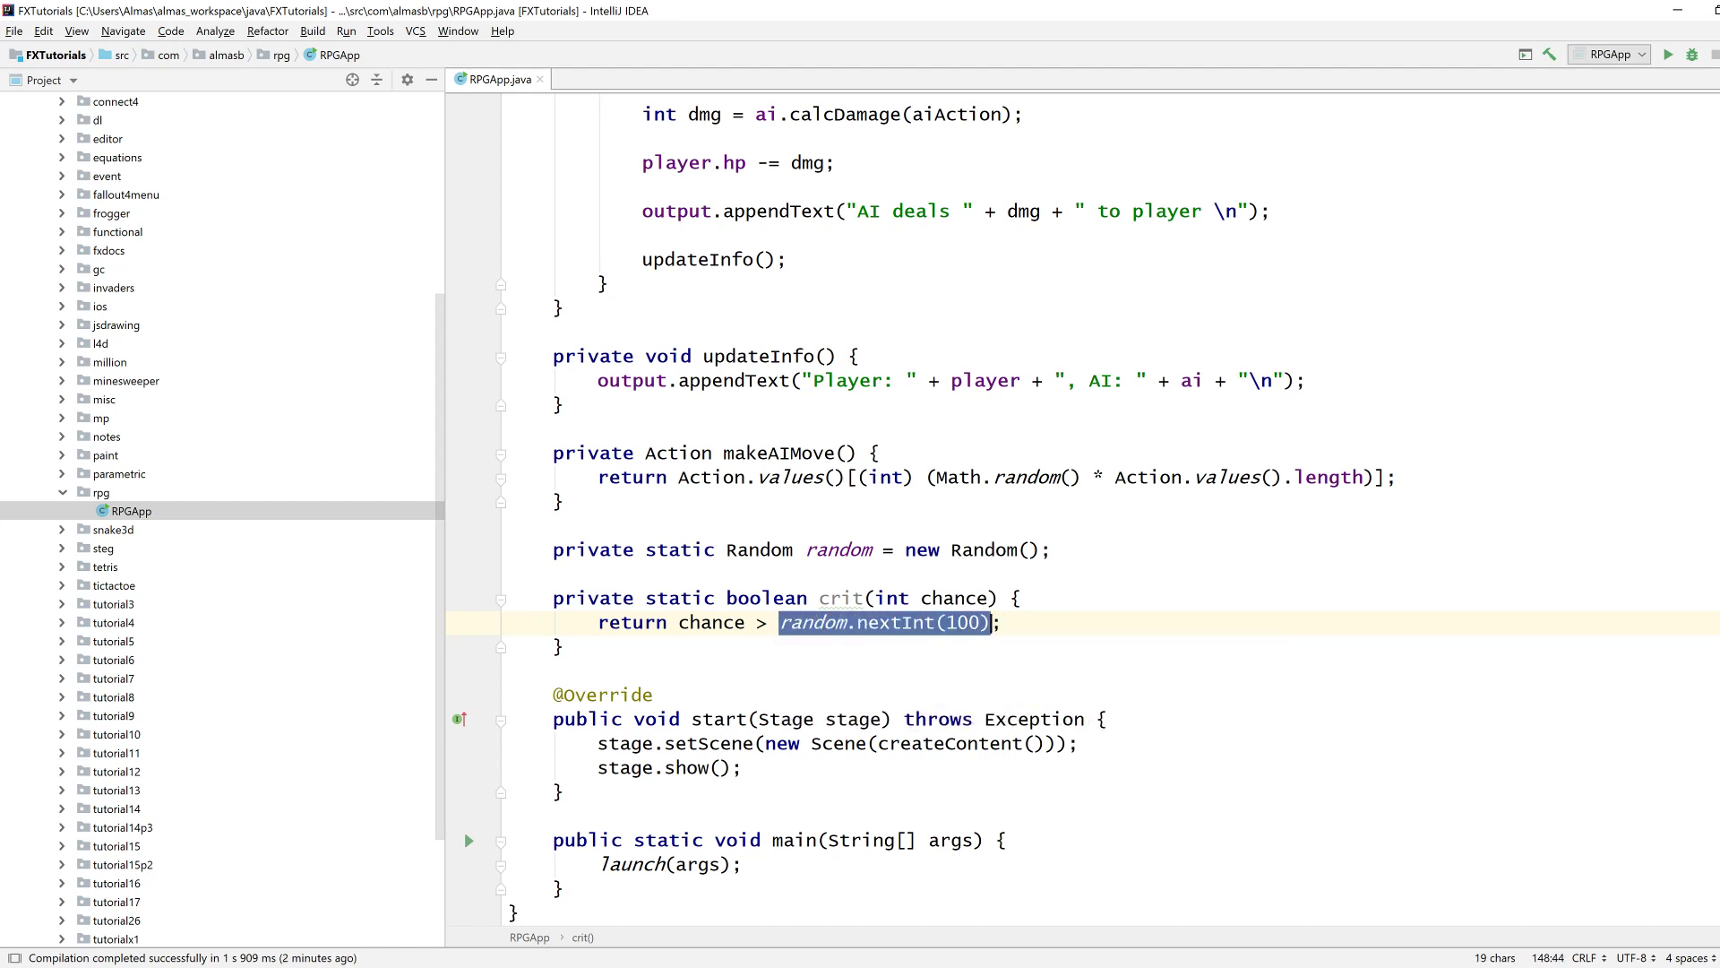
Make the ATTACK case return attackPower + (crit(35) ? 15 : 0) and rerun the app.
left_click(1000, 622)
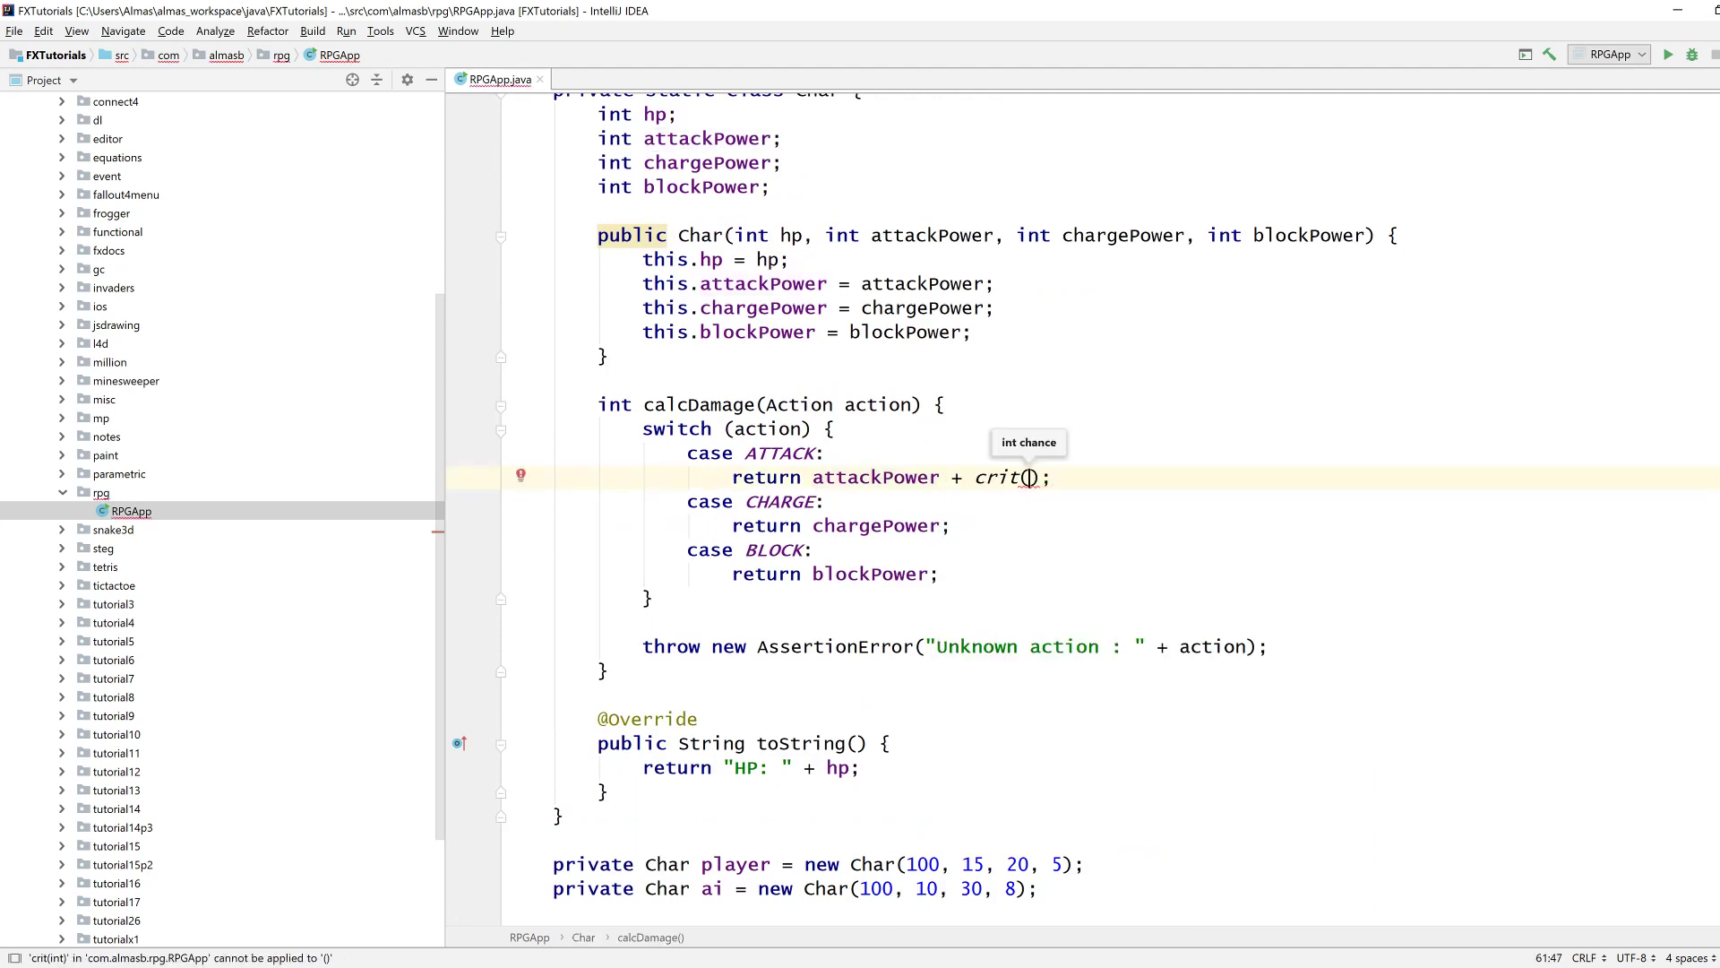
type("35")
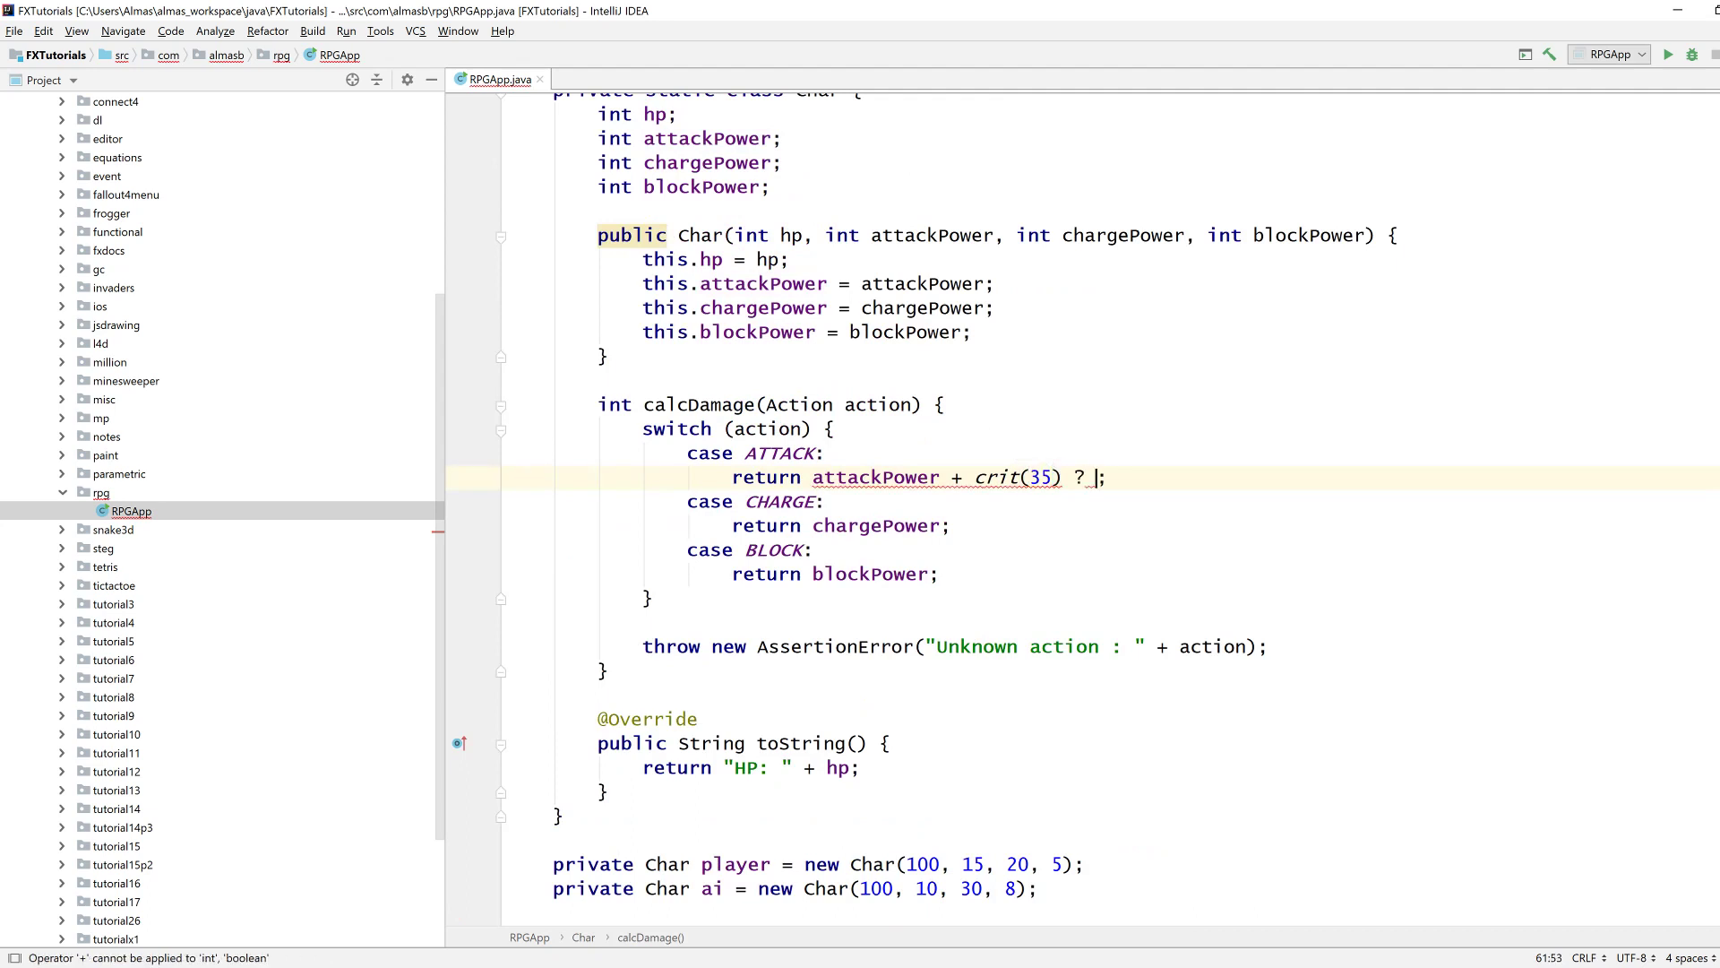
type("15")
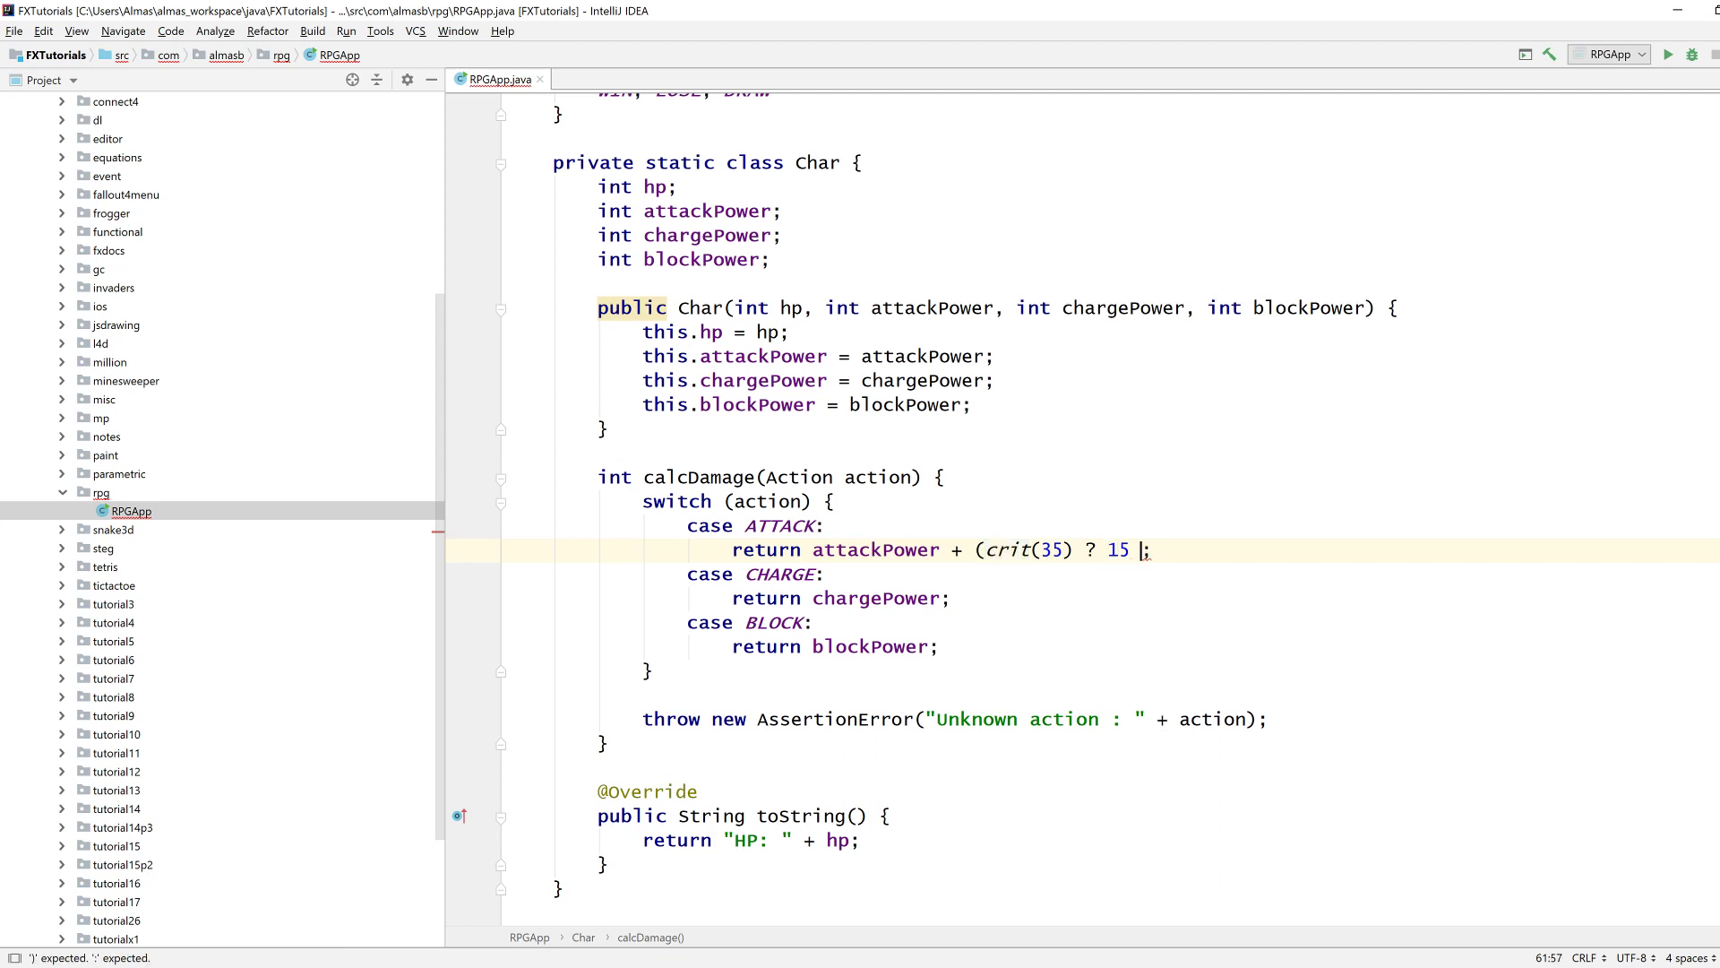
type(":")
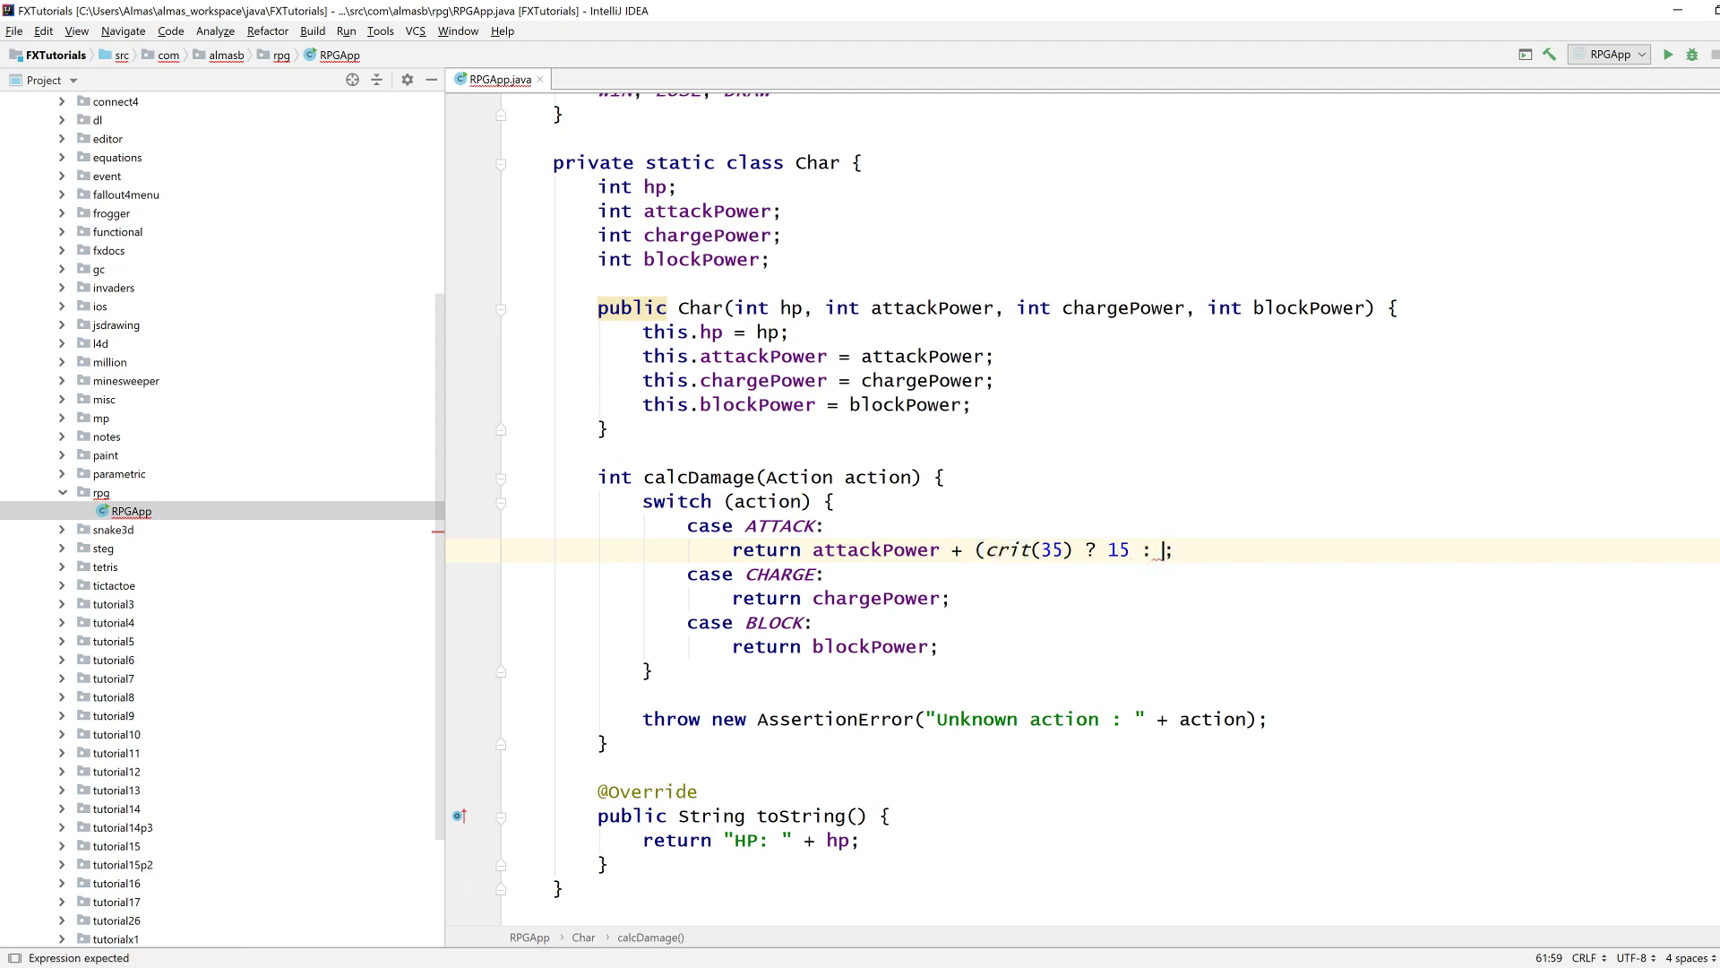
type("0)")
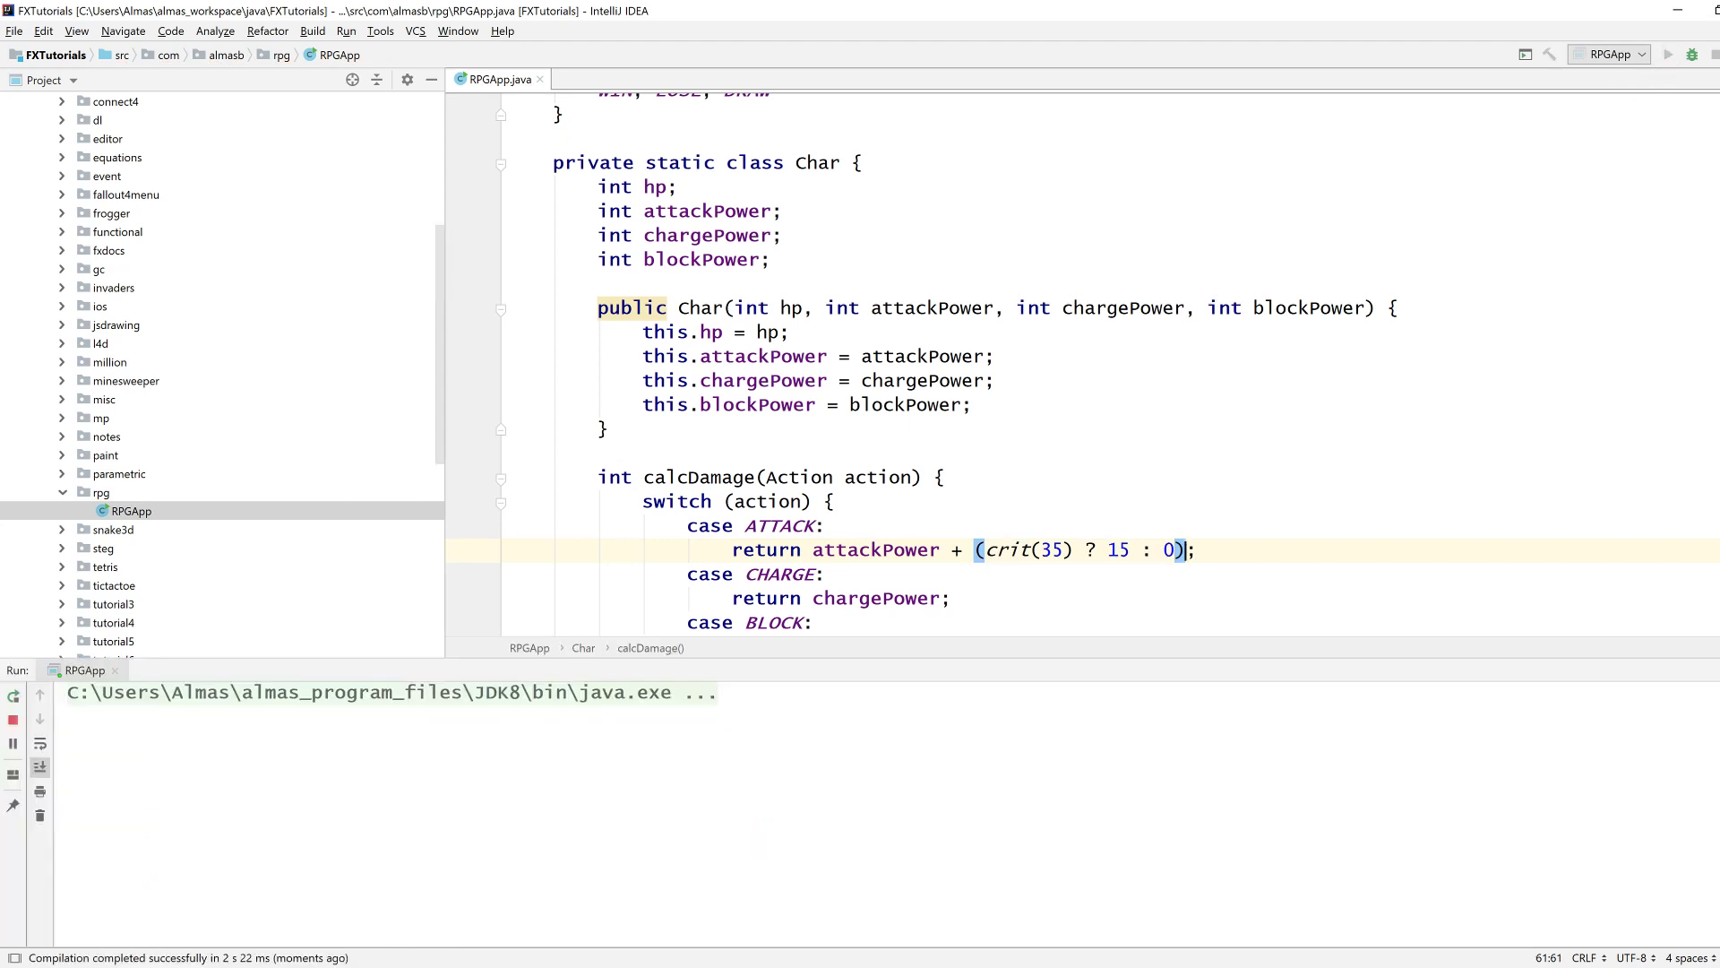
Take several ATTACK turns in the running game, landing a 30-damage critical hit.
left_click(561, 177)
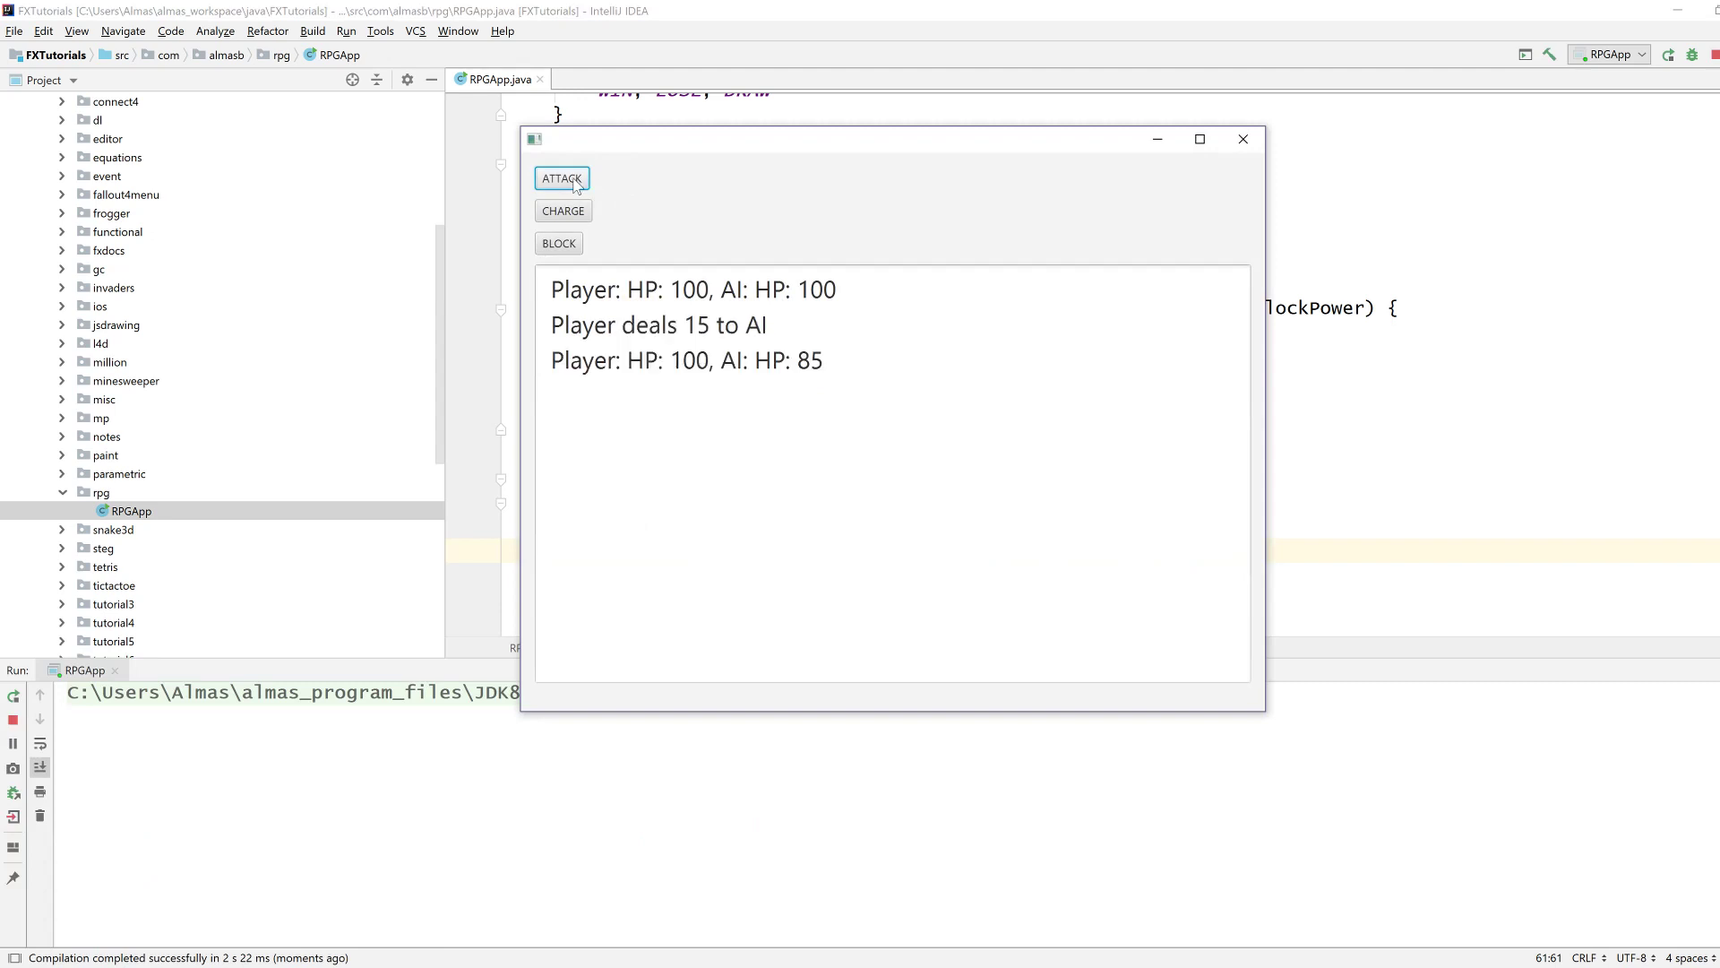
left_click(561, 178)
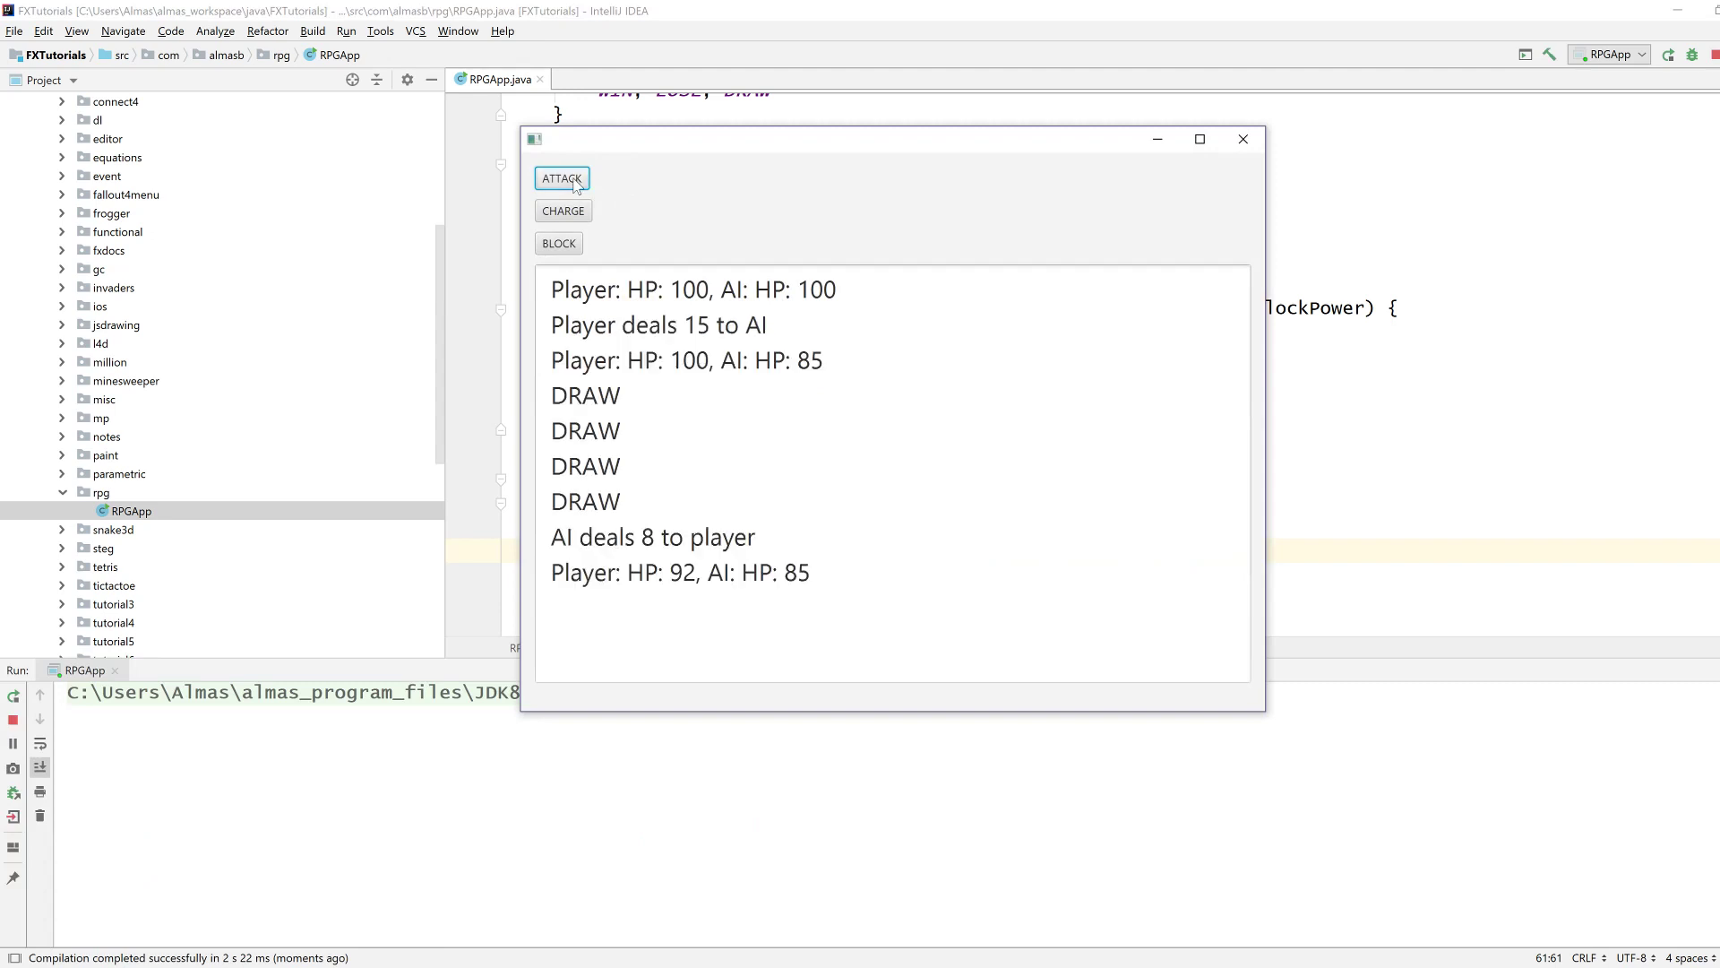
left_click(561, 179)
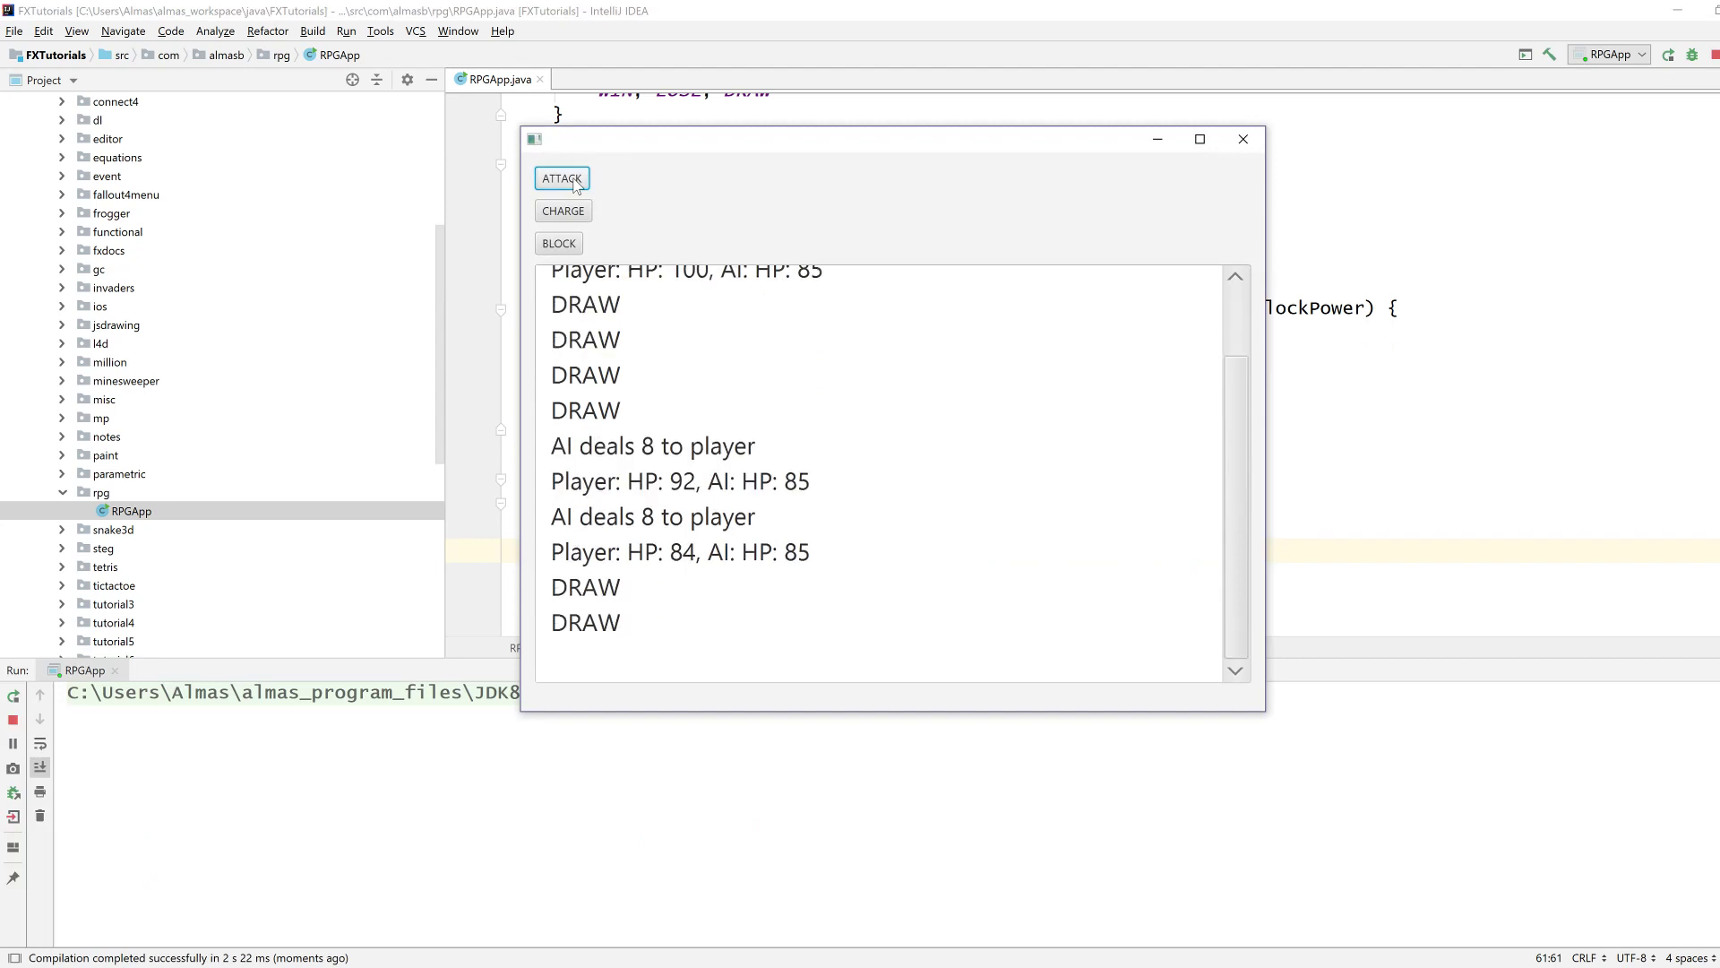
left_click(561, 177)
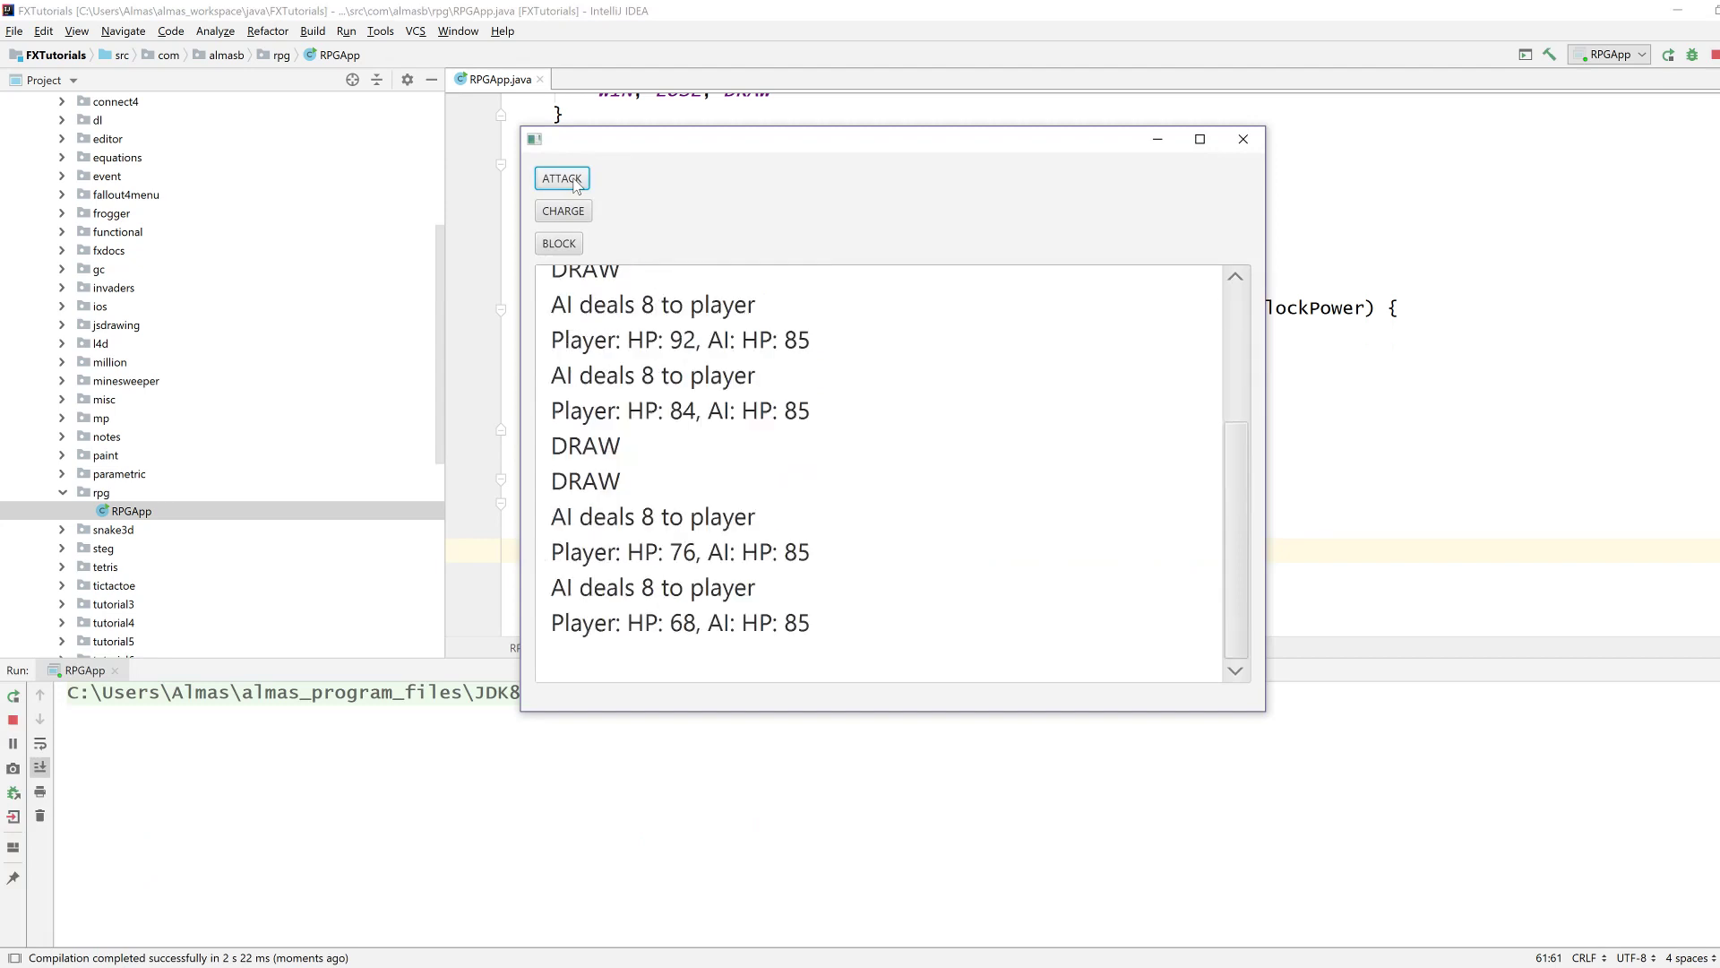
left_click(561, 177)
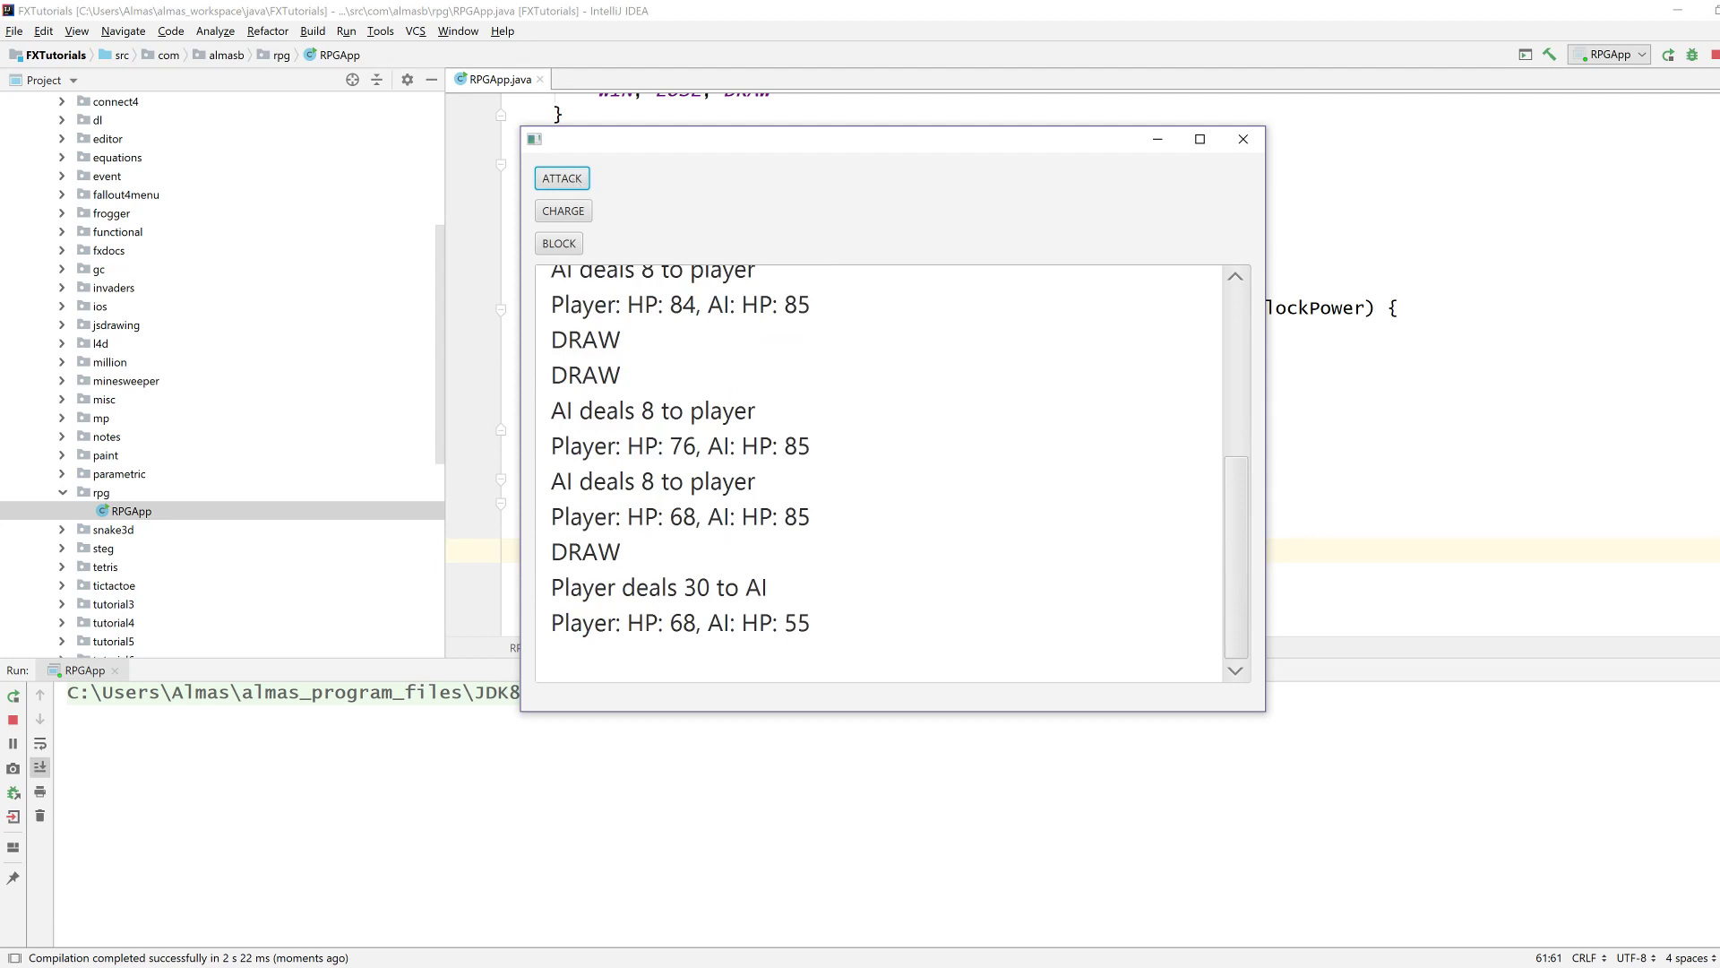
Move the game window beside the code and take a CHARGE and a BLOCK turn.
left_click_drag(889, 138, 1405, 324)
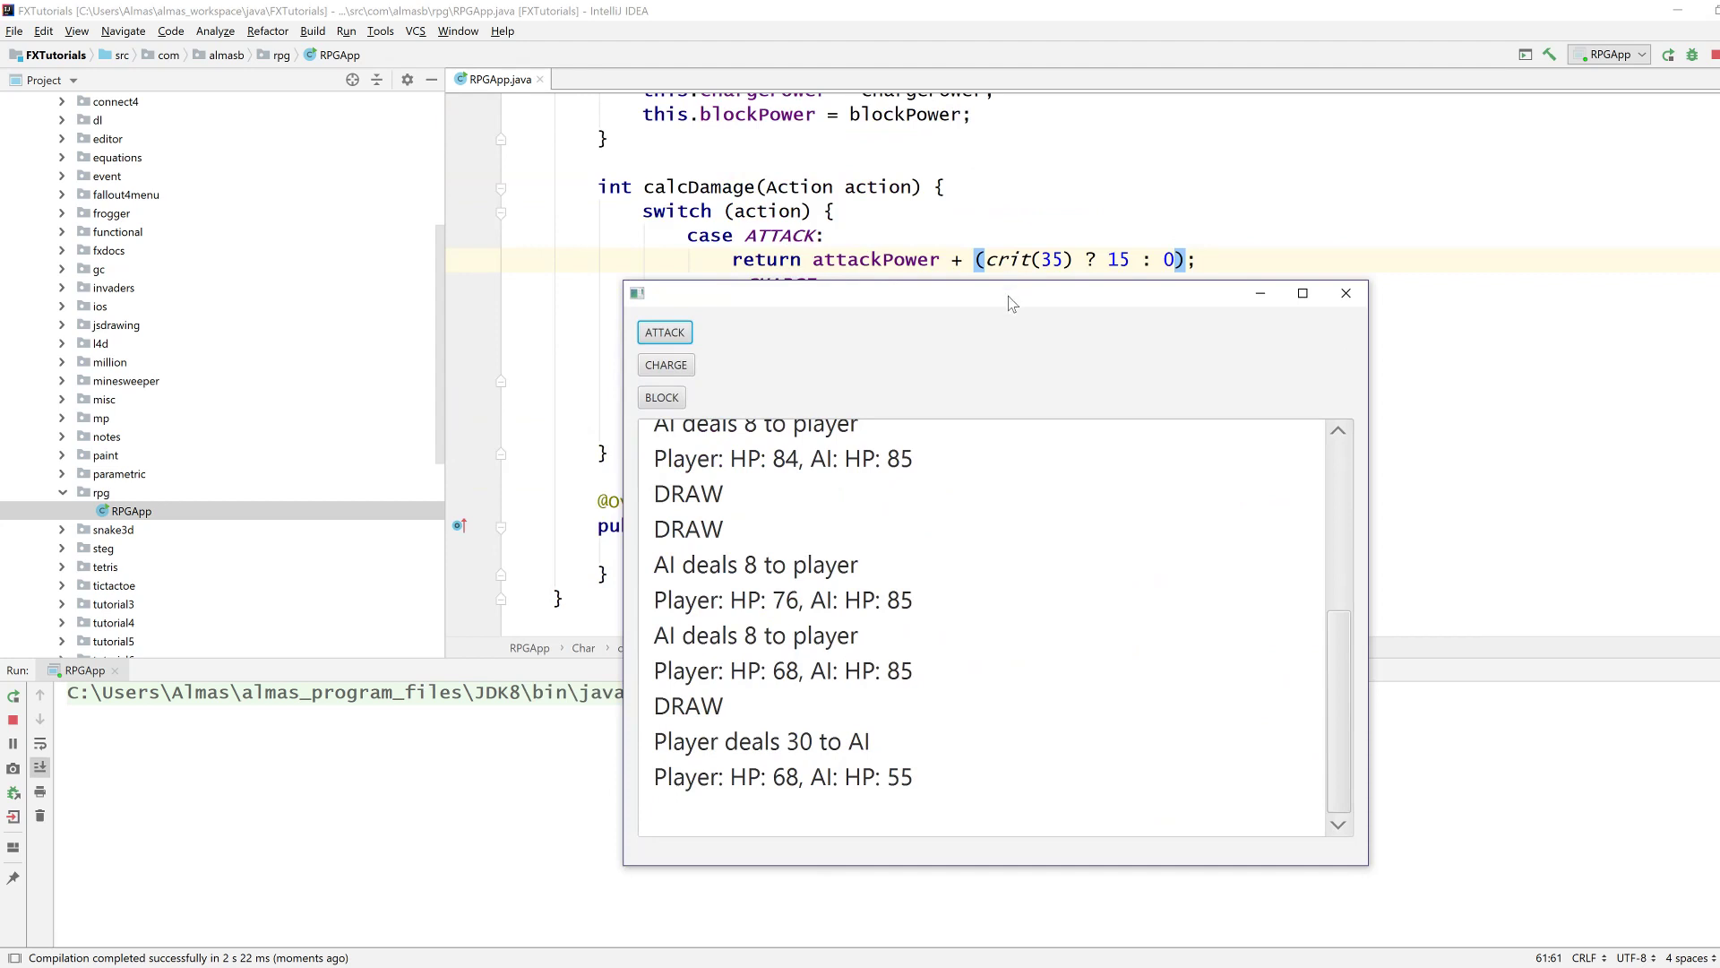
left_click_drag(1009, 292, 982, 315)
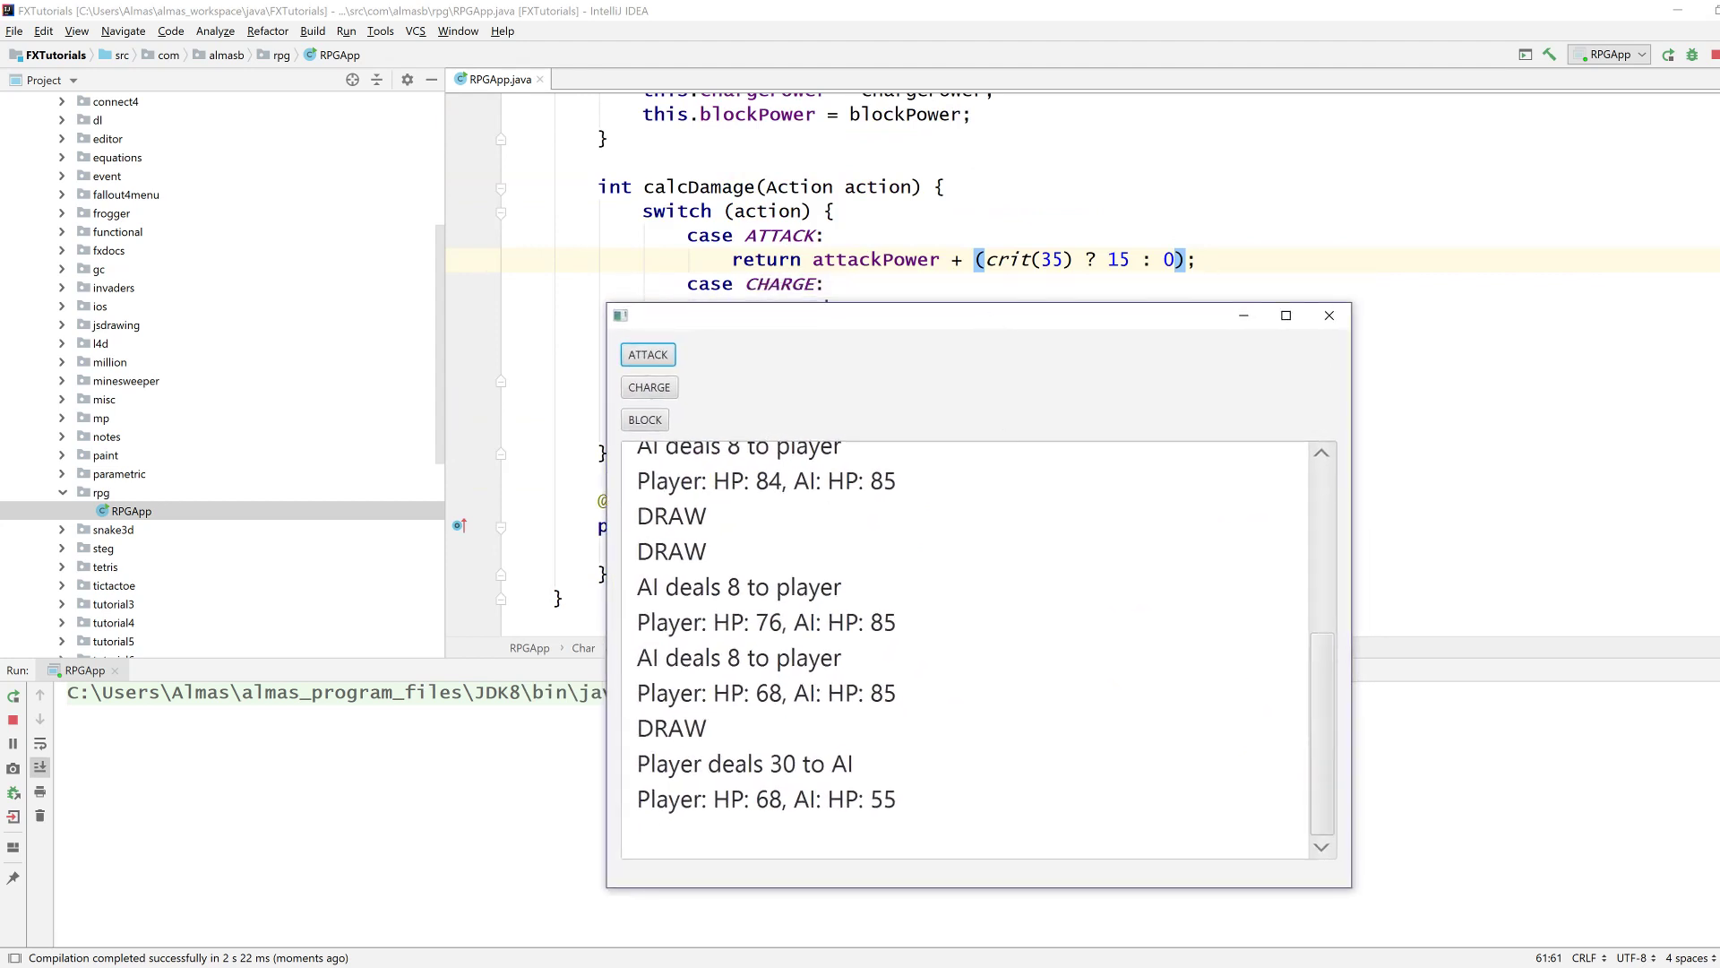
mouse_move(649, 387)
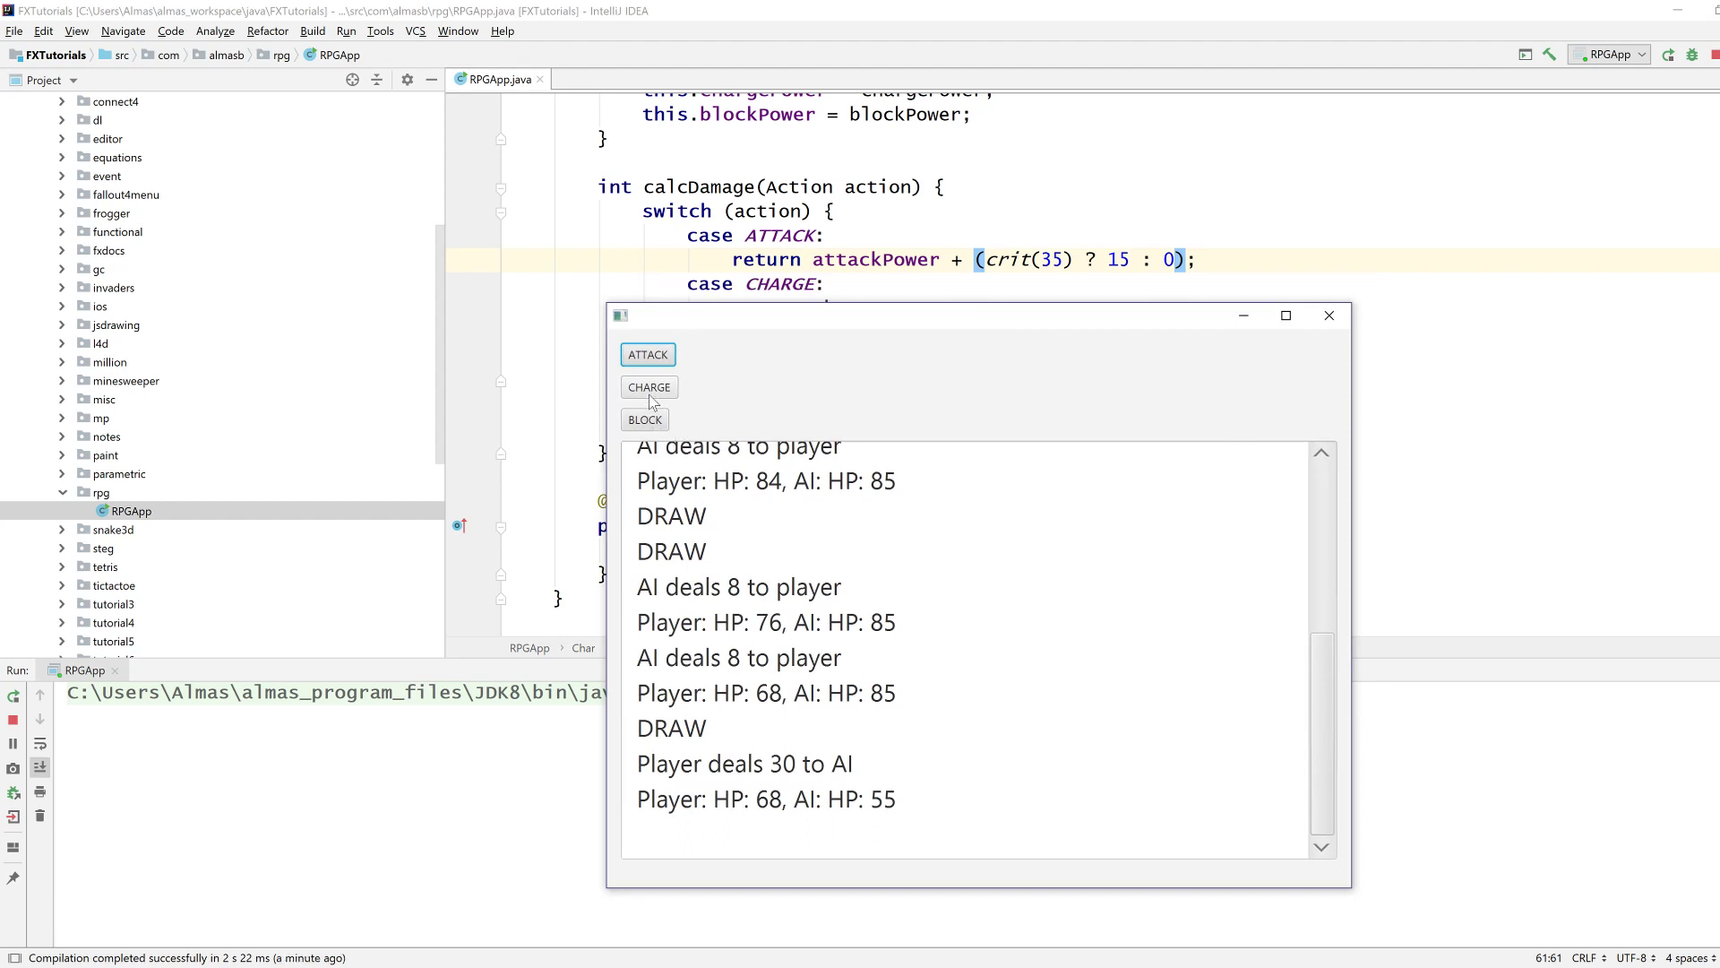
left_click(643, 419)
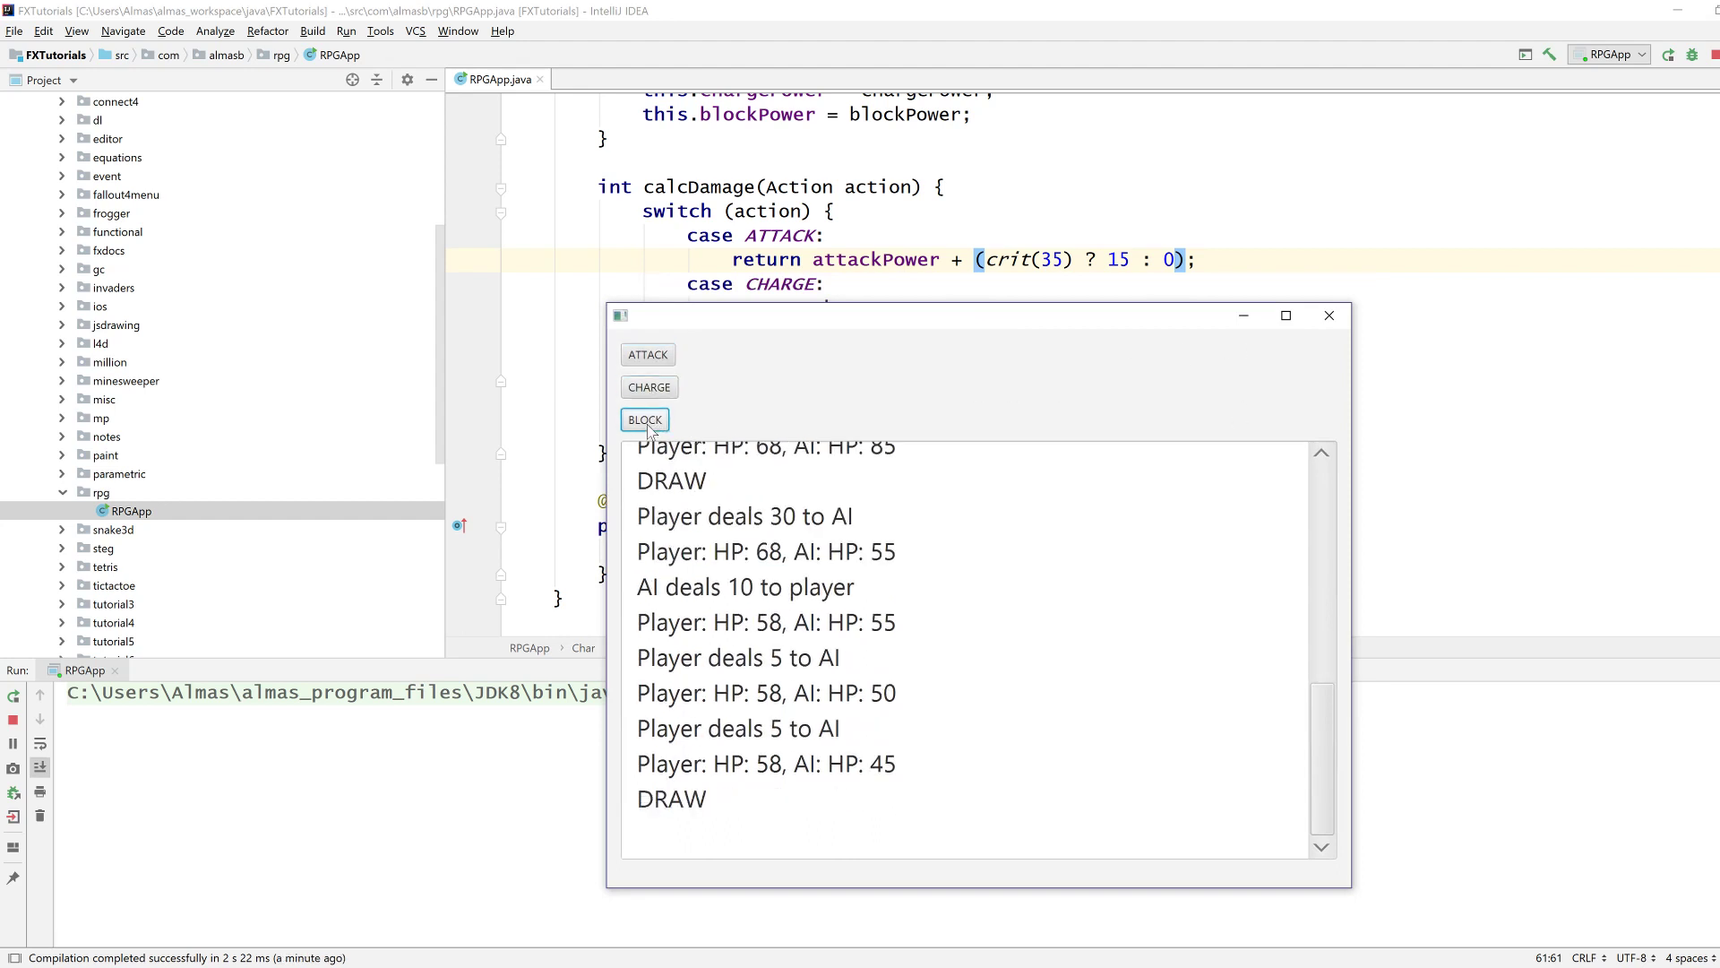
left_click(644, 419)
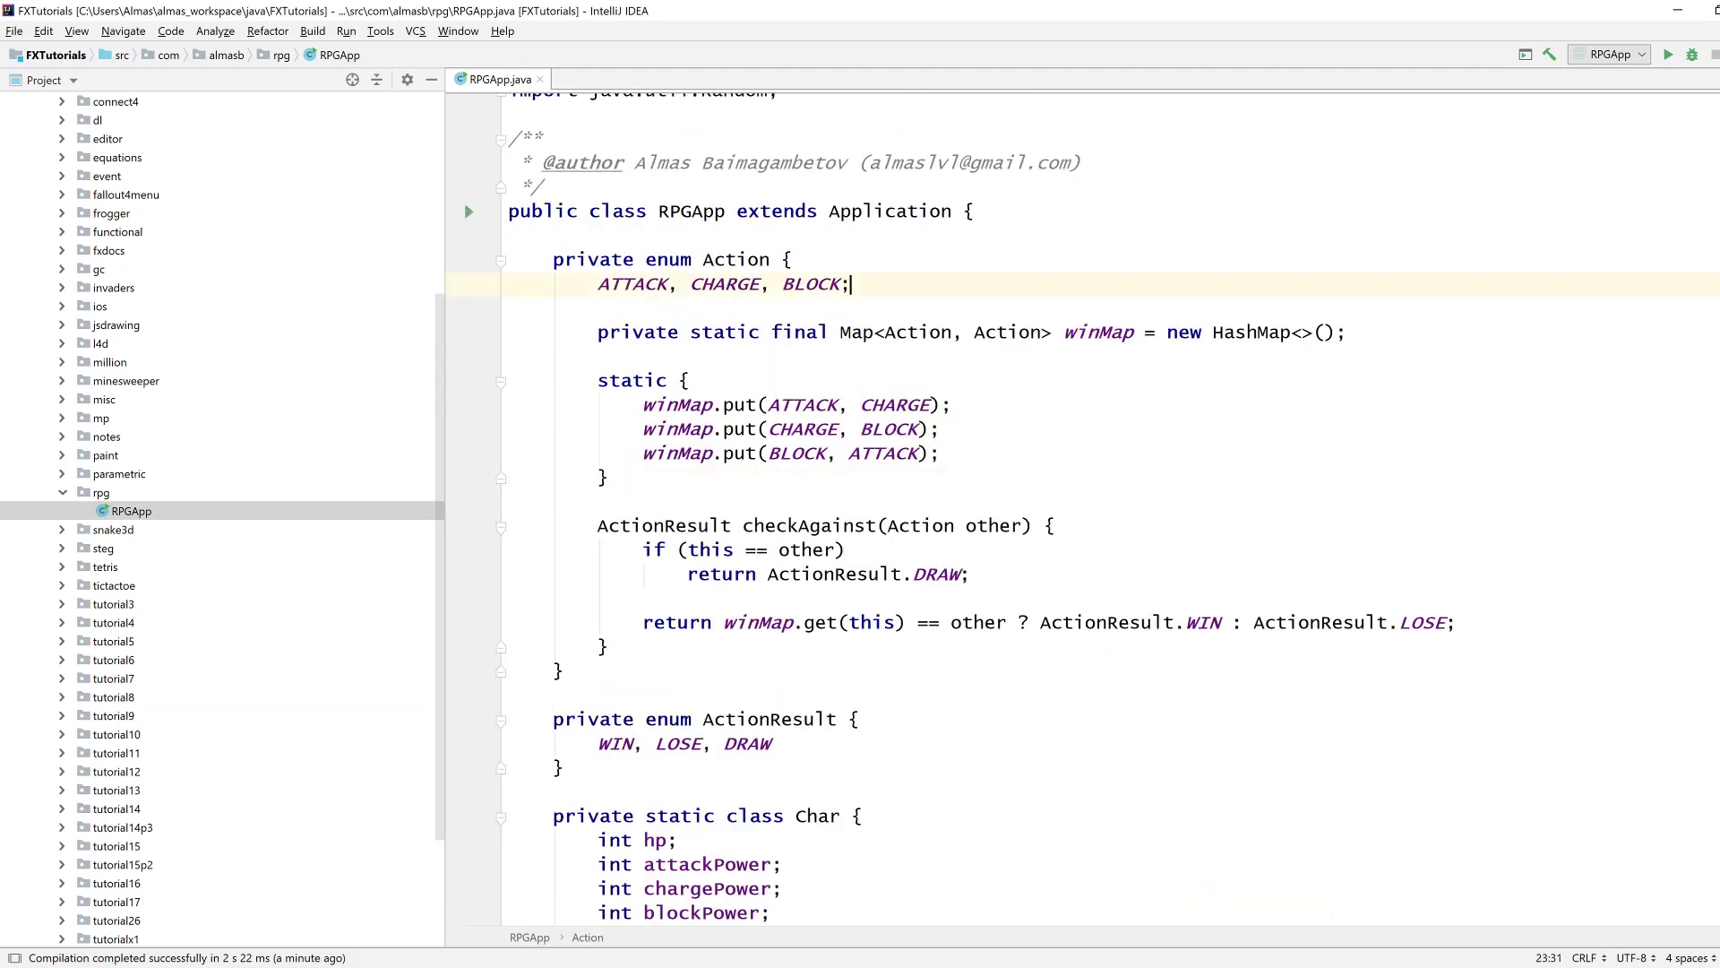
Add int luck and int dexterity fields to Char and start adding dexterity to the crit bonus.
scroll("down", 3)
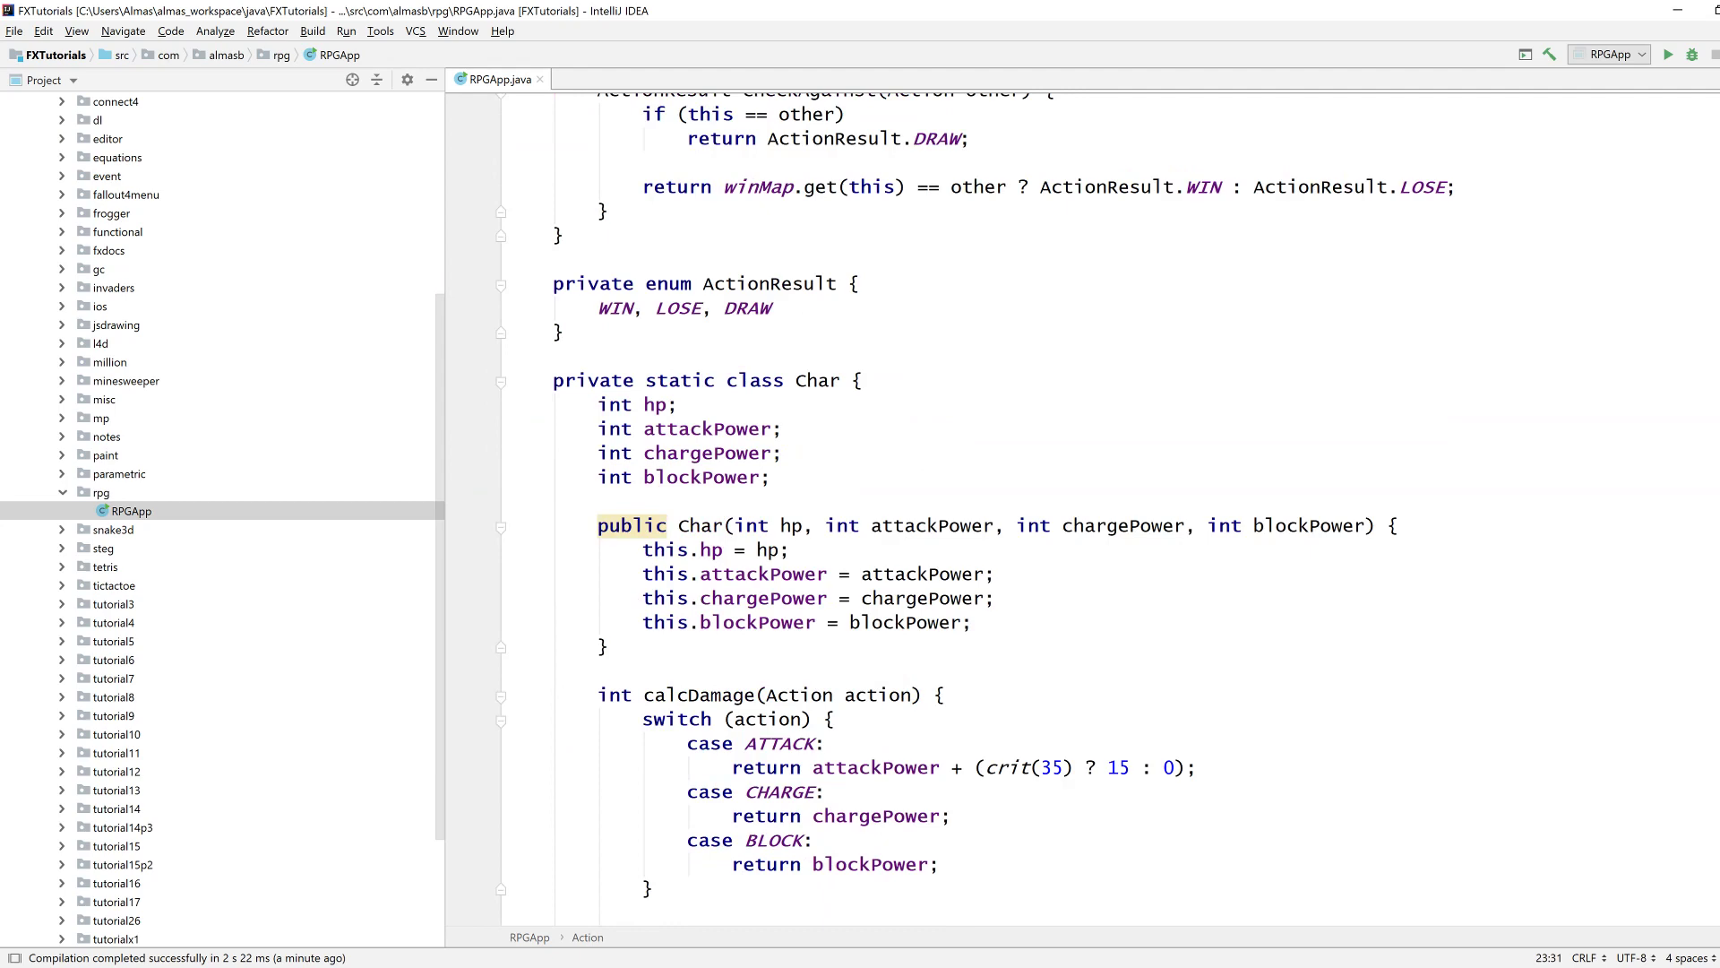
scroll("down", 3)
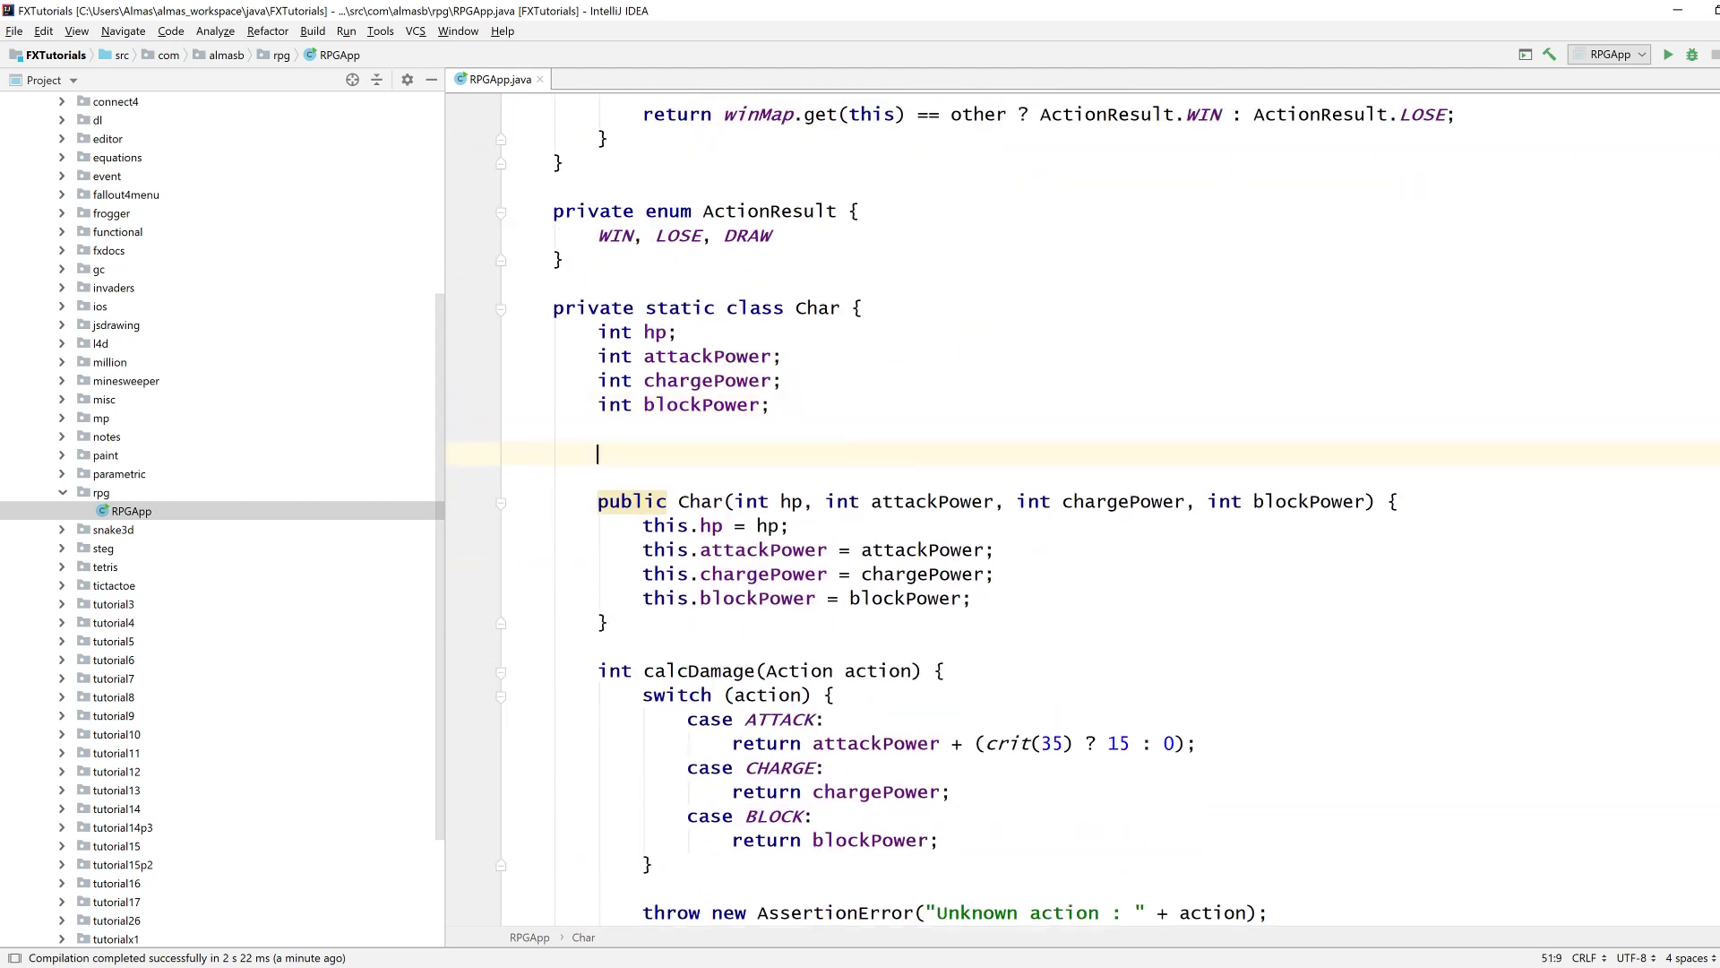
type("int luck;")
left_click(1156, 743)
type(" + luck")
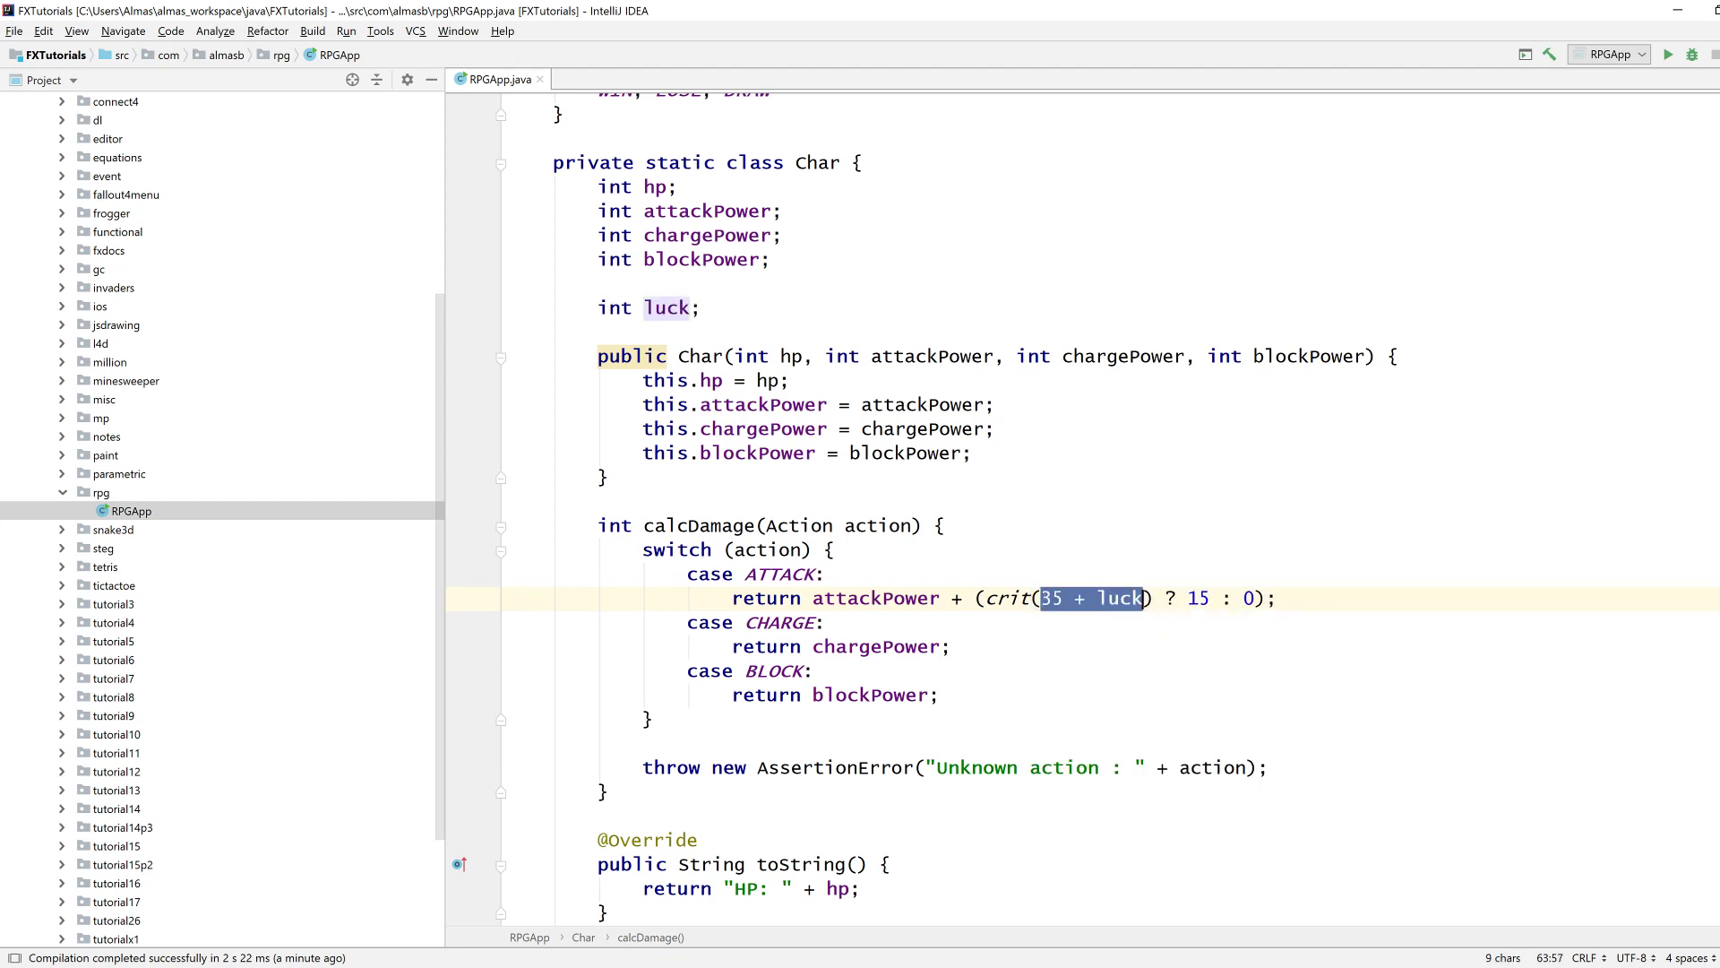
key("Delete")
type("int dexteri")
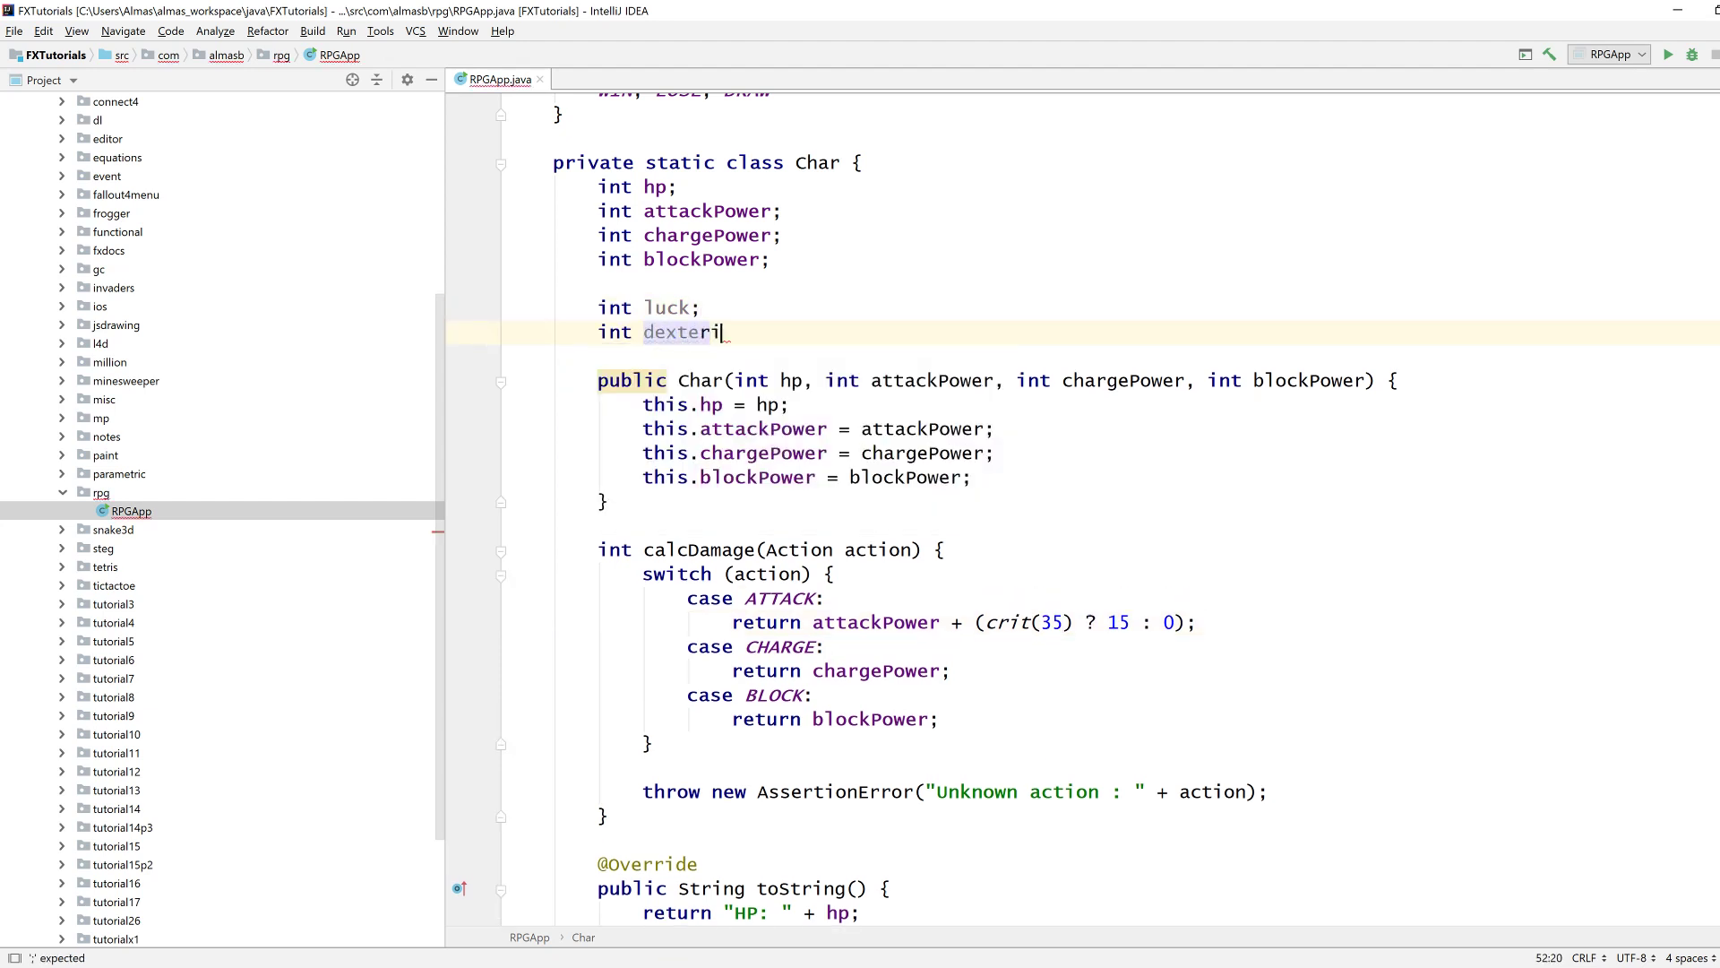
type("ty;")
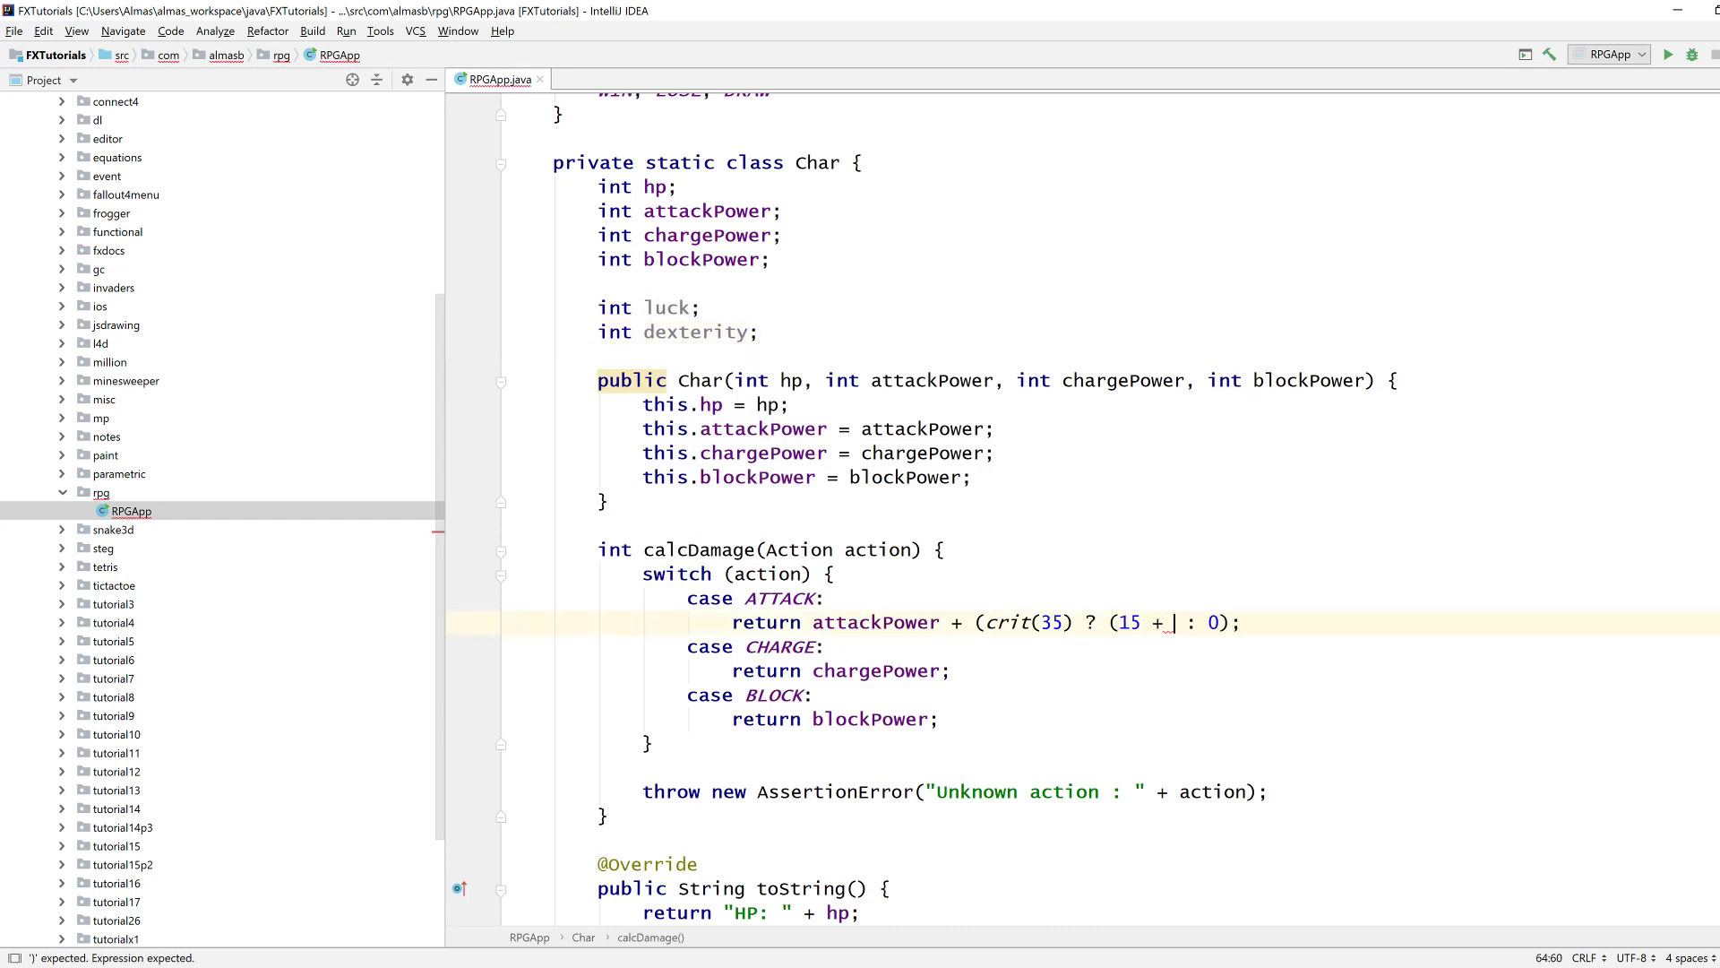
type("dexterity")
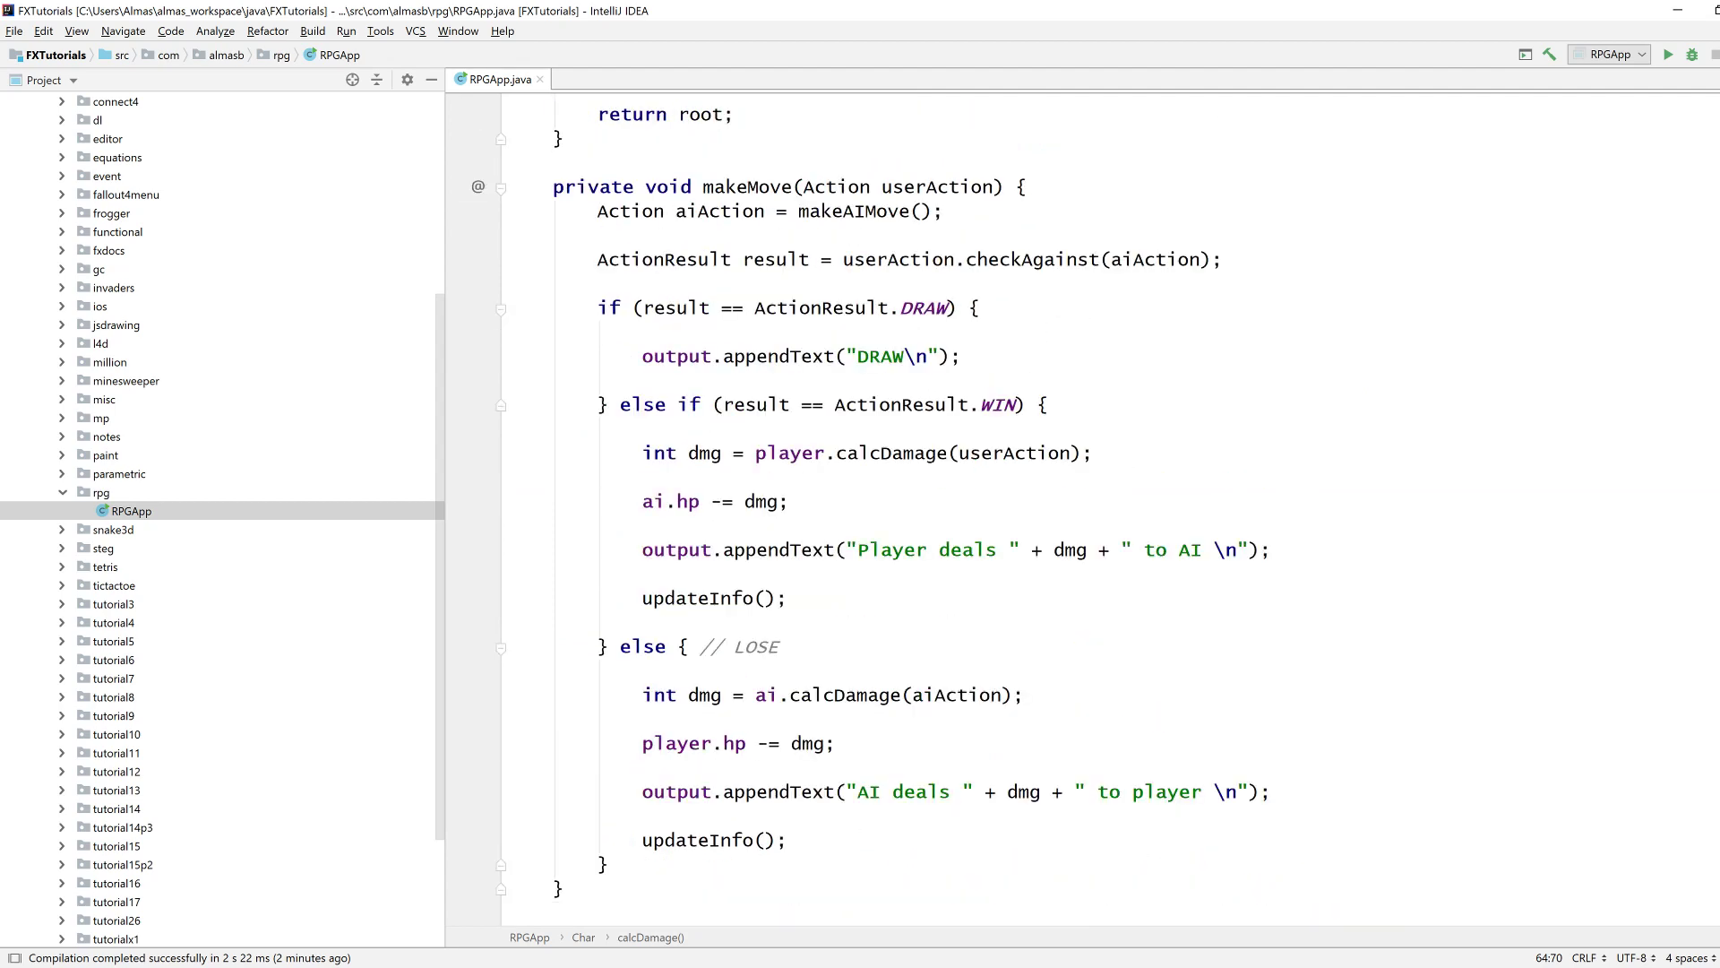
Add 'dmg -= ai.armor;' after the player's calcDamage line in makeMove's win branch.
left_click(703, 453)
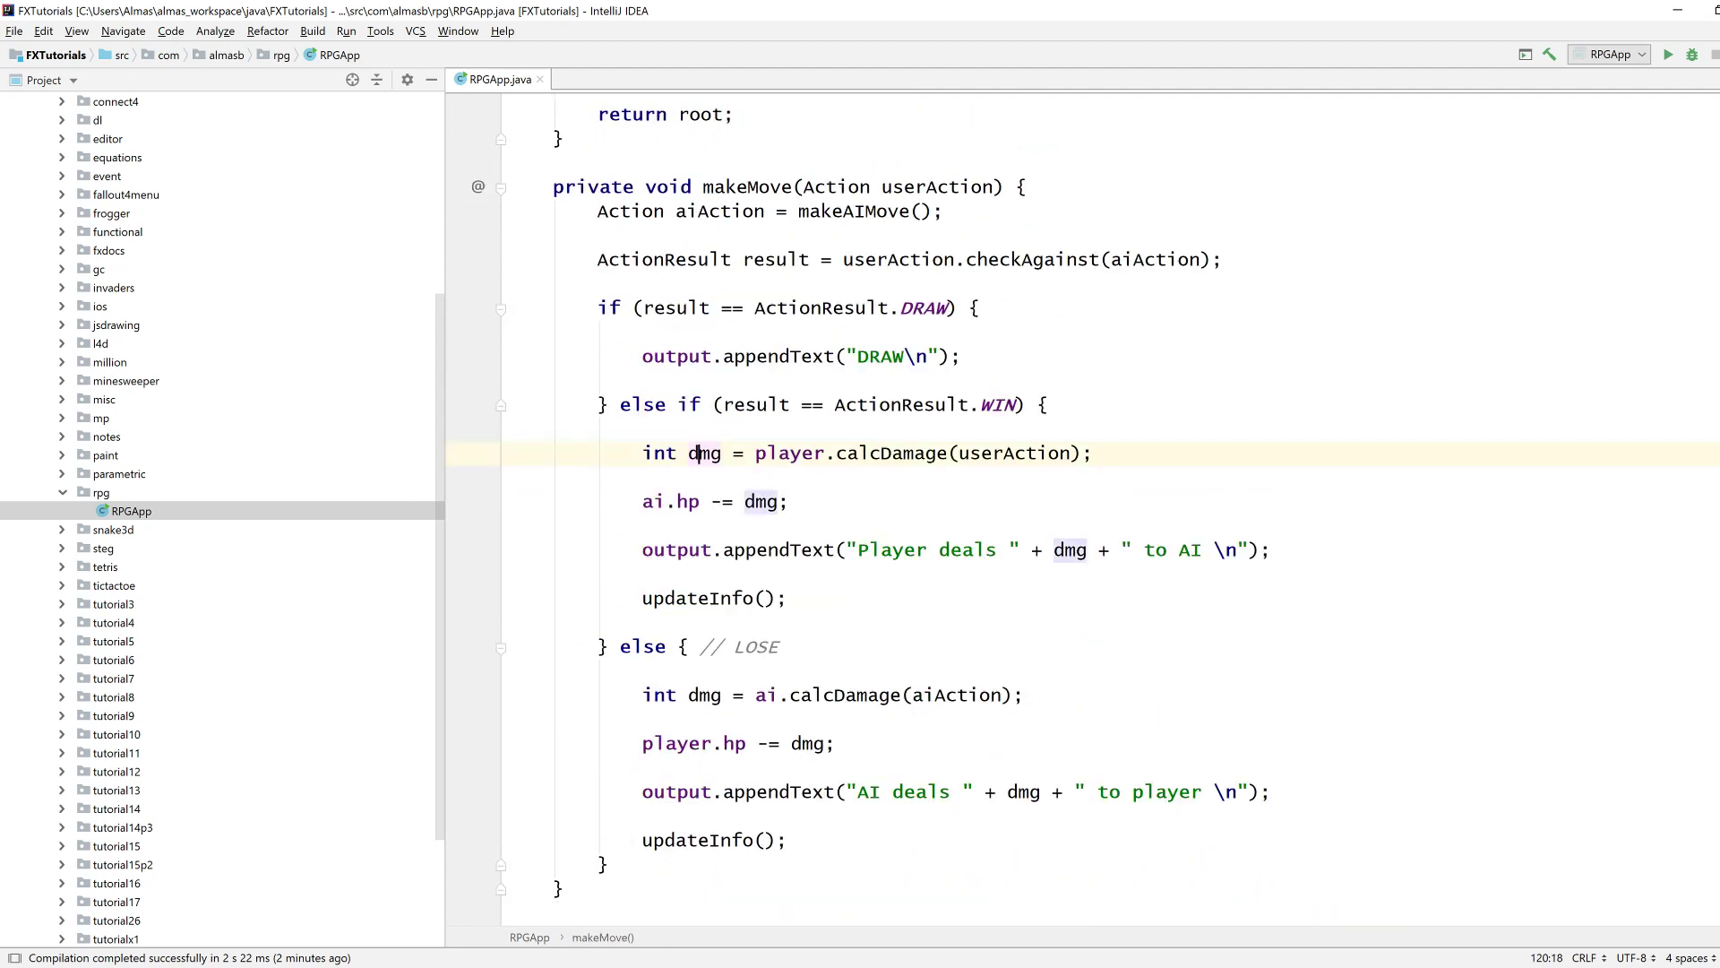
key("enter")
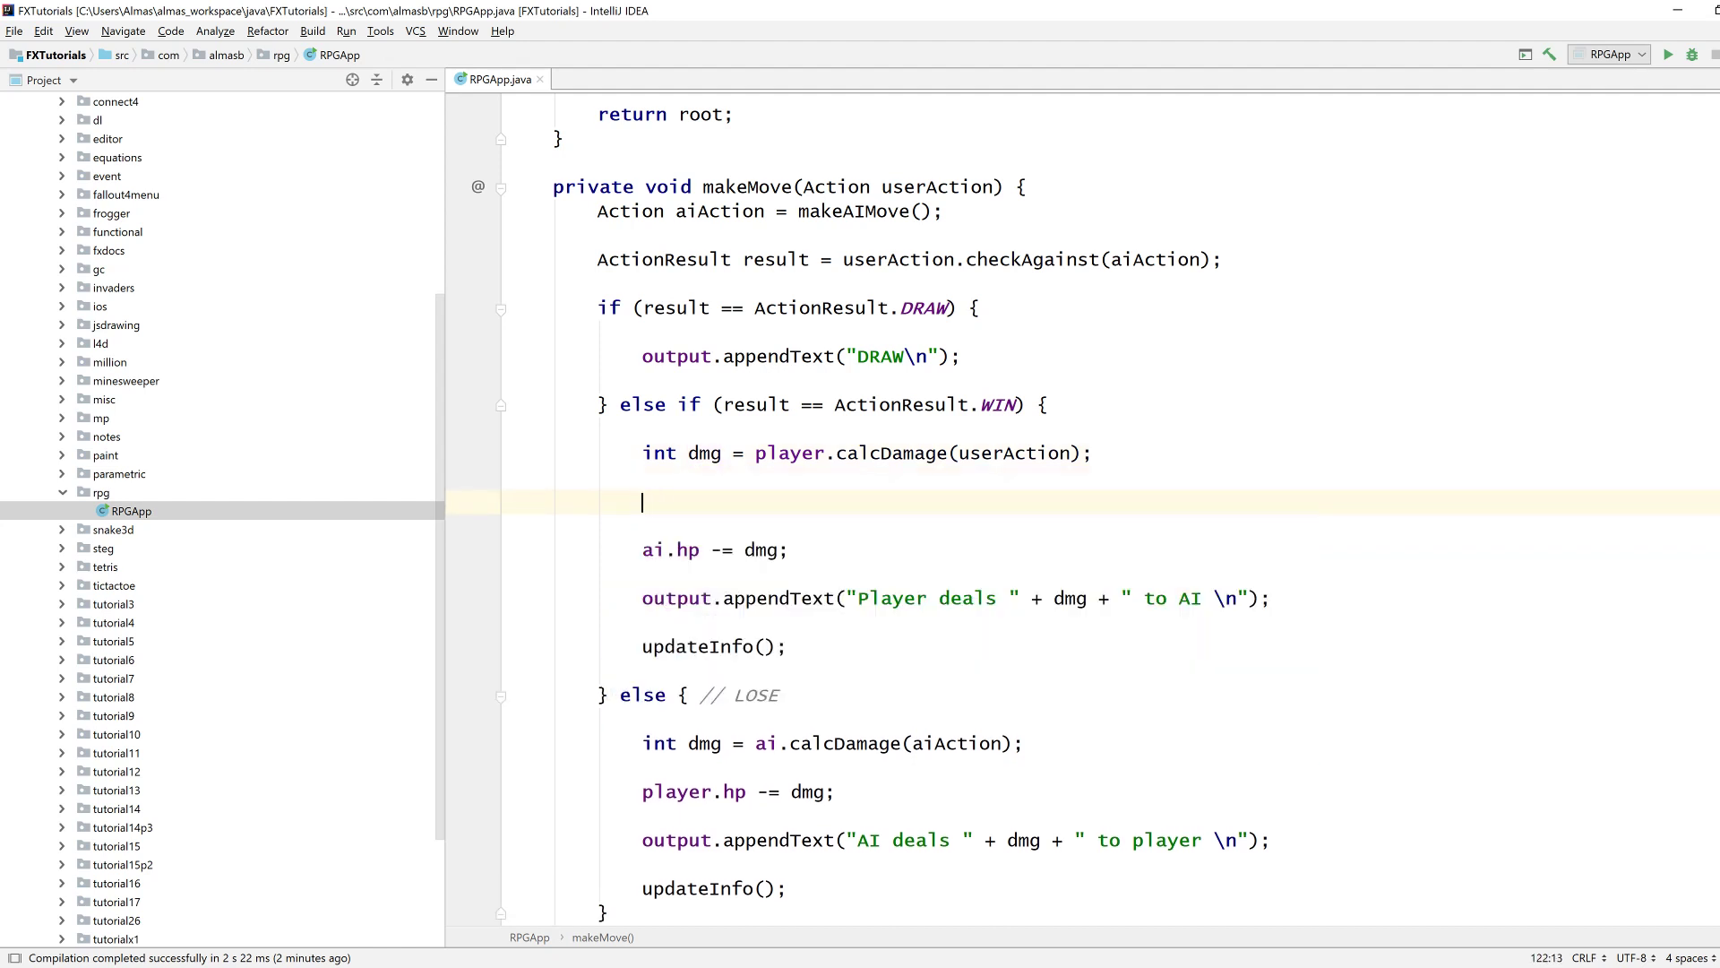
type("dmg -=")
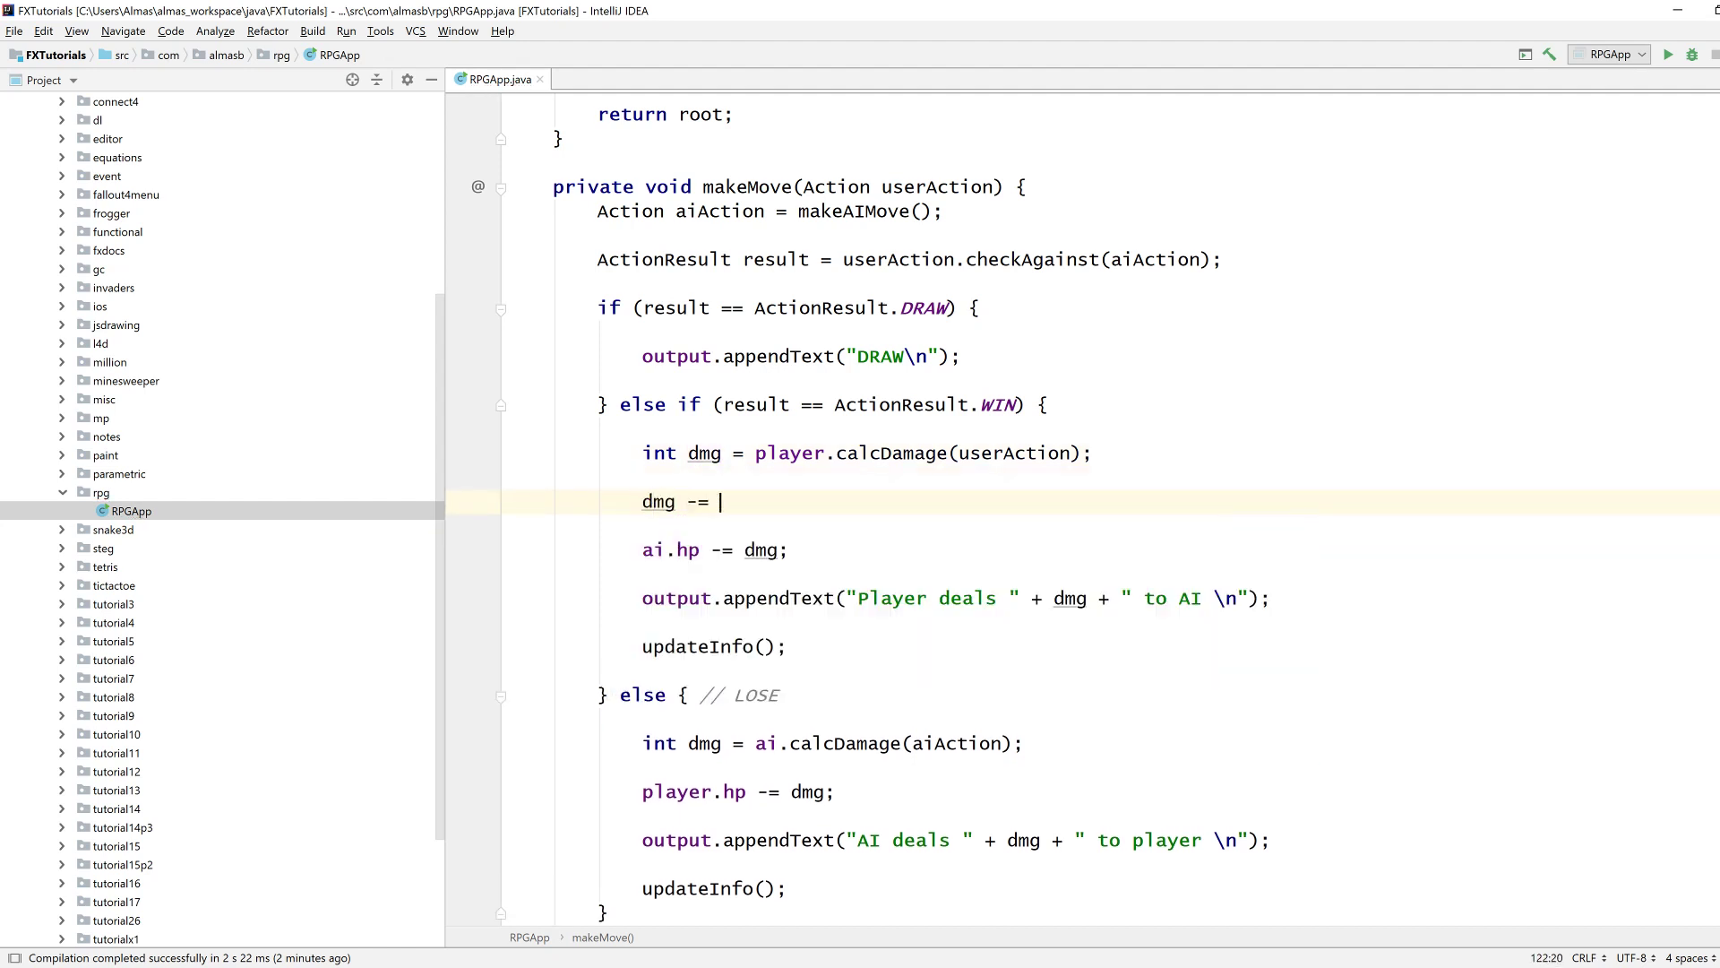
type("ai.armor;")
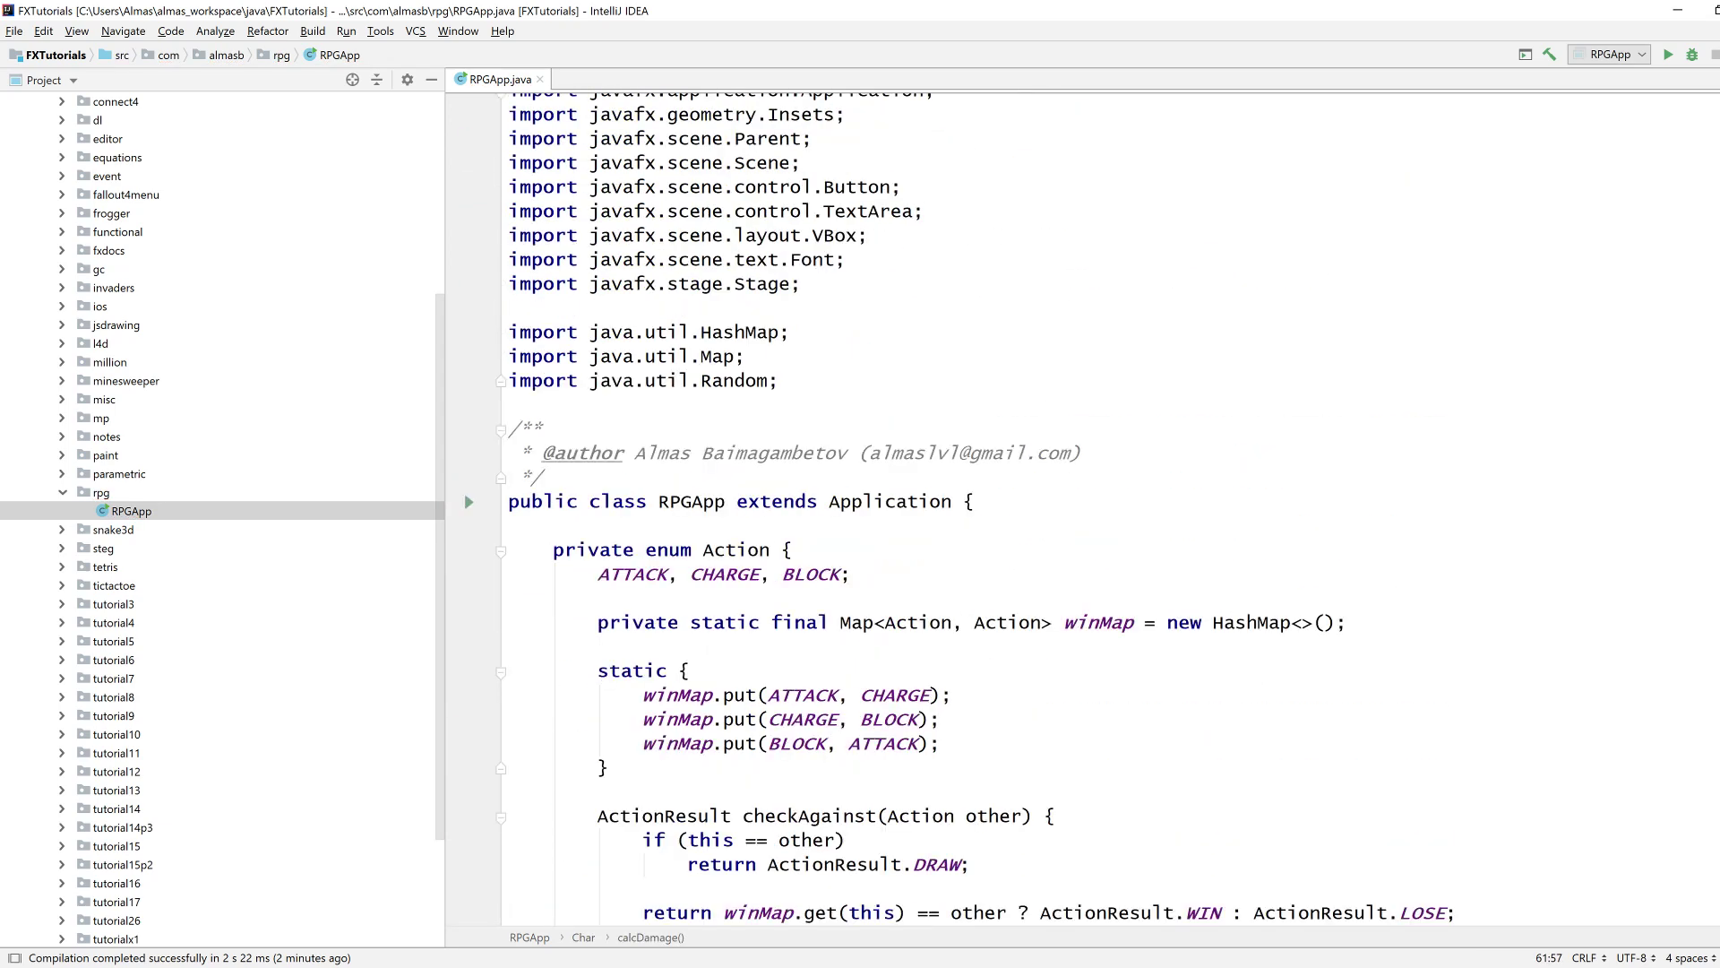
scroll("down", 3)
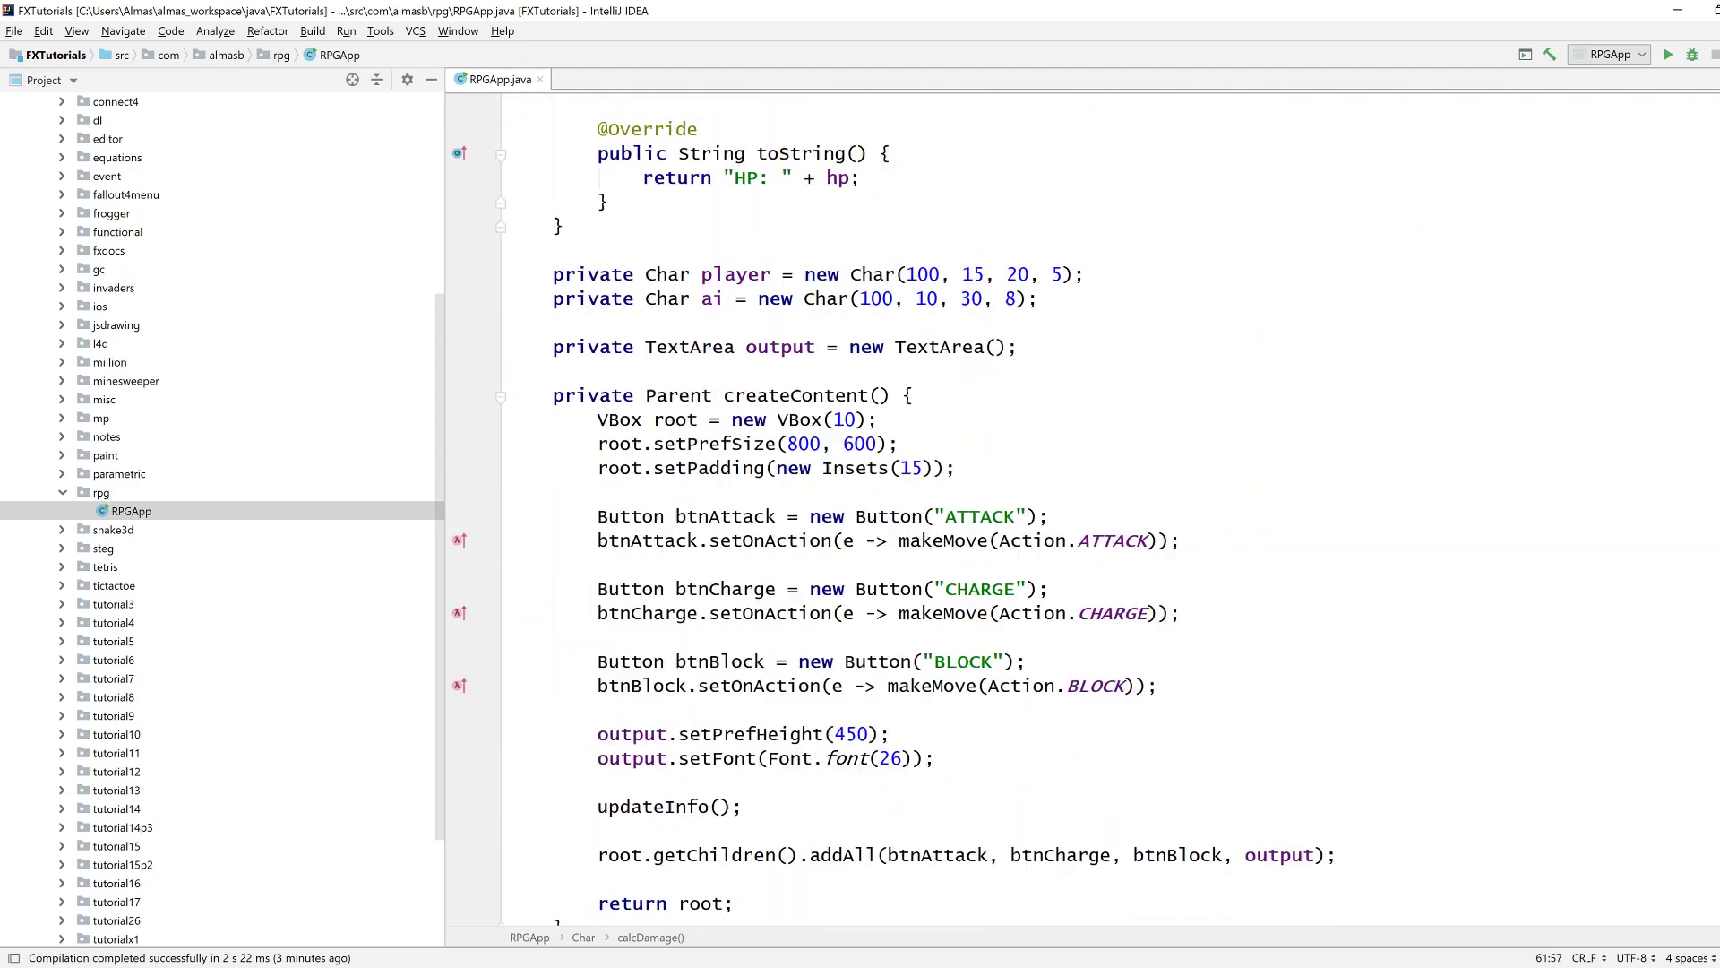
scroll("down", 3)
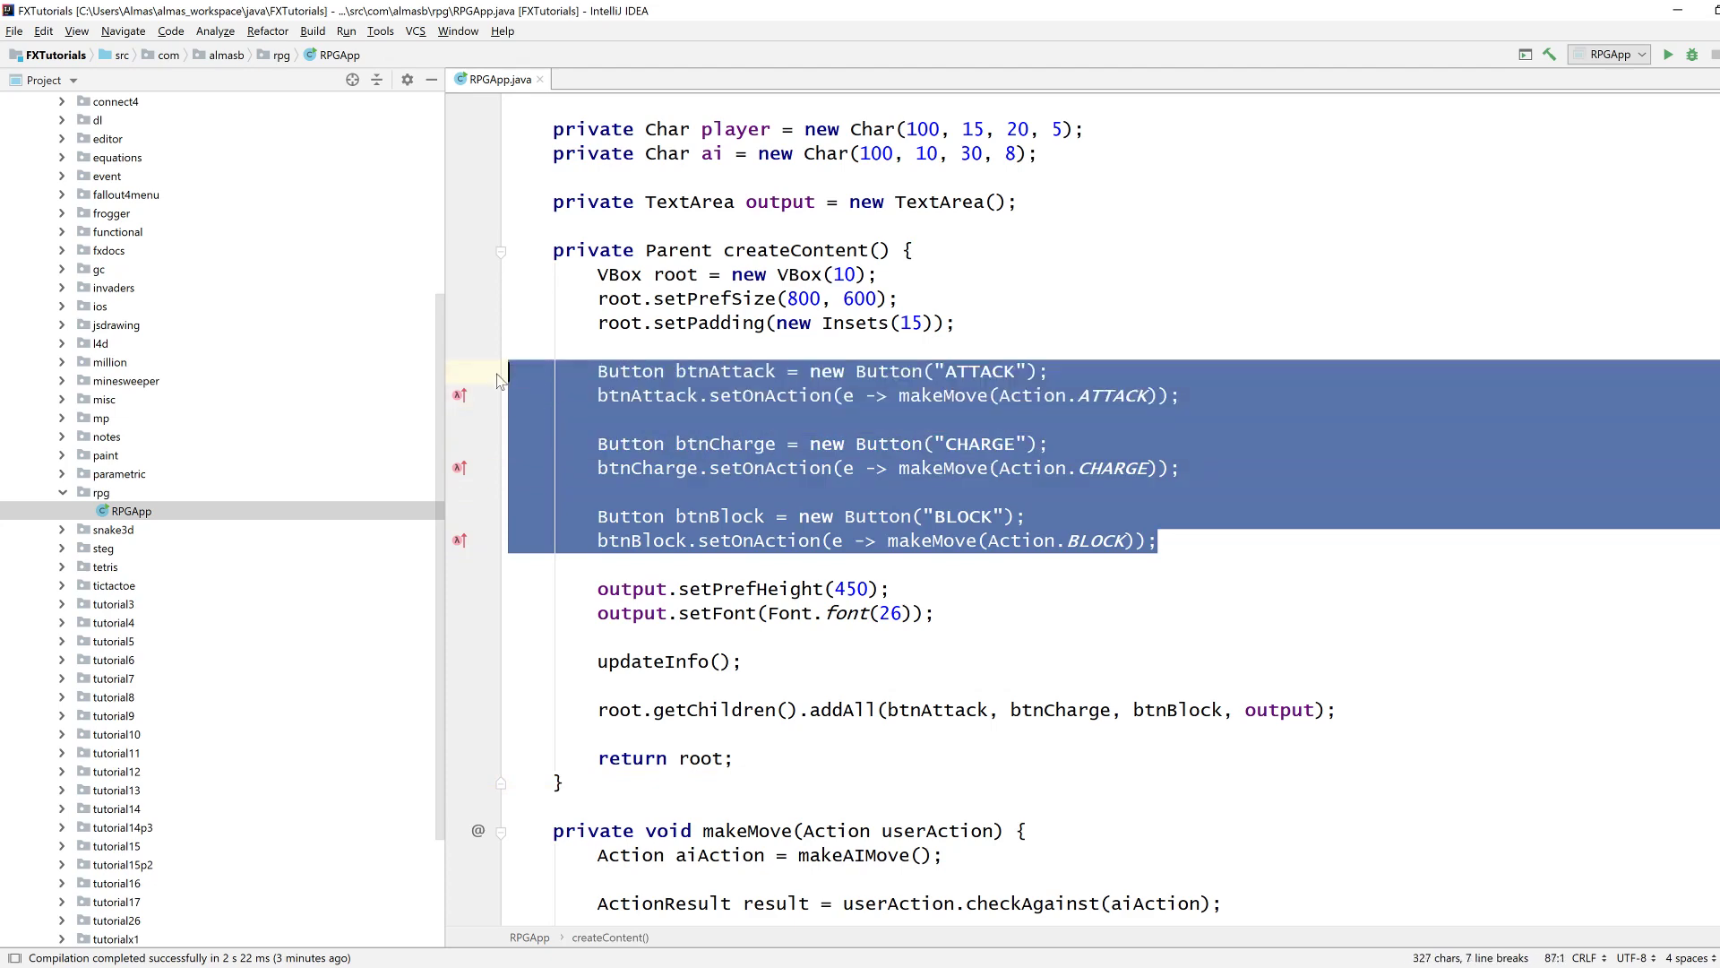
scroll("down", 3)
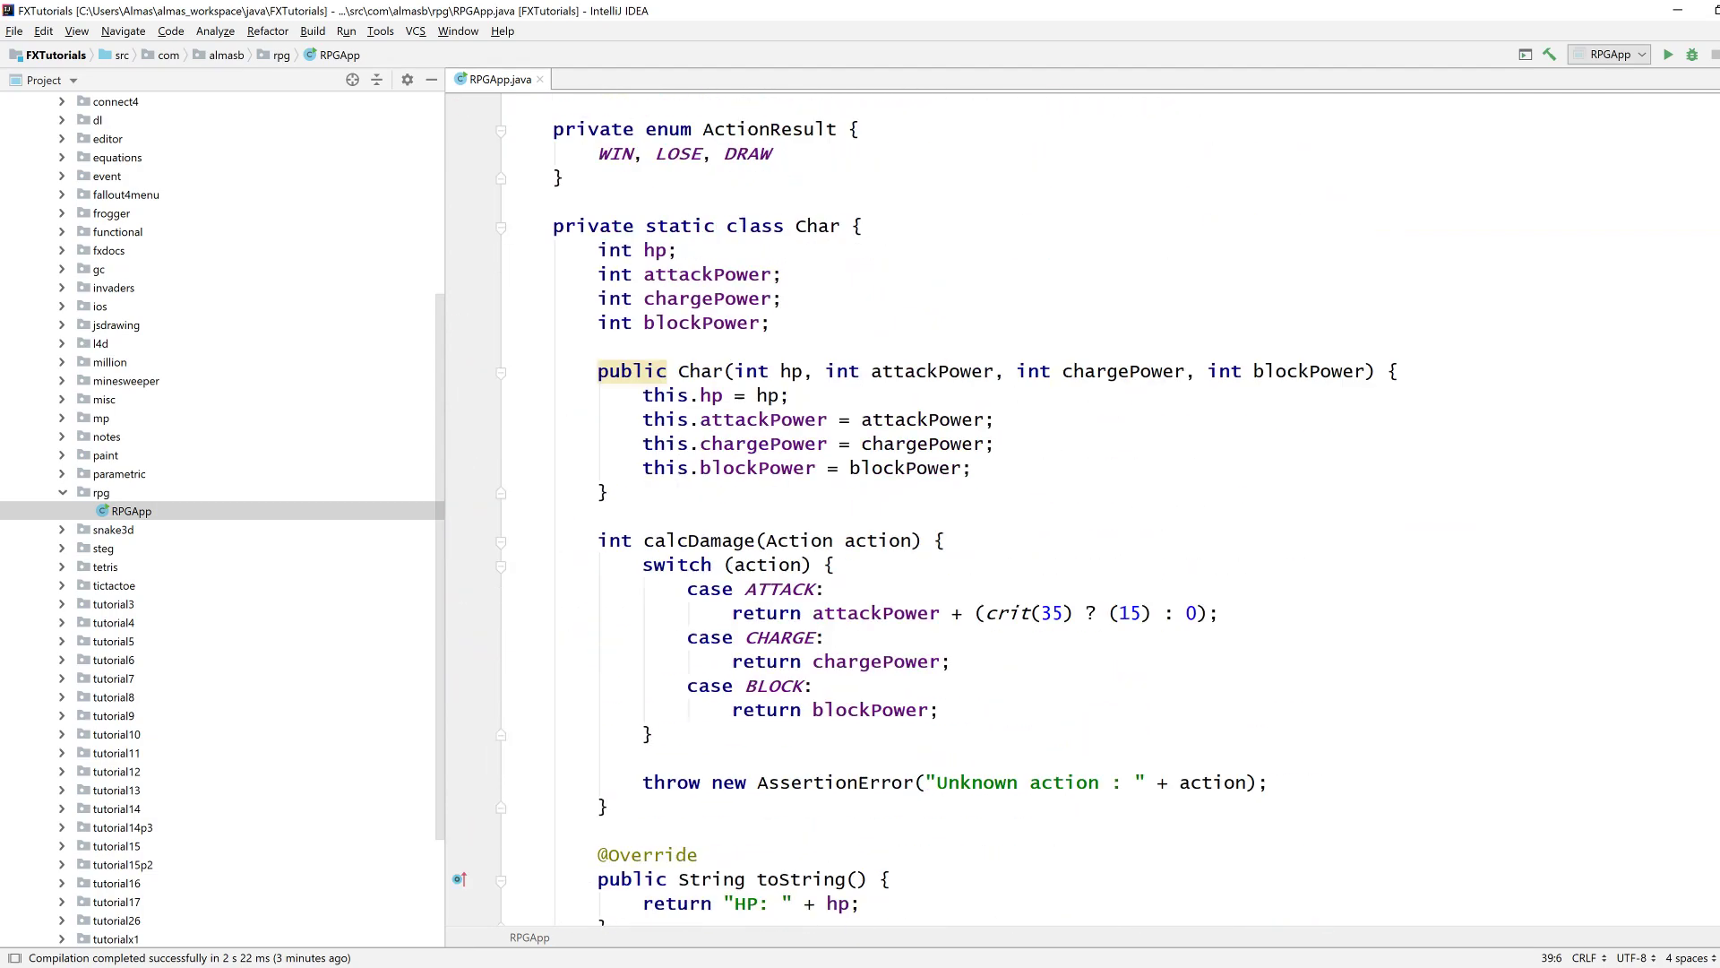
scroll("down", 3)
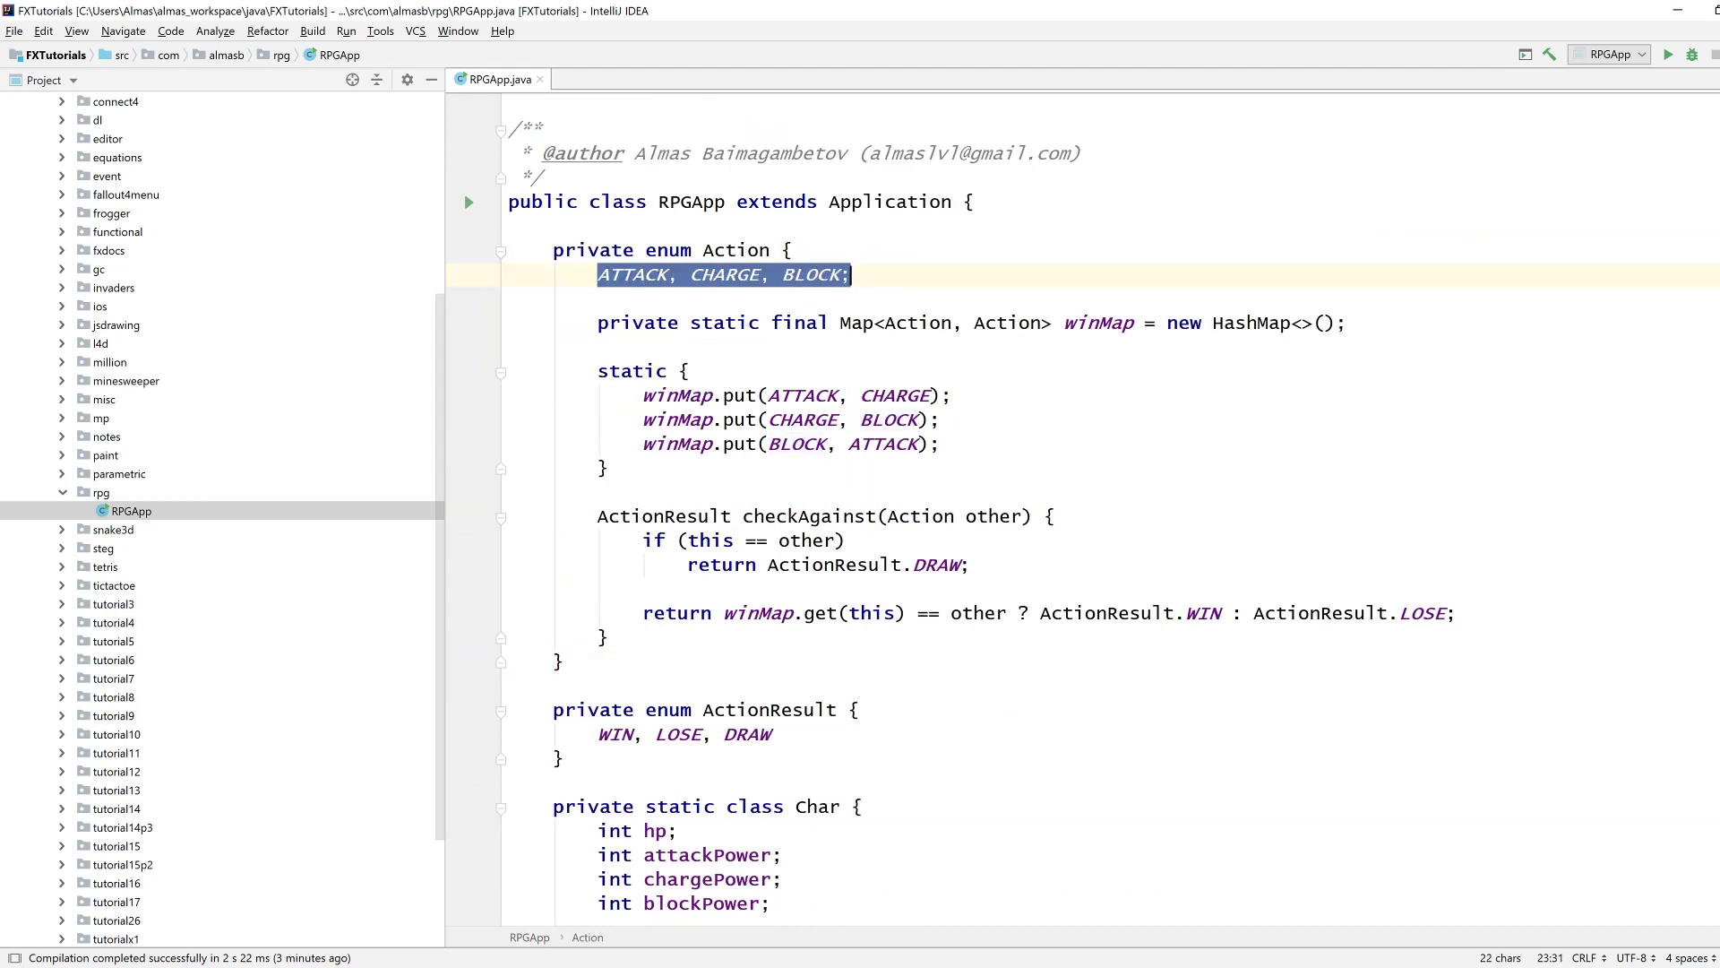
scroll("down", 3)
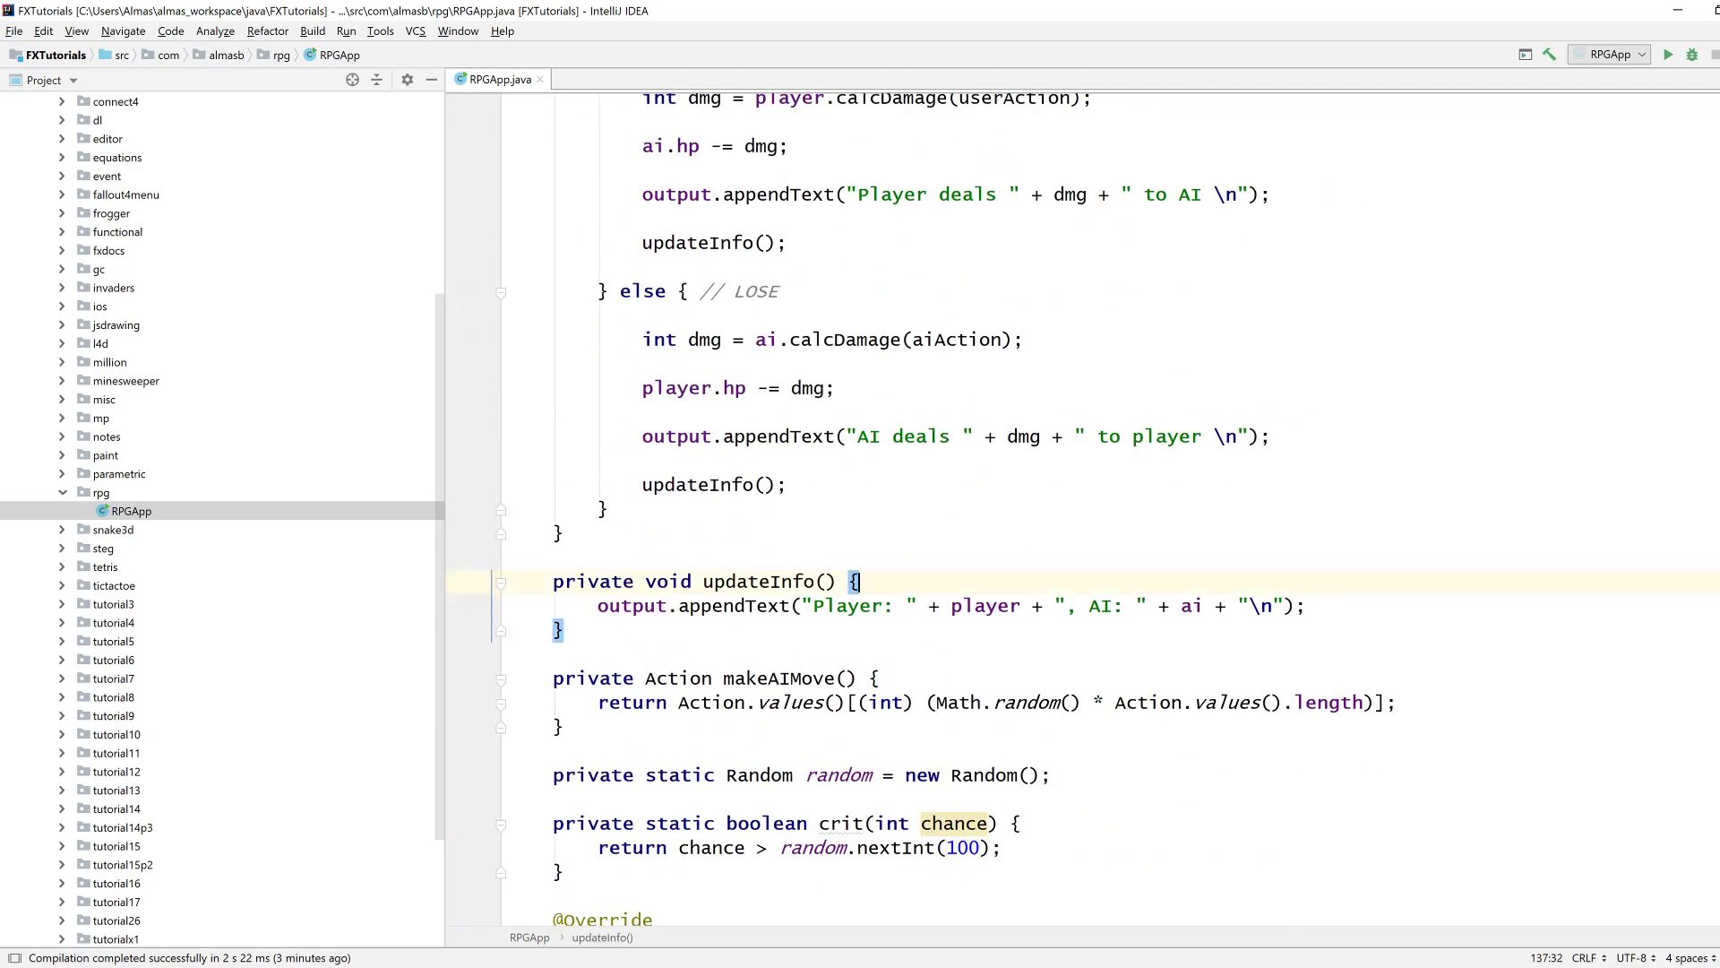
scroll("down", 3)
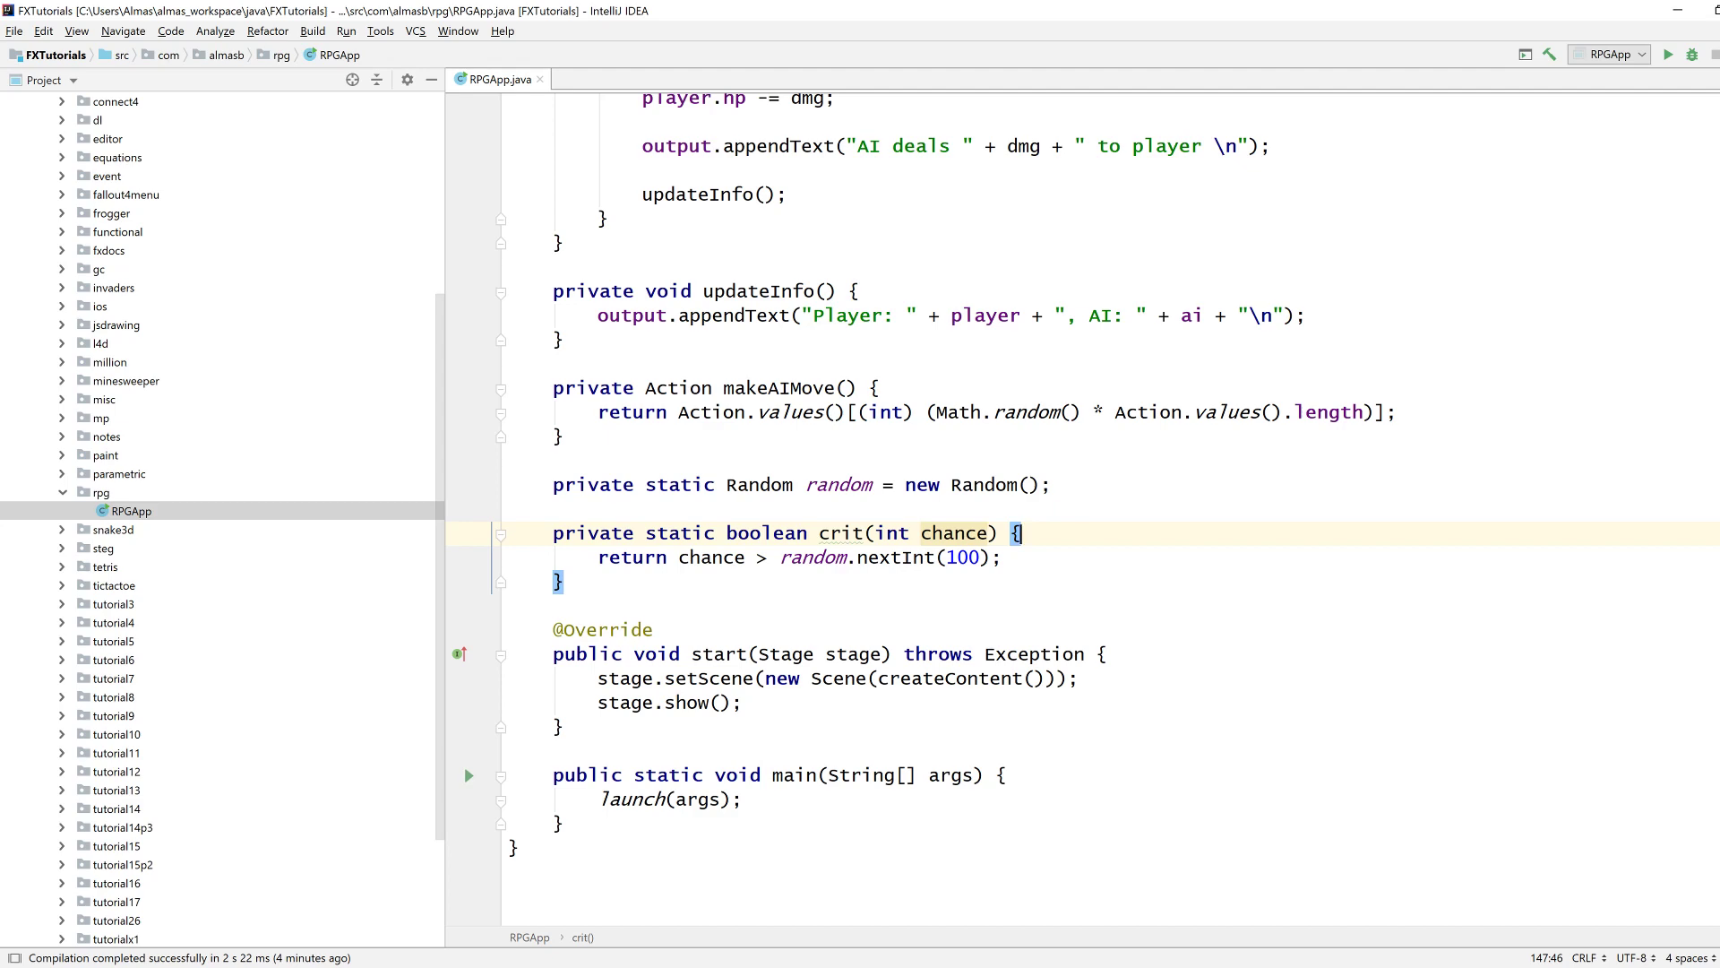
scroll("down", 3)
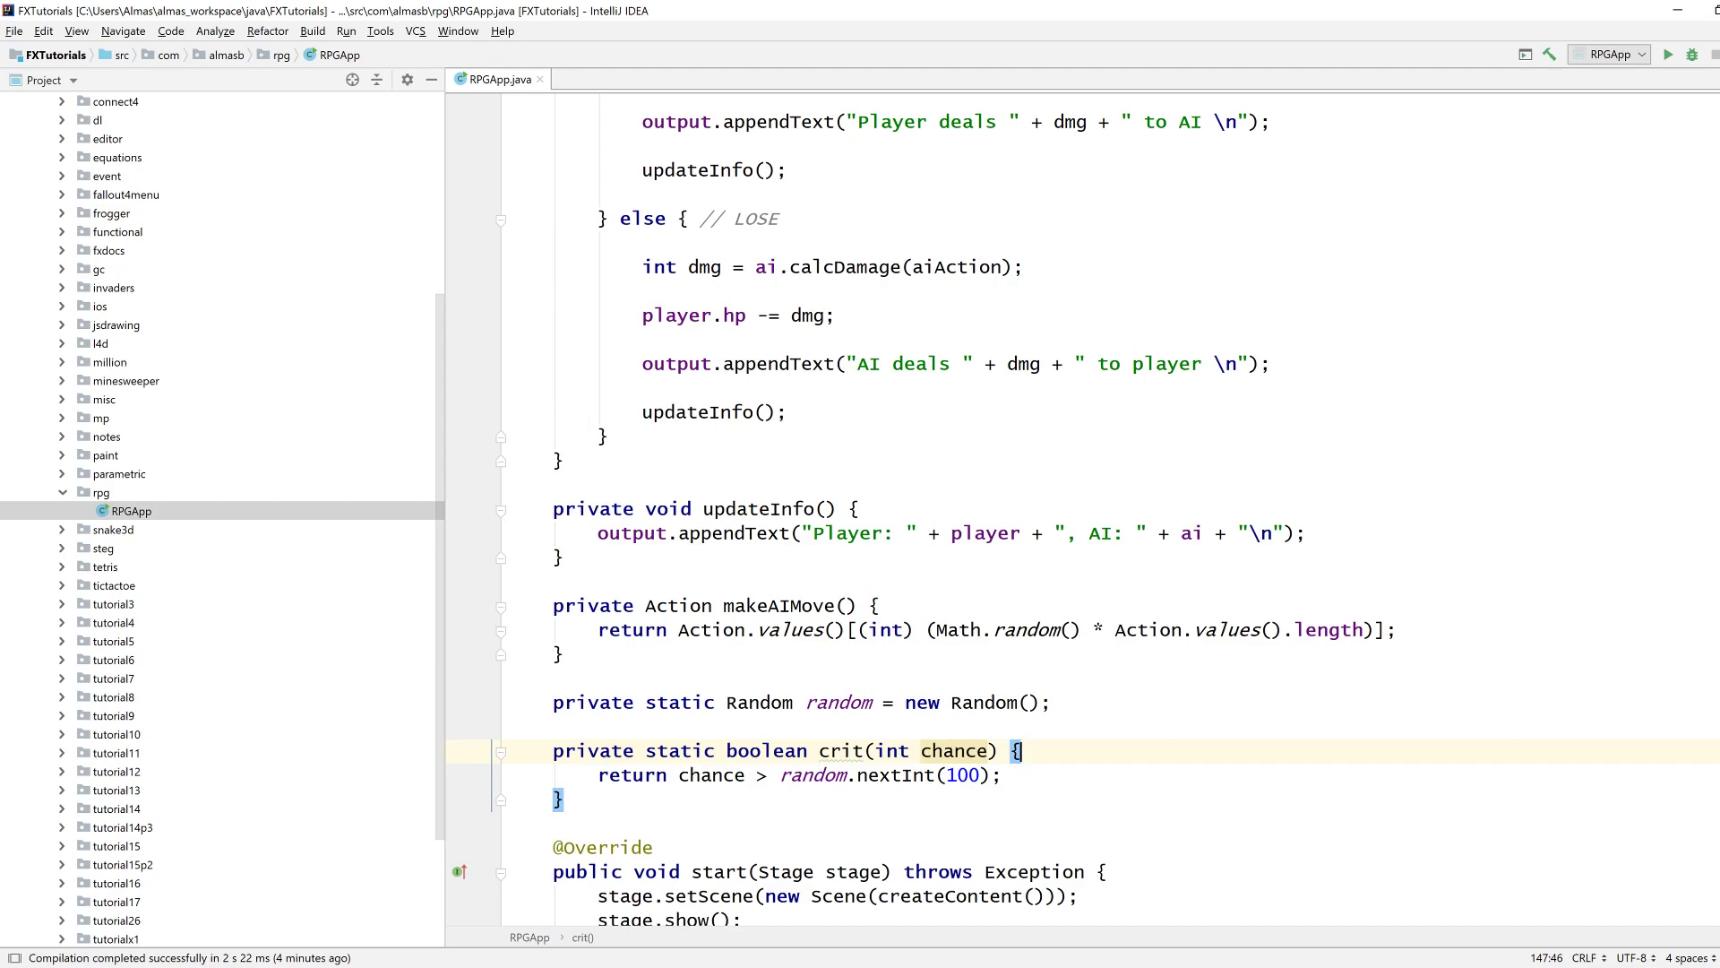
scroll("down", 3)
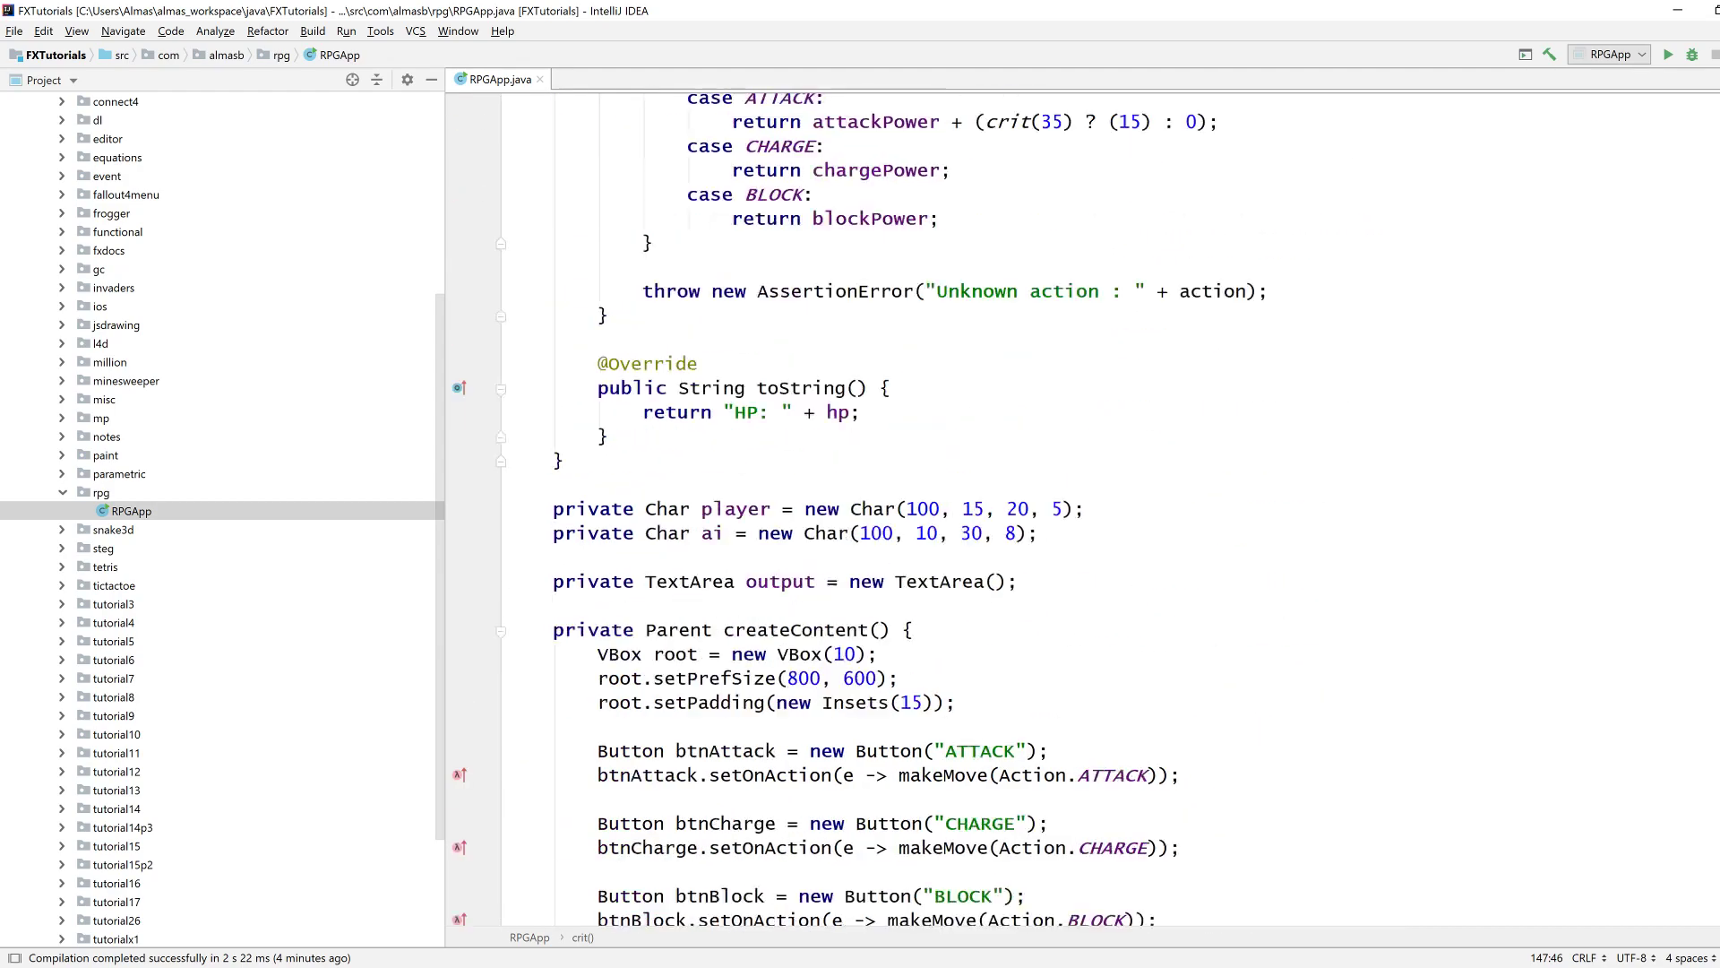